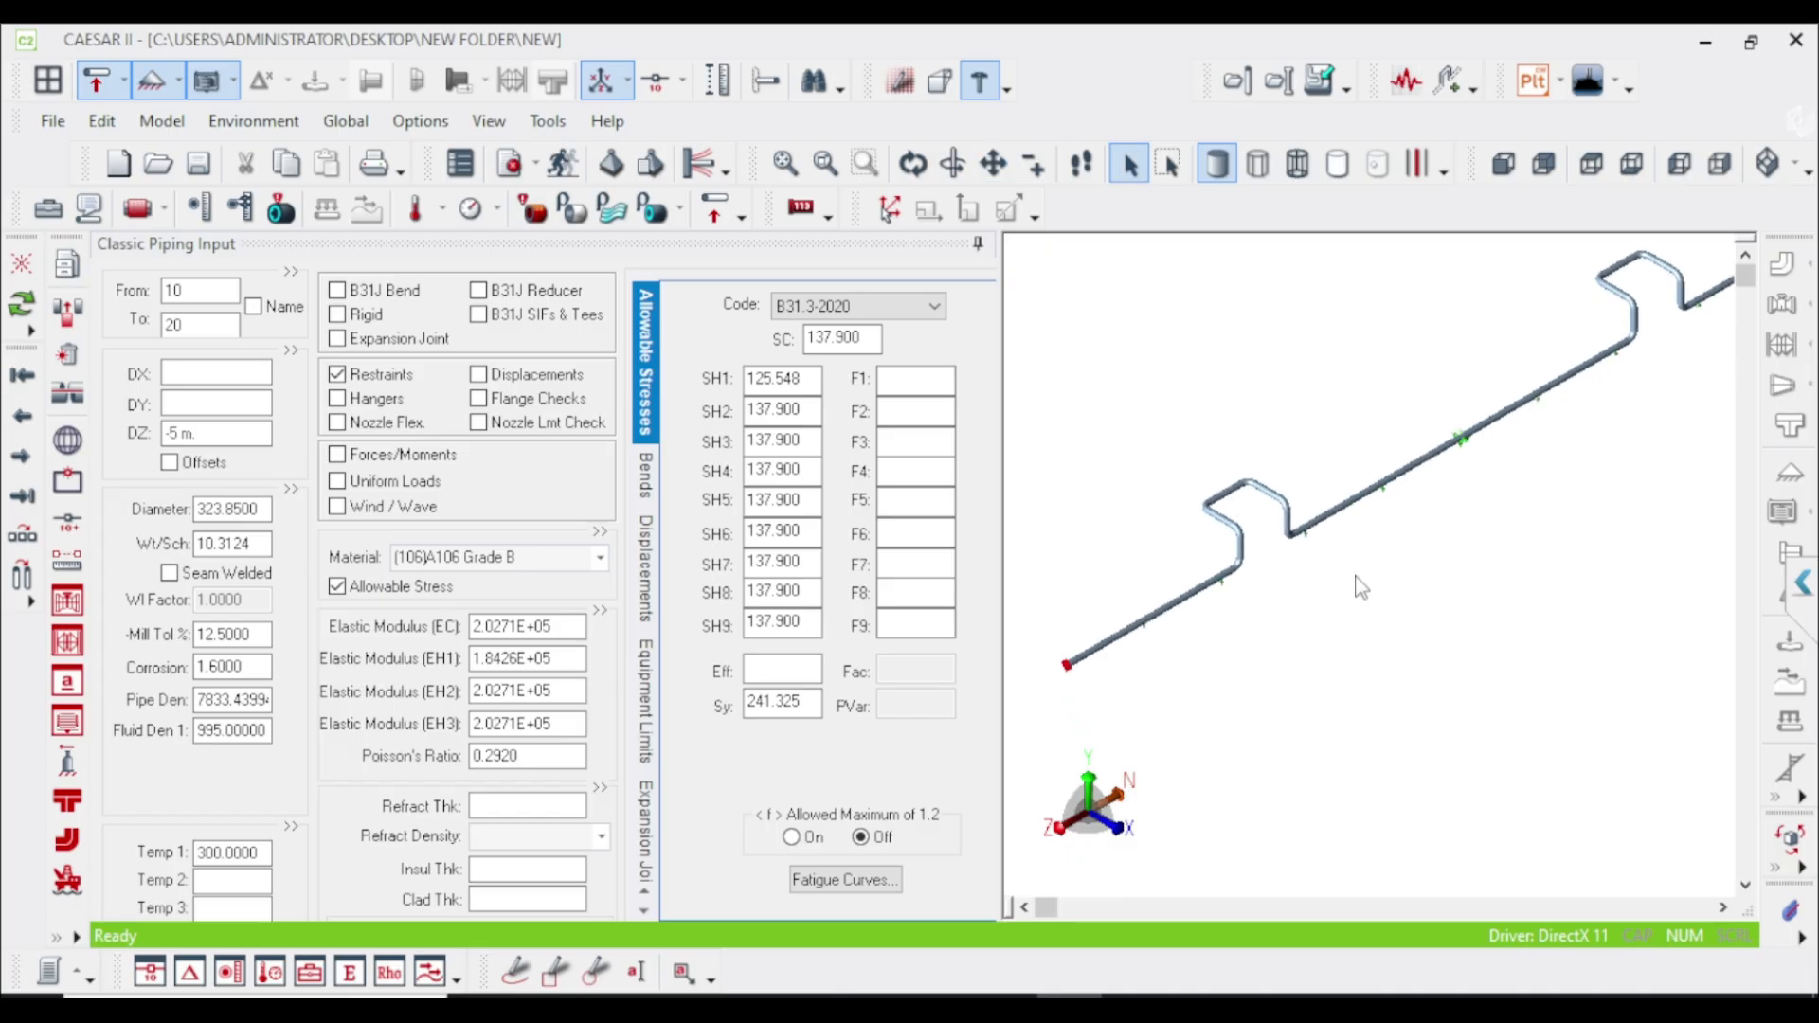
mouse_move(1355, 586)
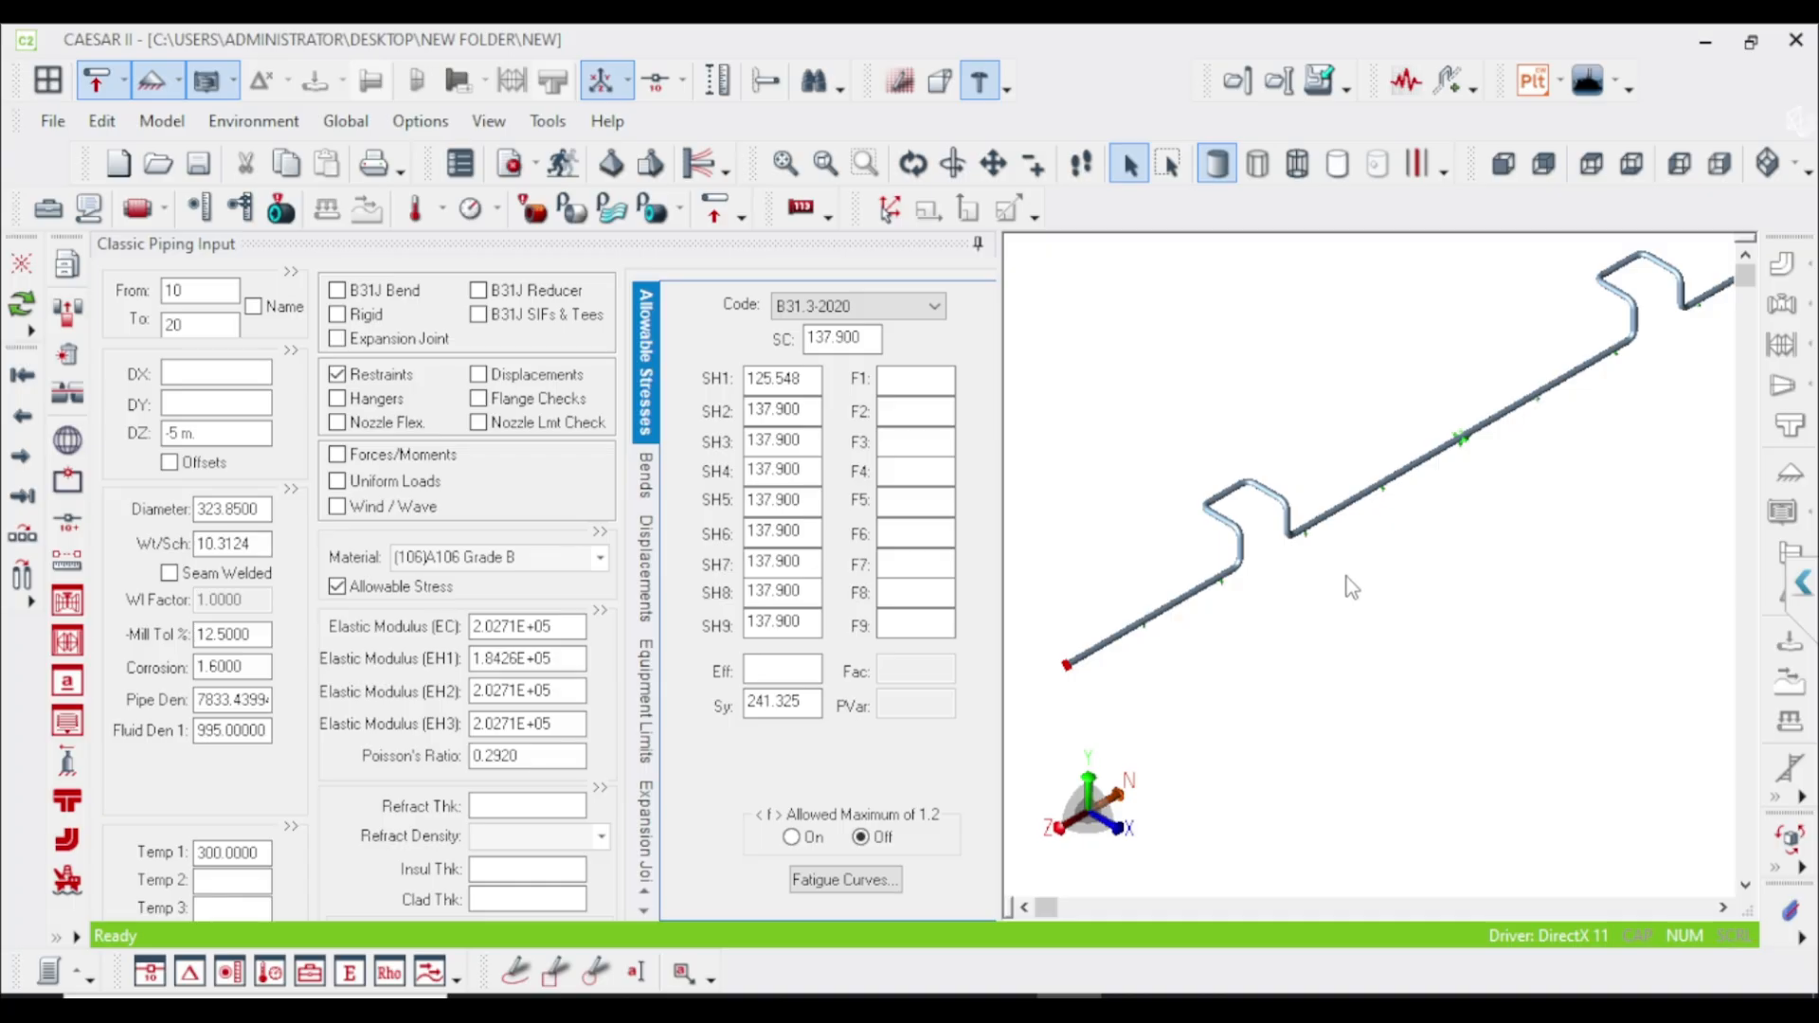
mouse_move(1328, 589)
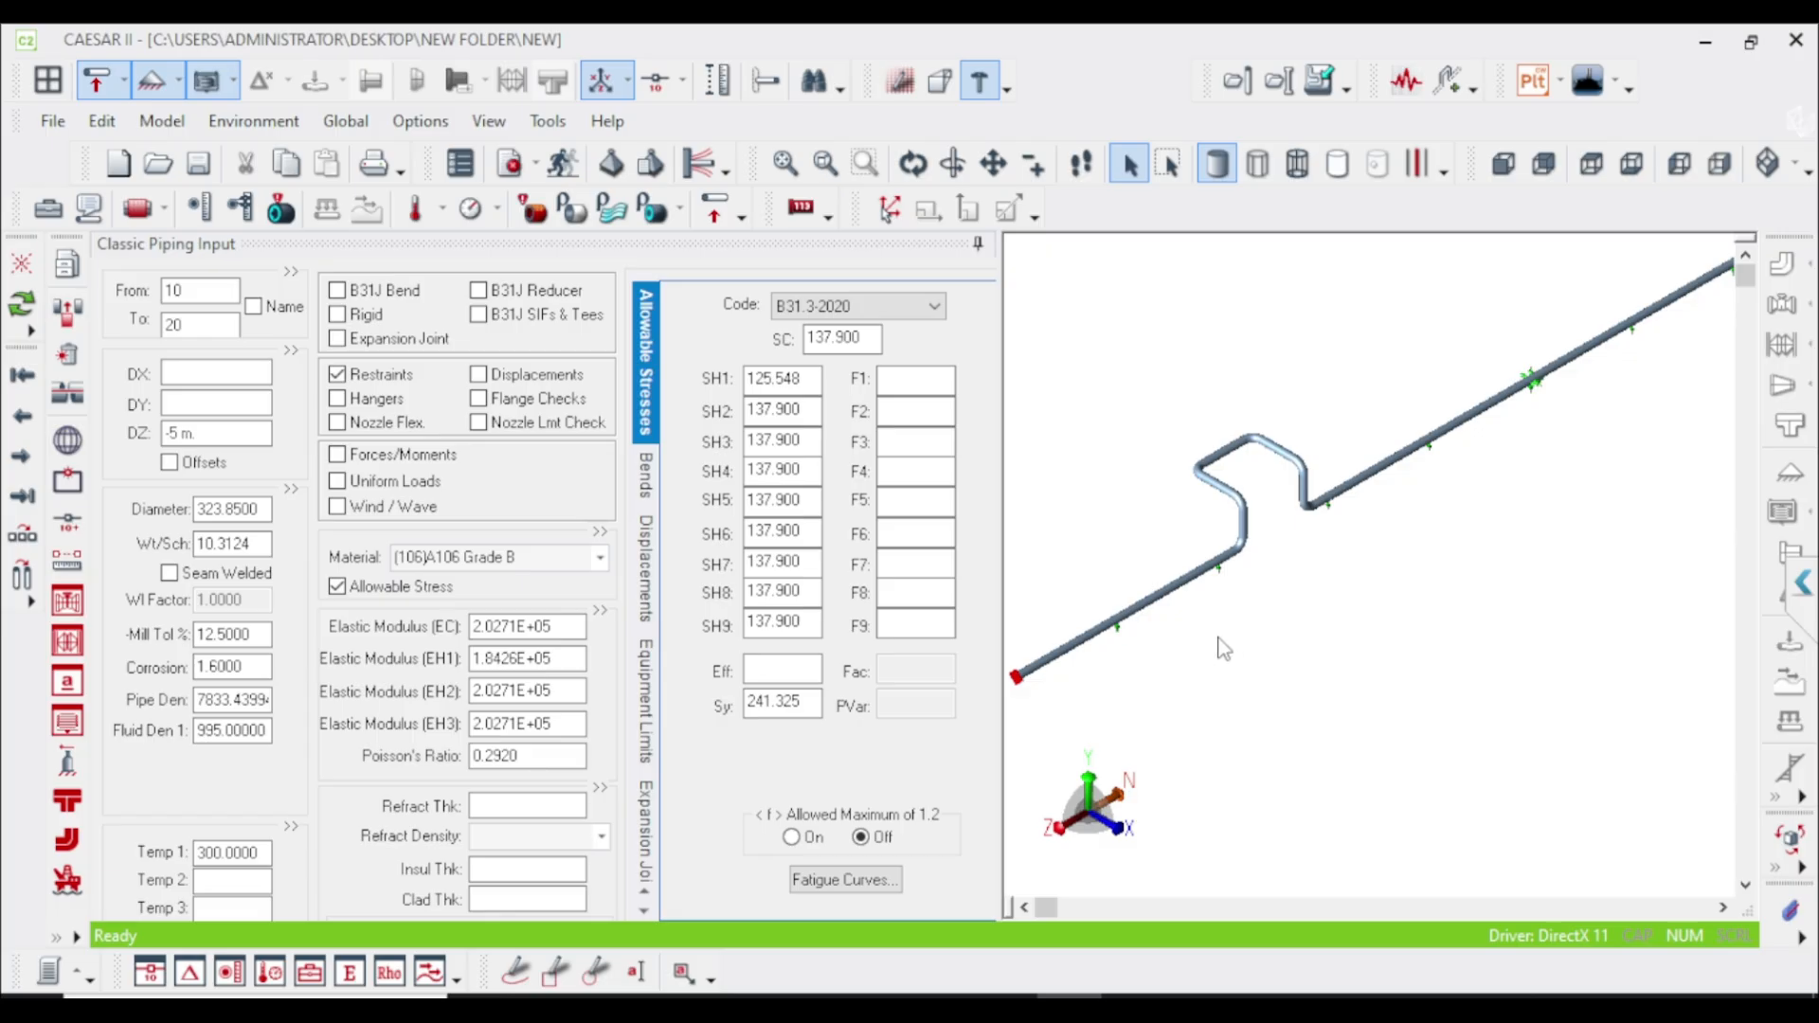
Step: Launch the batch error check and static analysis of the pipe loop job
click(992, 163)
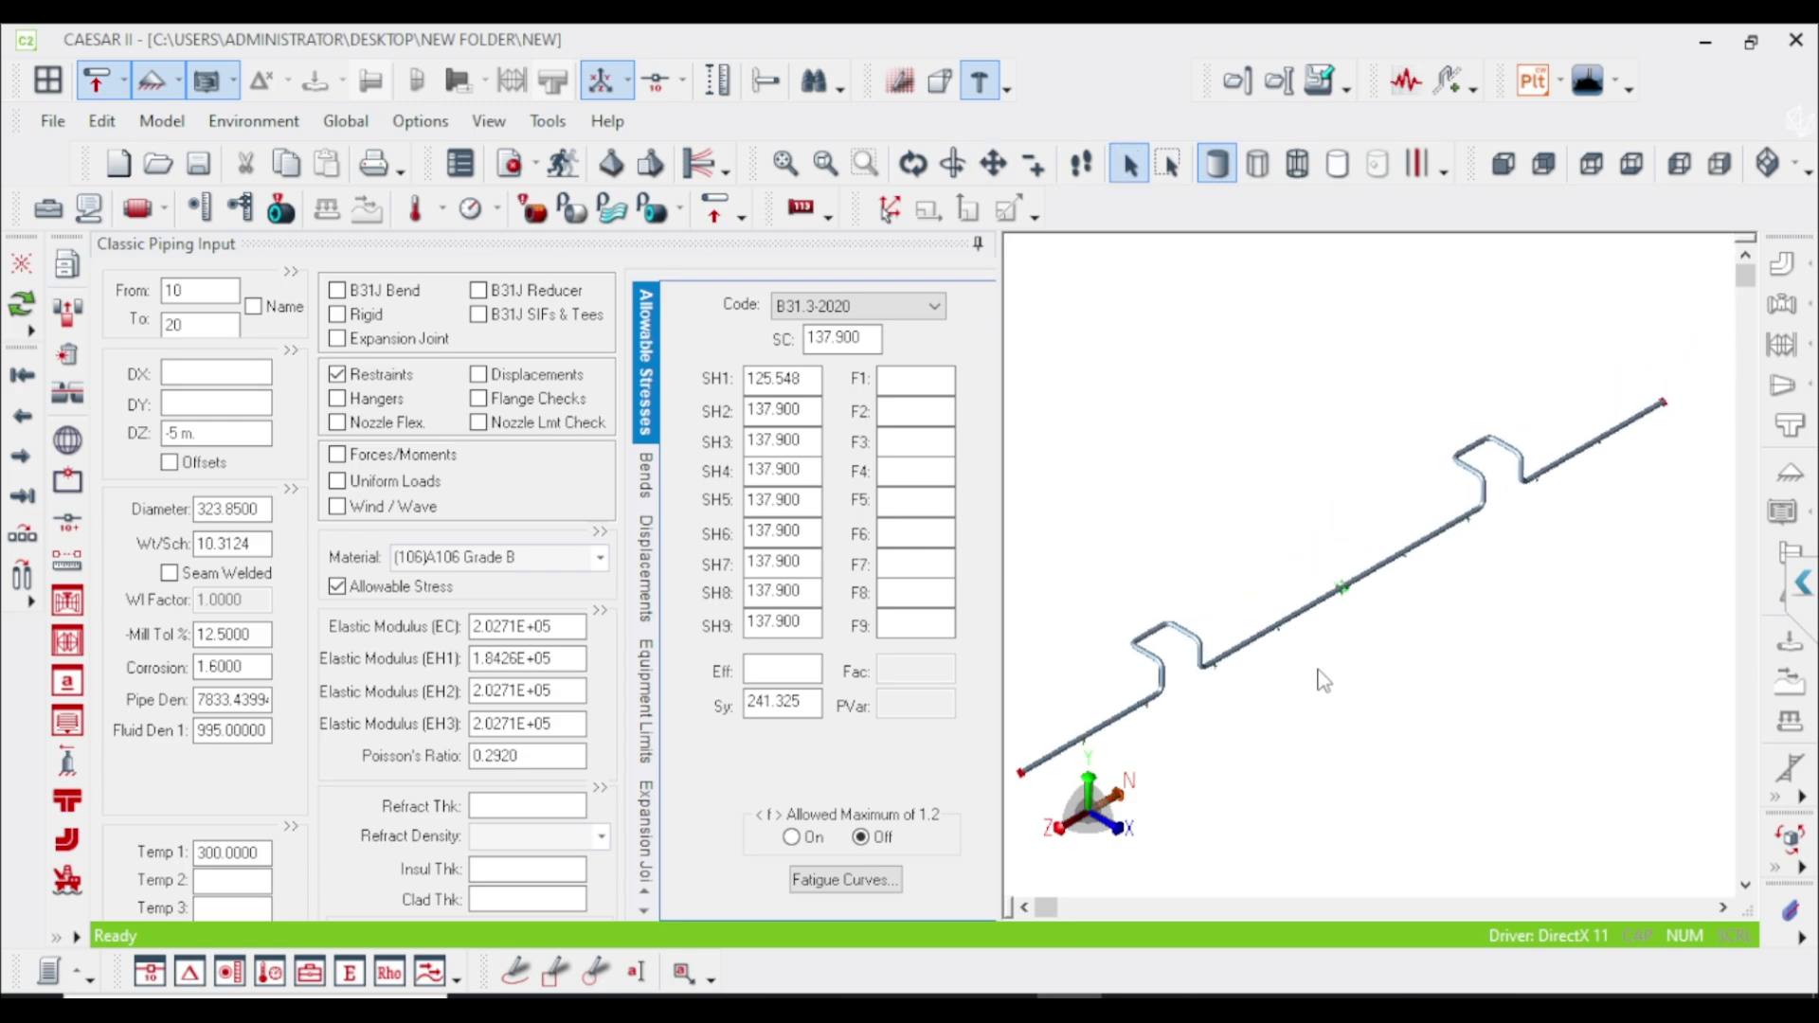
mouse_move(1339, 585)
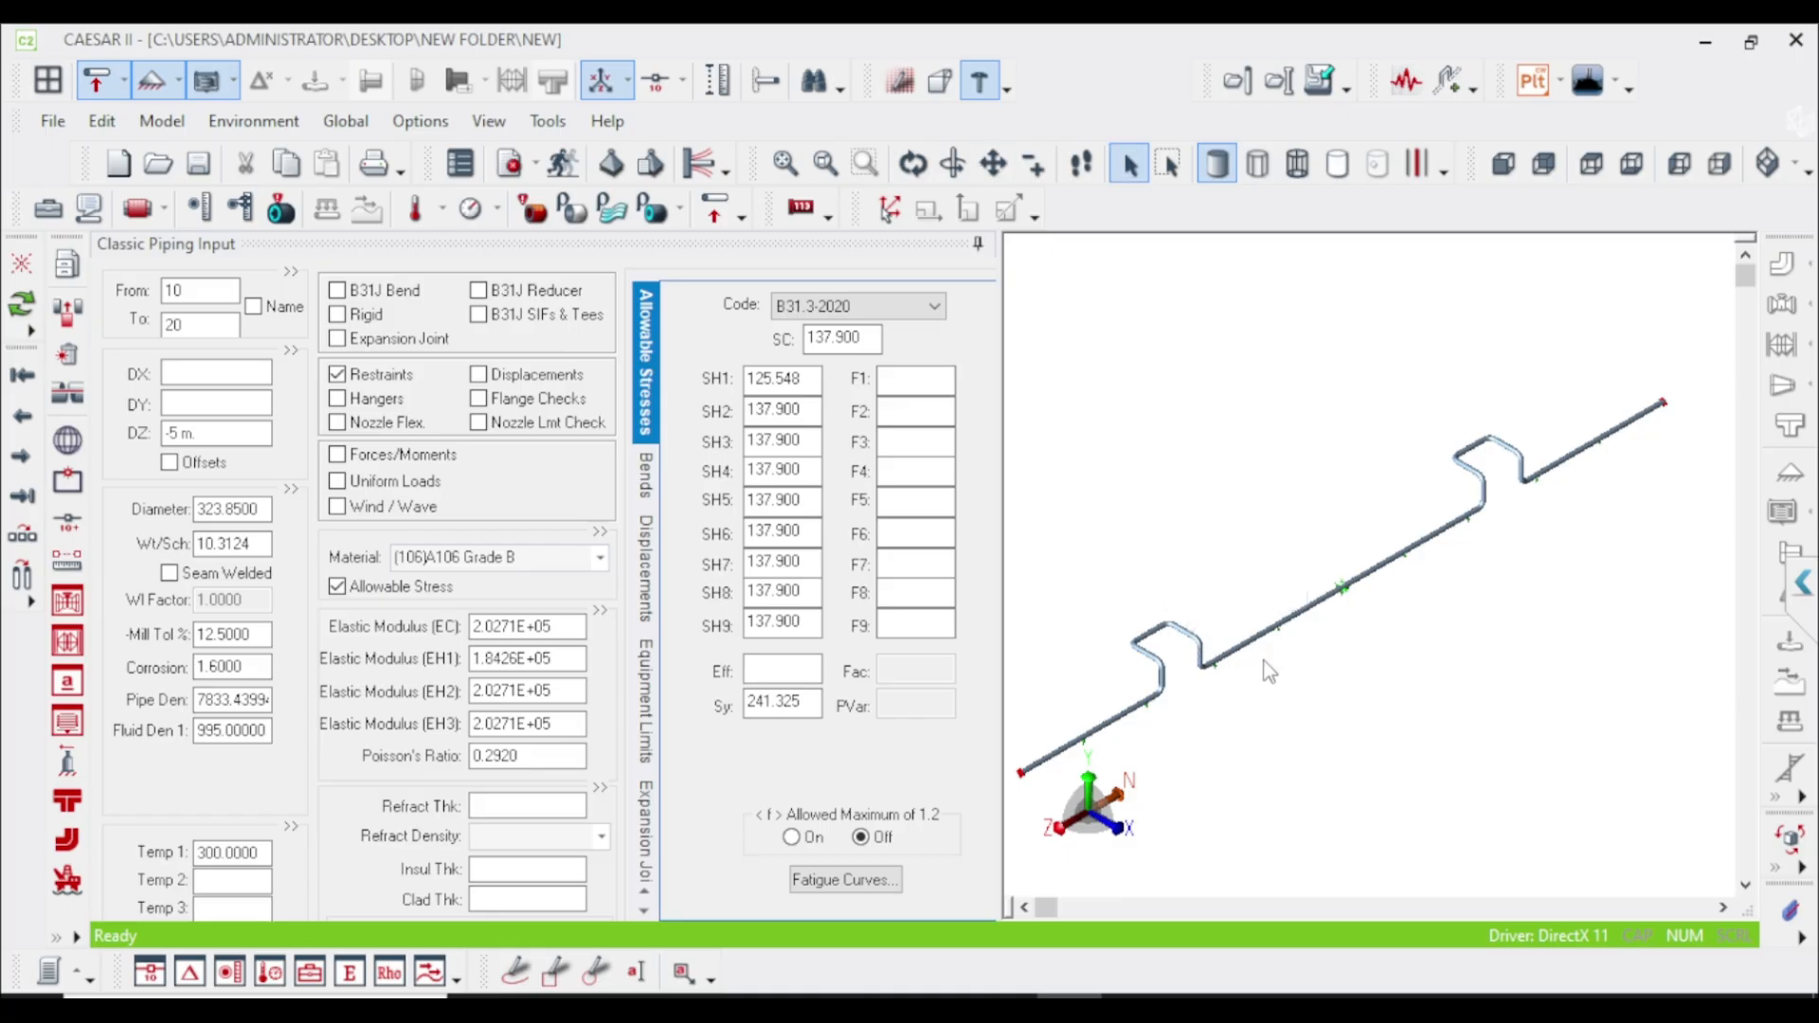
mouse_move(1536, 456)
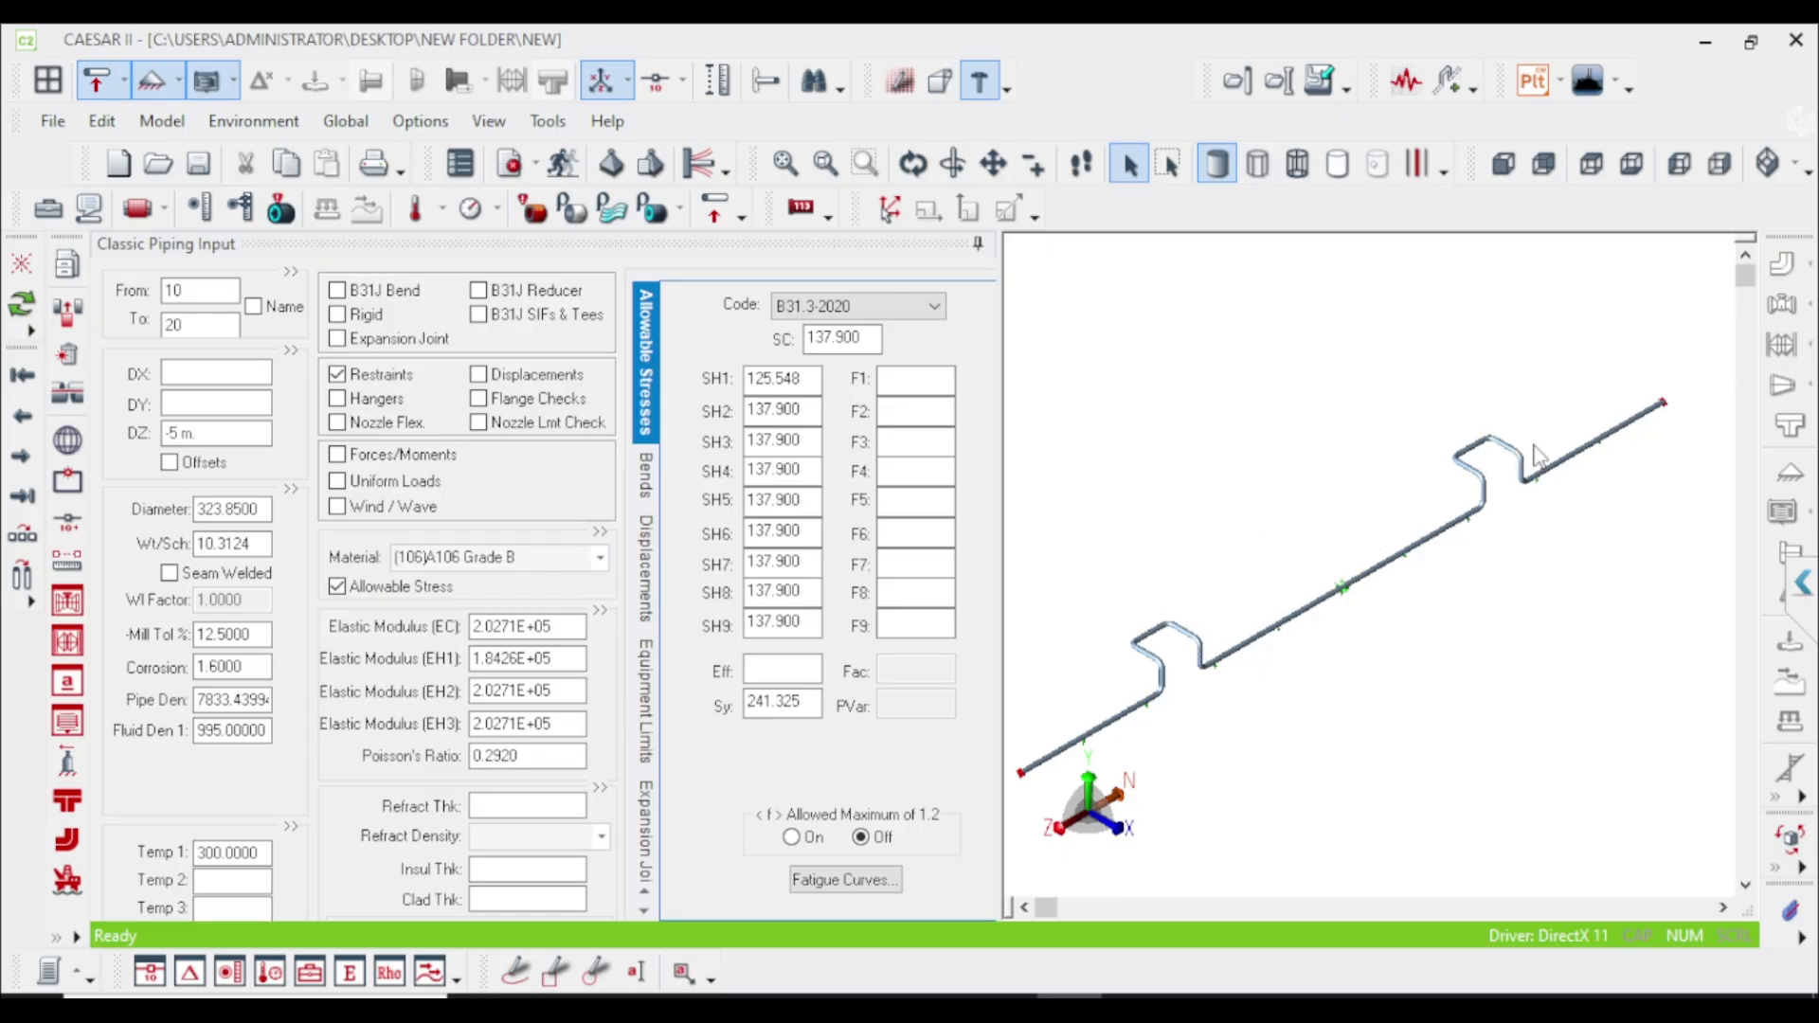
mouse_move(1343, 624)
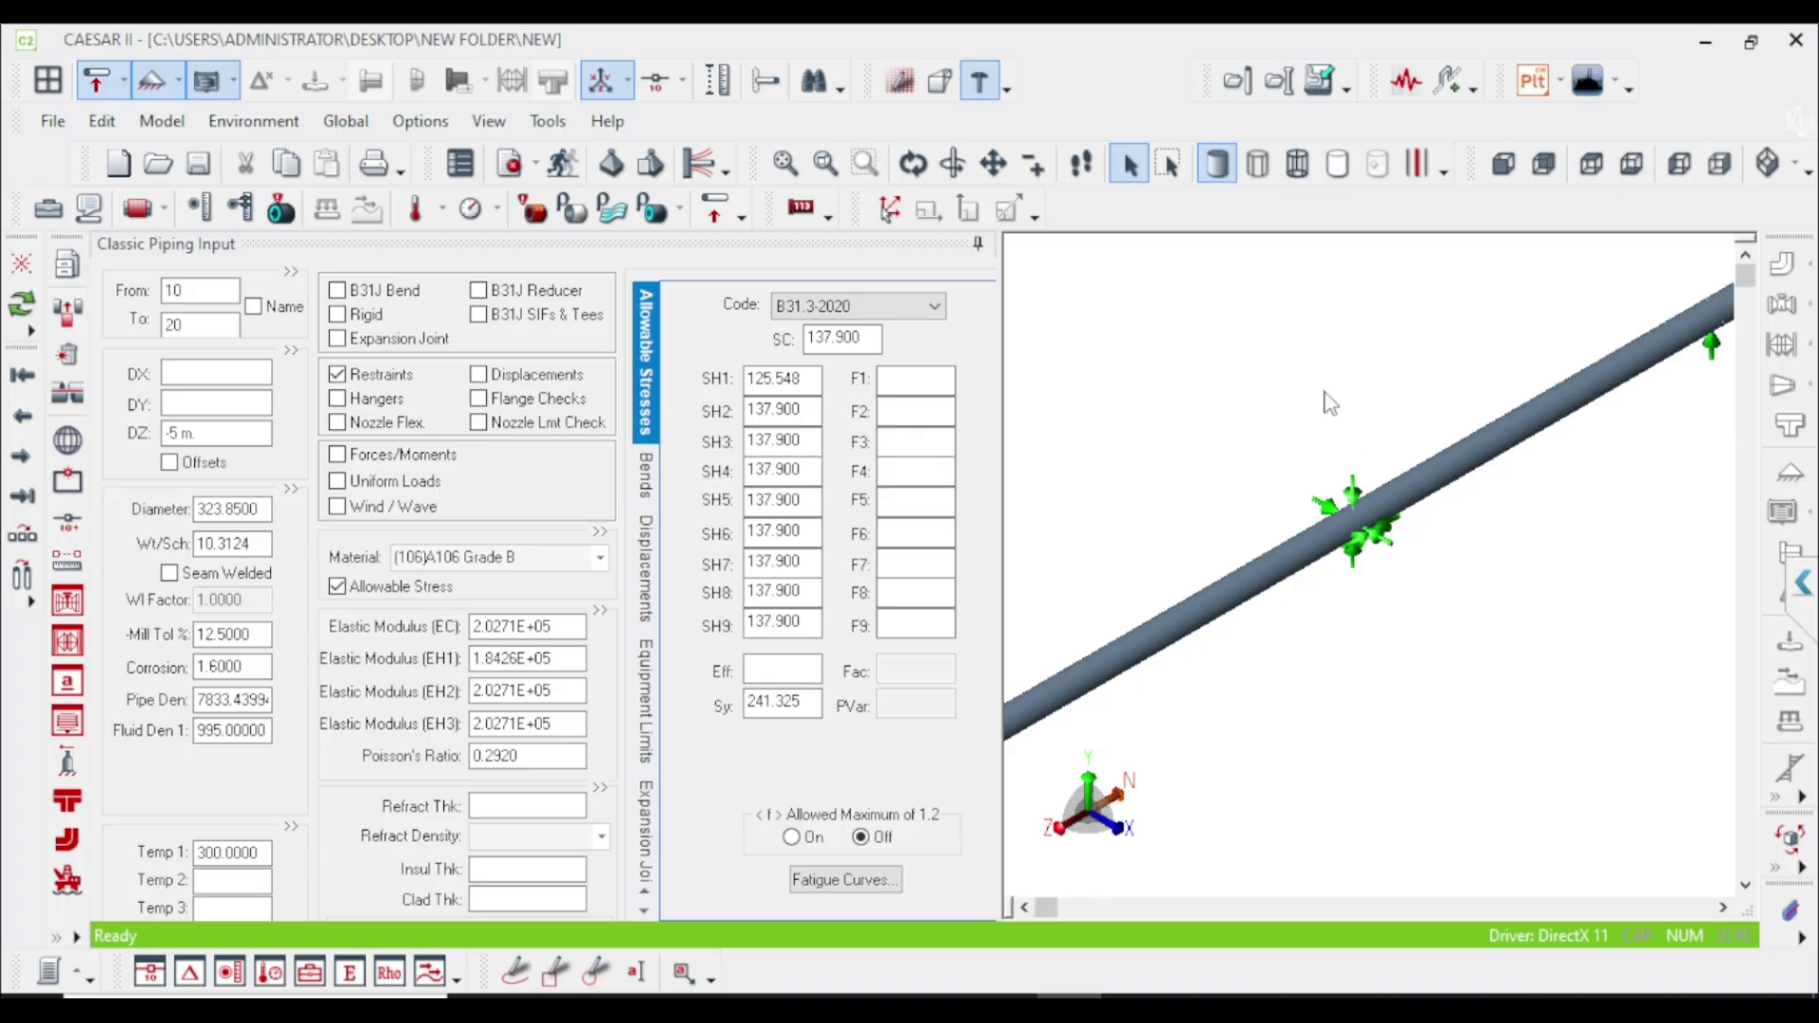
mouse_move(1335, 637)
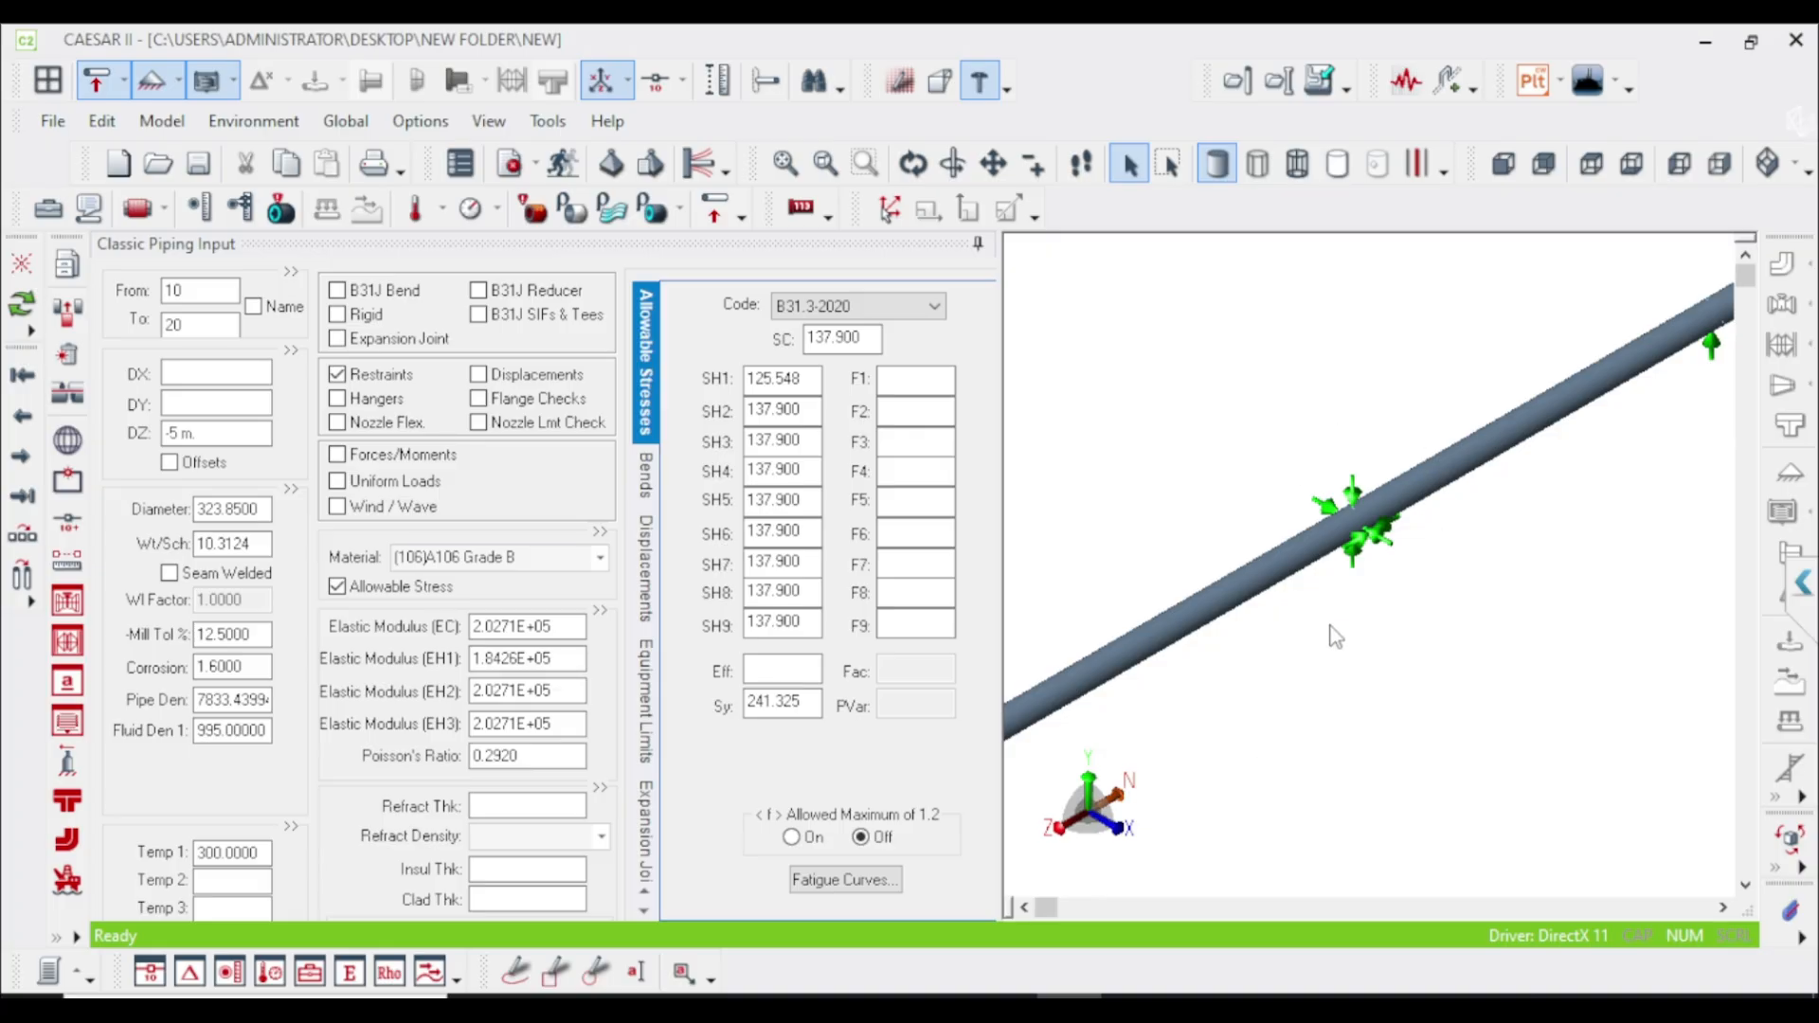
click(992, 162)
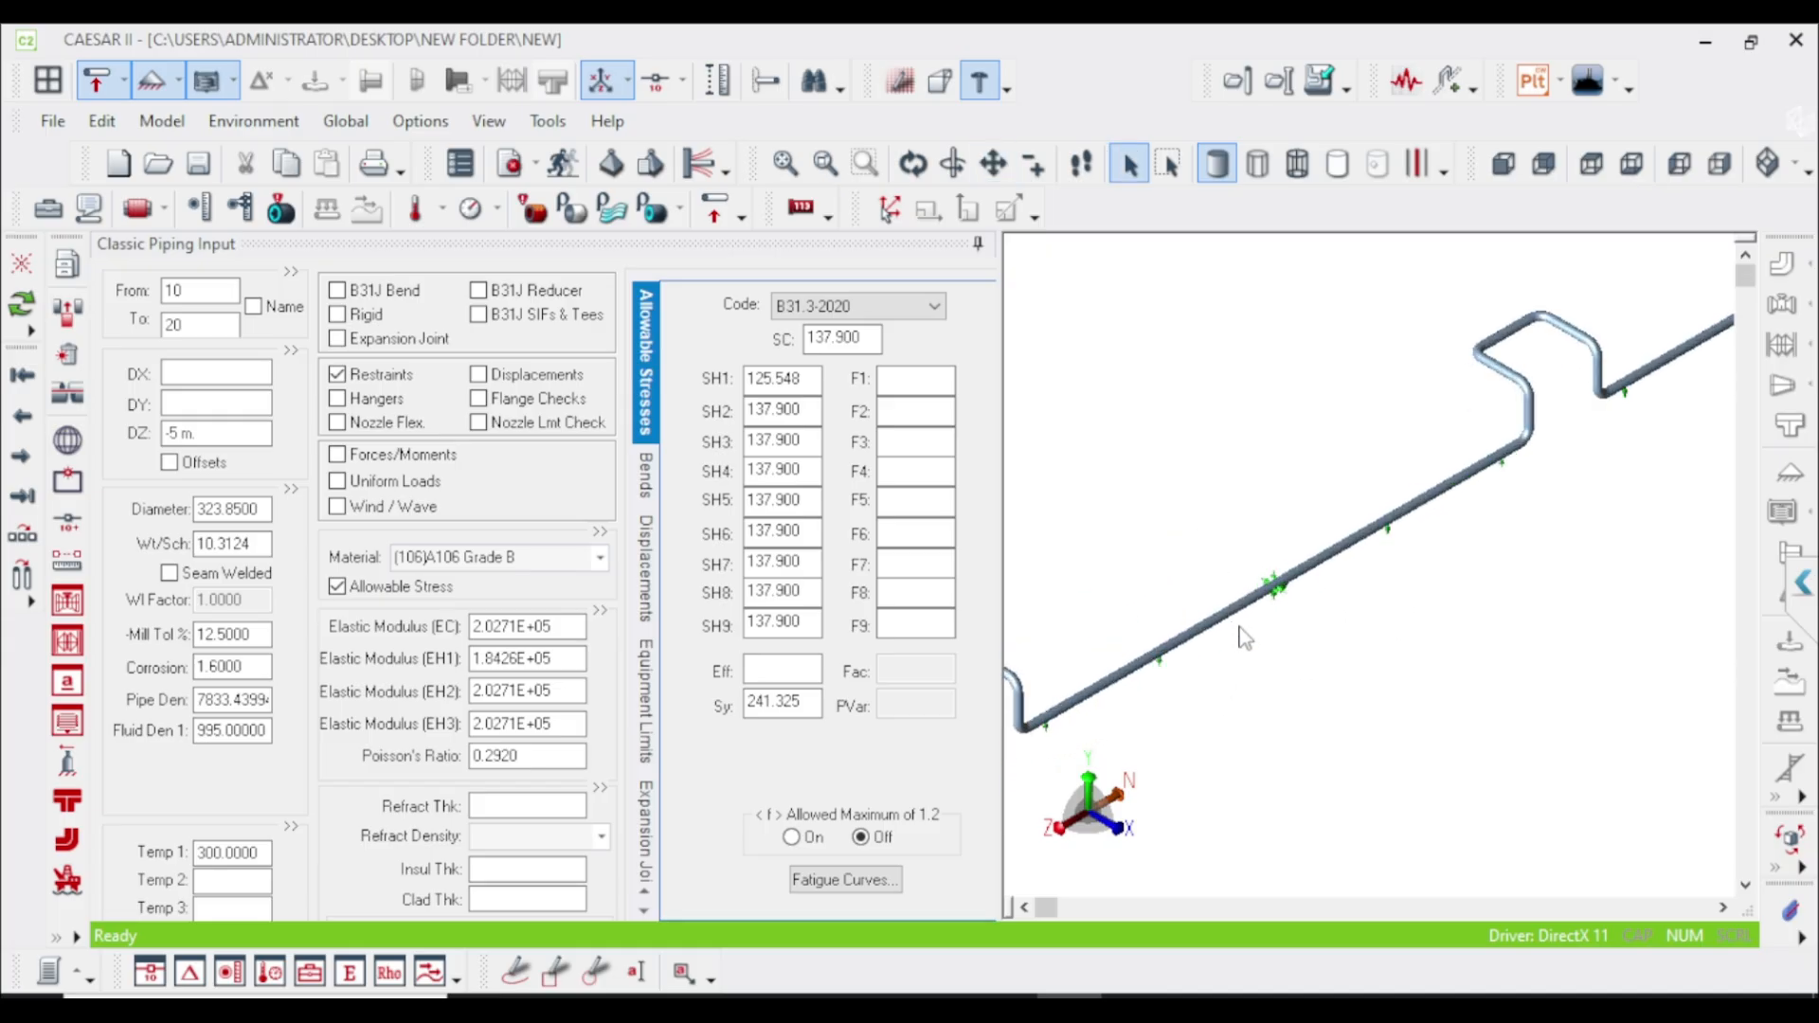
mouse_move(1276, 646)
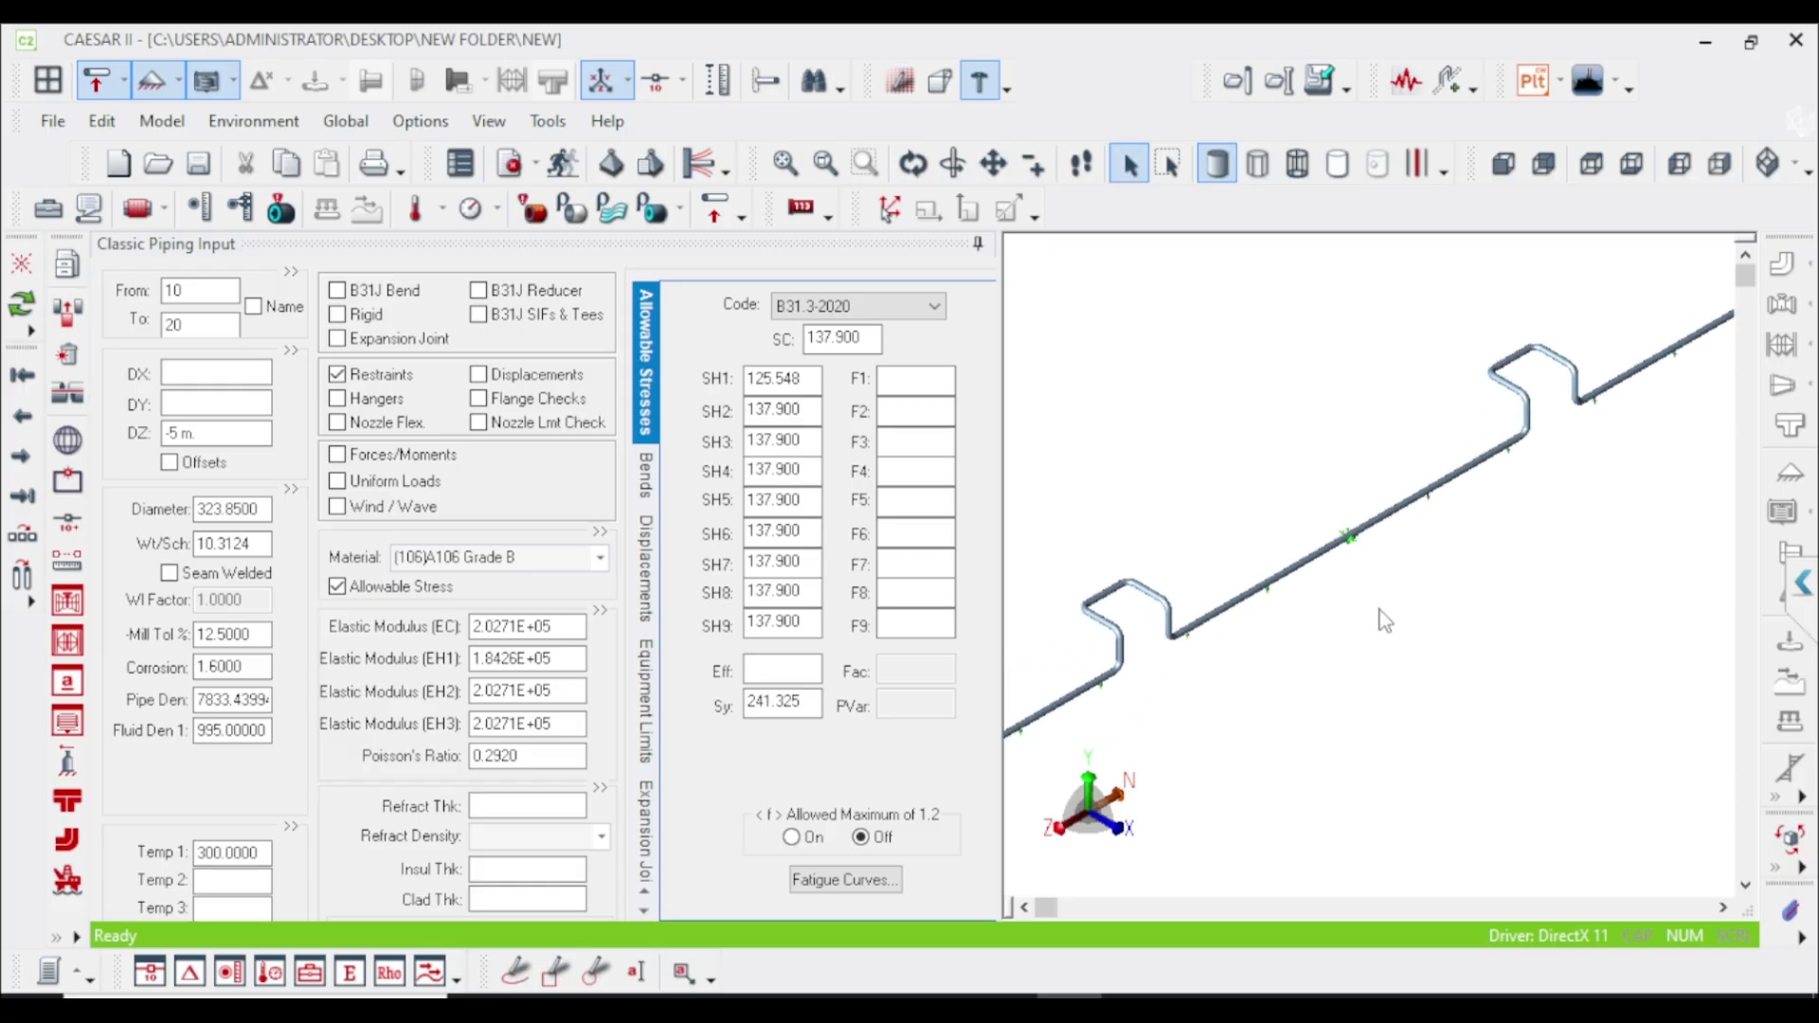
mouse_move(1390, 614)
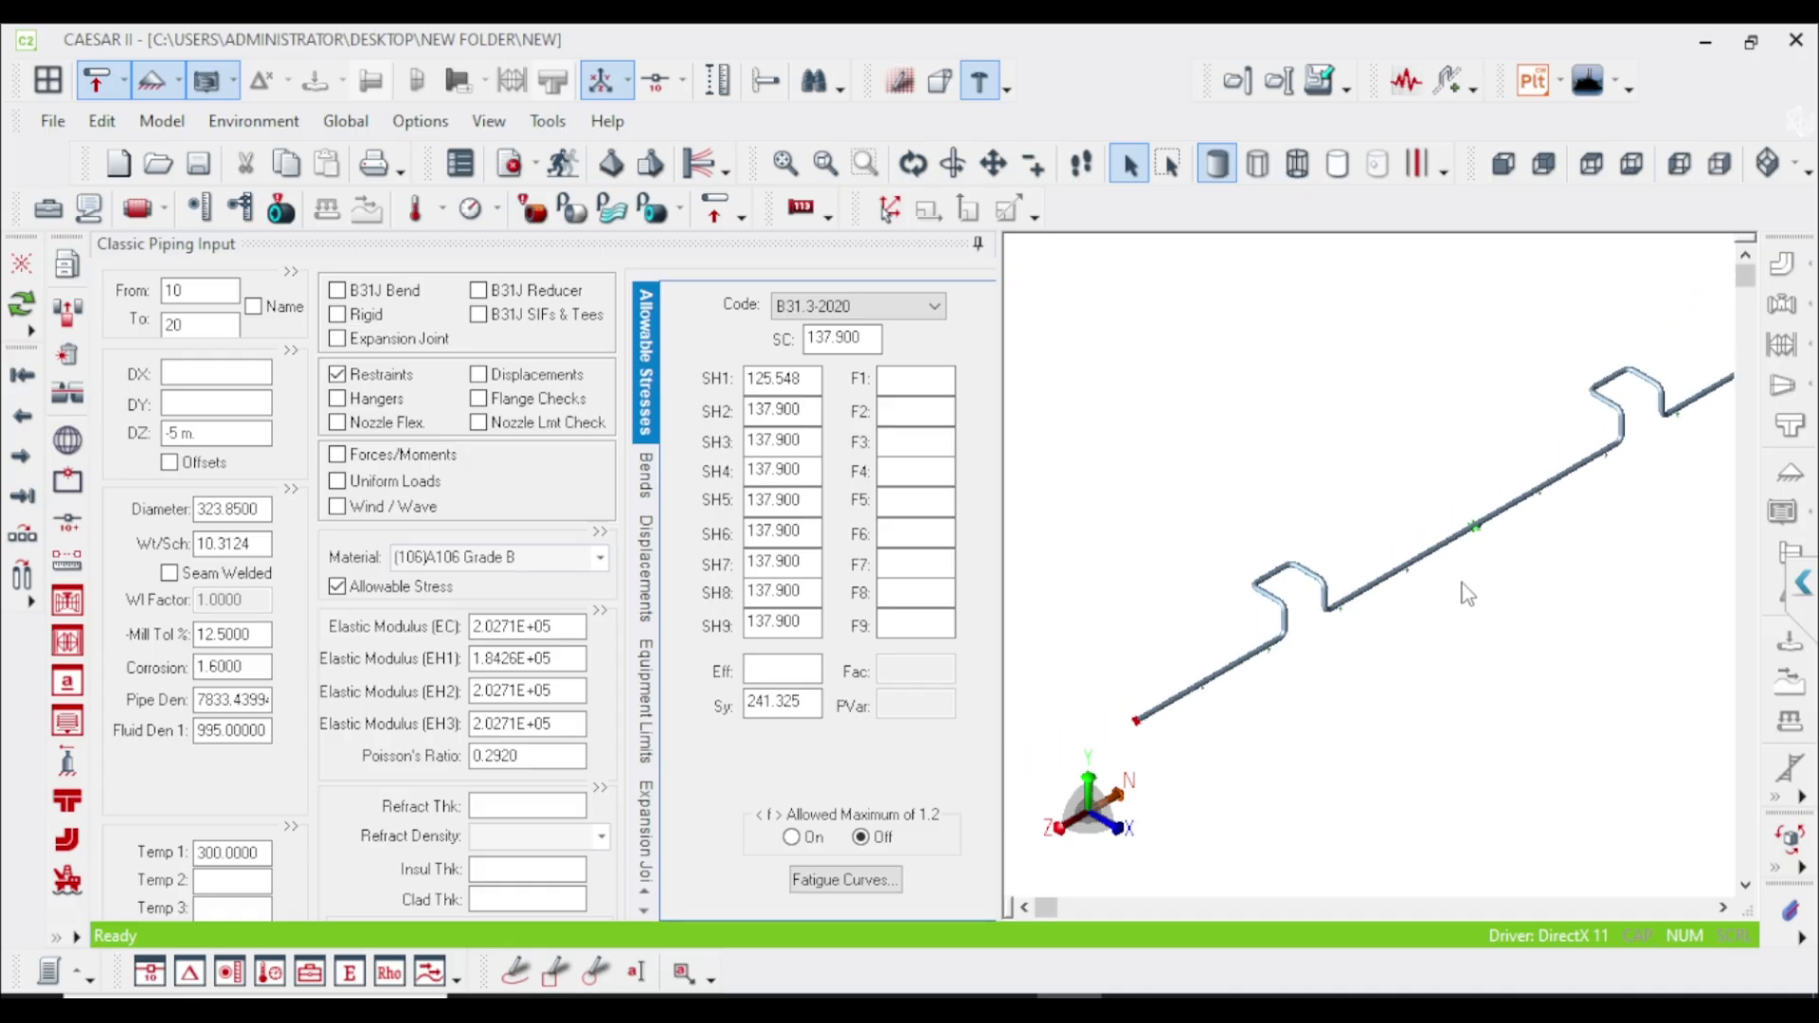
mouse_move(1497, 615)
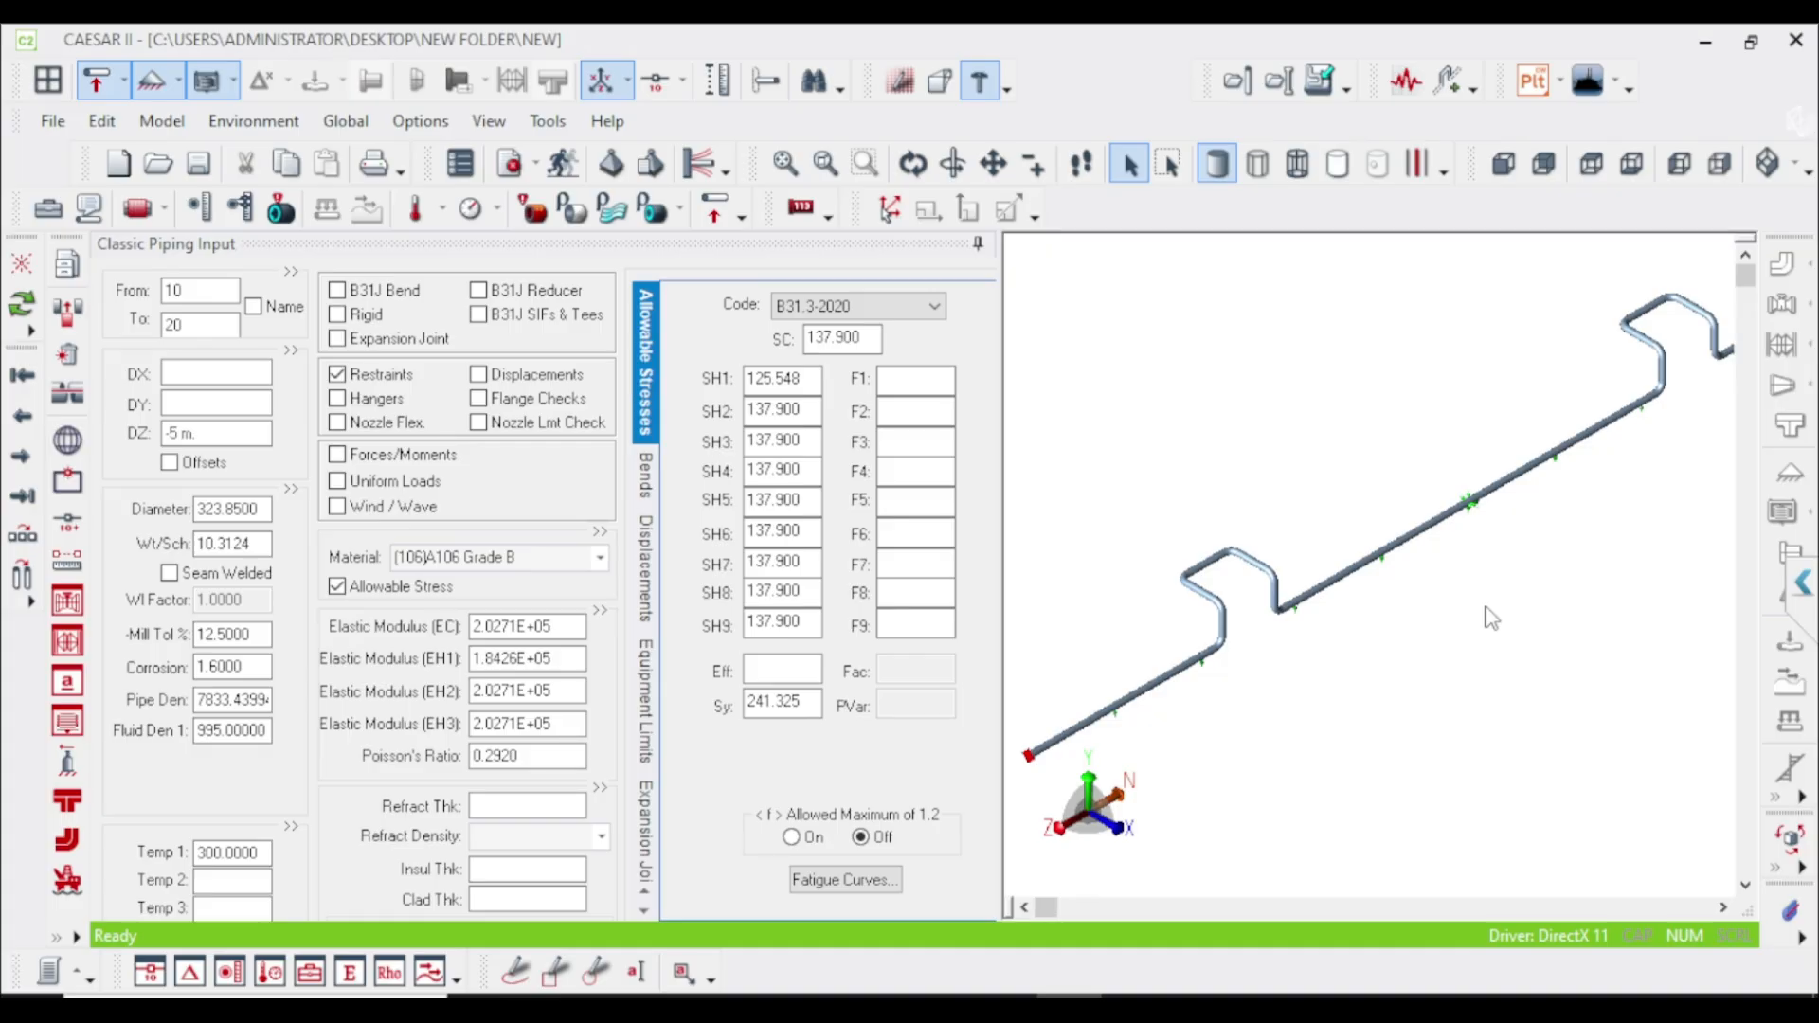
mouse_move(563, 162)
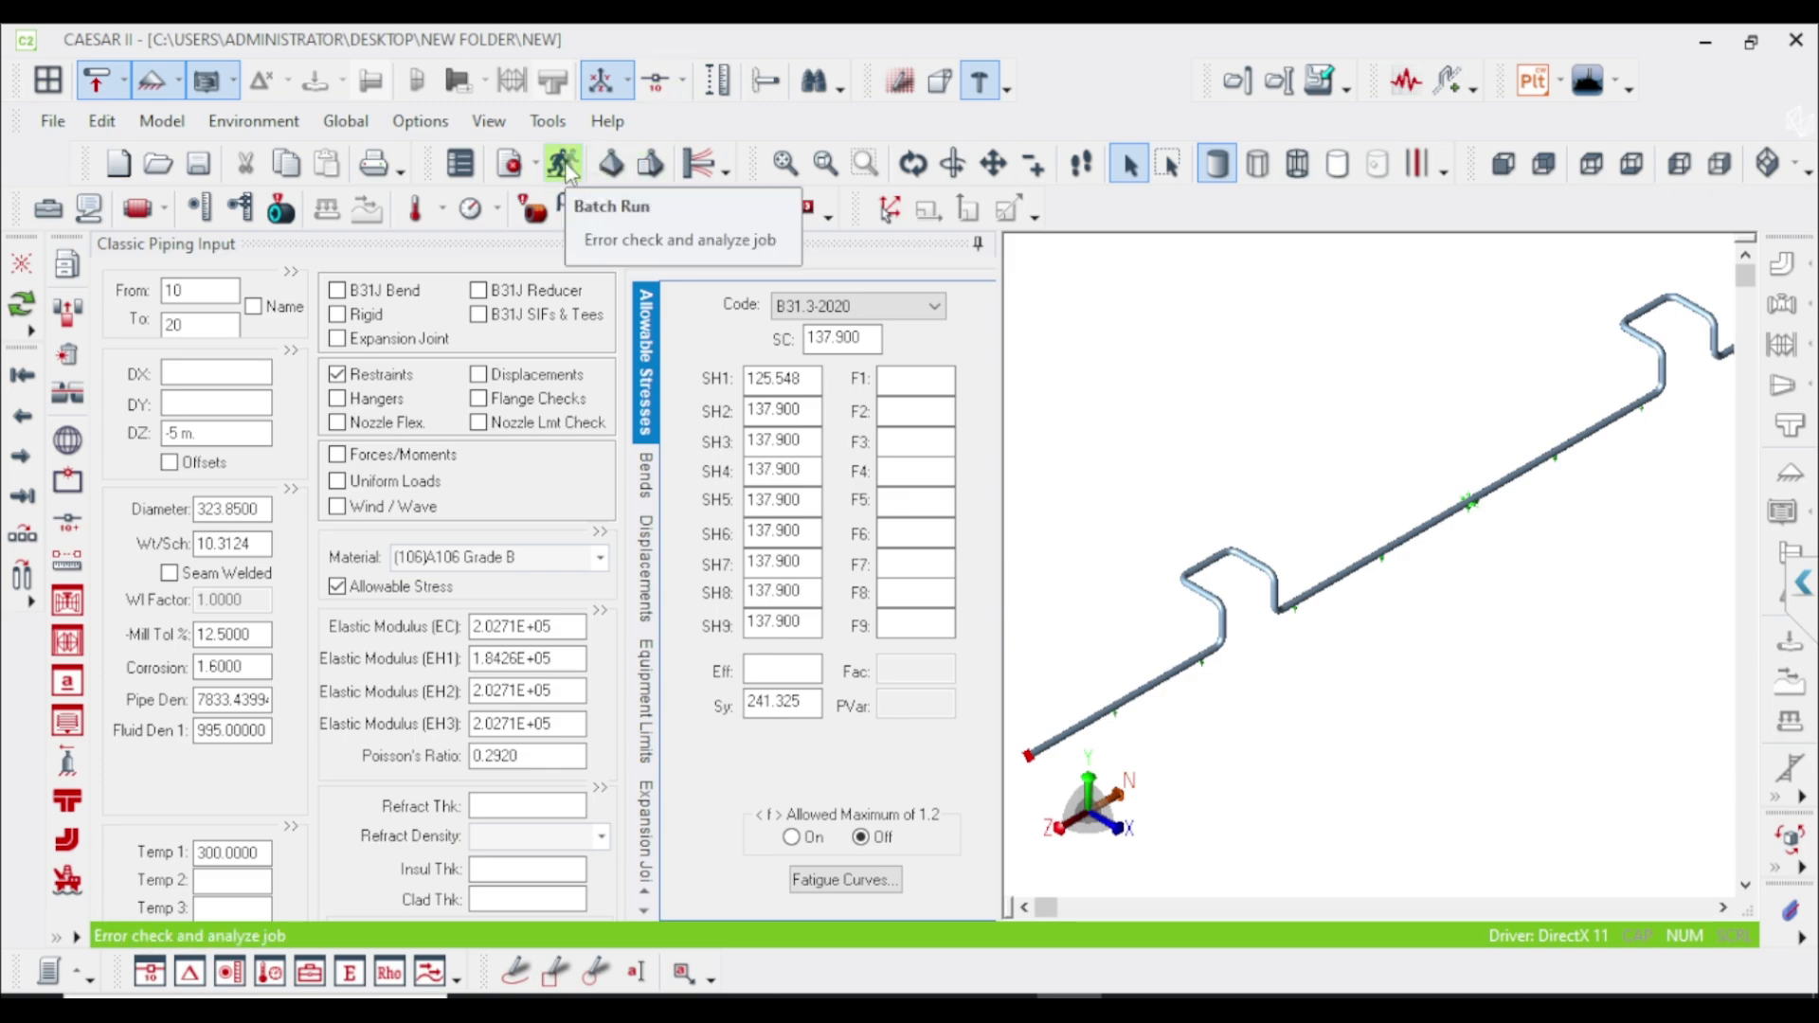
mouse_move(562, 162)
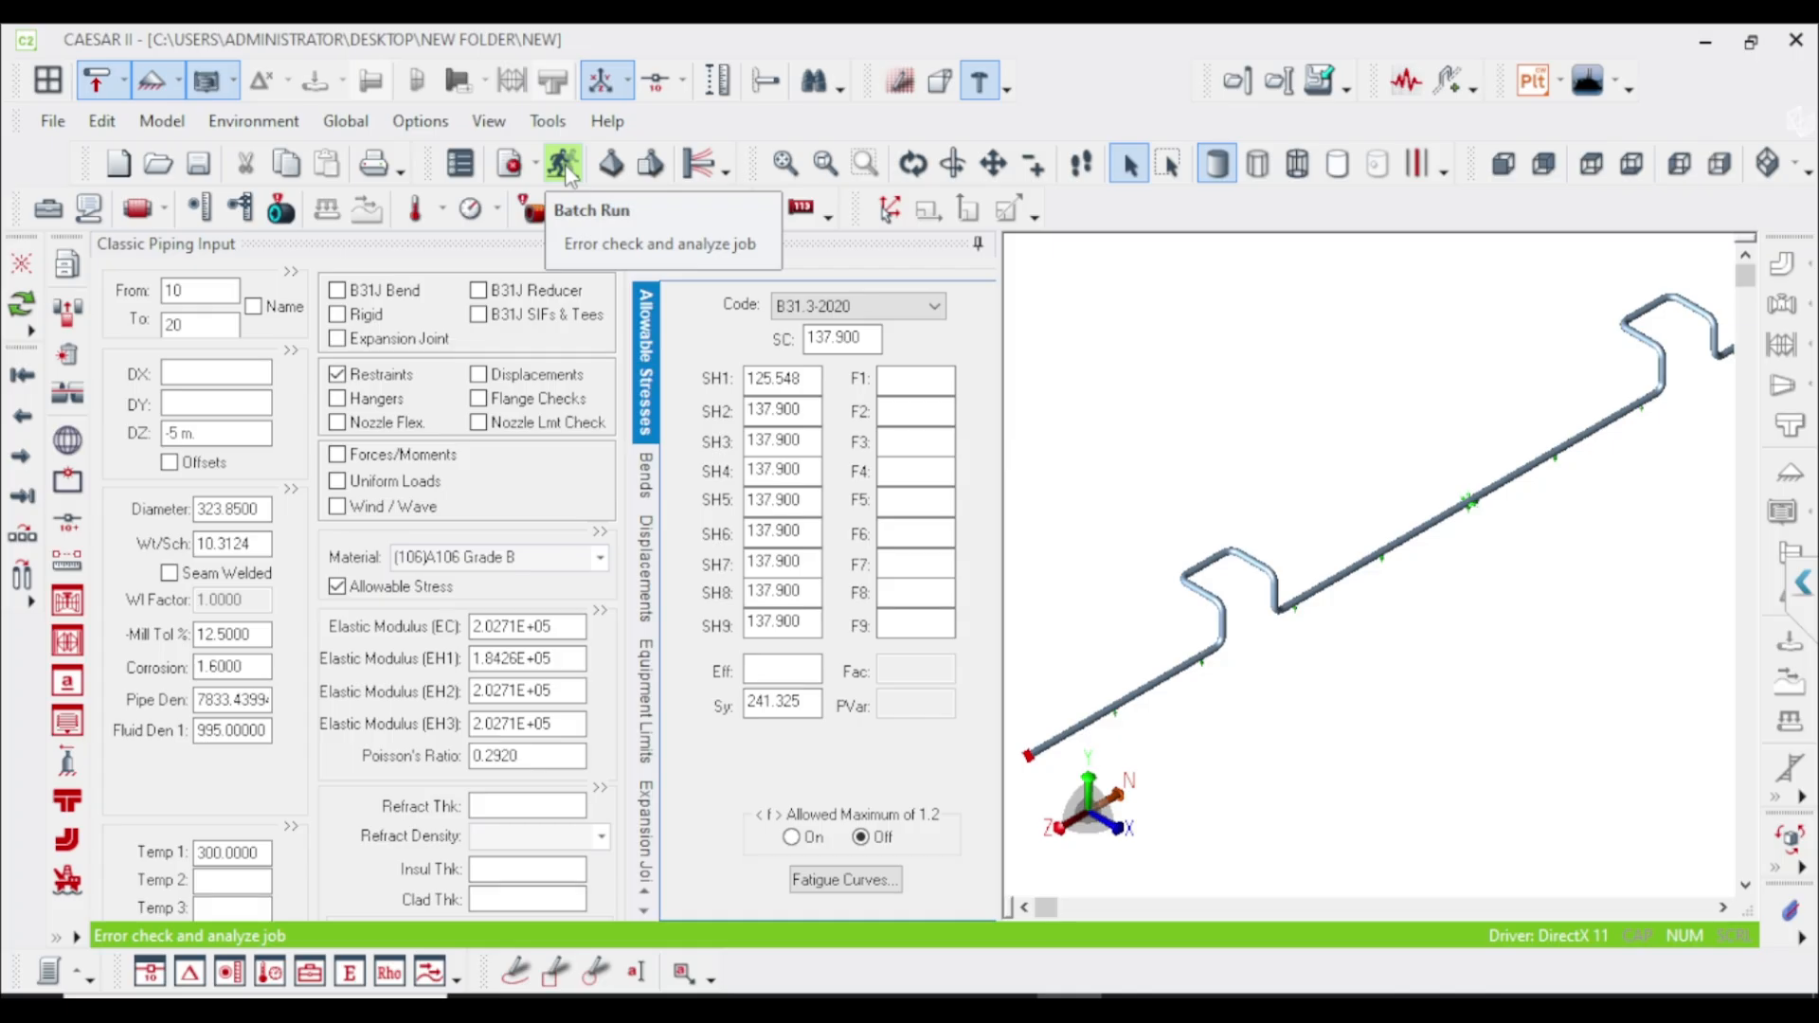
click(562, 162)
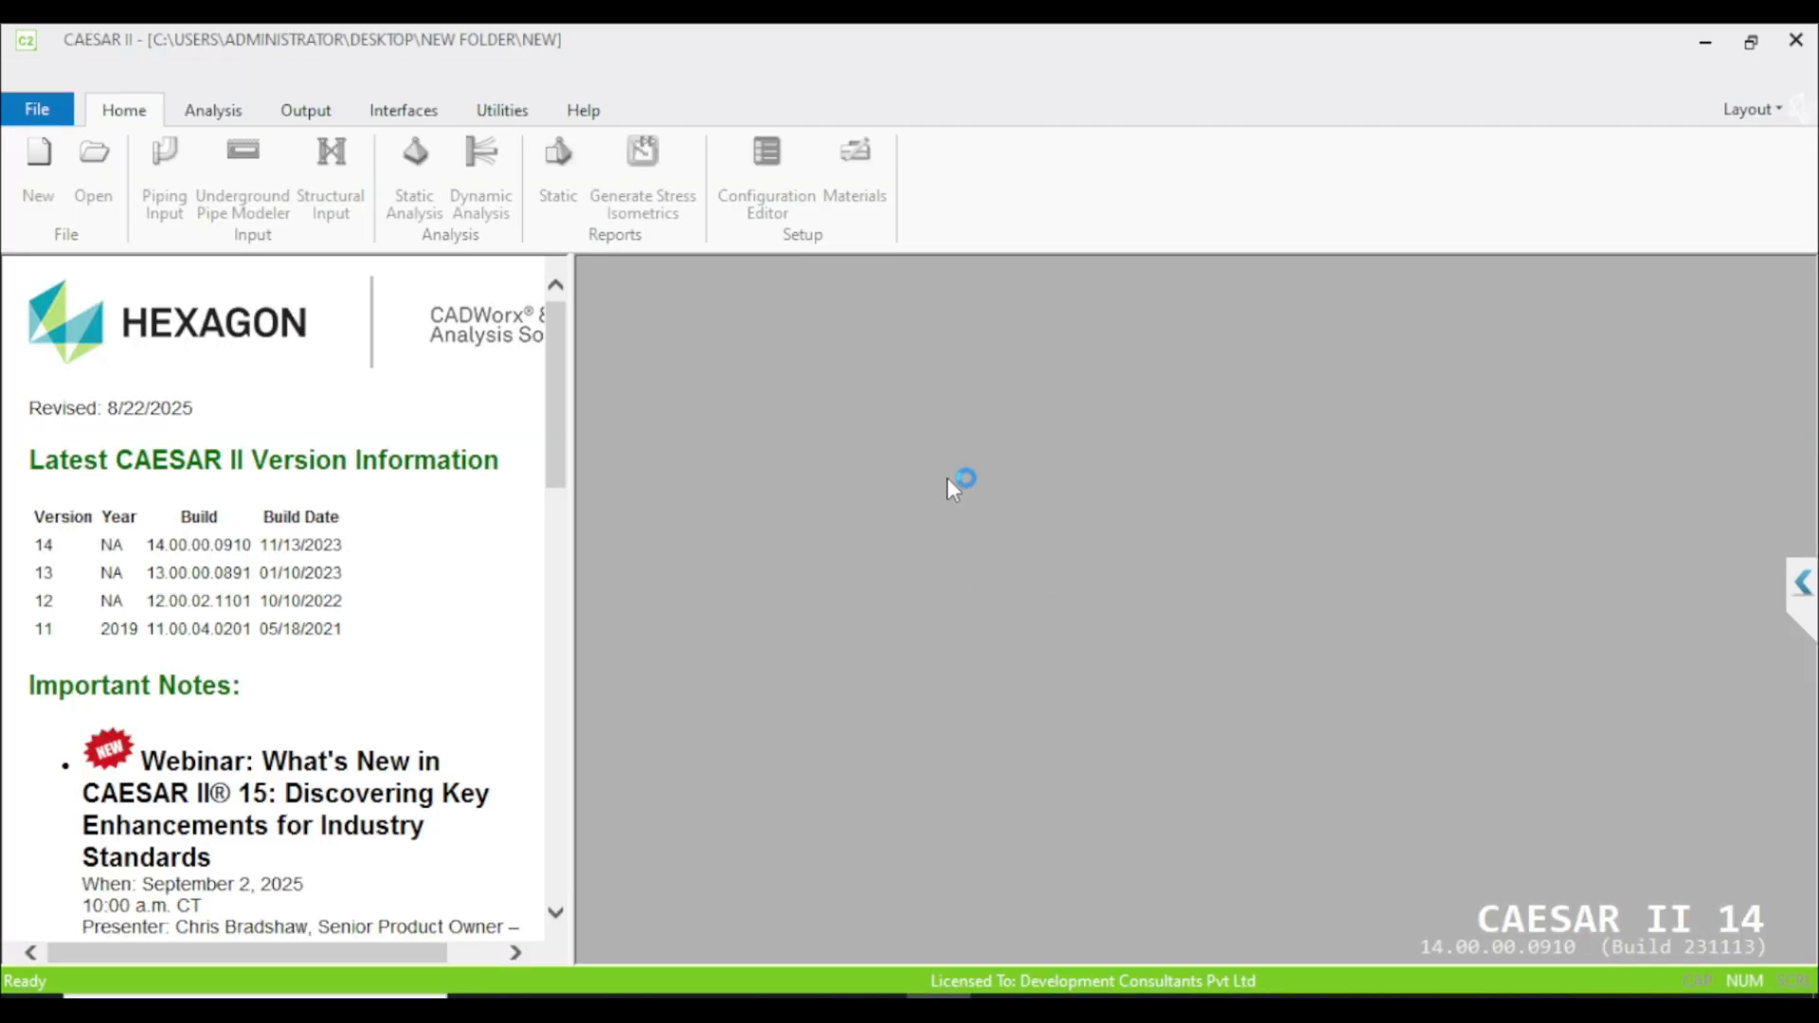
mouse_move(1048, 480)
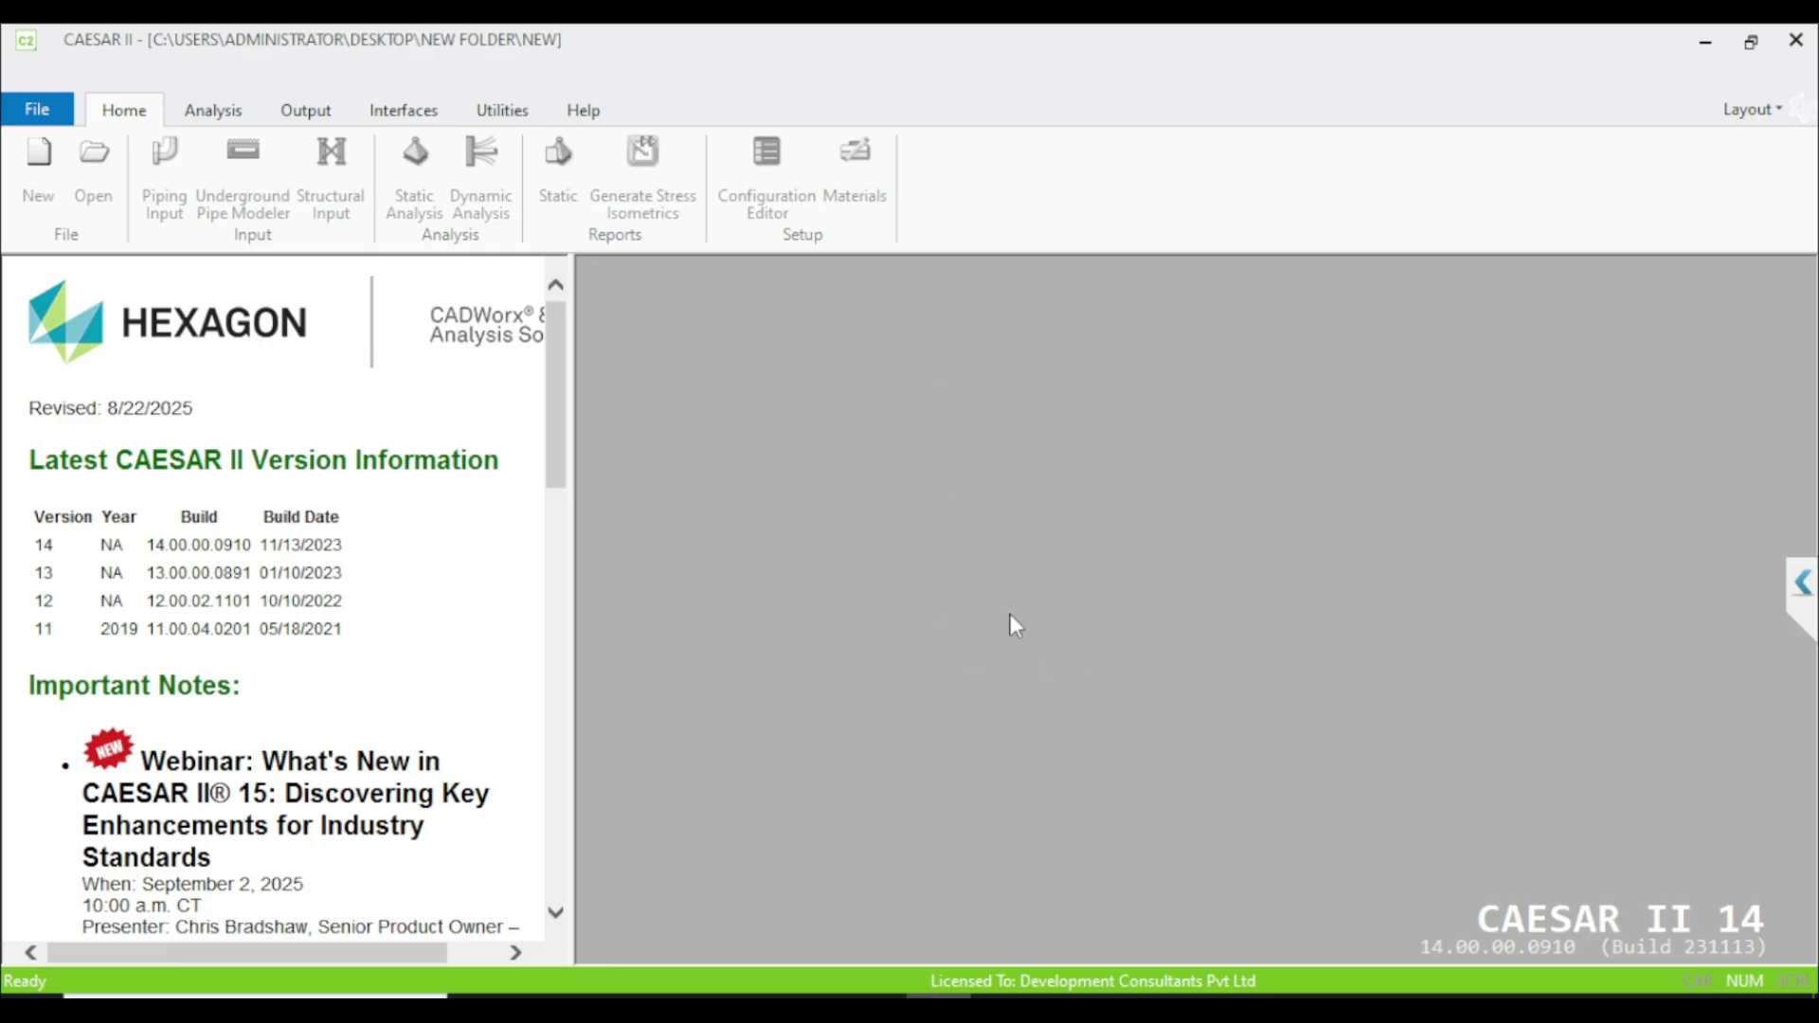
mouse_move(1157, 607)
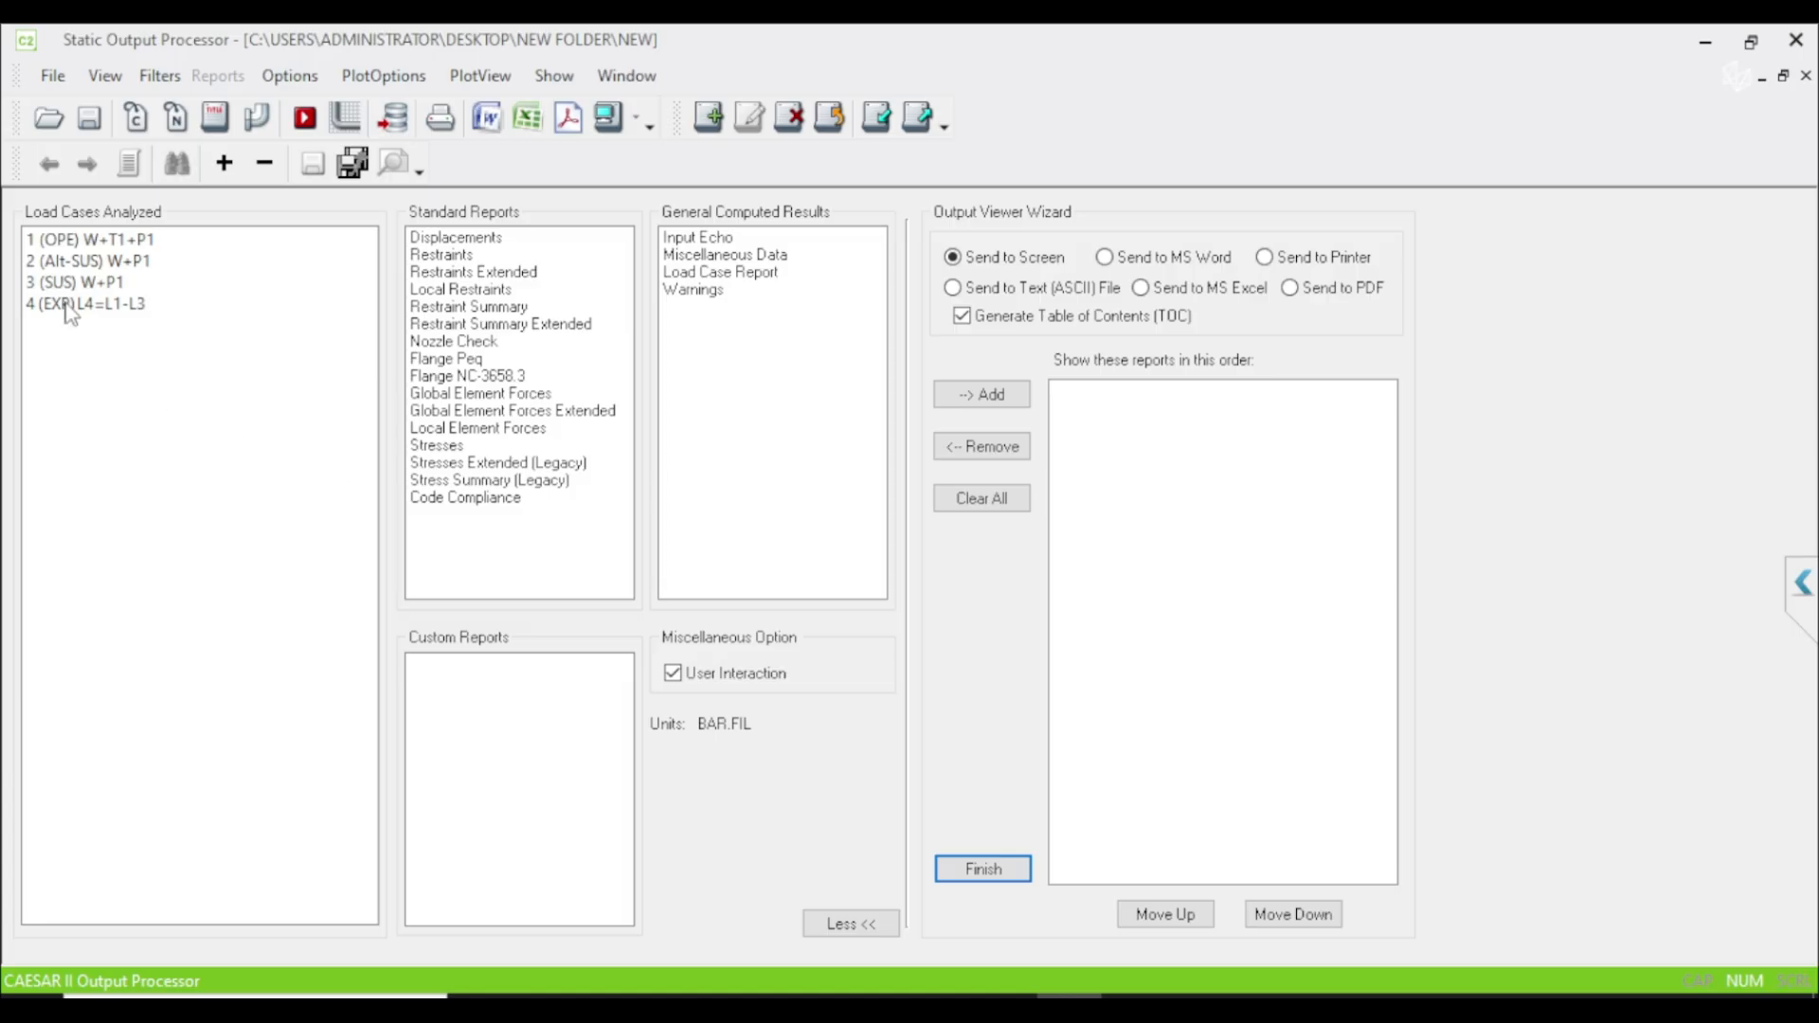
Step: View the Stress Summary (Legacy) report for load case 4 (EXP), then close the static output
click(87, 303)
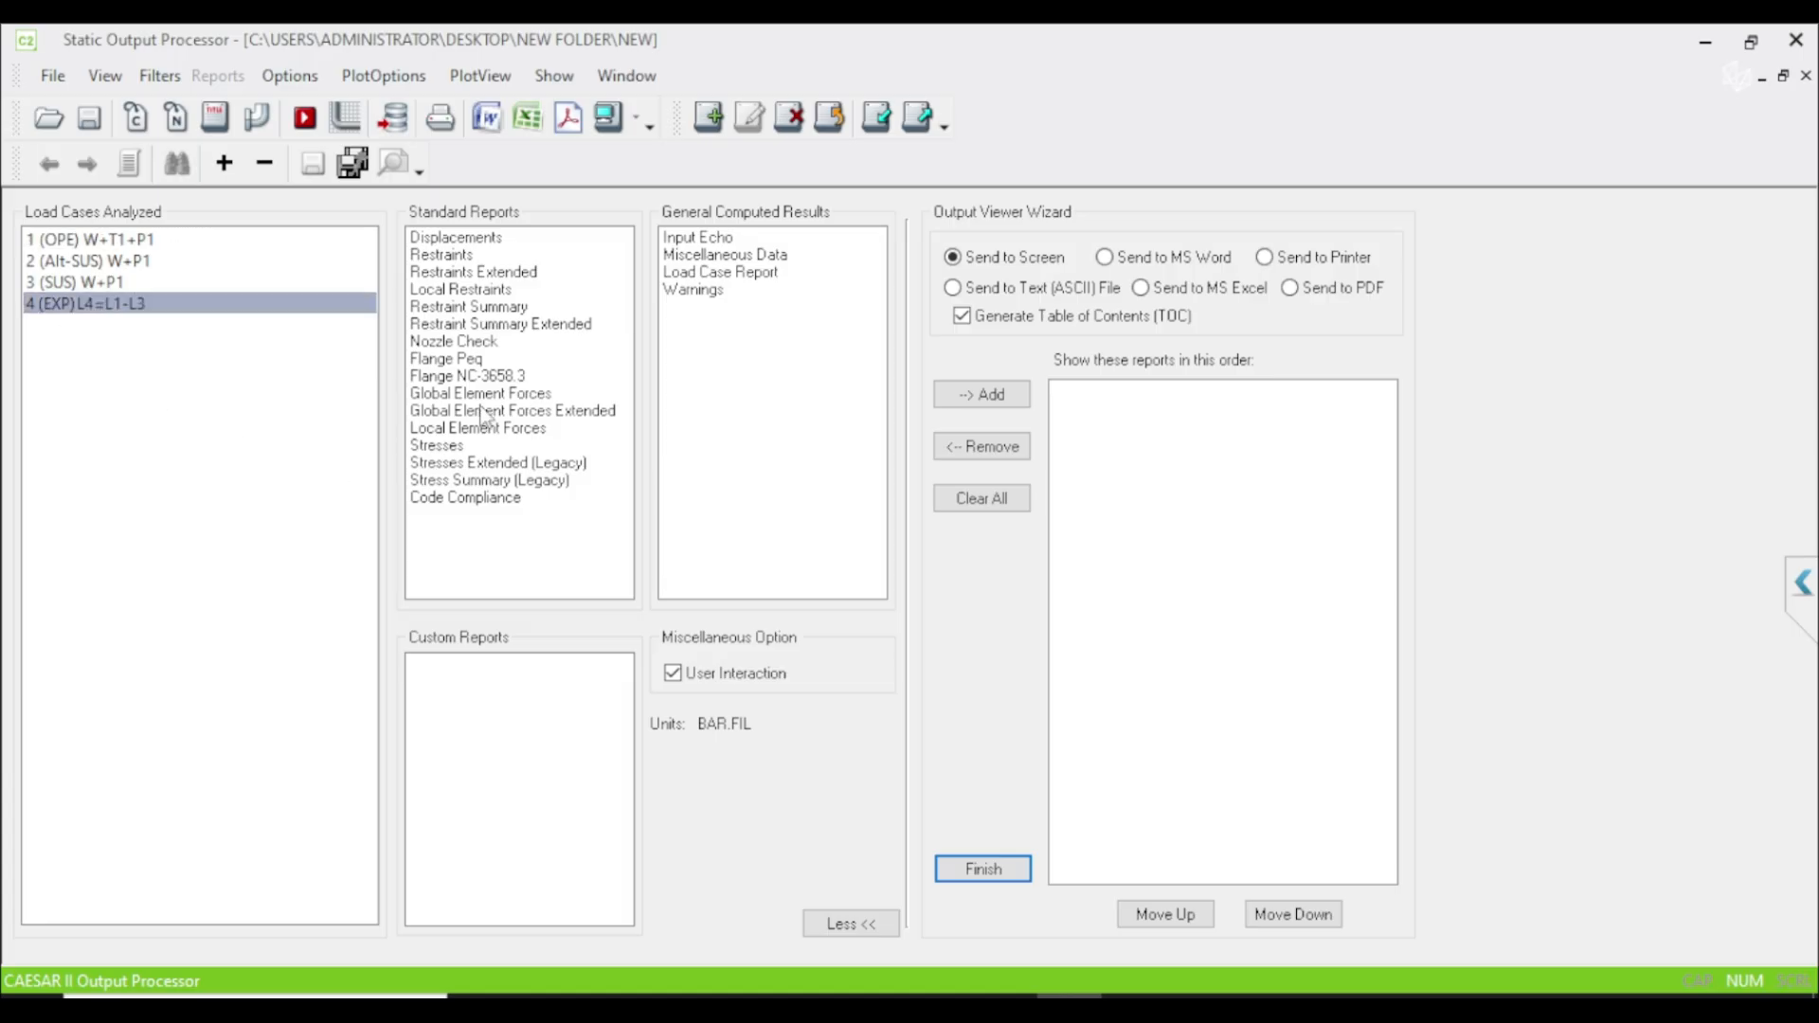
mouse_move(485, 484)
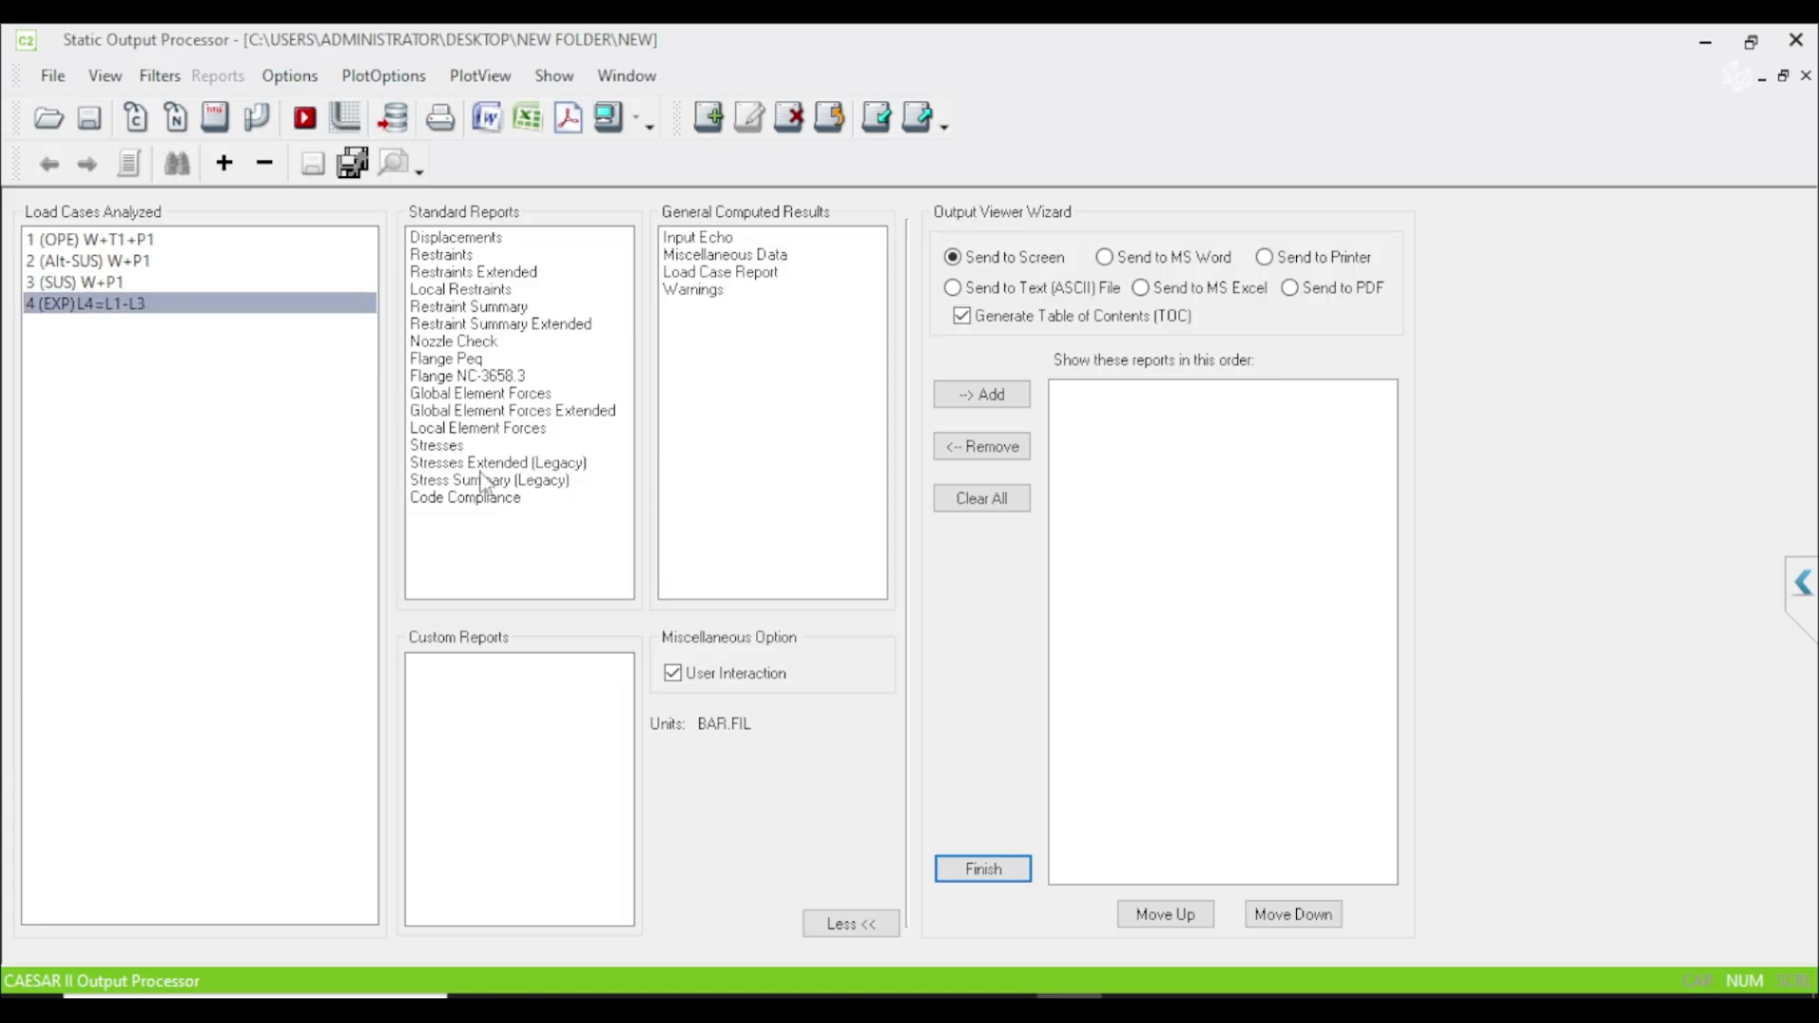
click(486, 480)
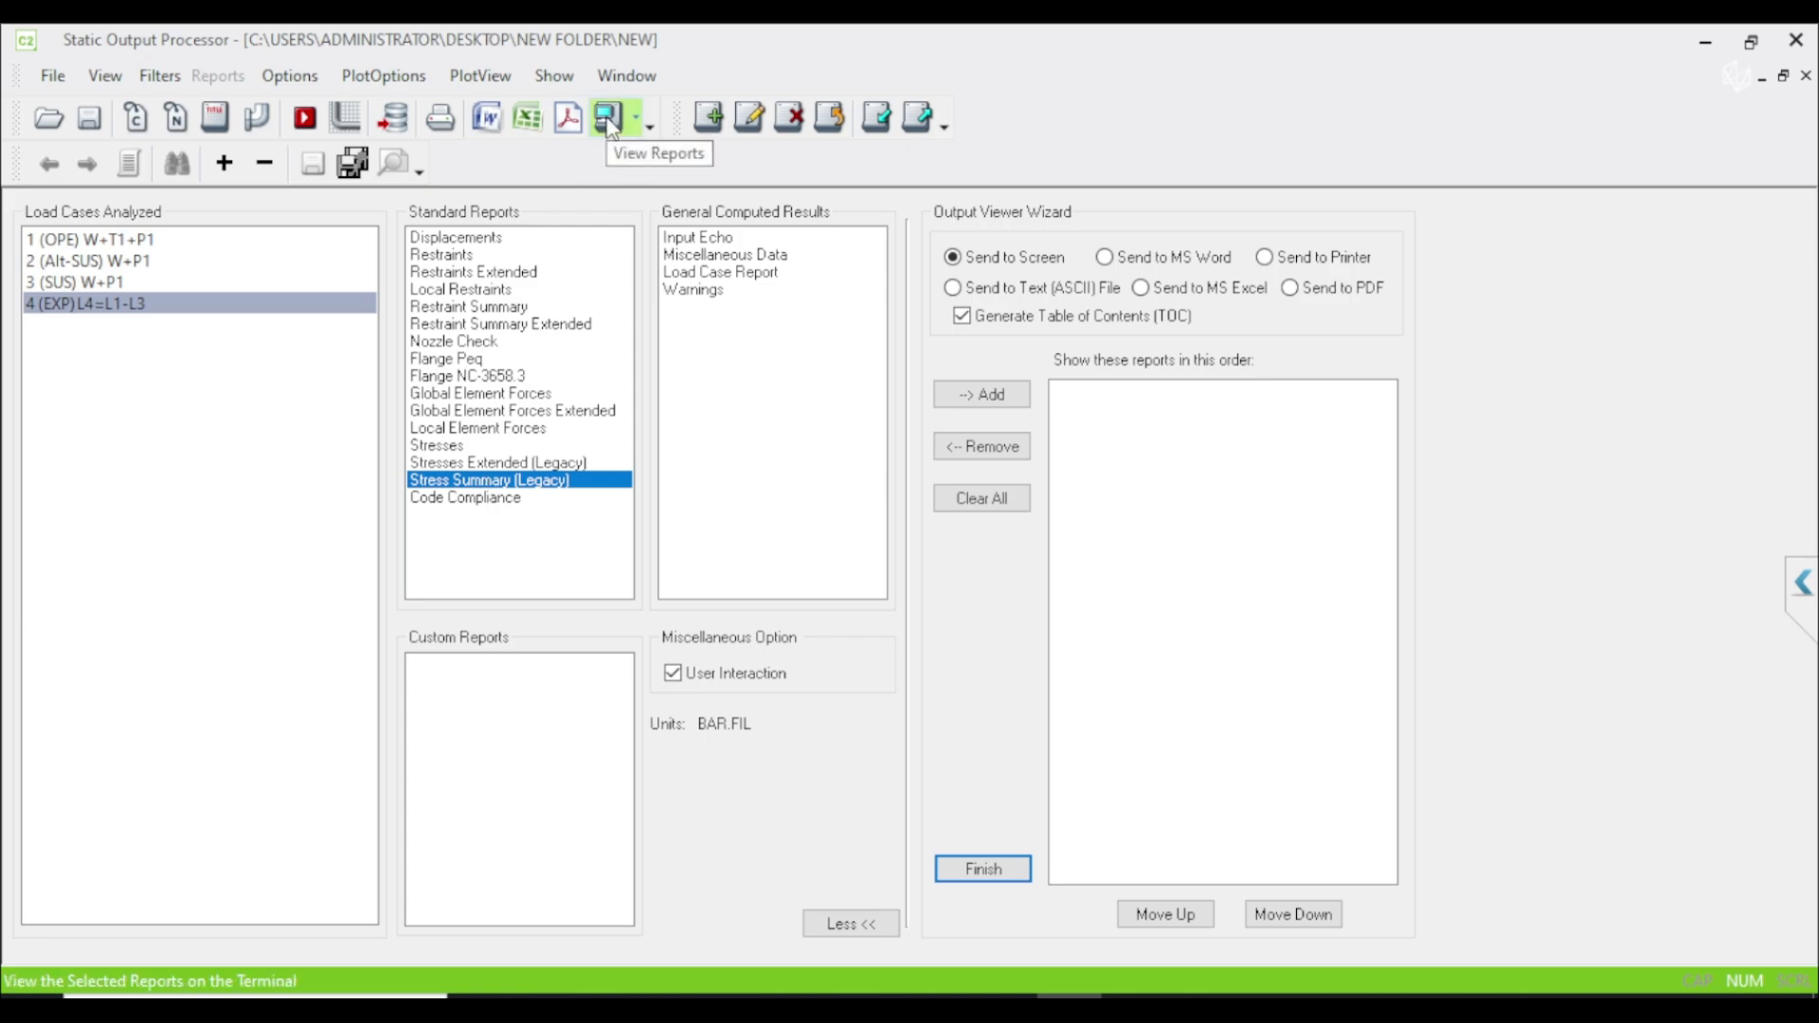
click(604, 116)
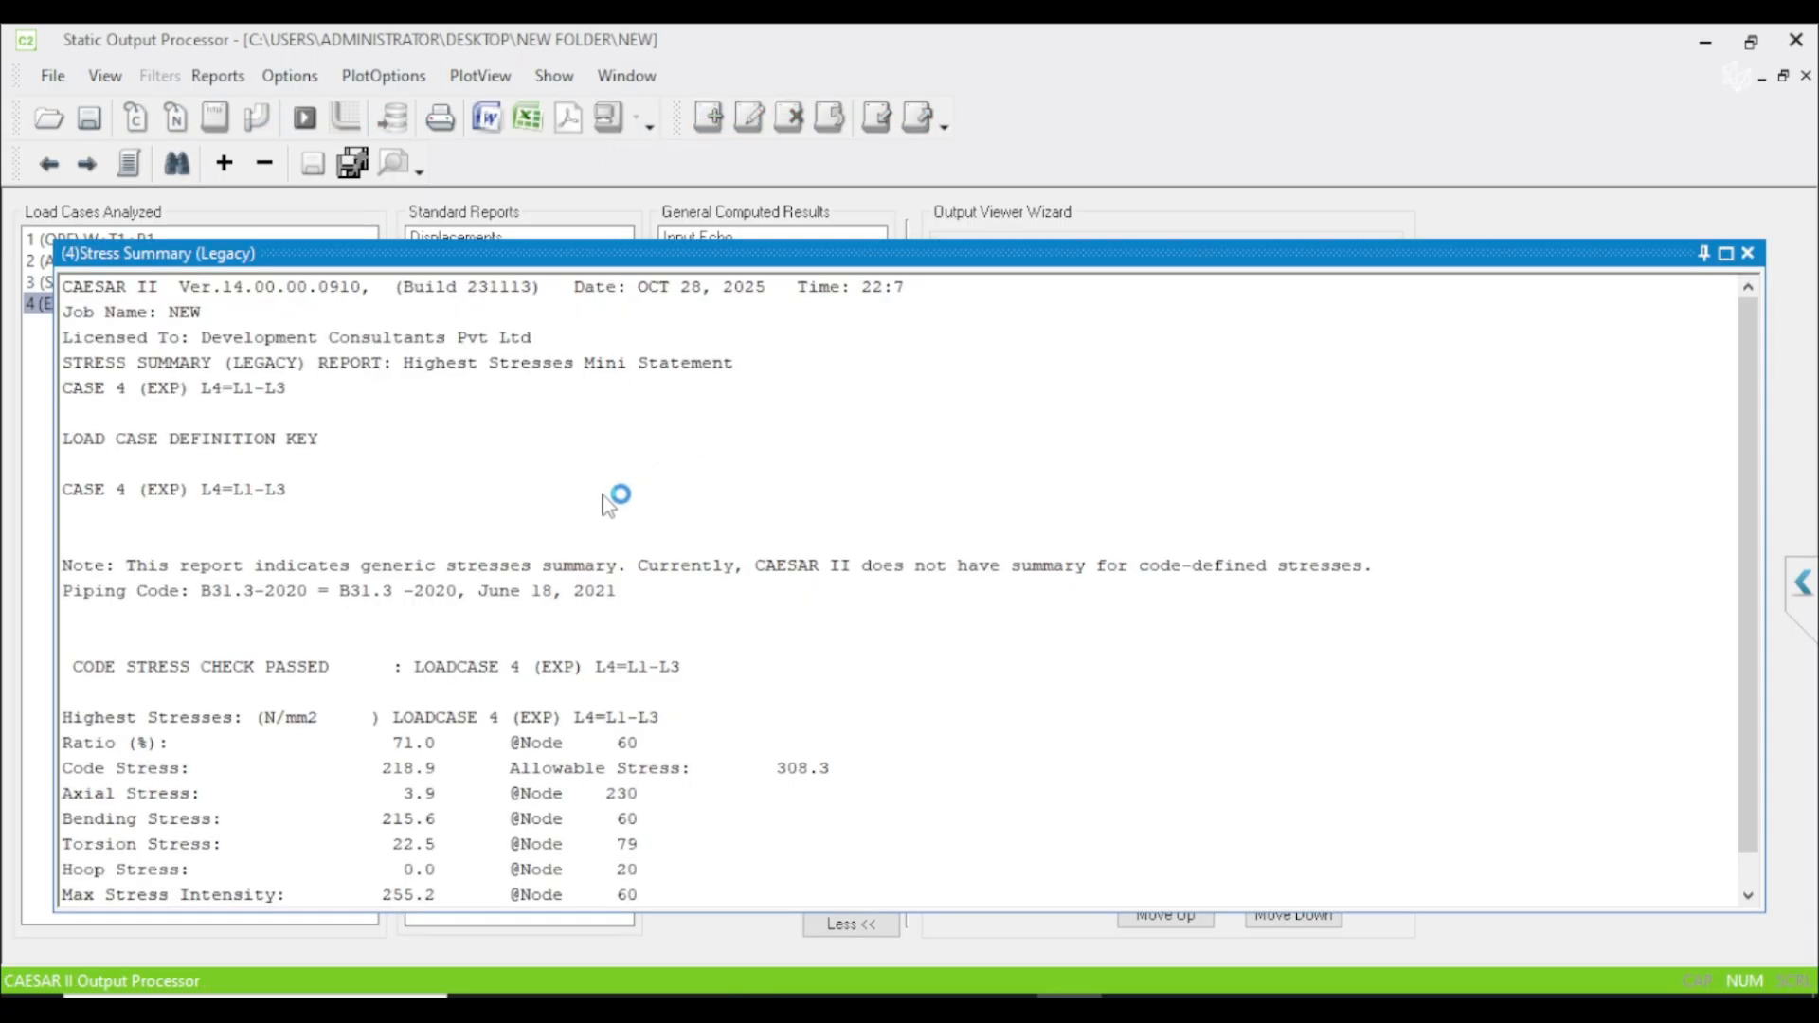
mouse_move(1378, 345)
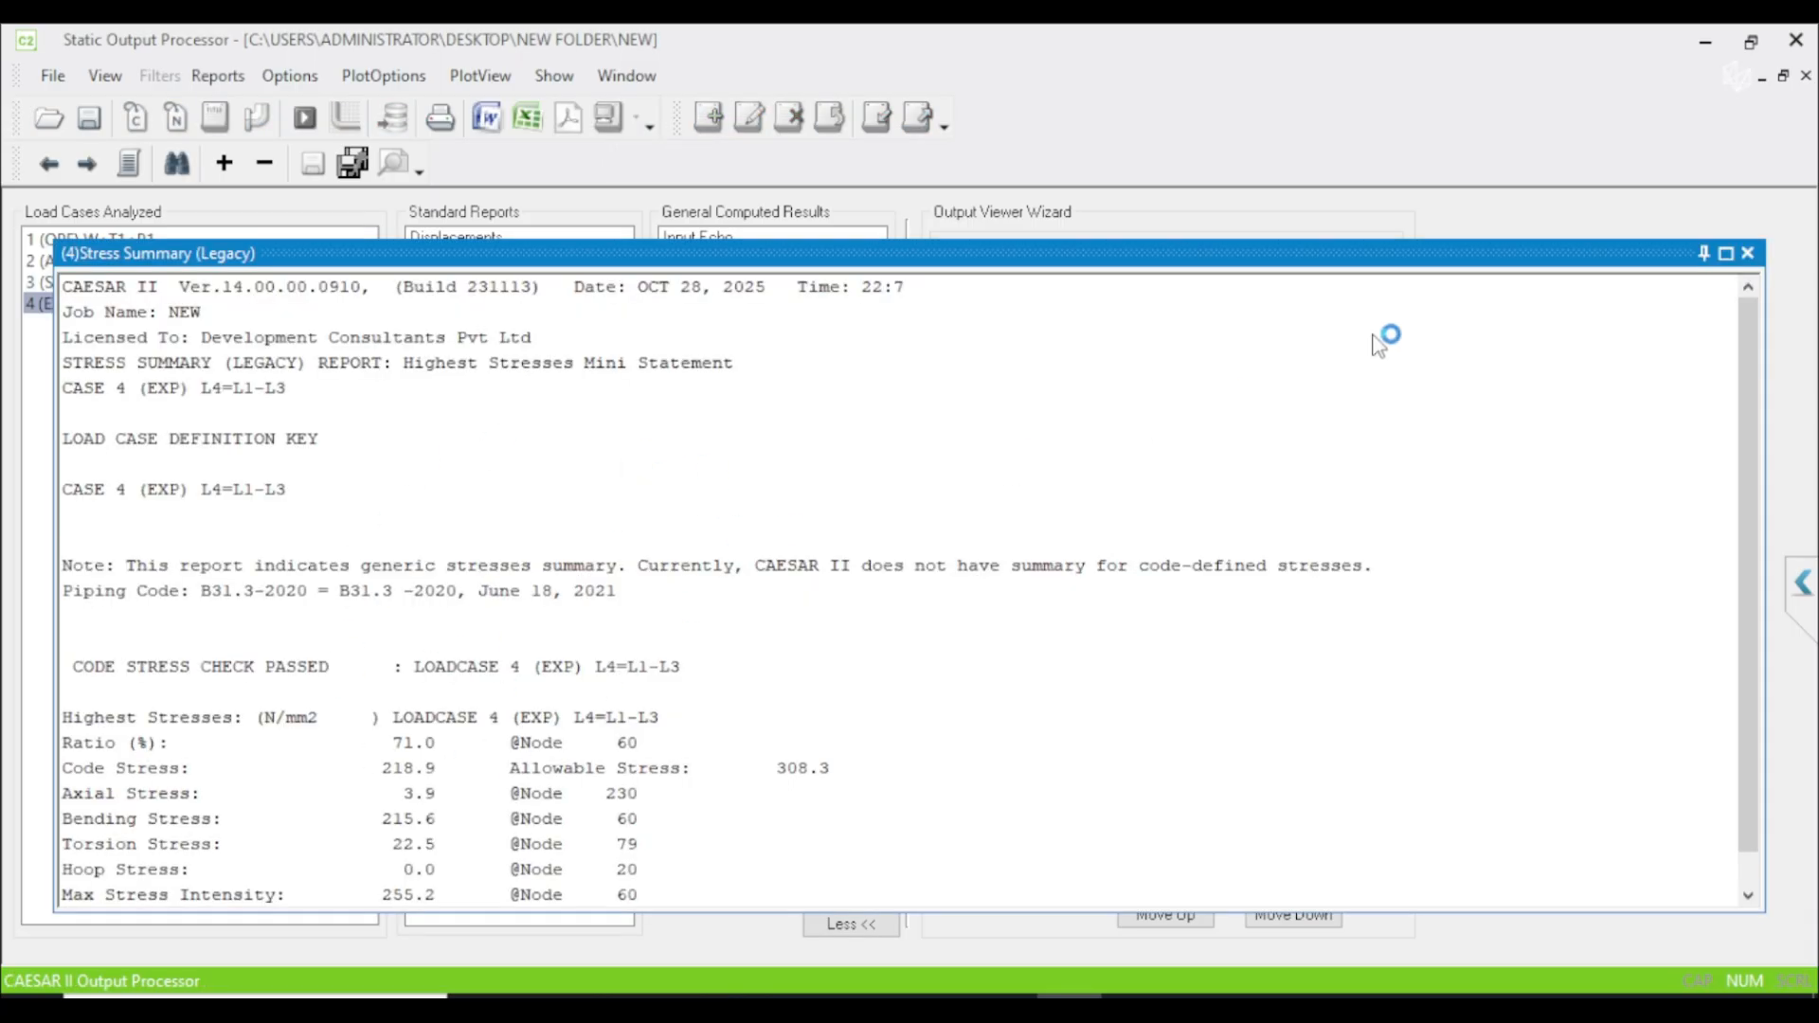
mouse_move(1642, 307)
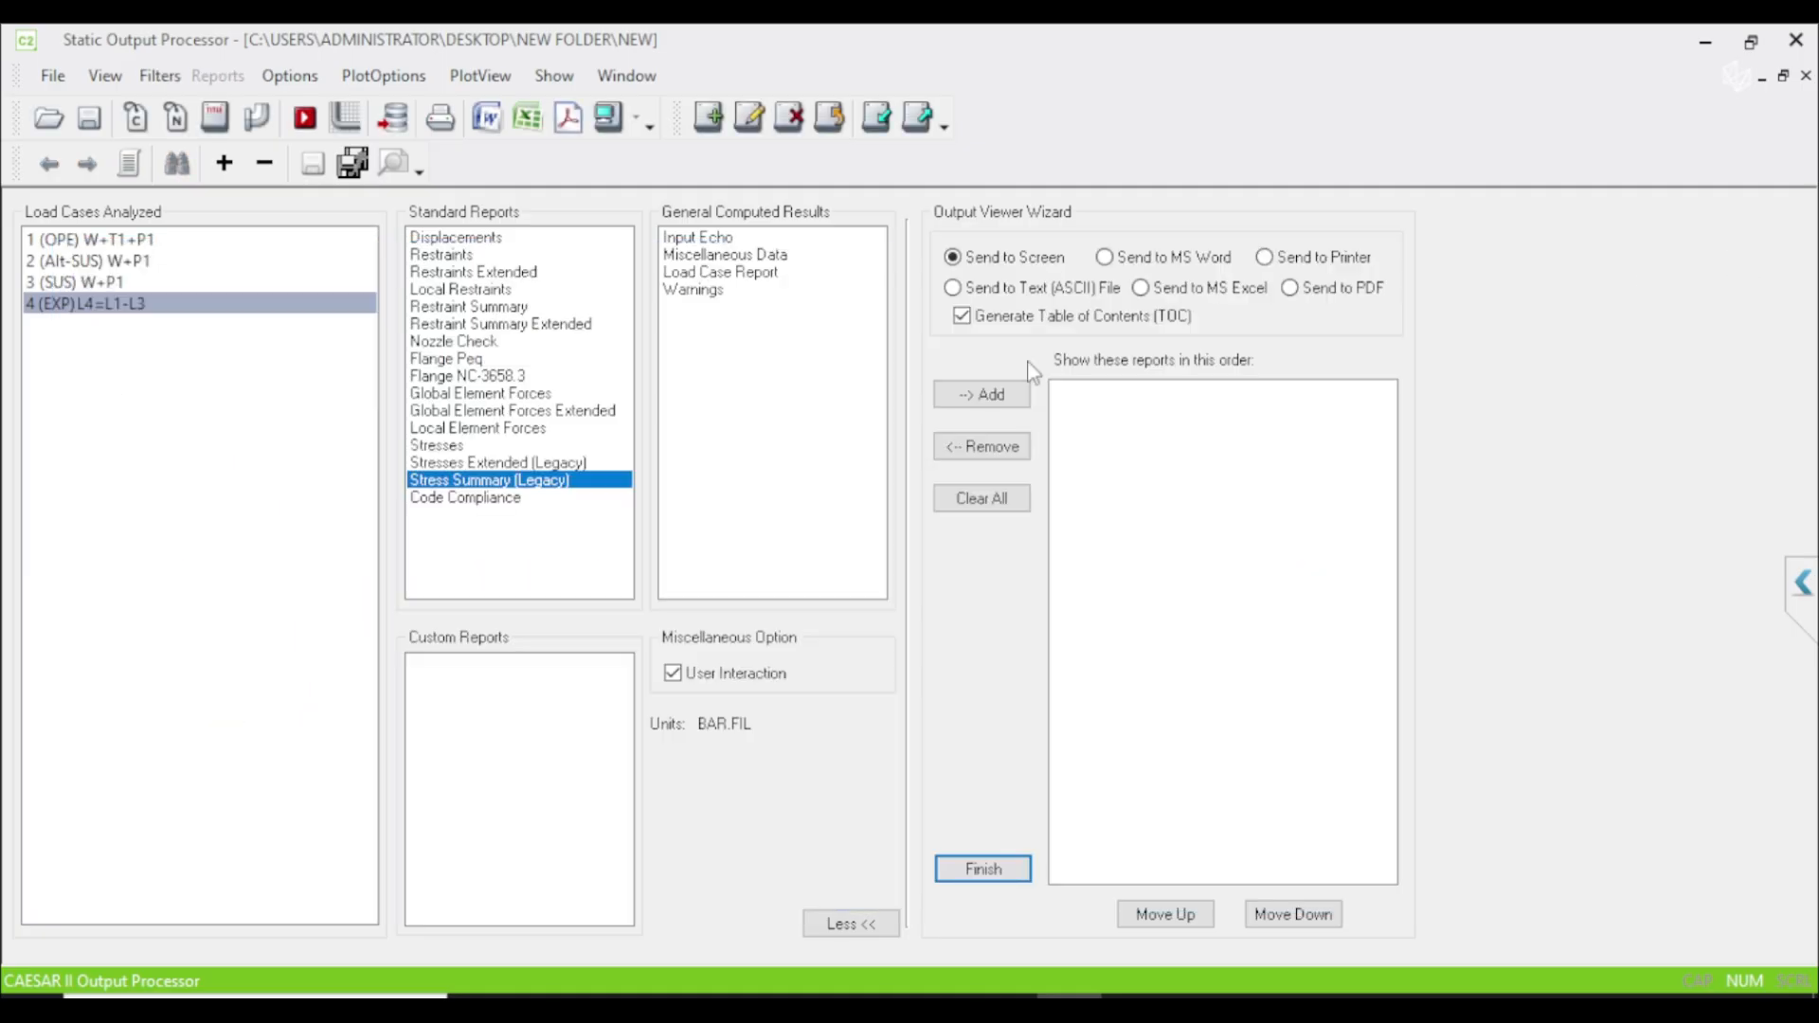
click(981, 868)
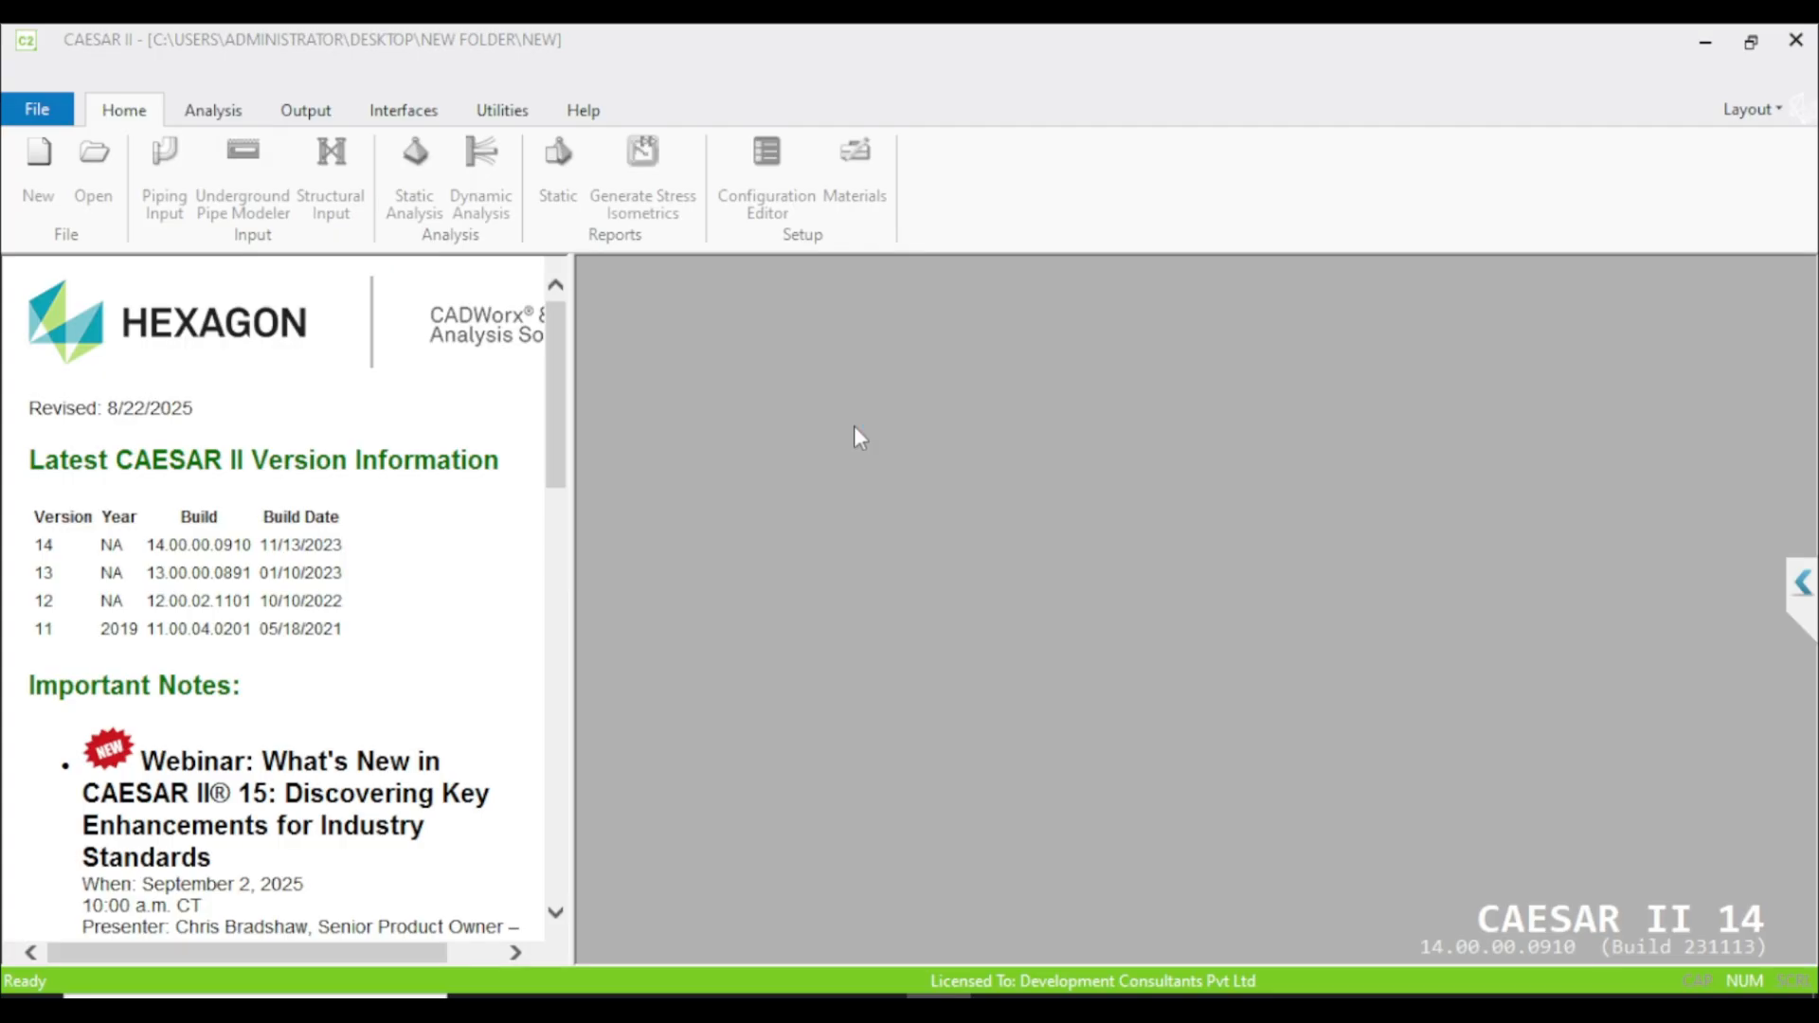
Step: Bring up the Analysis options and start Dynamic Analysis for the pipe loop job
click(164, 162)
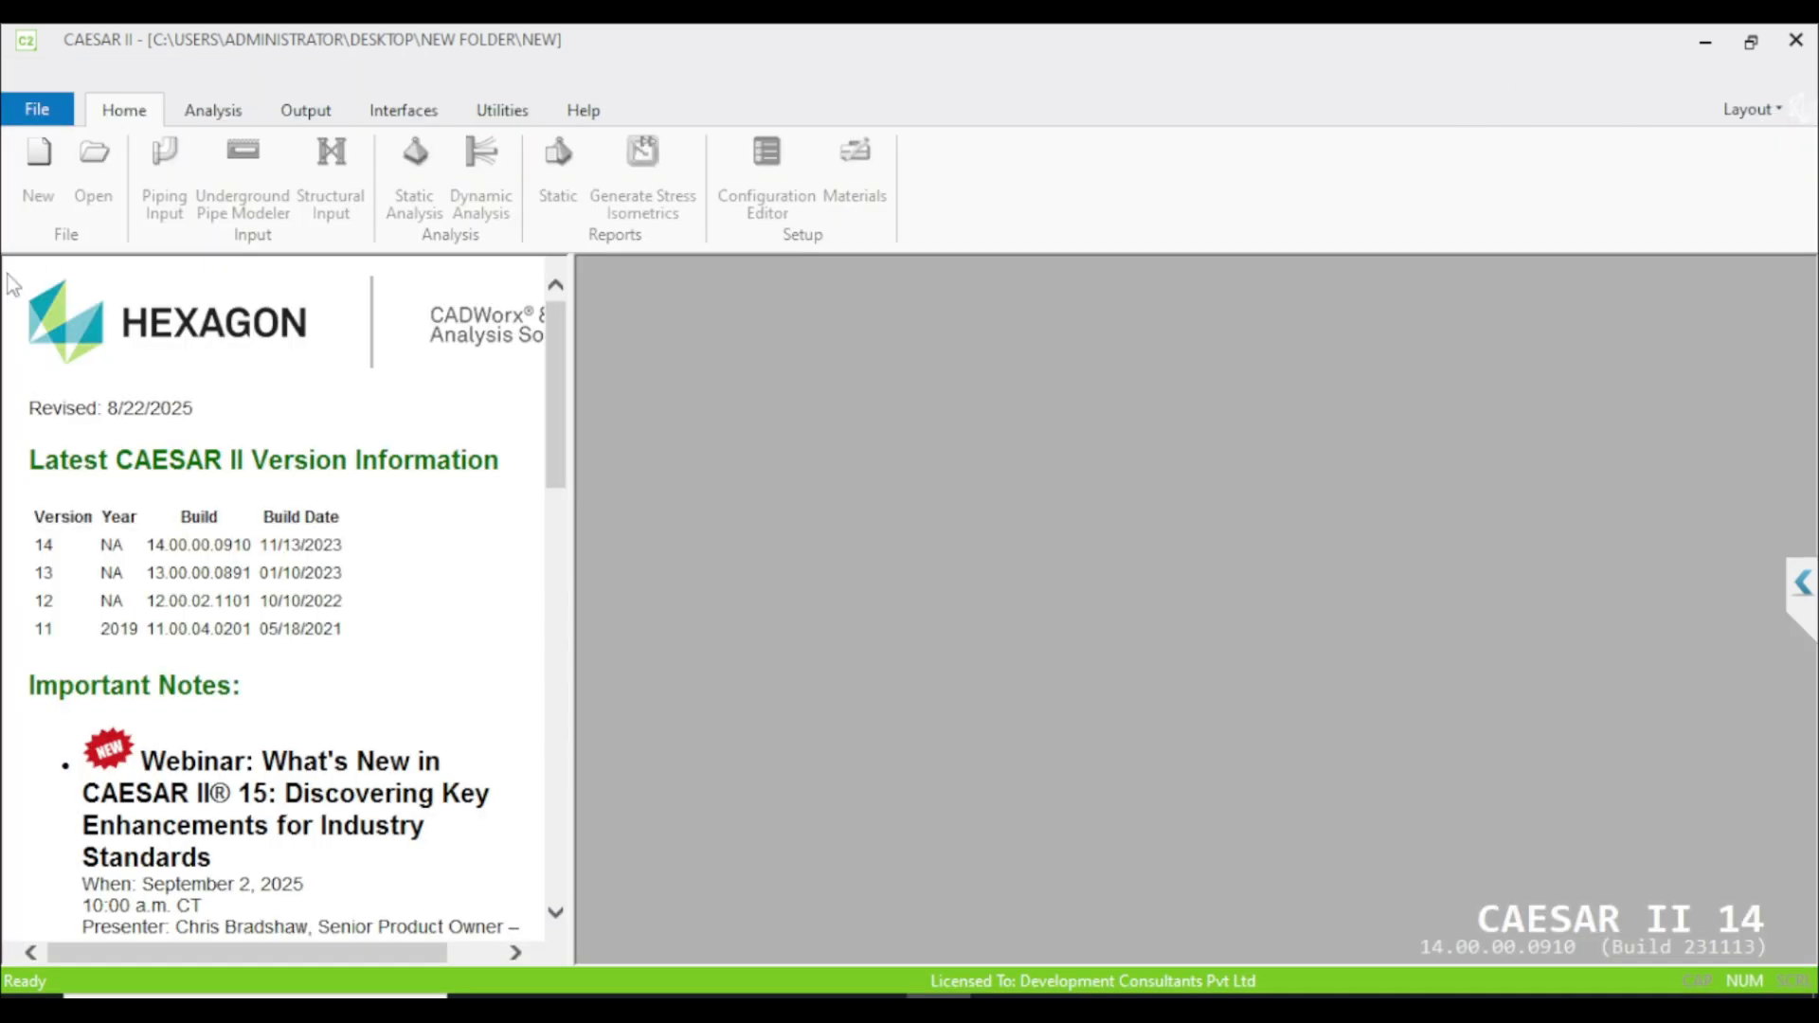
click(212, 109)
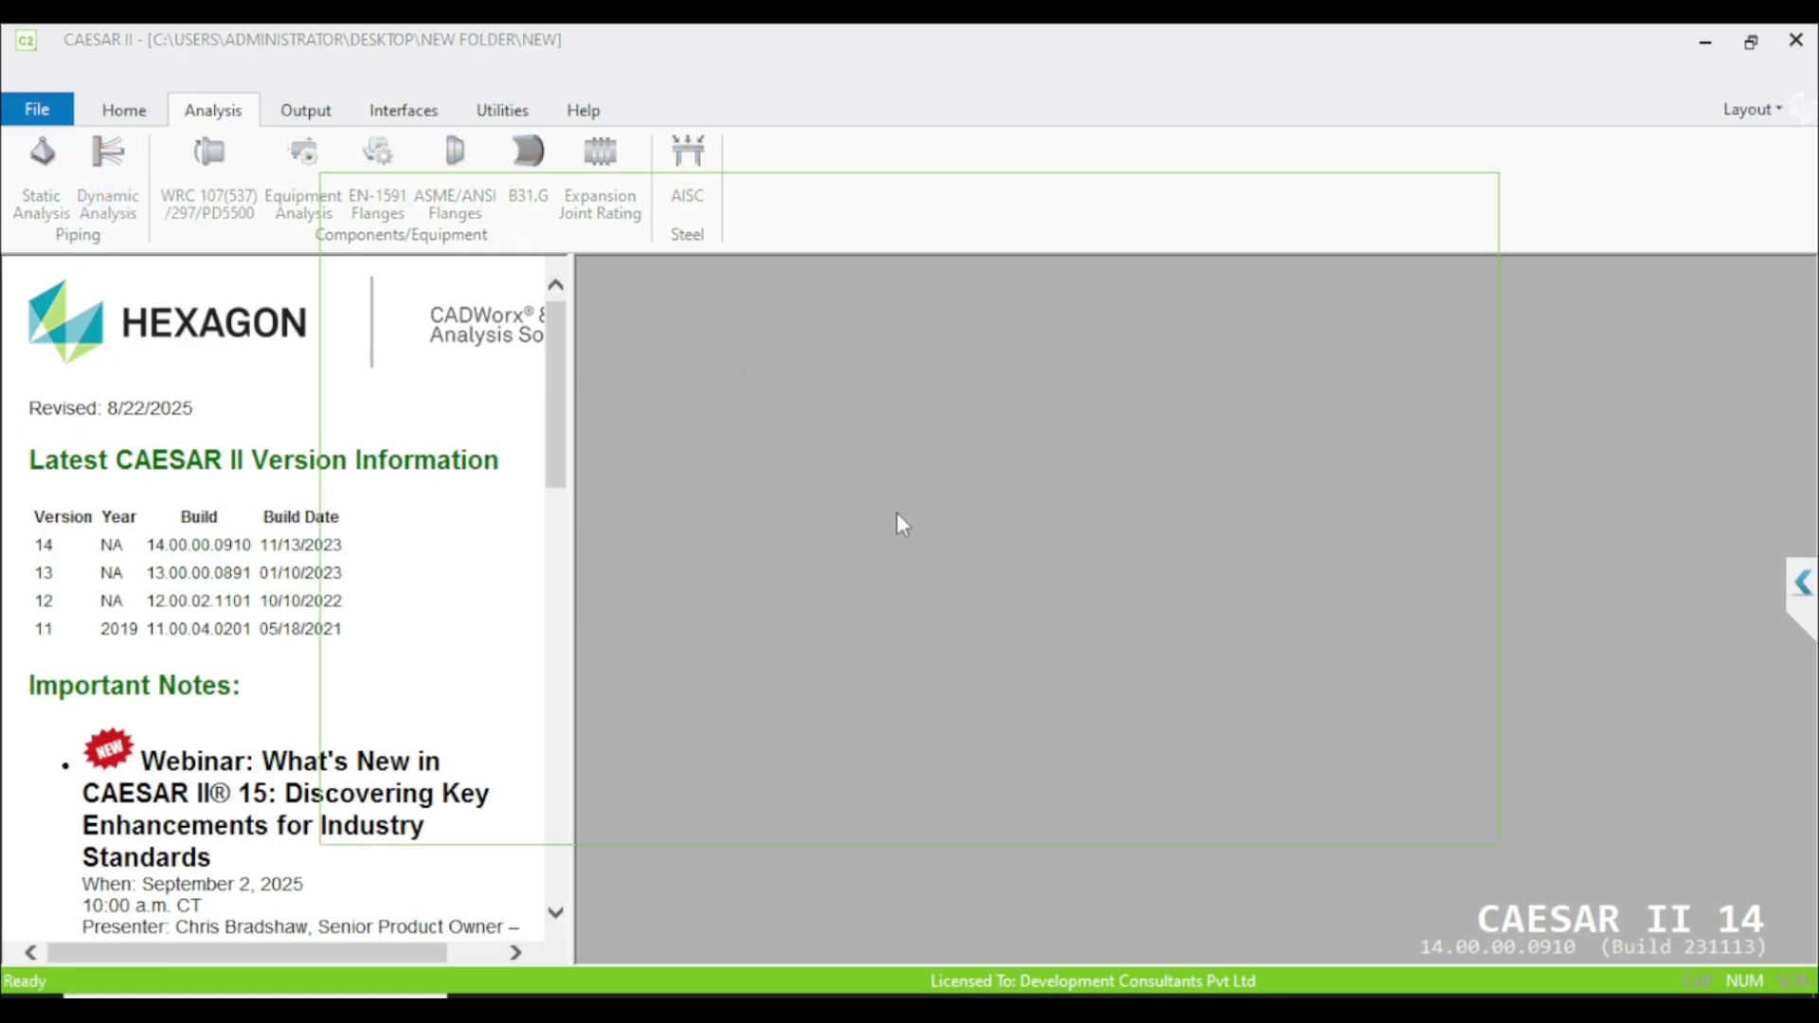
click(105, 180)
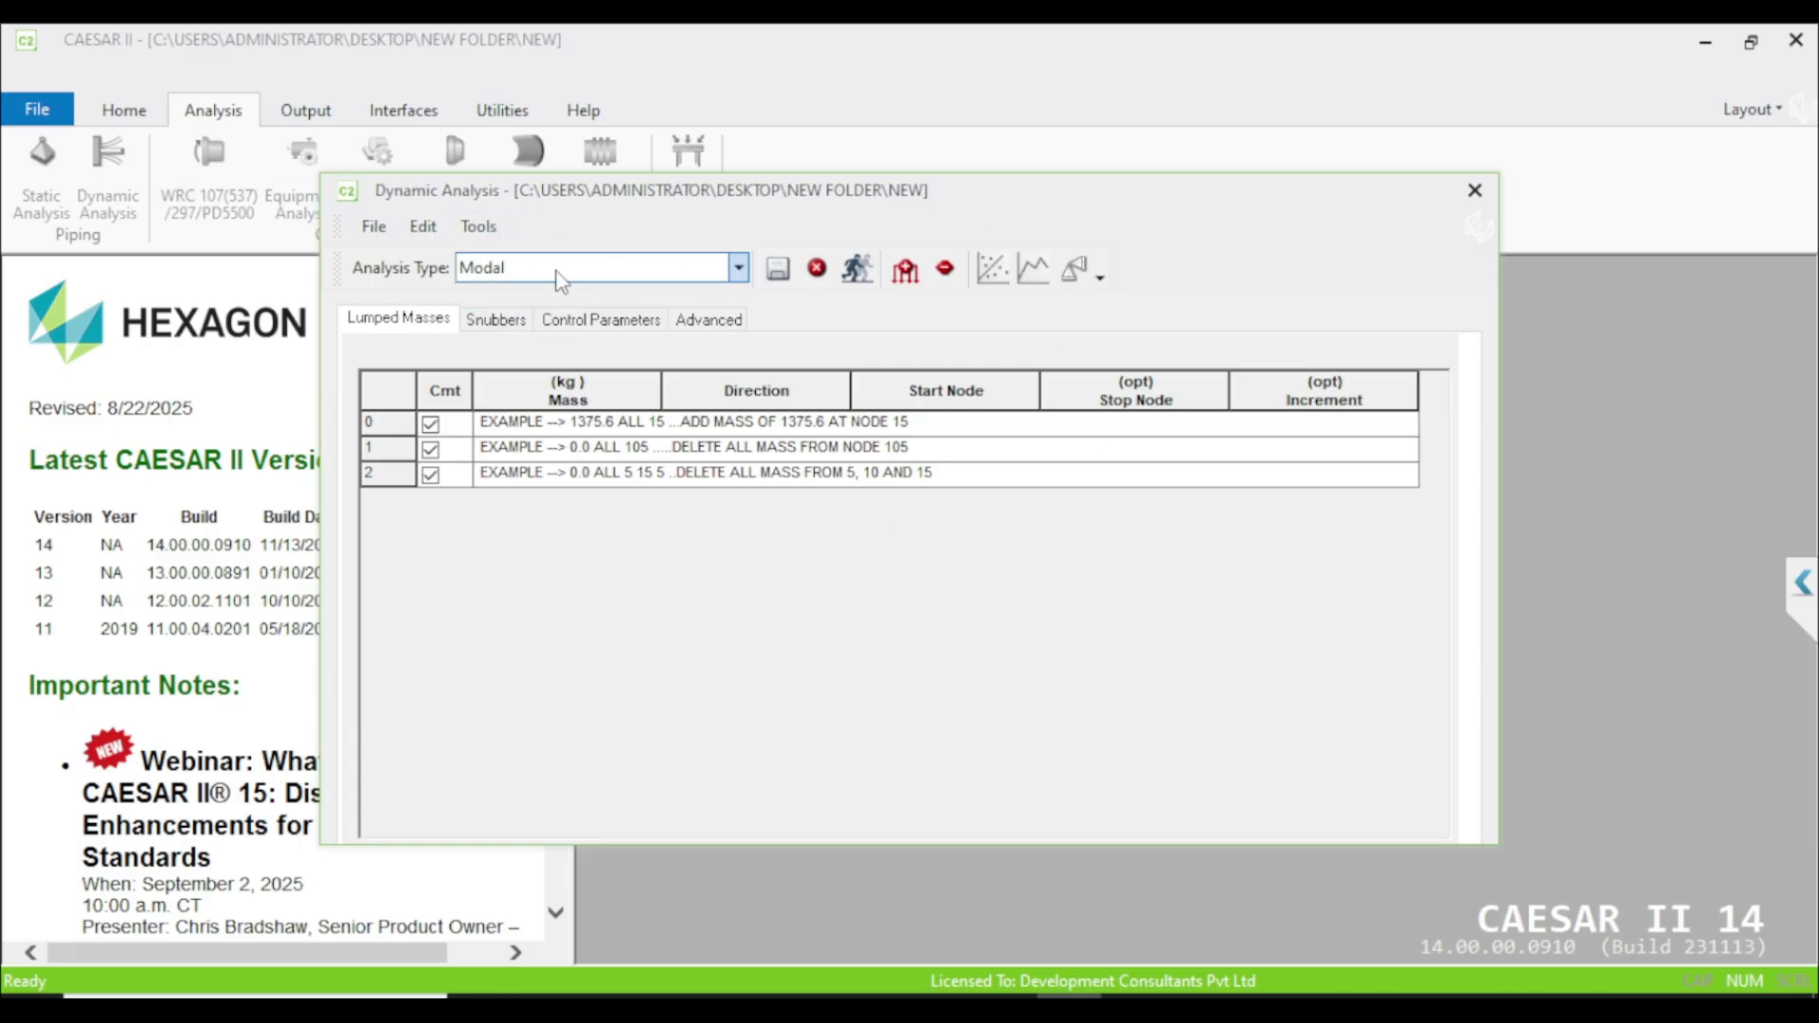
Step: Review the dynamic analysis type list and keep Modal selected
click(738, 268)
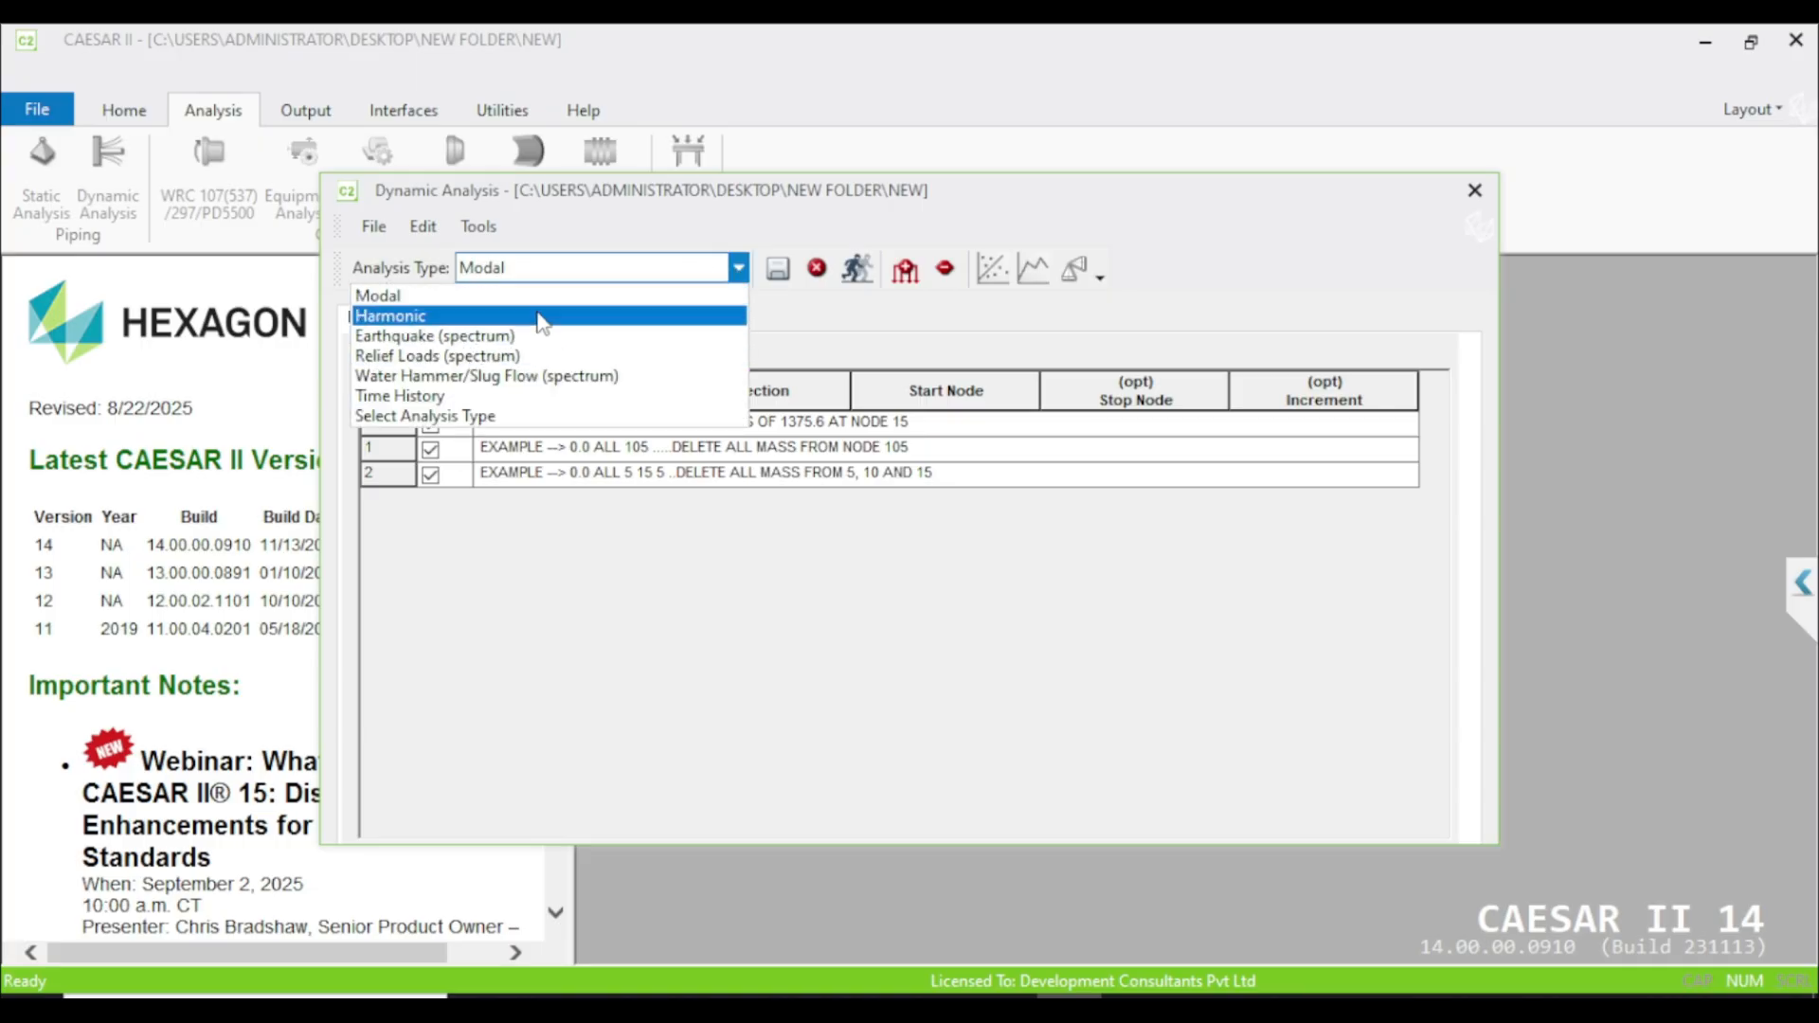
mouse_move(464, 355)
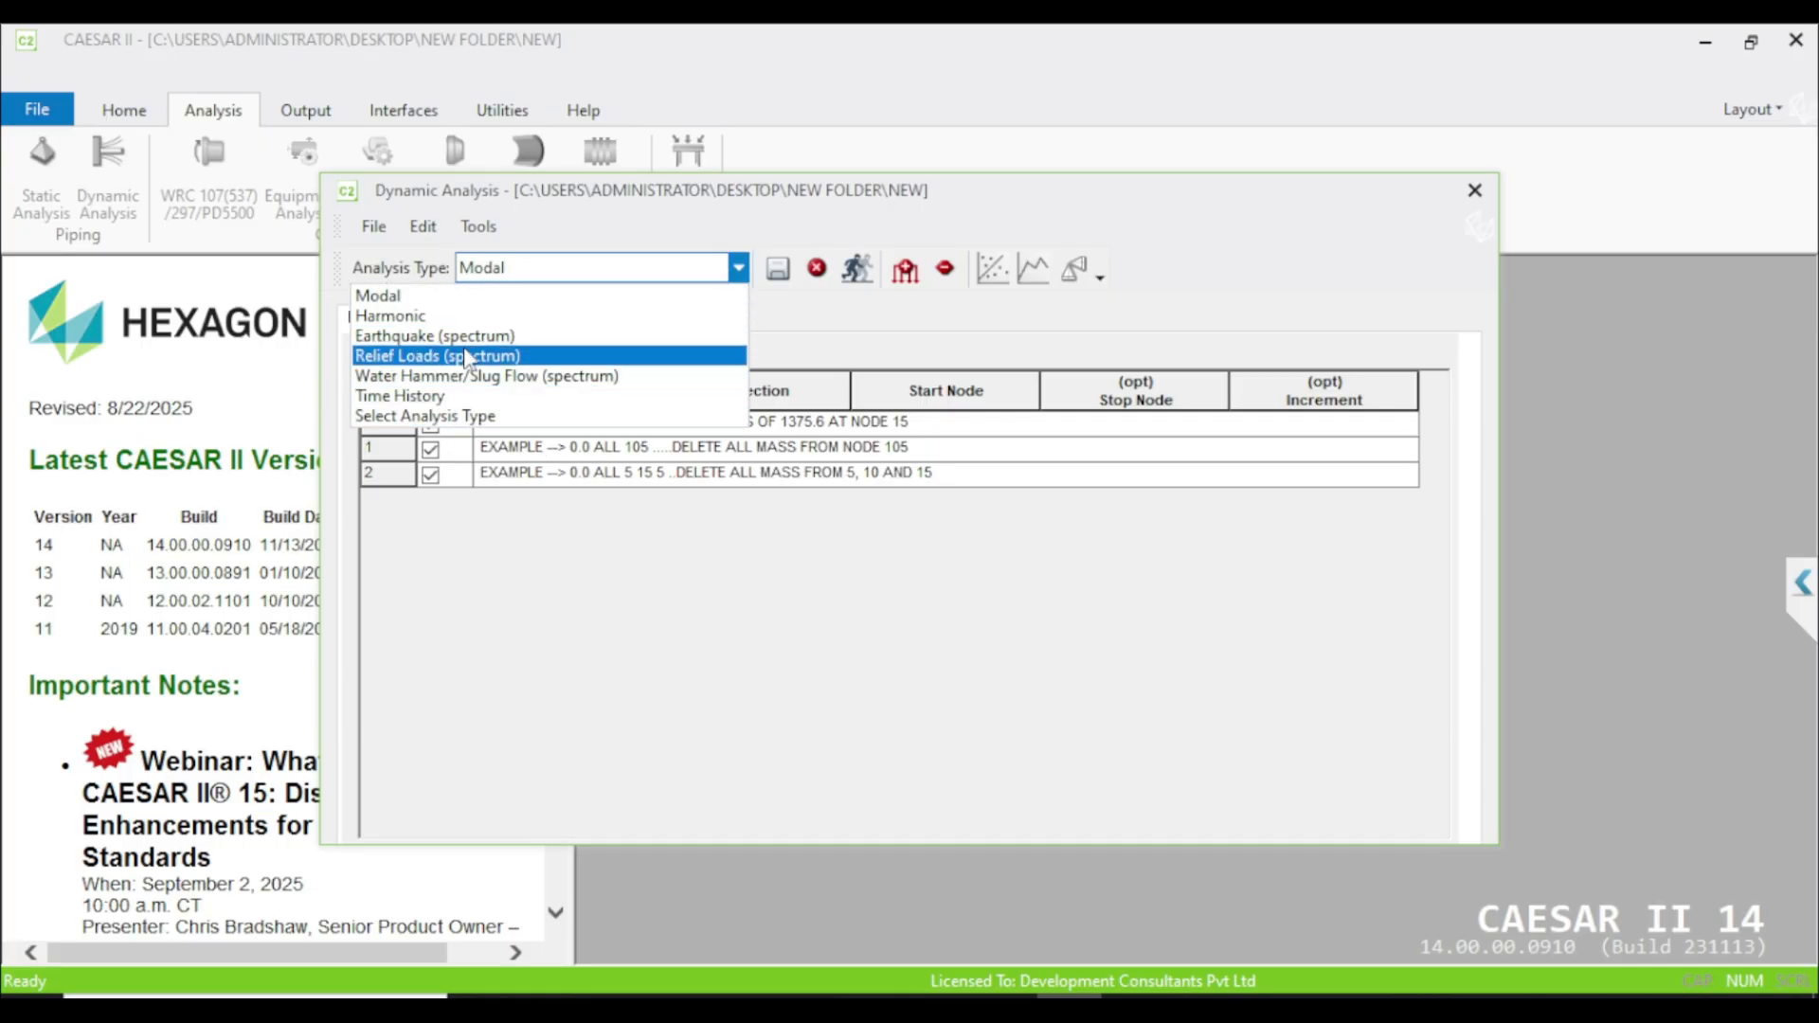
mouse_move(599, 470)
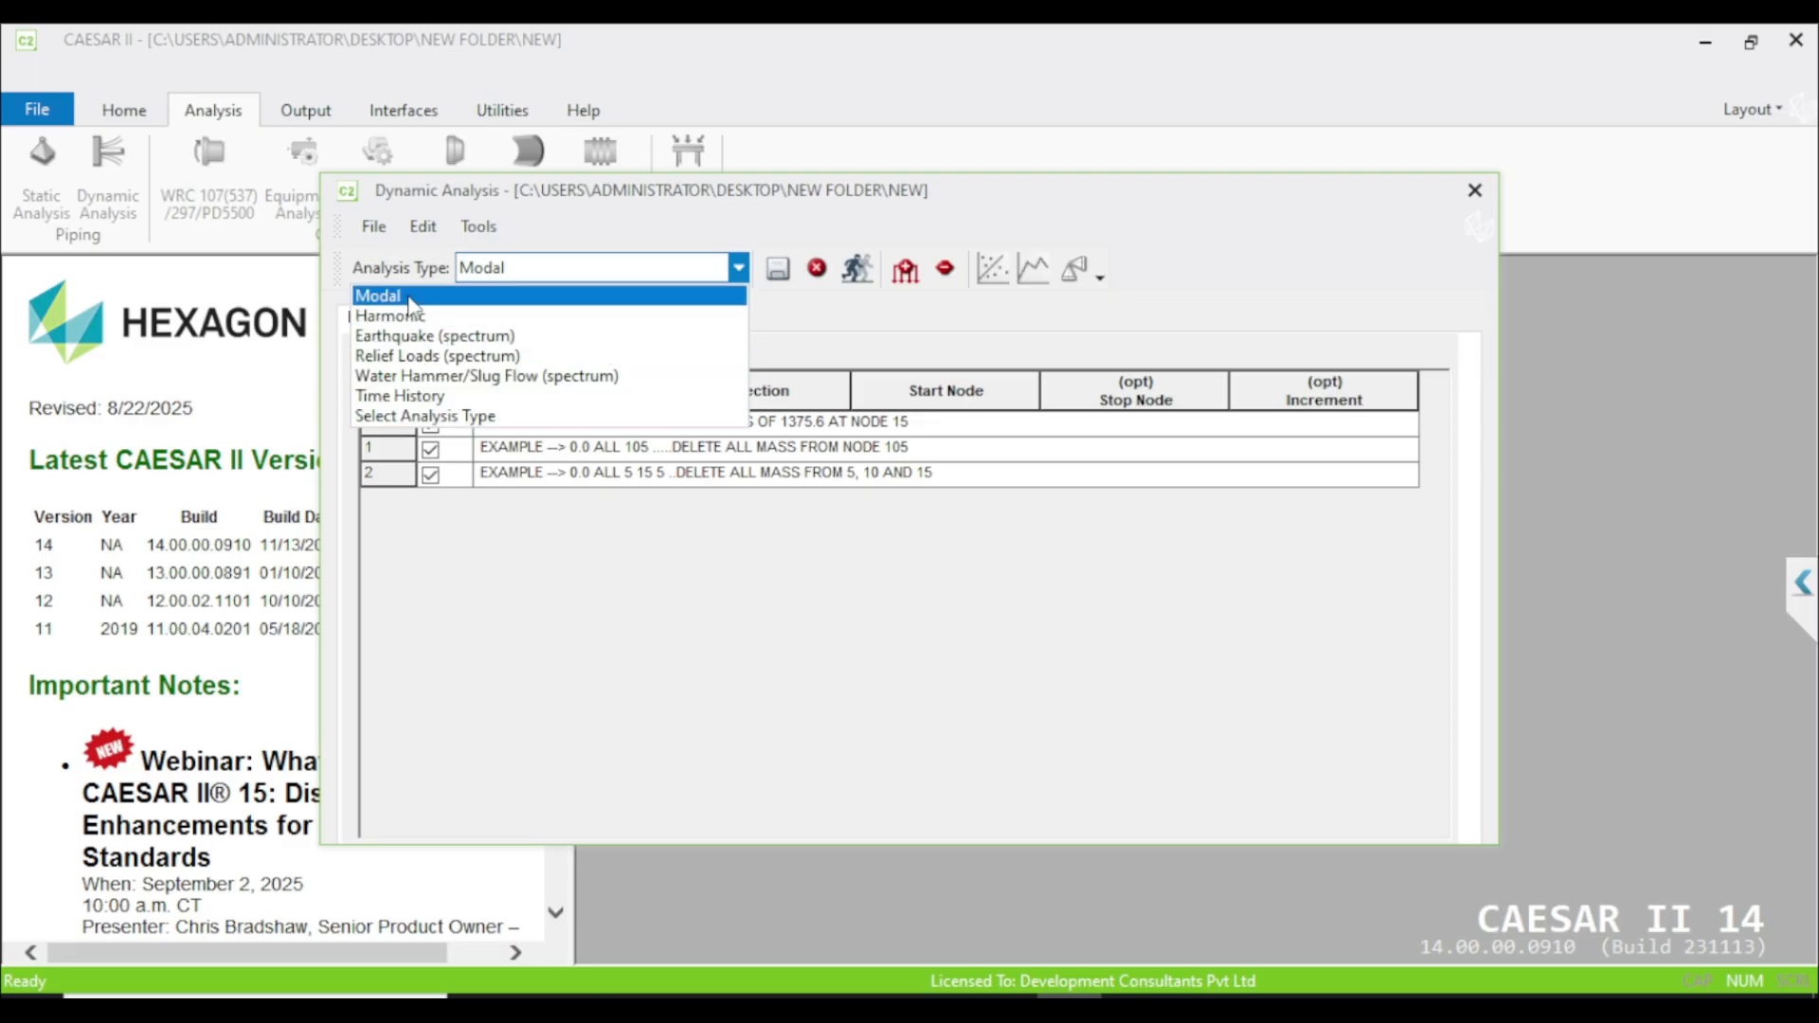
click(377, 294)
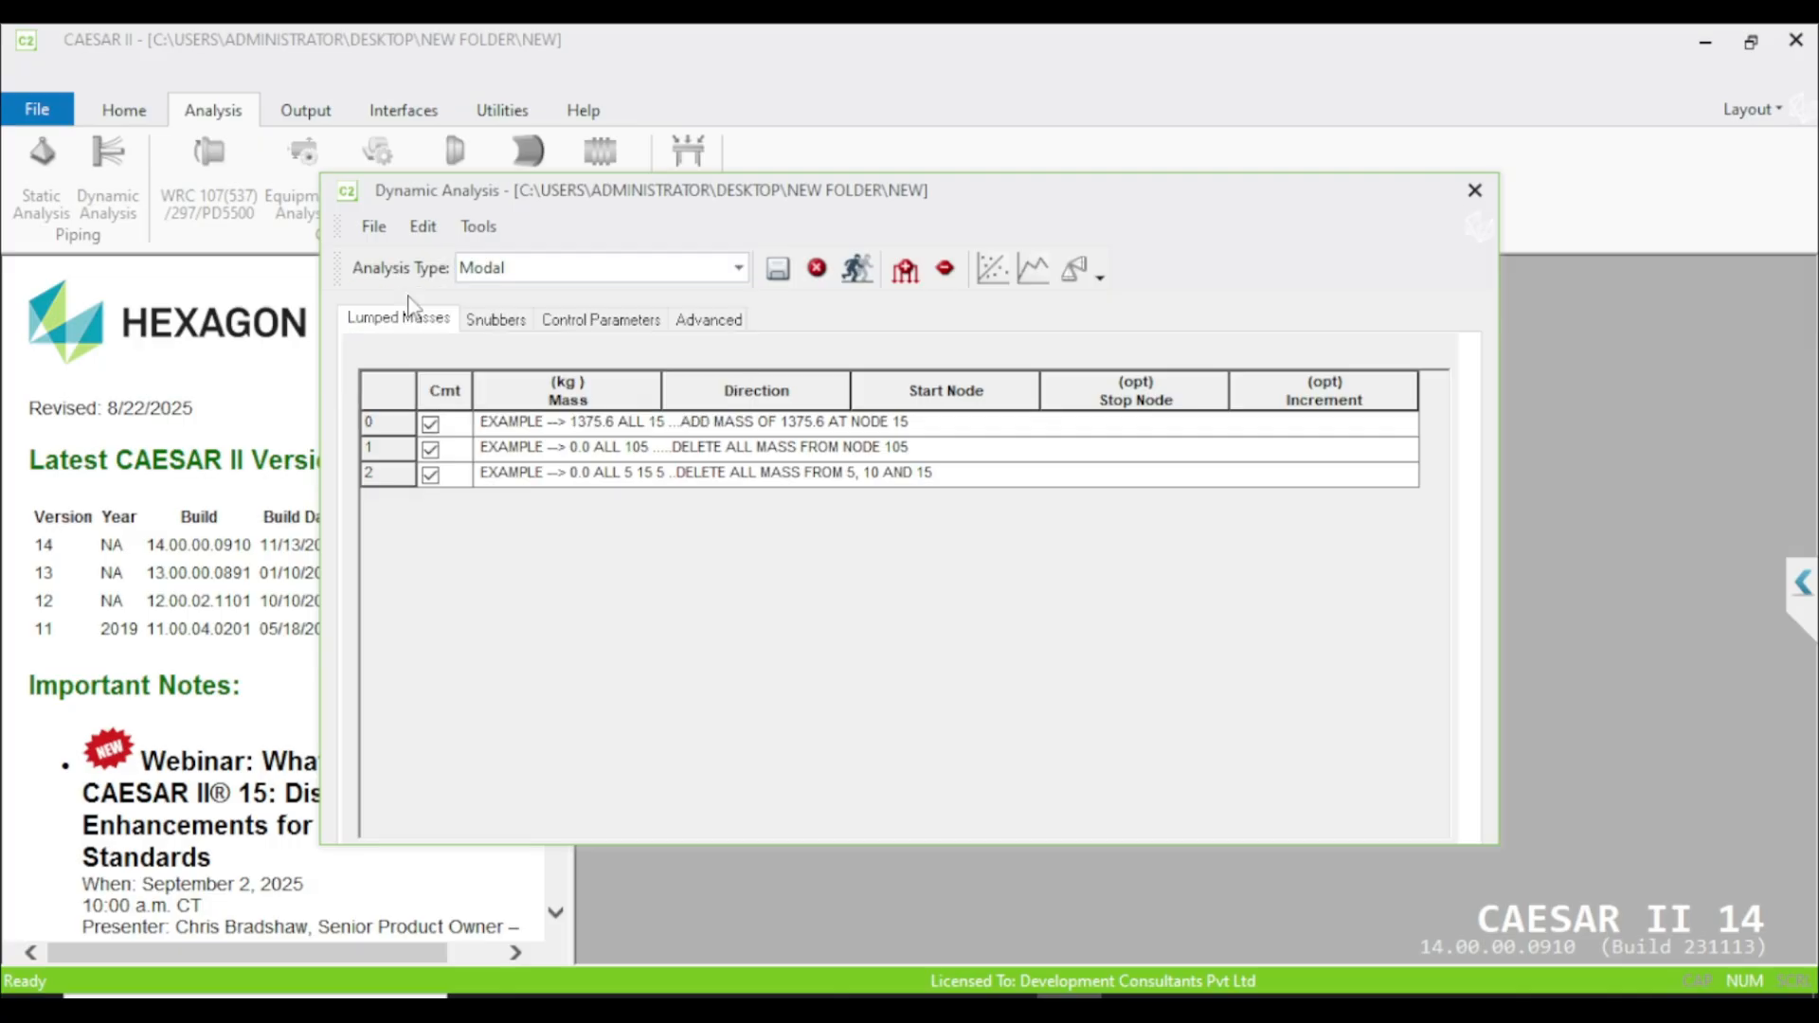
mouse_move(499, 439)
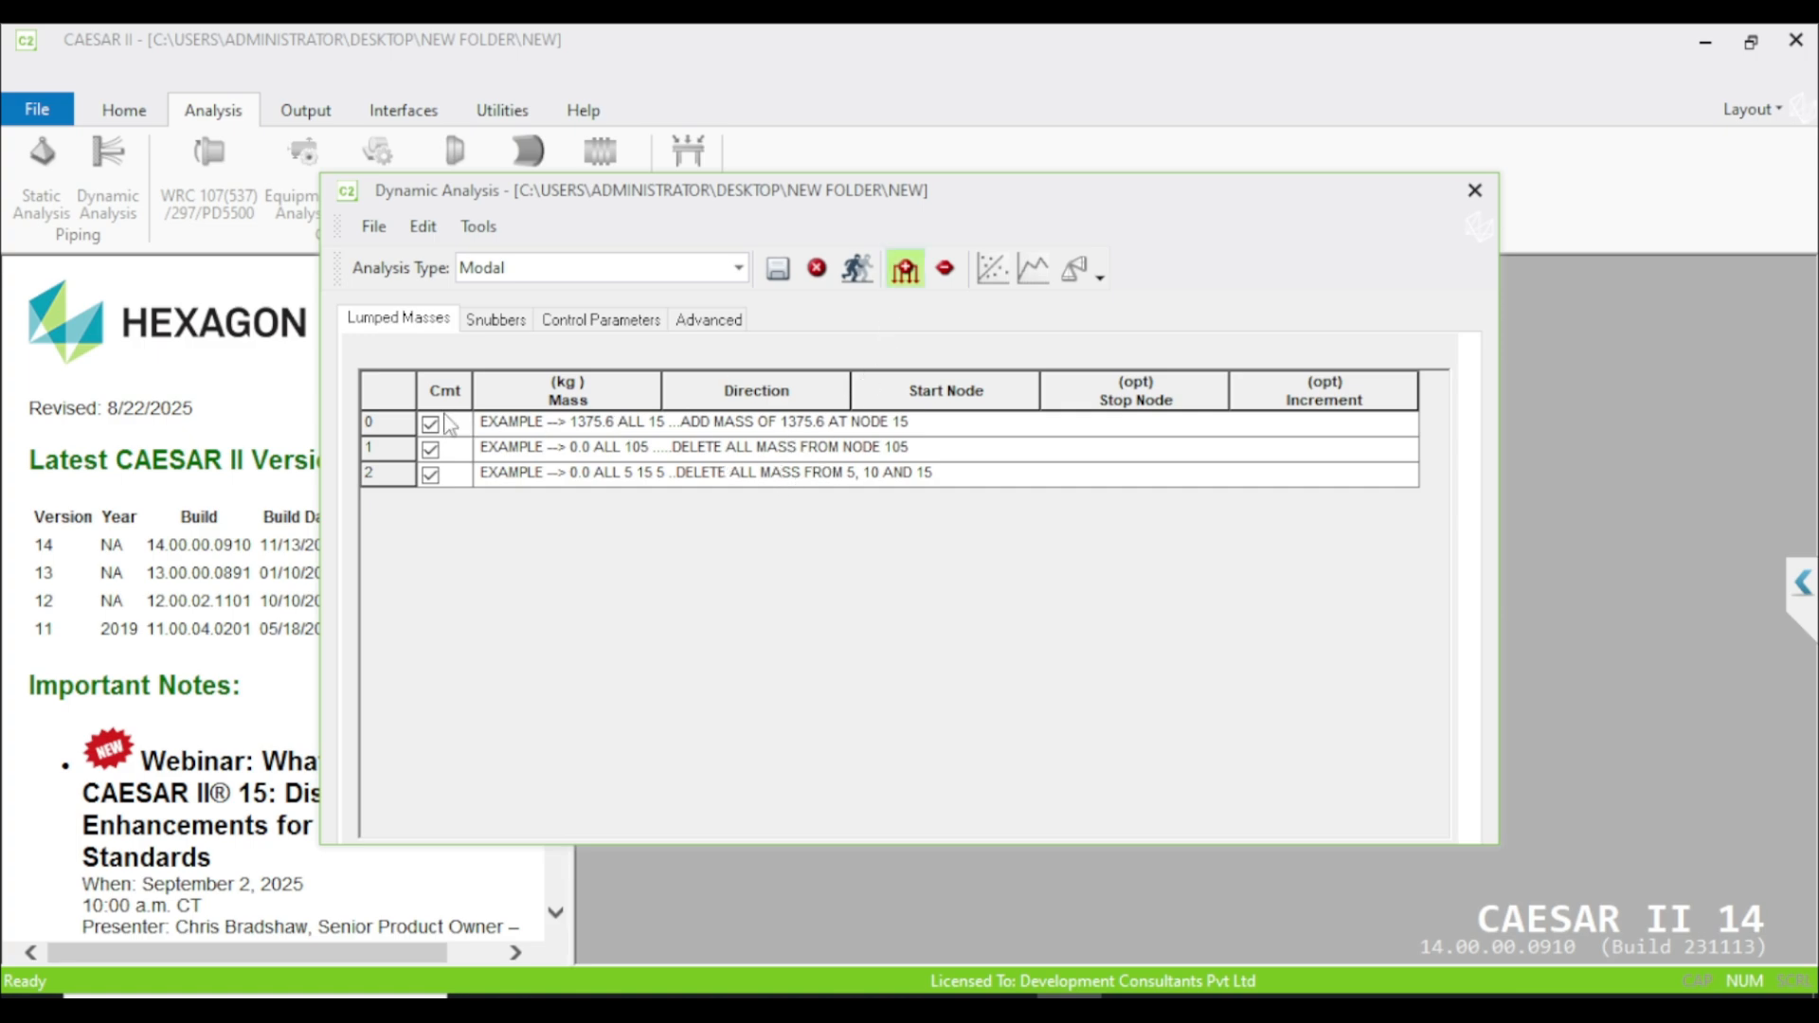
Step: Add a new empty row to the lumped masses table
click(430, 448)
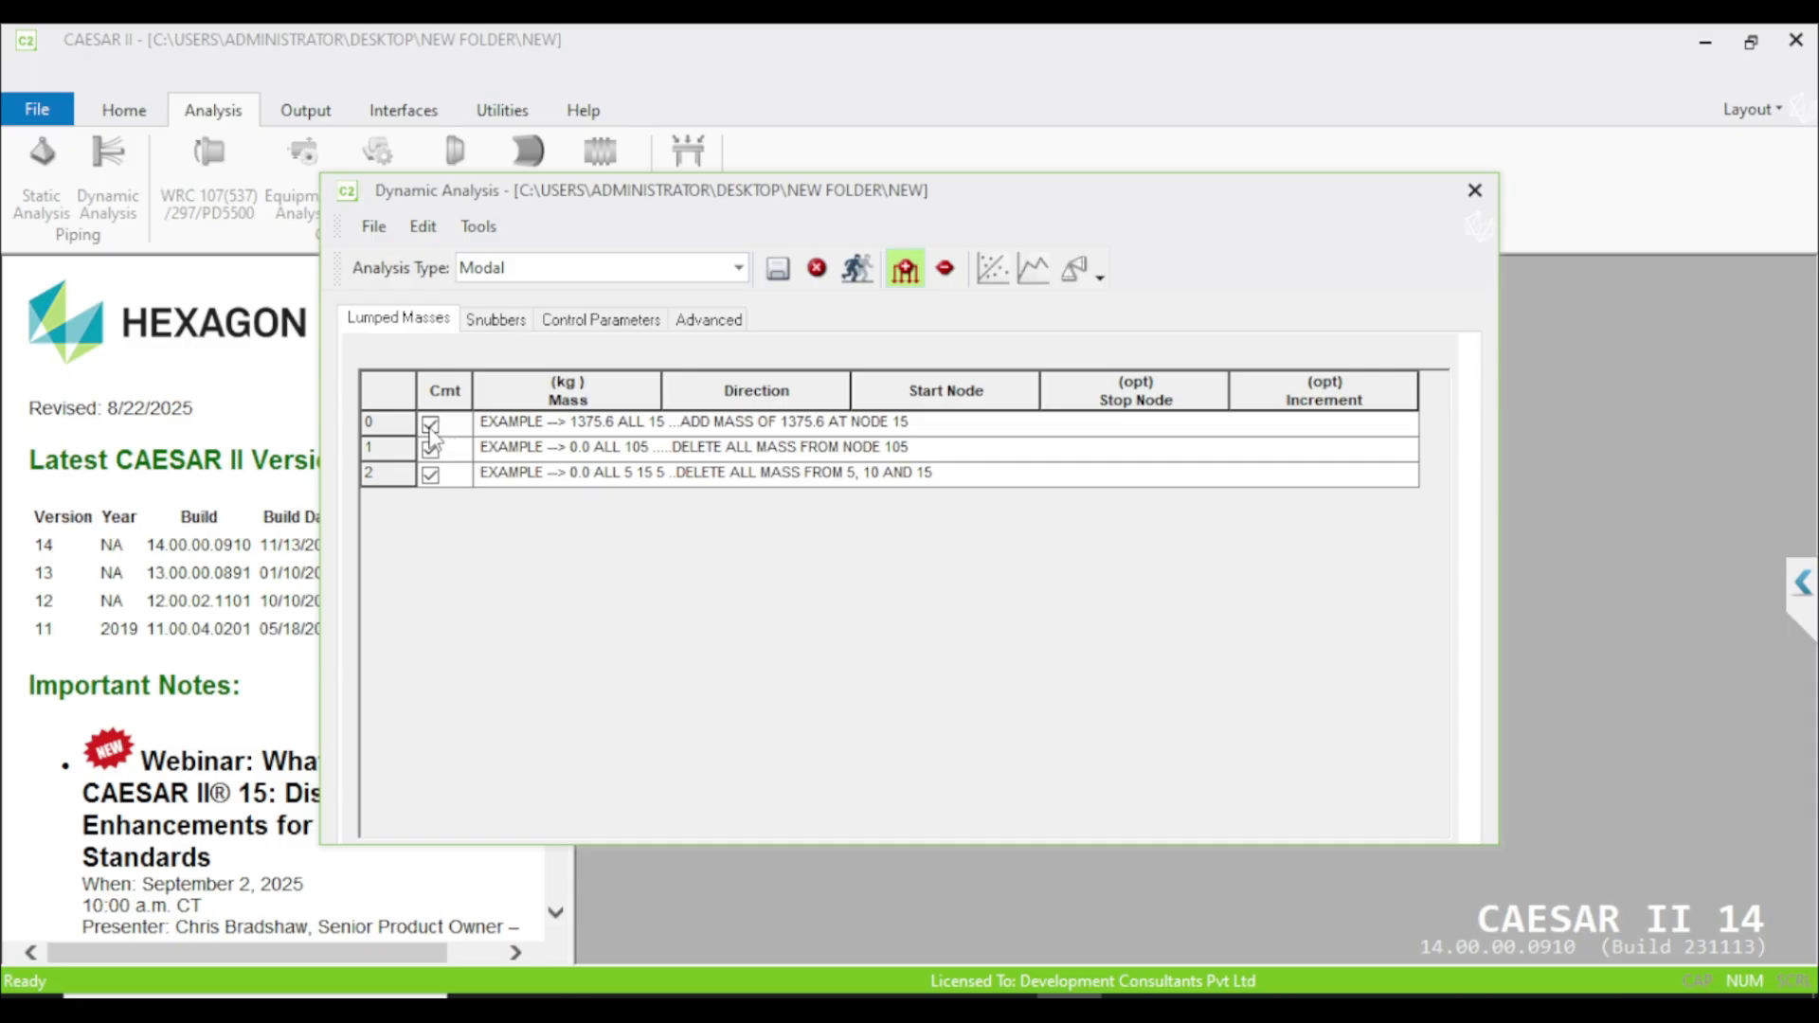
click(430, 446)
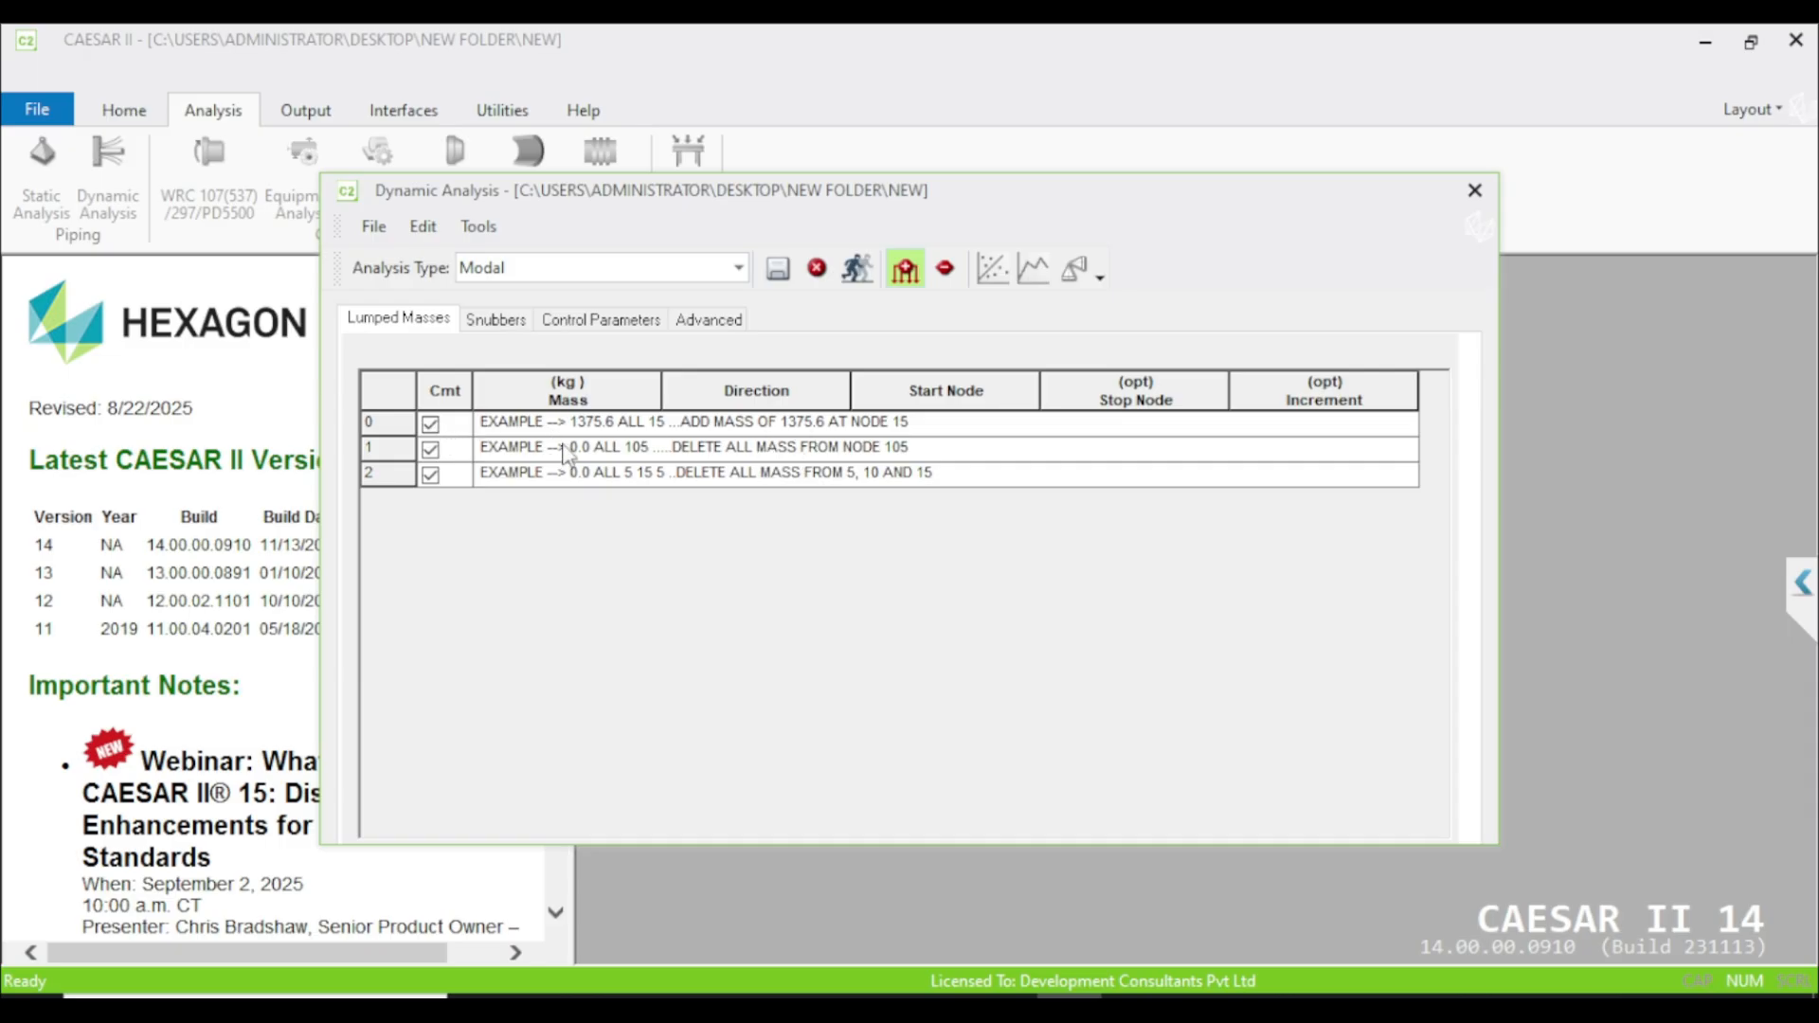
mouse_move(687, 449)
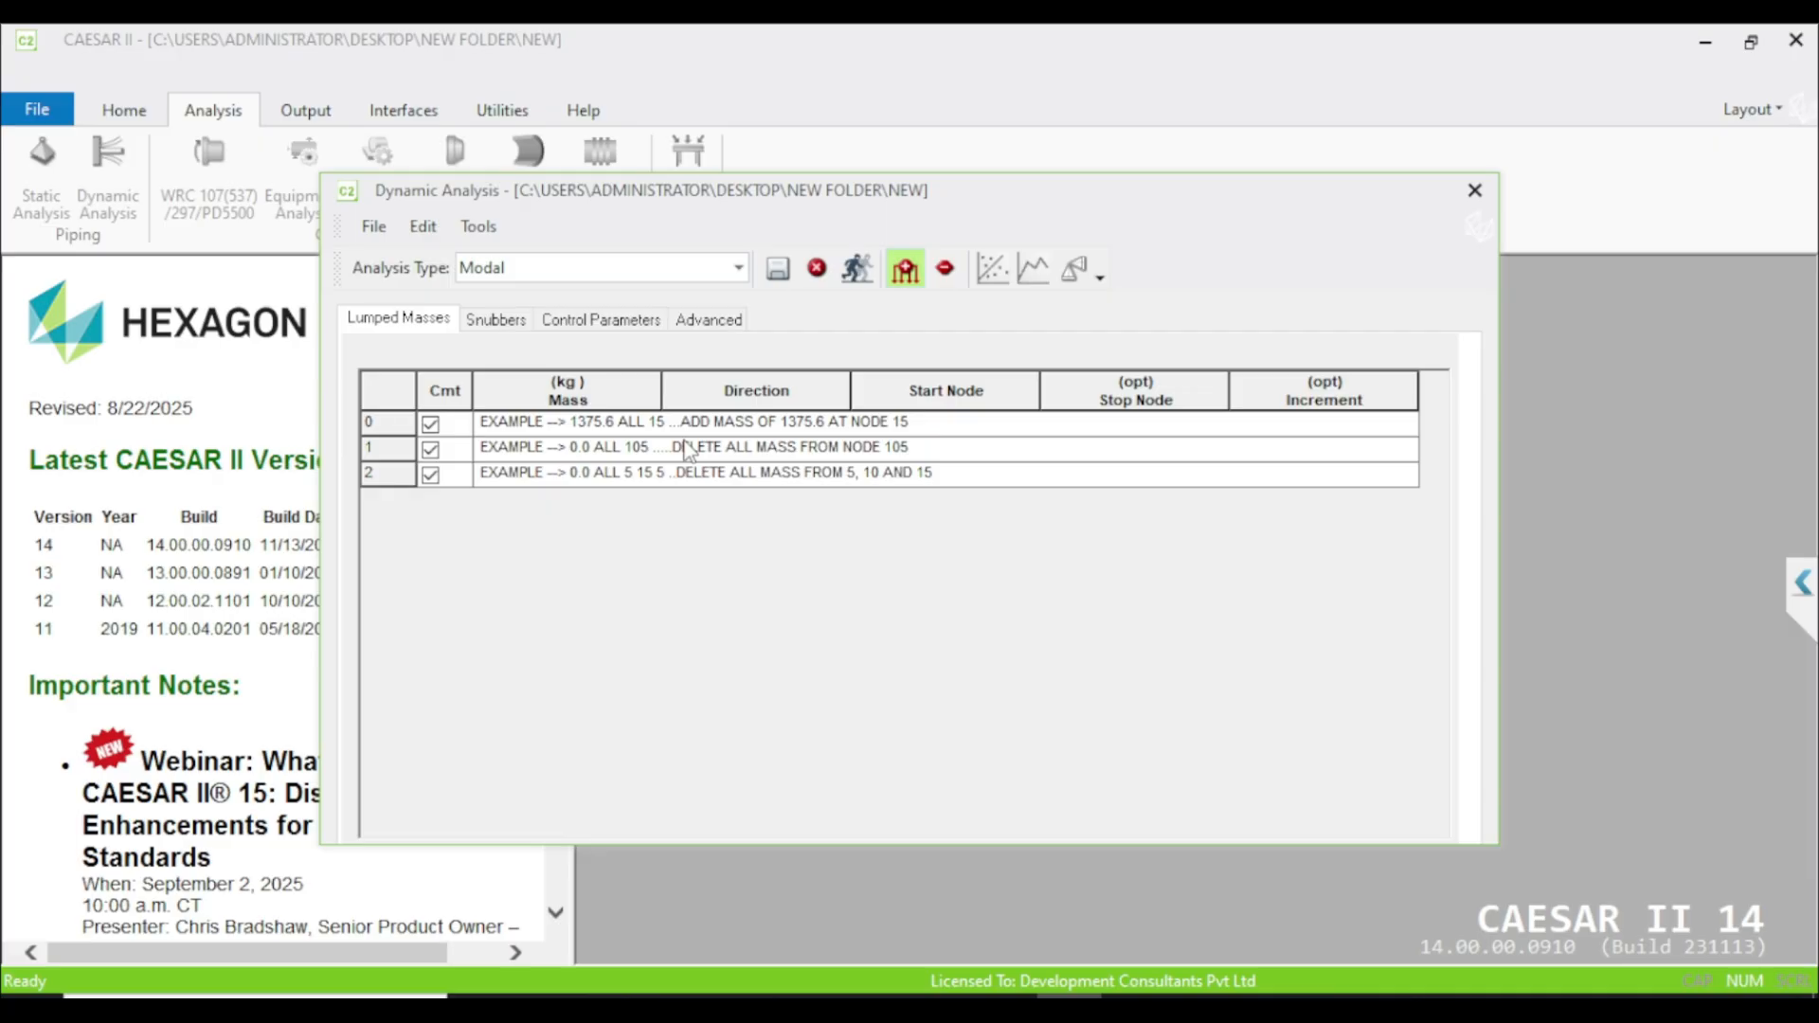
mouse_move(913, 269)
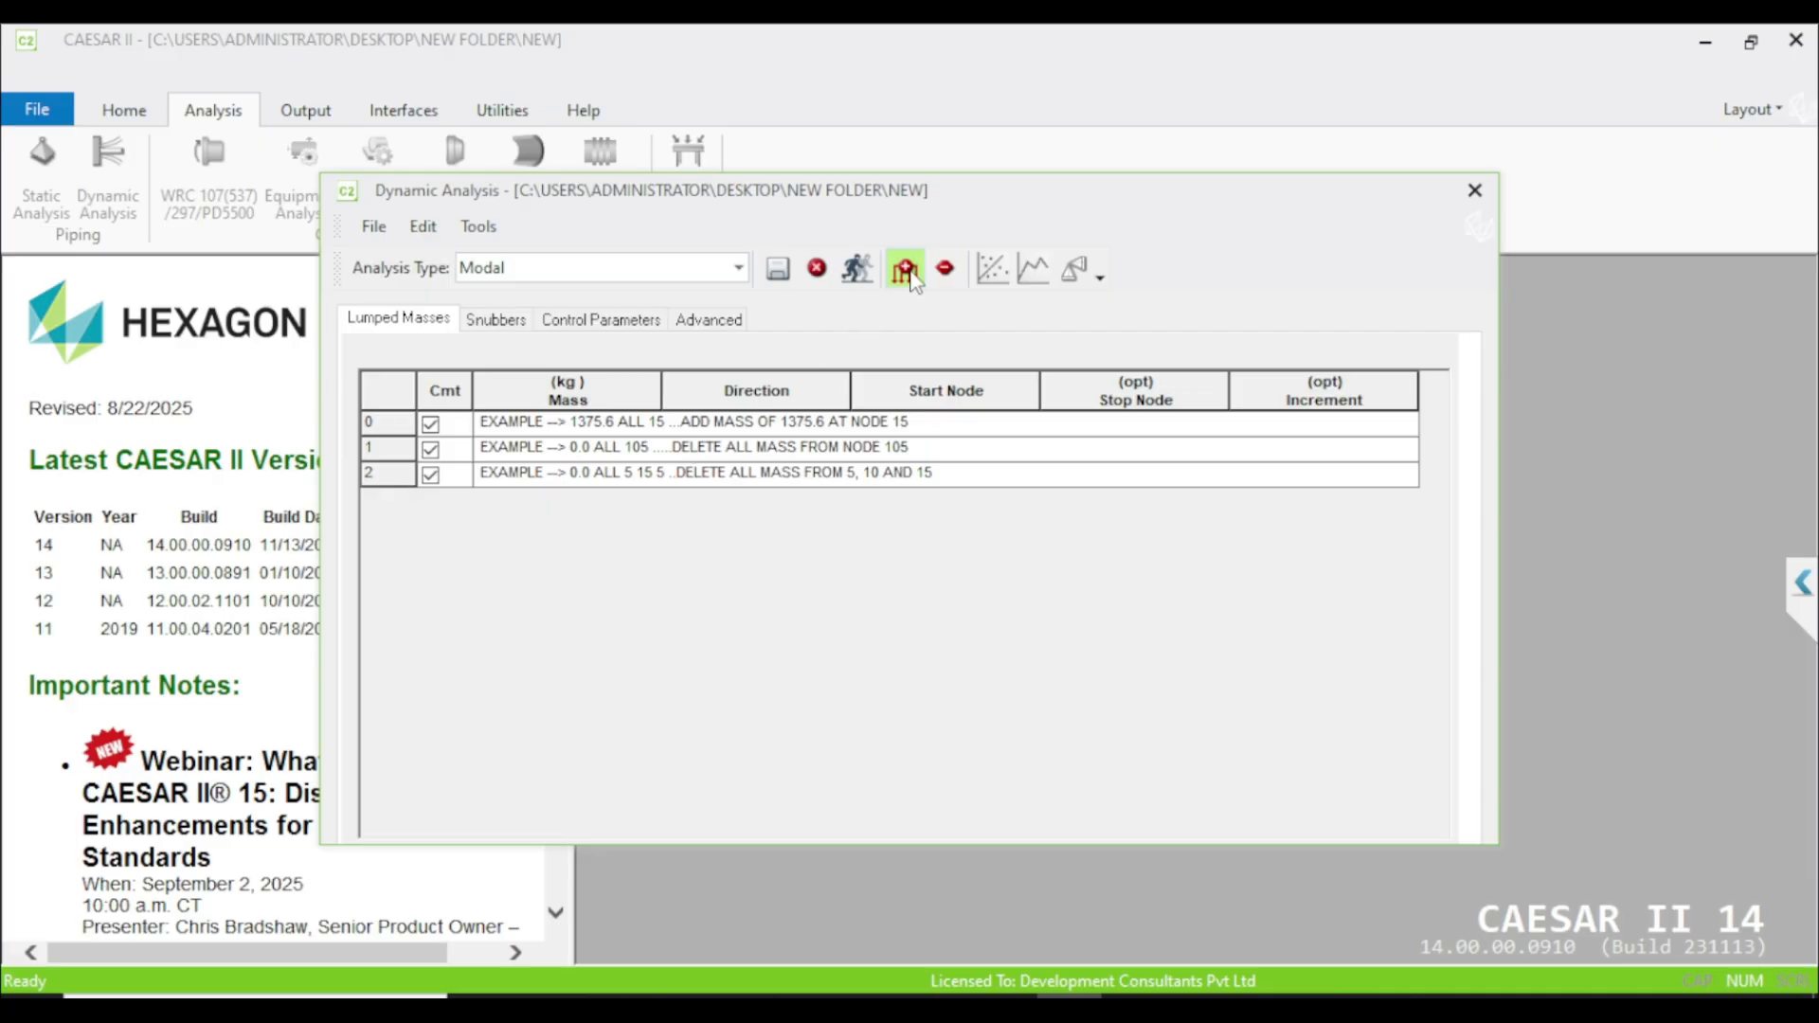
click(903, 269)
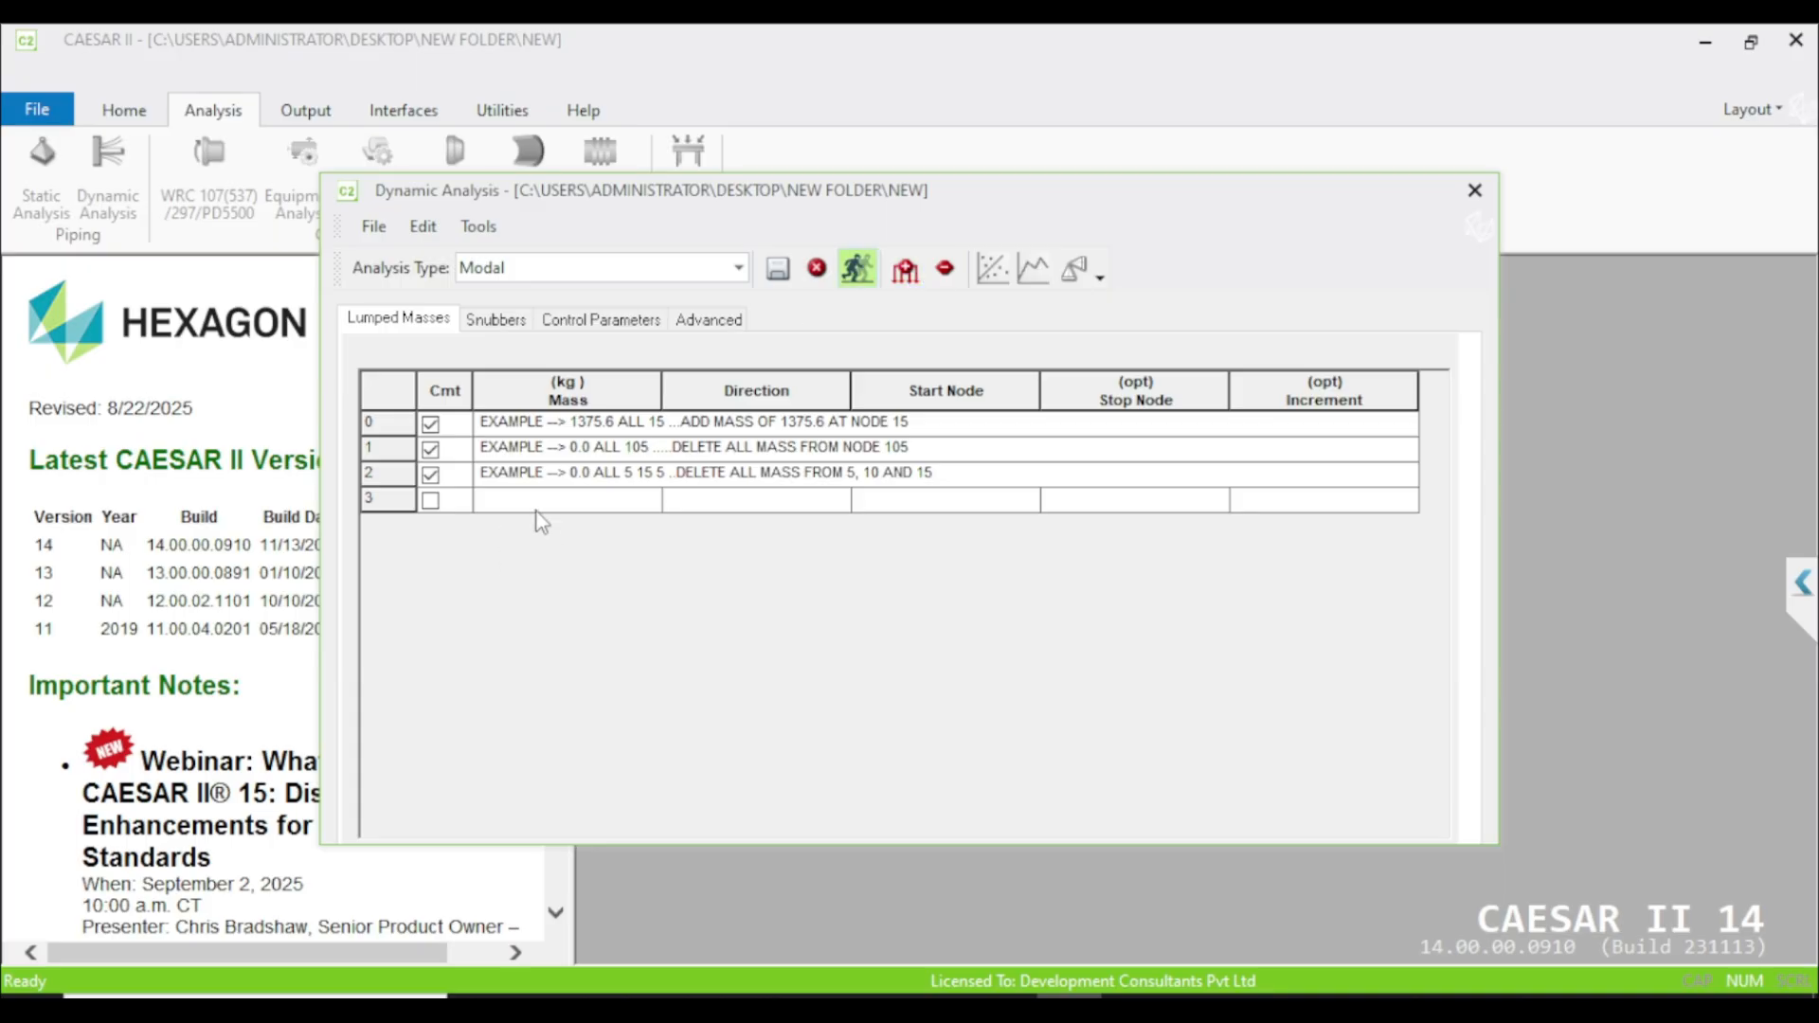
mouse_move(558, 511)
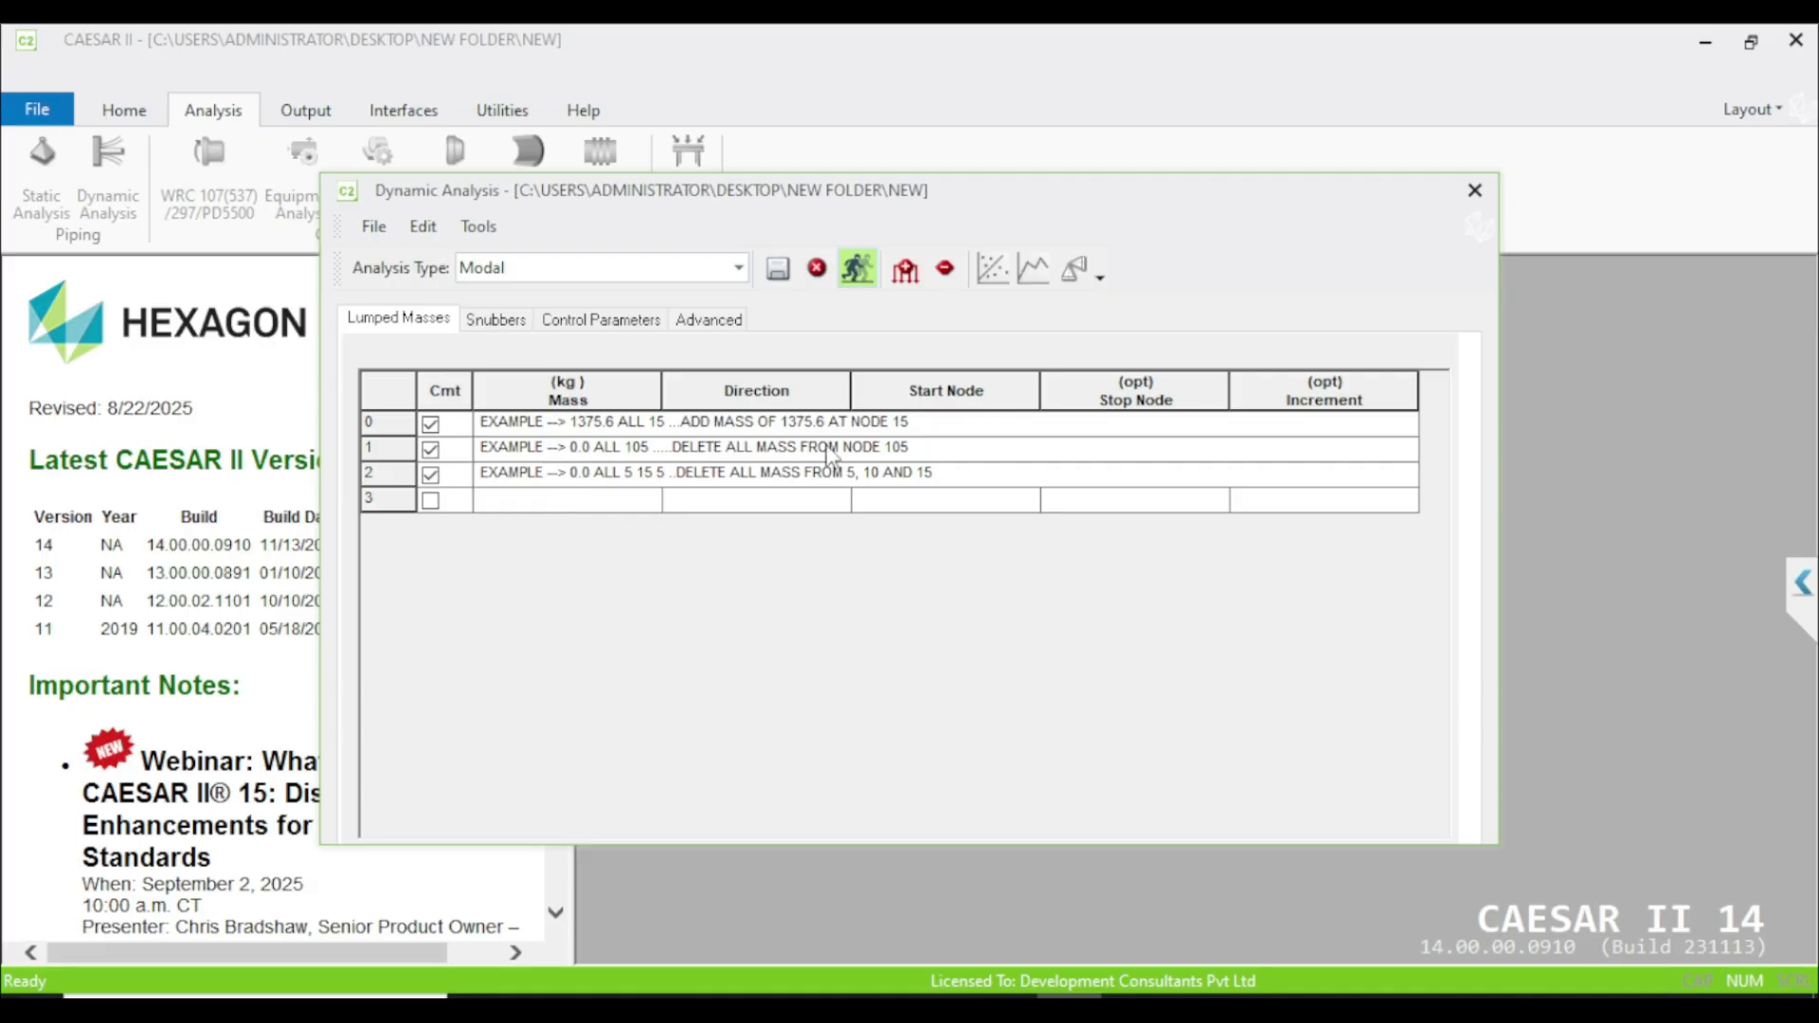
mouse_move(1004, 445)
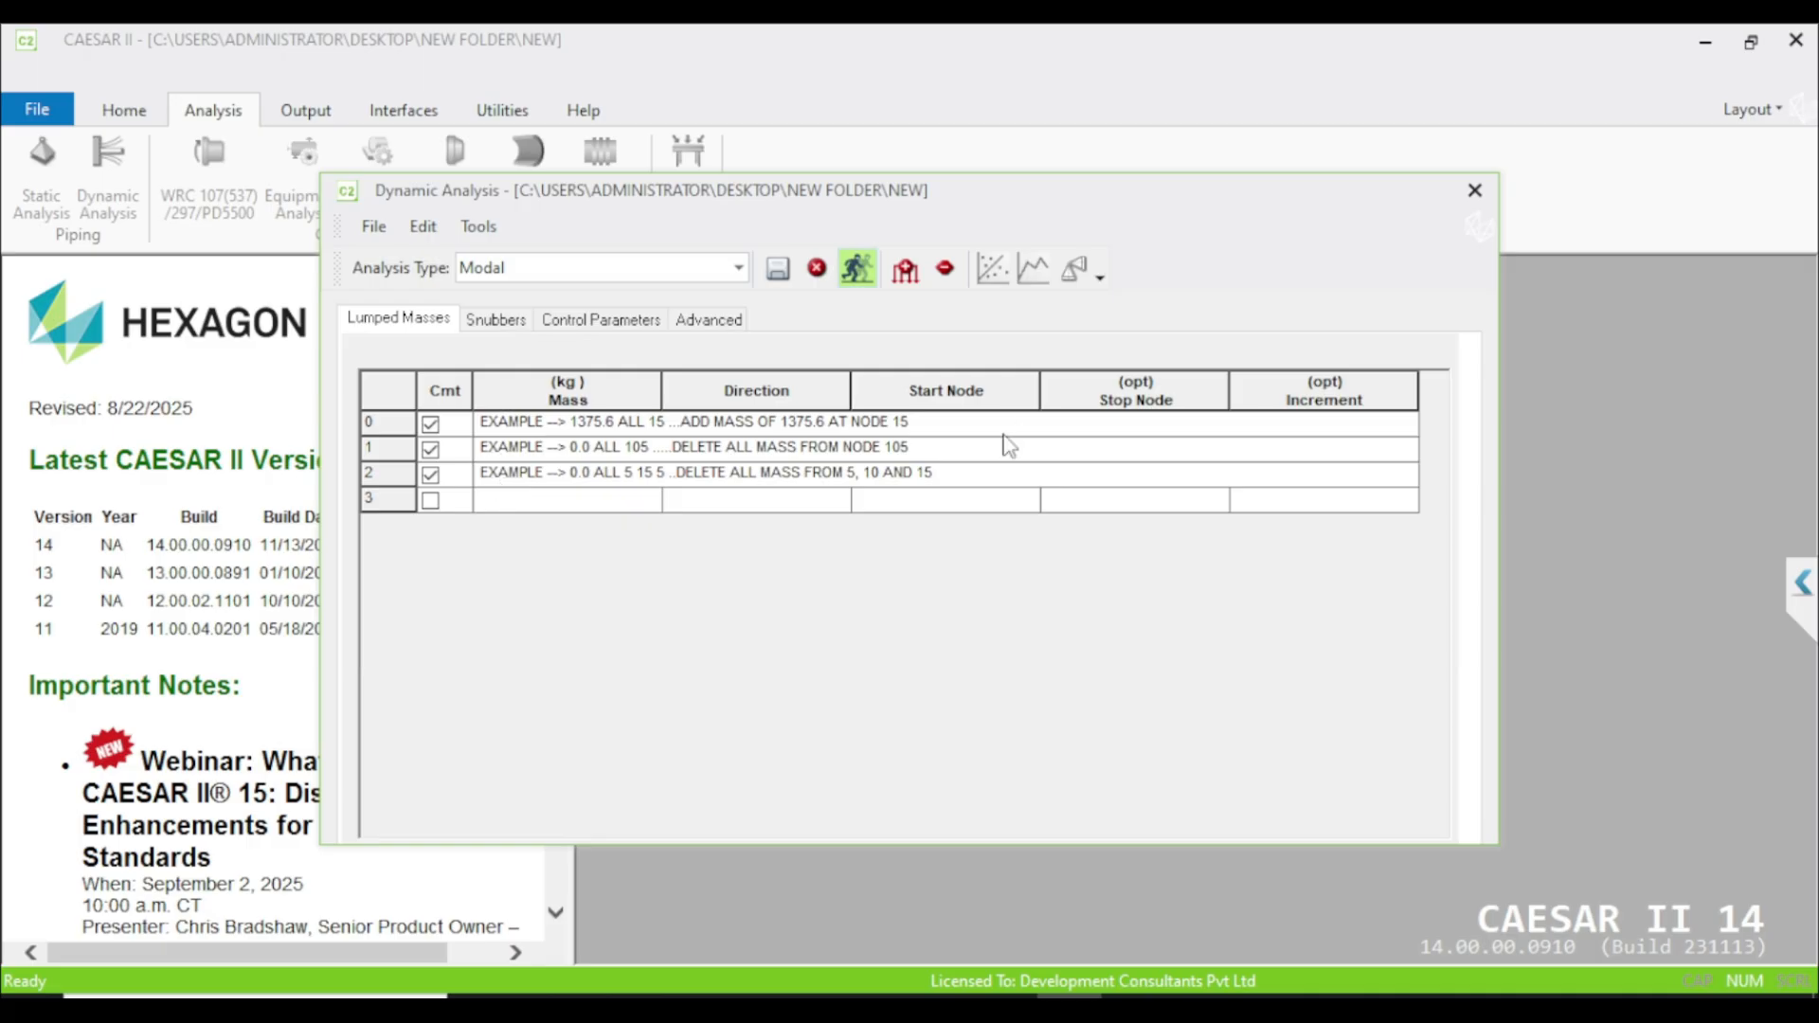
mouse_move(557, 412)
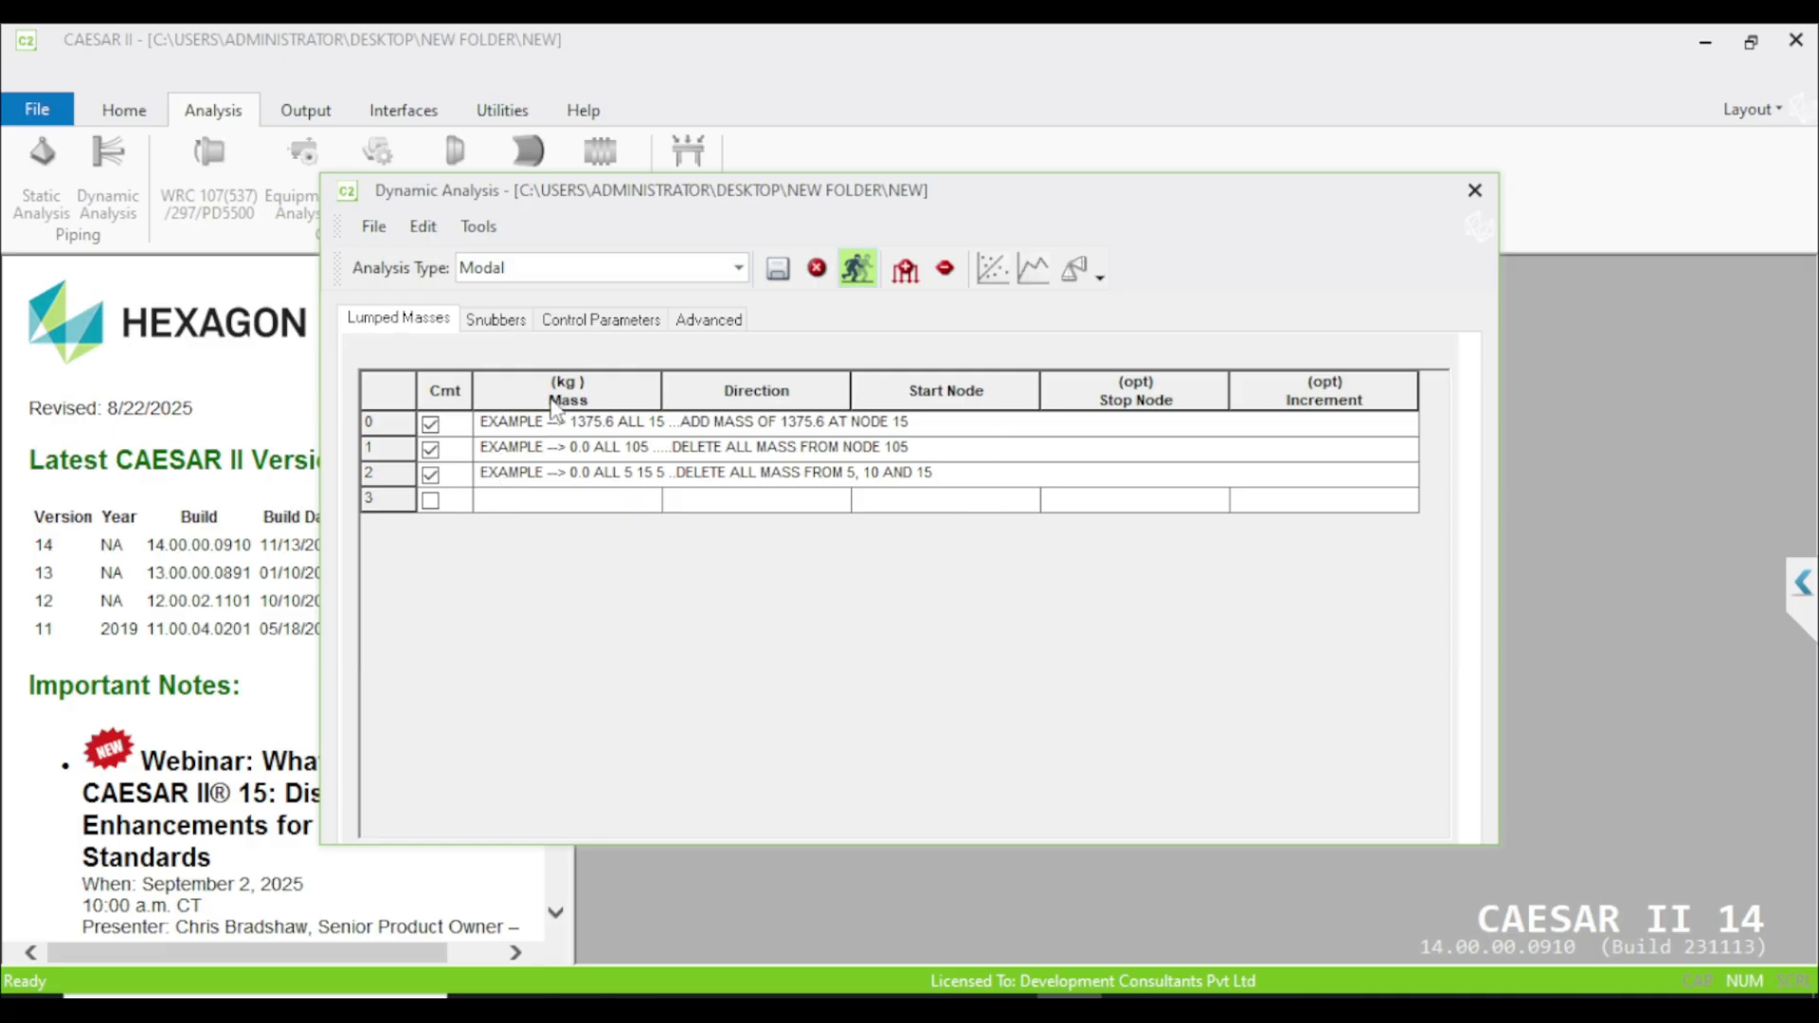
Step: Enter a 500 kg mass in row 3 with direction ALL
click(566, 499)
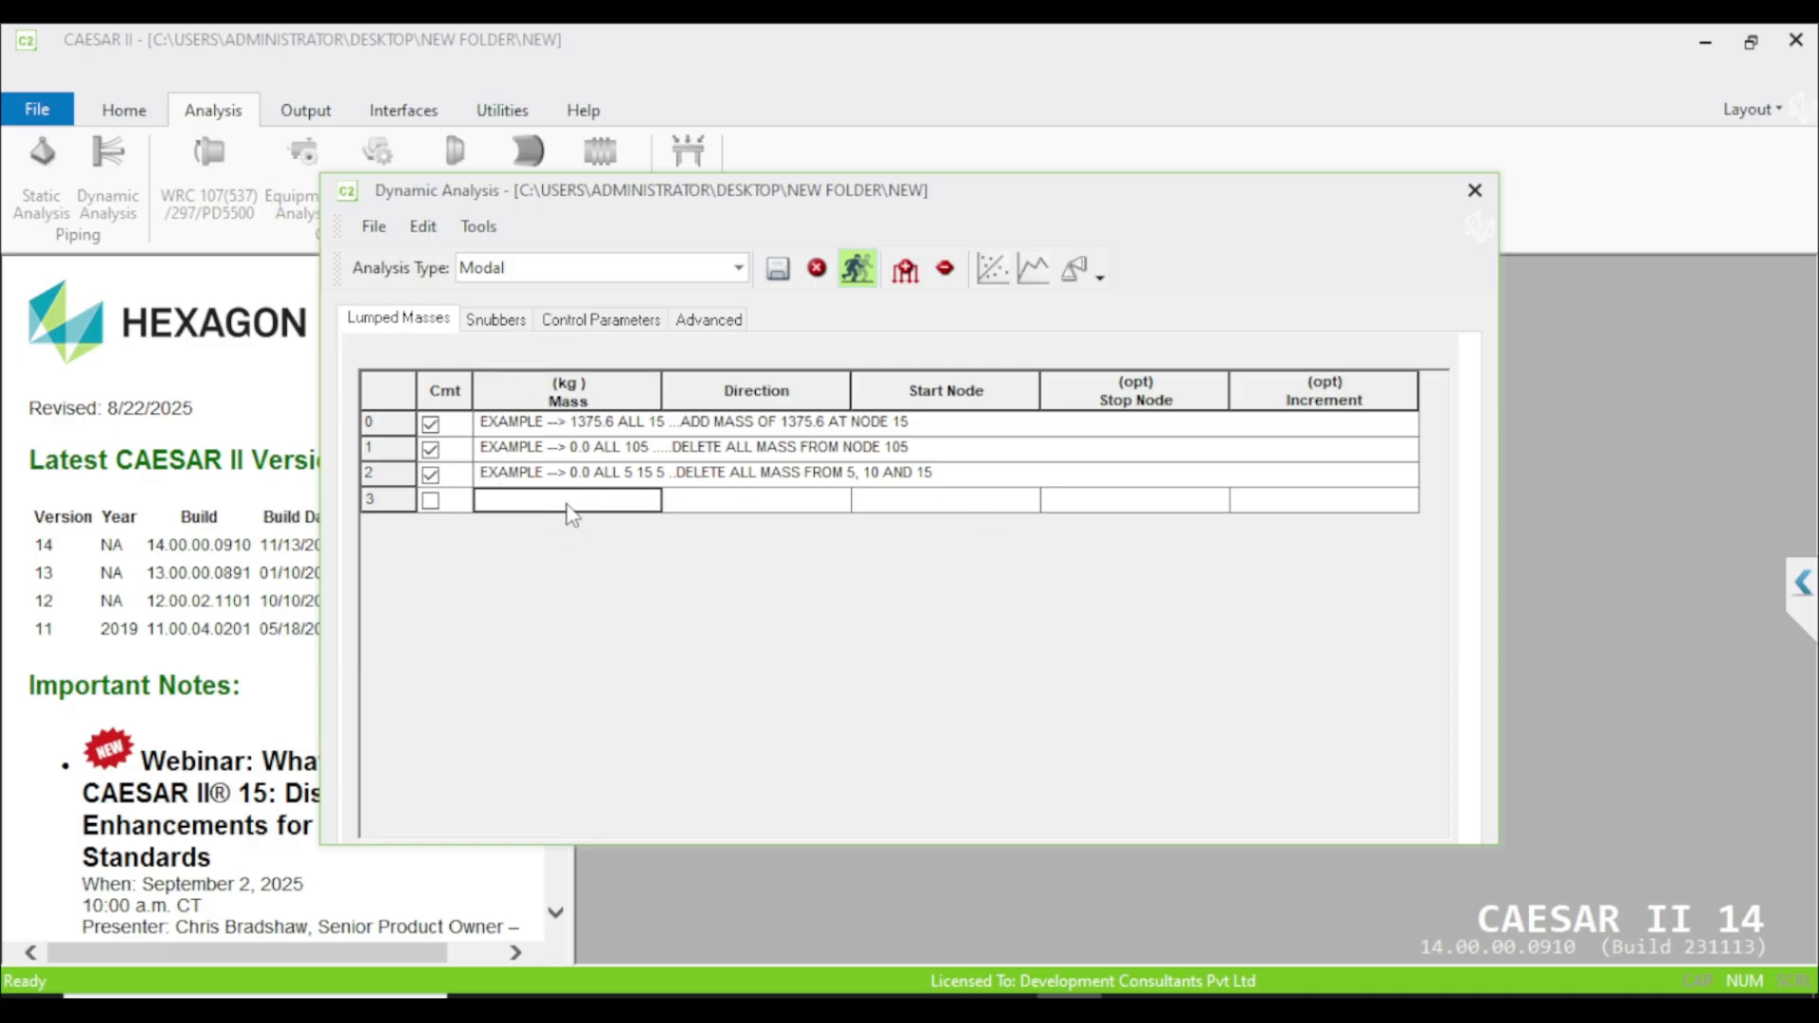
mouse_move(585, 516)
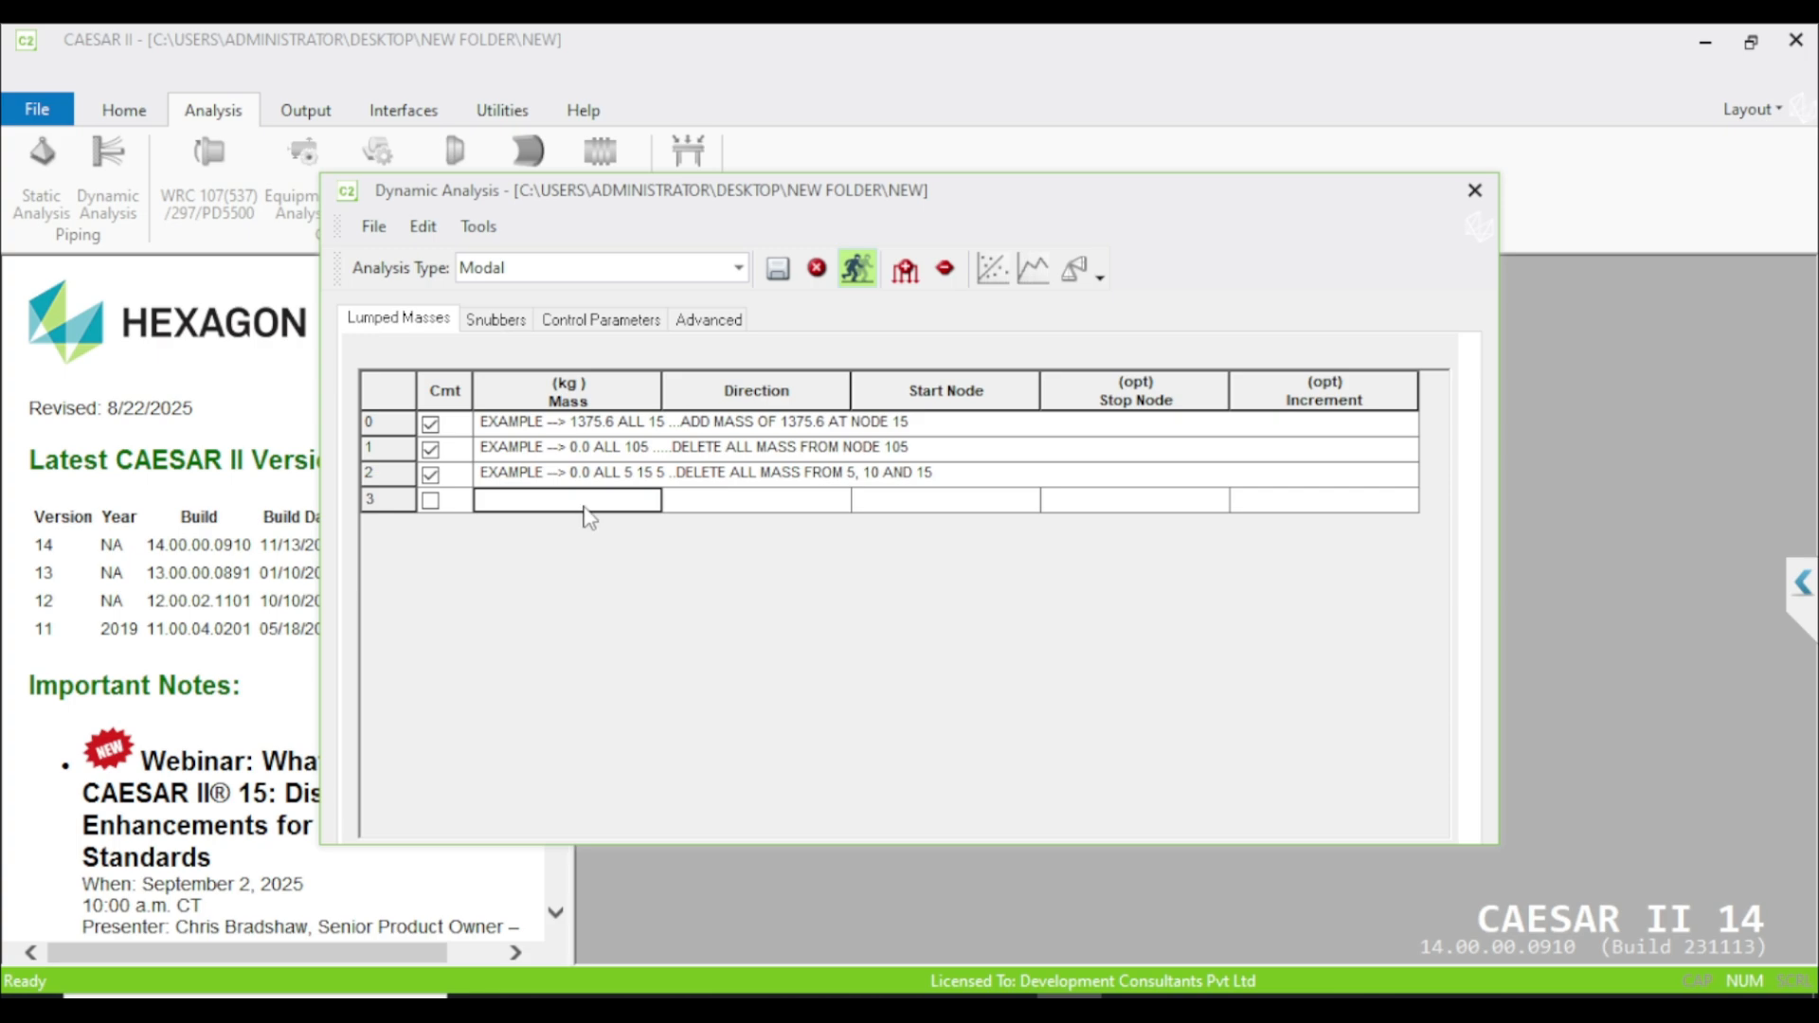
text(500)
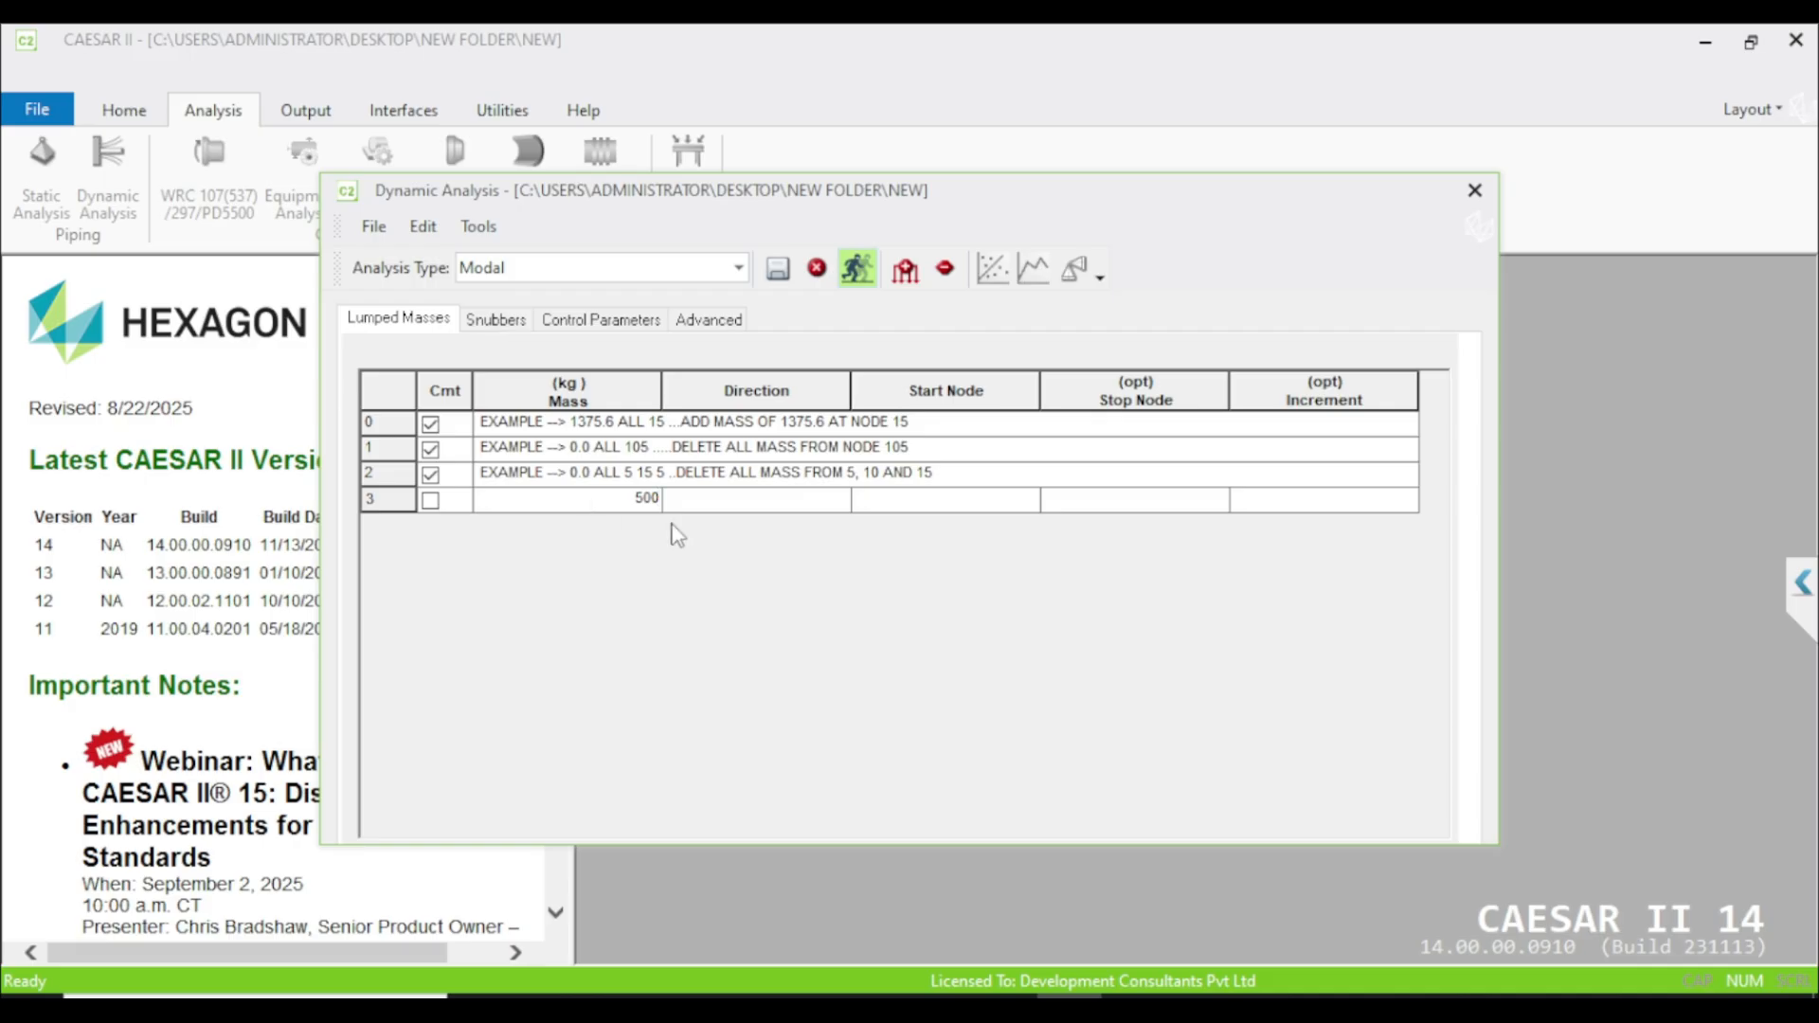
click(755, 500)
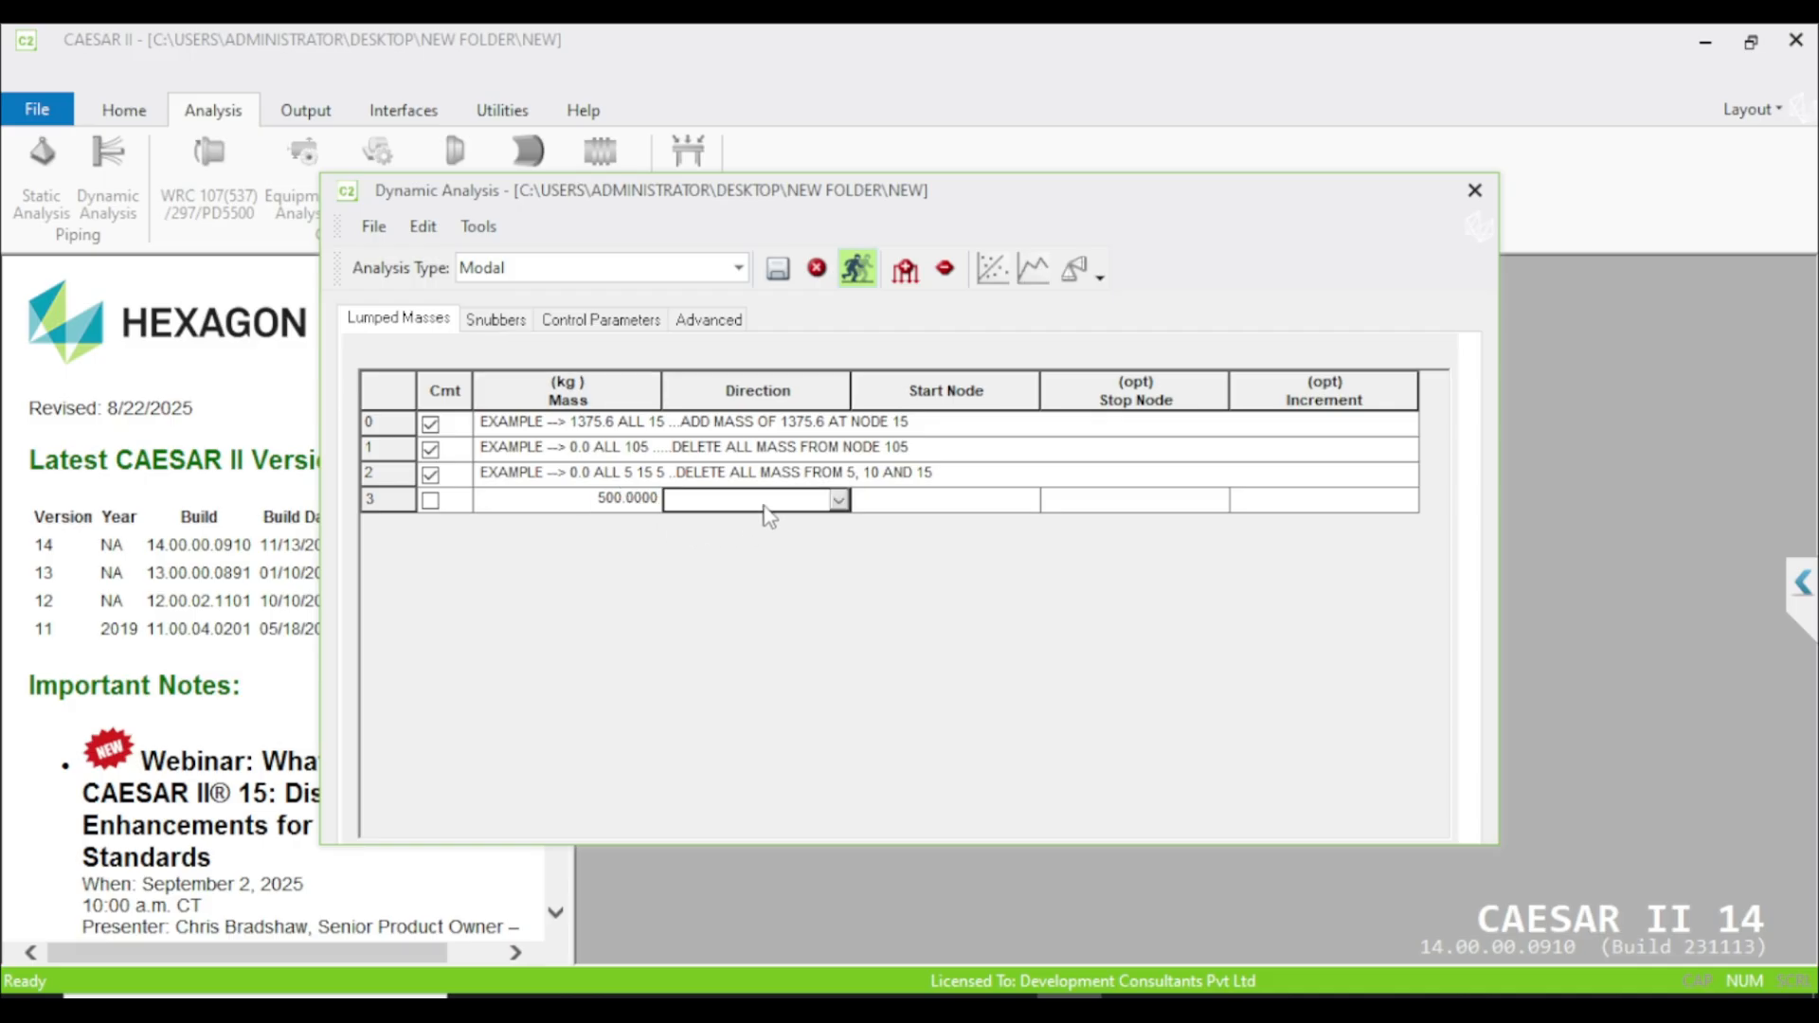
mouse_move(841, 508)
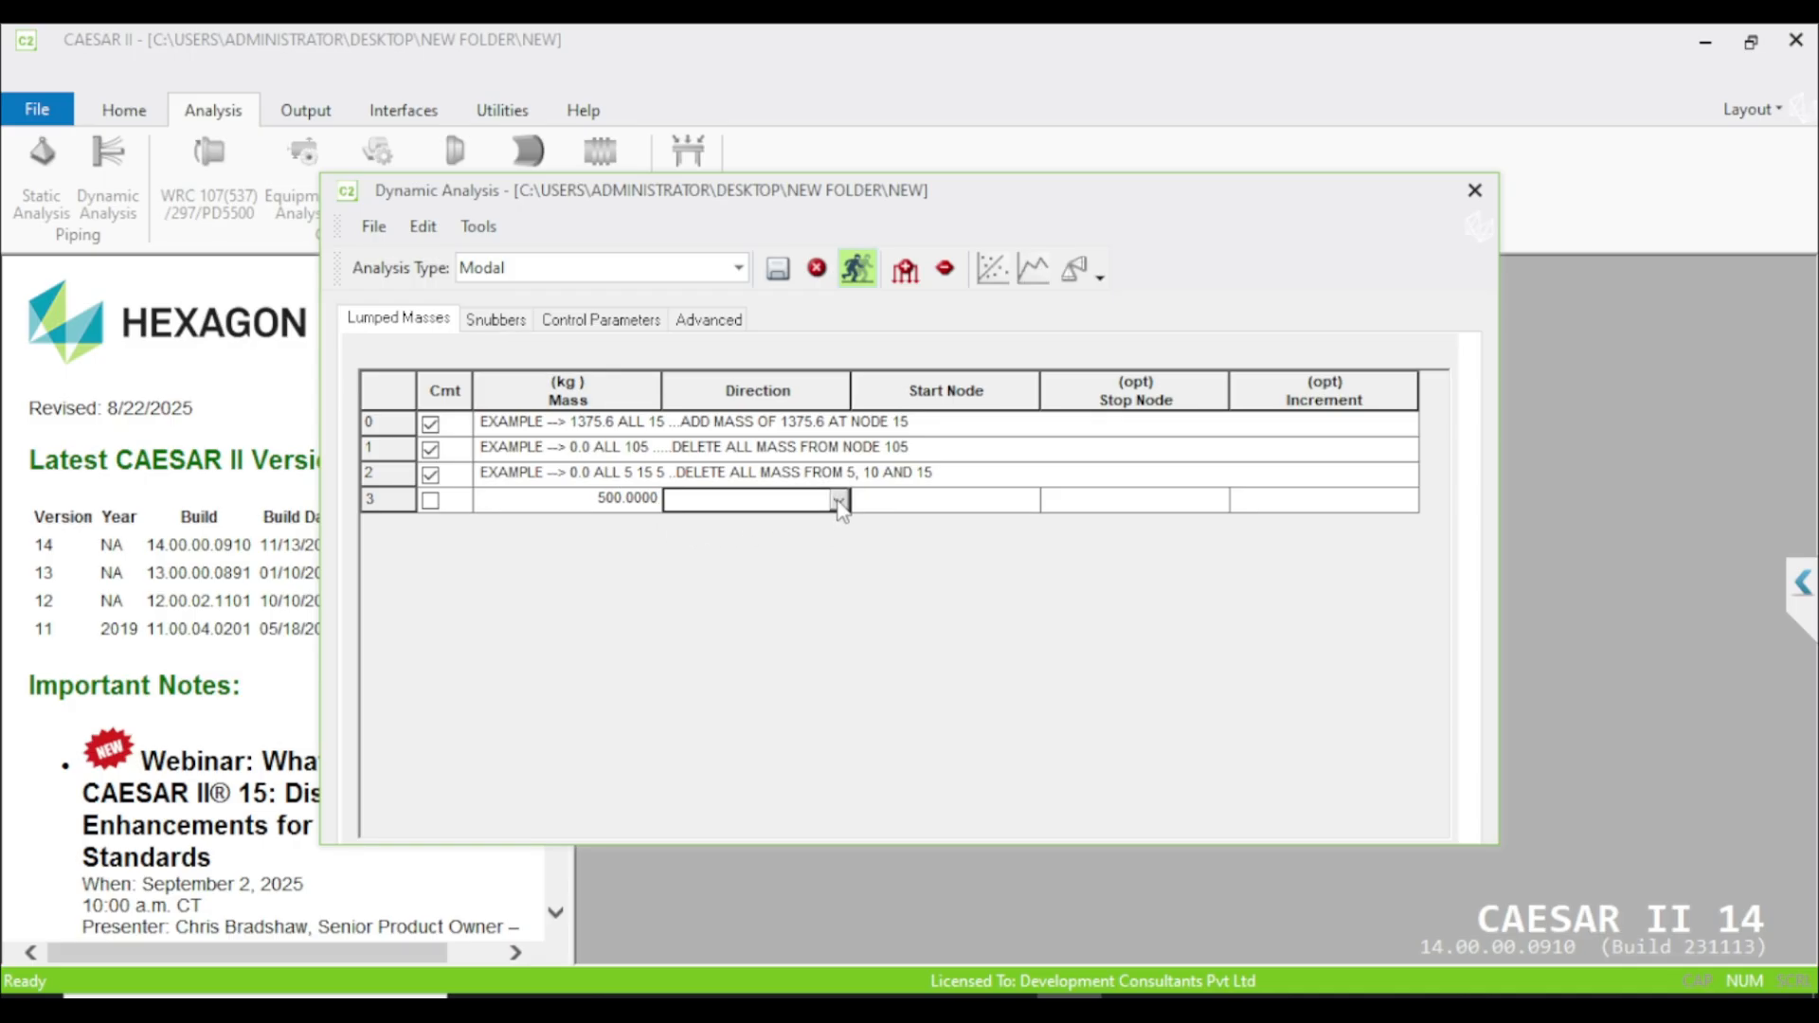
click(837, 500)
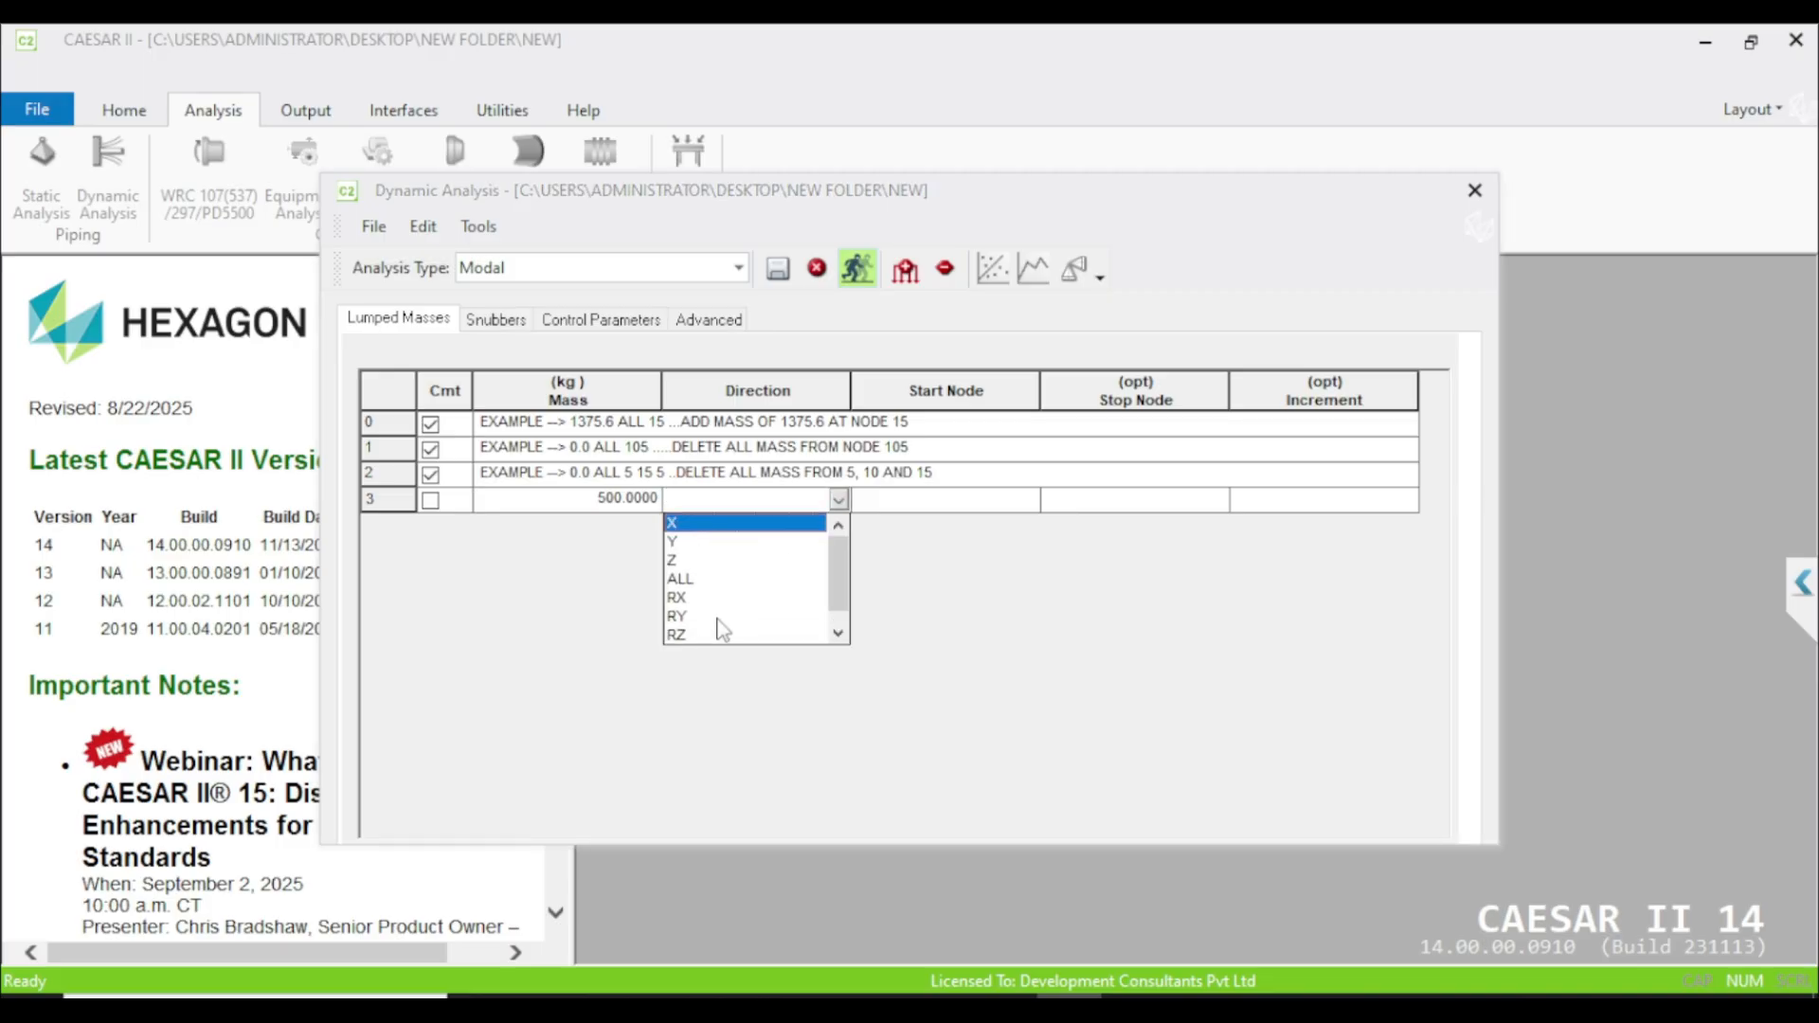
scroll(down, 3)
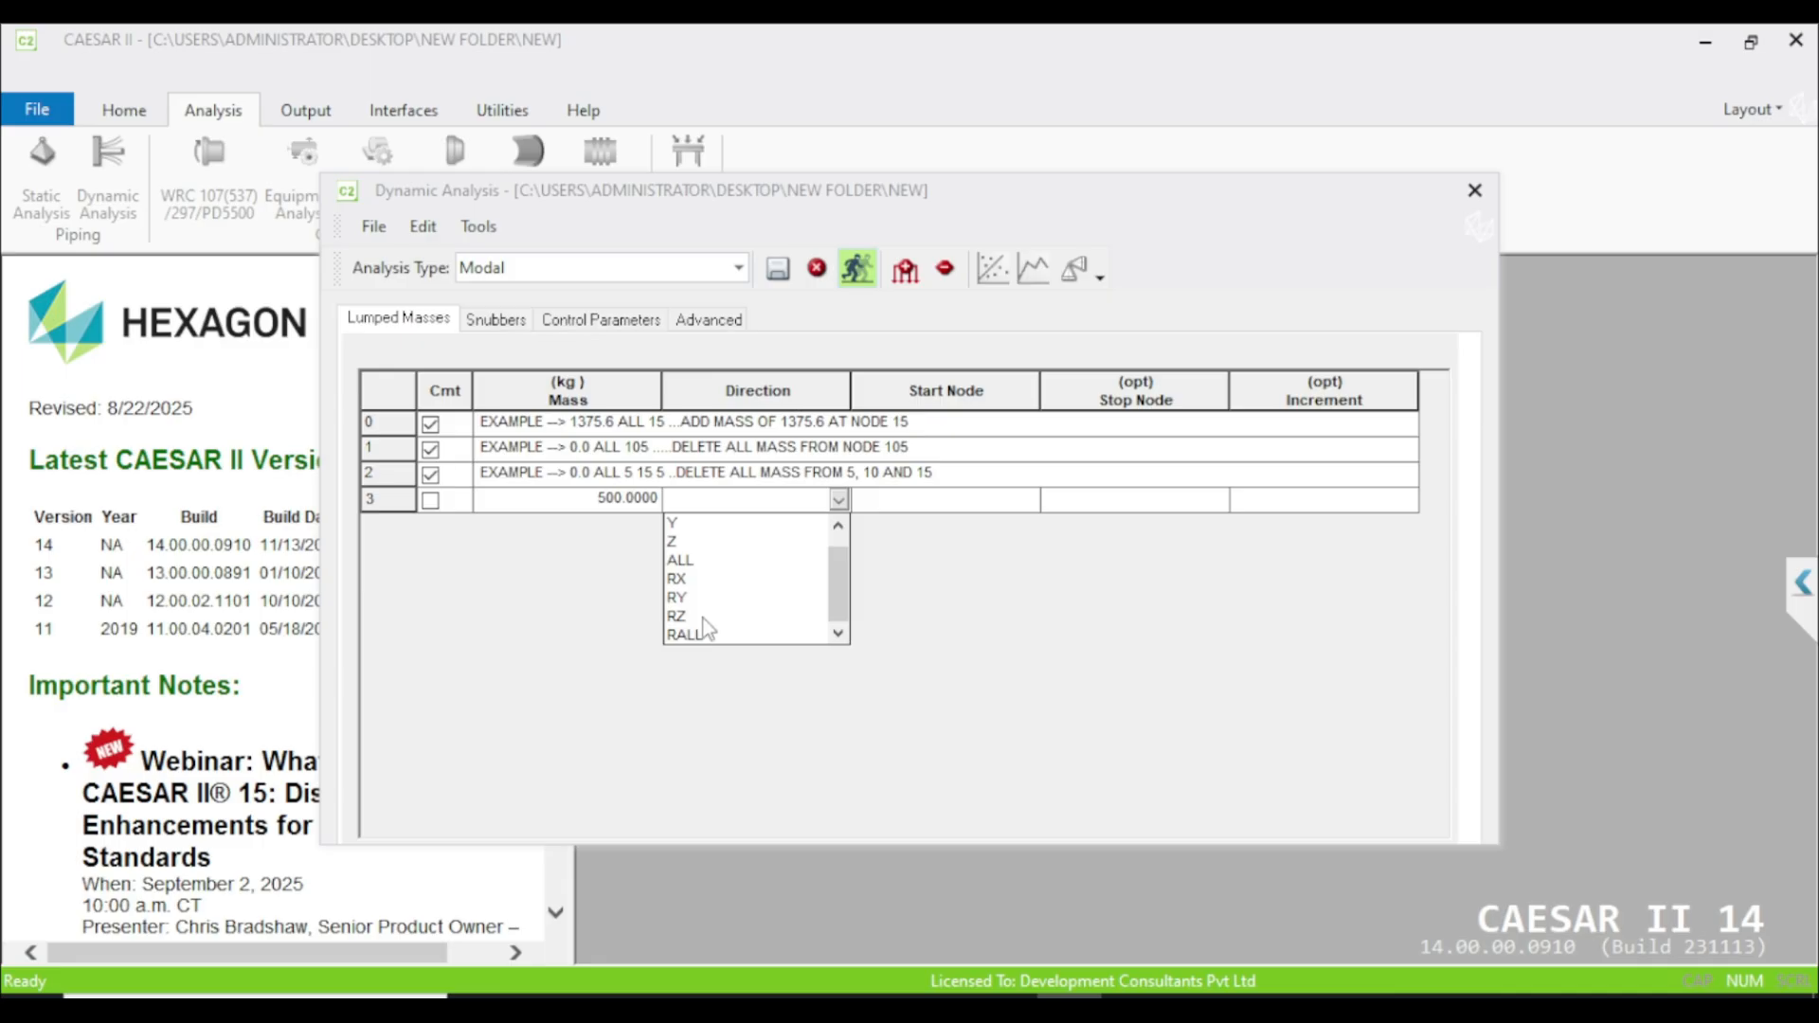
click(680, 559)
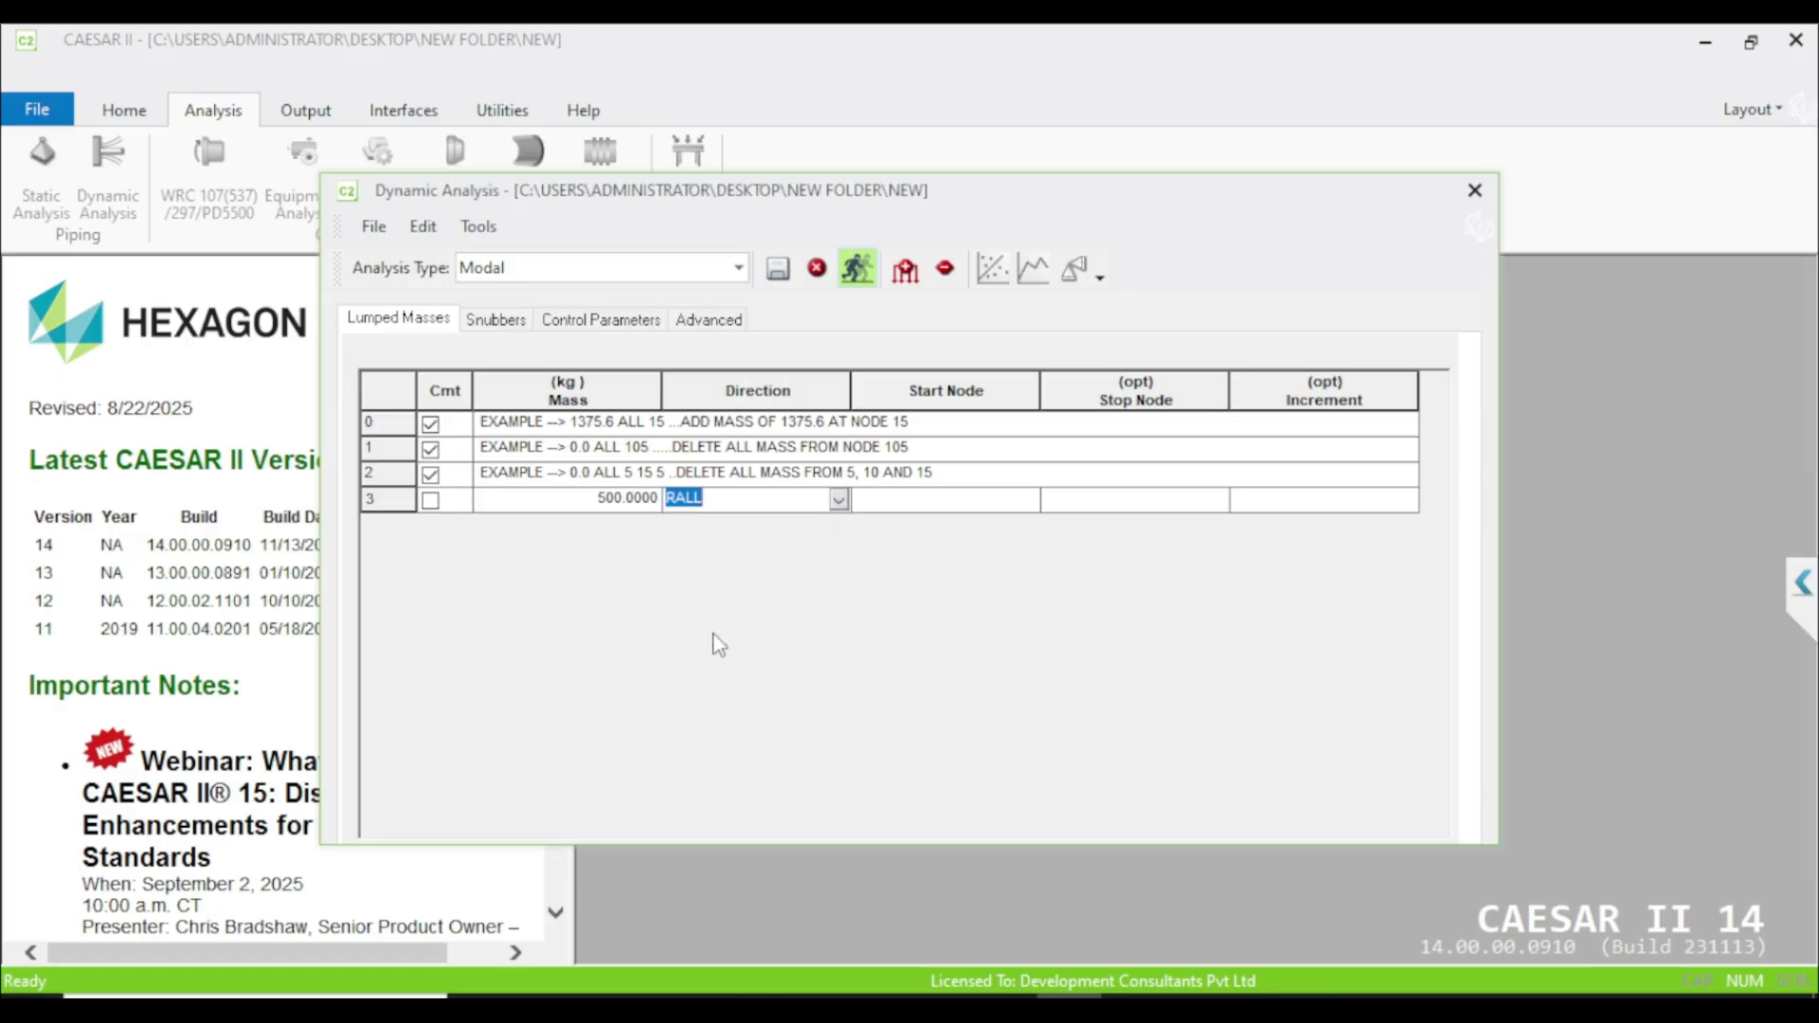
mouse_move(841, 513)
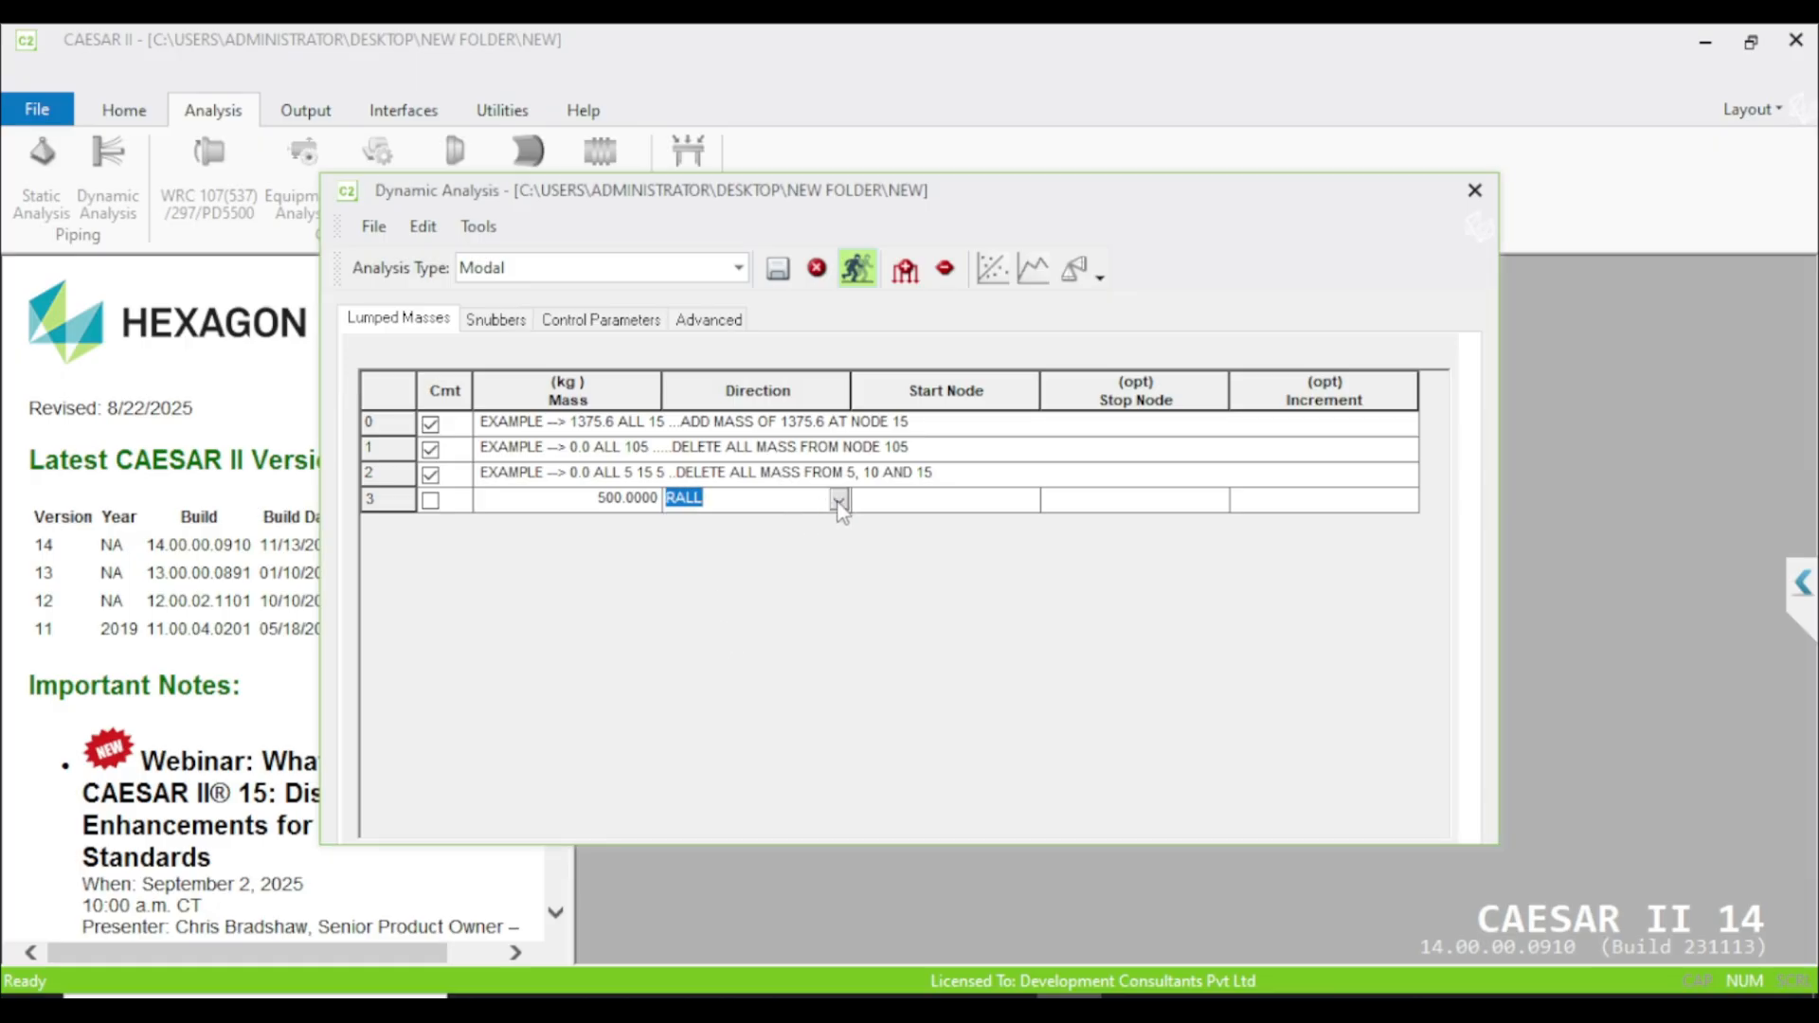
click(837, 499)
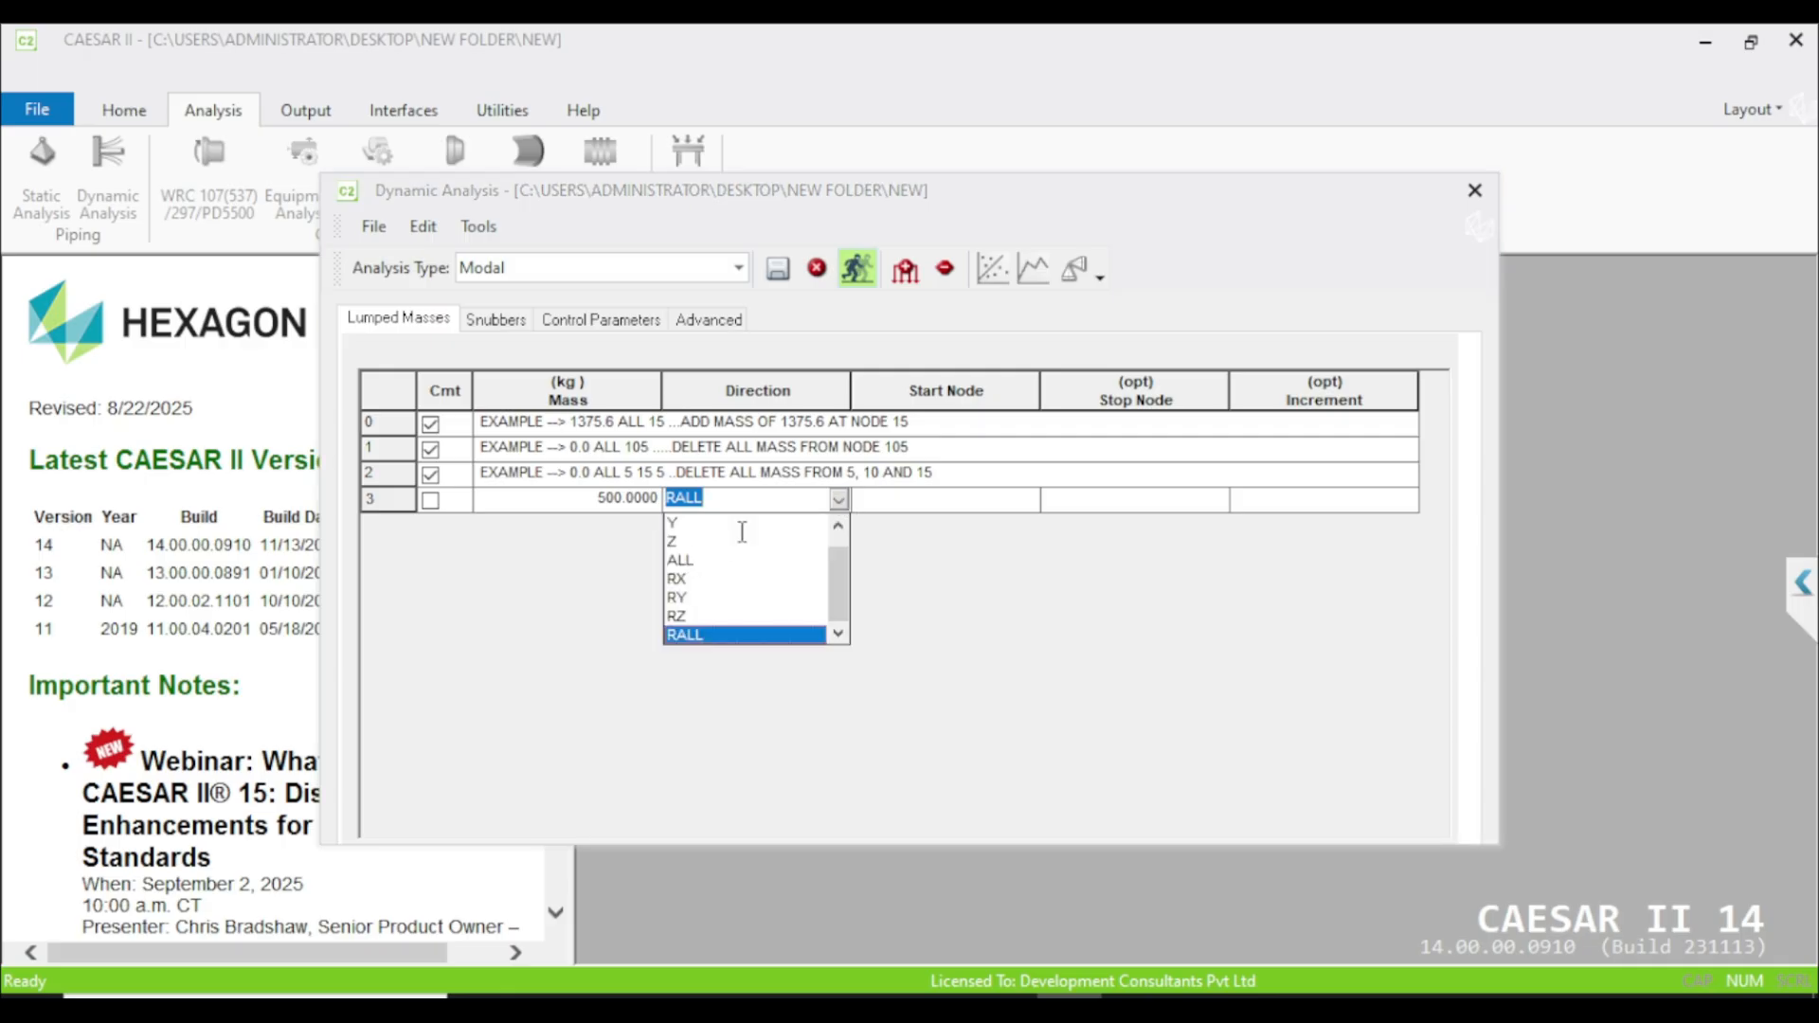
click(680, 560)
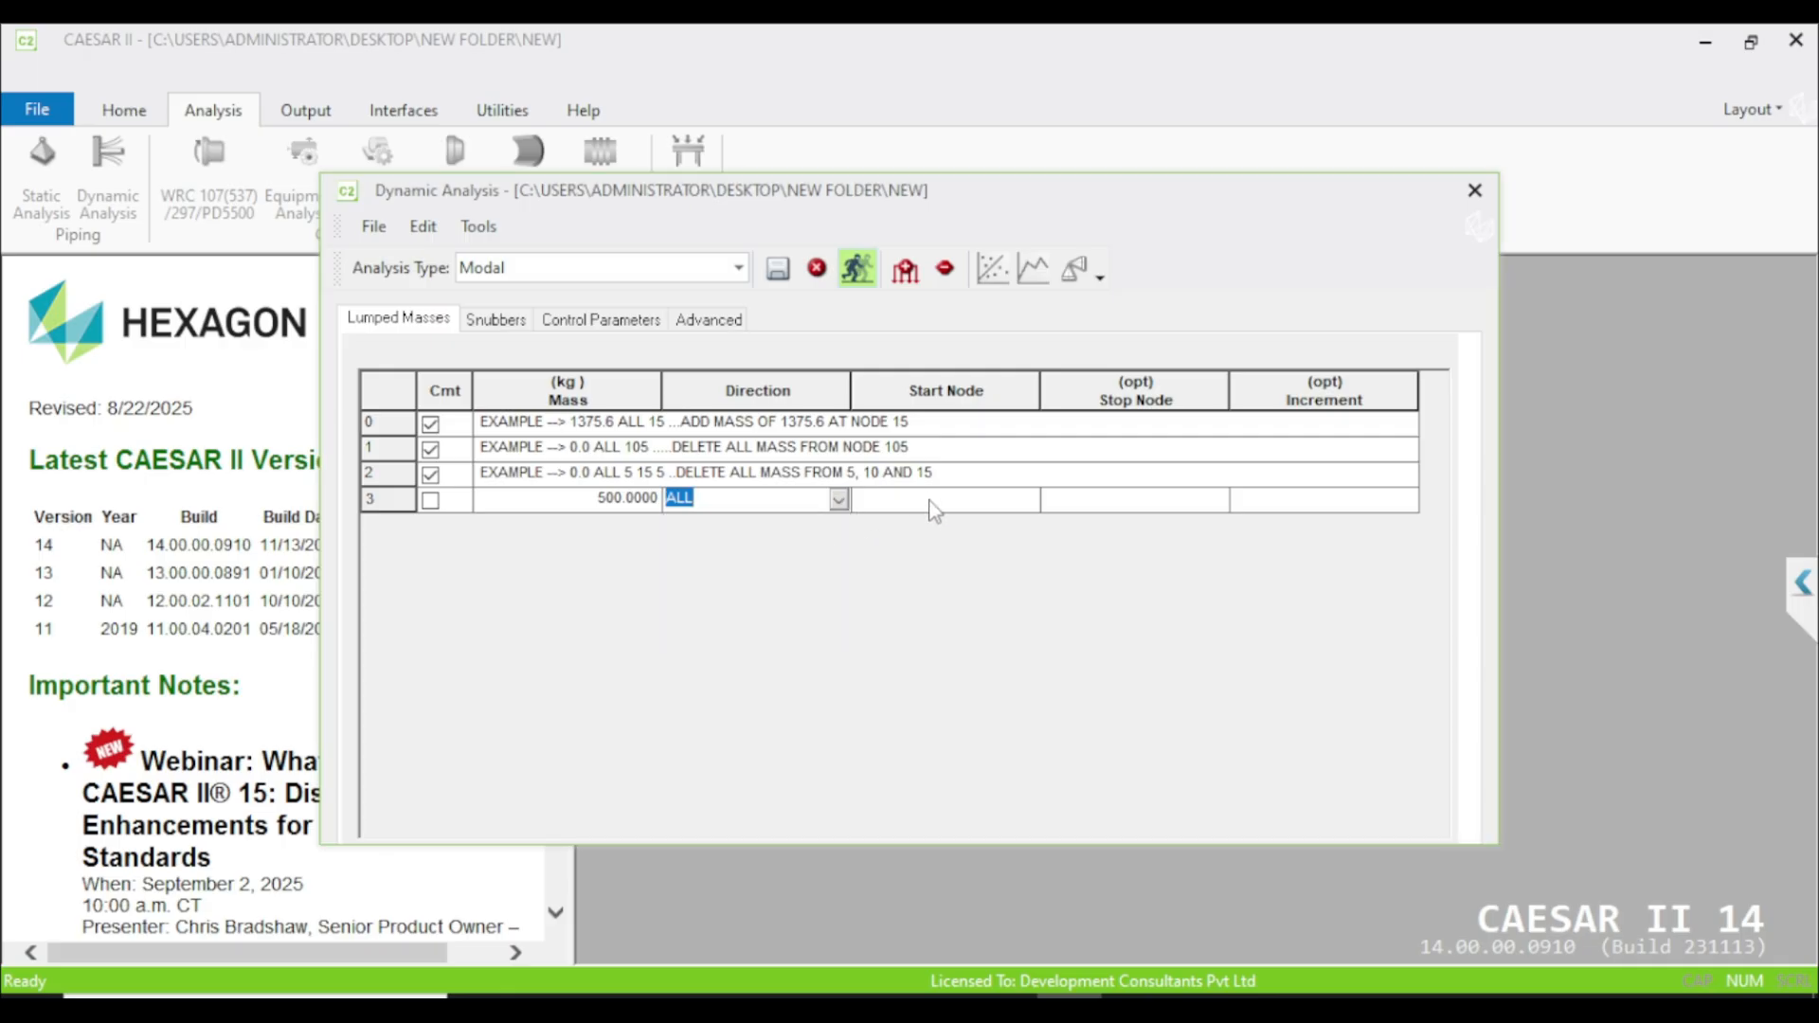
Step: Set the lumped mass start node 10, stop node 30 and increment 10
click(945, 499)
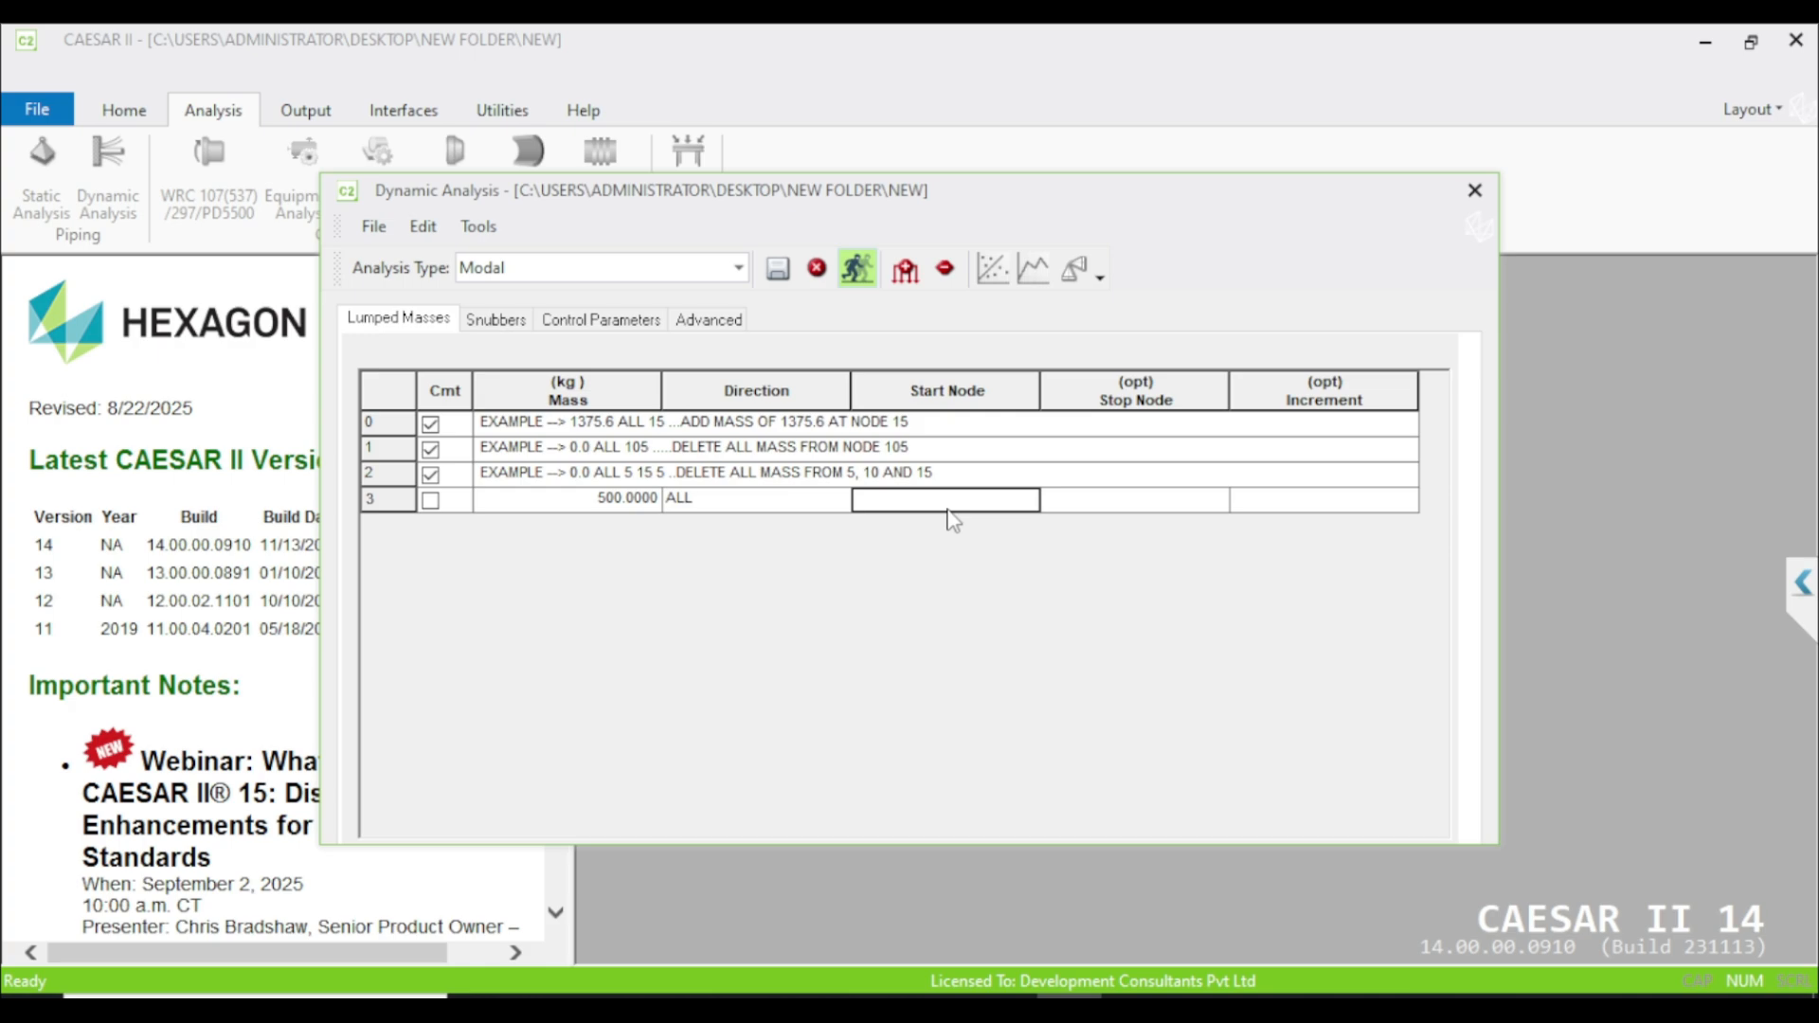
text(10)
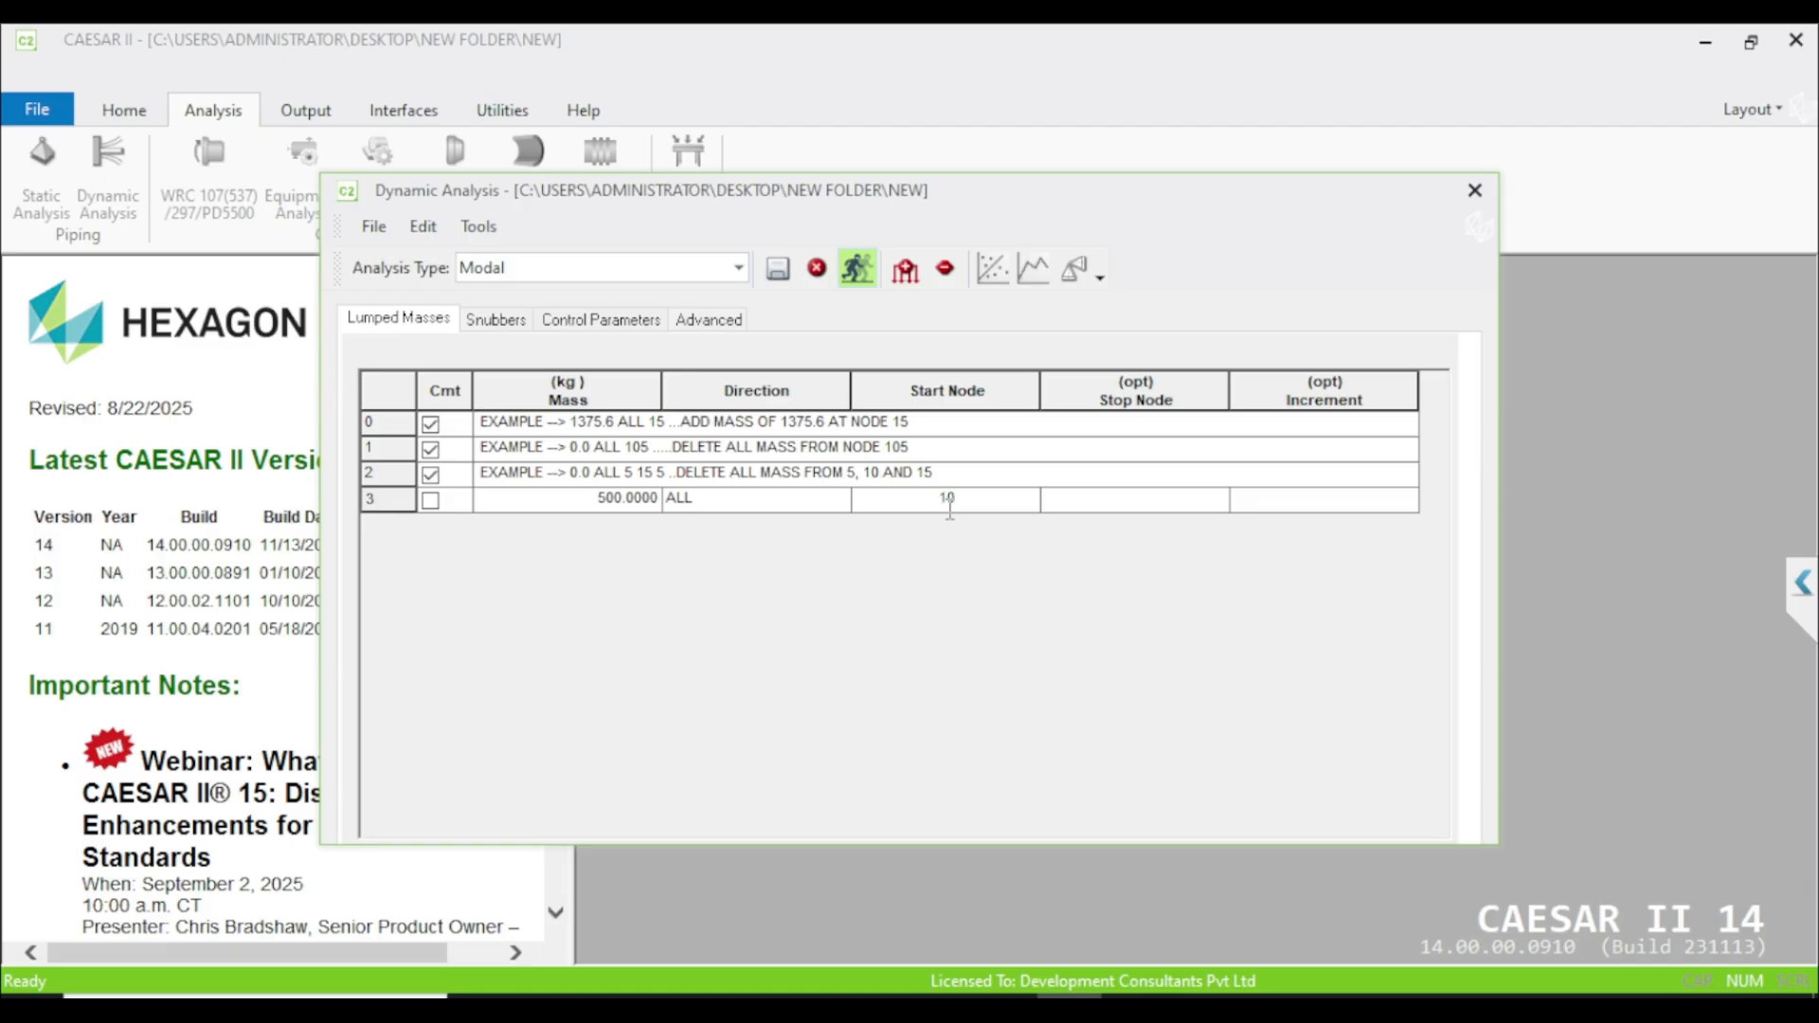
click(1134, 499)
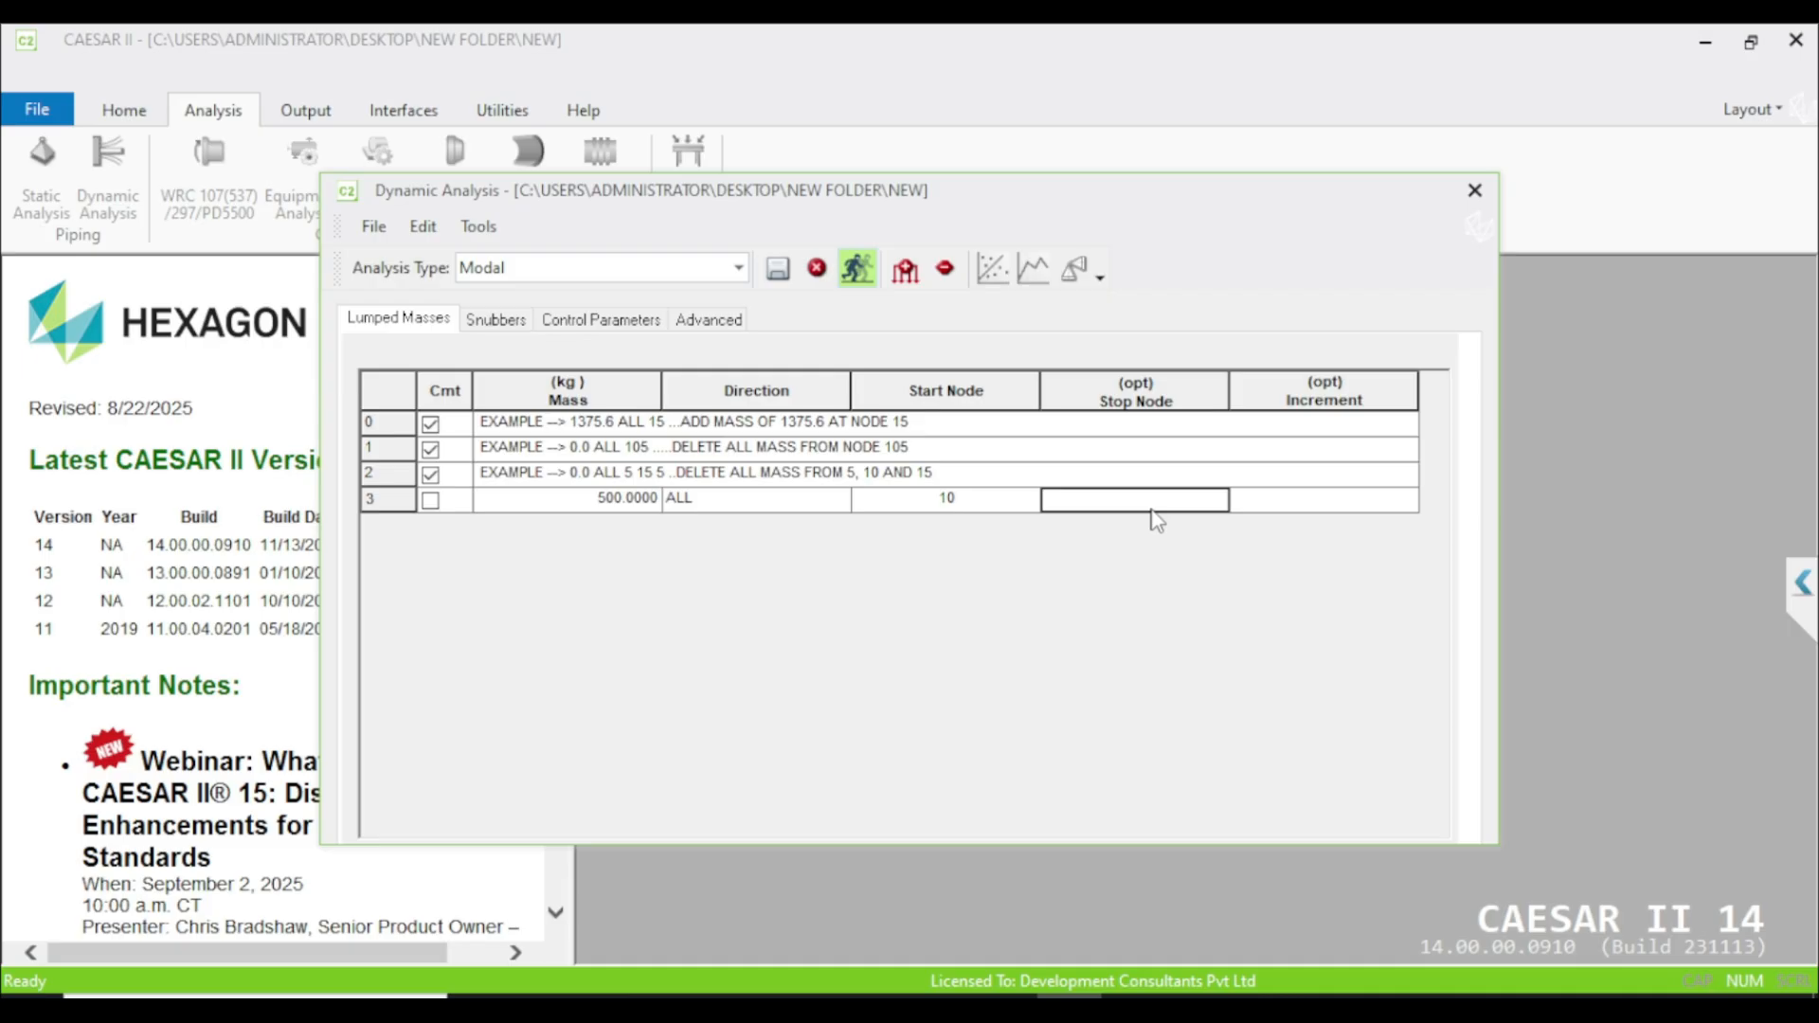
text(30)
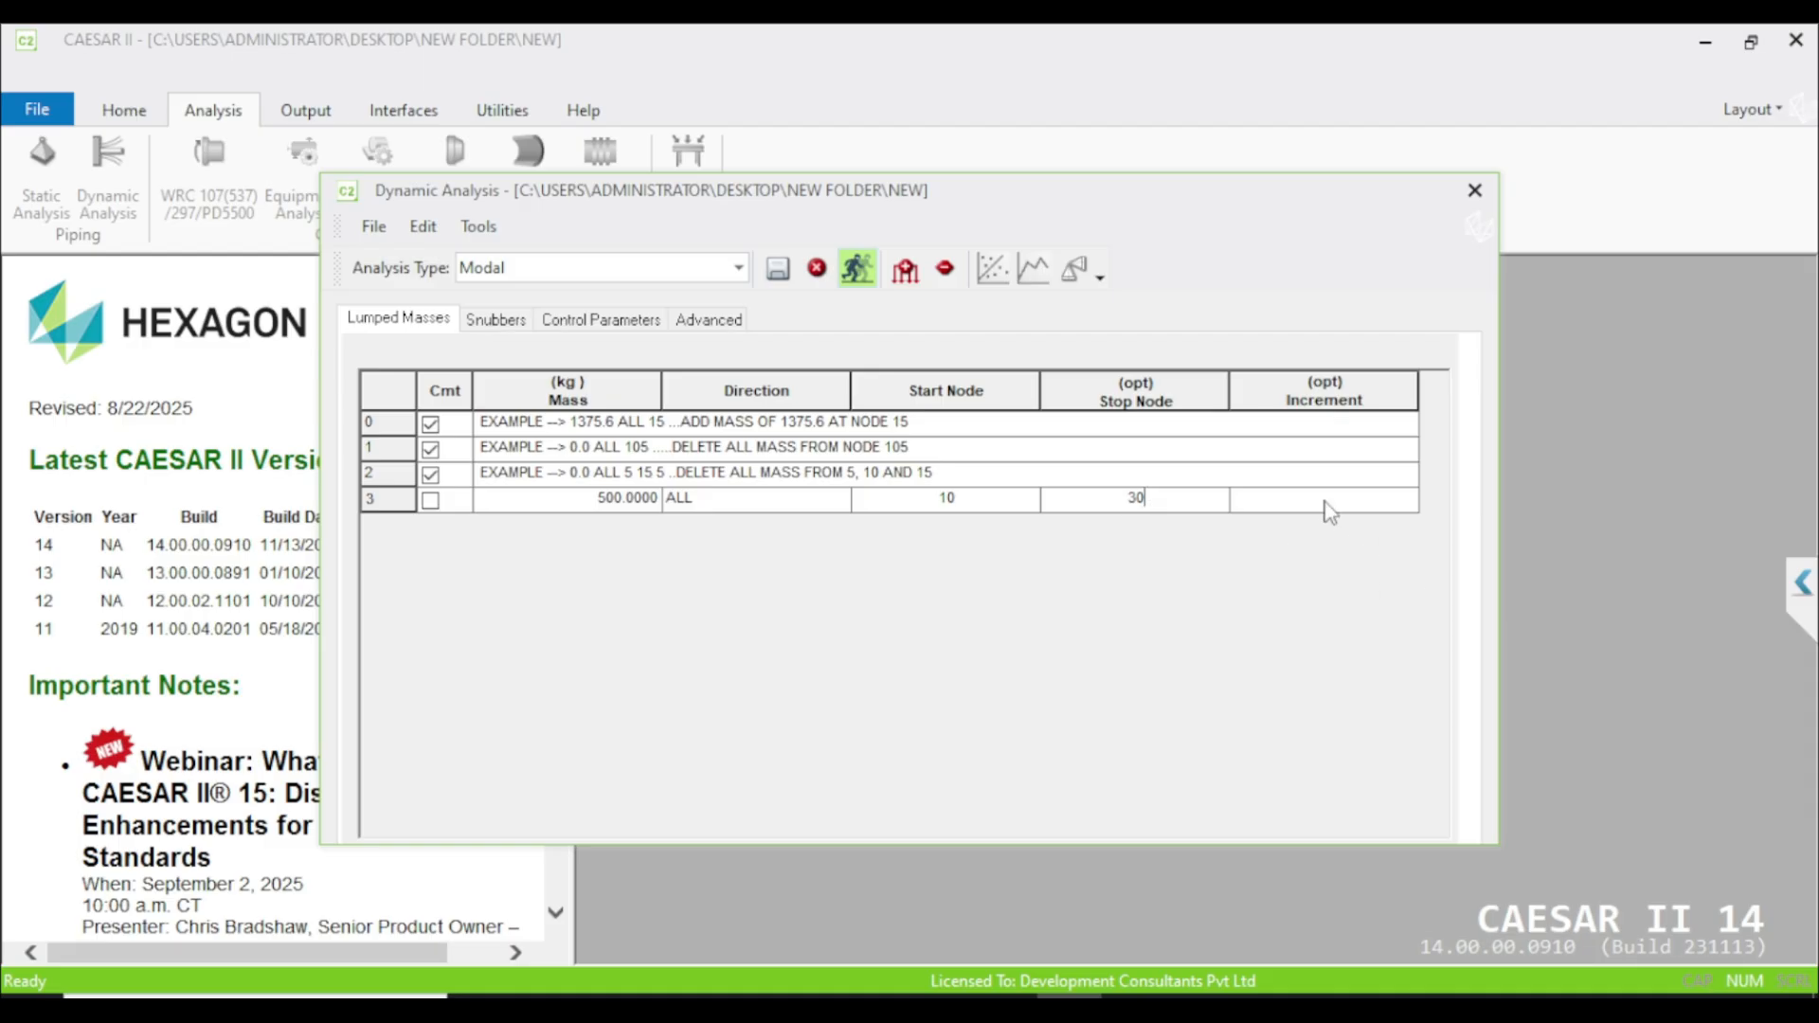
click(1323, 499)
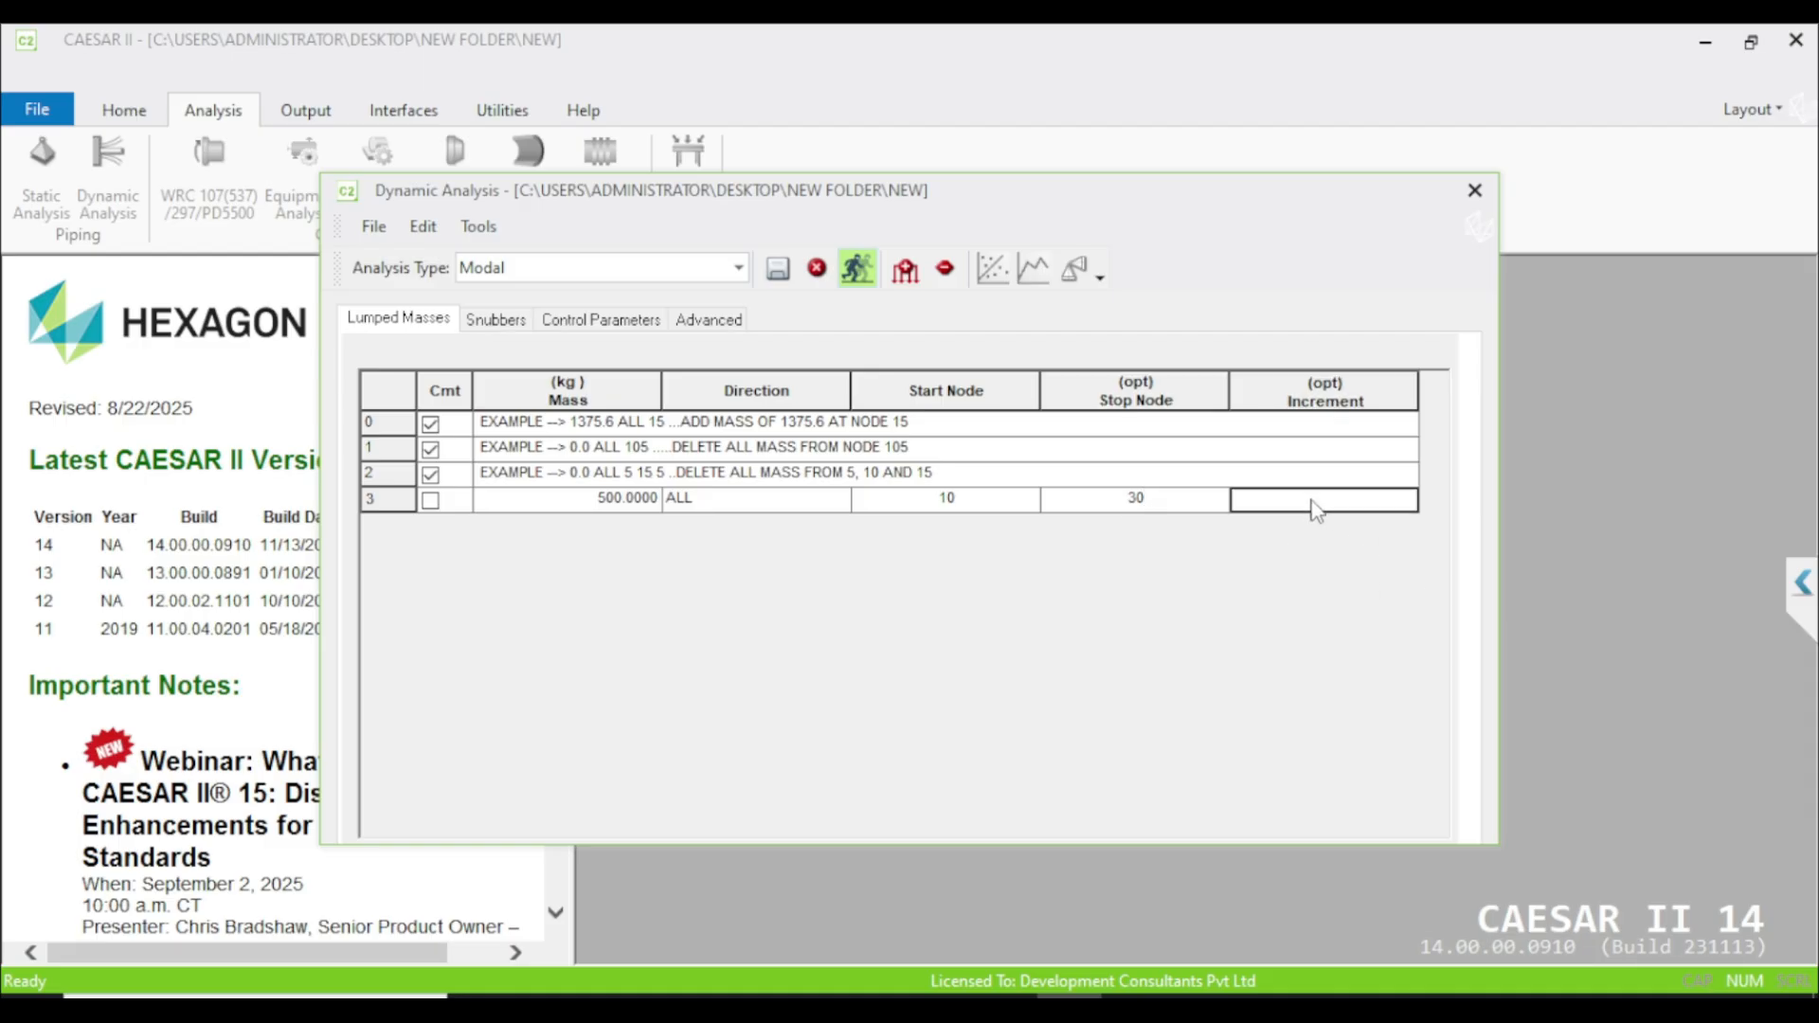
text(10)
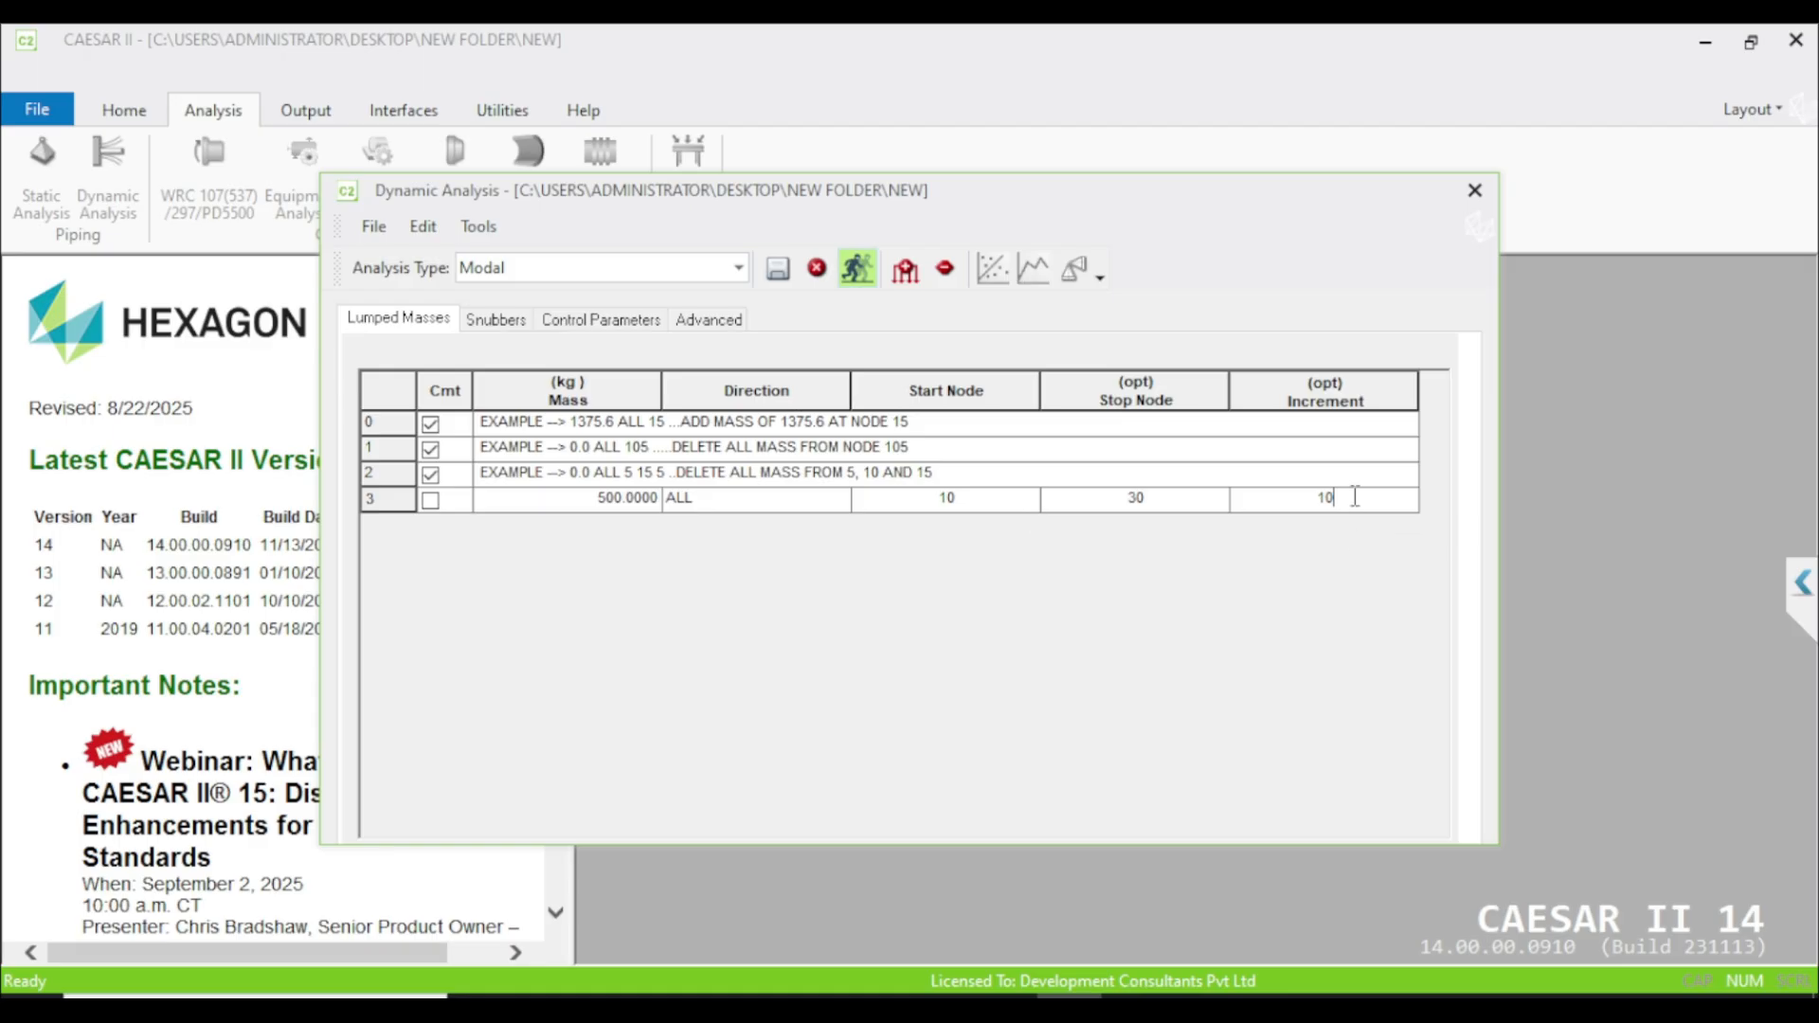
mouse_move(1189, 504)
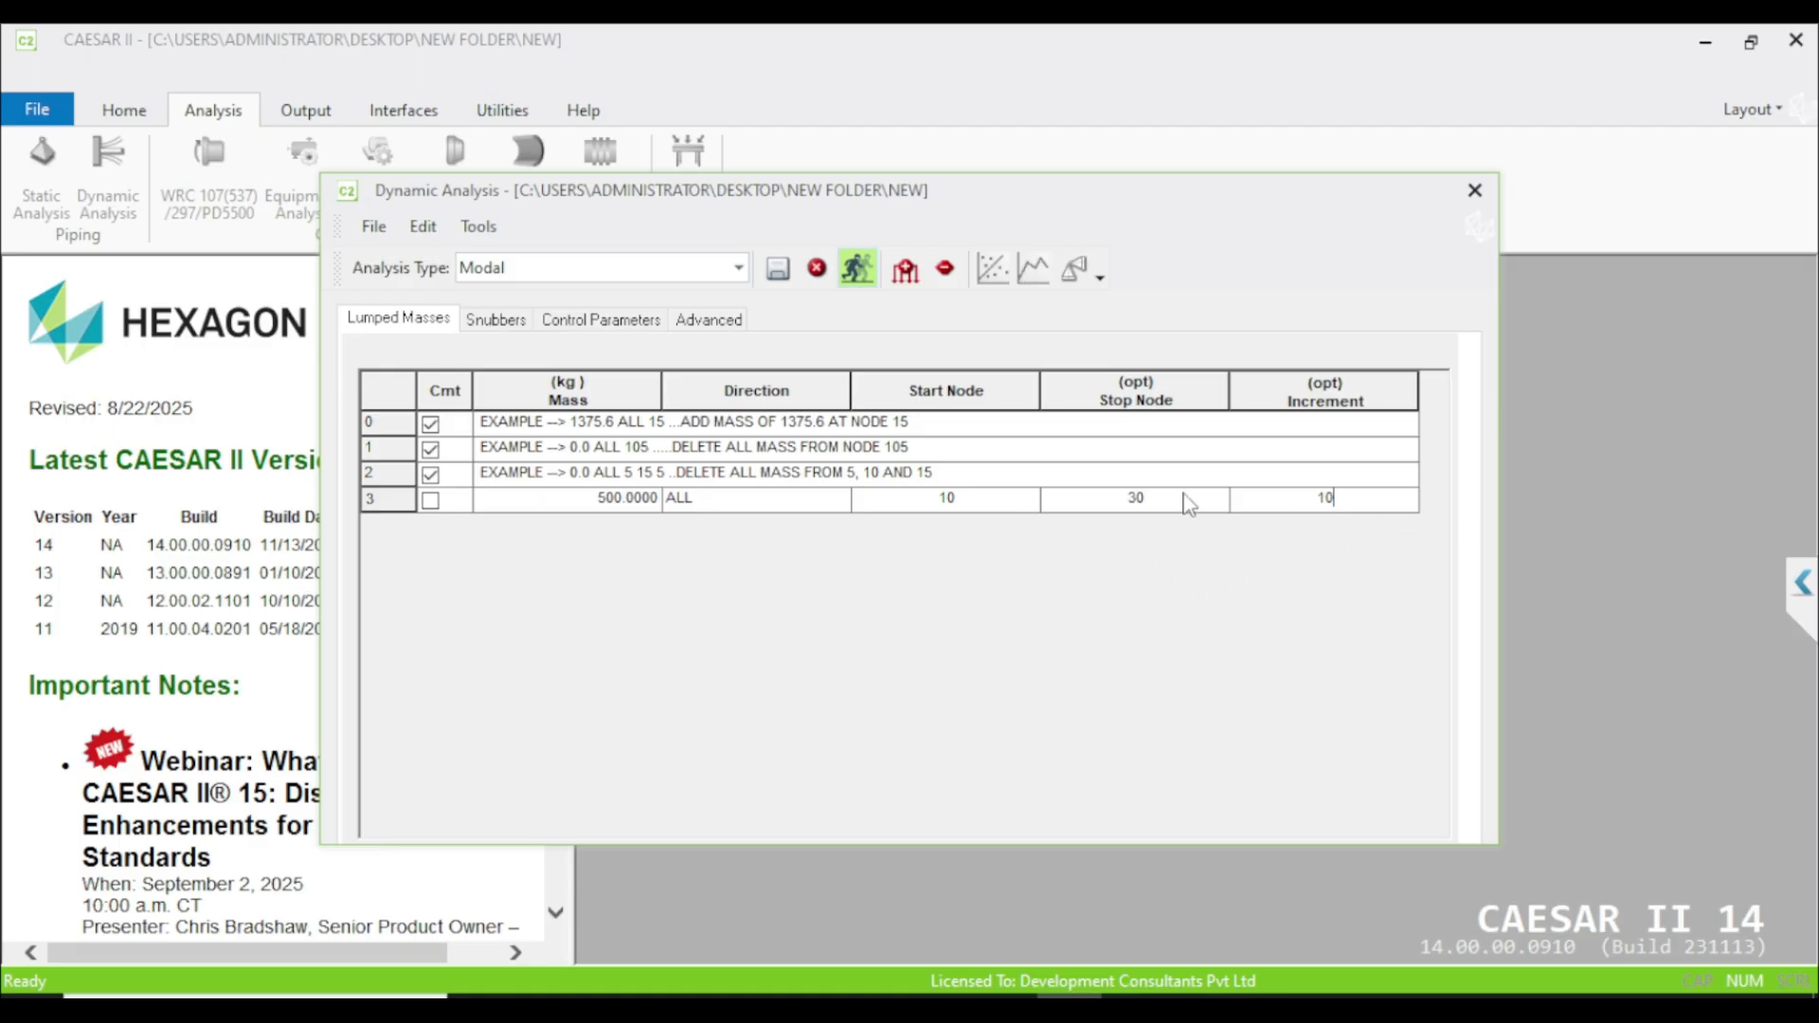
mouse_move(1131, 558)
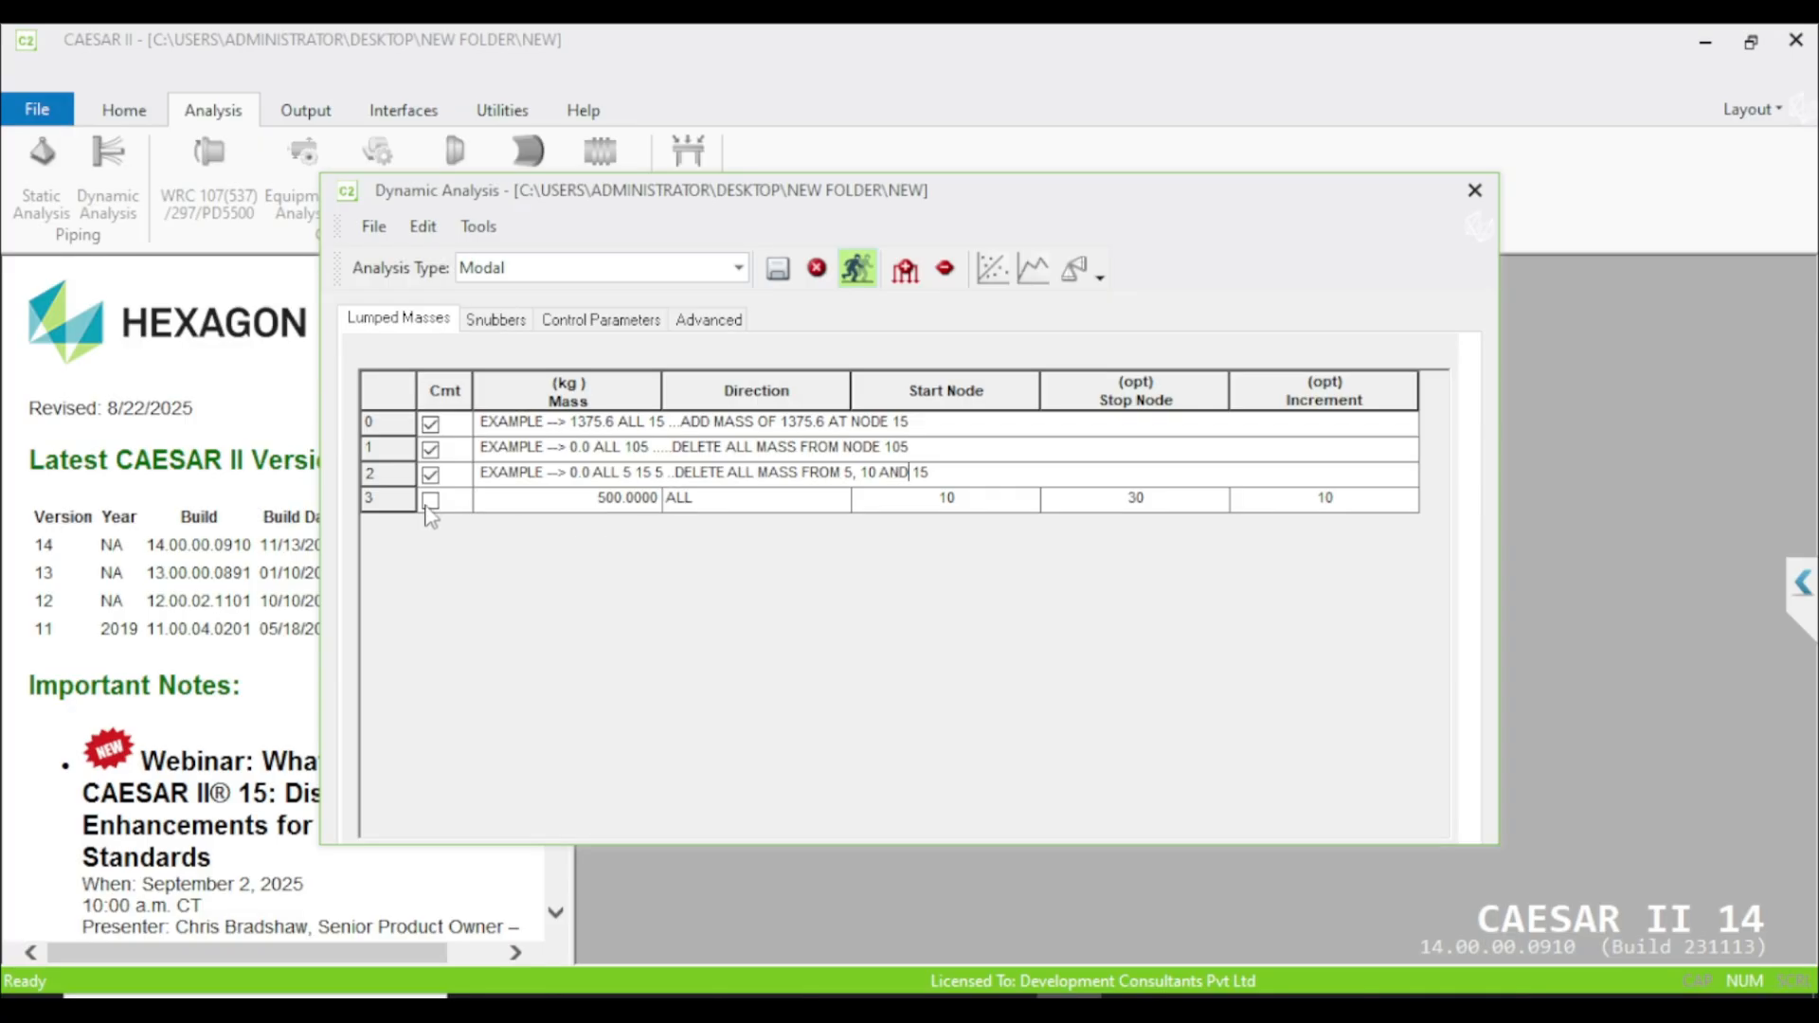
Step: Tick Cmt on the 500 kg lumped mass row and display the snubber definitions
click(429, 497)
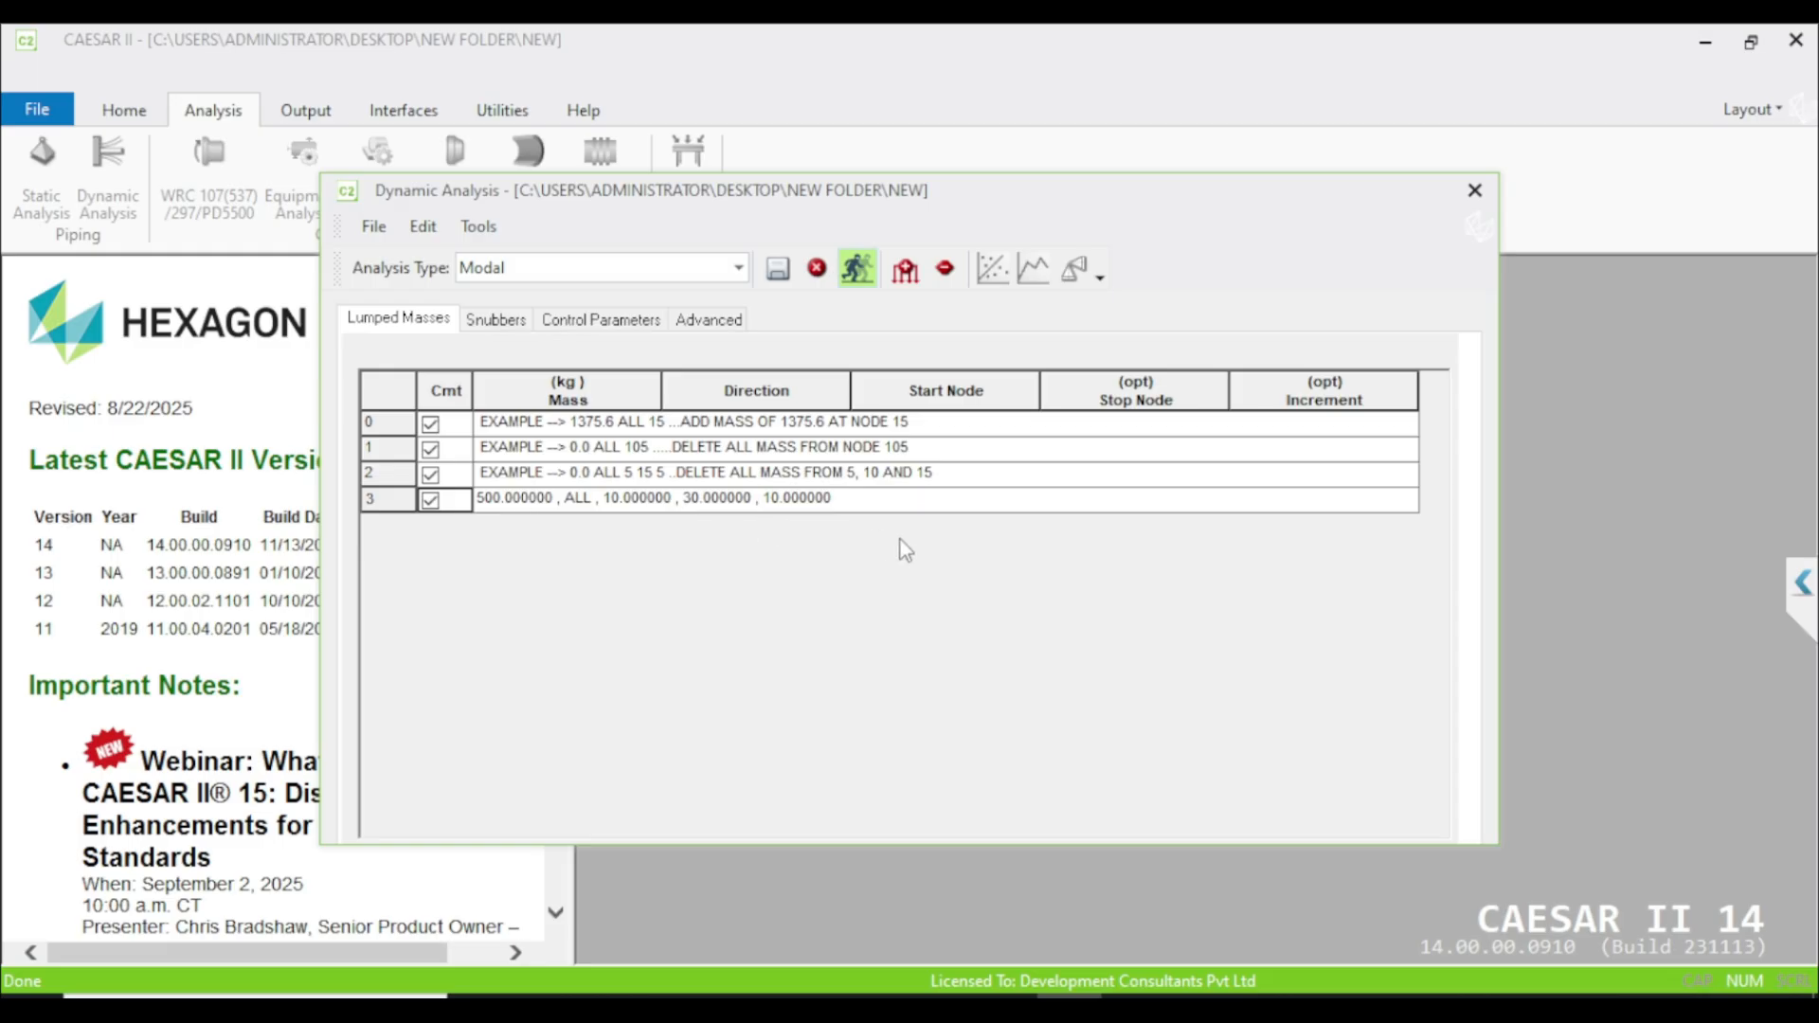
mouse_move(514, 353)
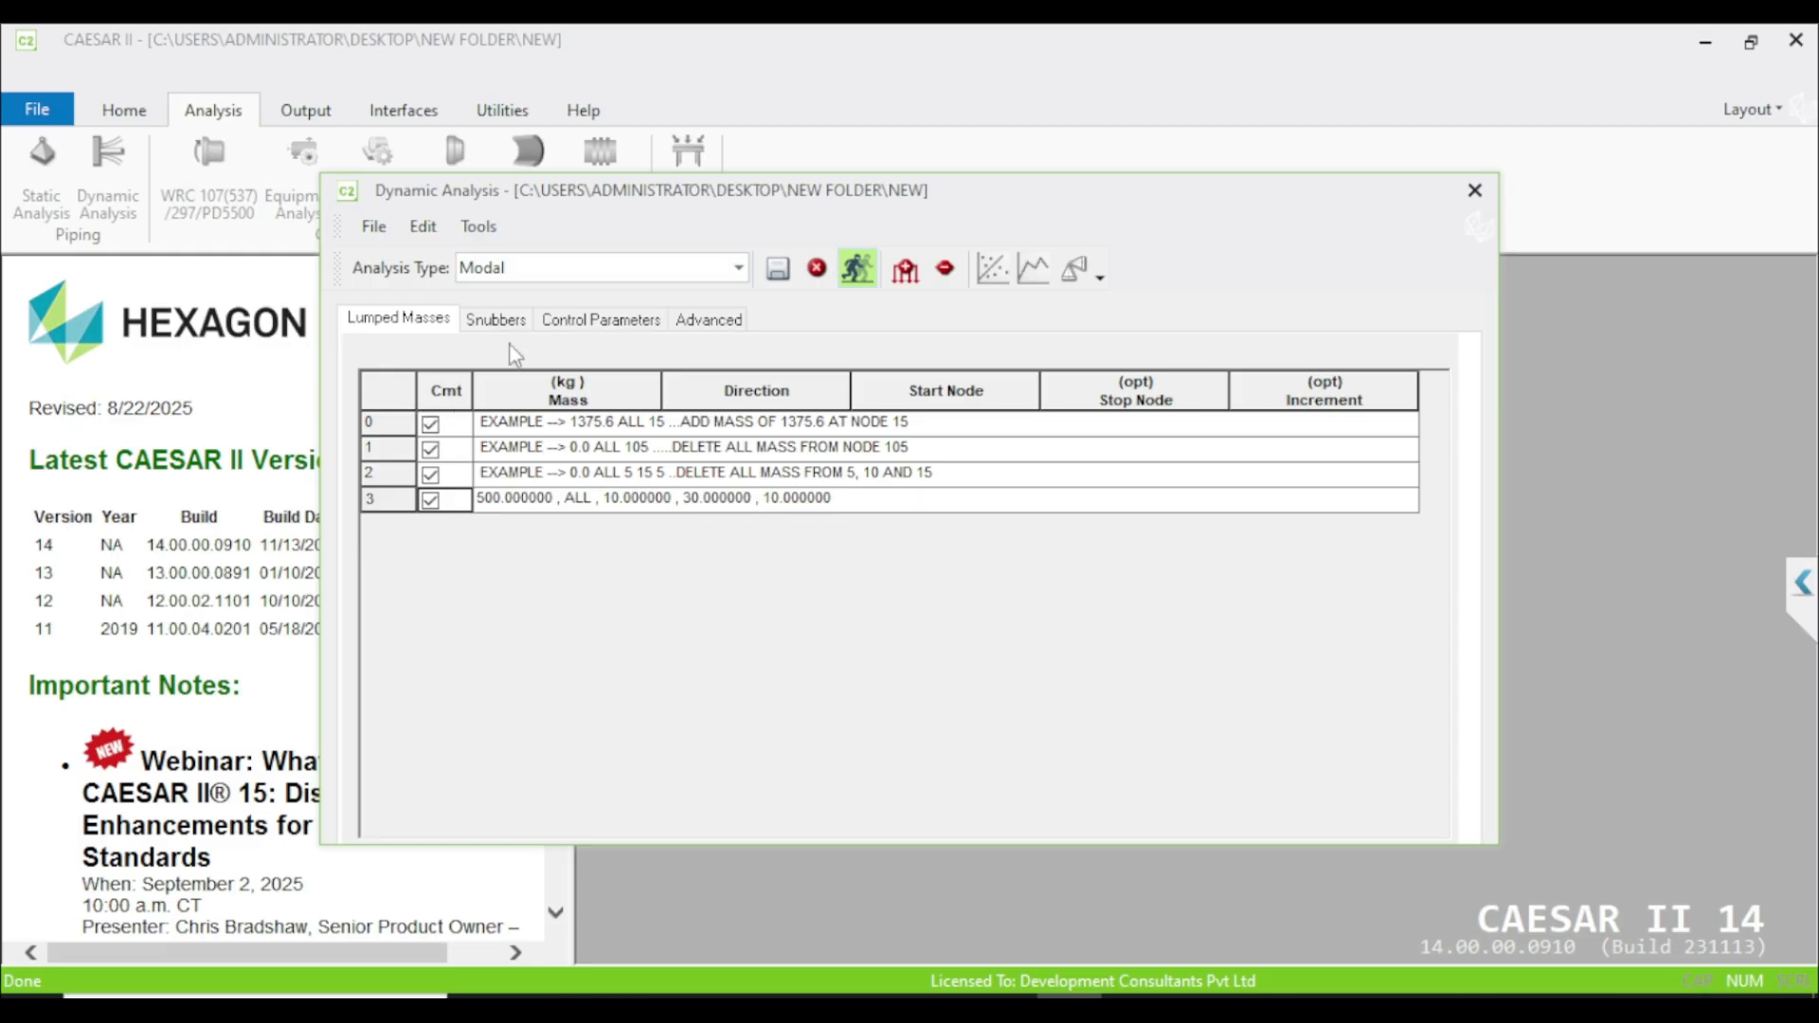
click(495, 319)
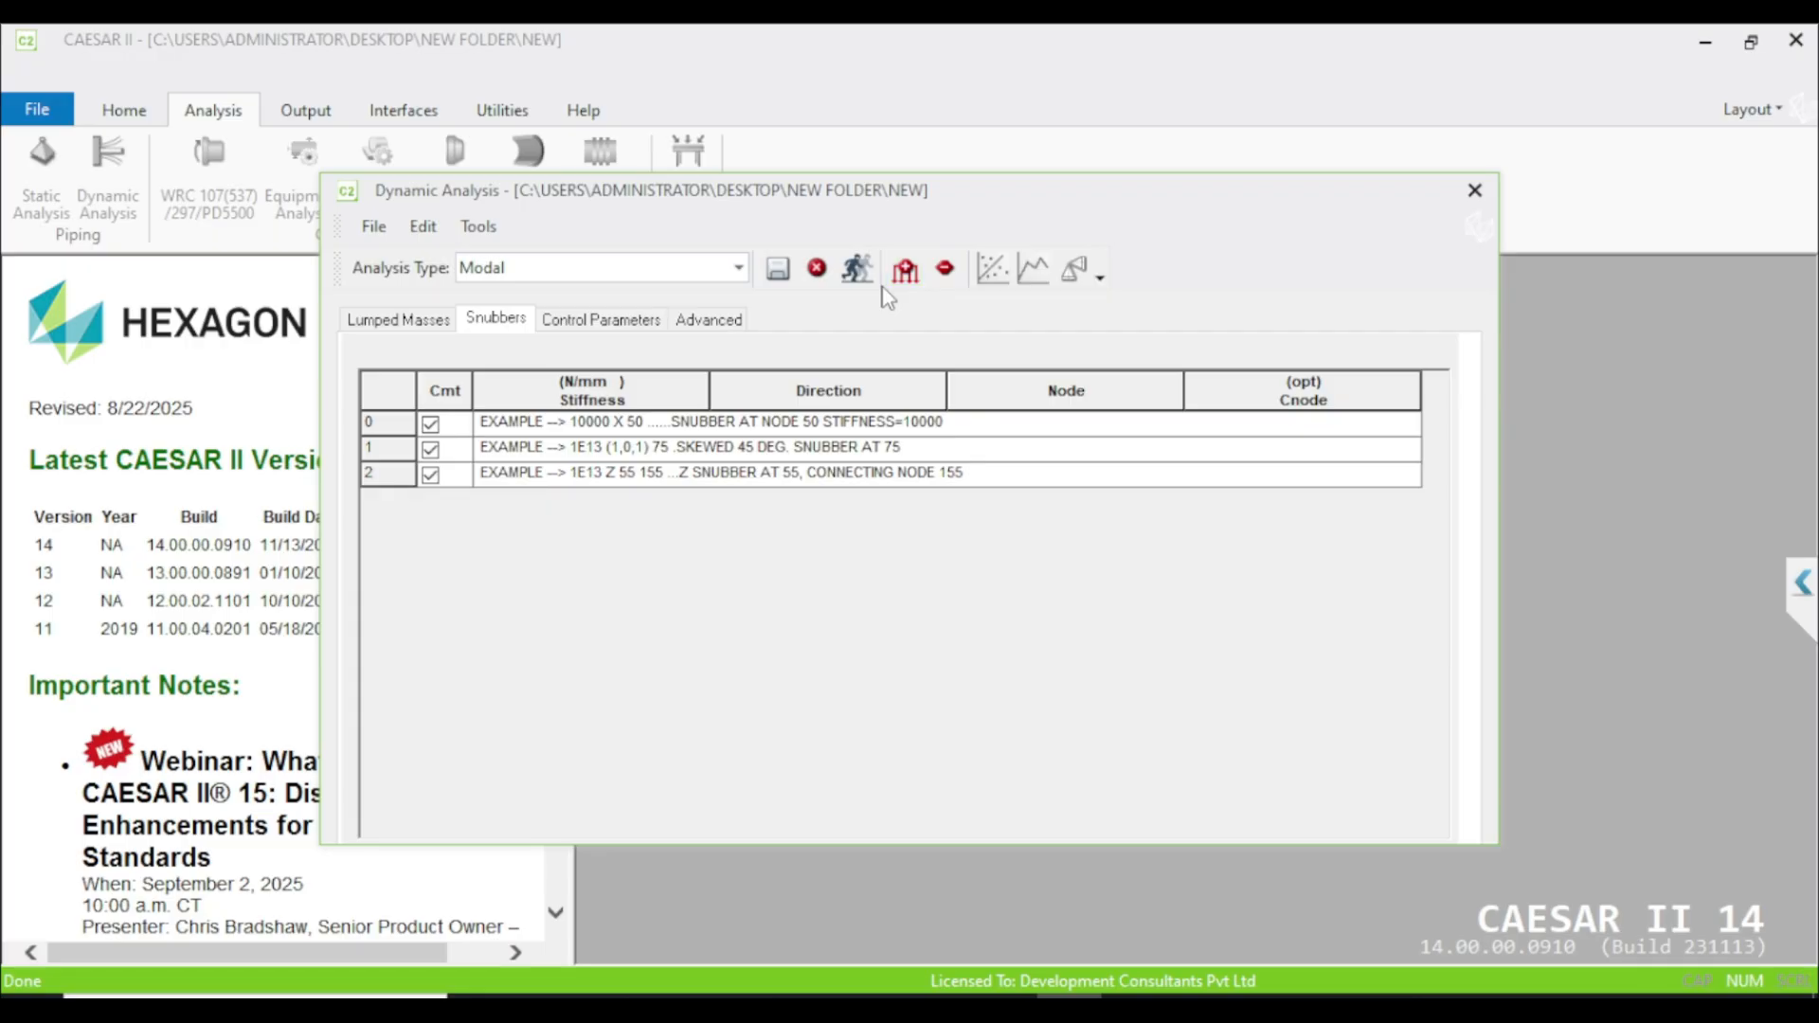
Step: Add a blank snubber row and review its X, Y, Z direction choices without selecting
click(904, 269)
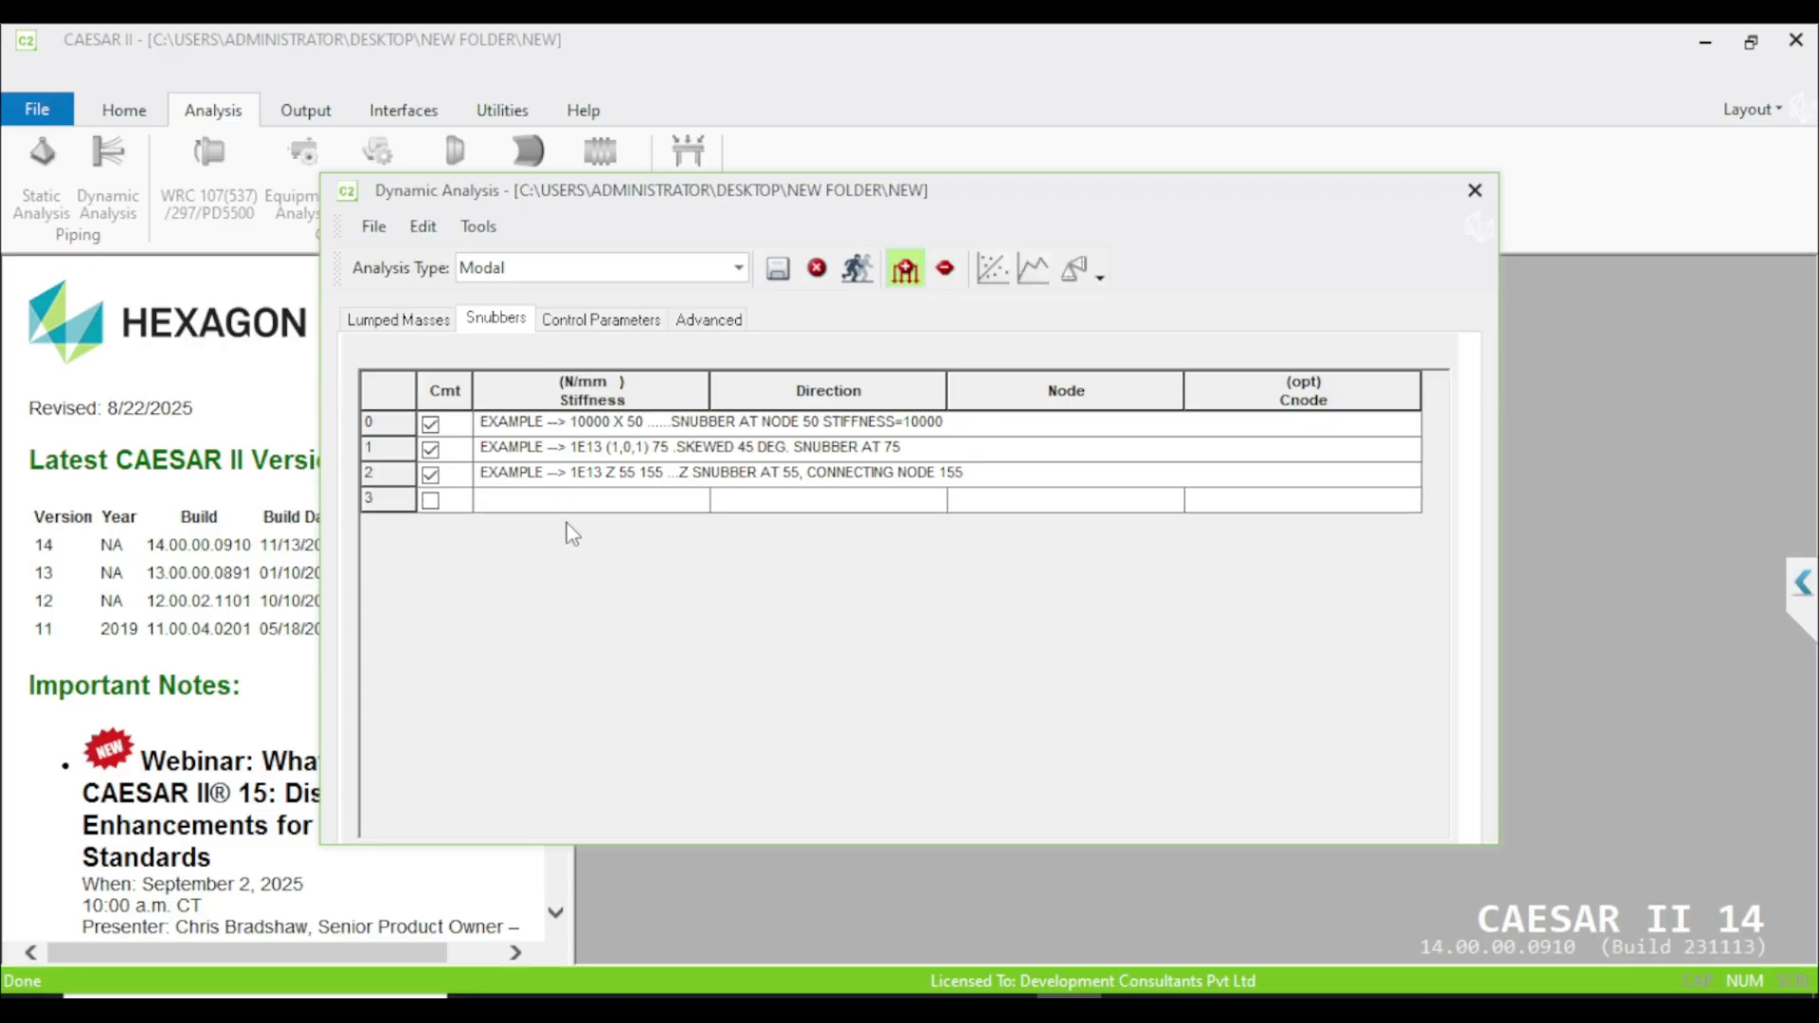
click(590, 500)
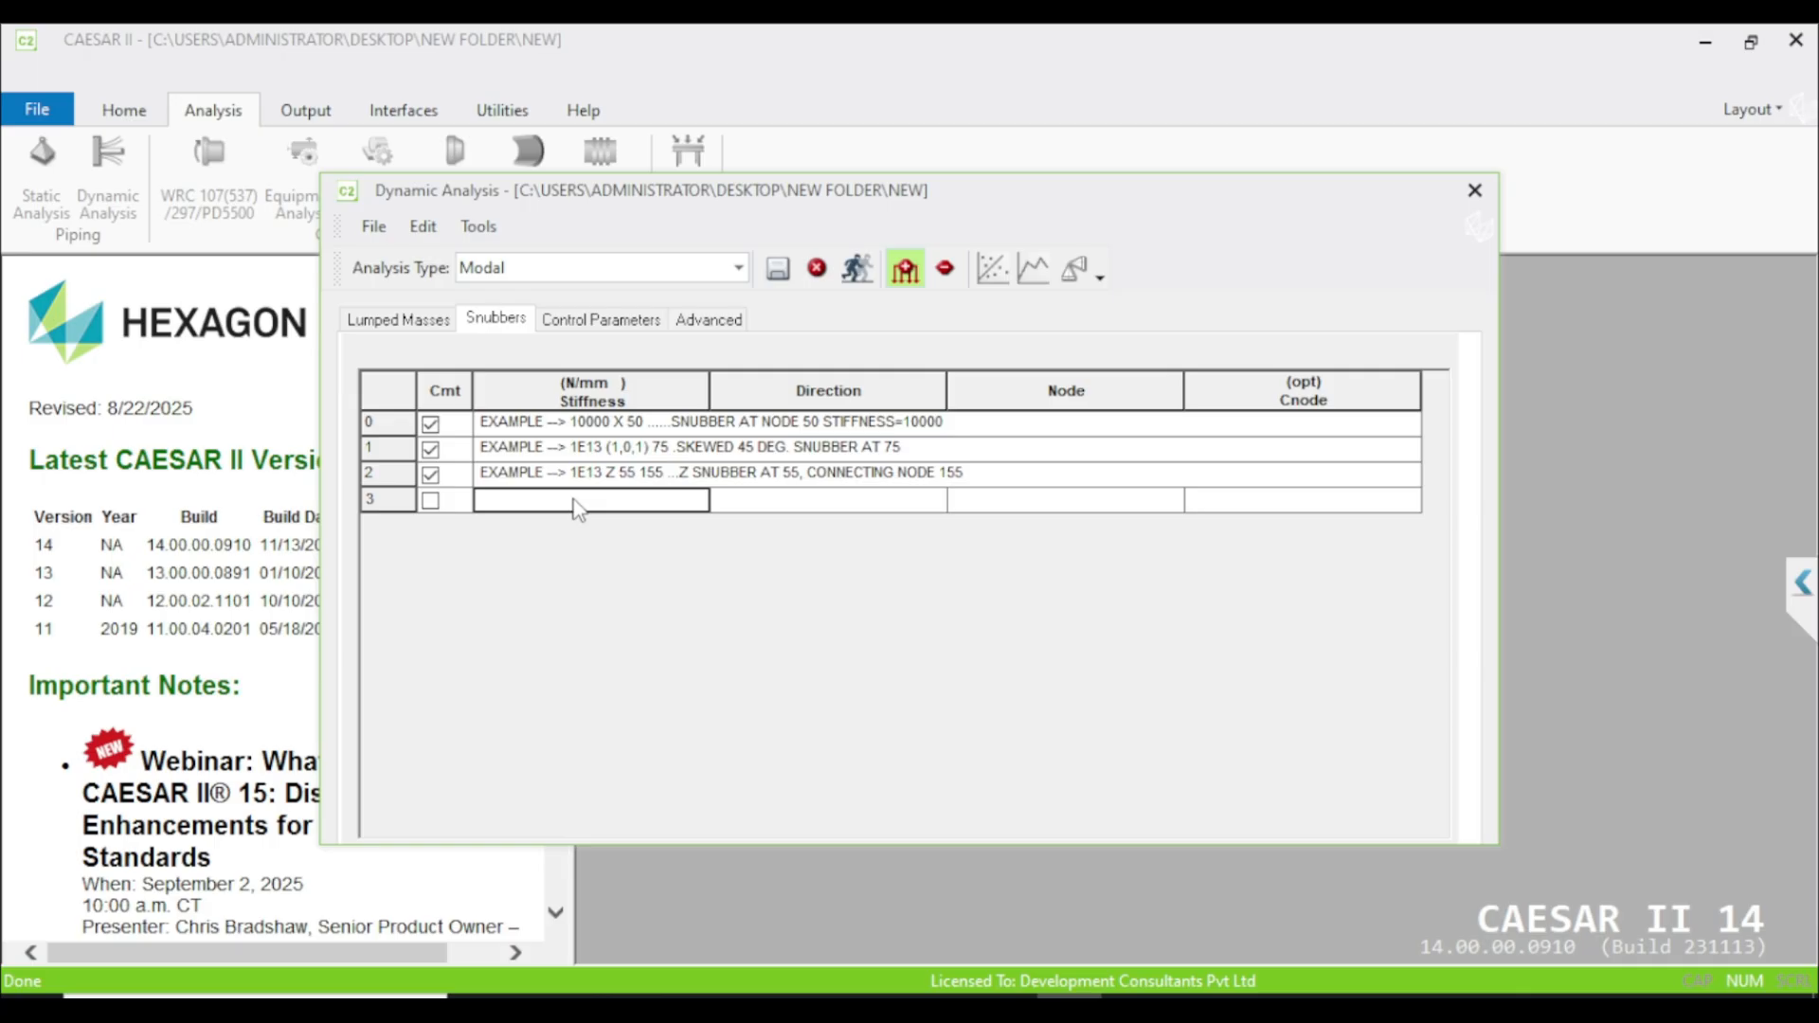
mouse_move(586, 513)
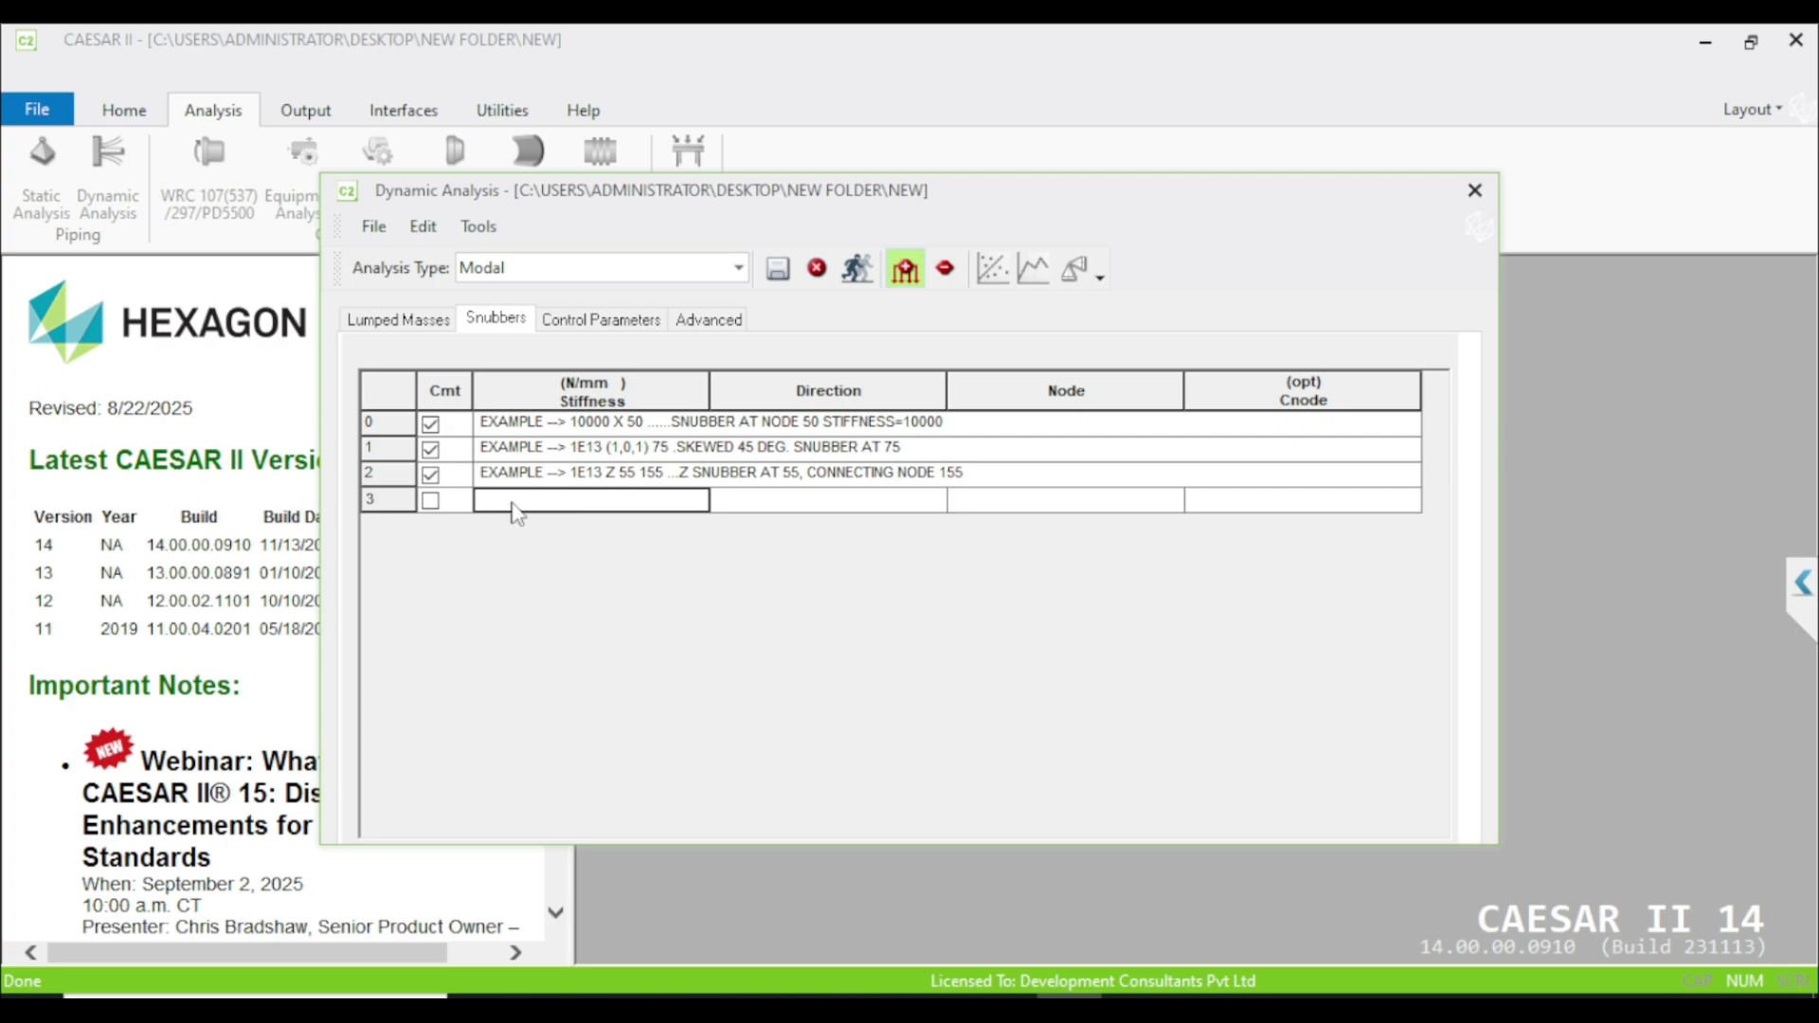
mouse_move(551, 482)
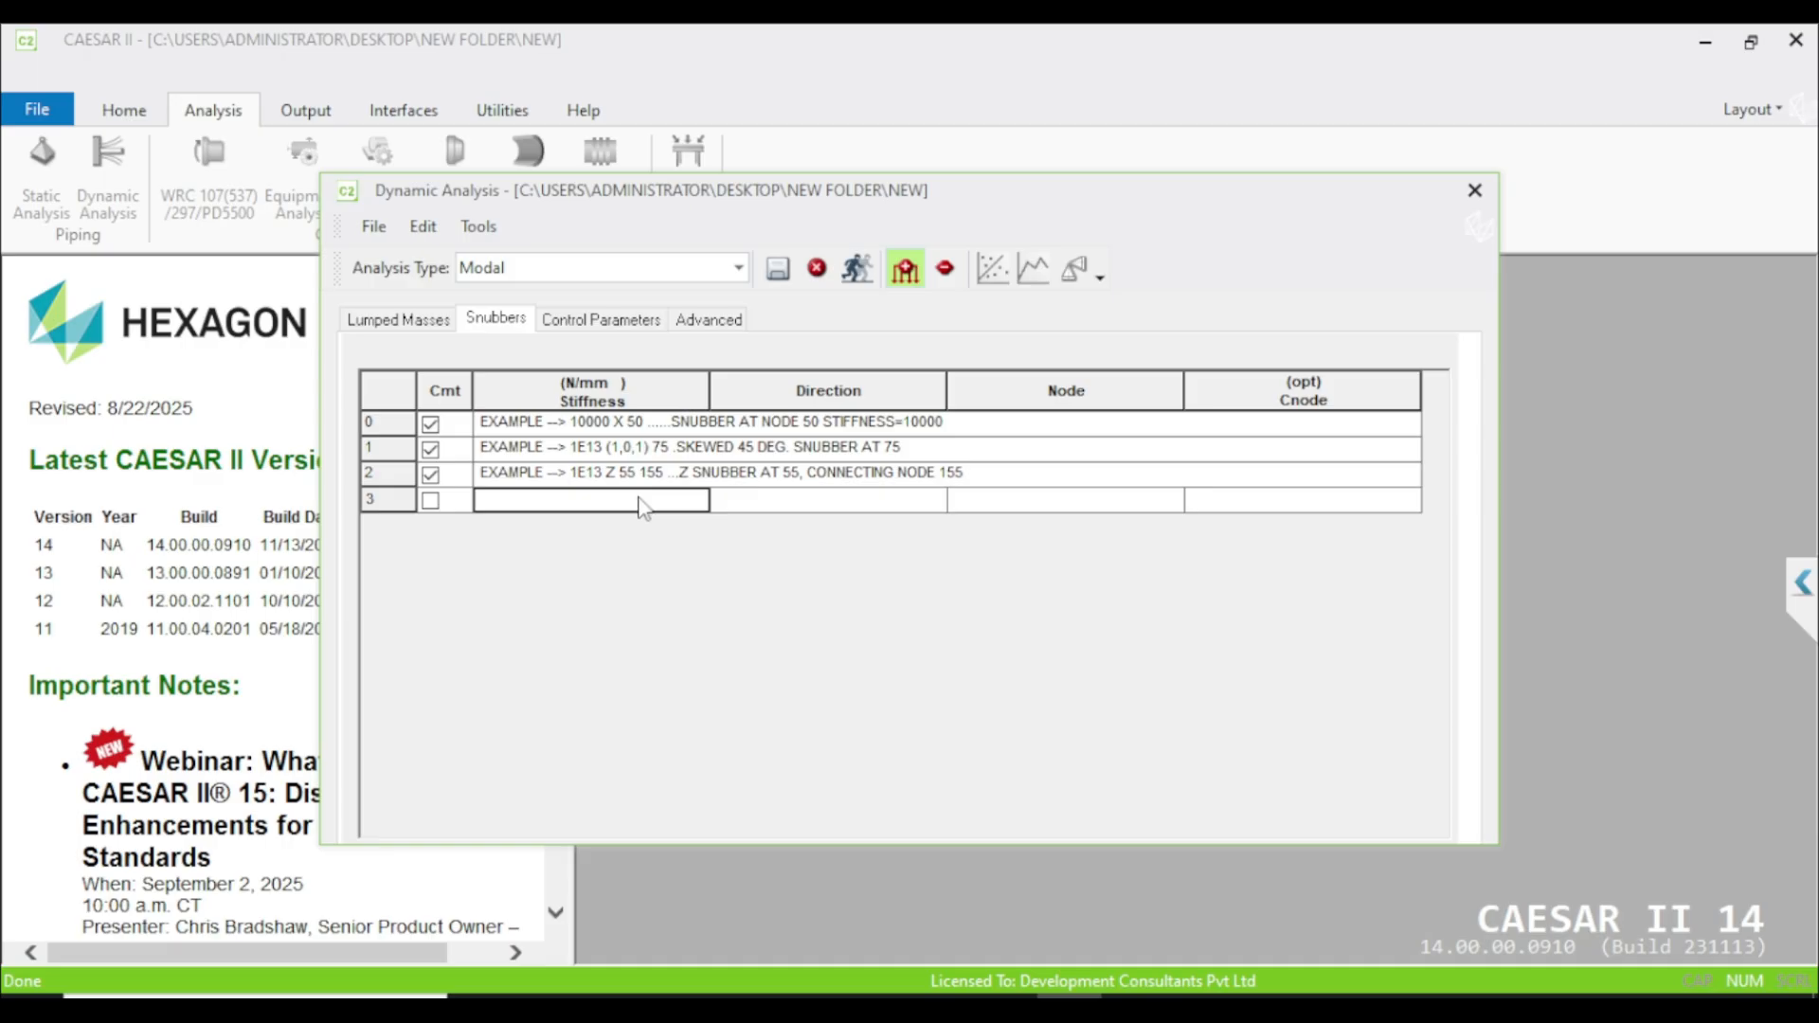
mouse_move(806, 516)
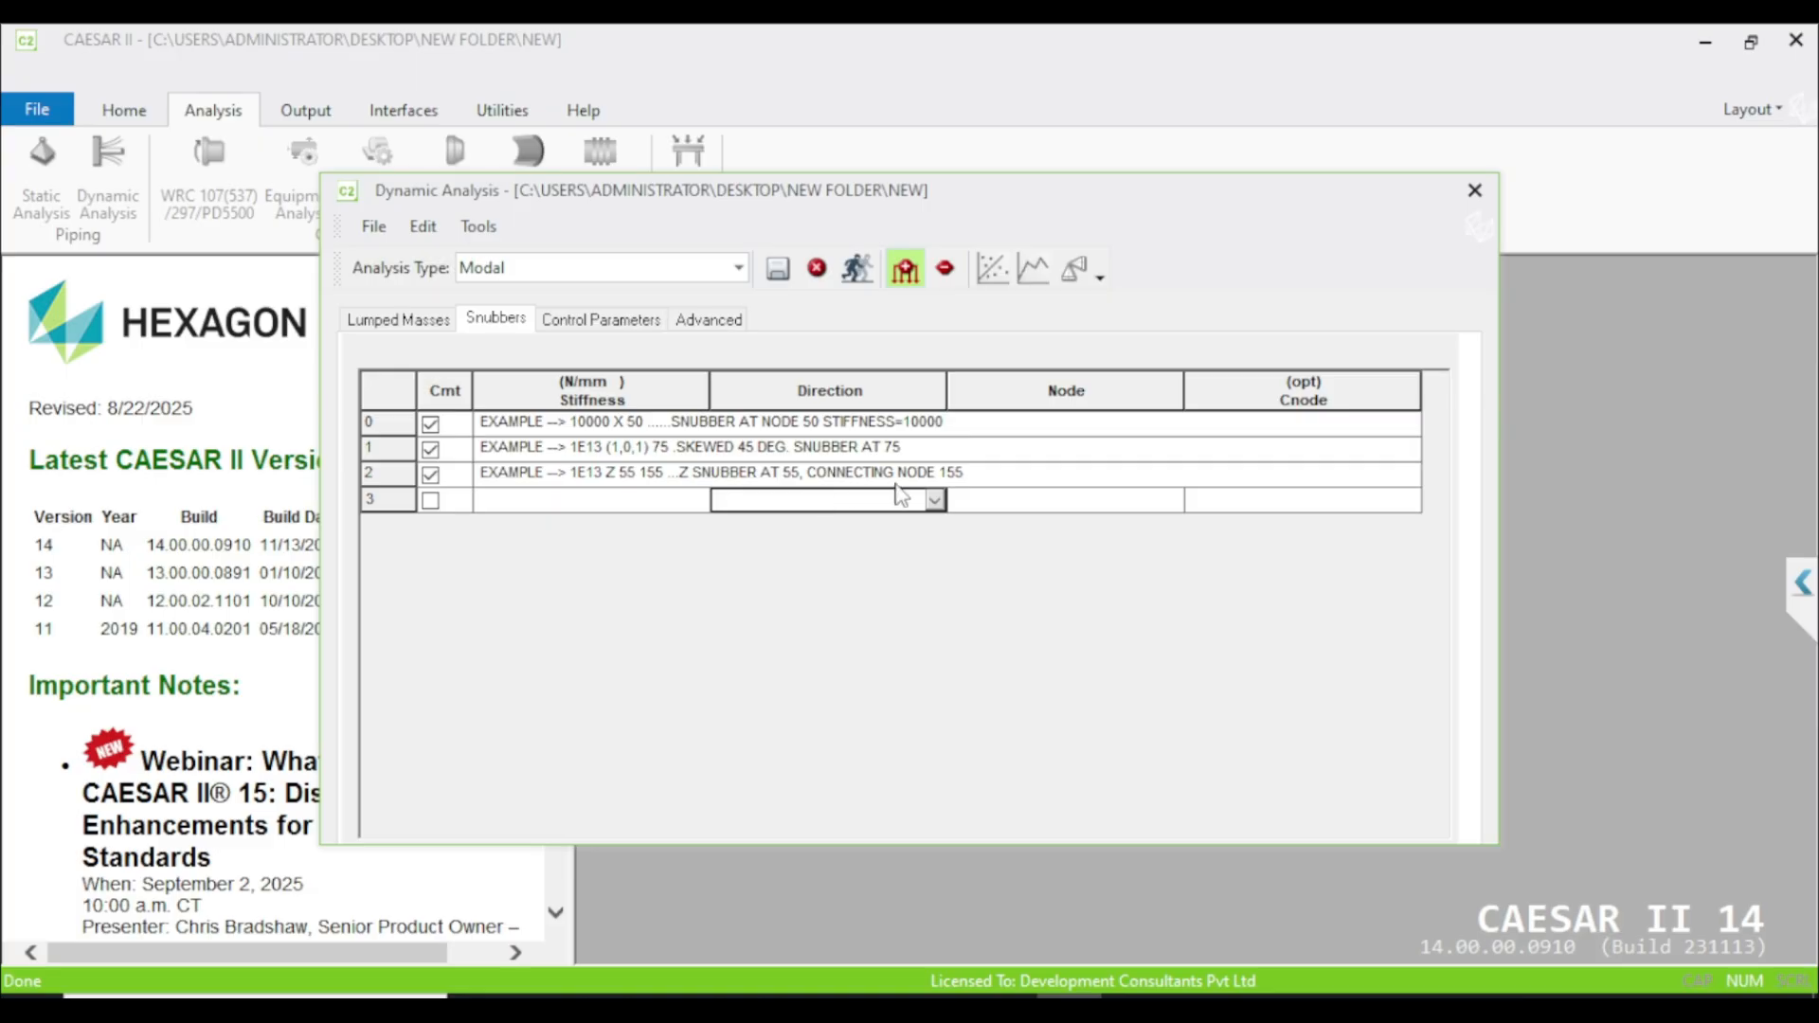
mouse_move(924, 517)
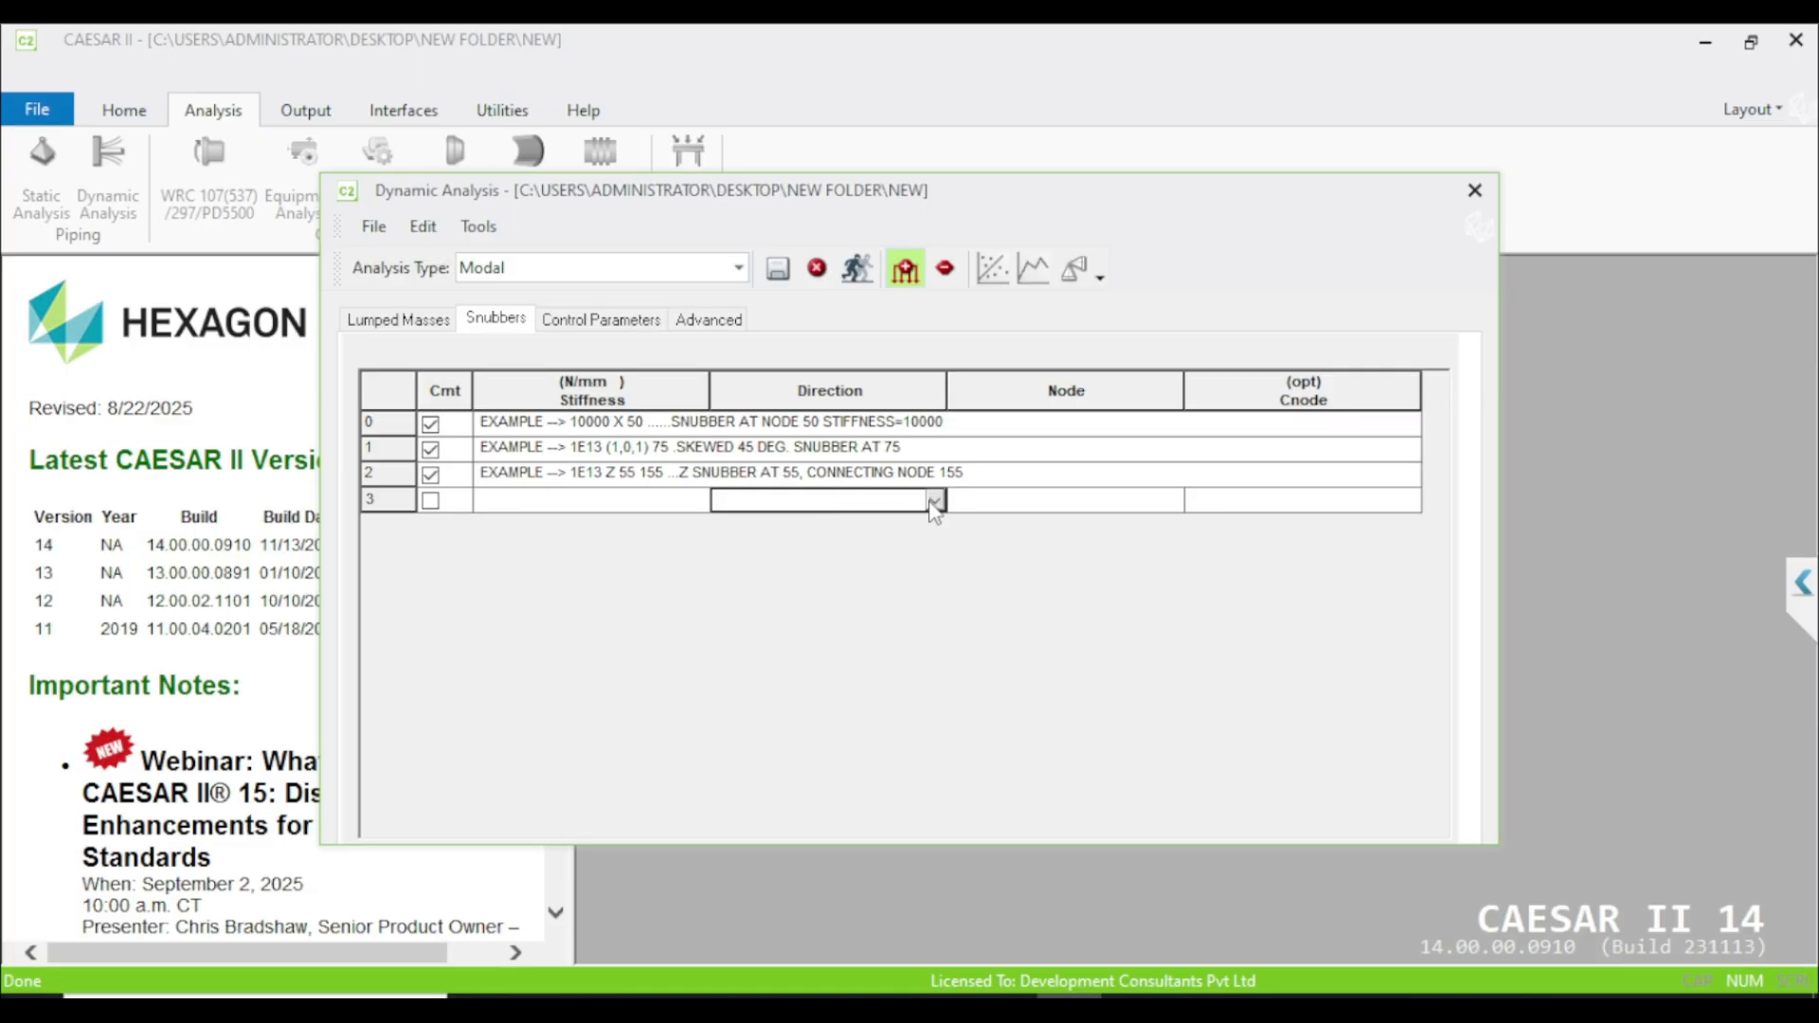
click(934, 501)
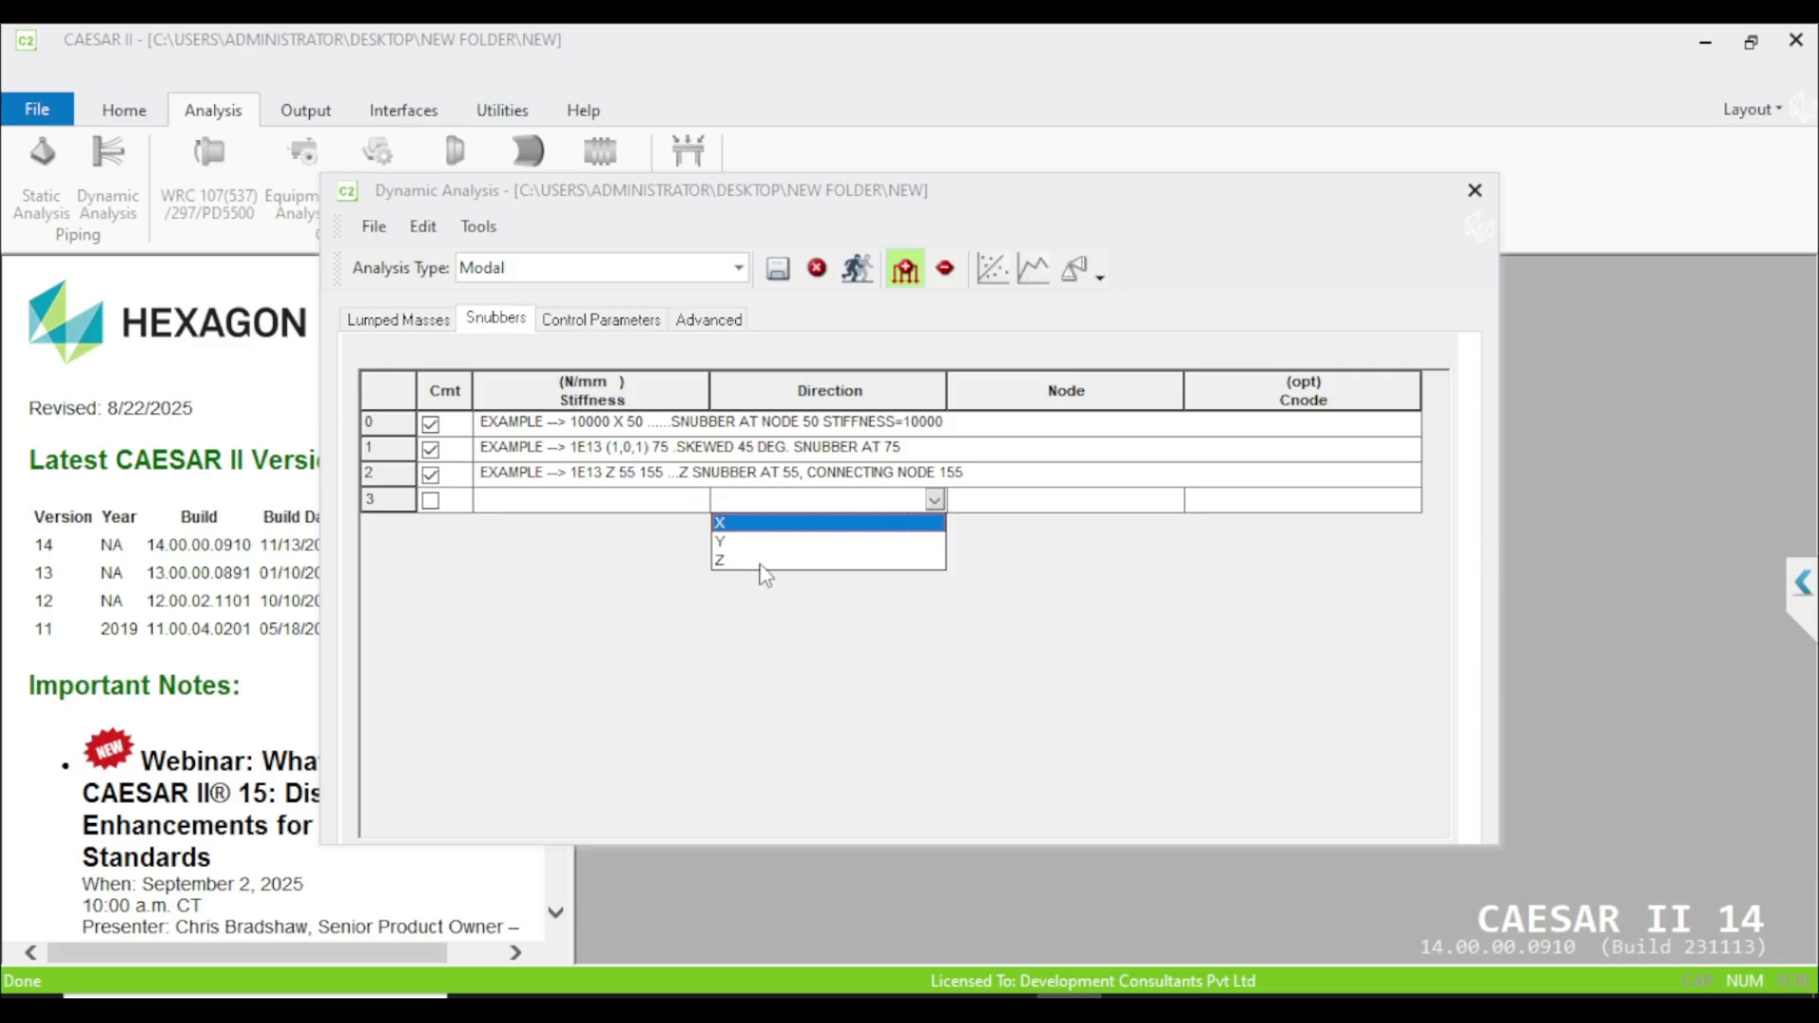
mouse_move(789, 566)
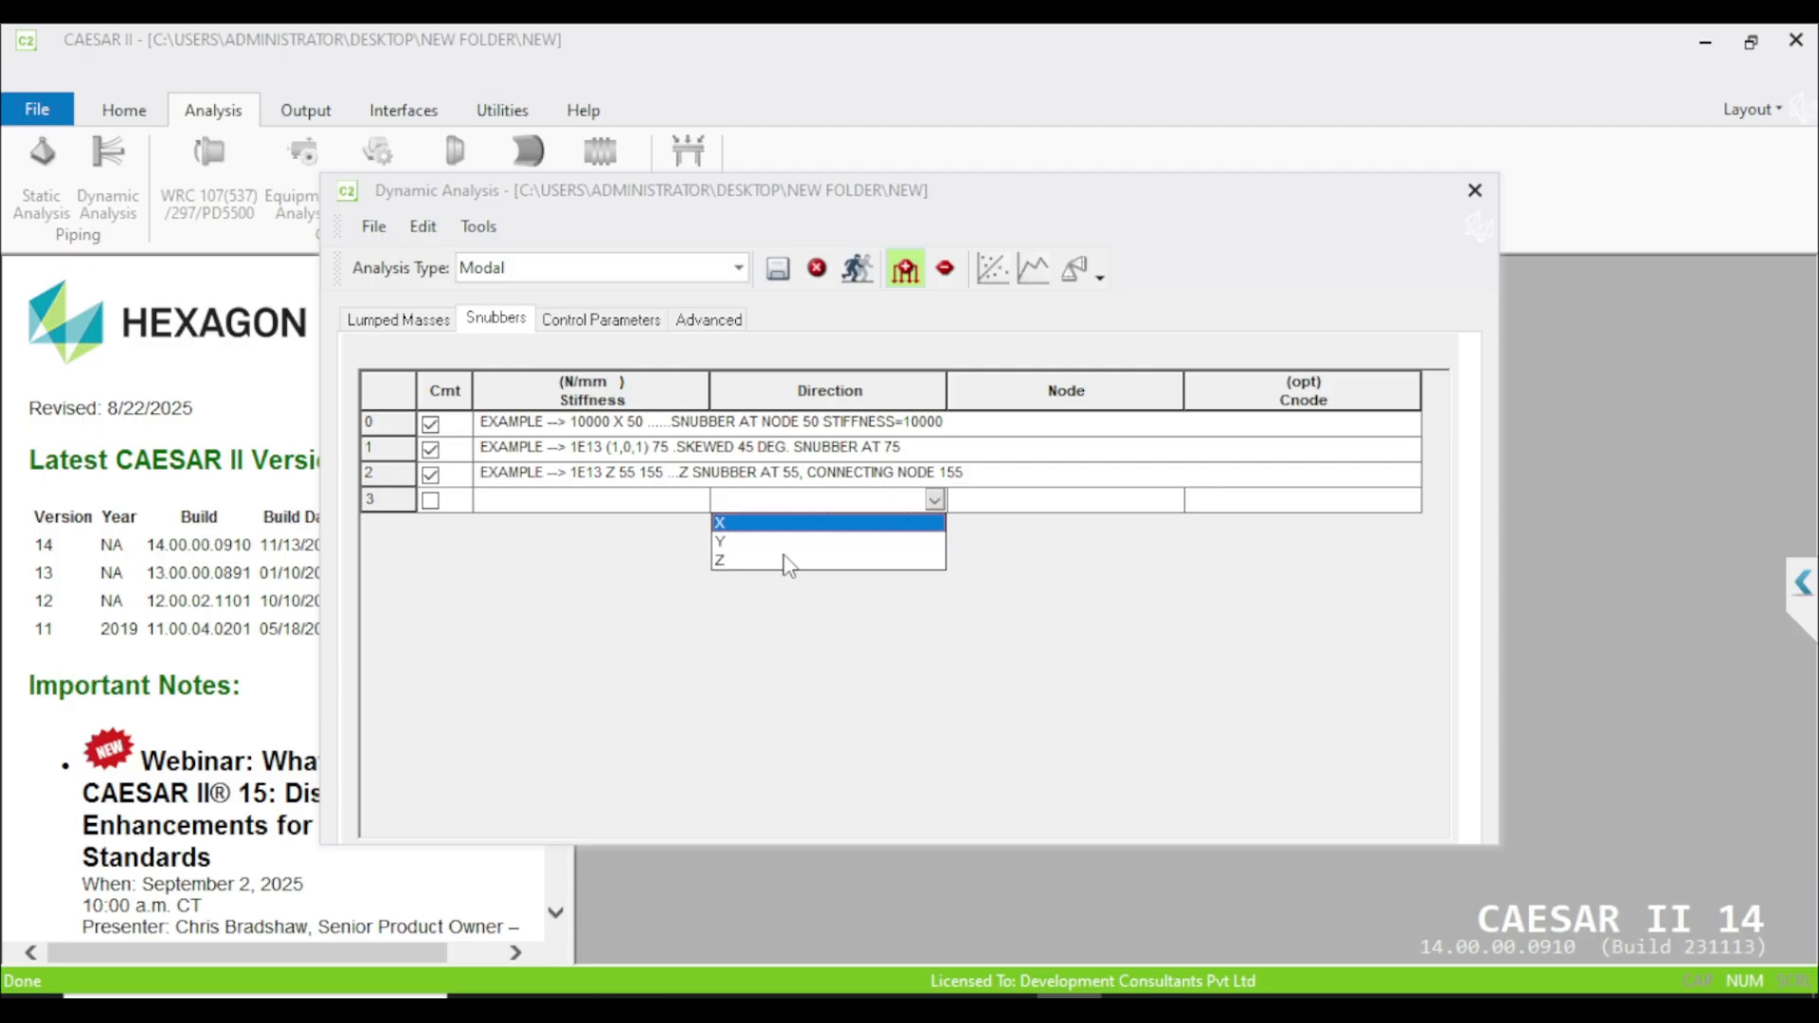
click(1065, 524)
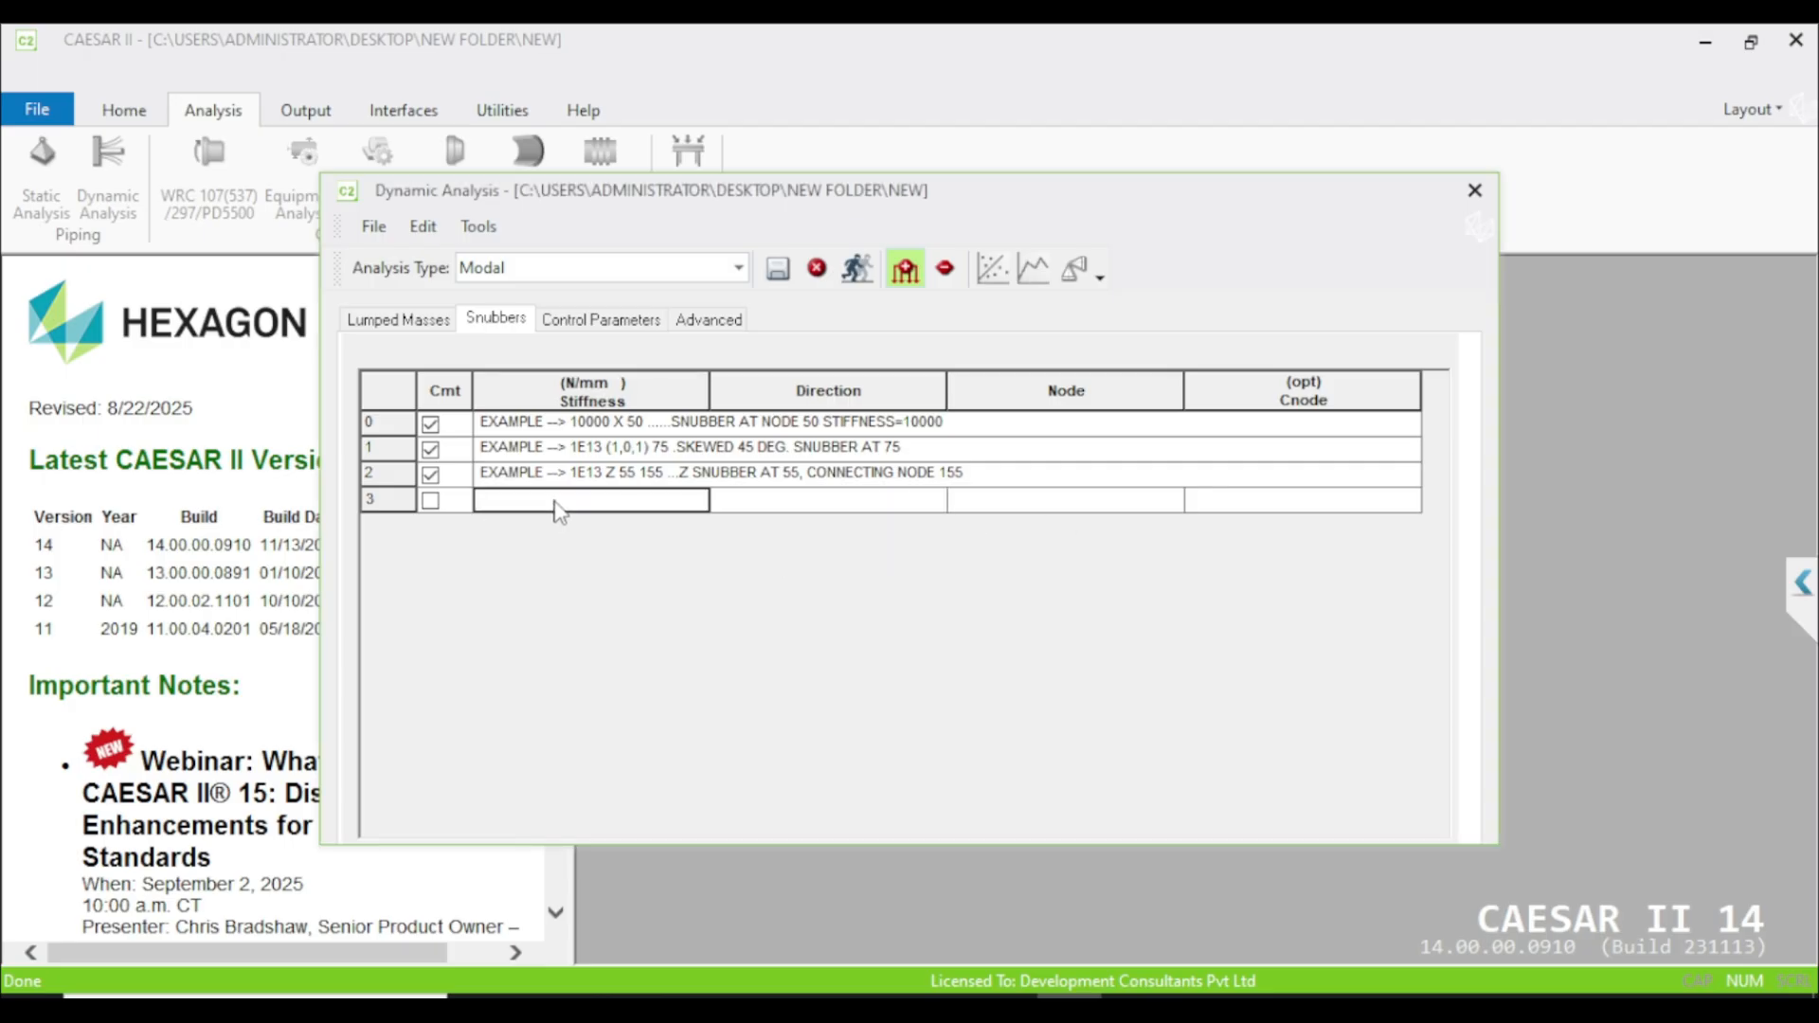
Step: Fill snubber row 3: stiffness 20000 N/mm, direction X, node 30, Cnode 31, Cmt ticked
text(2)
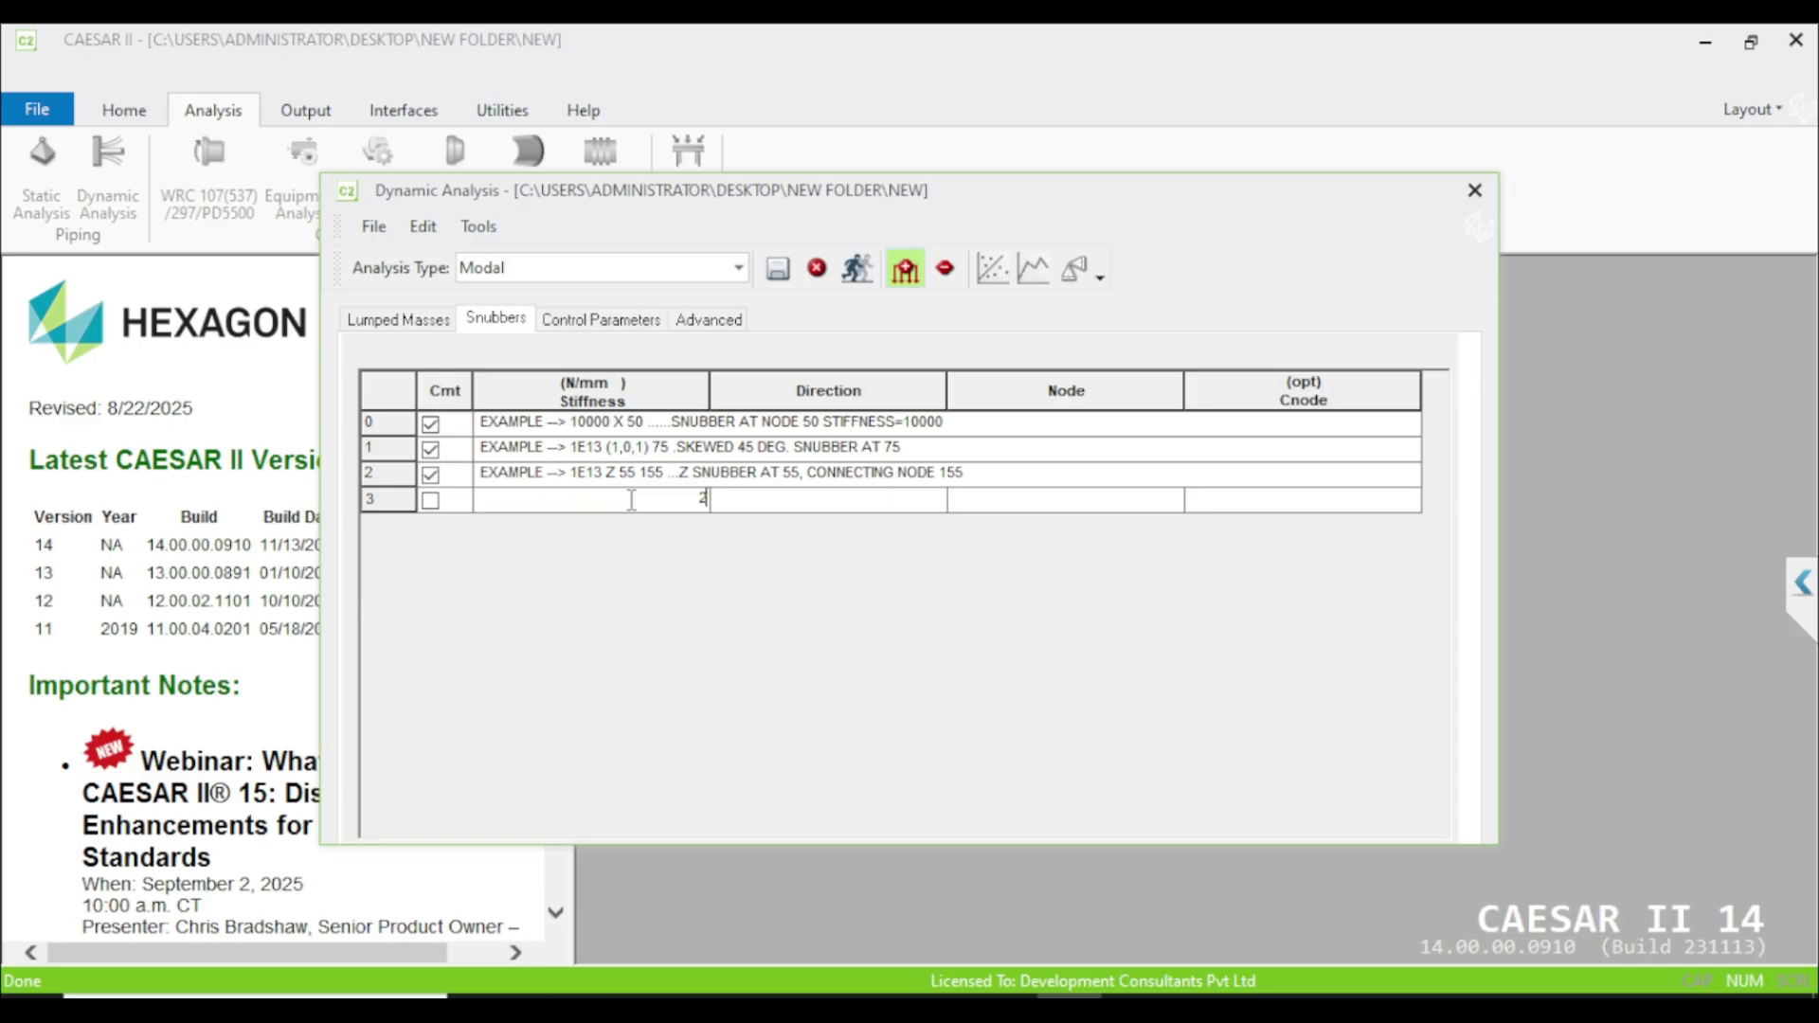
text(0000.0000)
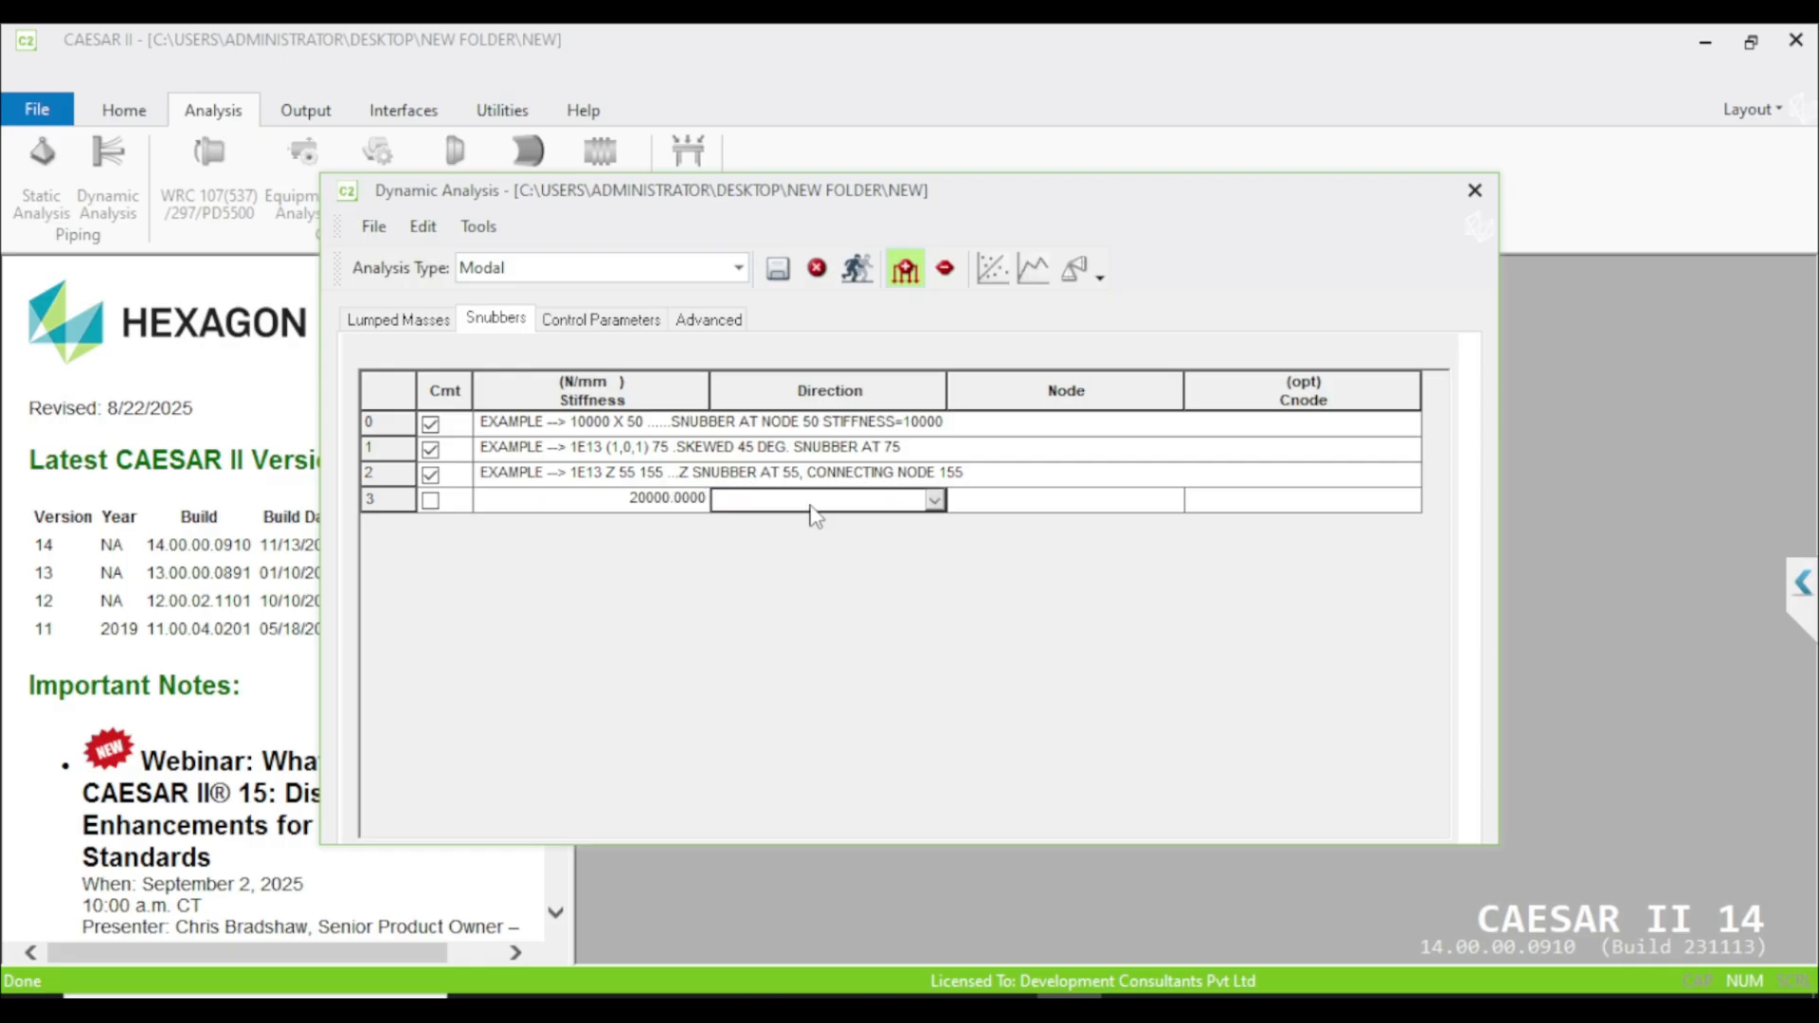
mouse_move(970, 514)
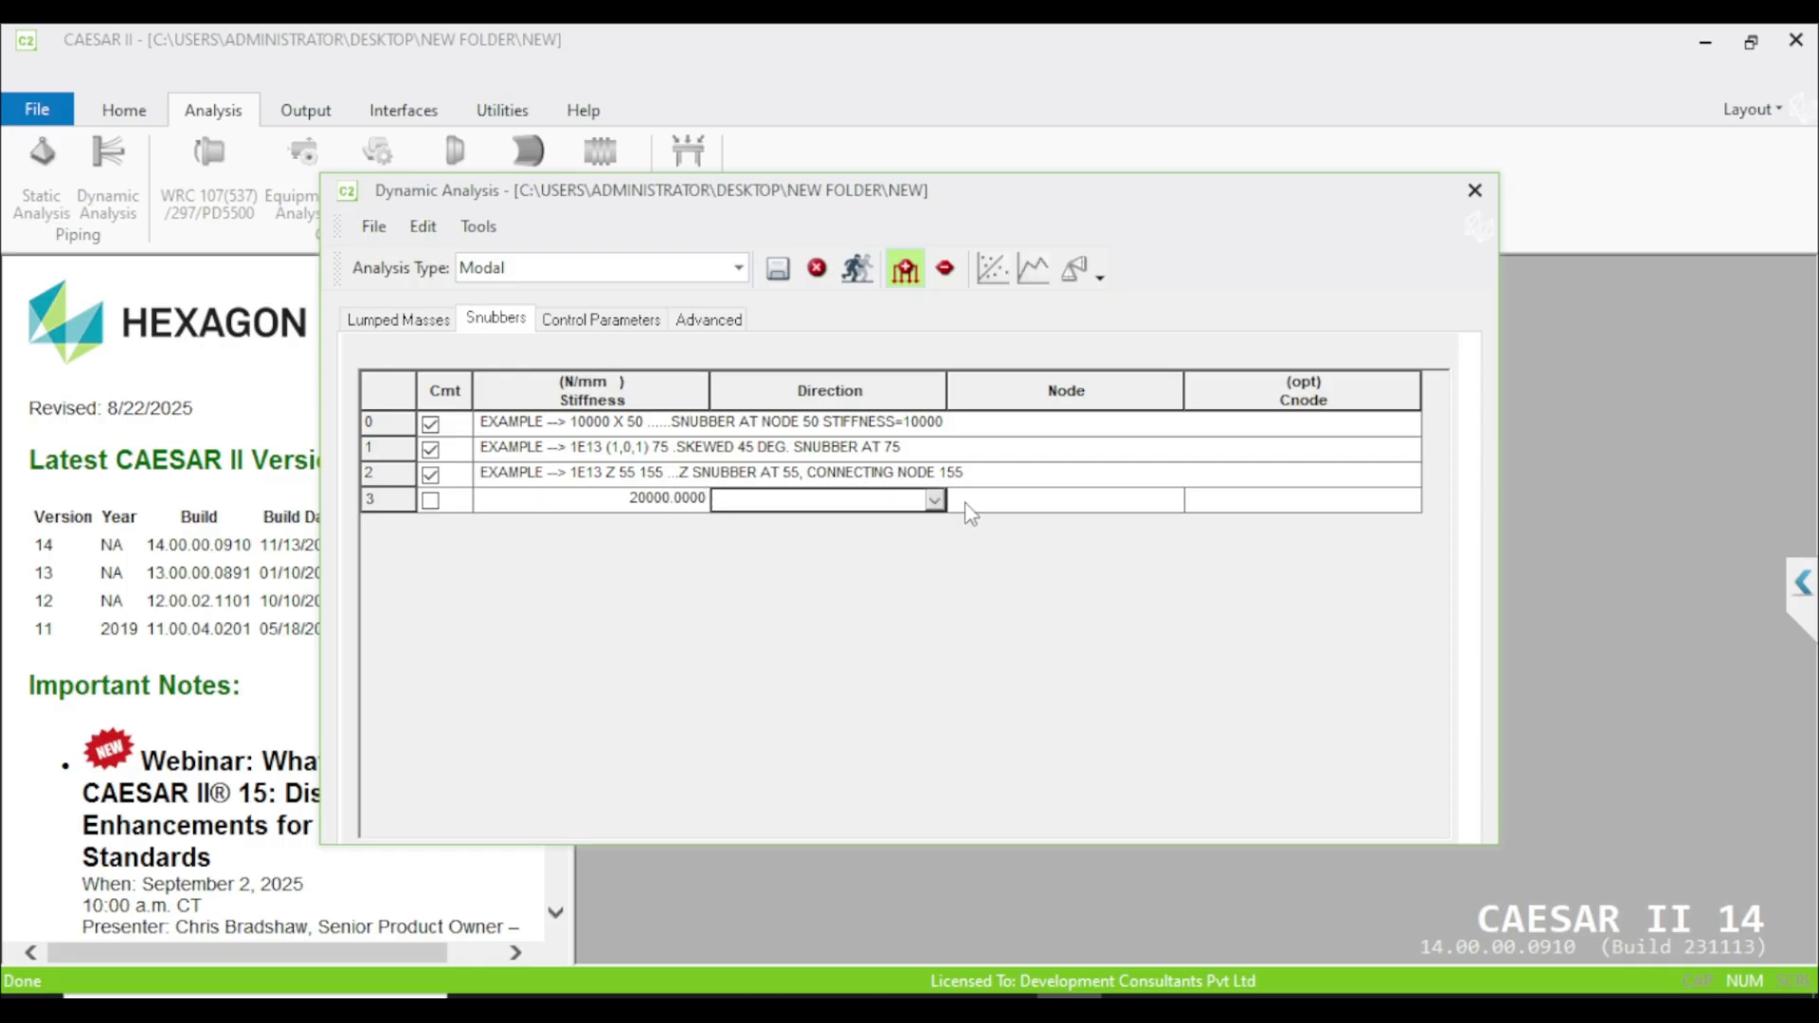
click(932, 500)
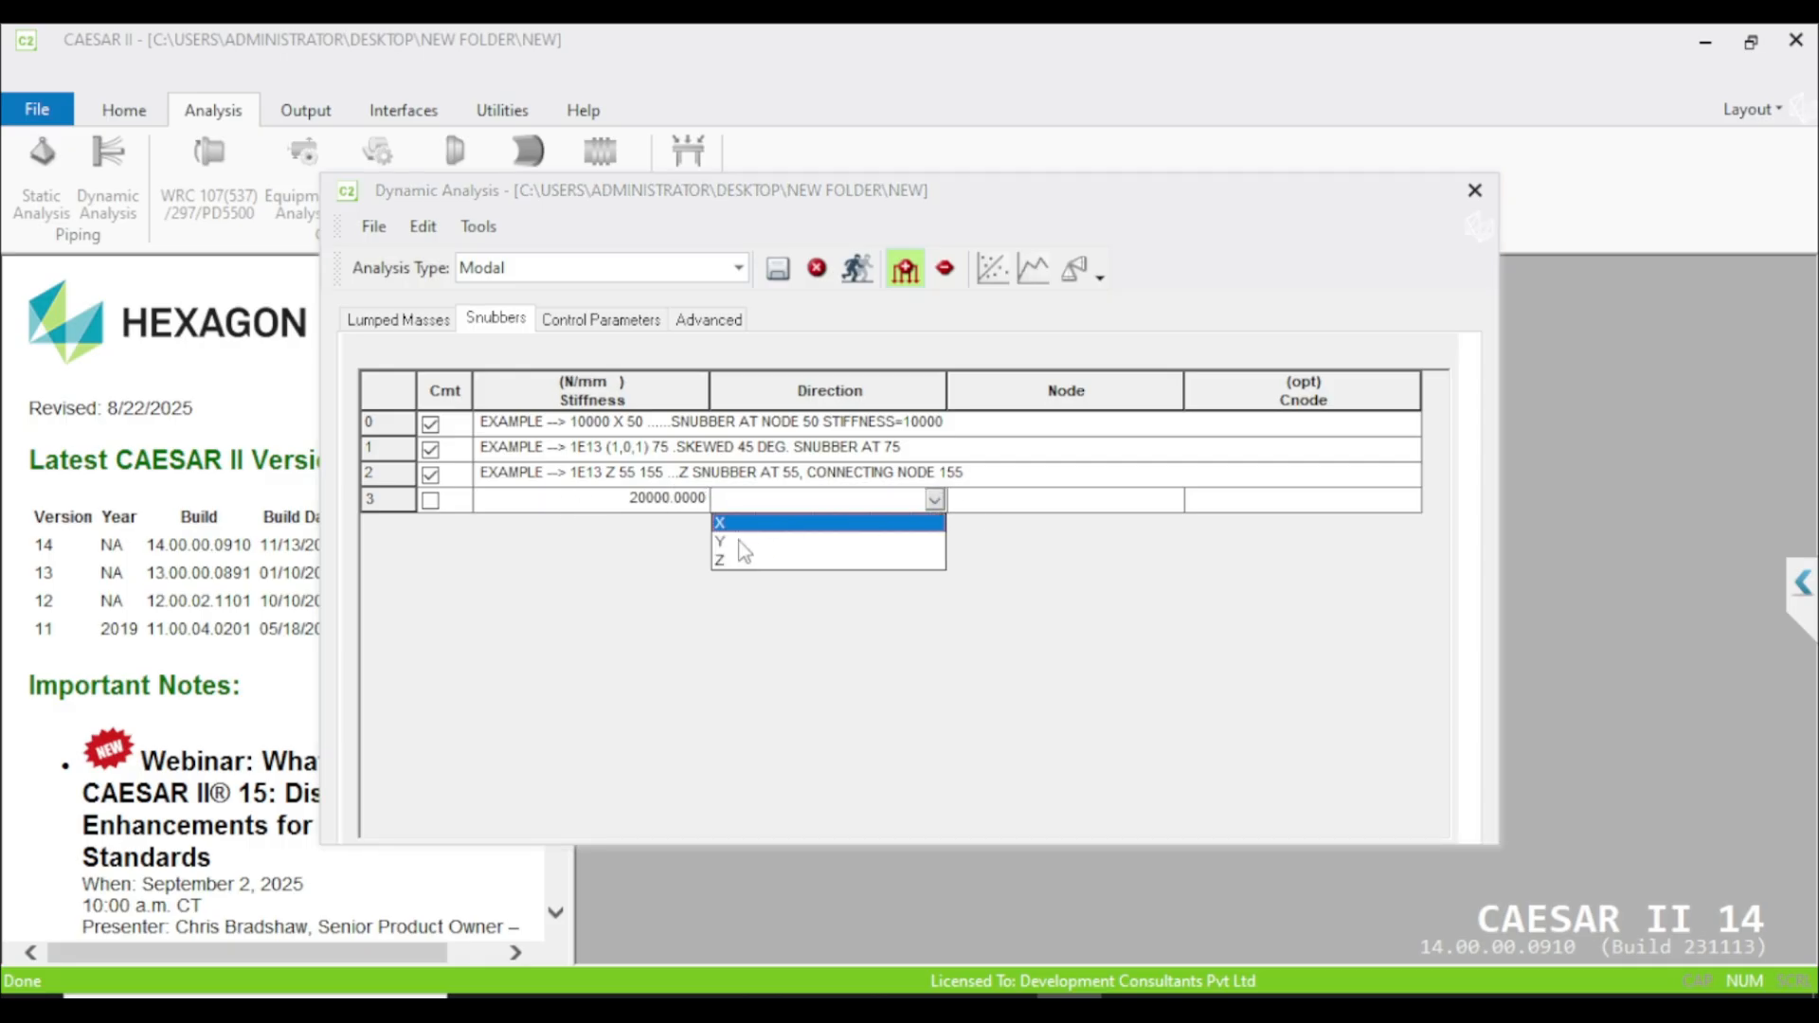
click(719, 522)
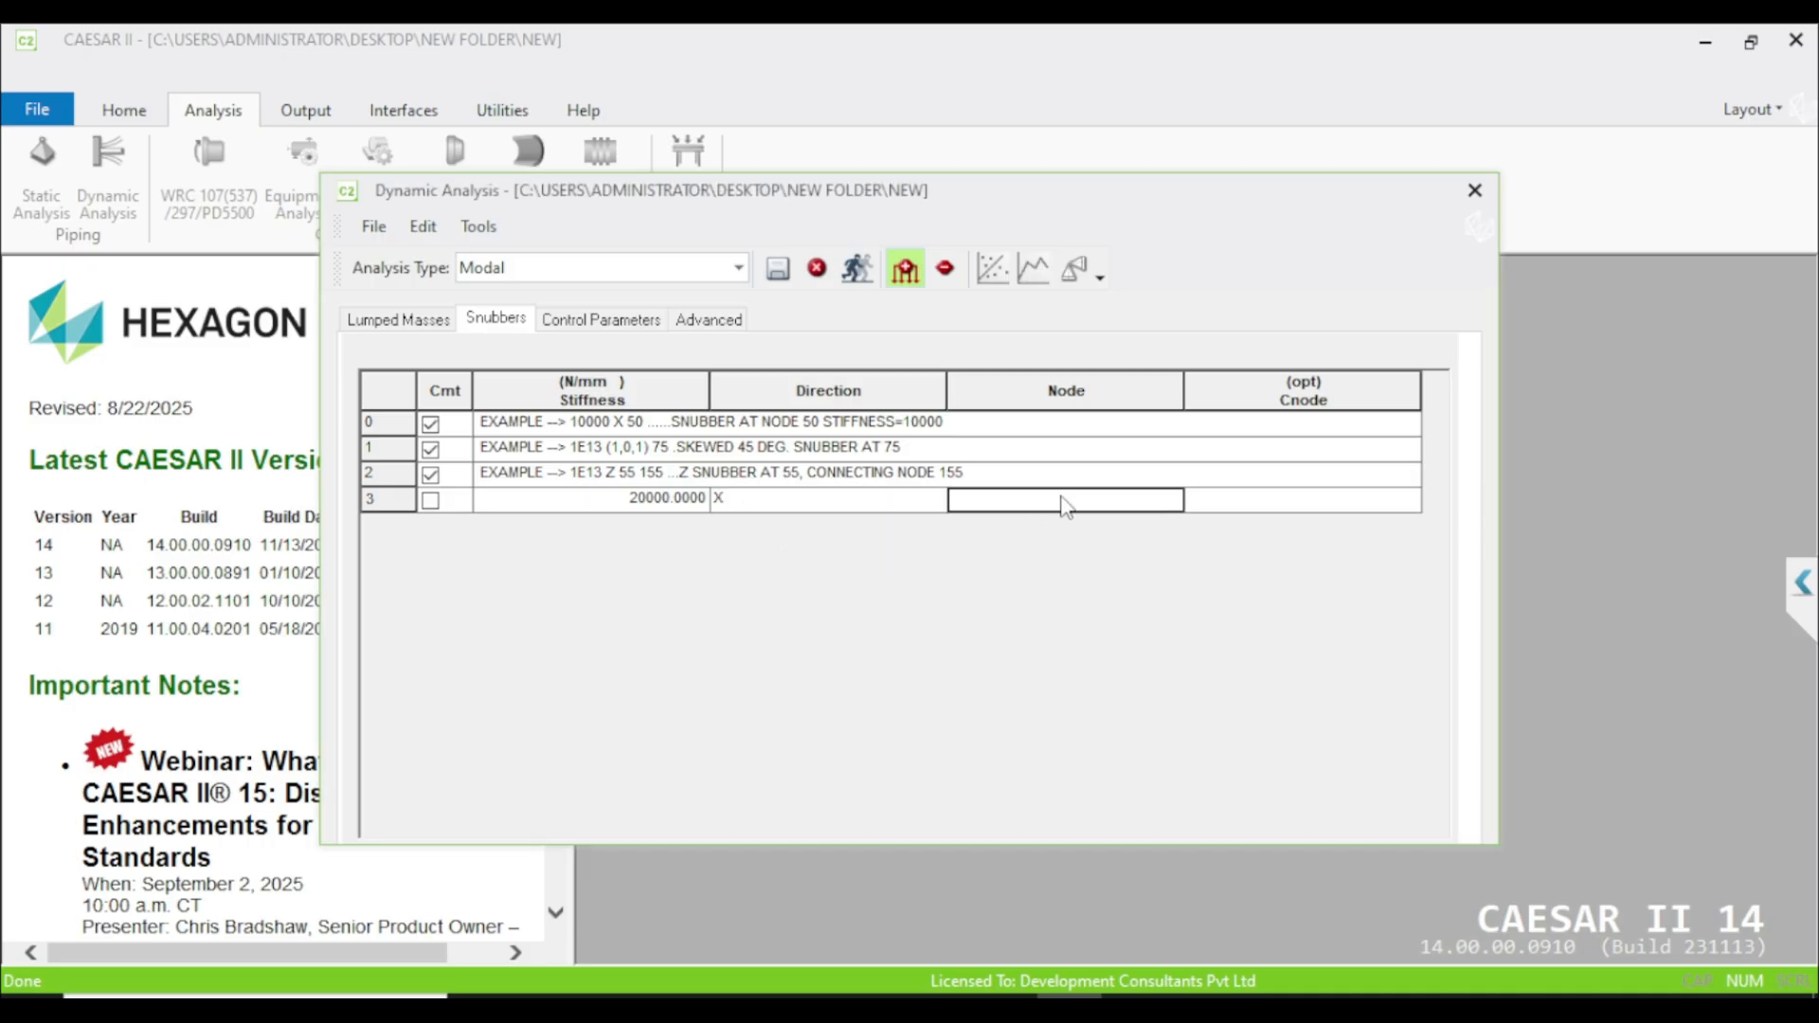
mouse_move(1059, 510)
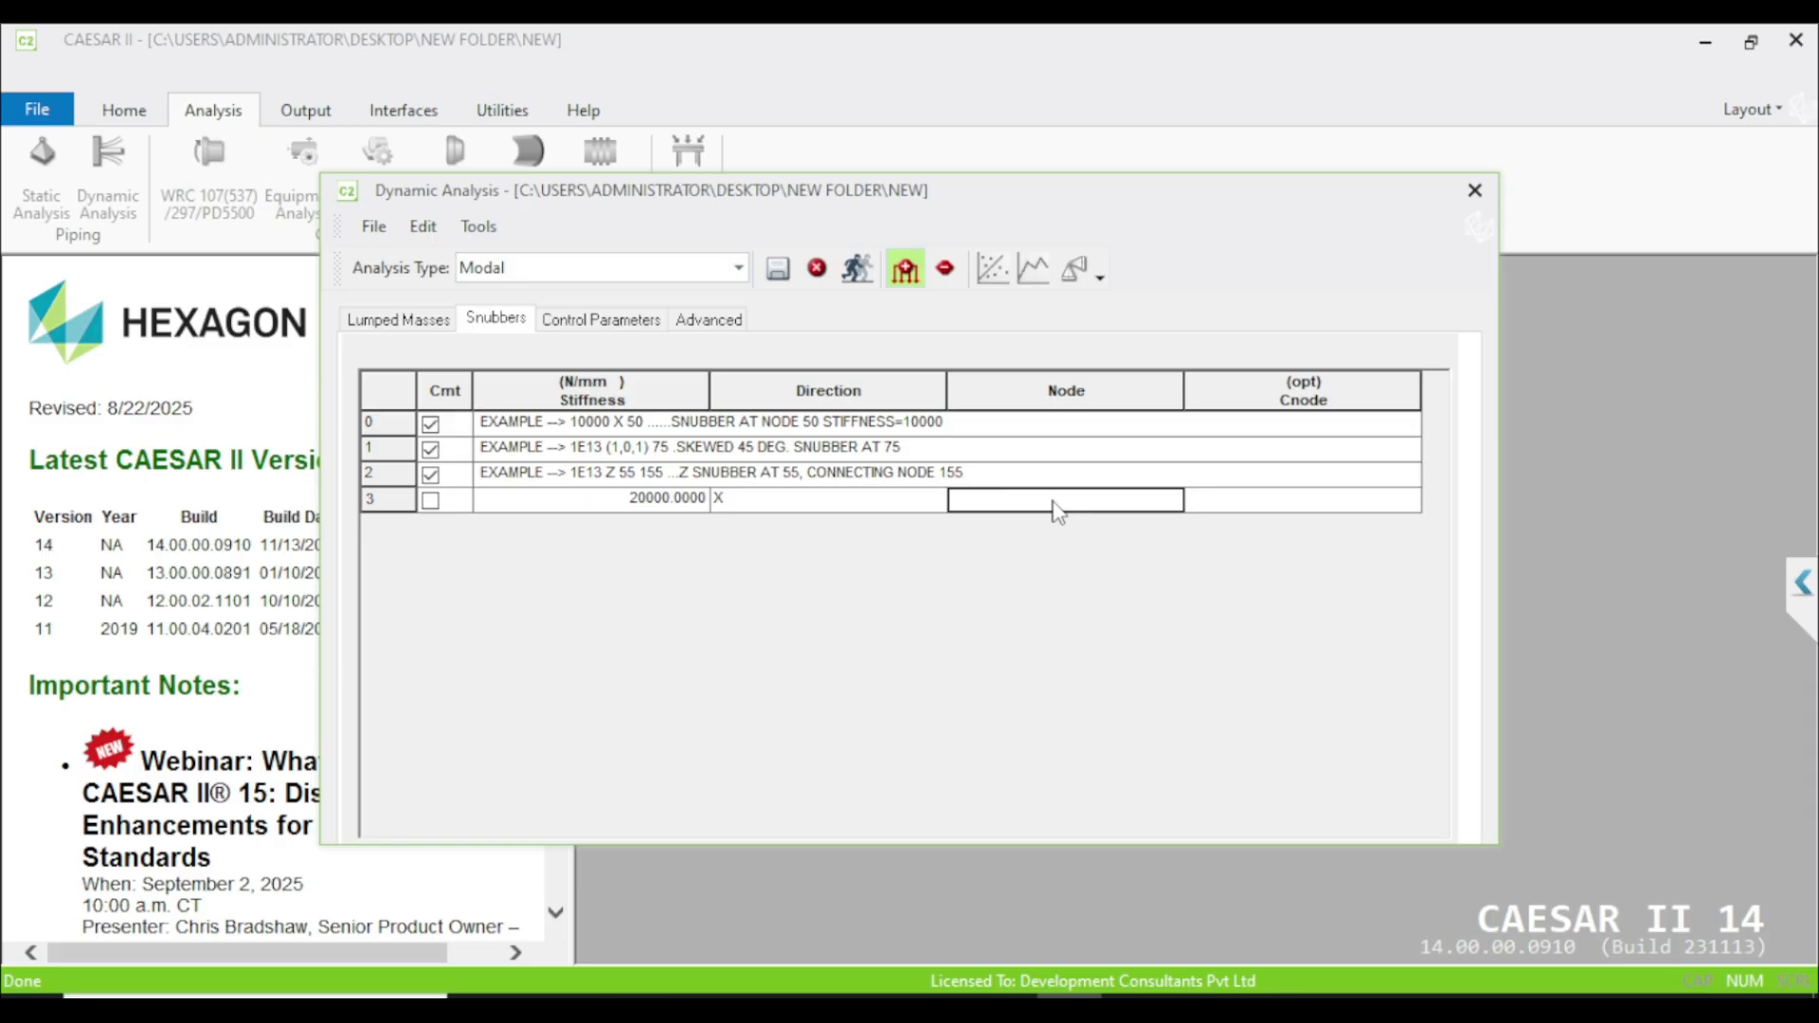
text(30)
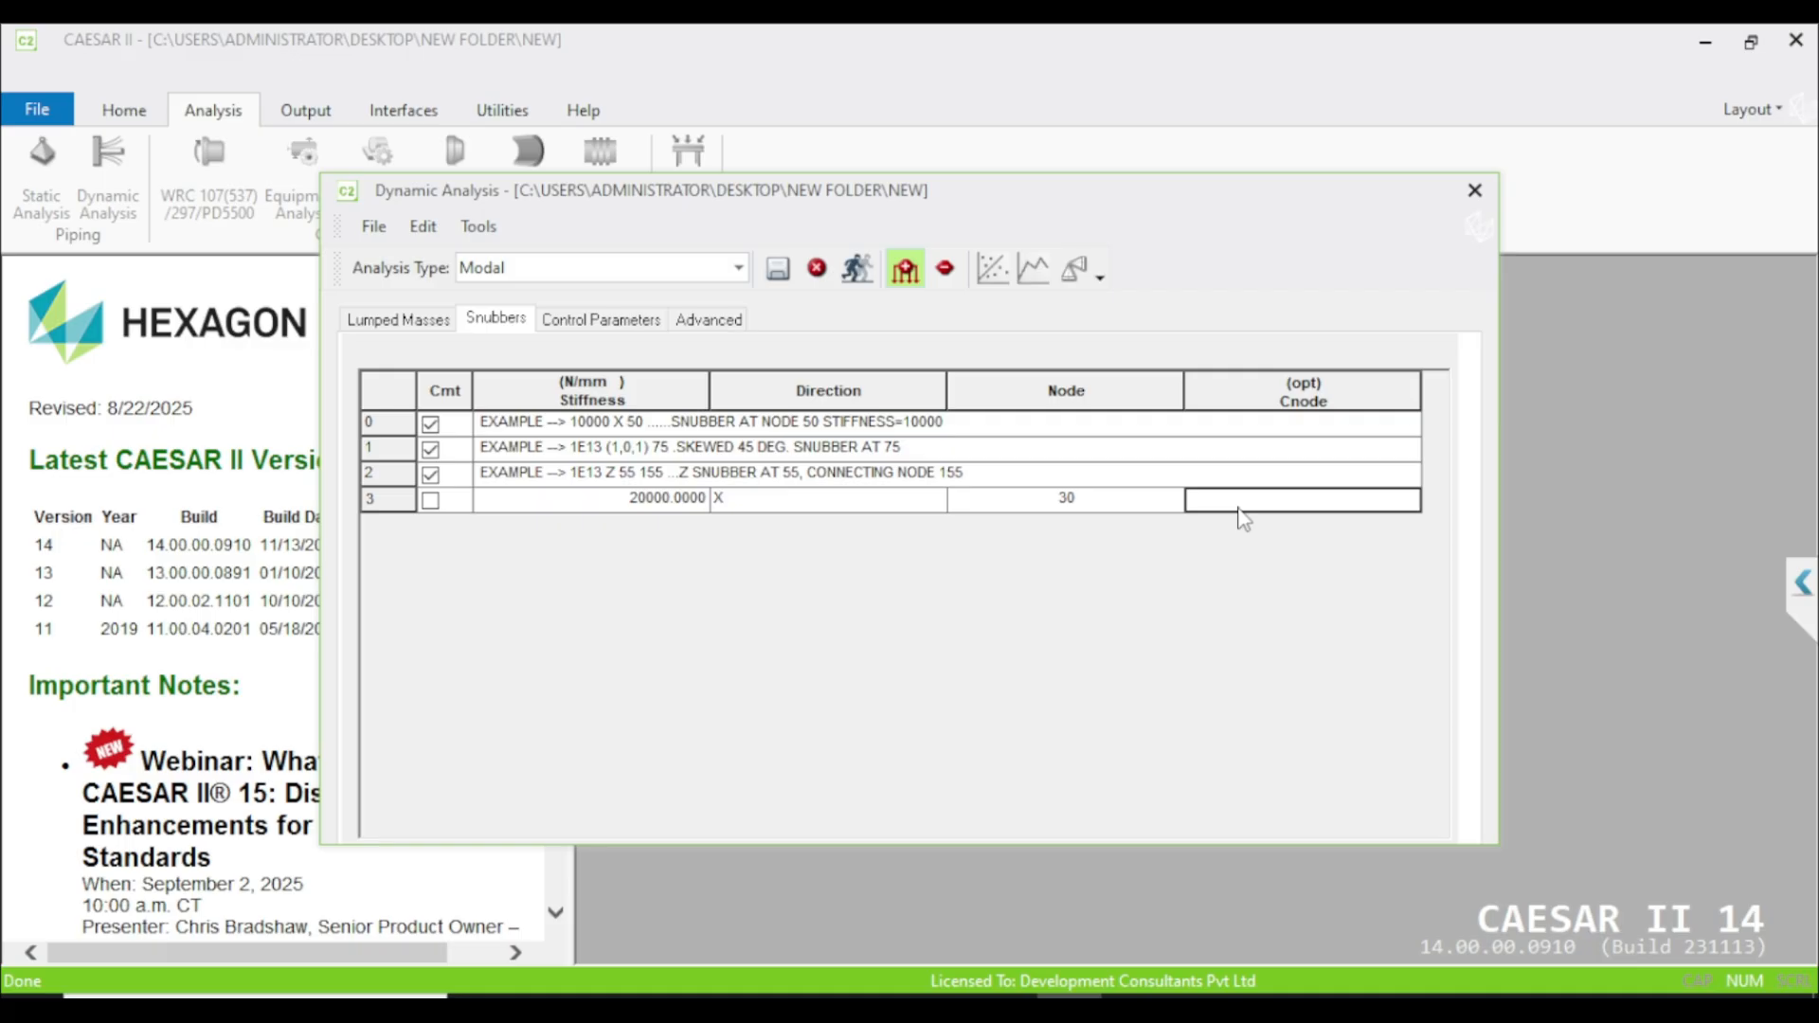
text(31)
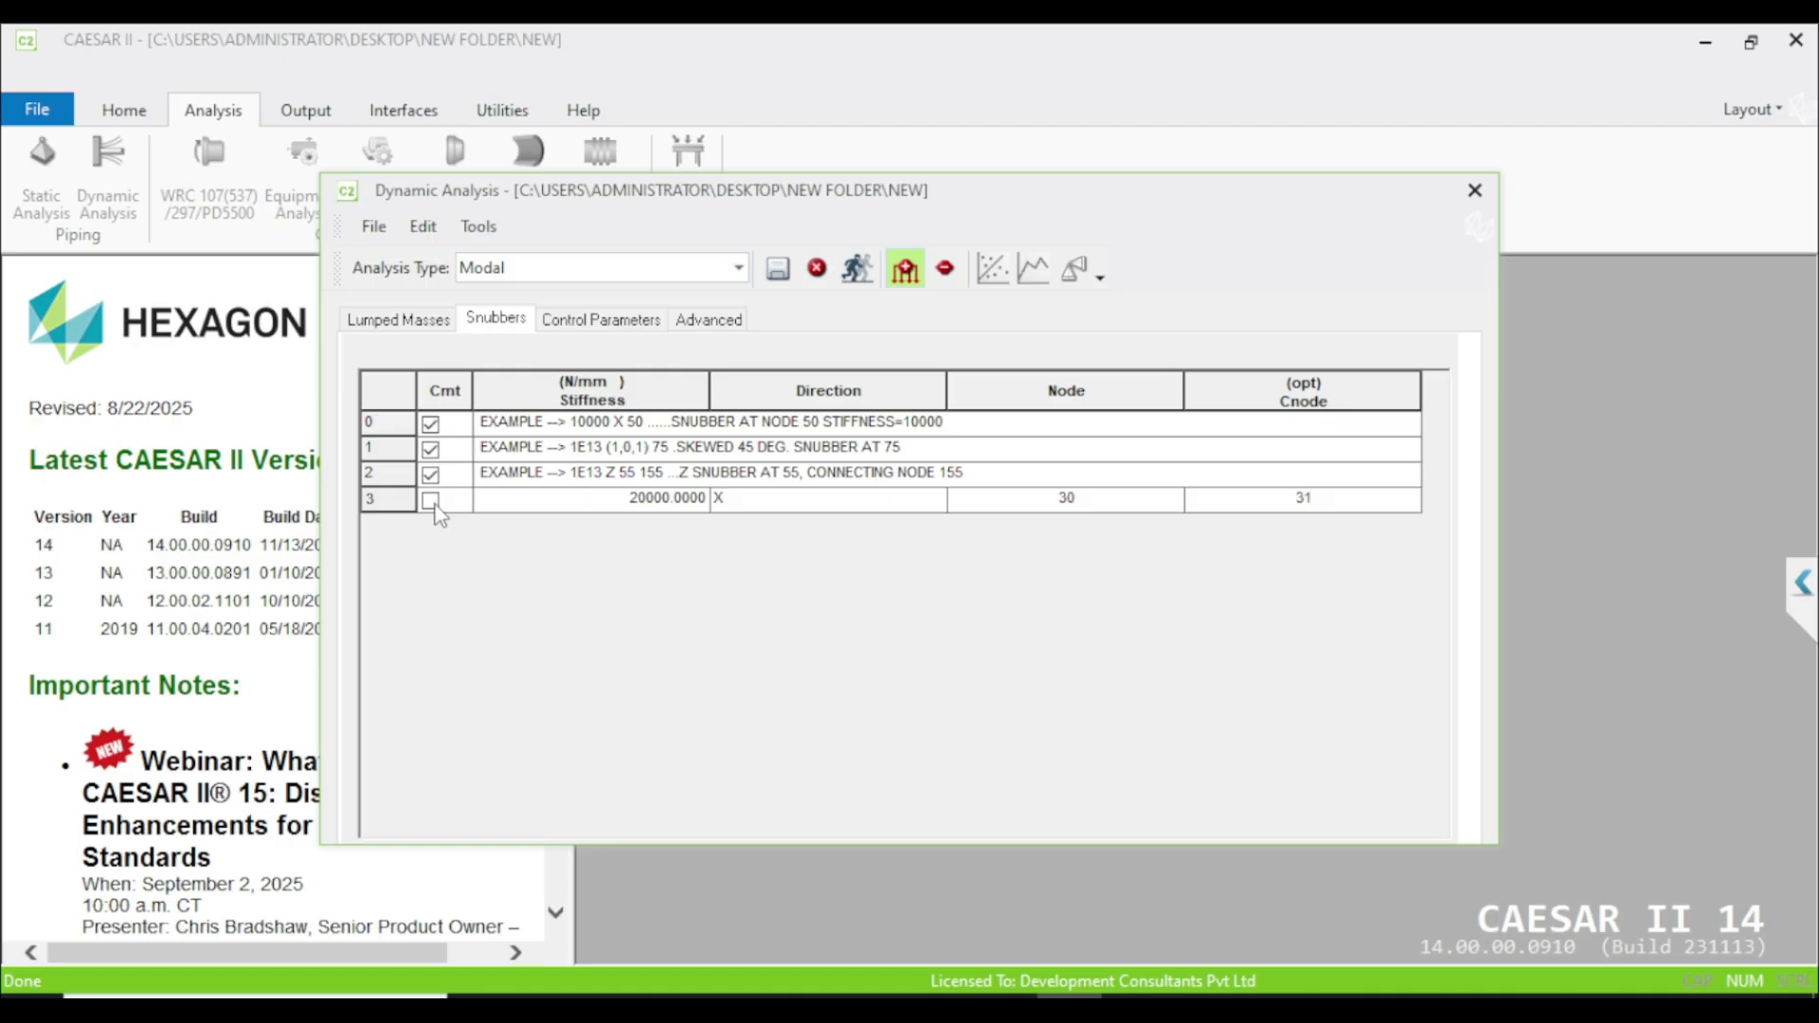
click(430, 499)
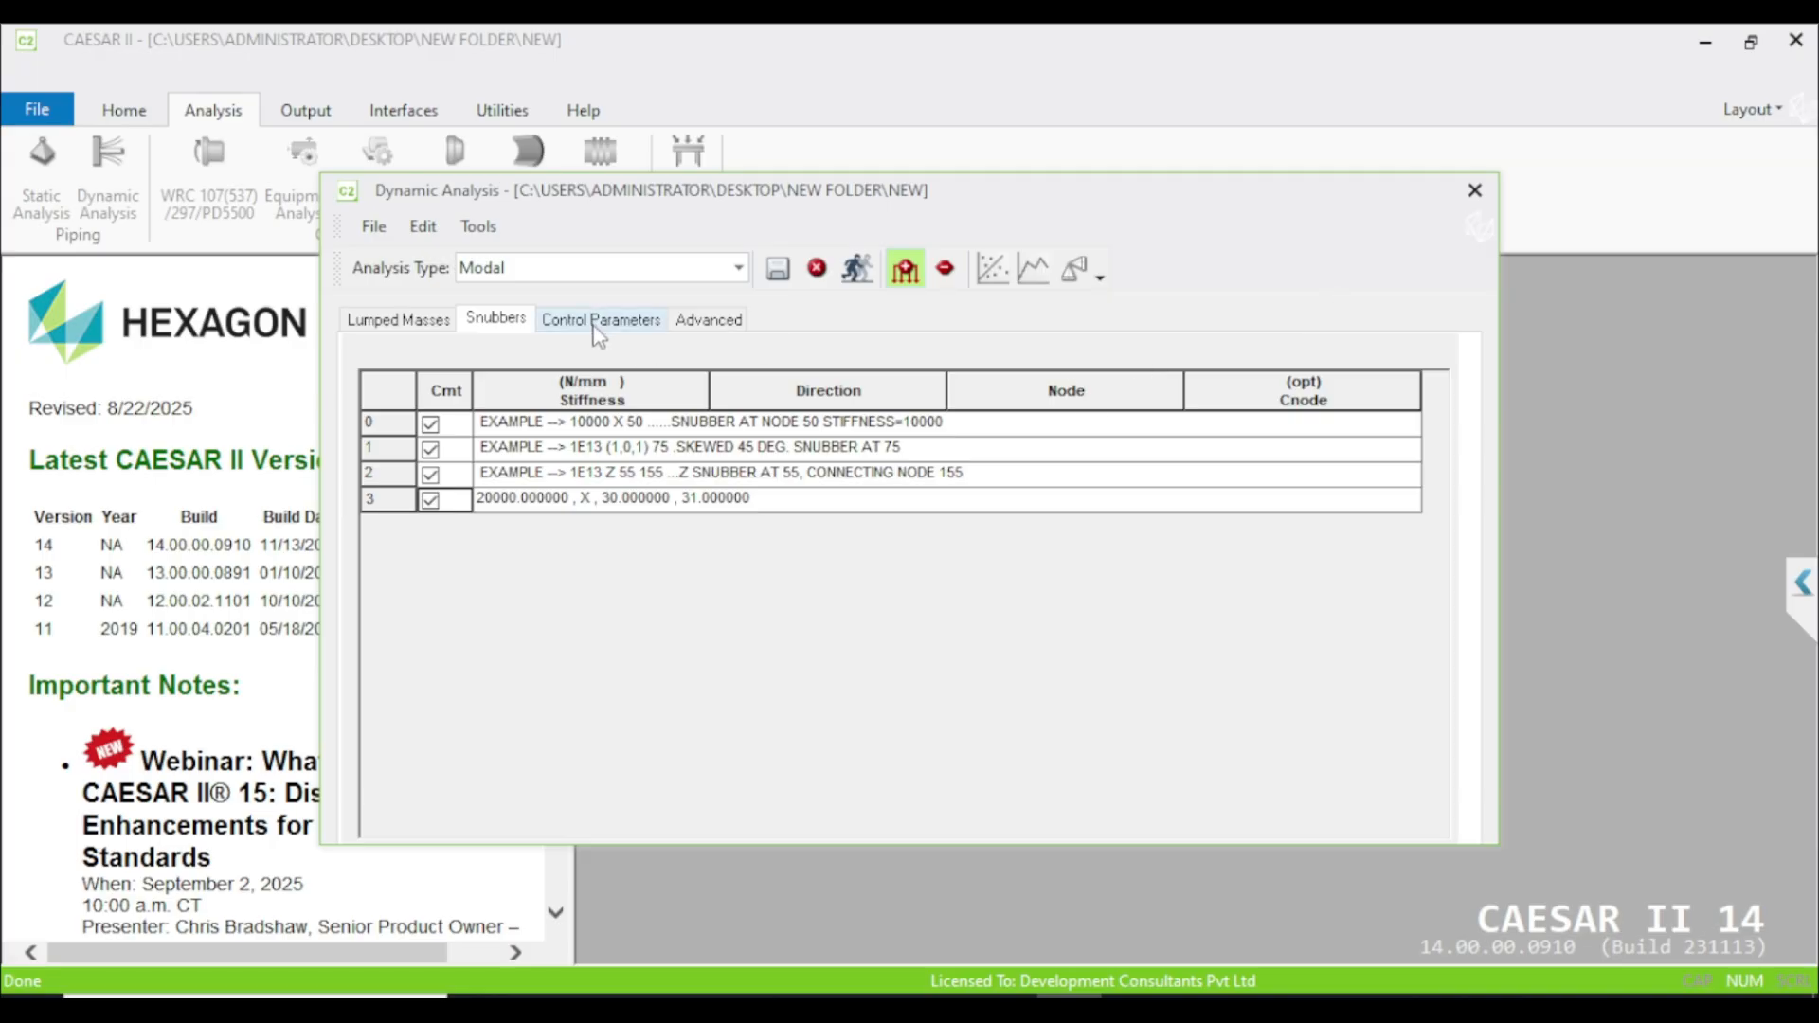
Step: In Control Parameters, list static load cases for nonlinear restraint status, targeting L1 W+T1+P1 (OPE)
click(599, 319)
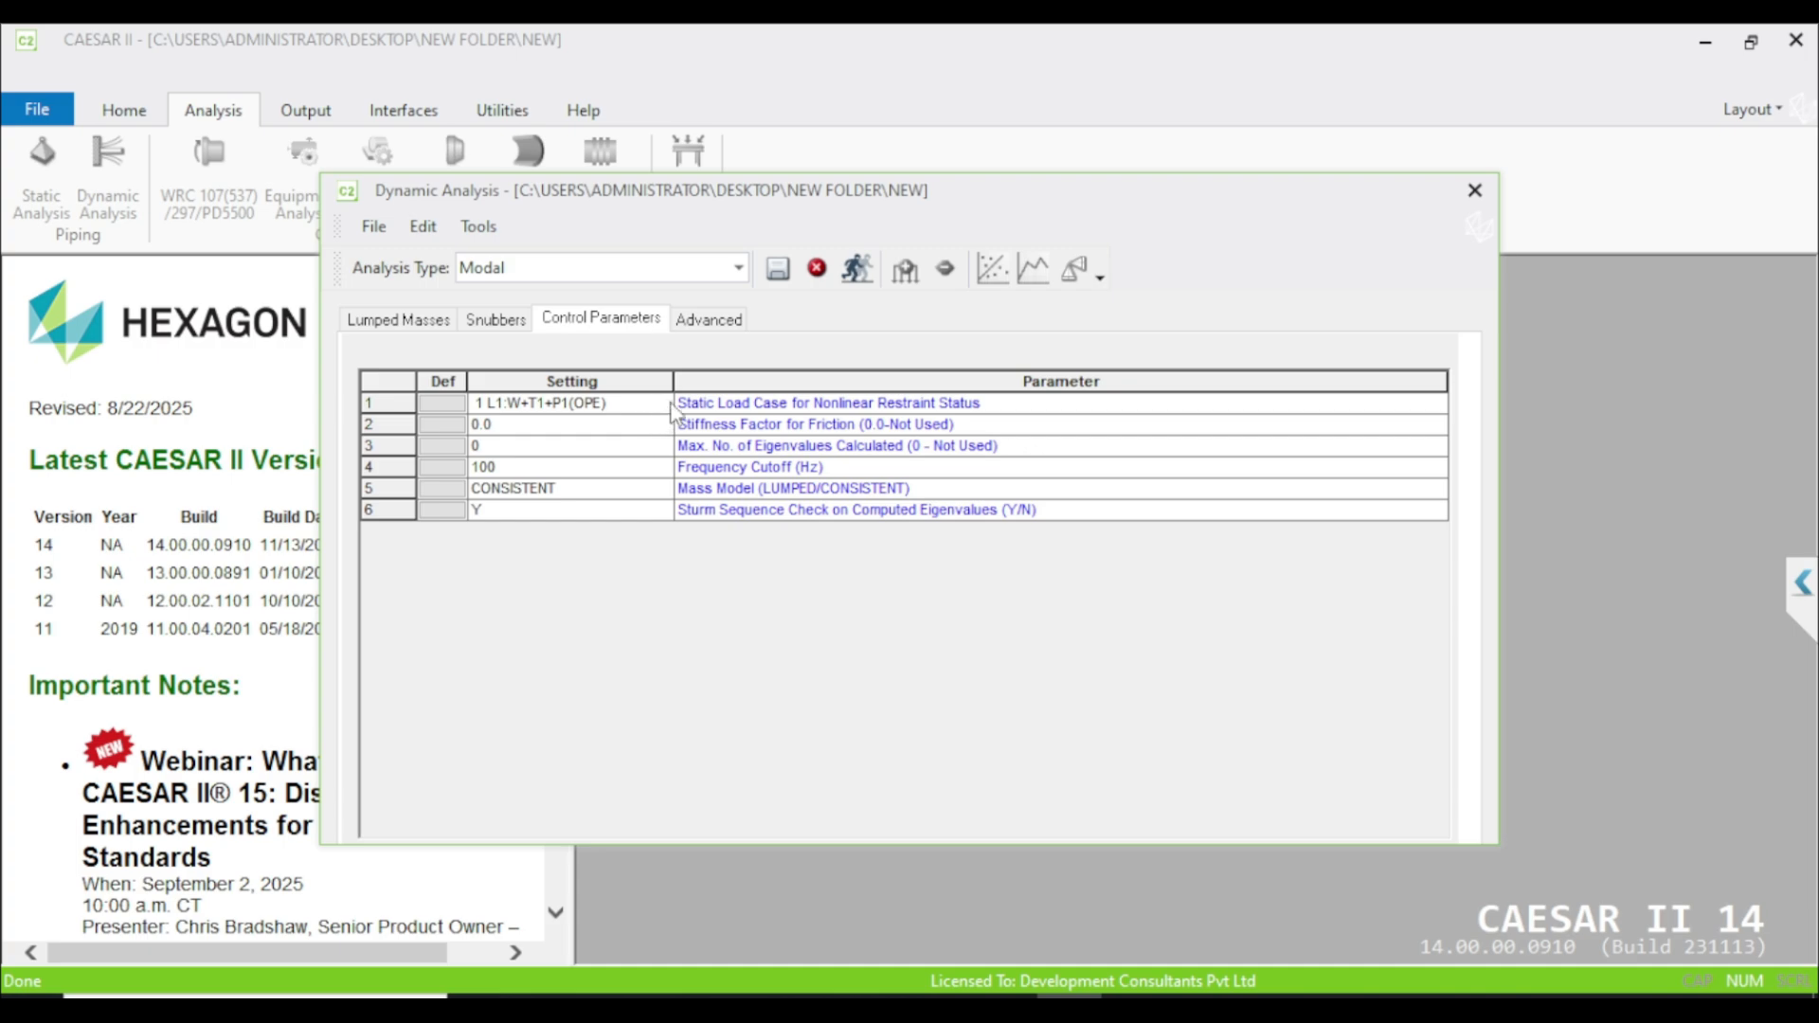
mouse_move(844, 420)
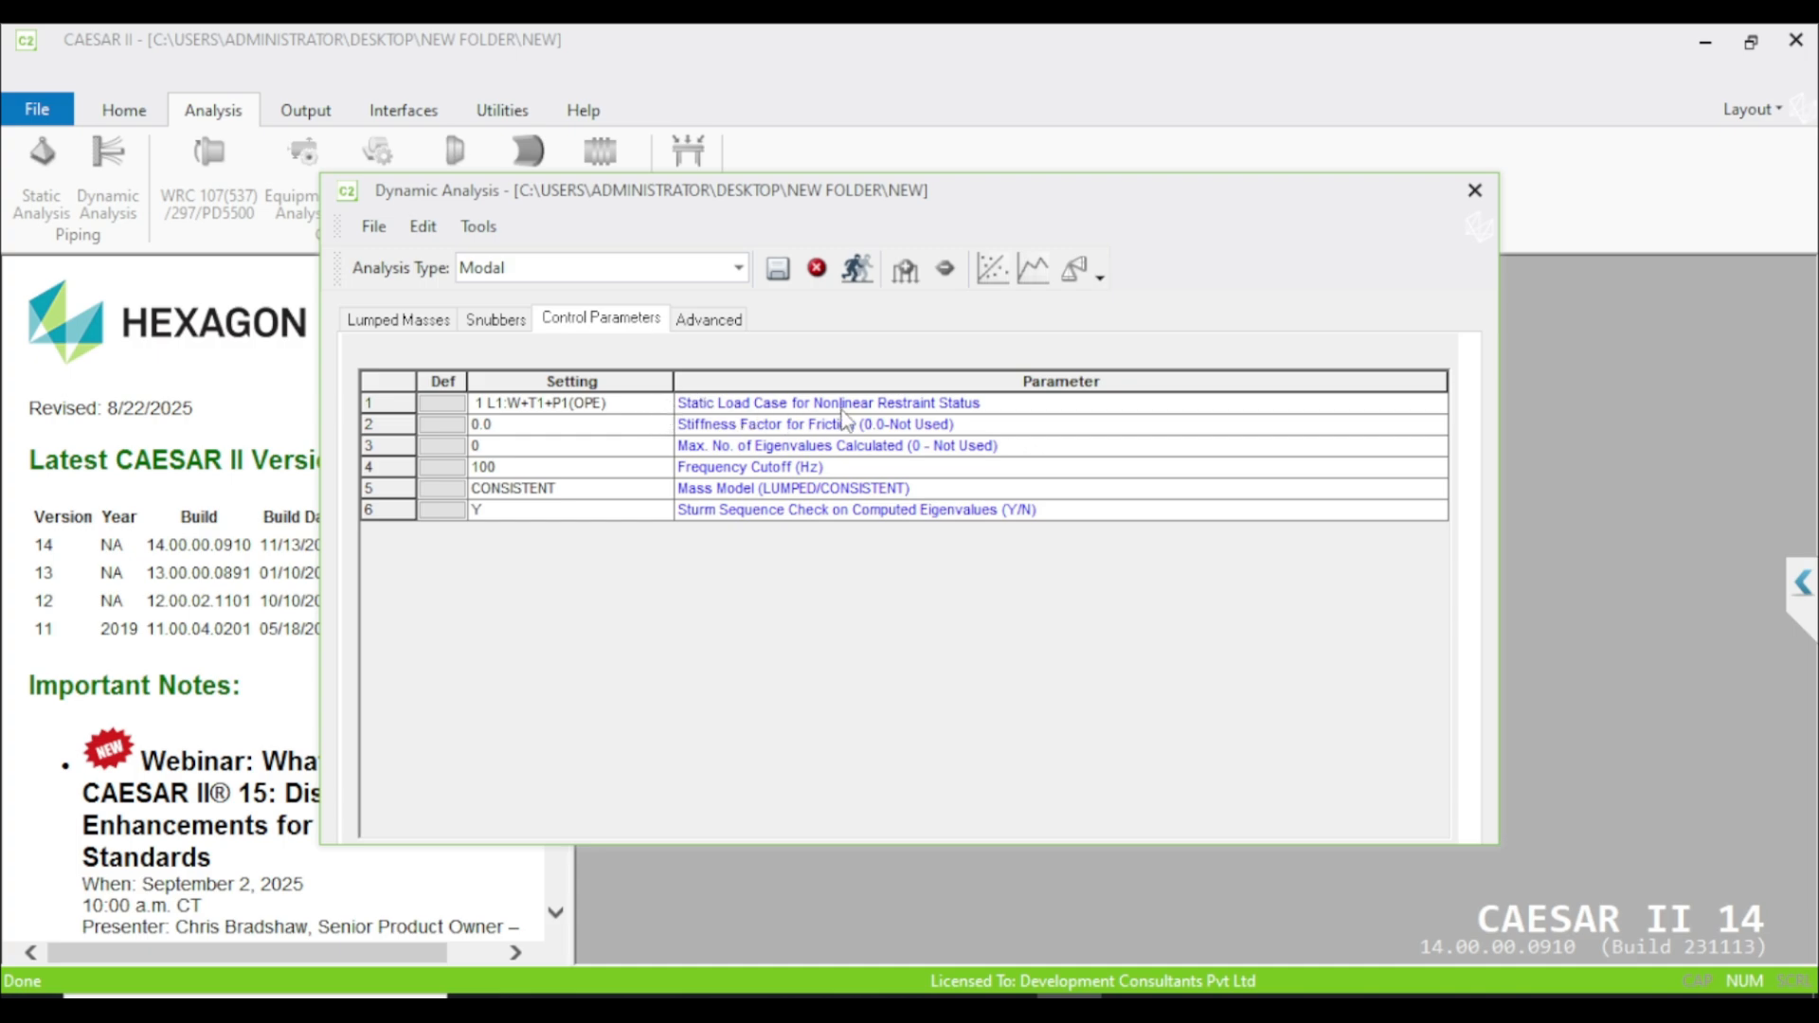
click(568, 403)
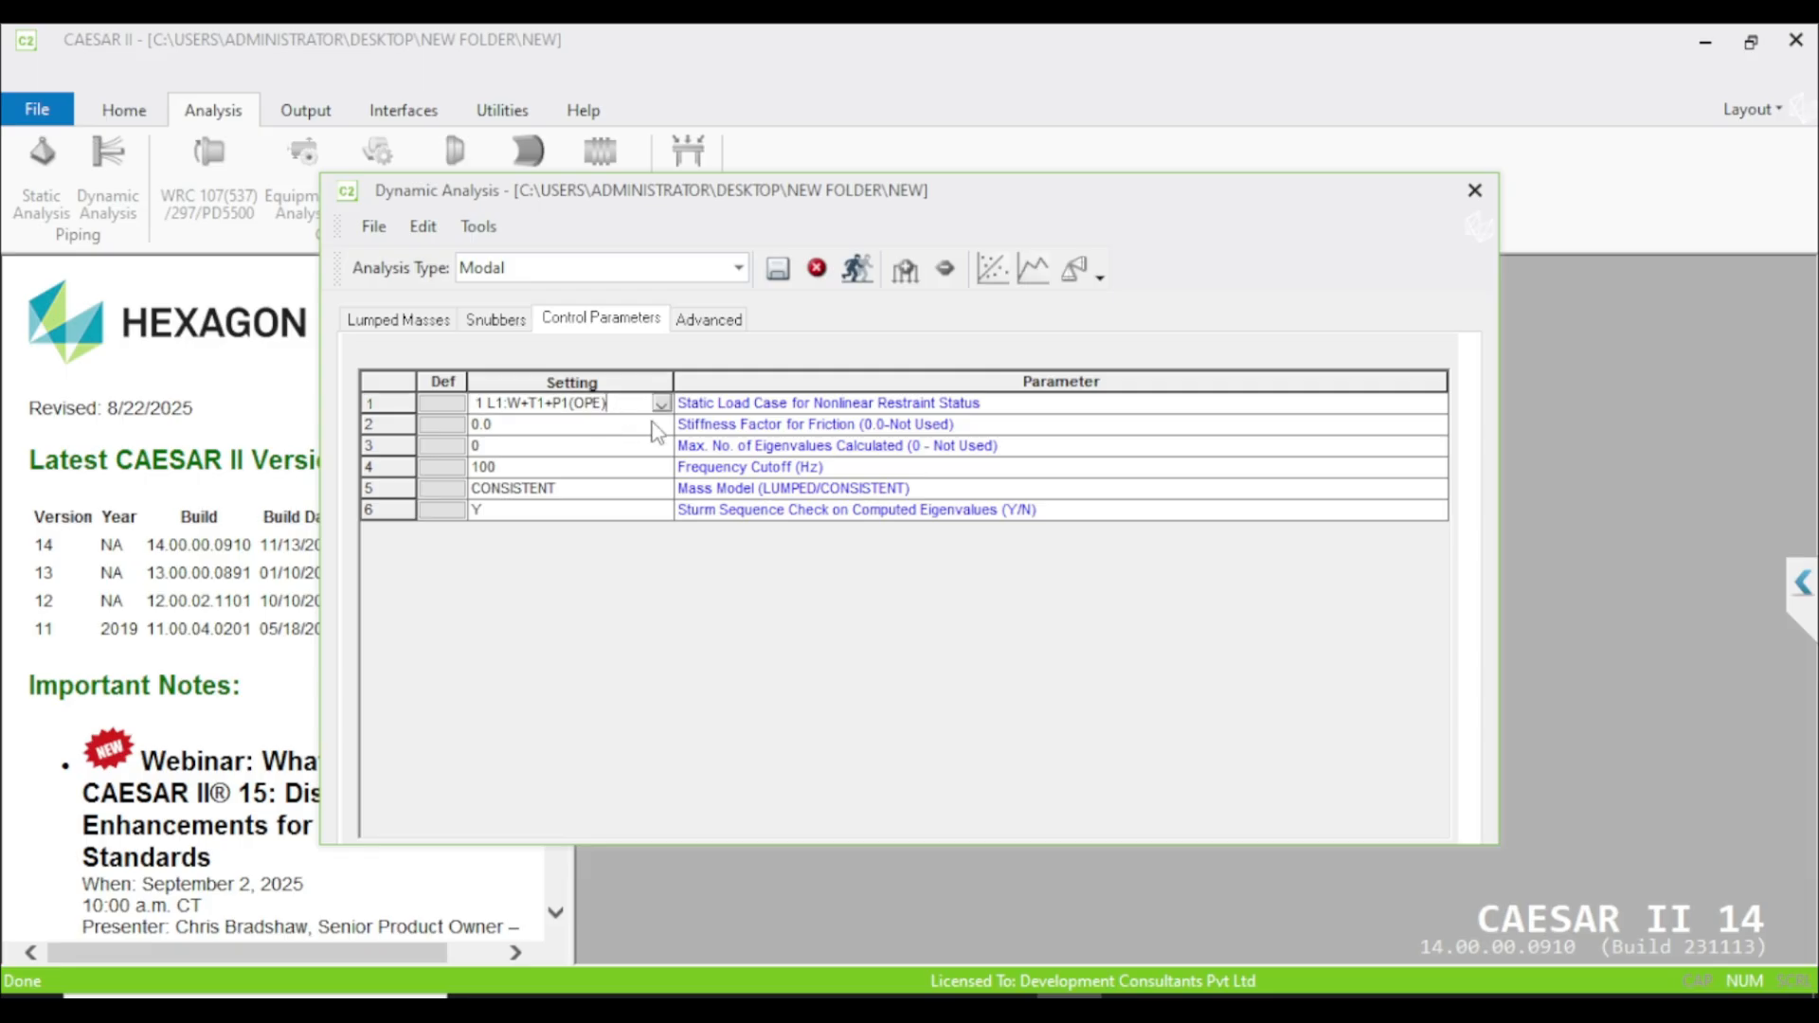
click(661, 402)
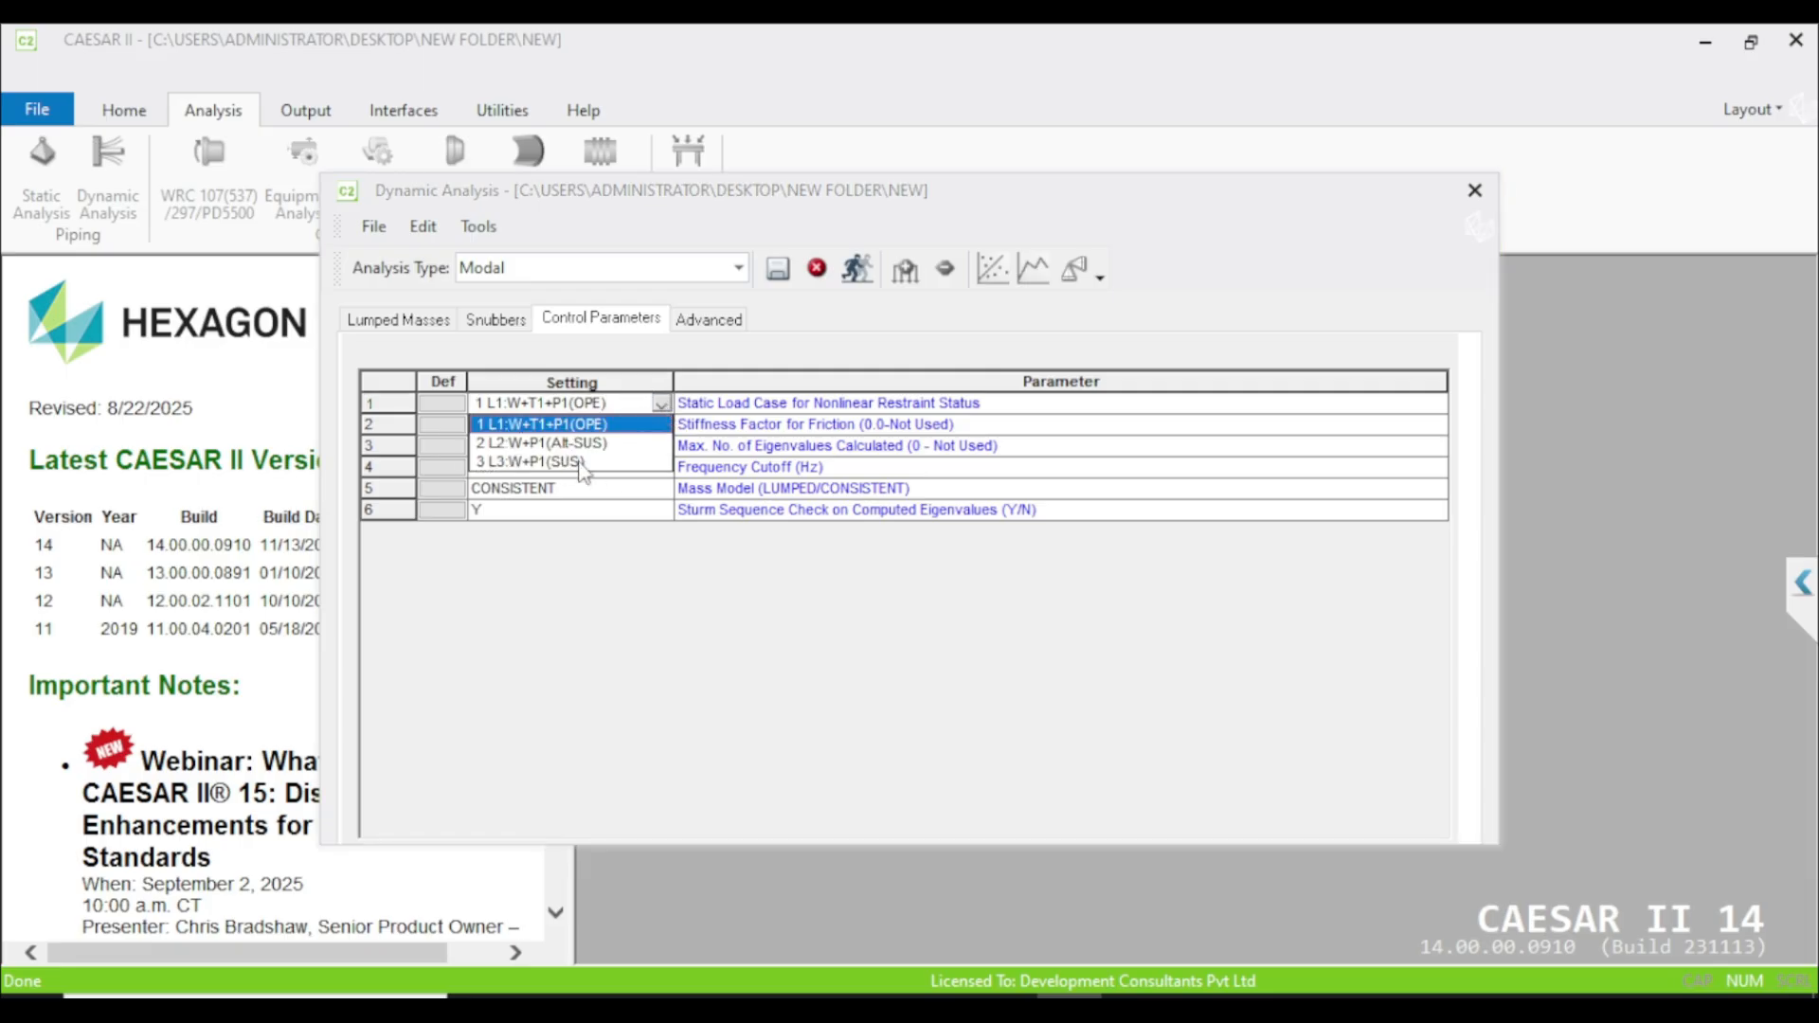
mouse_move(600, 456)
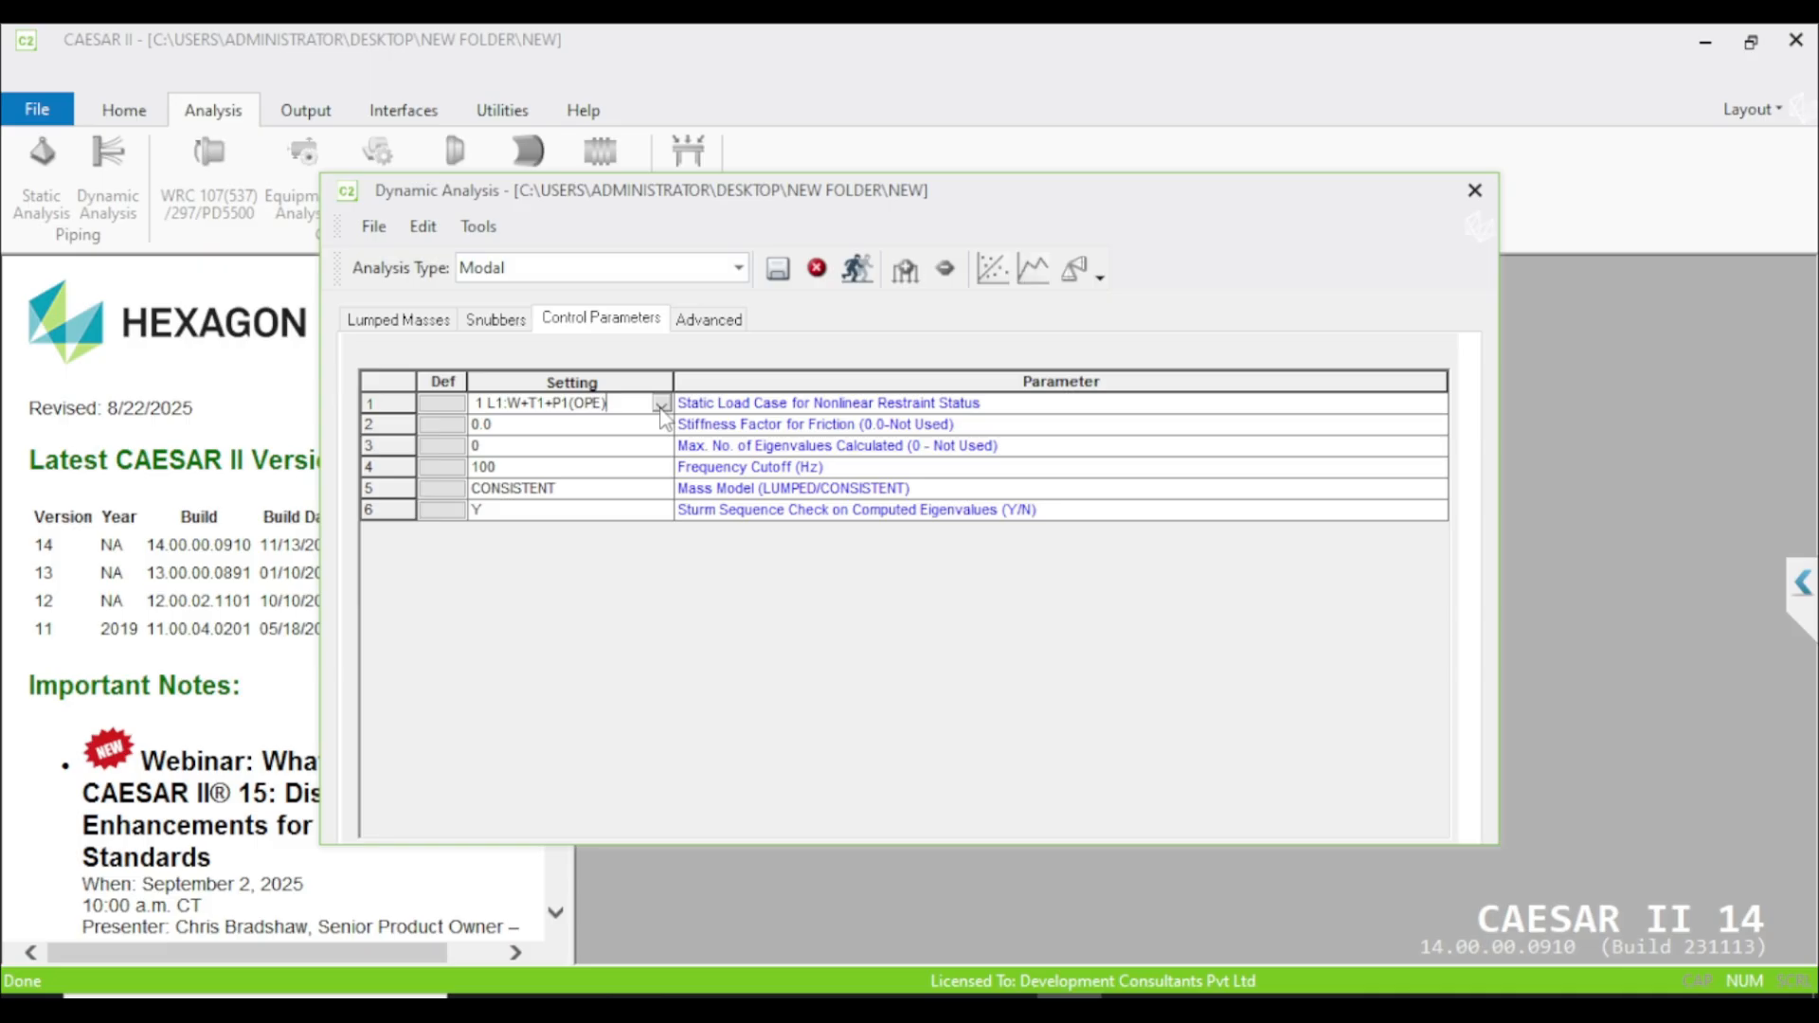
mouse_move(558, 430)
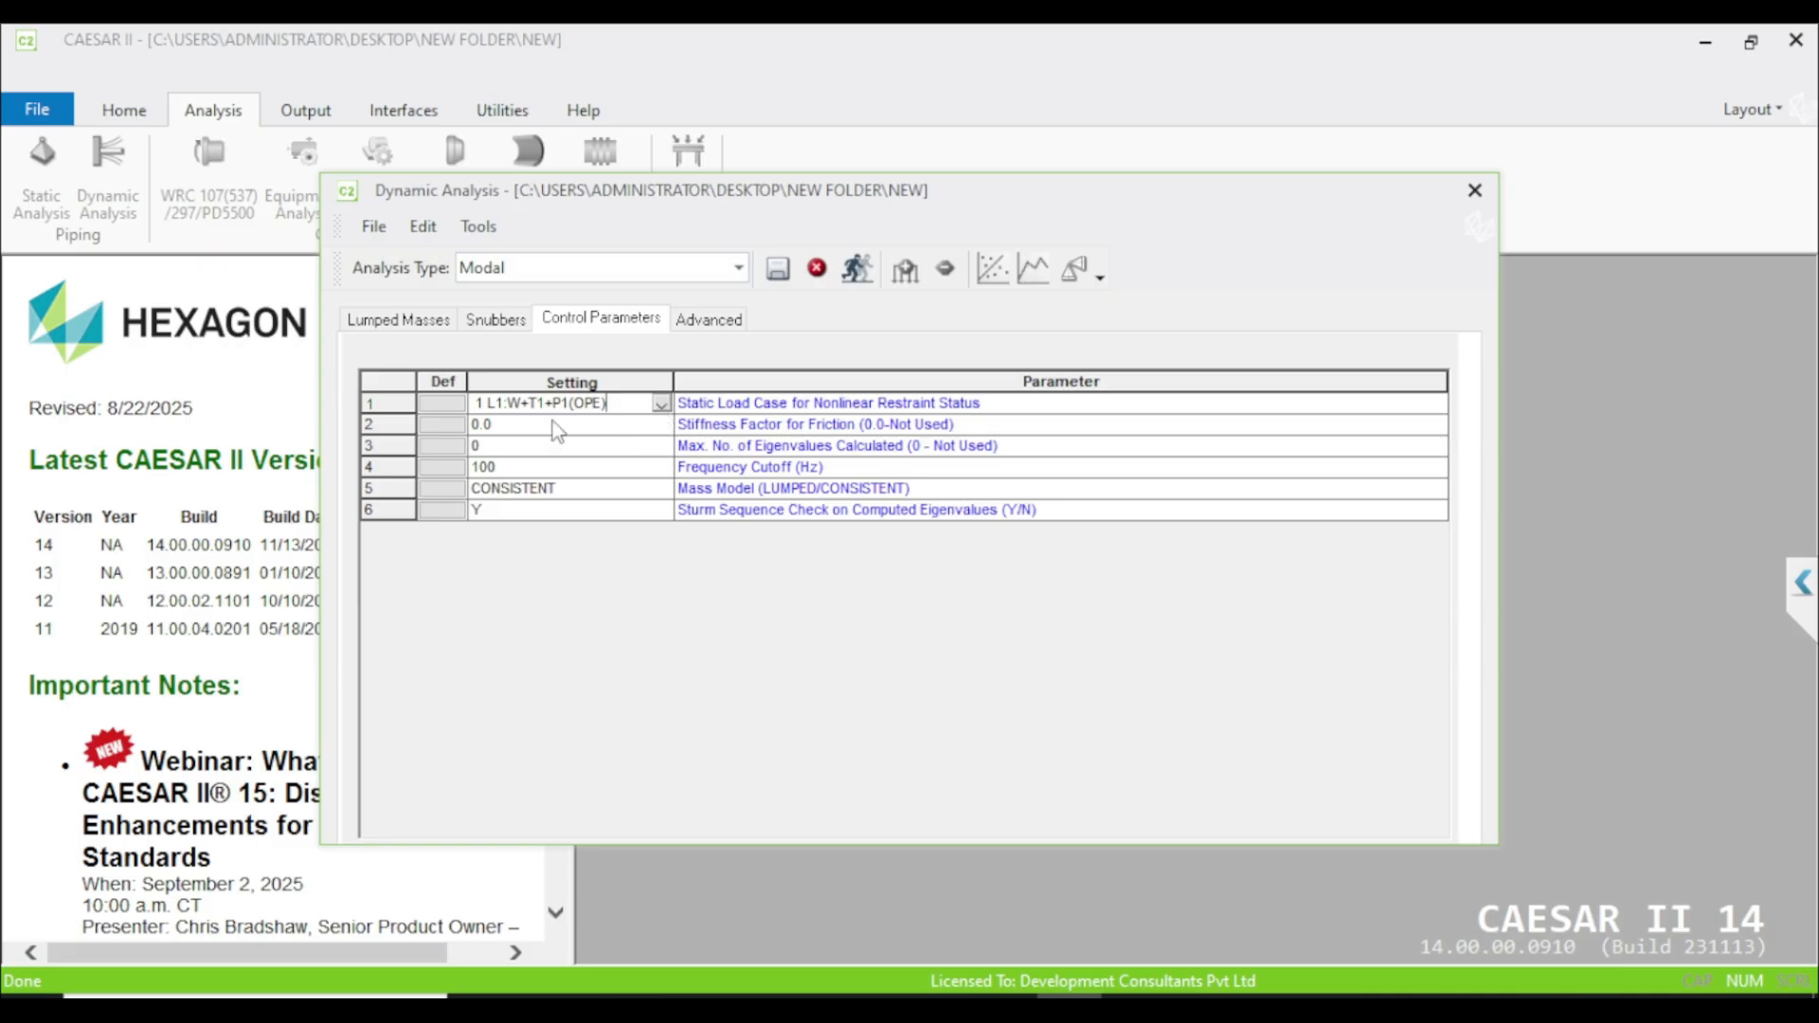
Step: Edit the Stiffness Factor for Friction cell so it reads 500
click(568, 423)
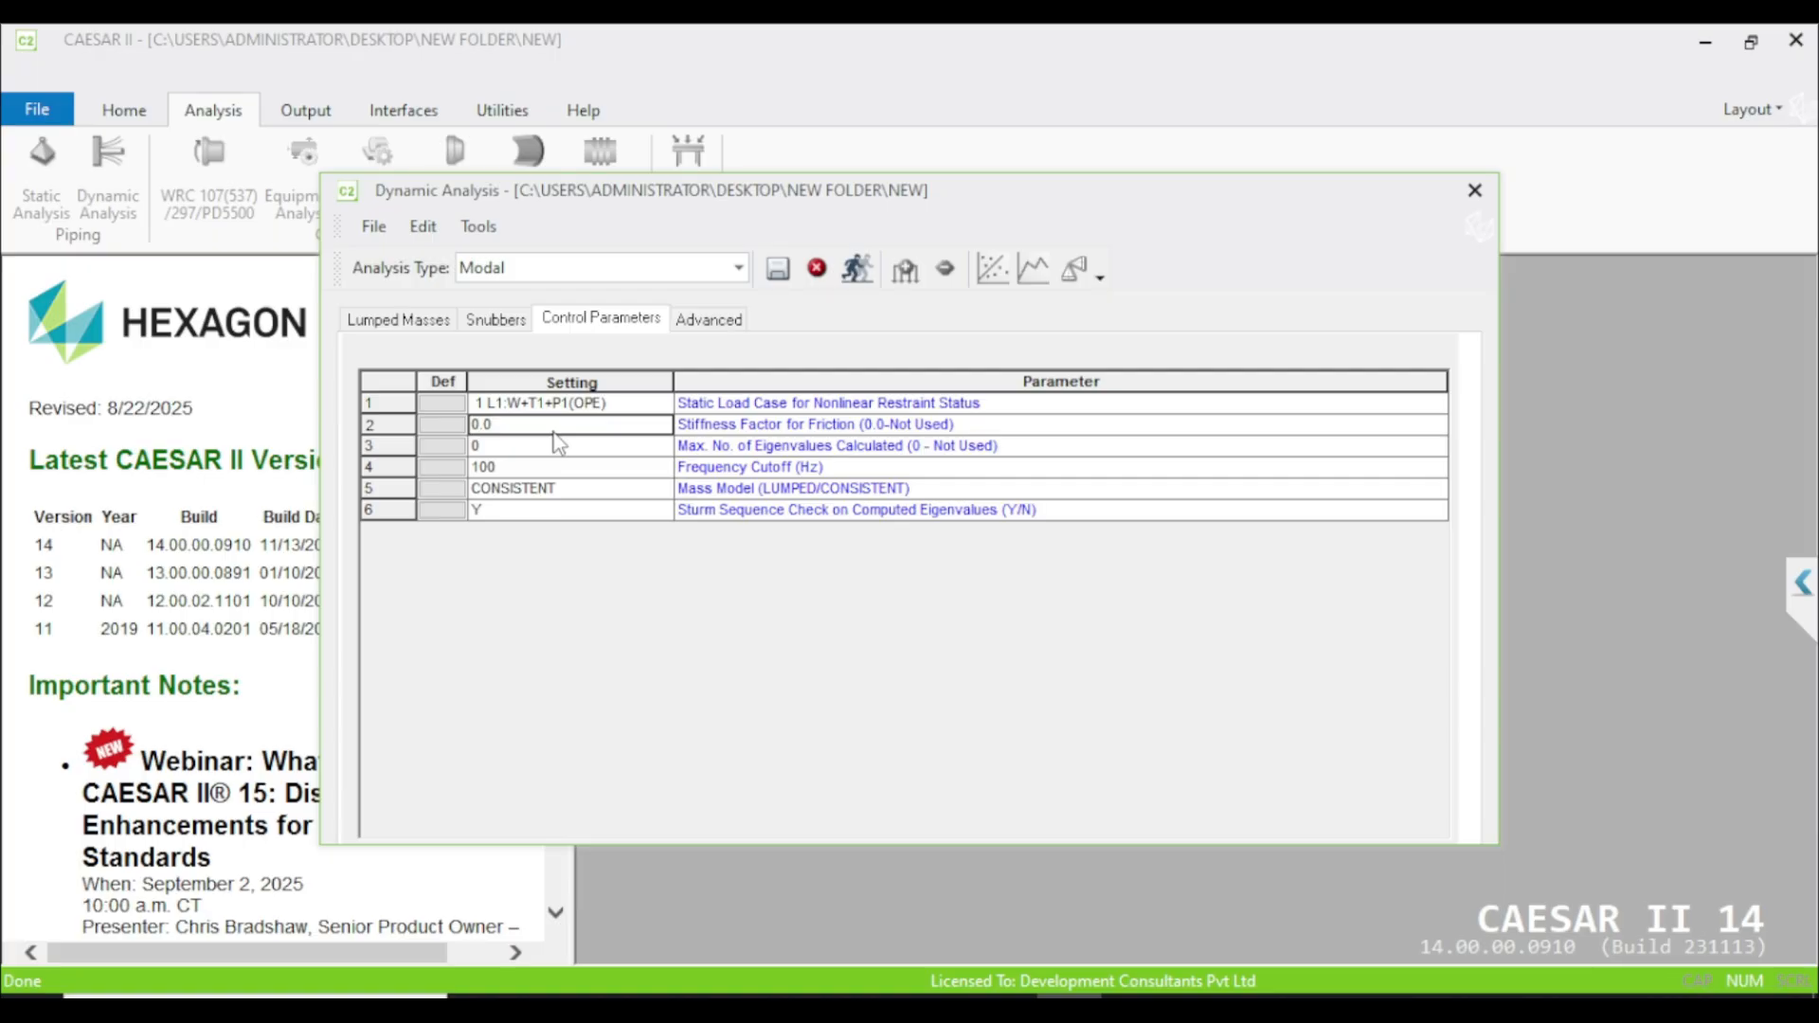
mouse_move(684, 453)
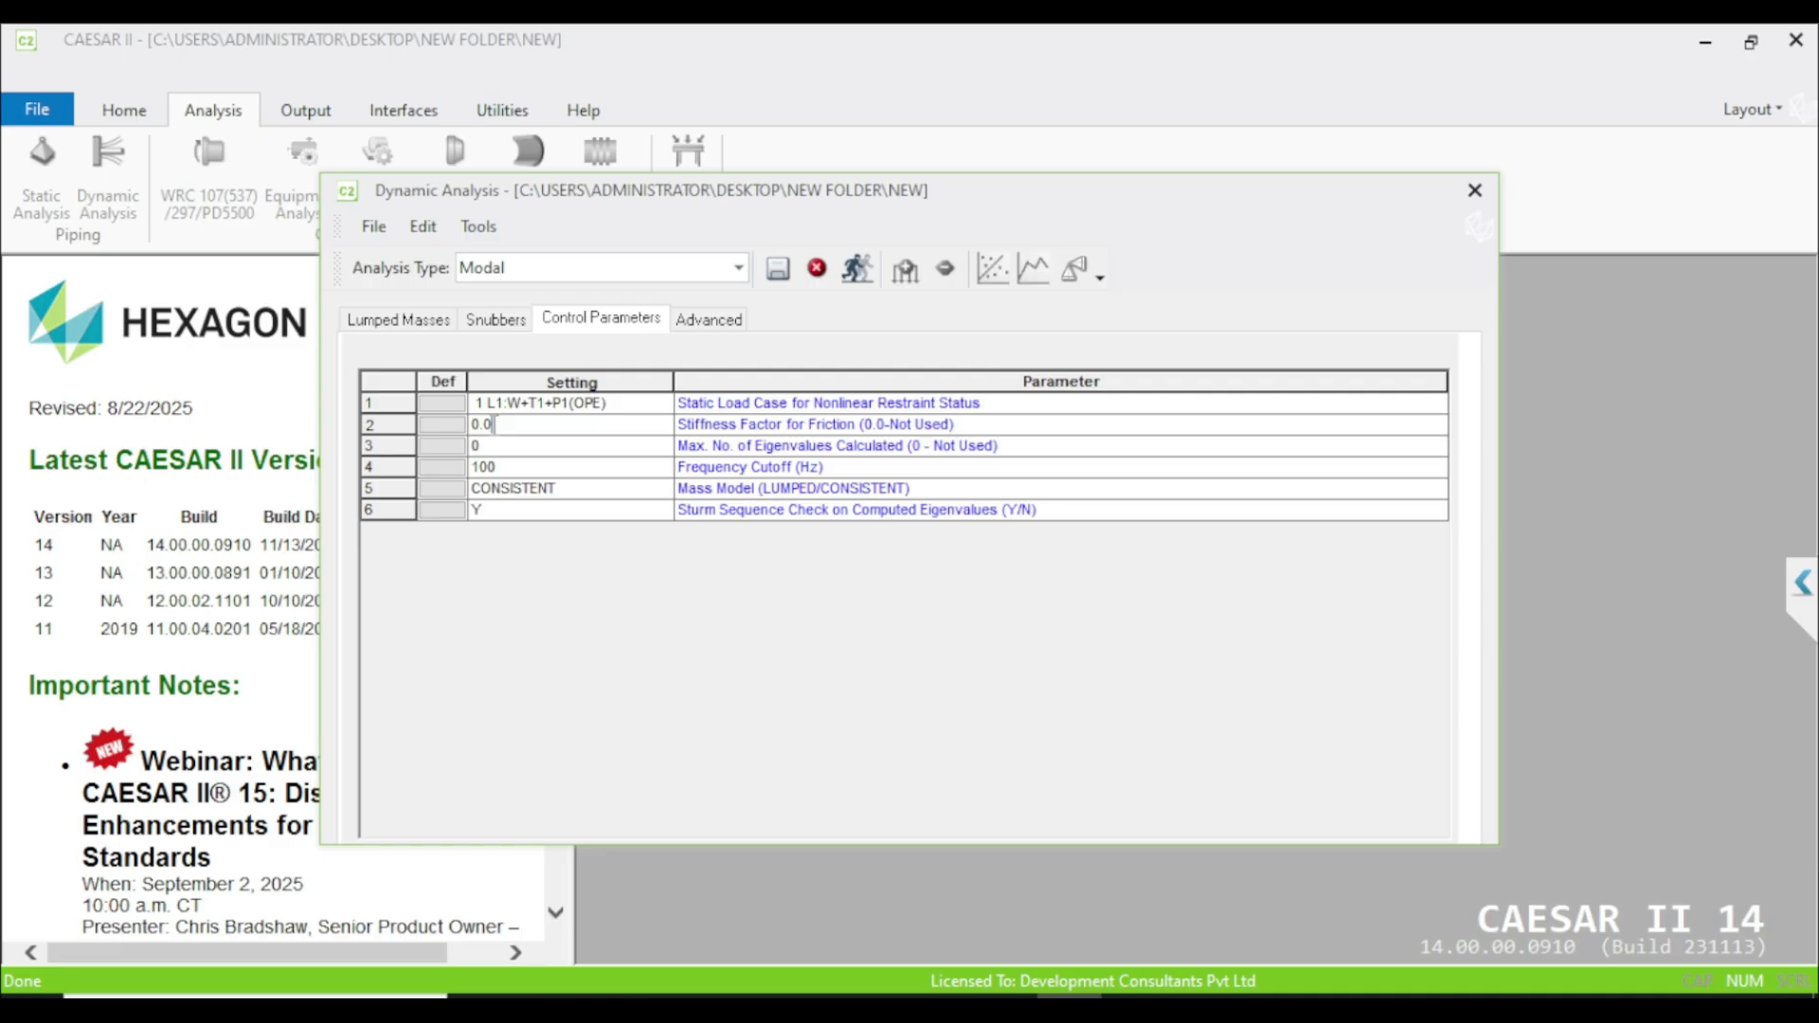
text(0.0500)
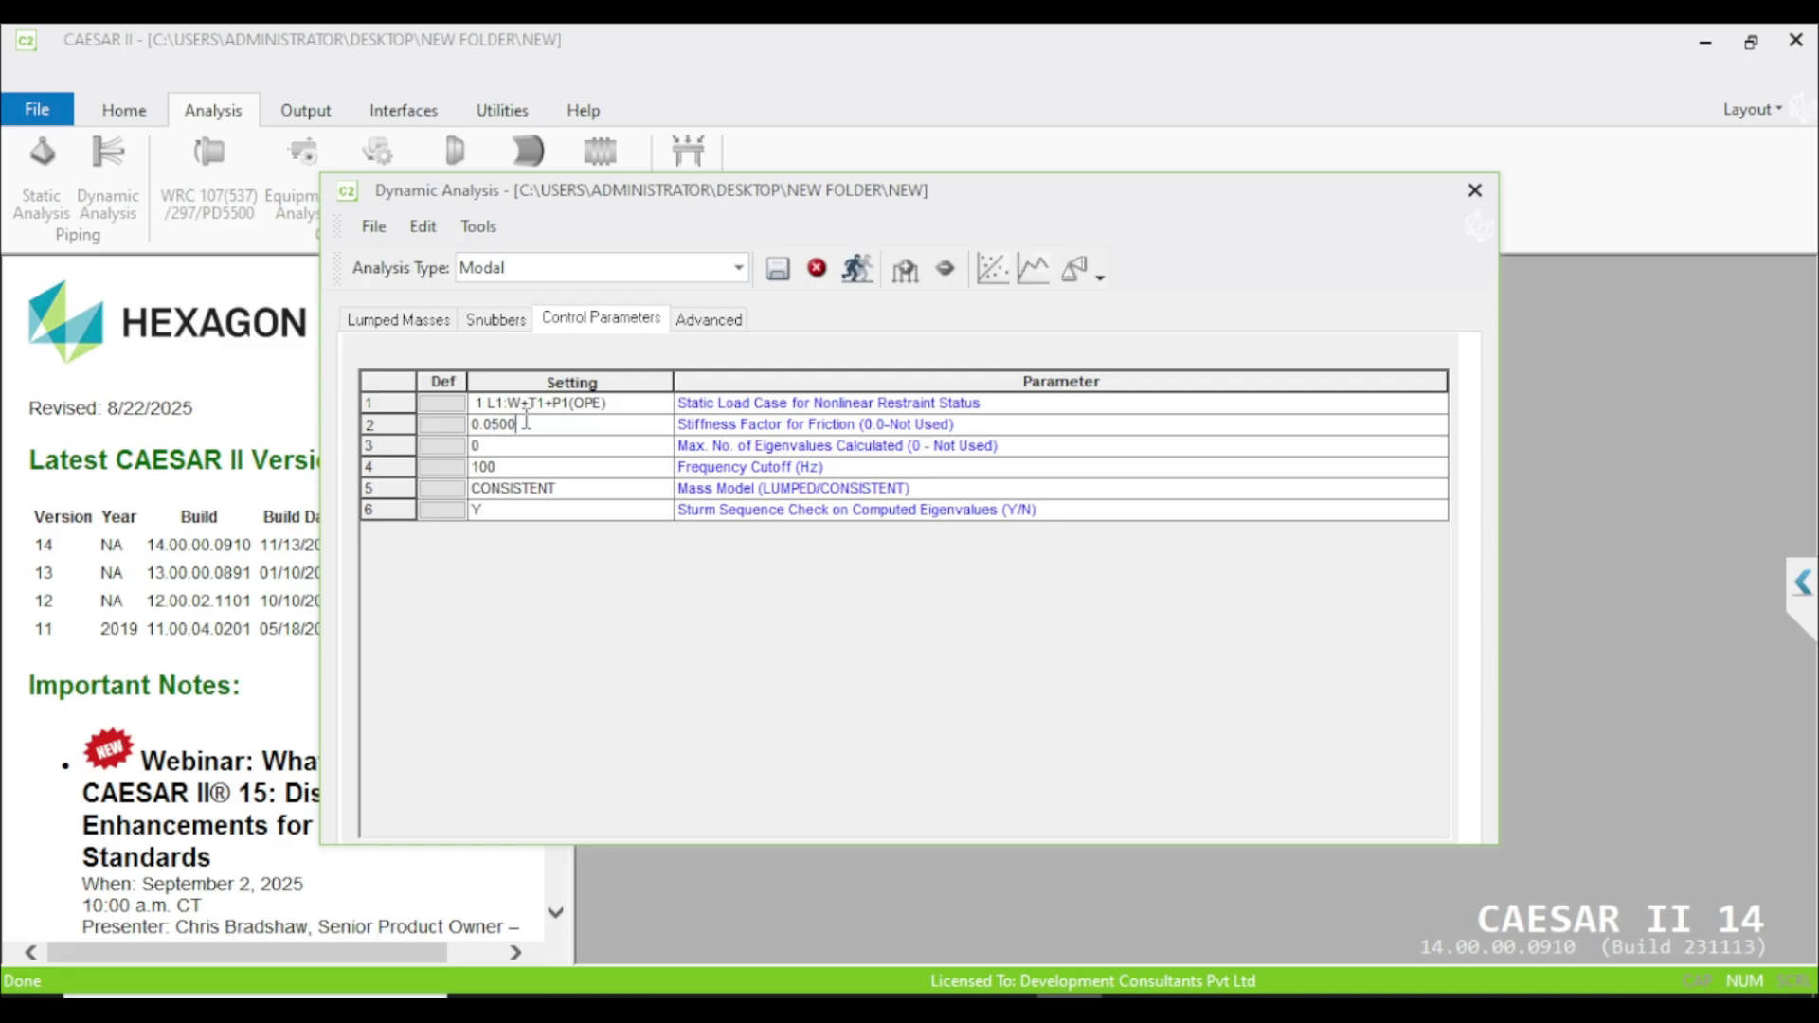
text(500)
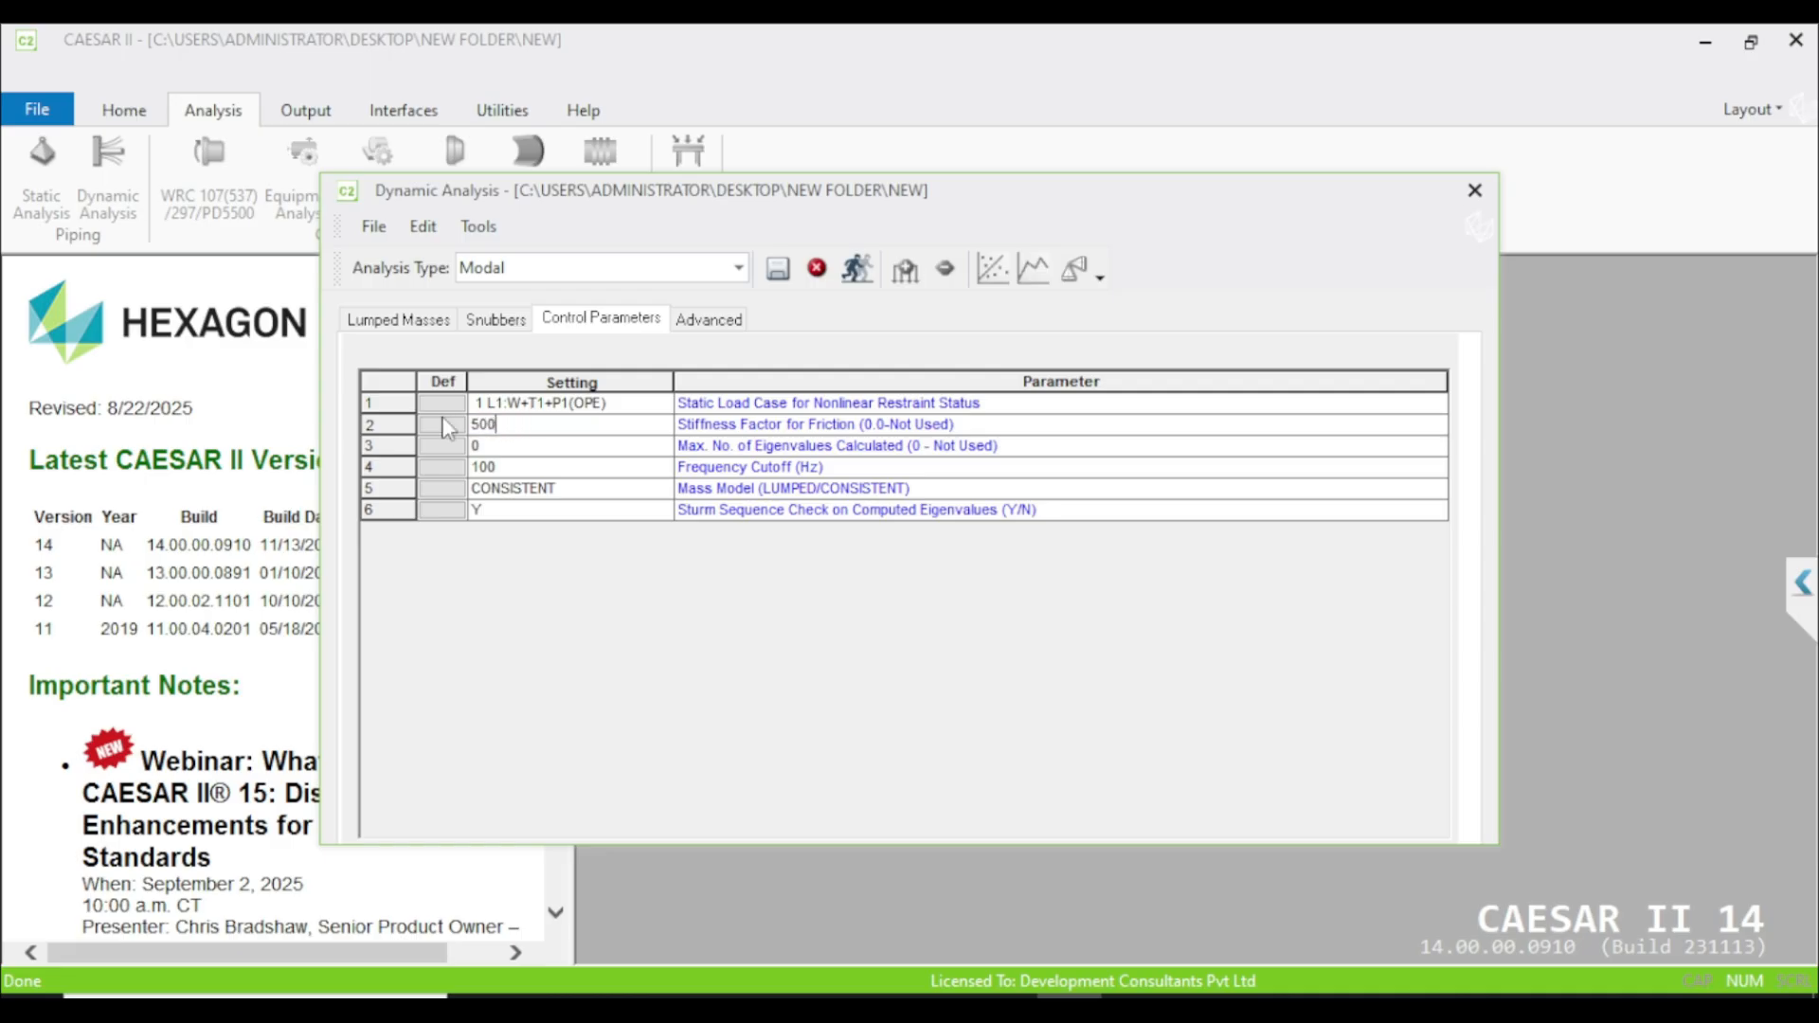
mouse_move(844, 795)
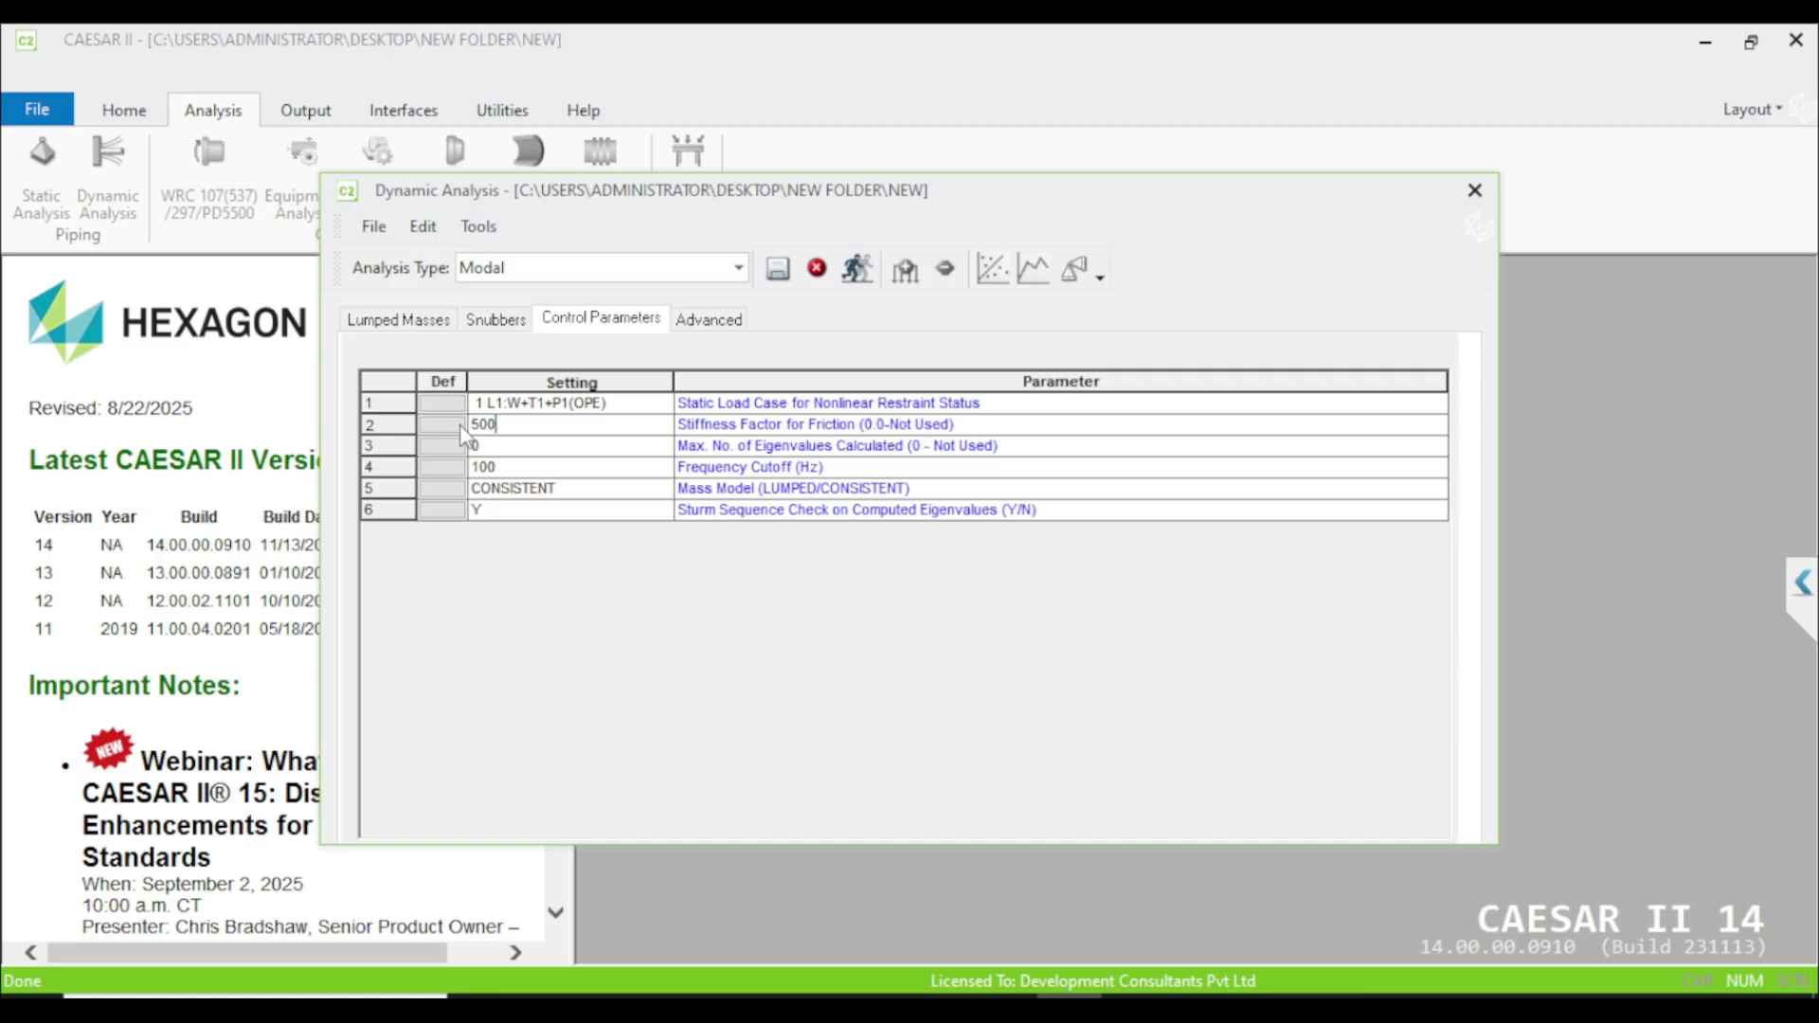
mouse_move(577, 650)
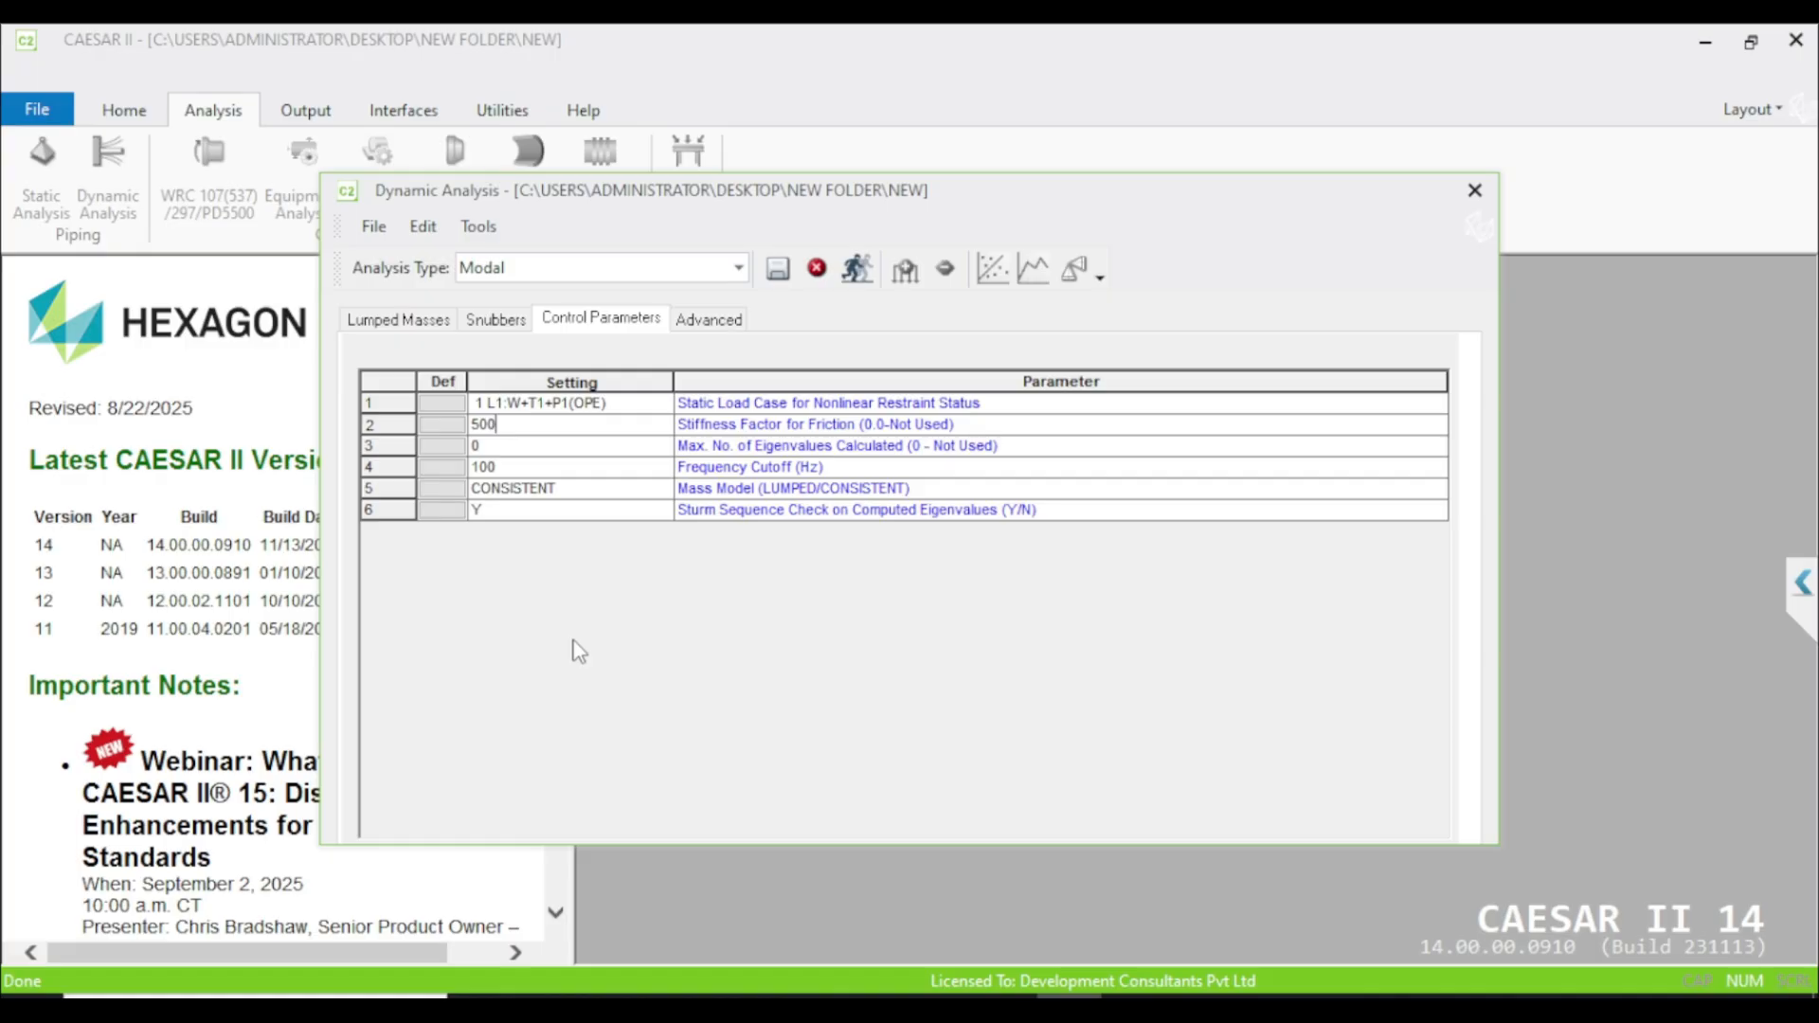
mouse_move(538, 449)
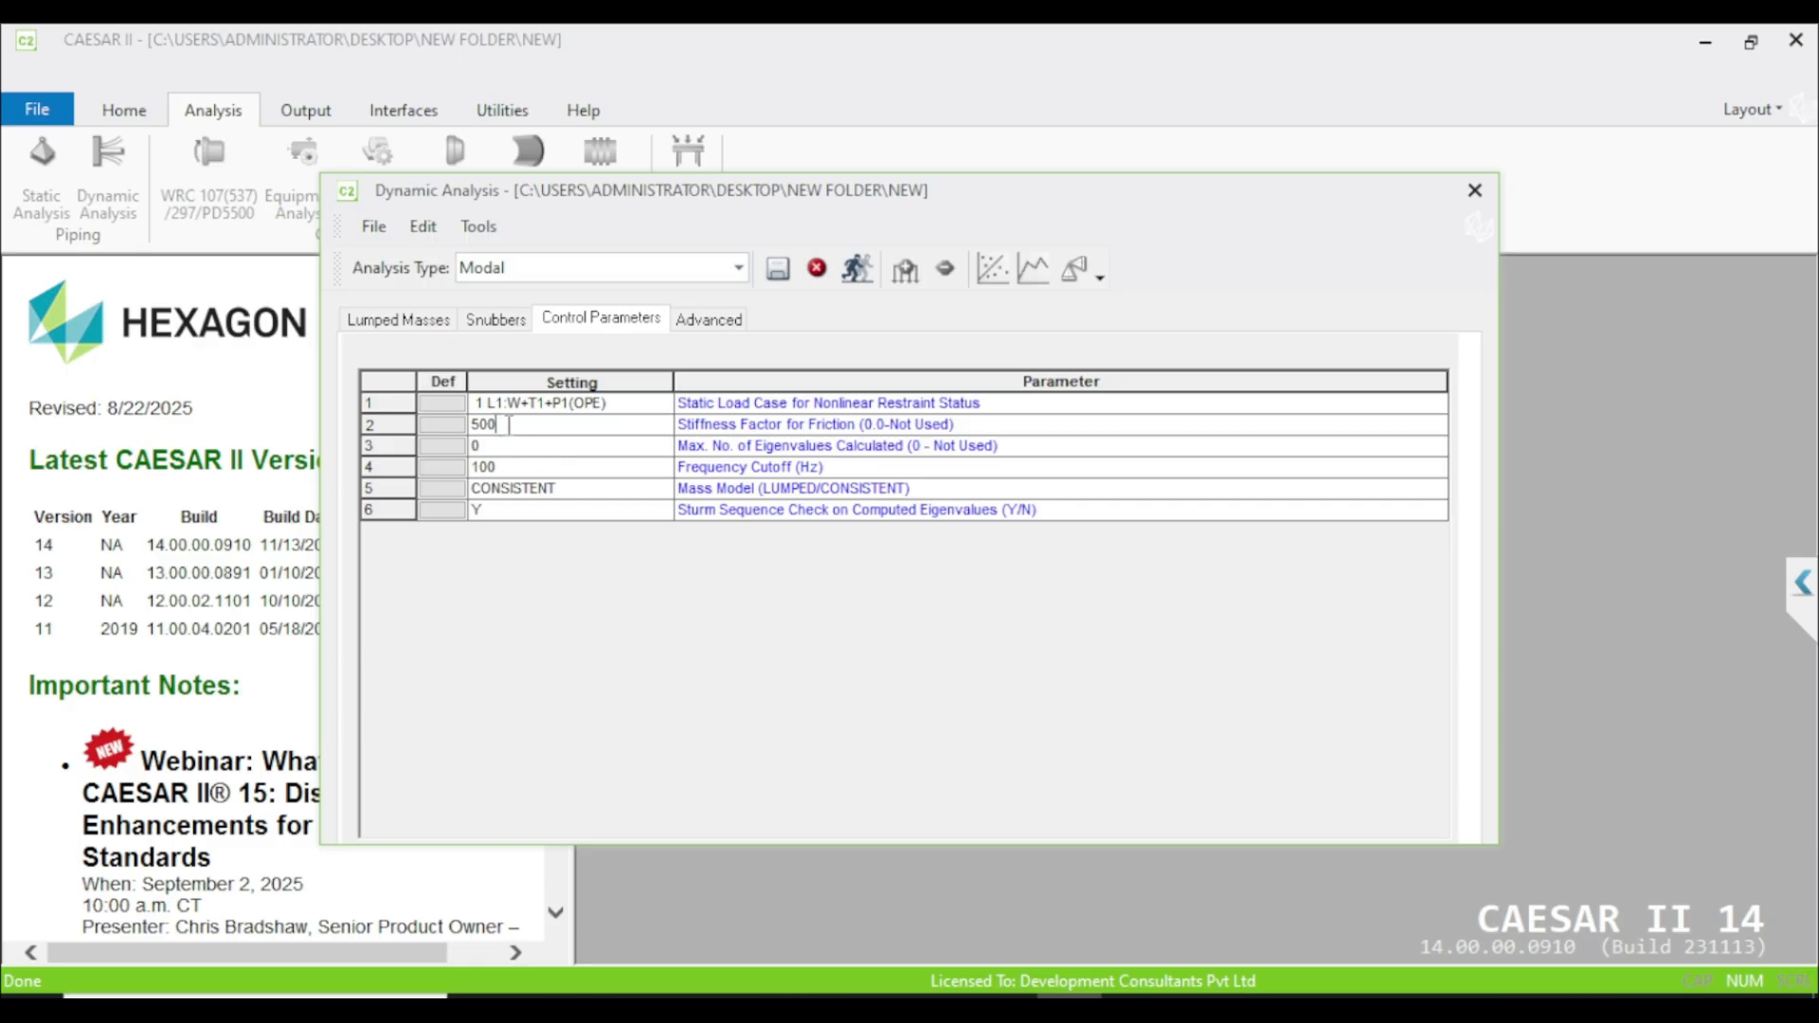
mouse_move(524, 424)
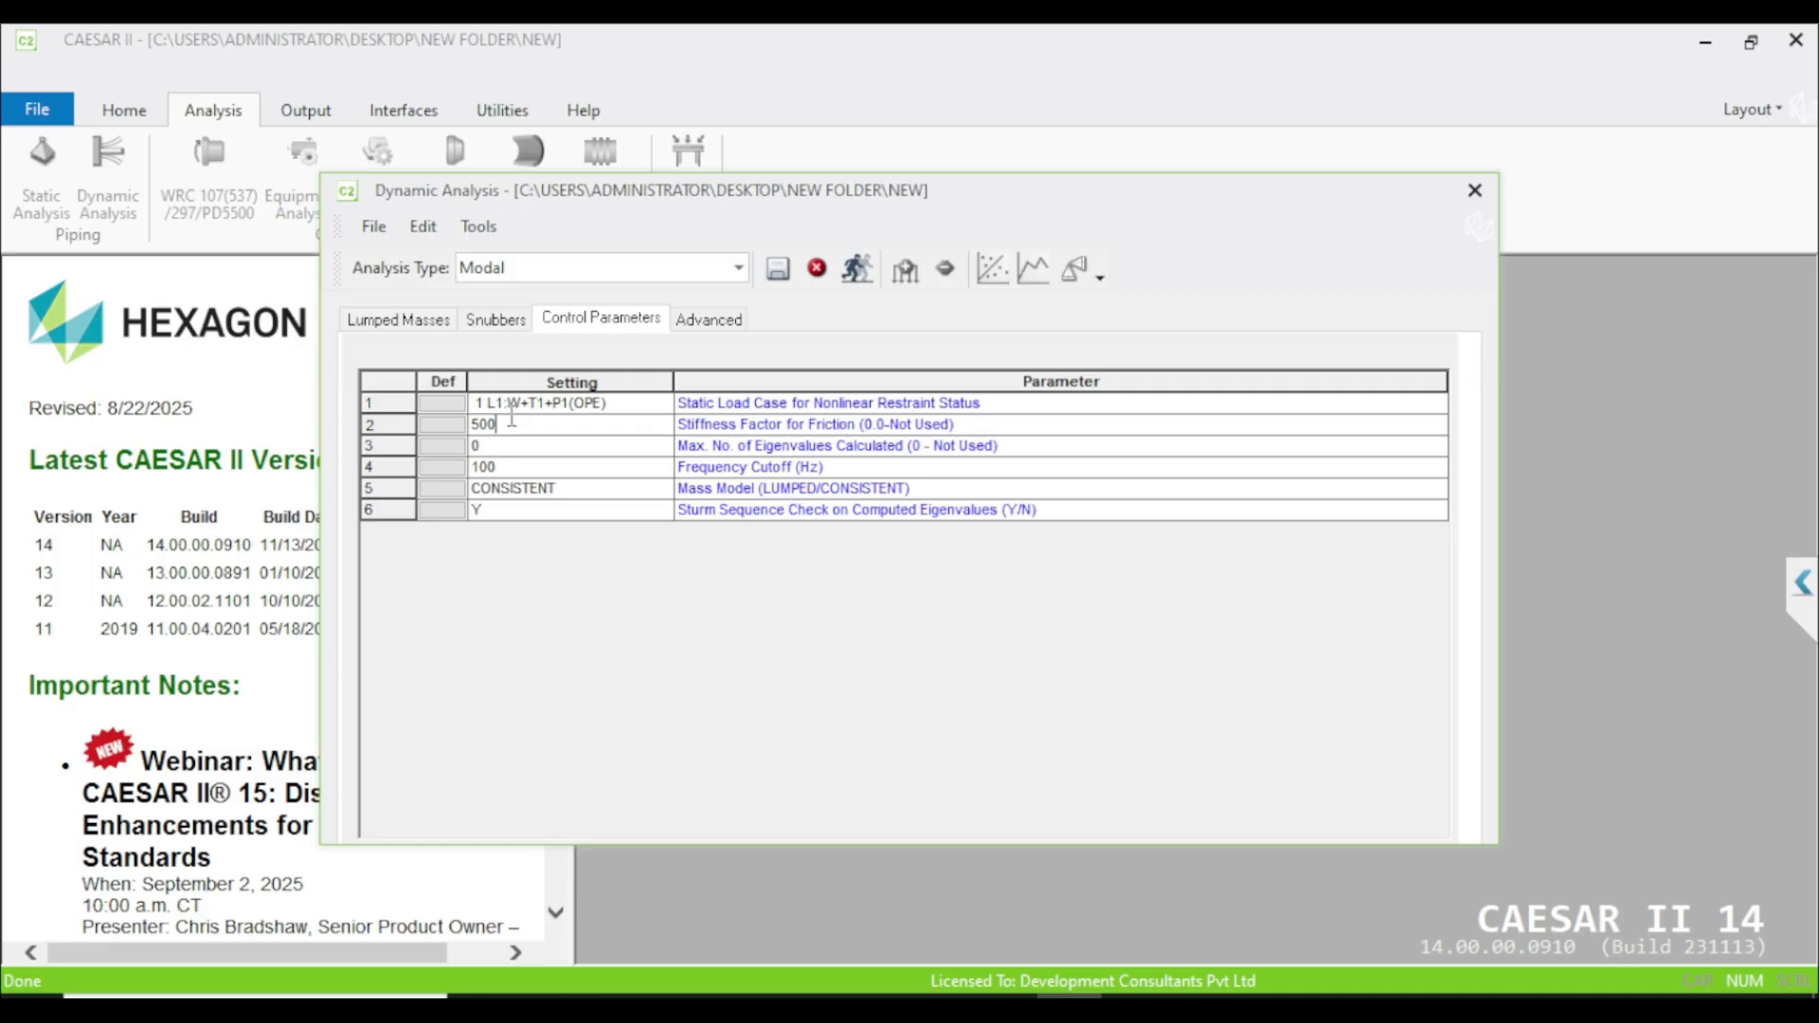
mouse_move(479, 465)
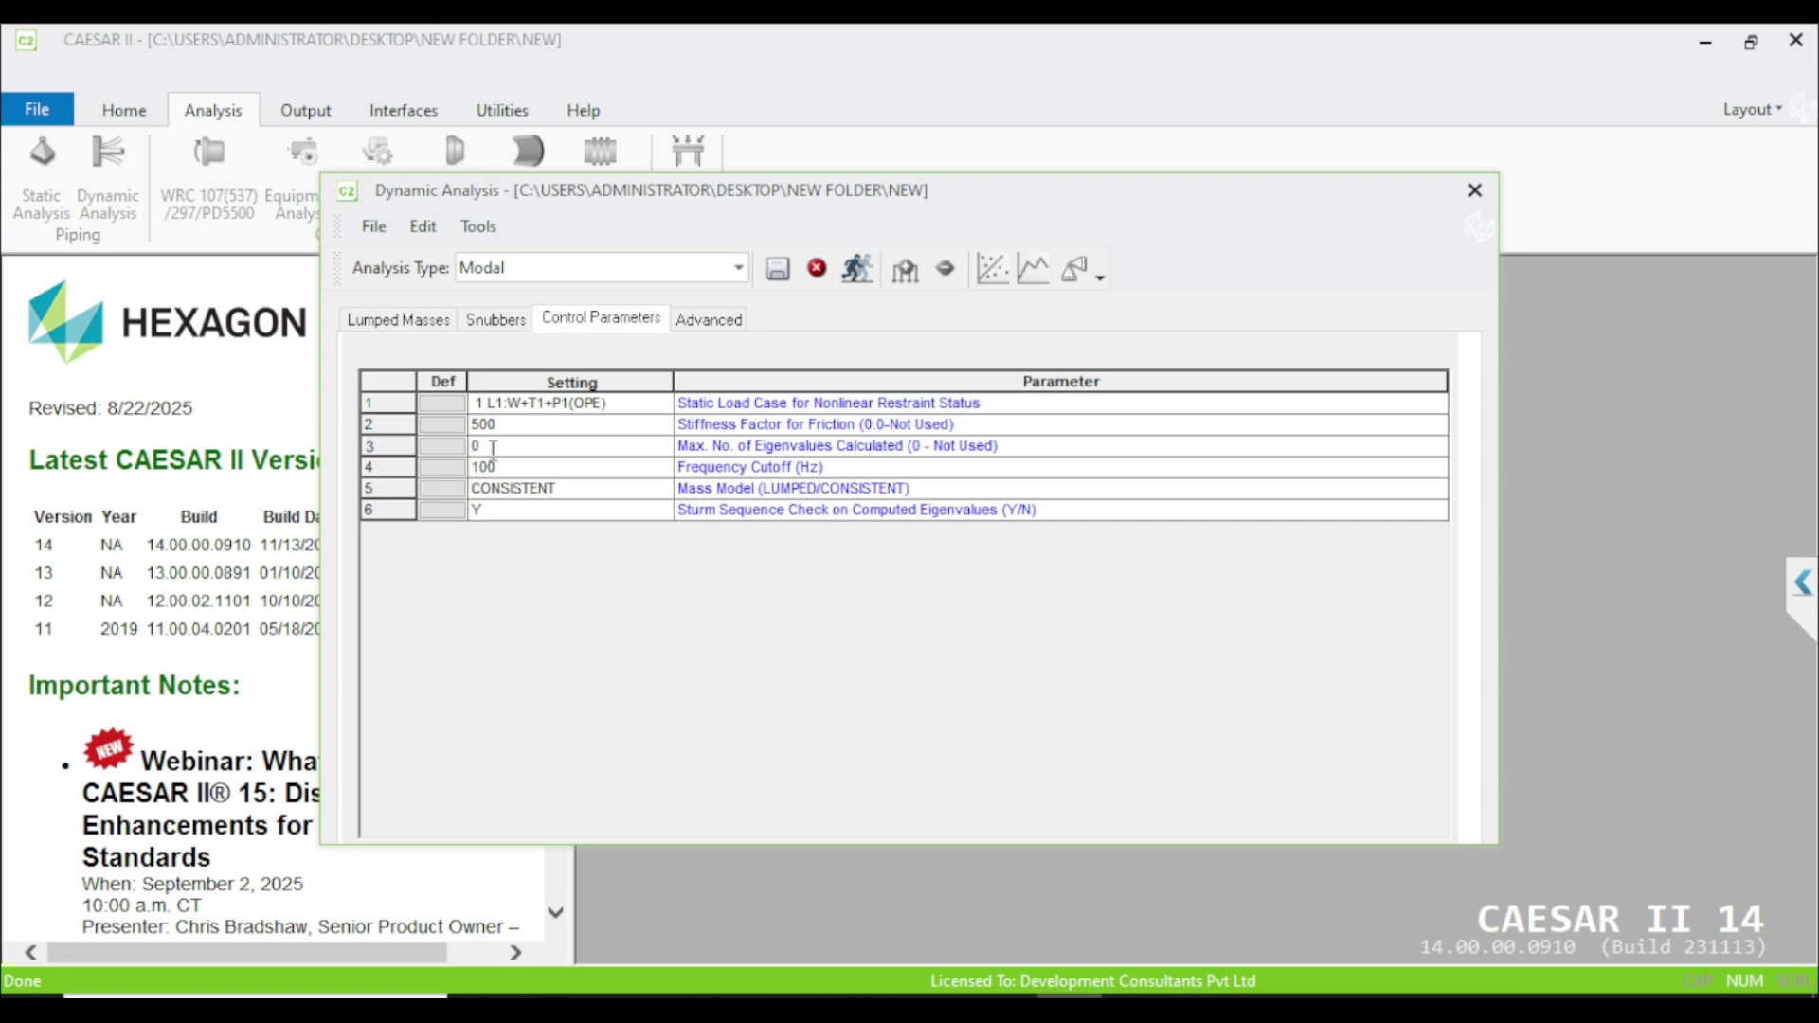
Step: Change the Frequency Cutoff cell from 100 to 33 Hz
double_click(476, 445)
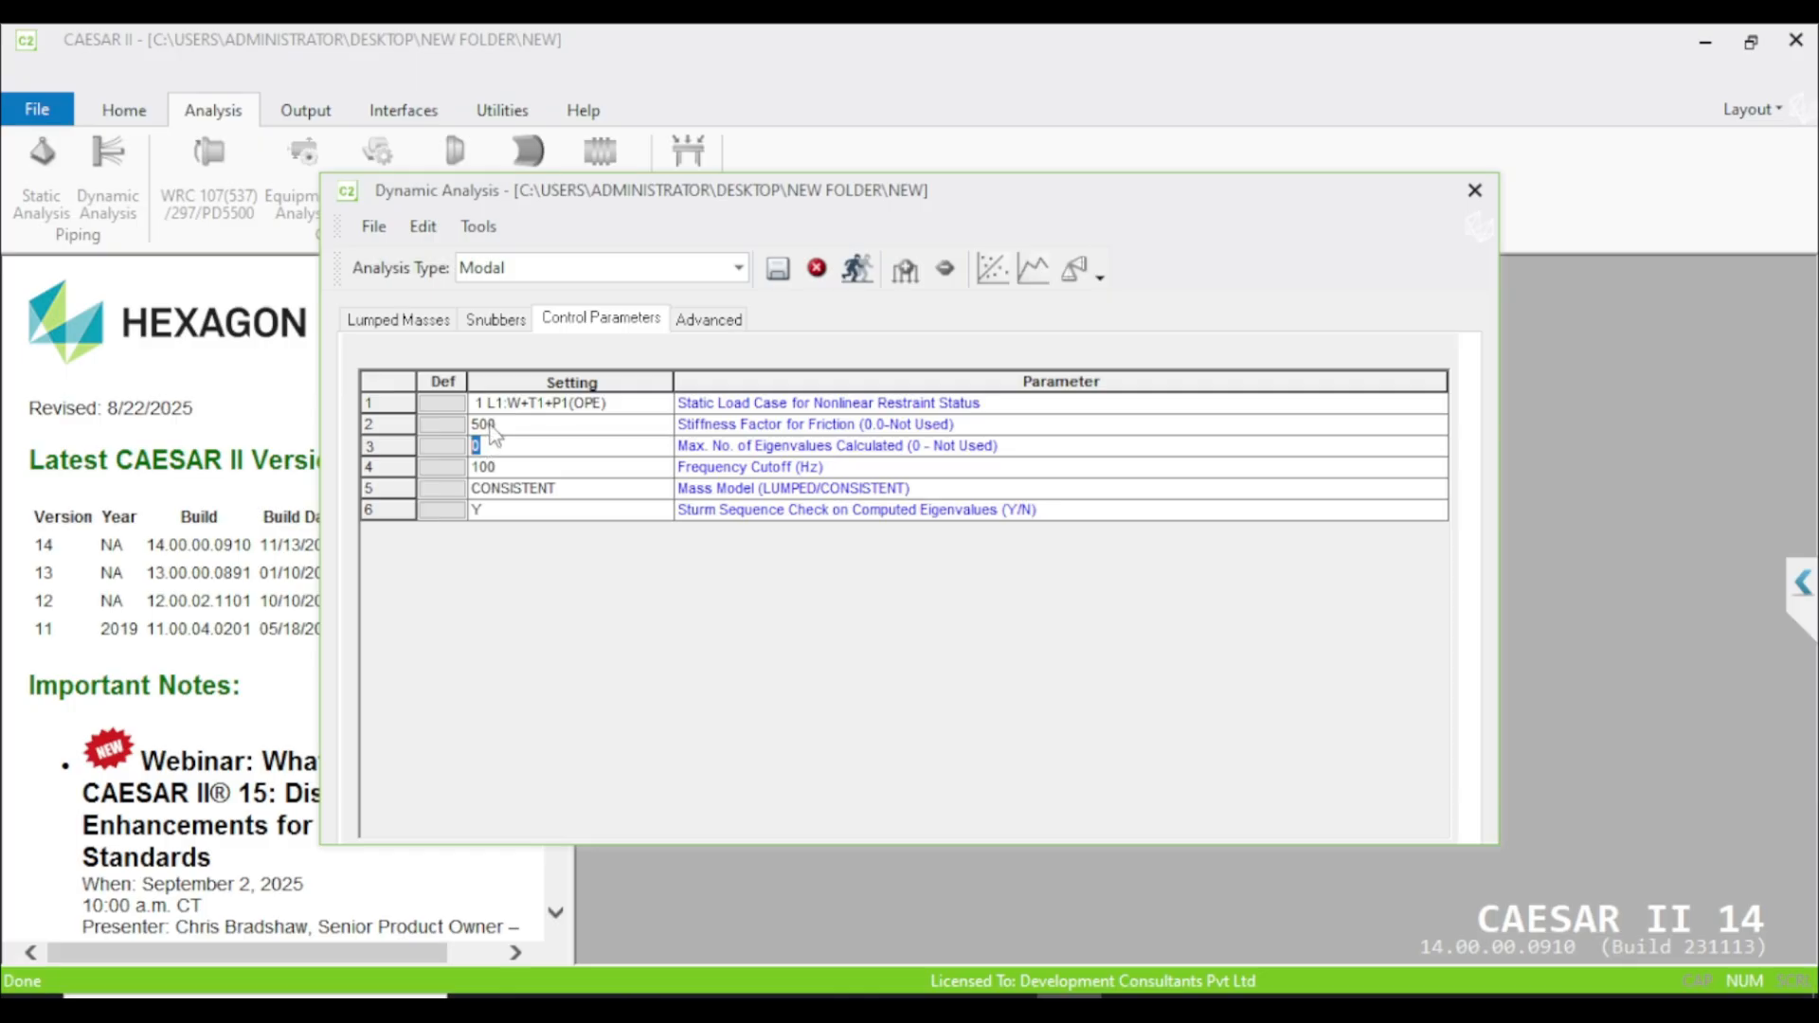
click(516, 466)
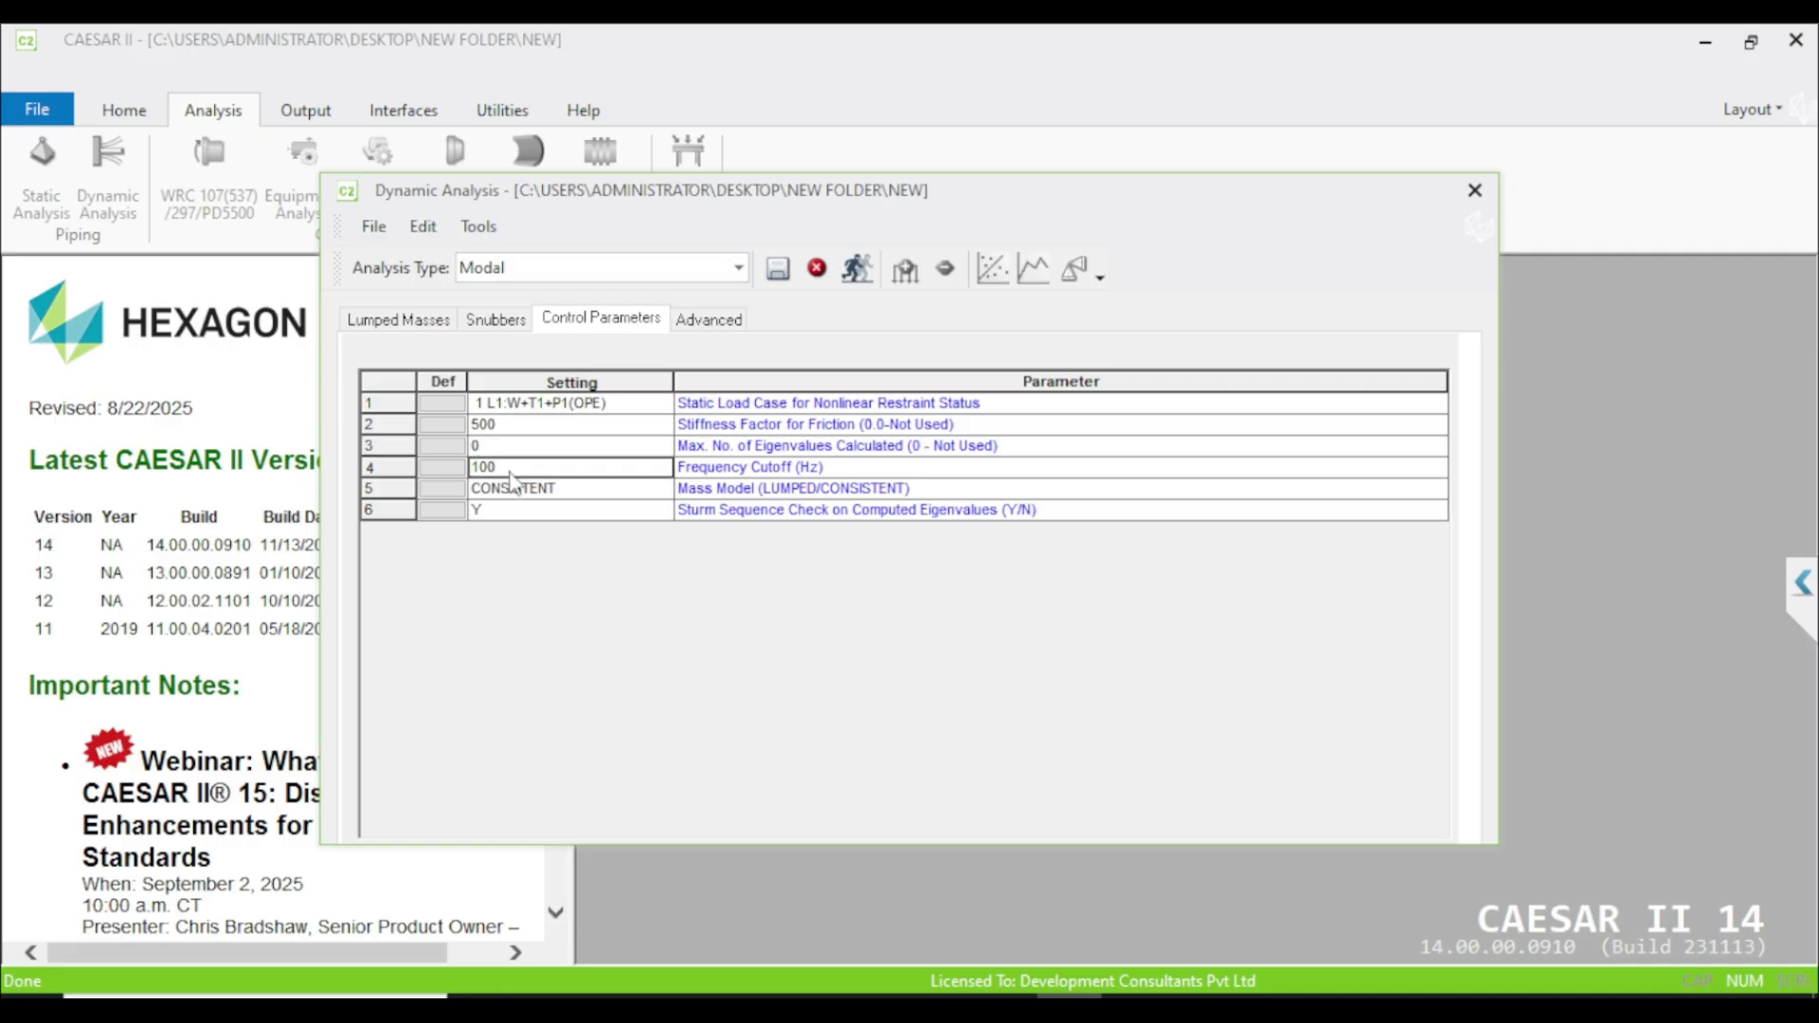
mouse_move(504, 484)
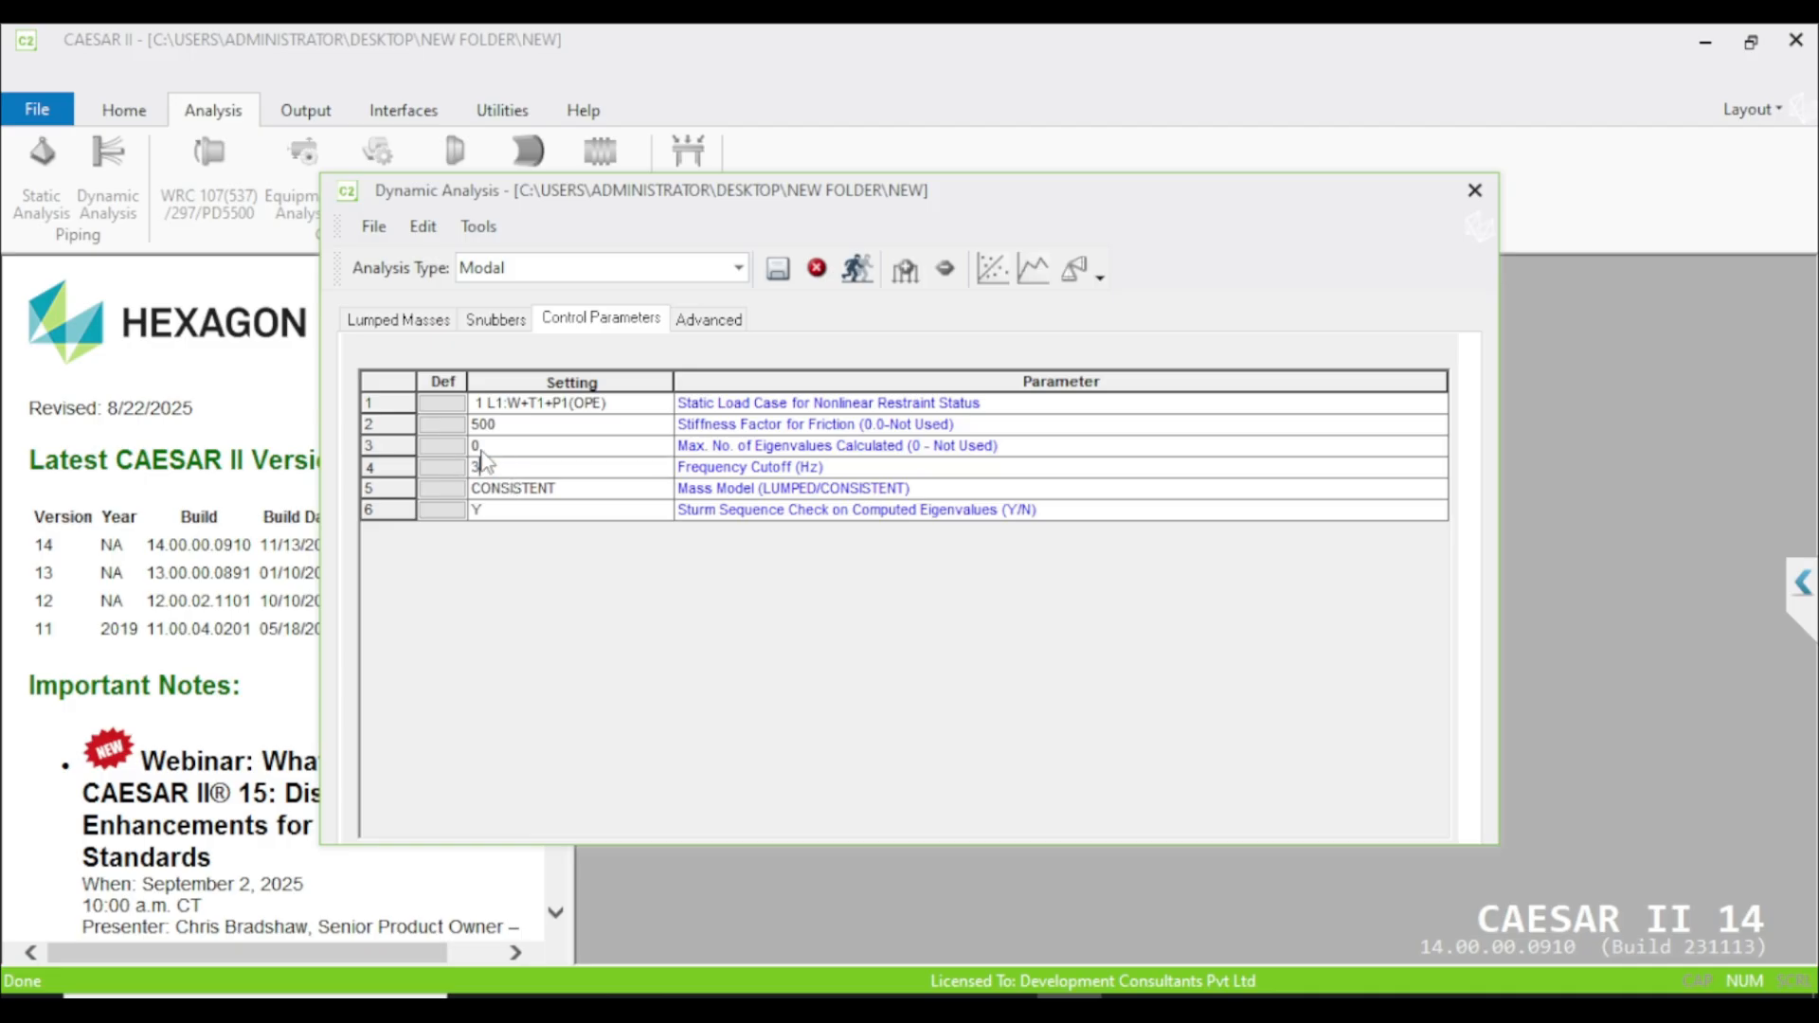
text(3)
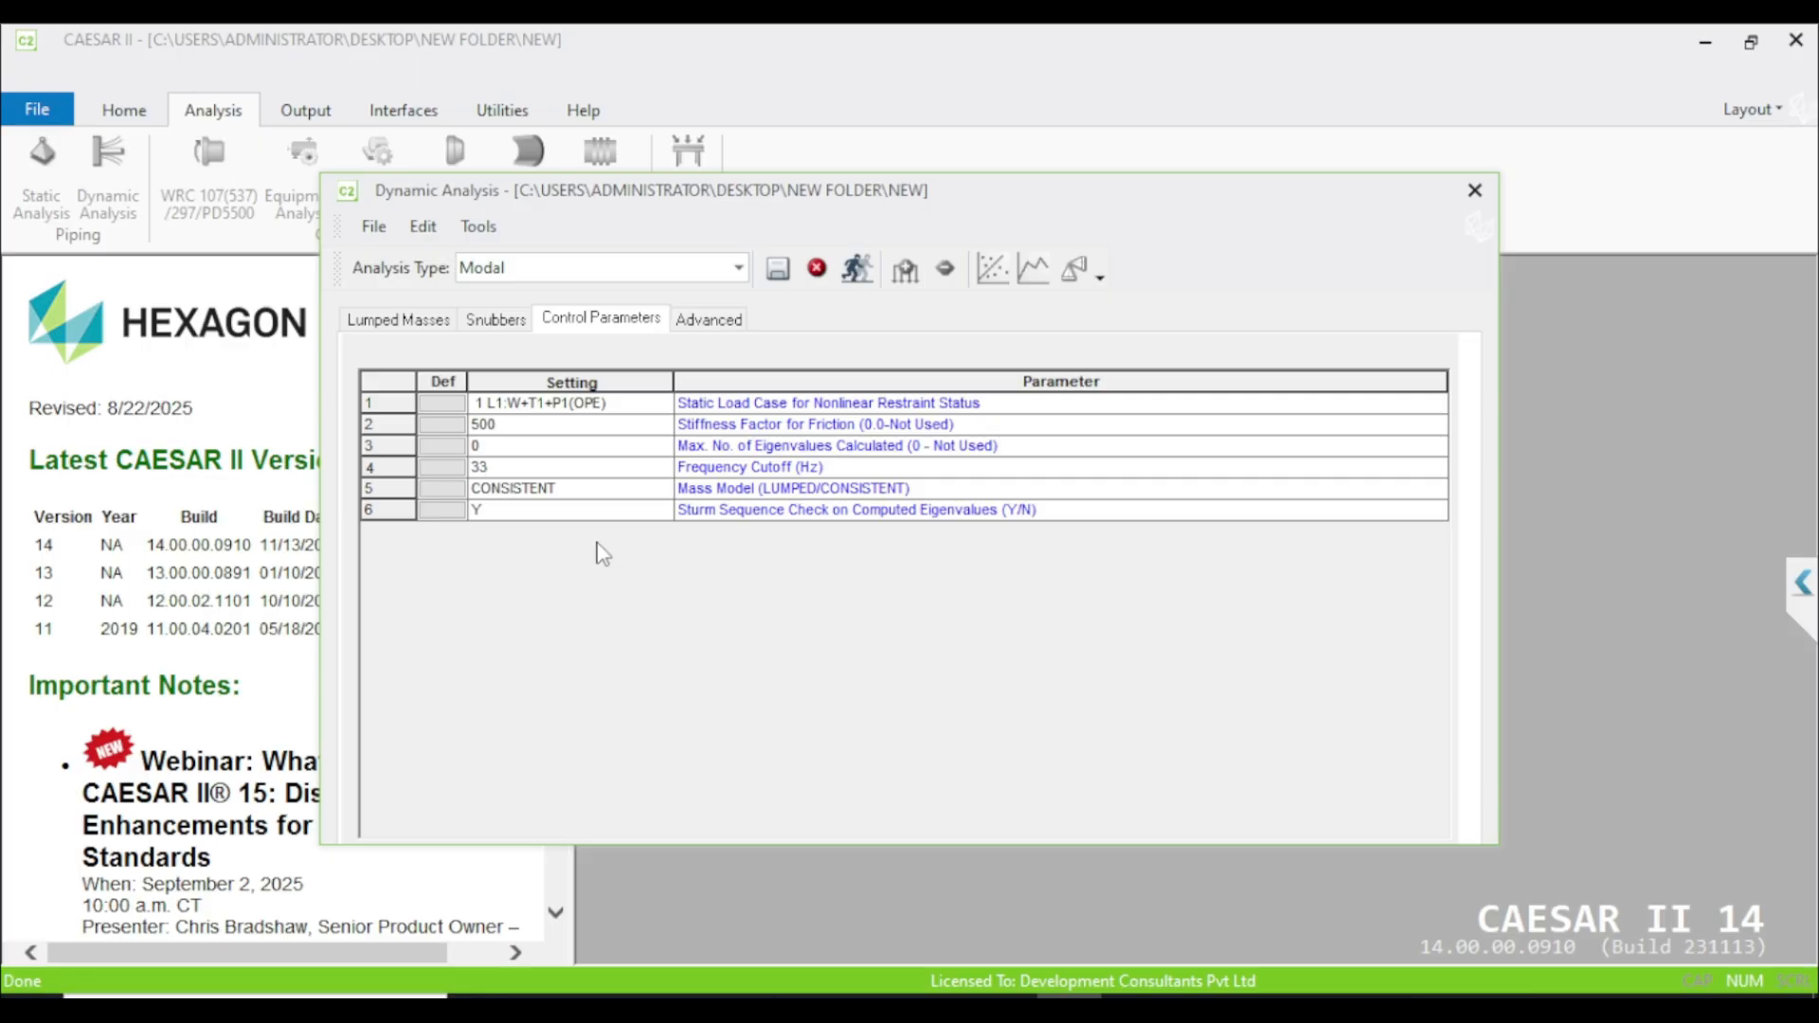
click(522, 467)
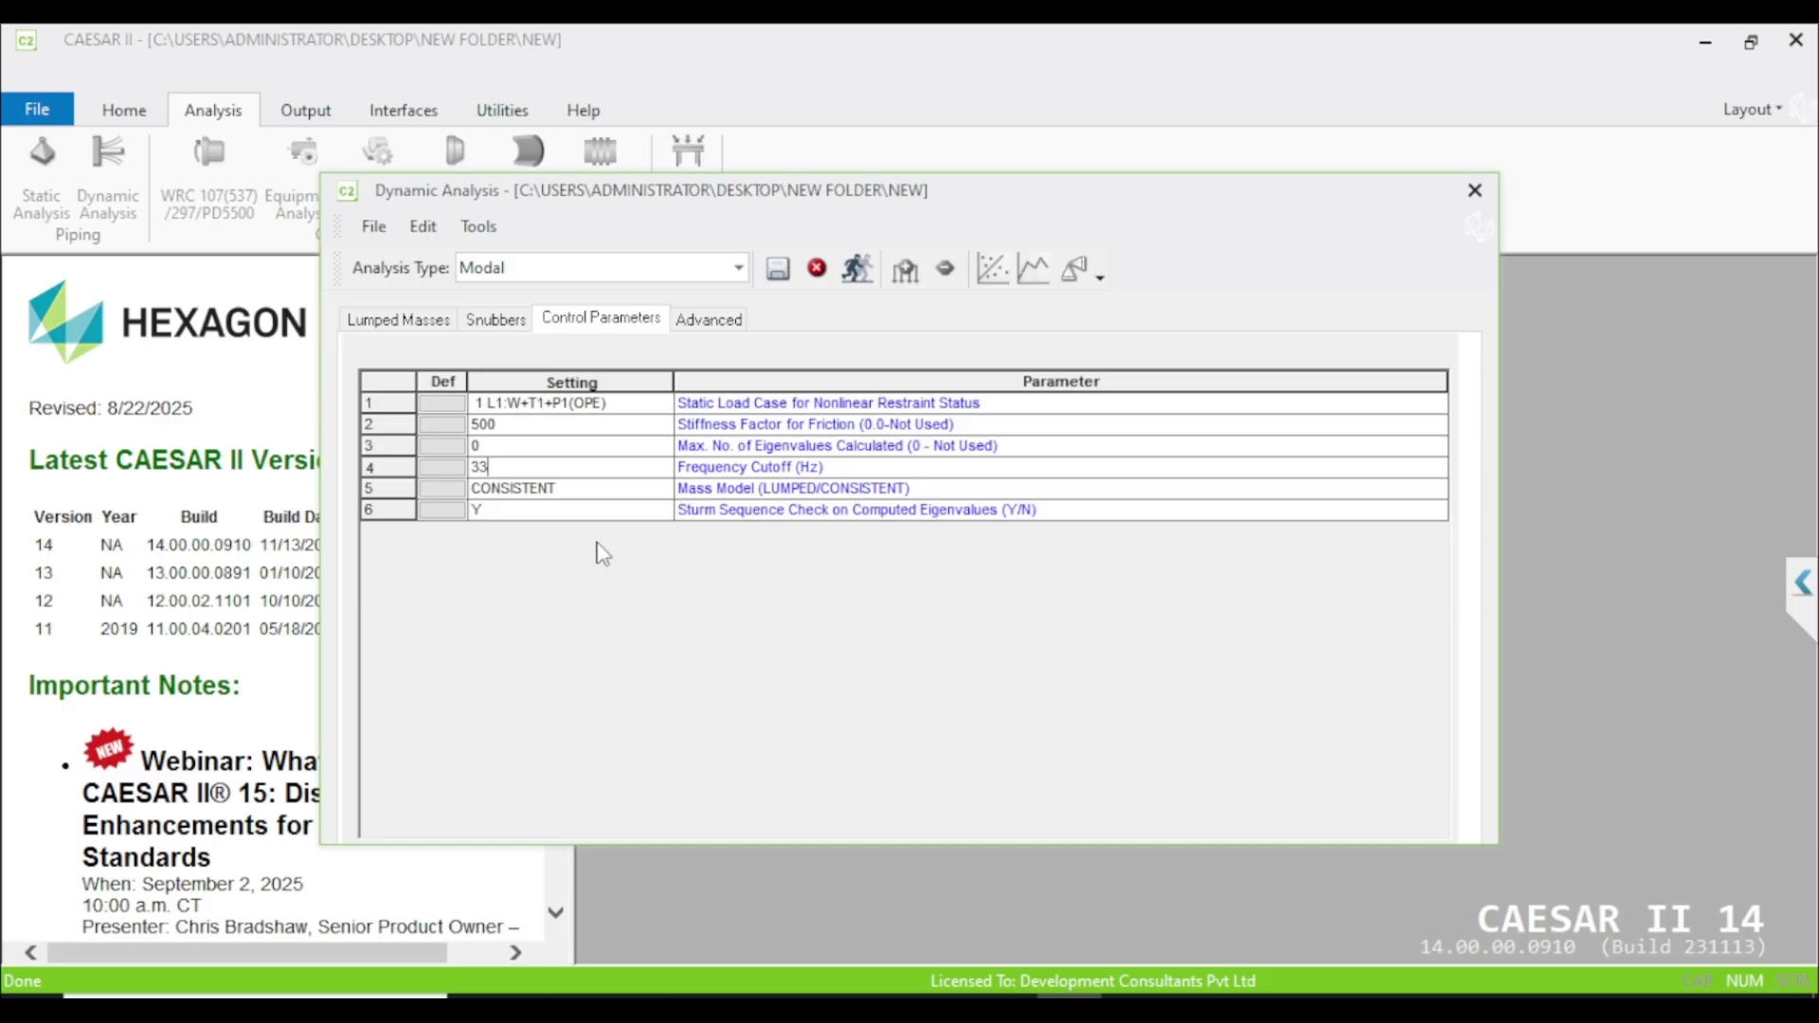
mouse_move(553, 474)
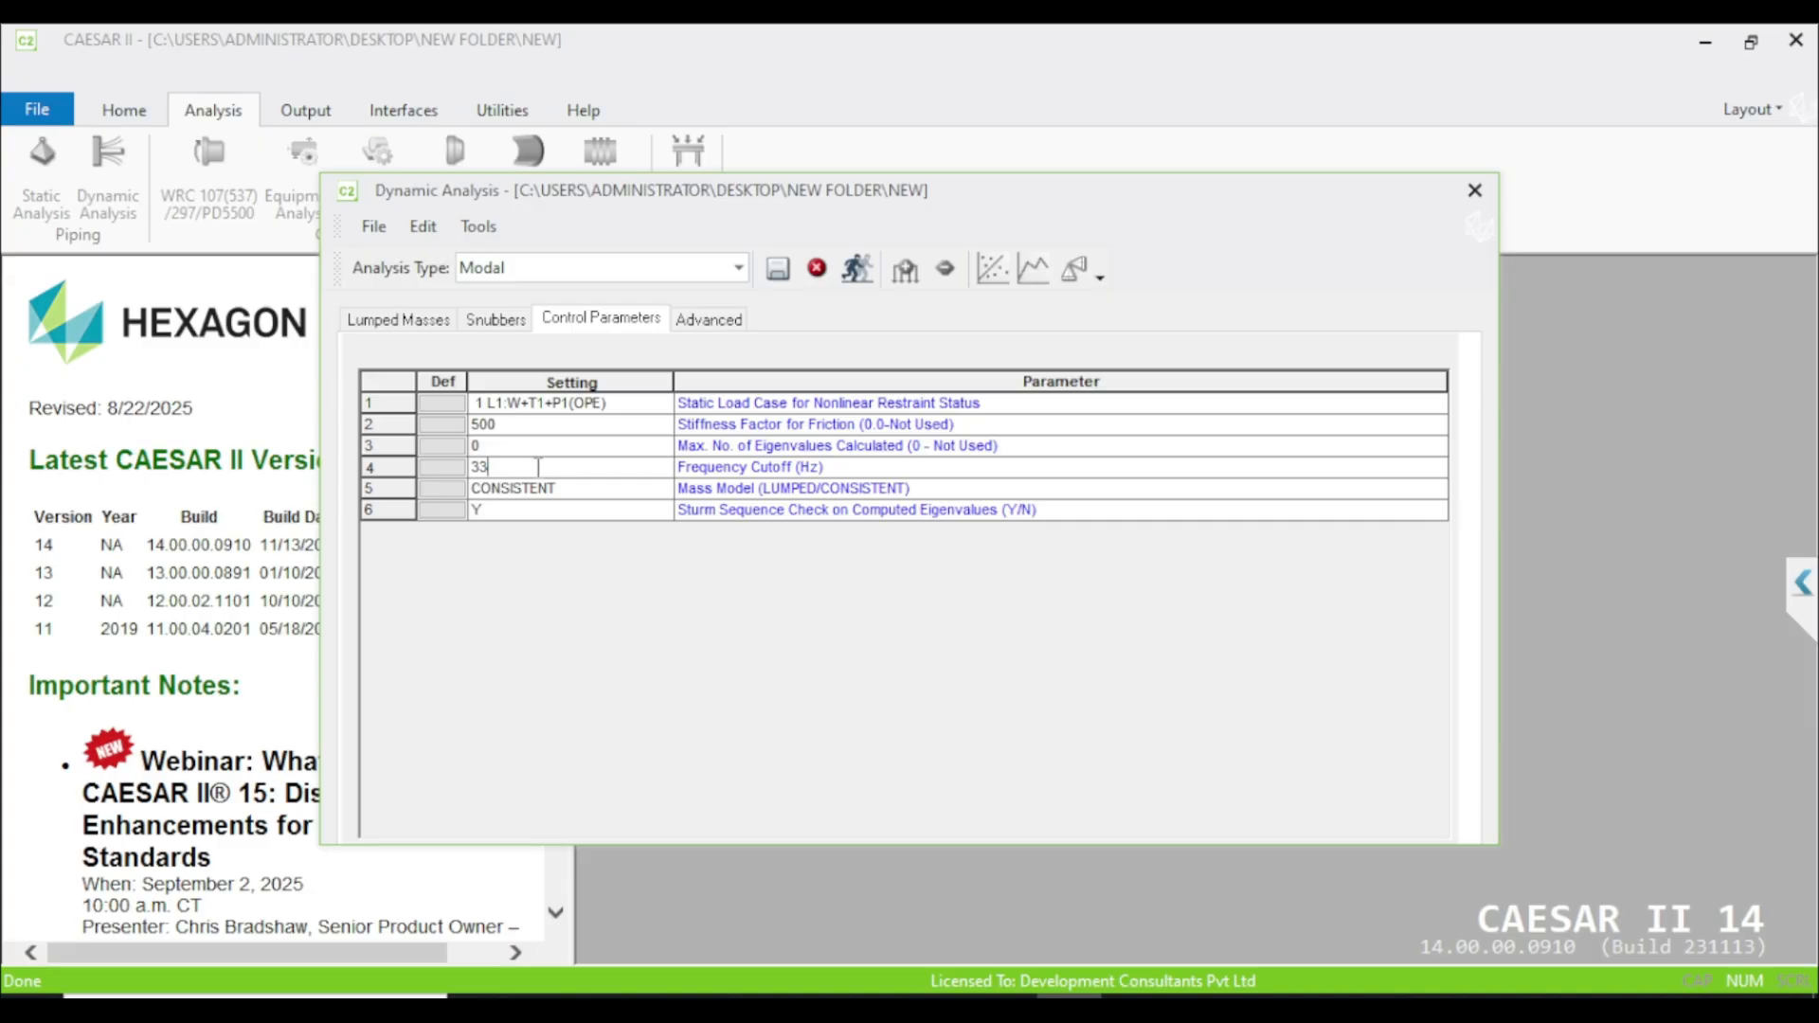
mouse_move(631, 469)
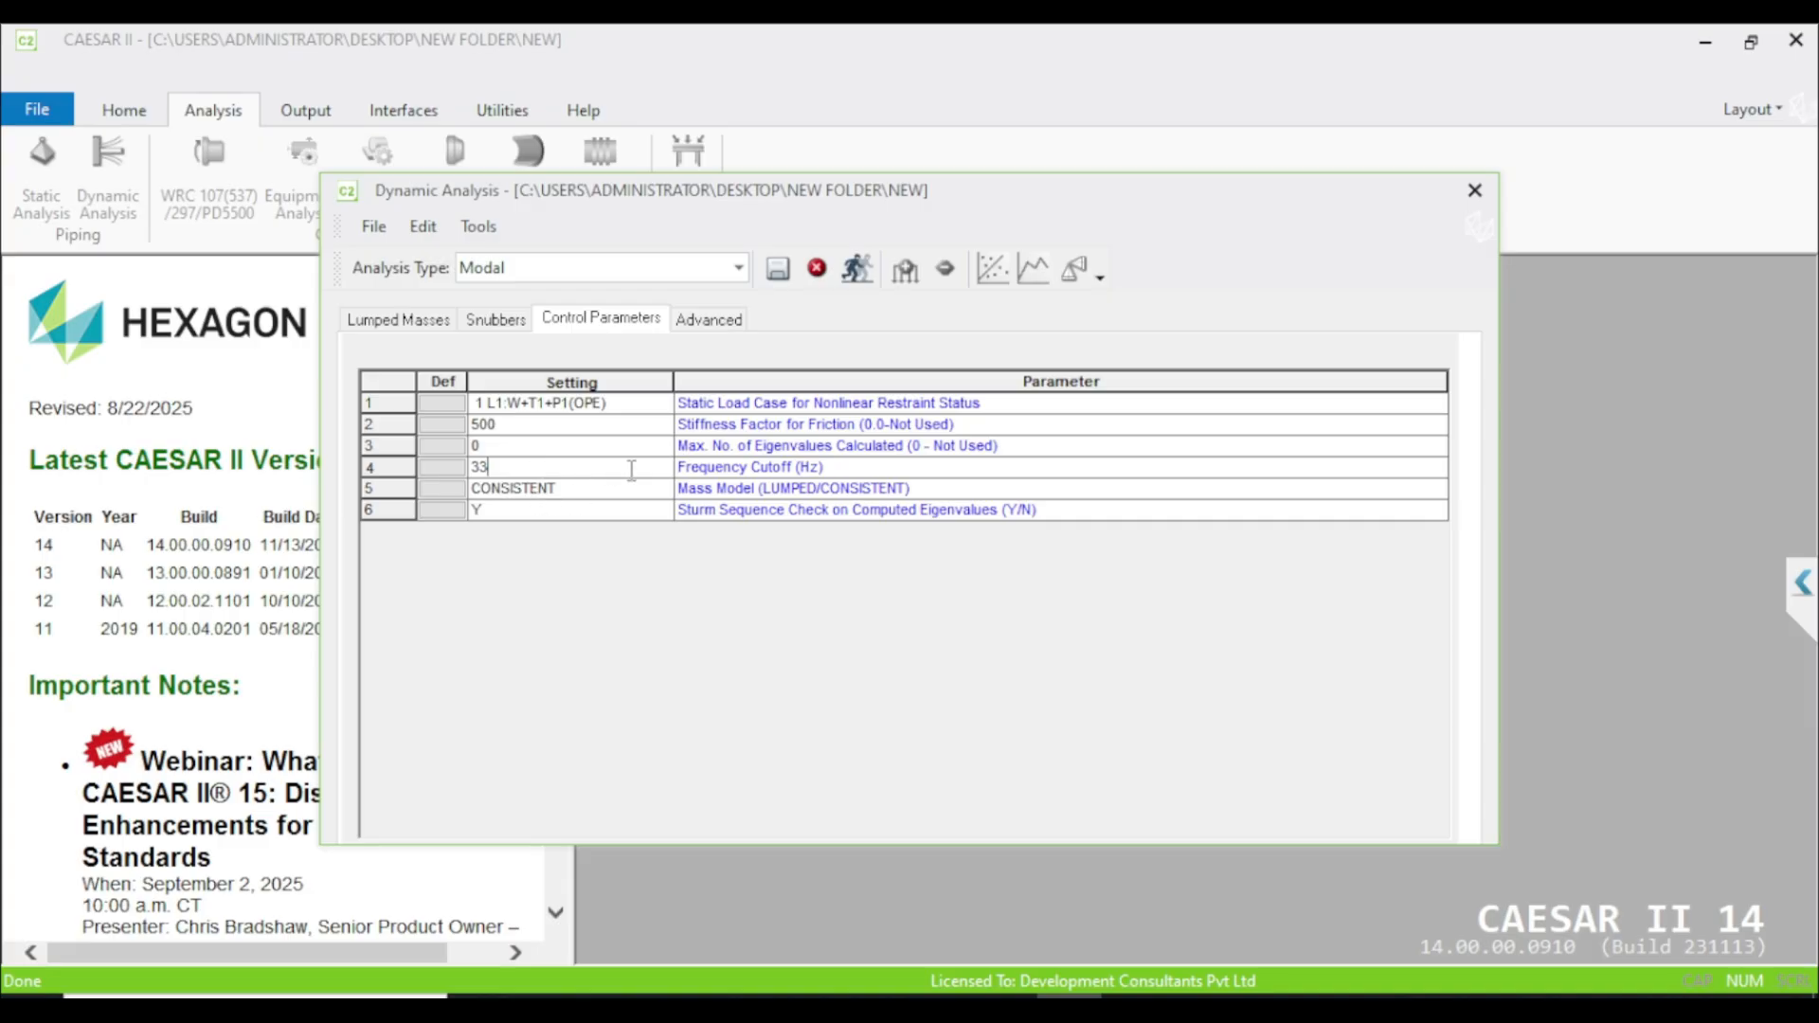
click(569, 487)
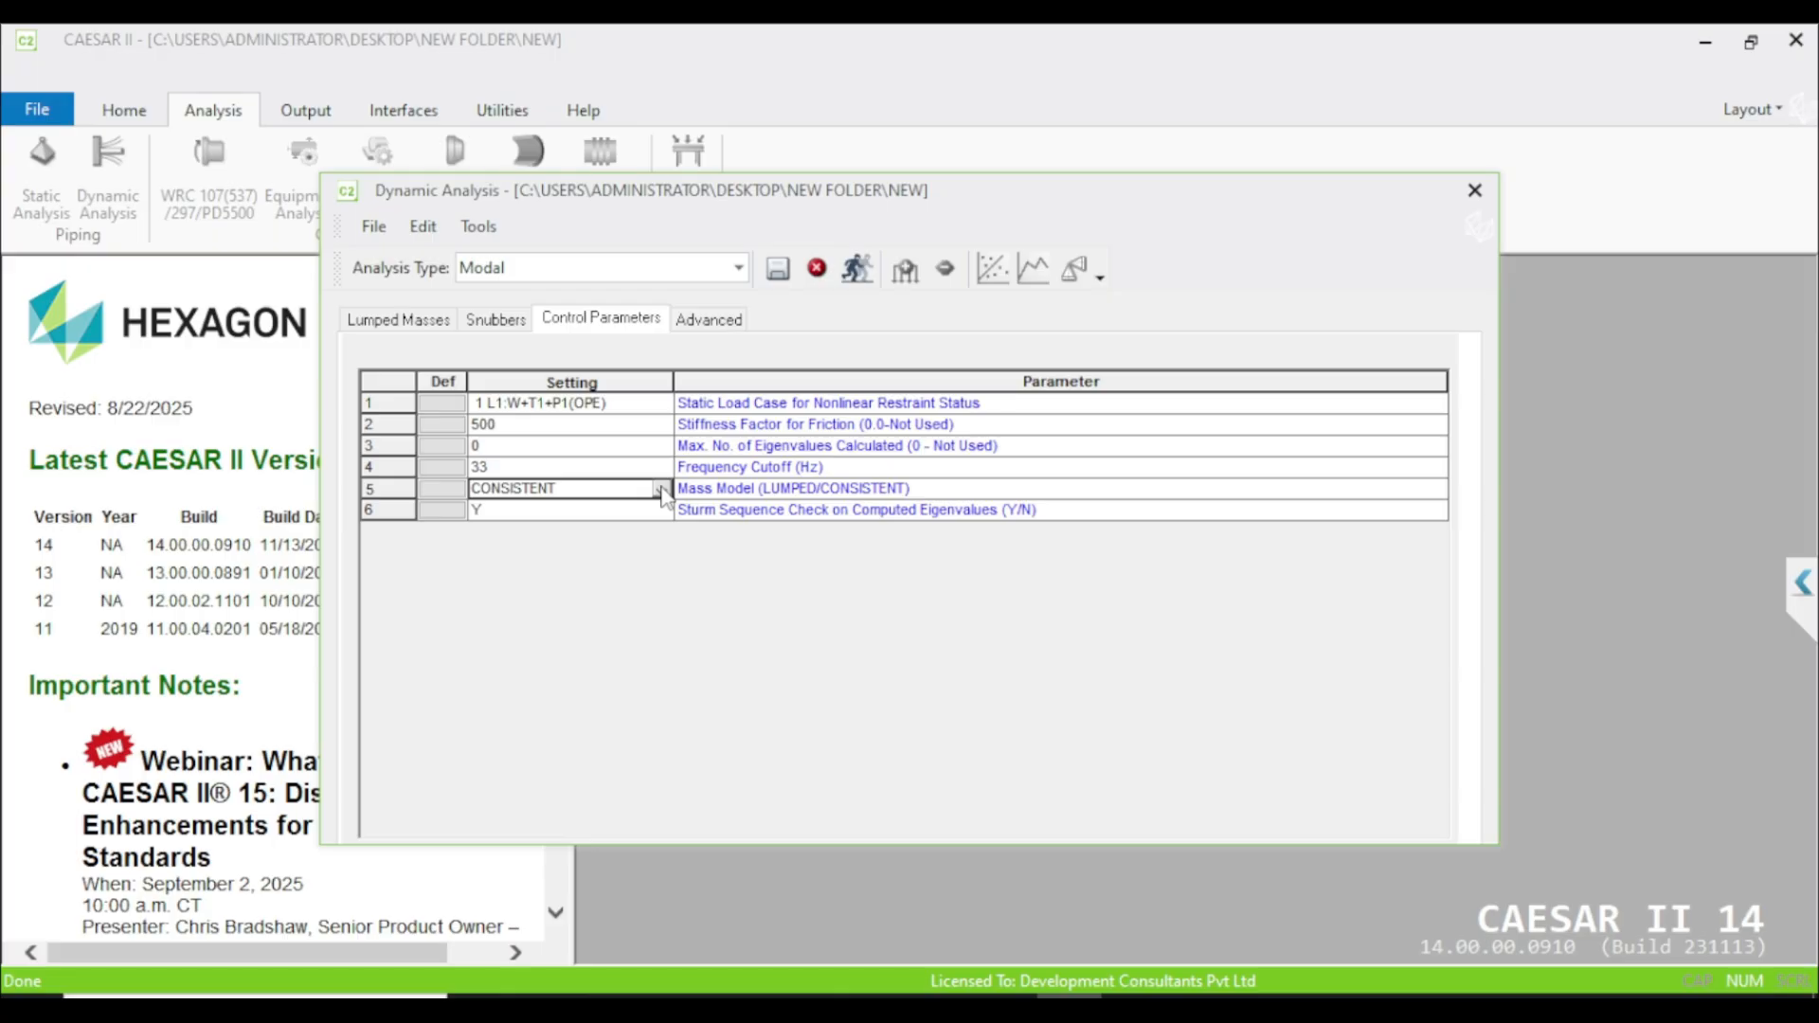
mouse_move(595, 528)
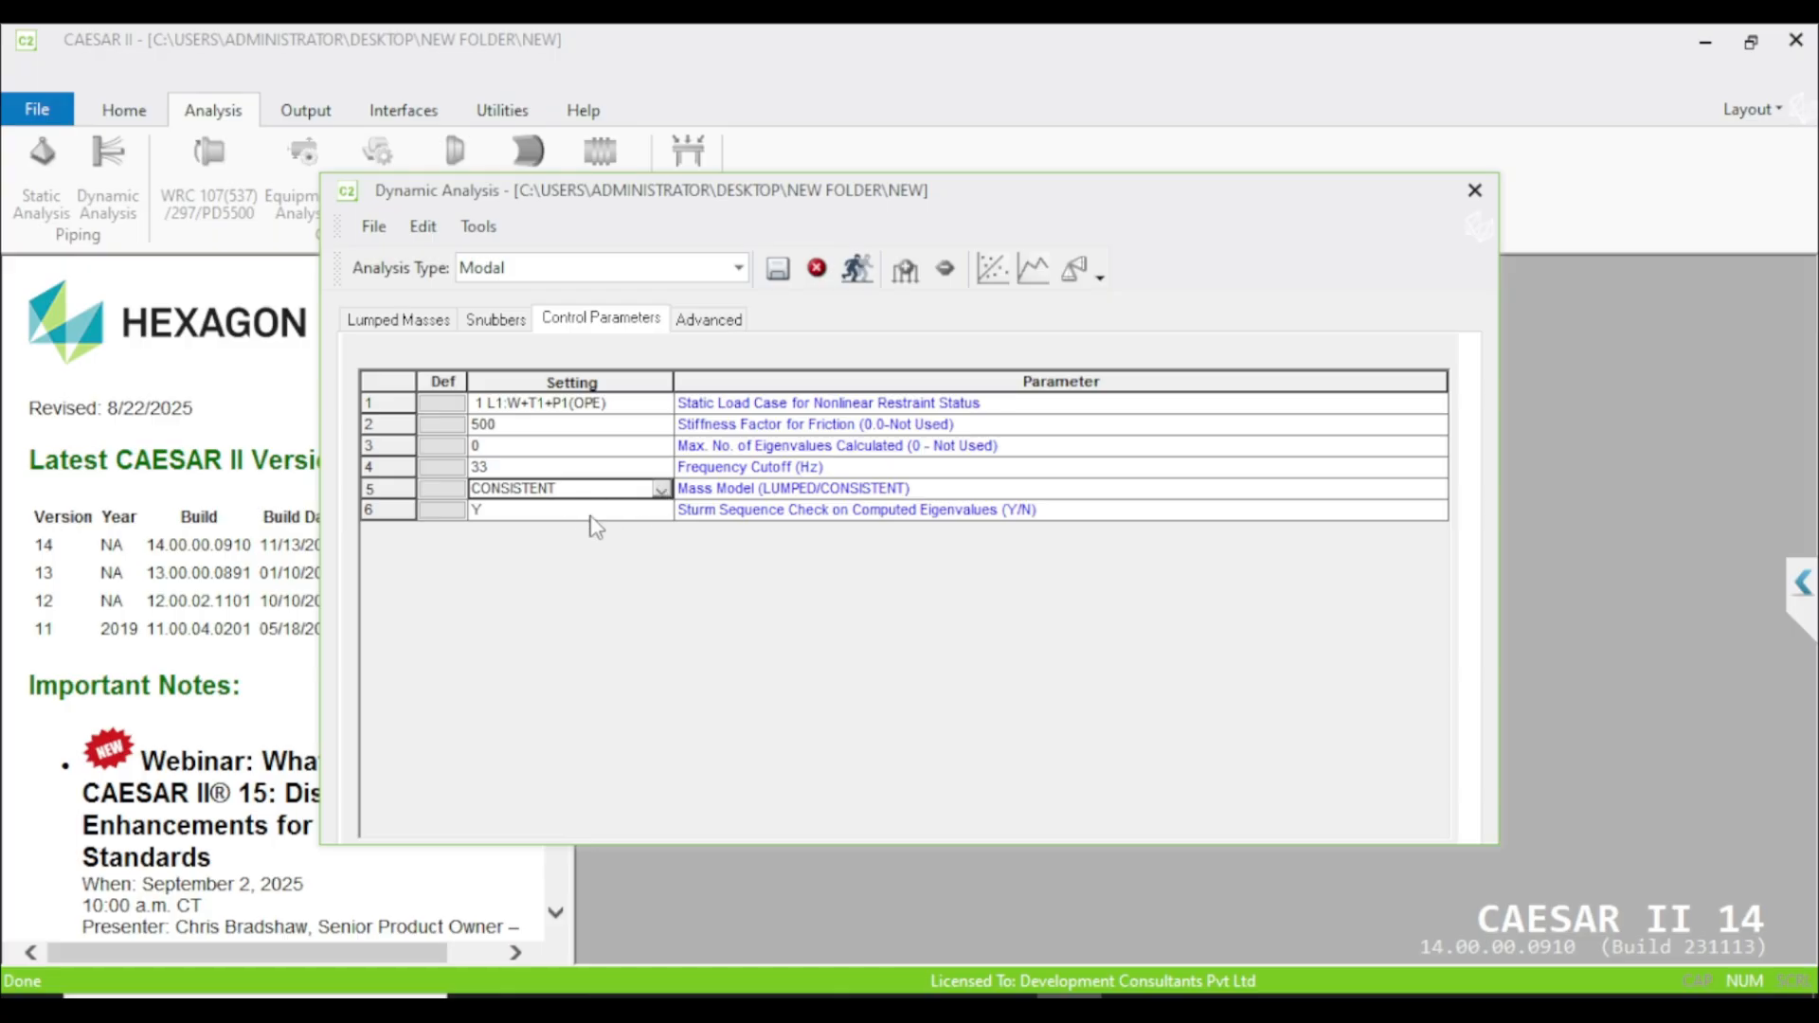
mouse_move(611, 513)
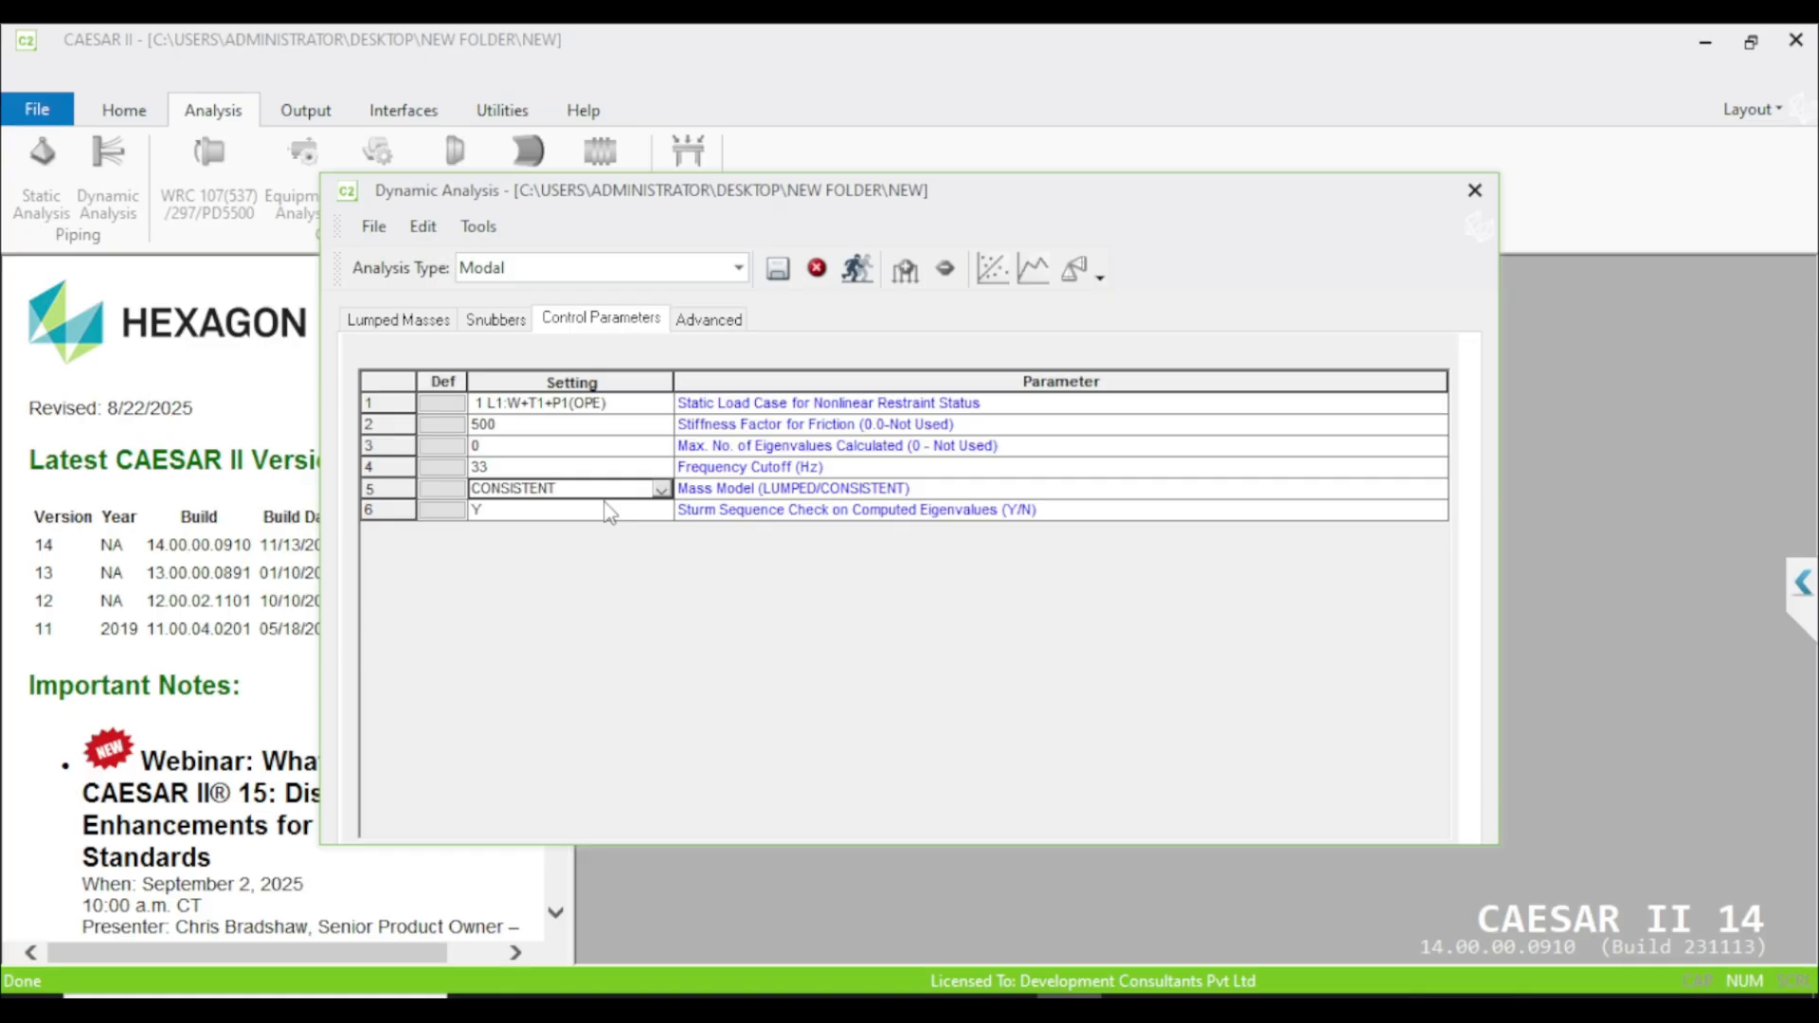
mouse_move(704, 536)
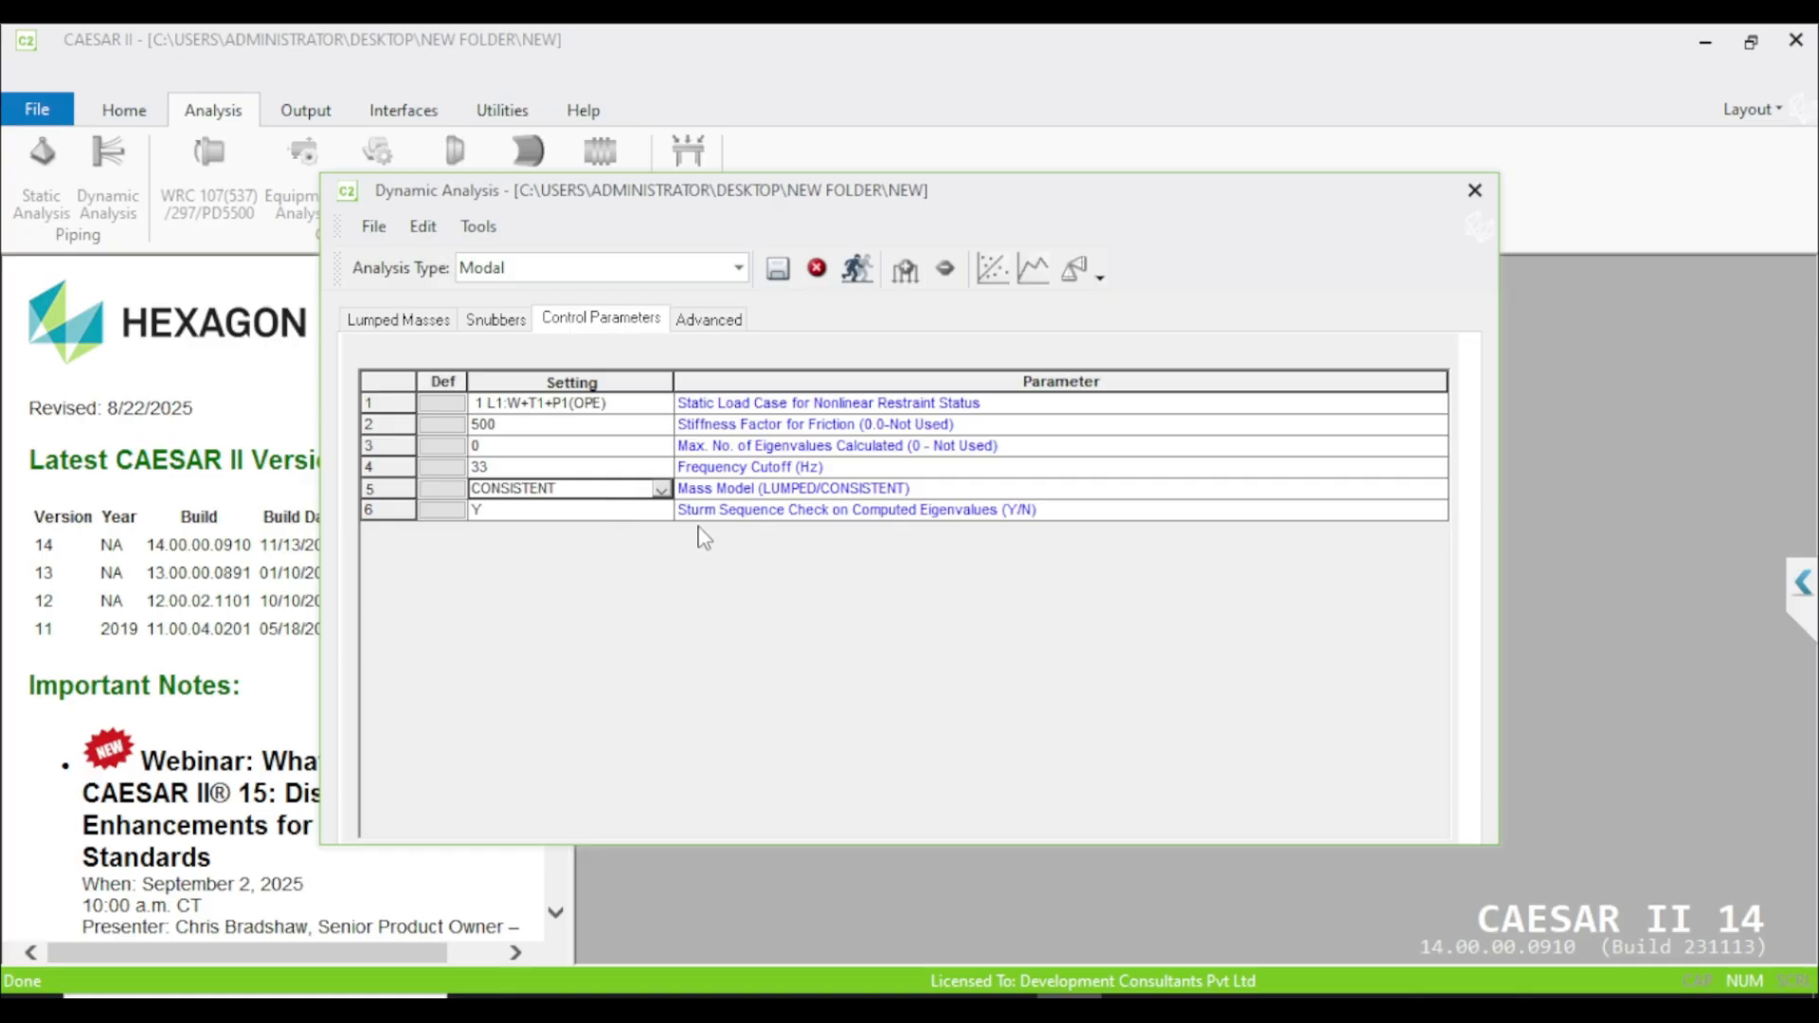
mouse_move(602, 520)
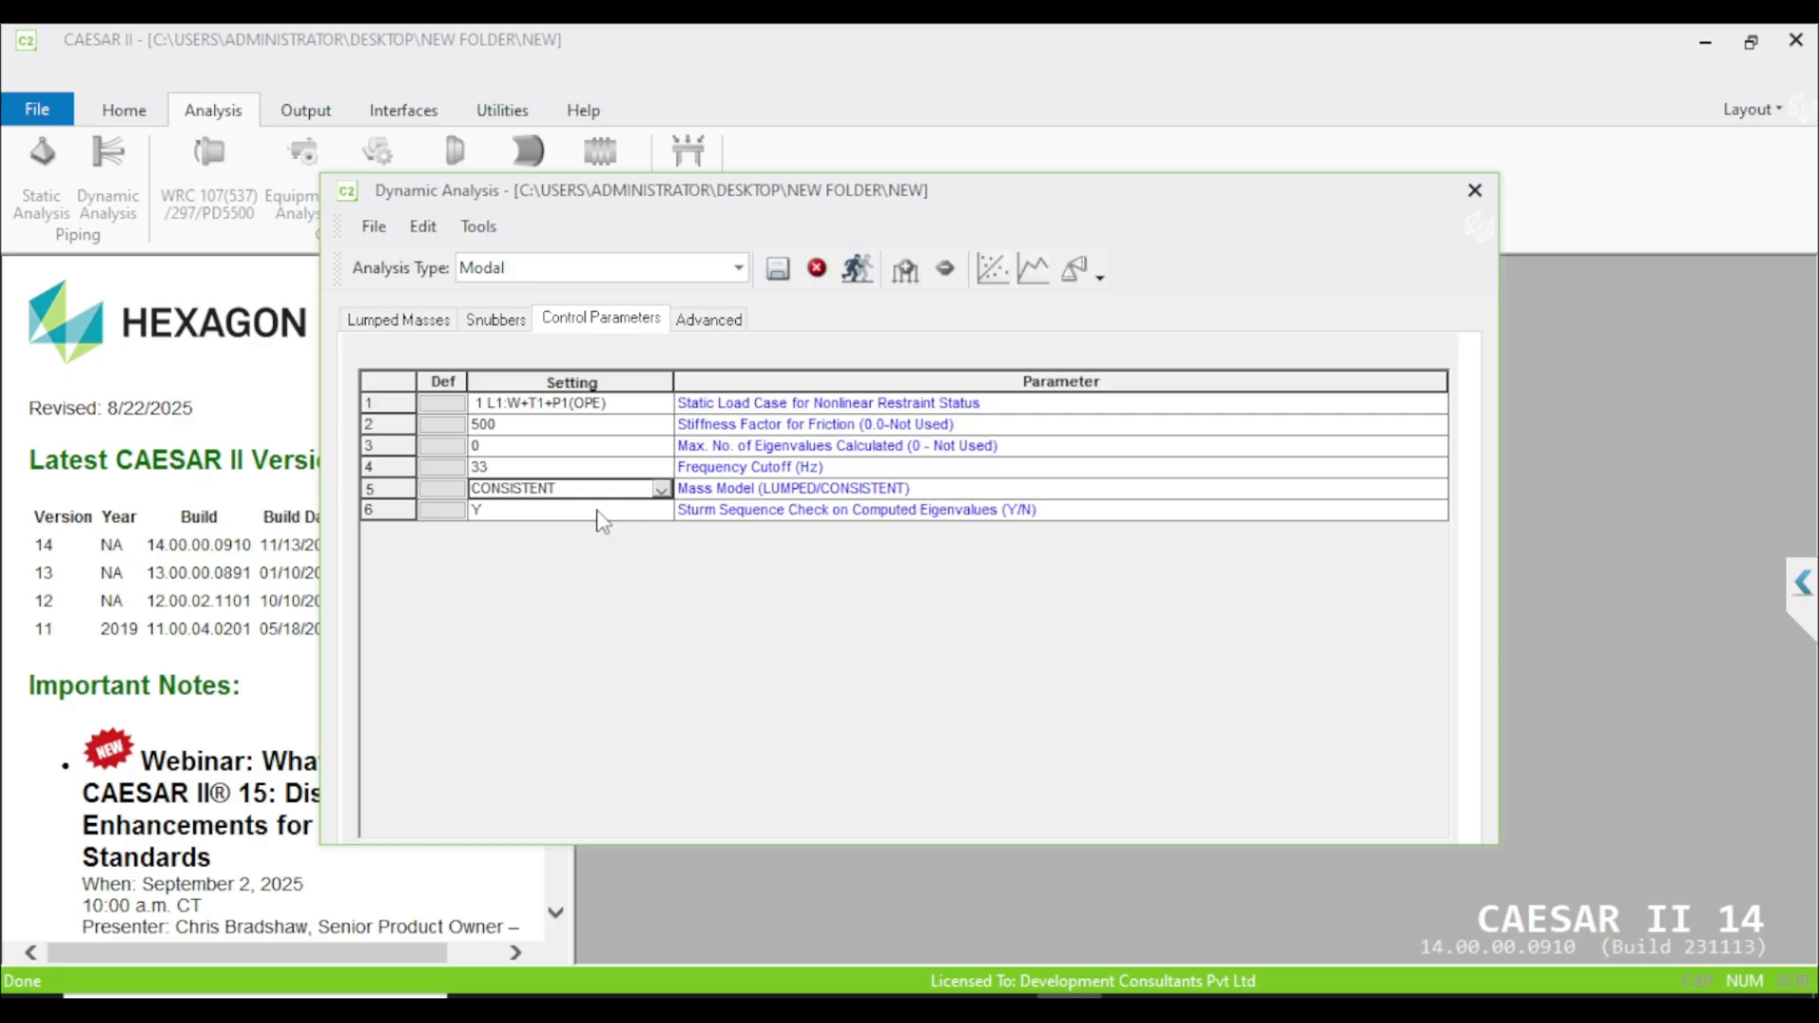
click(707, 319)
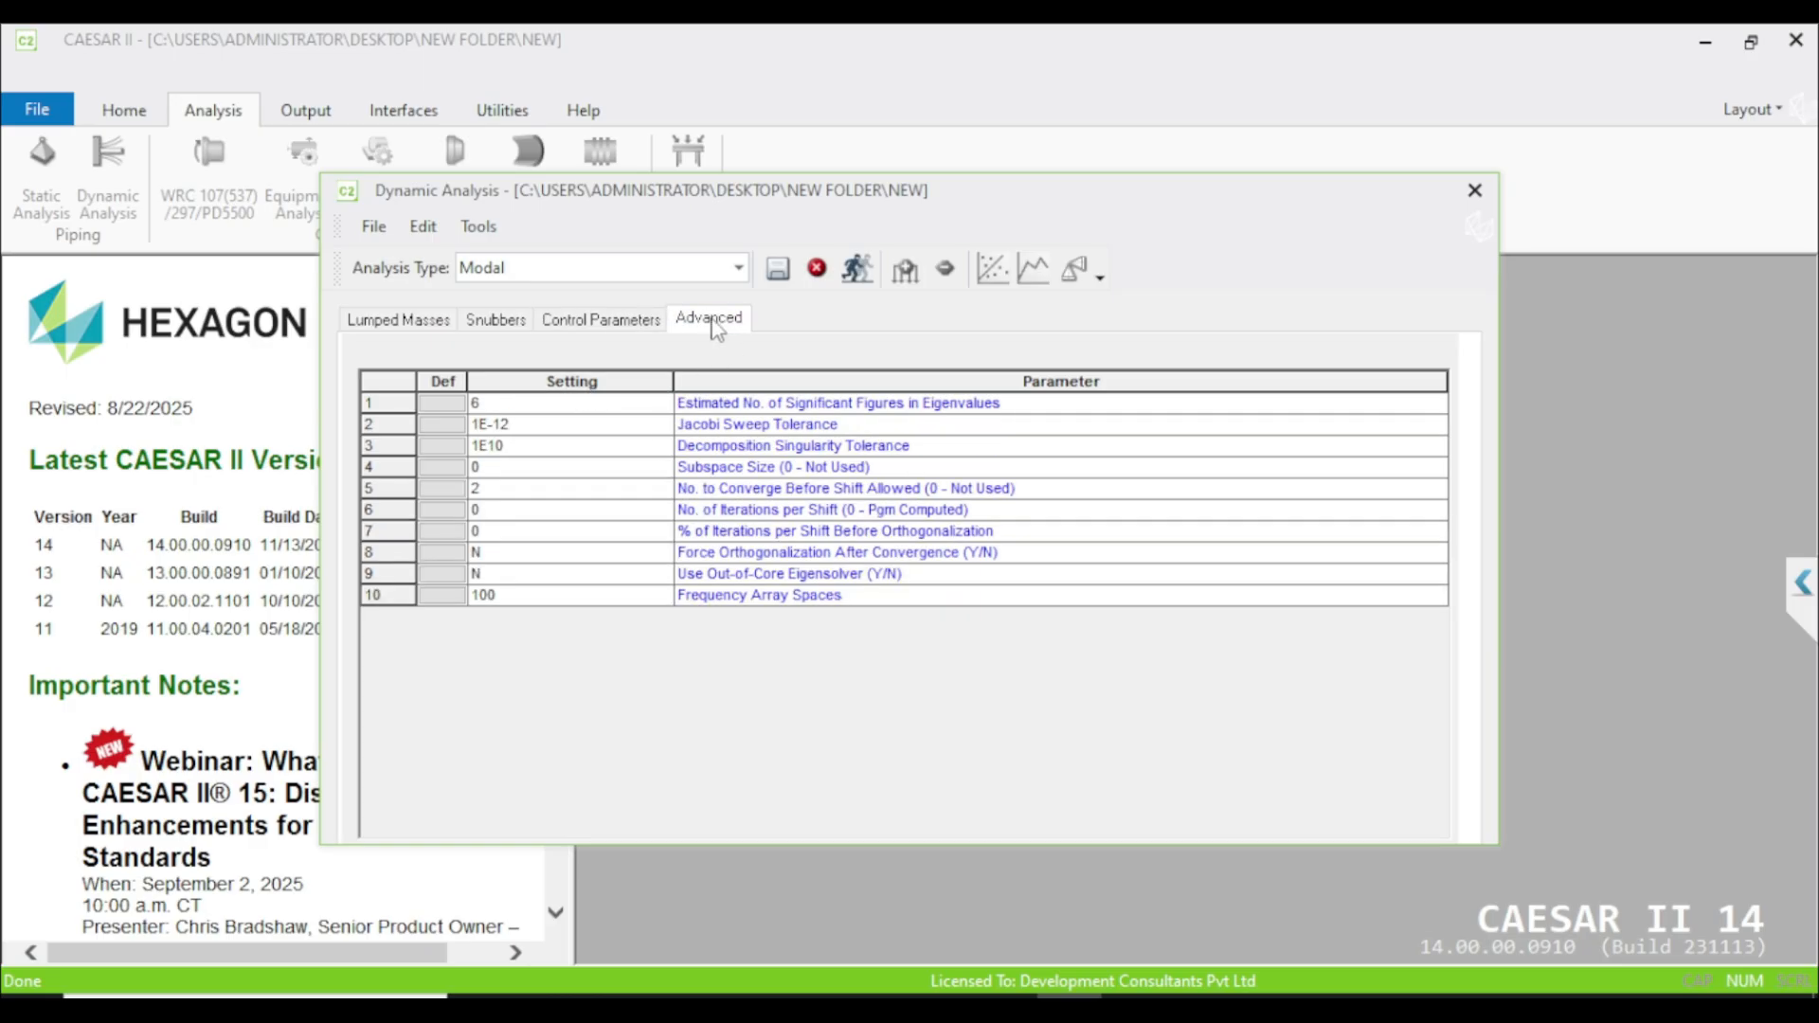
mouse_move(713, 335)
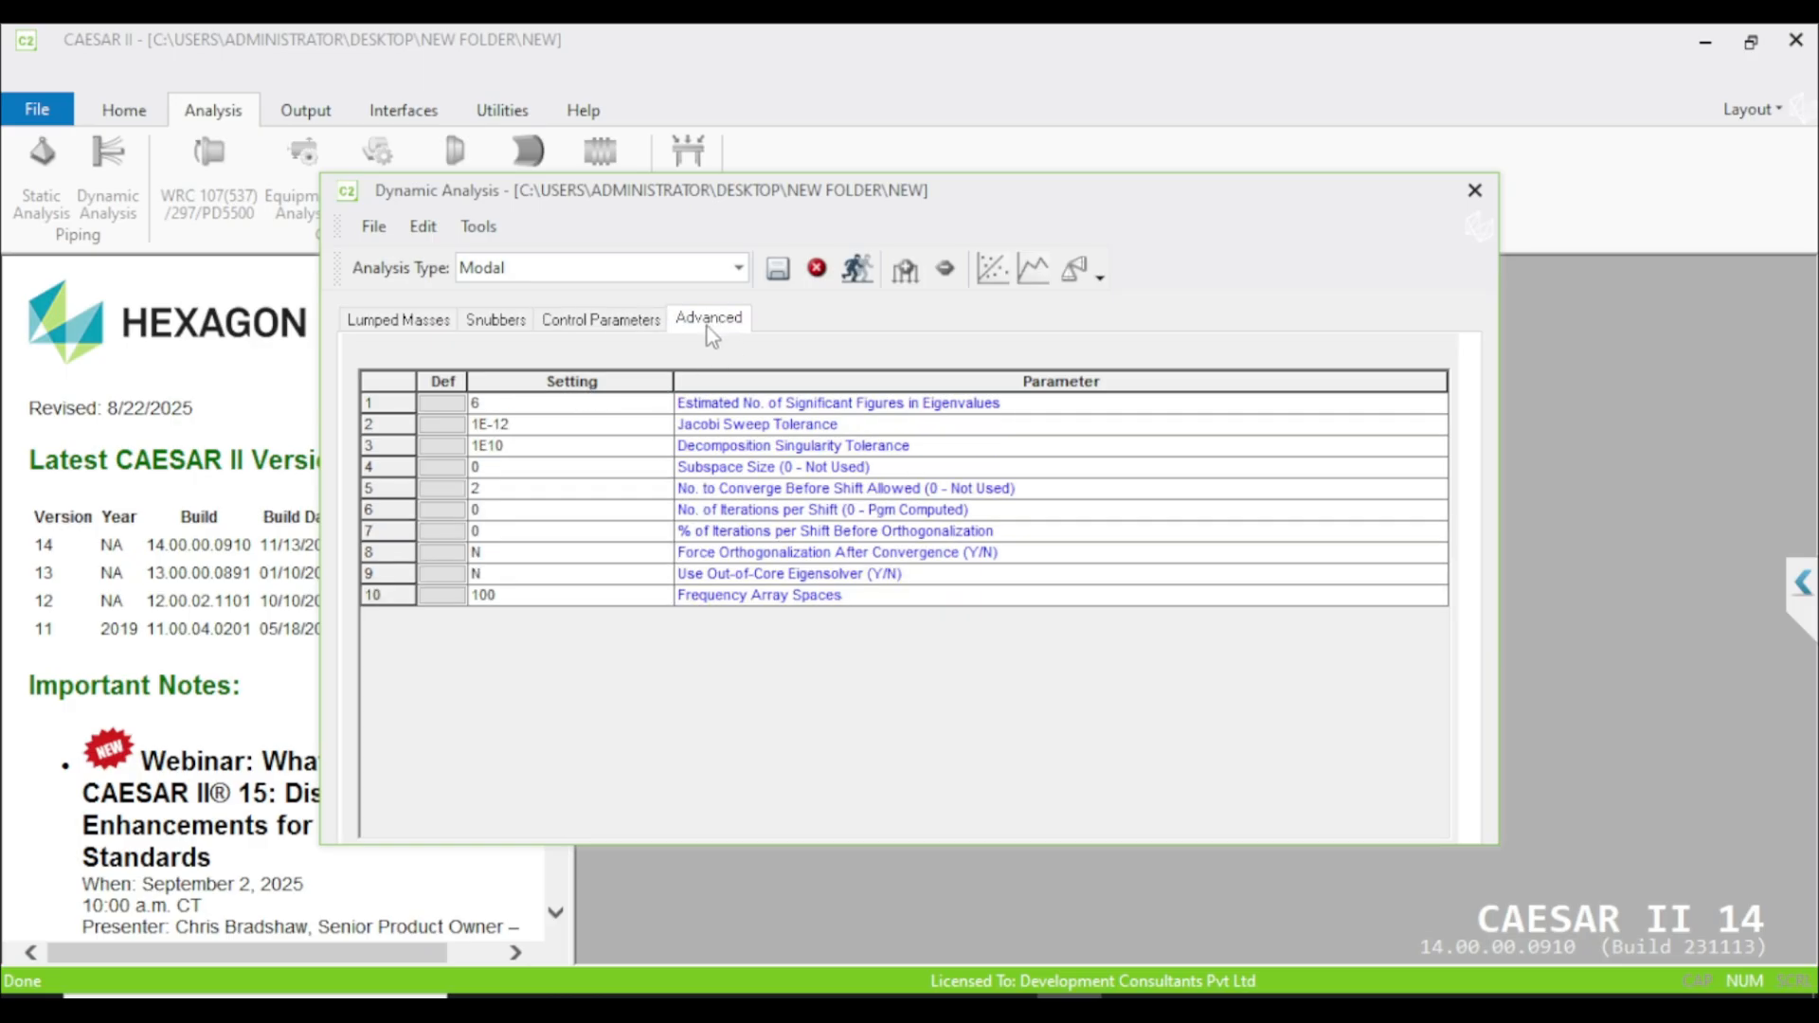
mouse_move(657, 336)
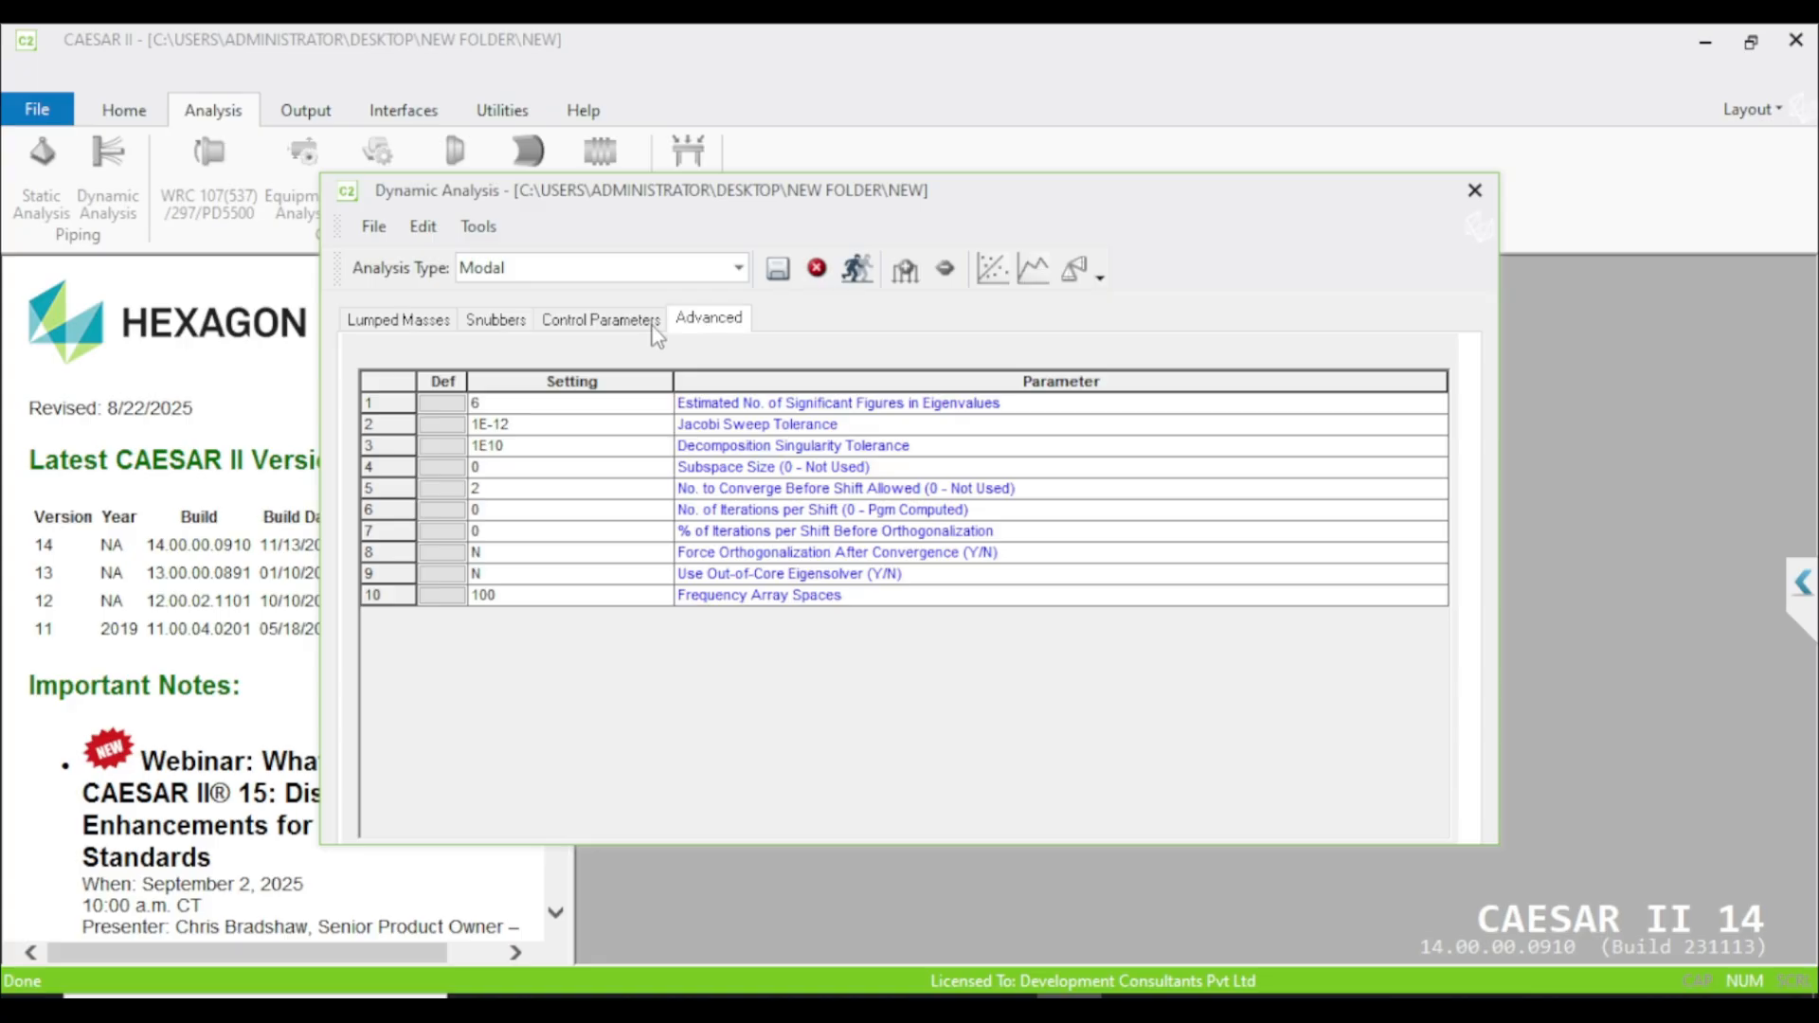
click(600, 320)
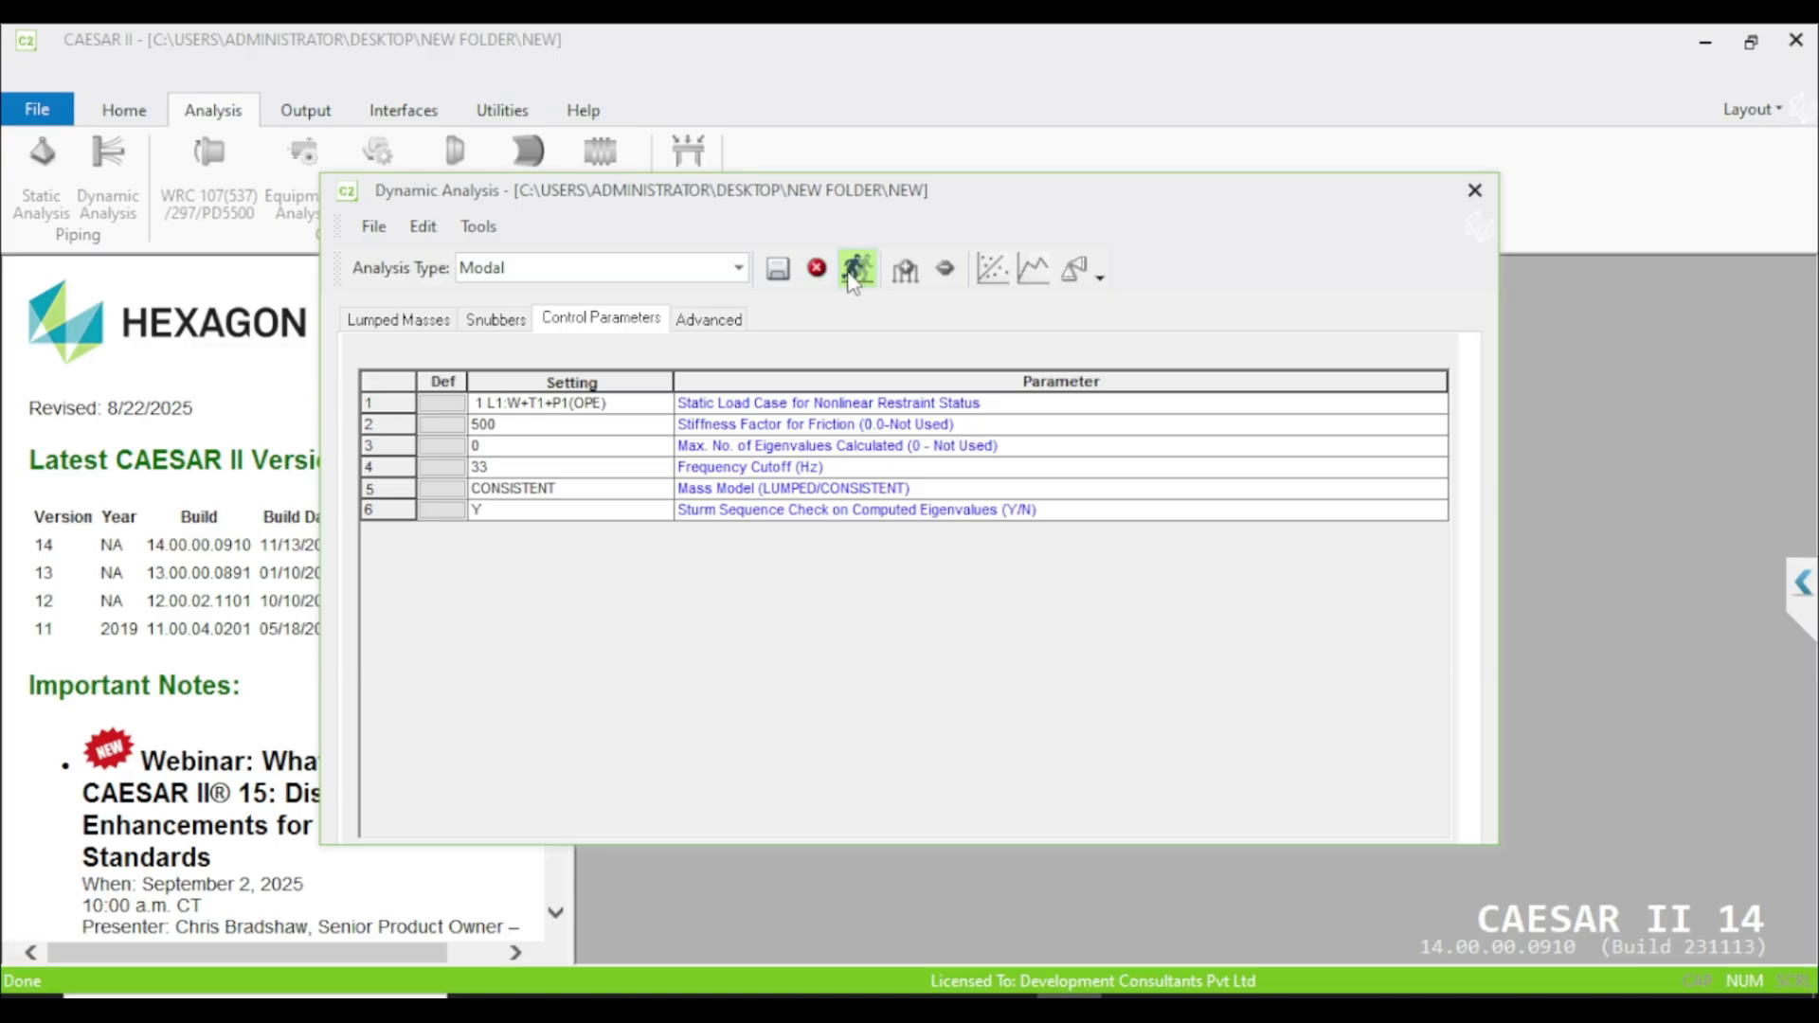
Step: Run the modal eigensolver, computing 19 frequencies up to 33 Hz with the Sturm check OK
click(858, 269)
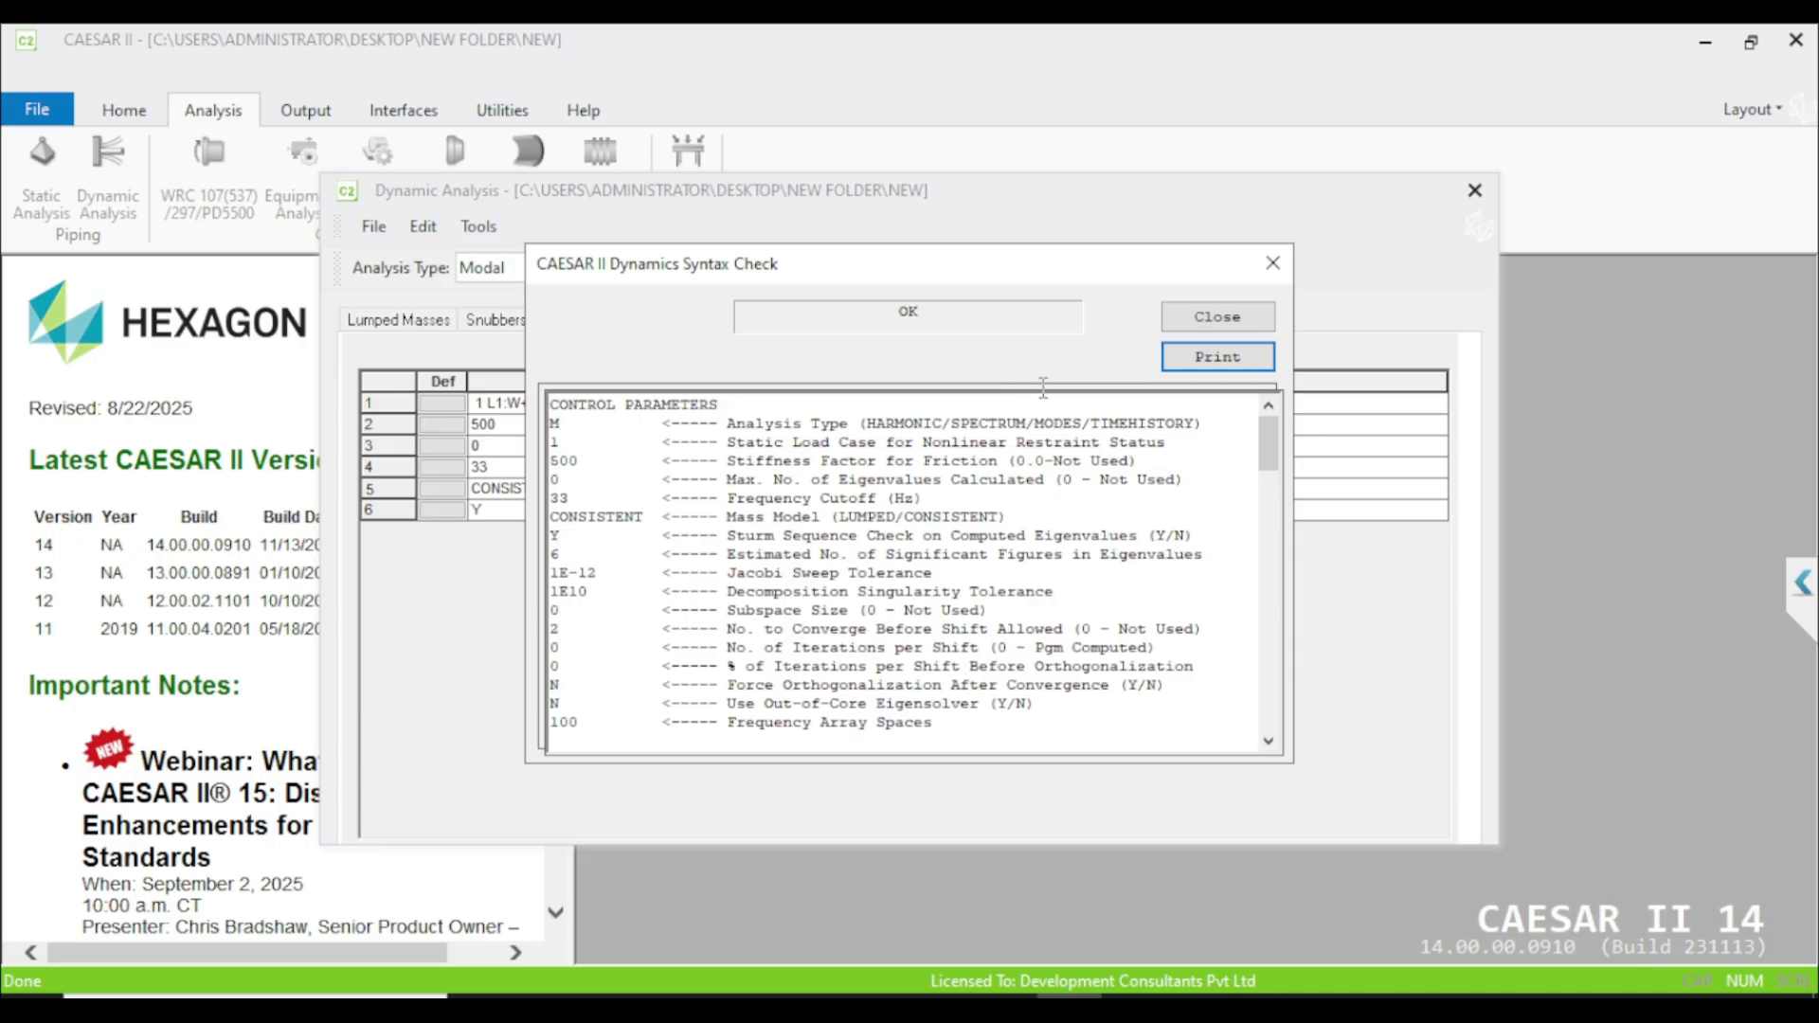
click(1215, 316)
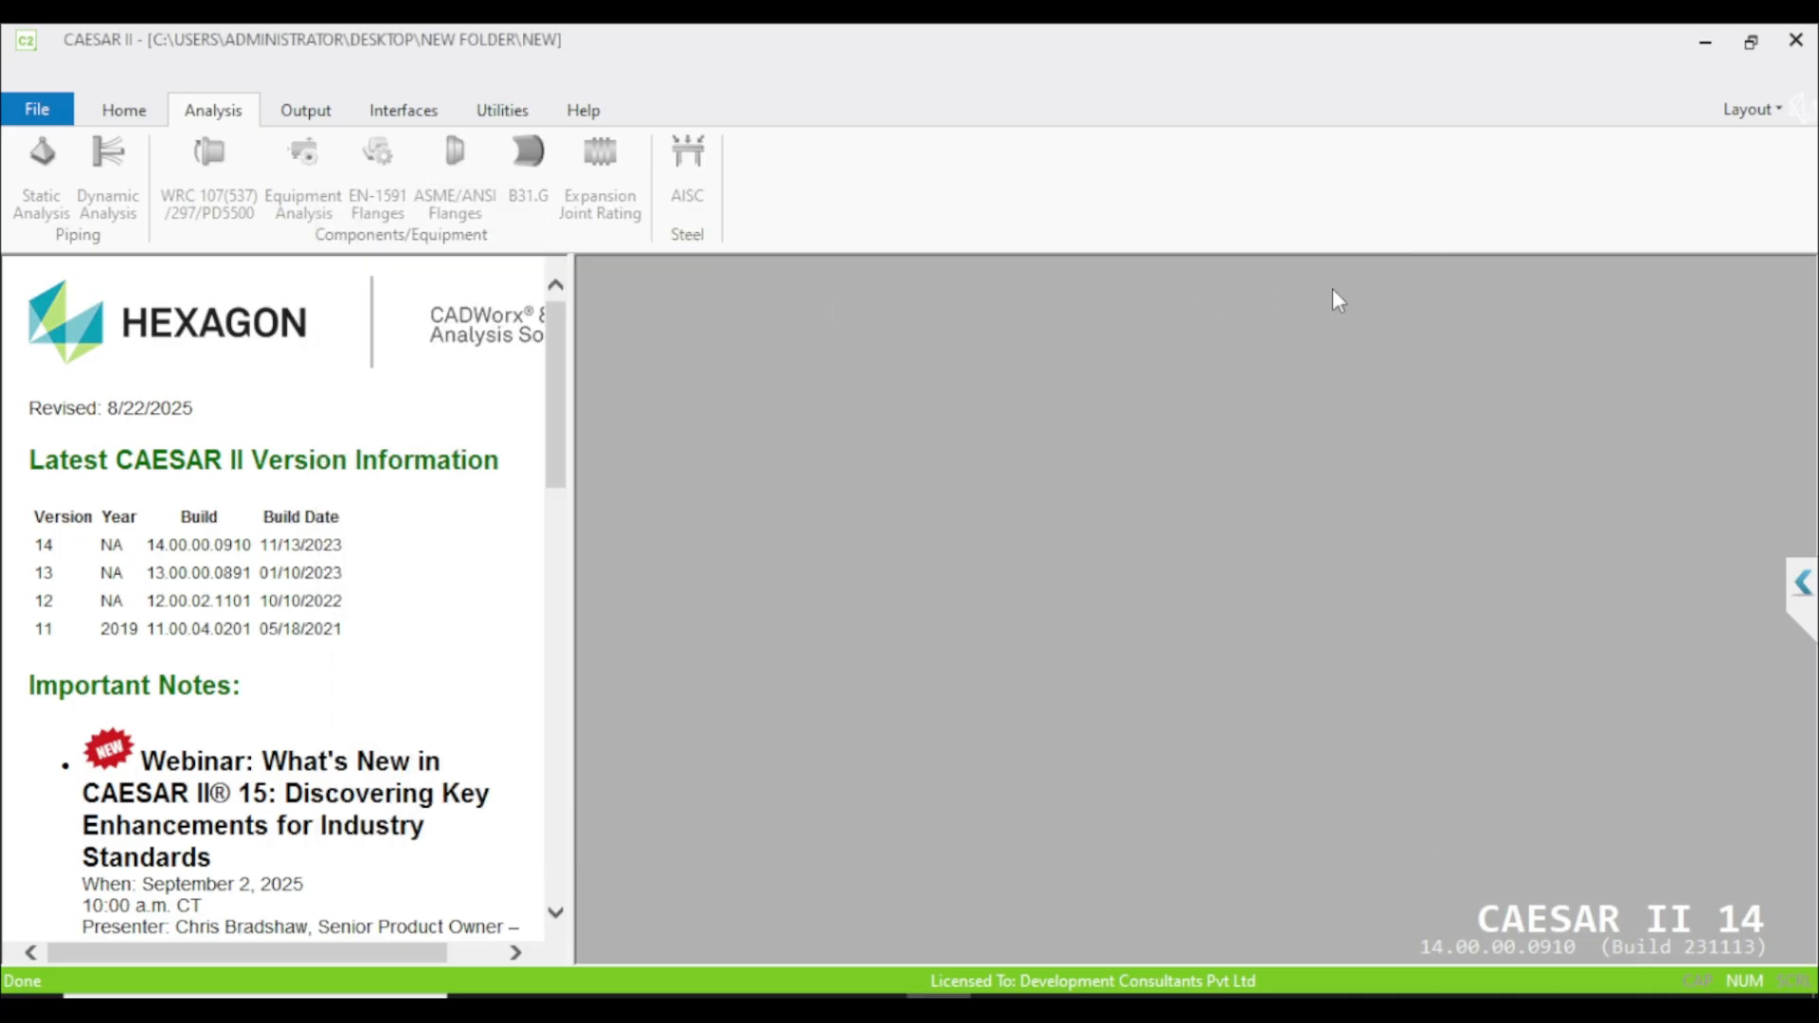
click(107, 162)
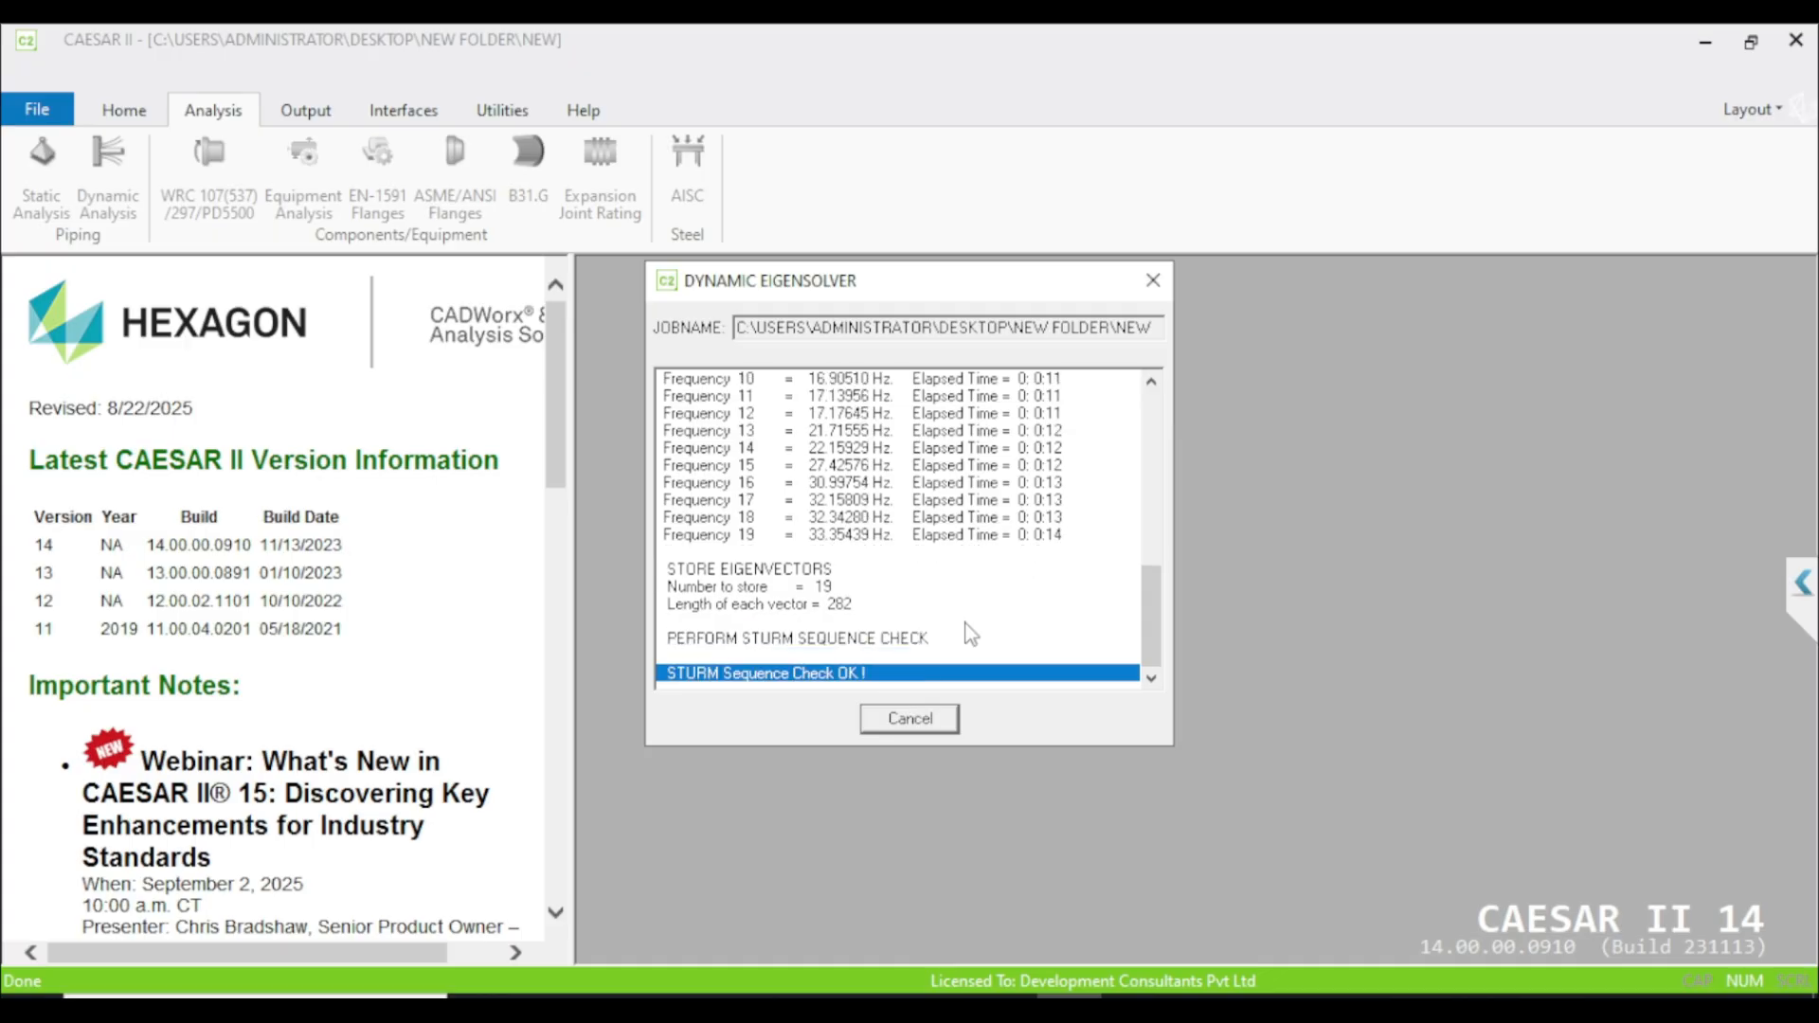
click(908, 717)
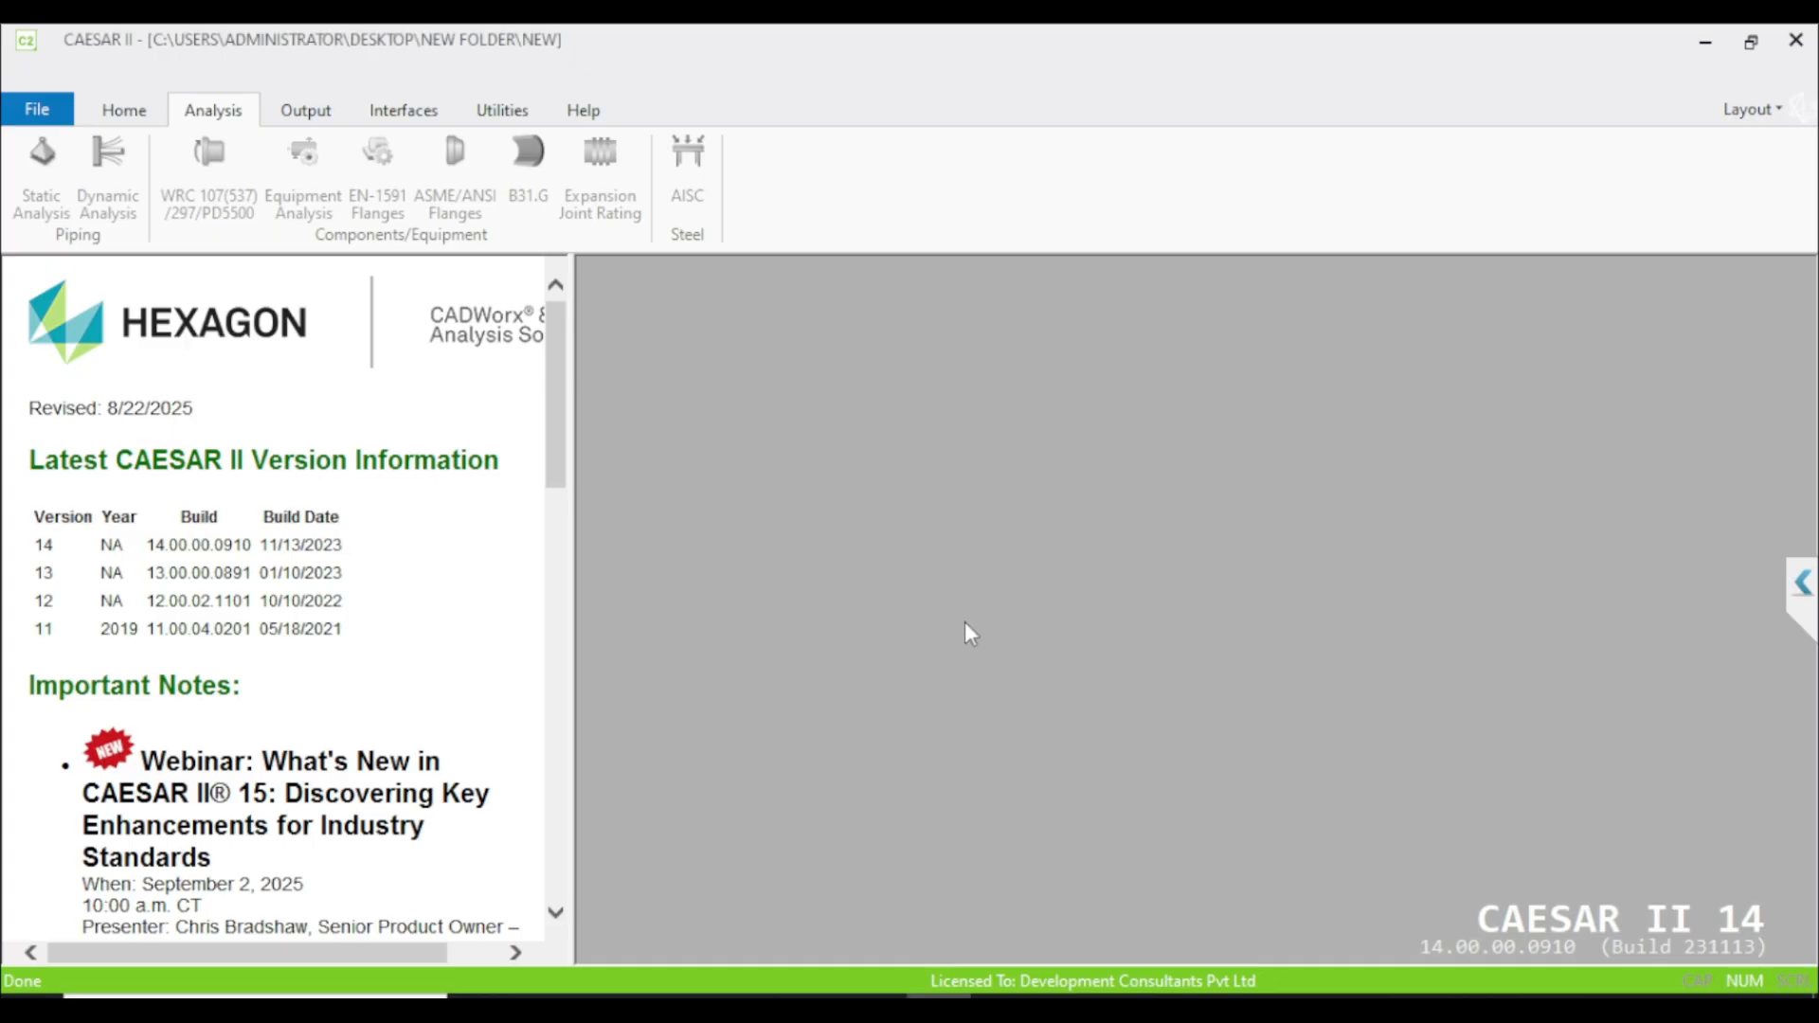
click(107, 162)
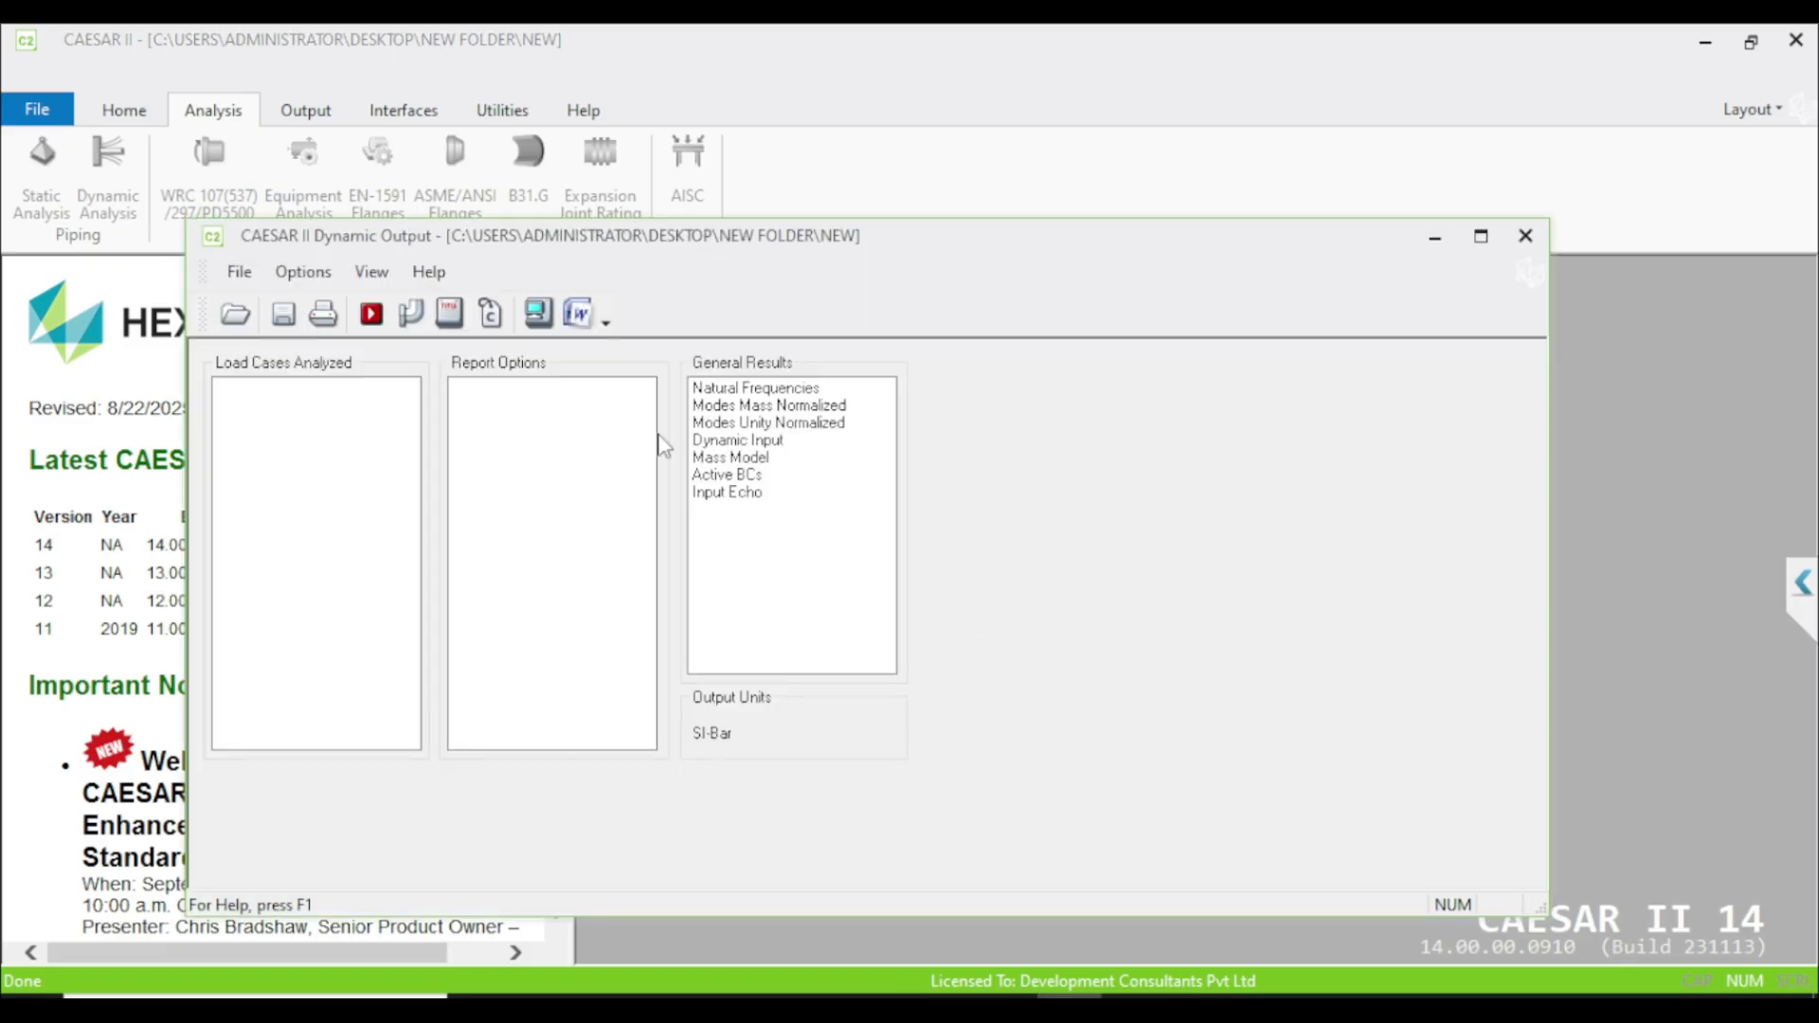
Step: Maximize the Dynamic Output window and select Natural Frequencies under General Results
click(1480, 236)
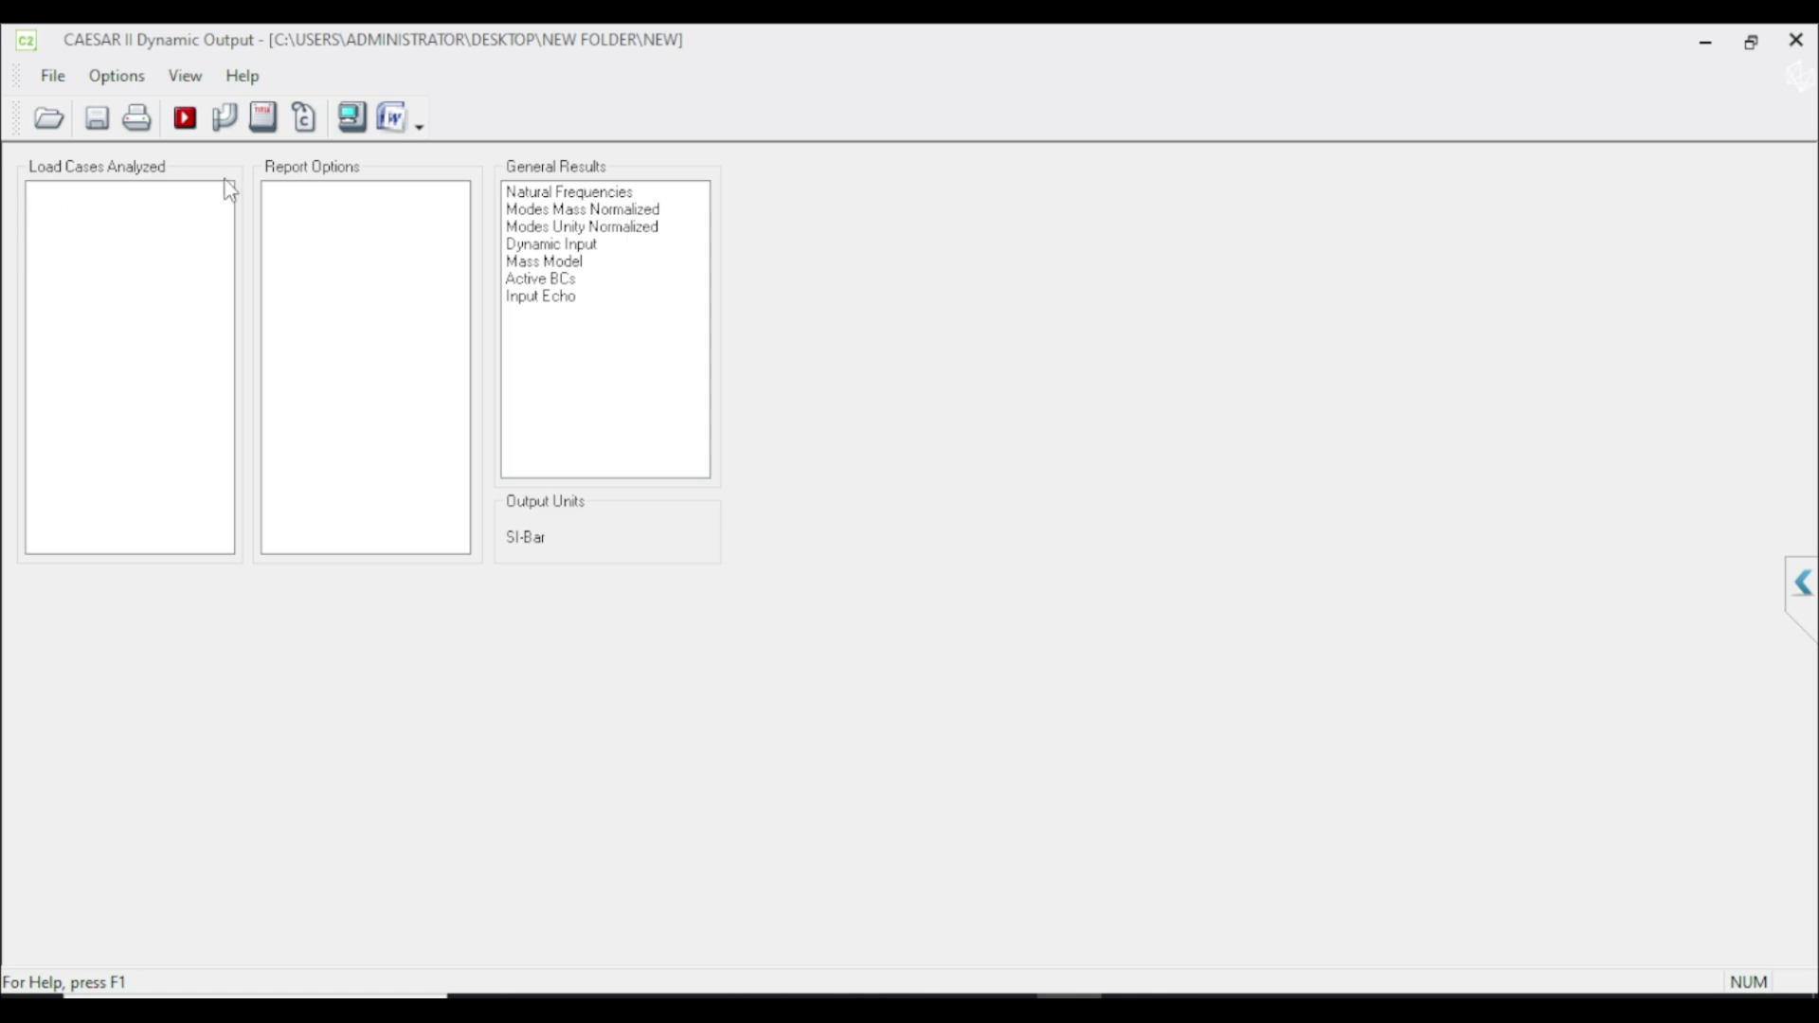
mouse_move(603, 192)
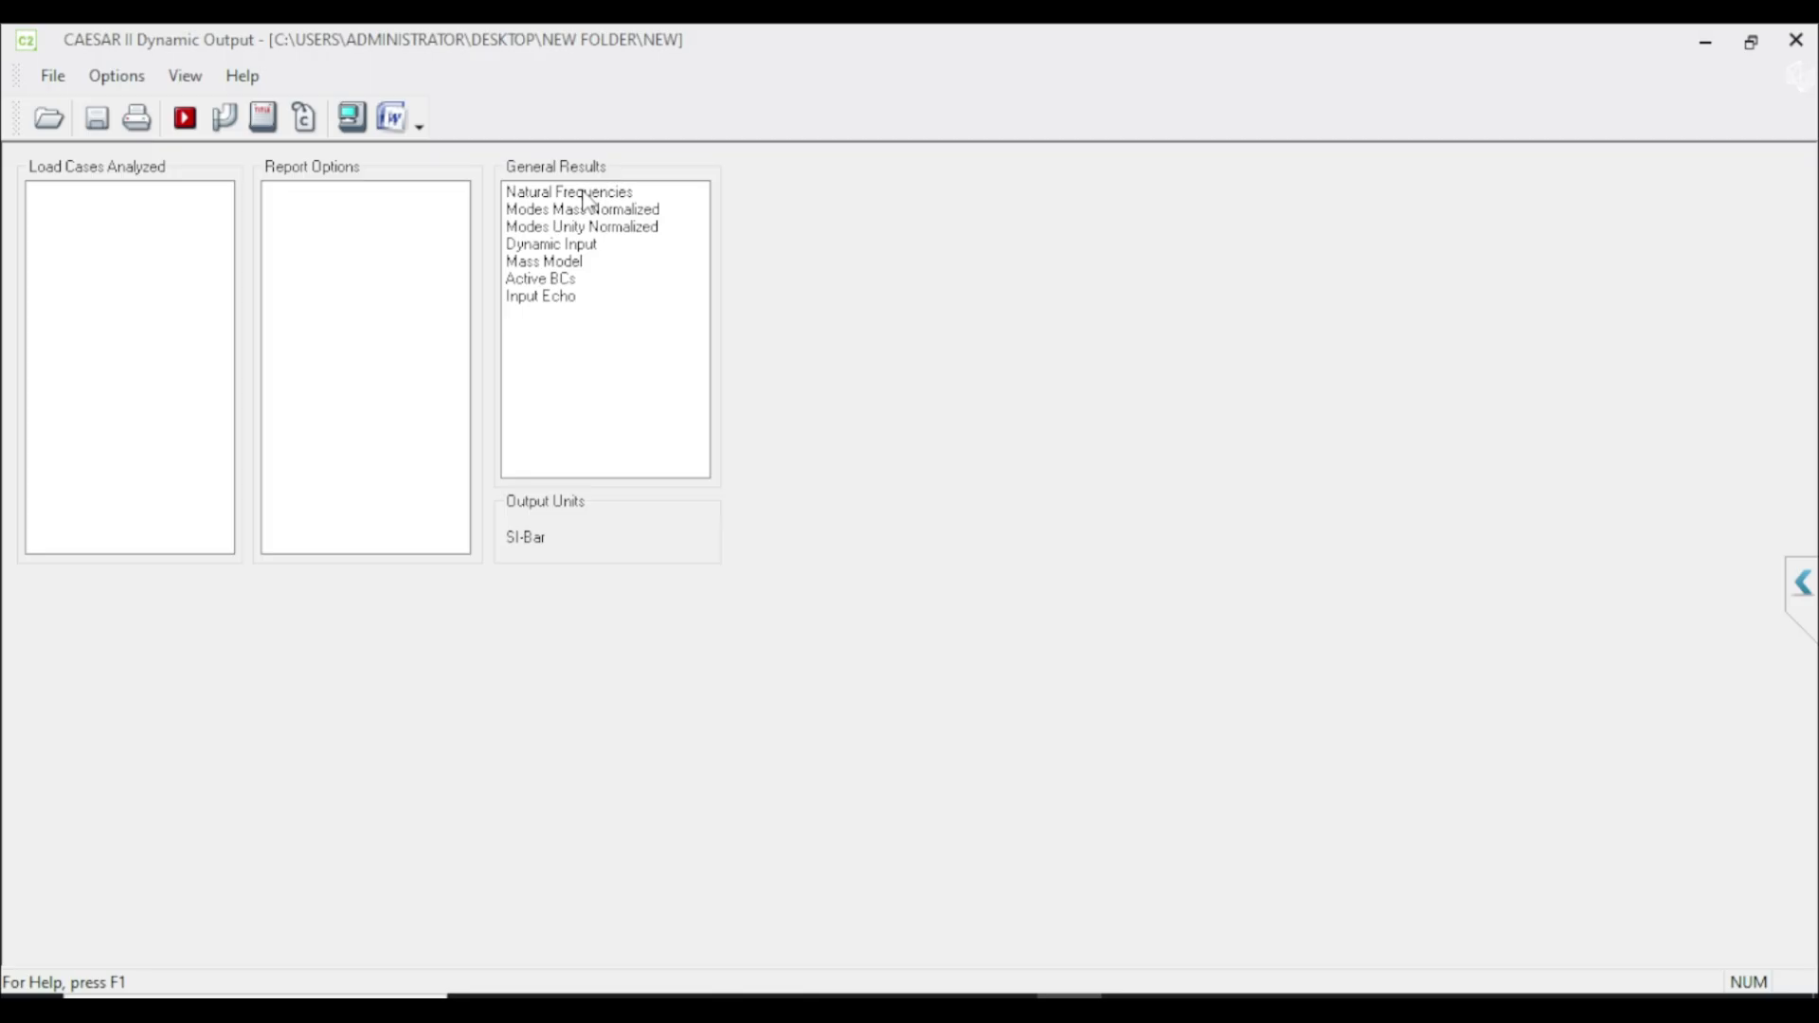
mouse_move(591, 202)
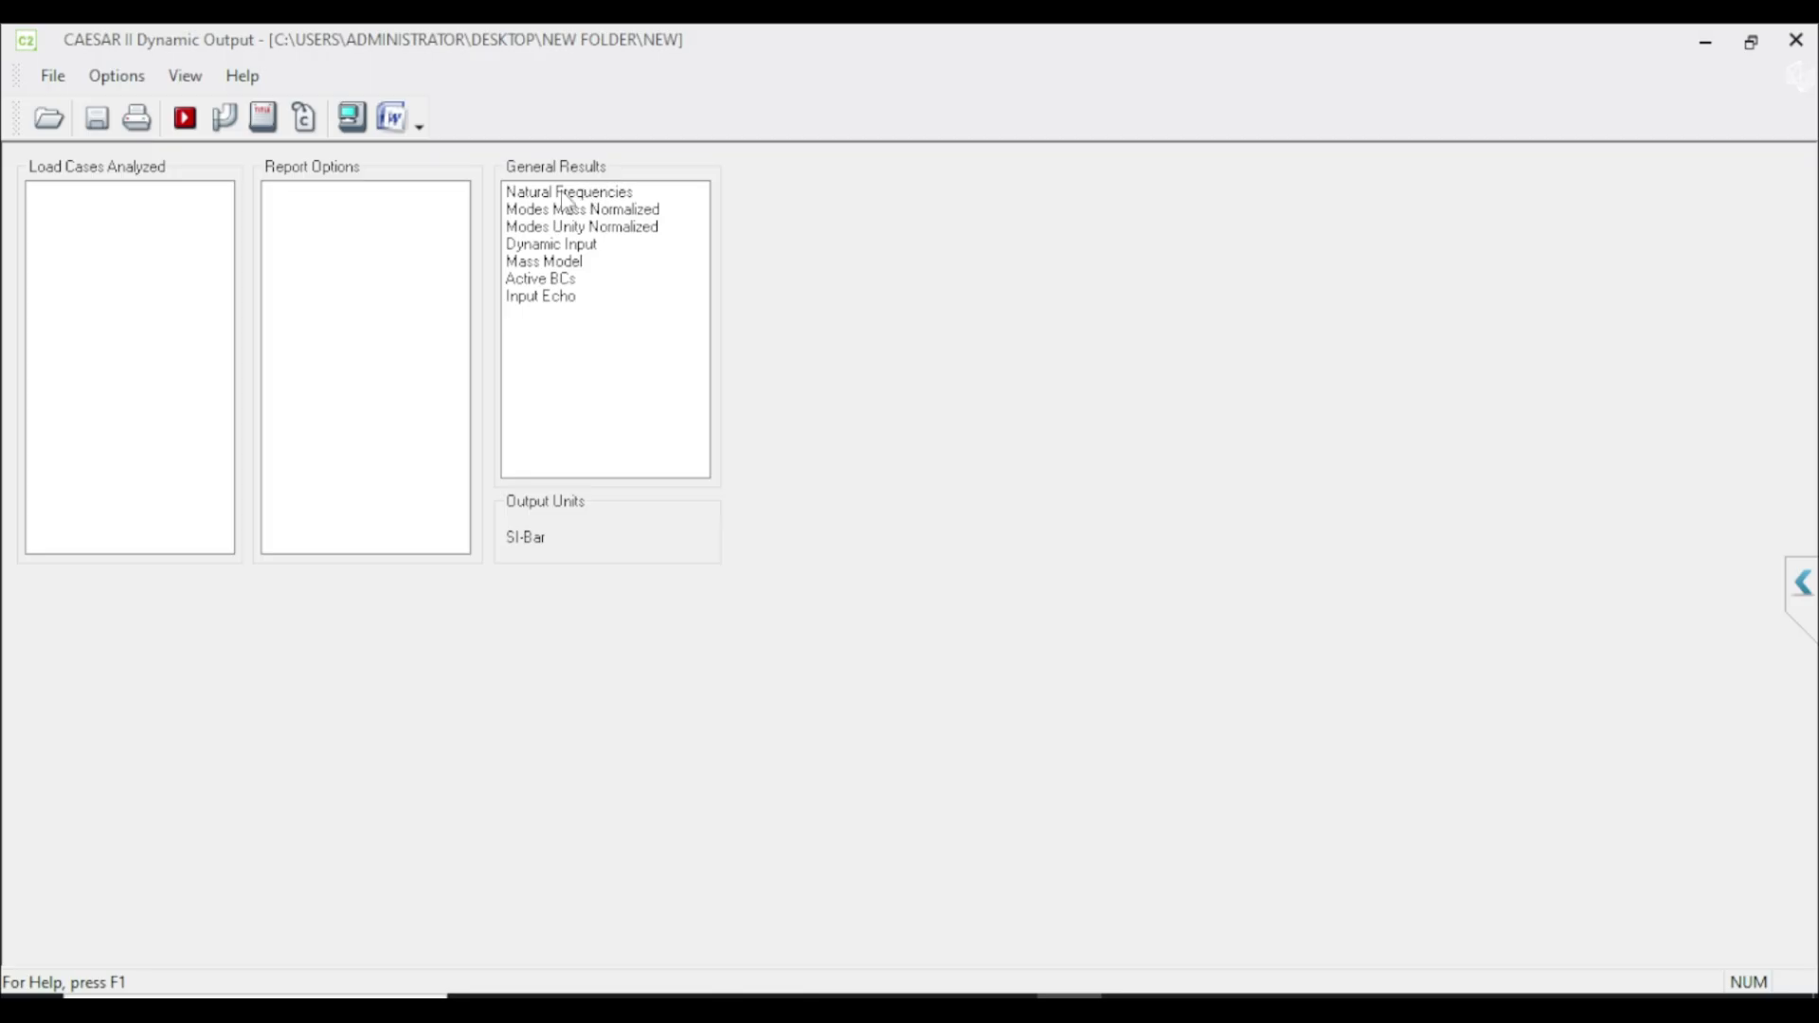
click(569, 191)
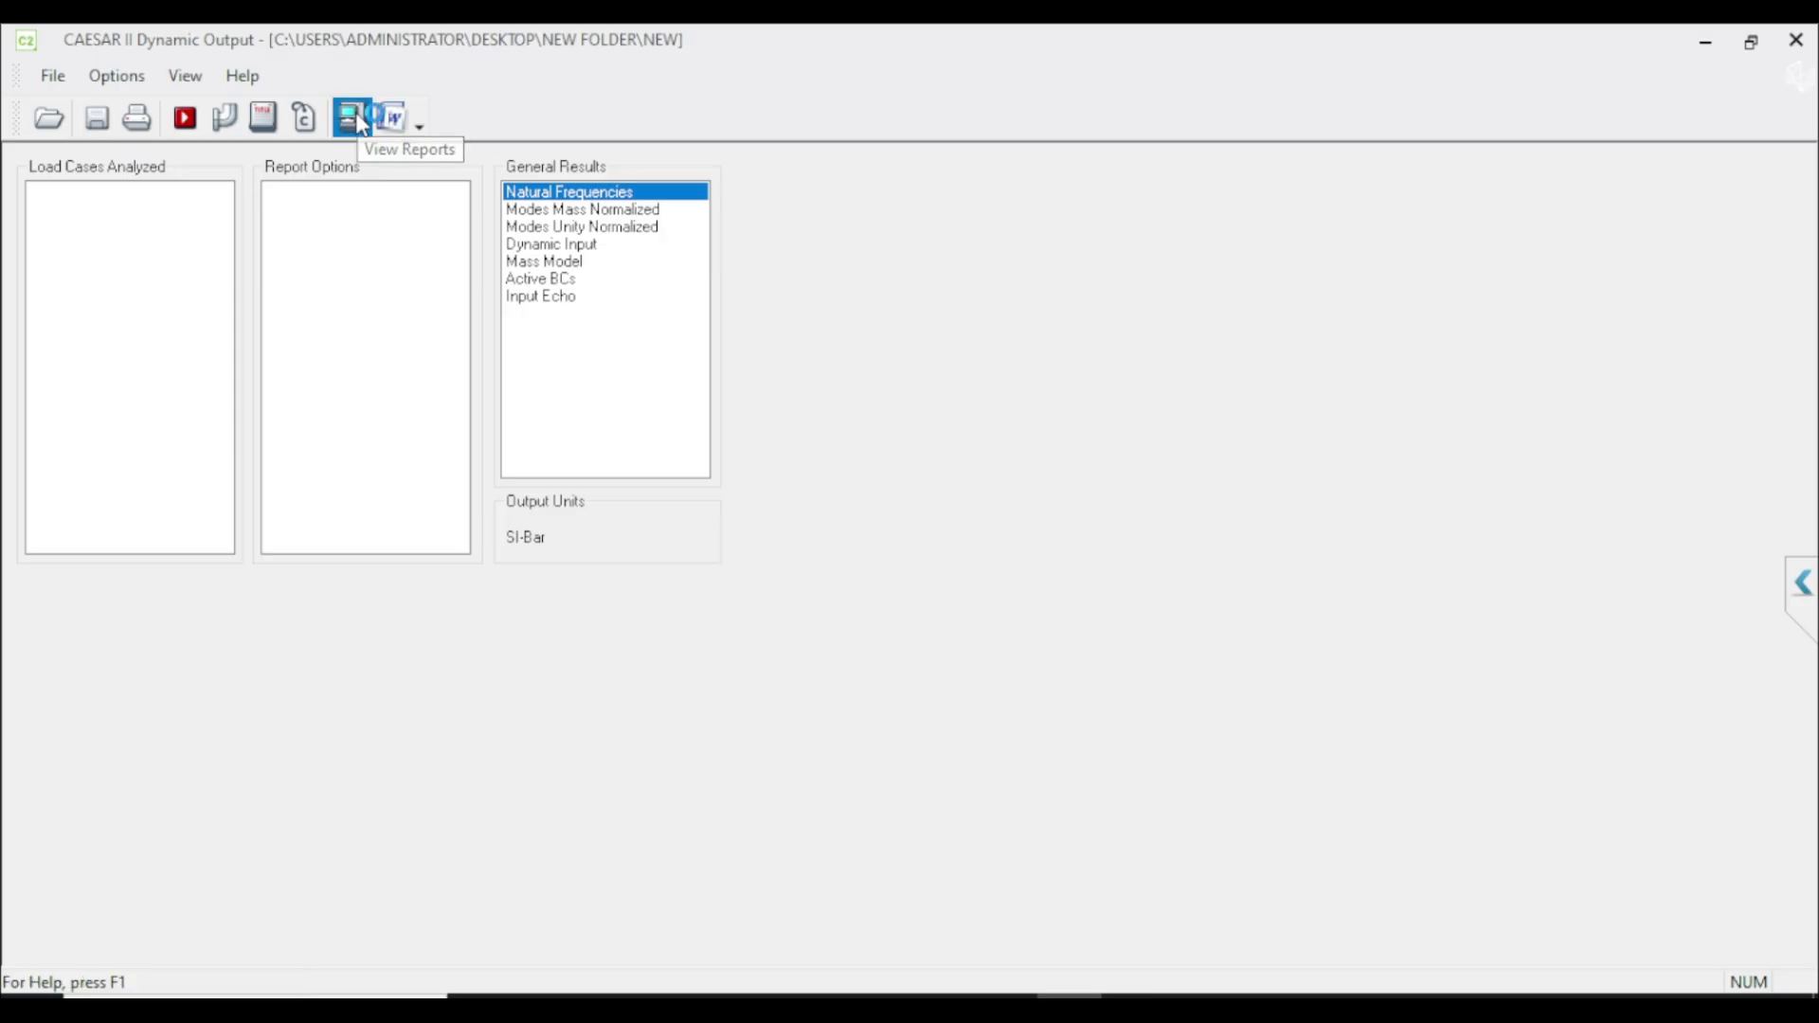
Step: Review the 19-mode frequency report (1.808–33.354 Hz), then return to Static Input
click(350, 116)
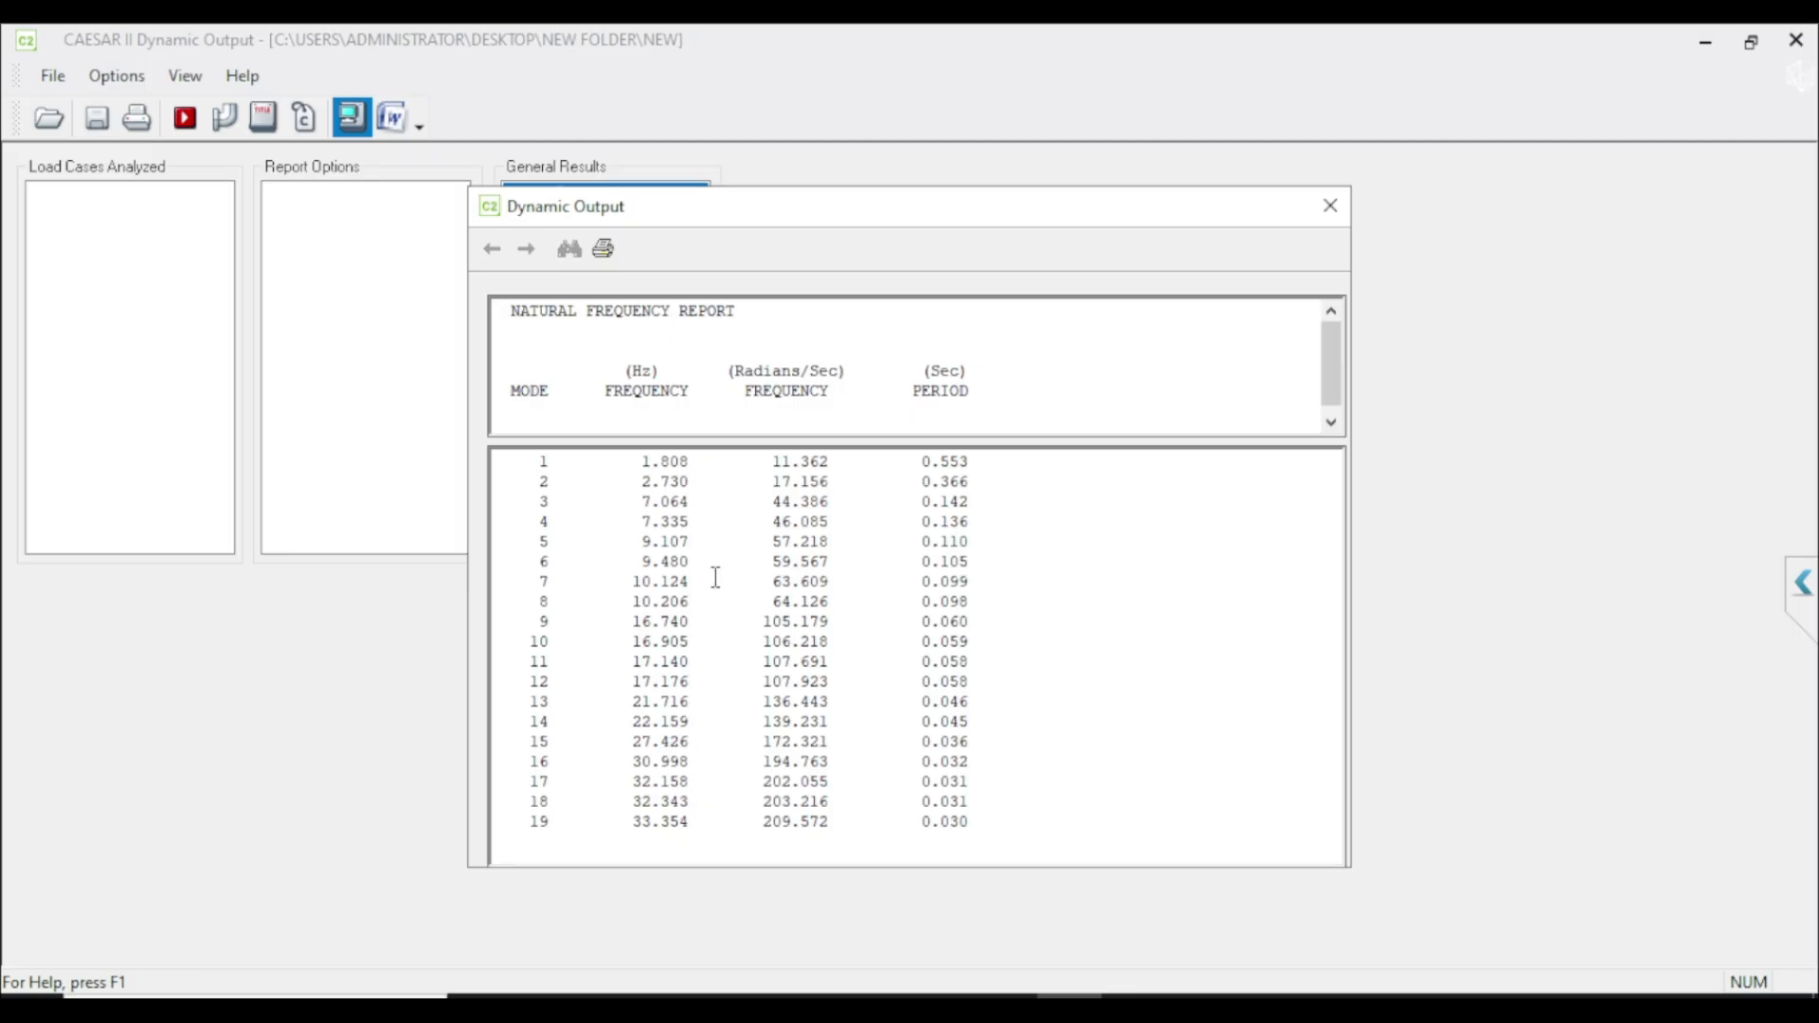
mouse_move(739, 385)
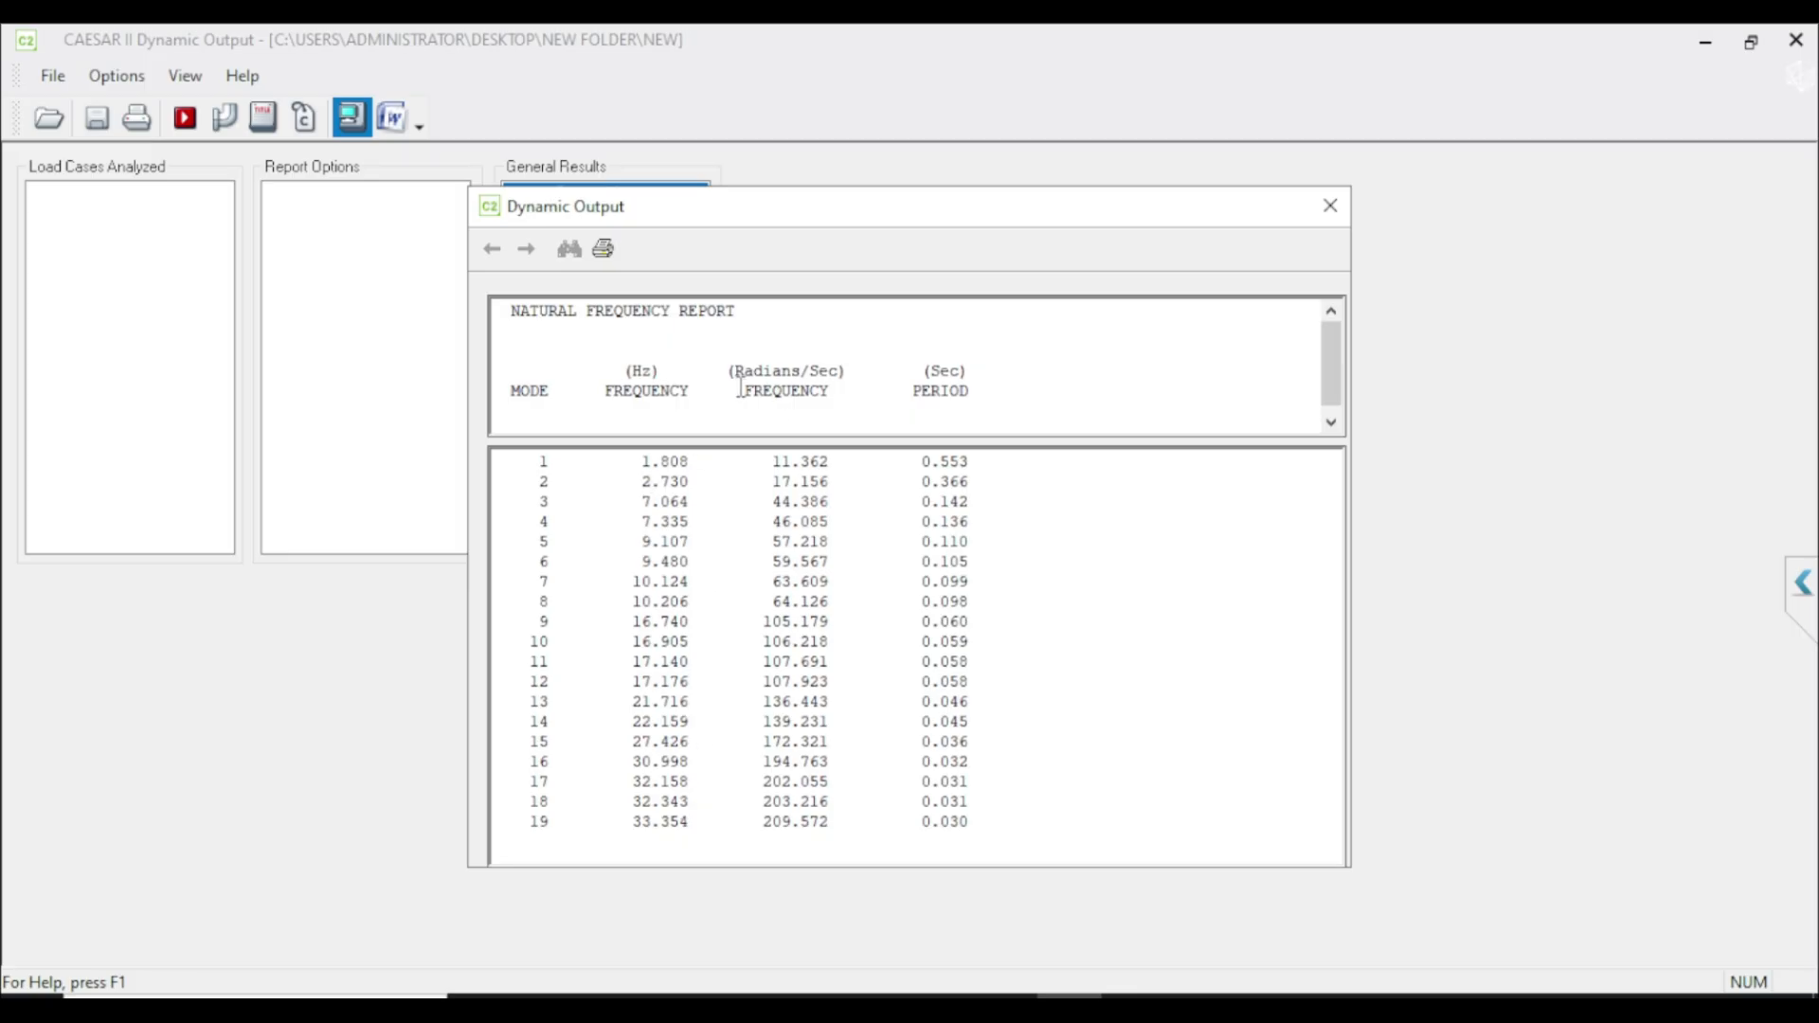
mouse_move(915, 456)
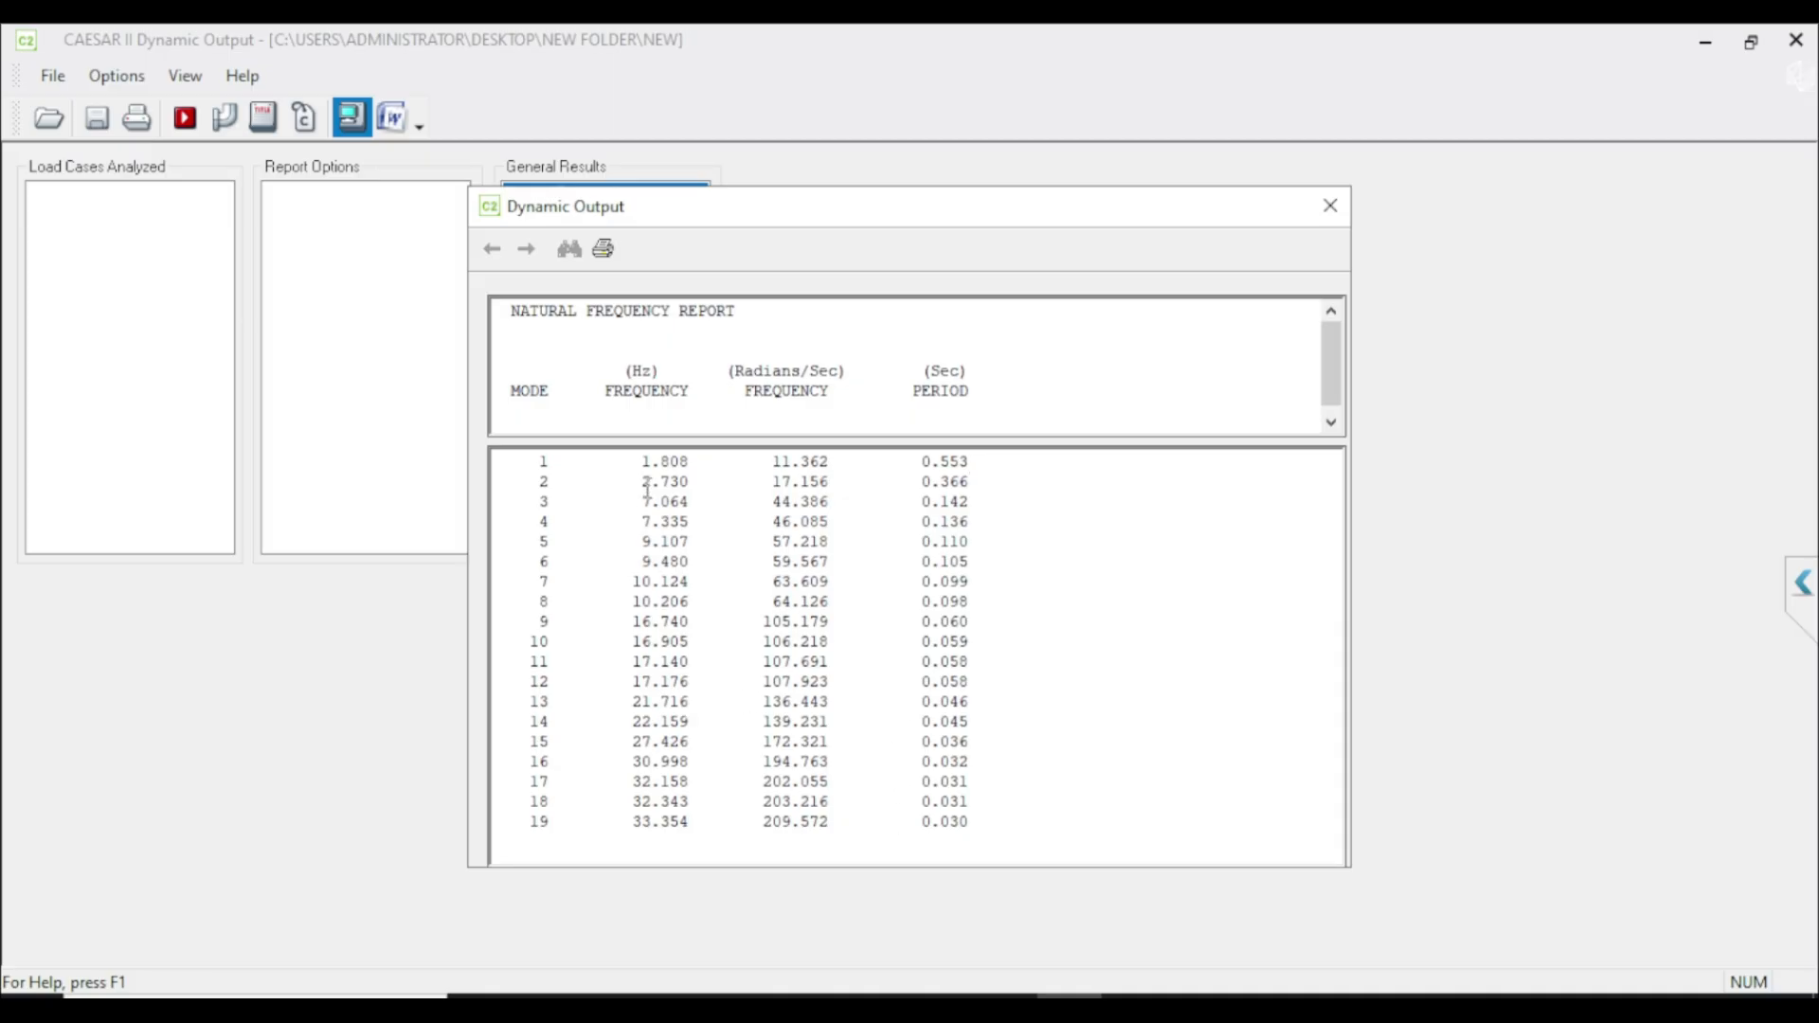
mouse_move(534, 580)
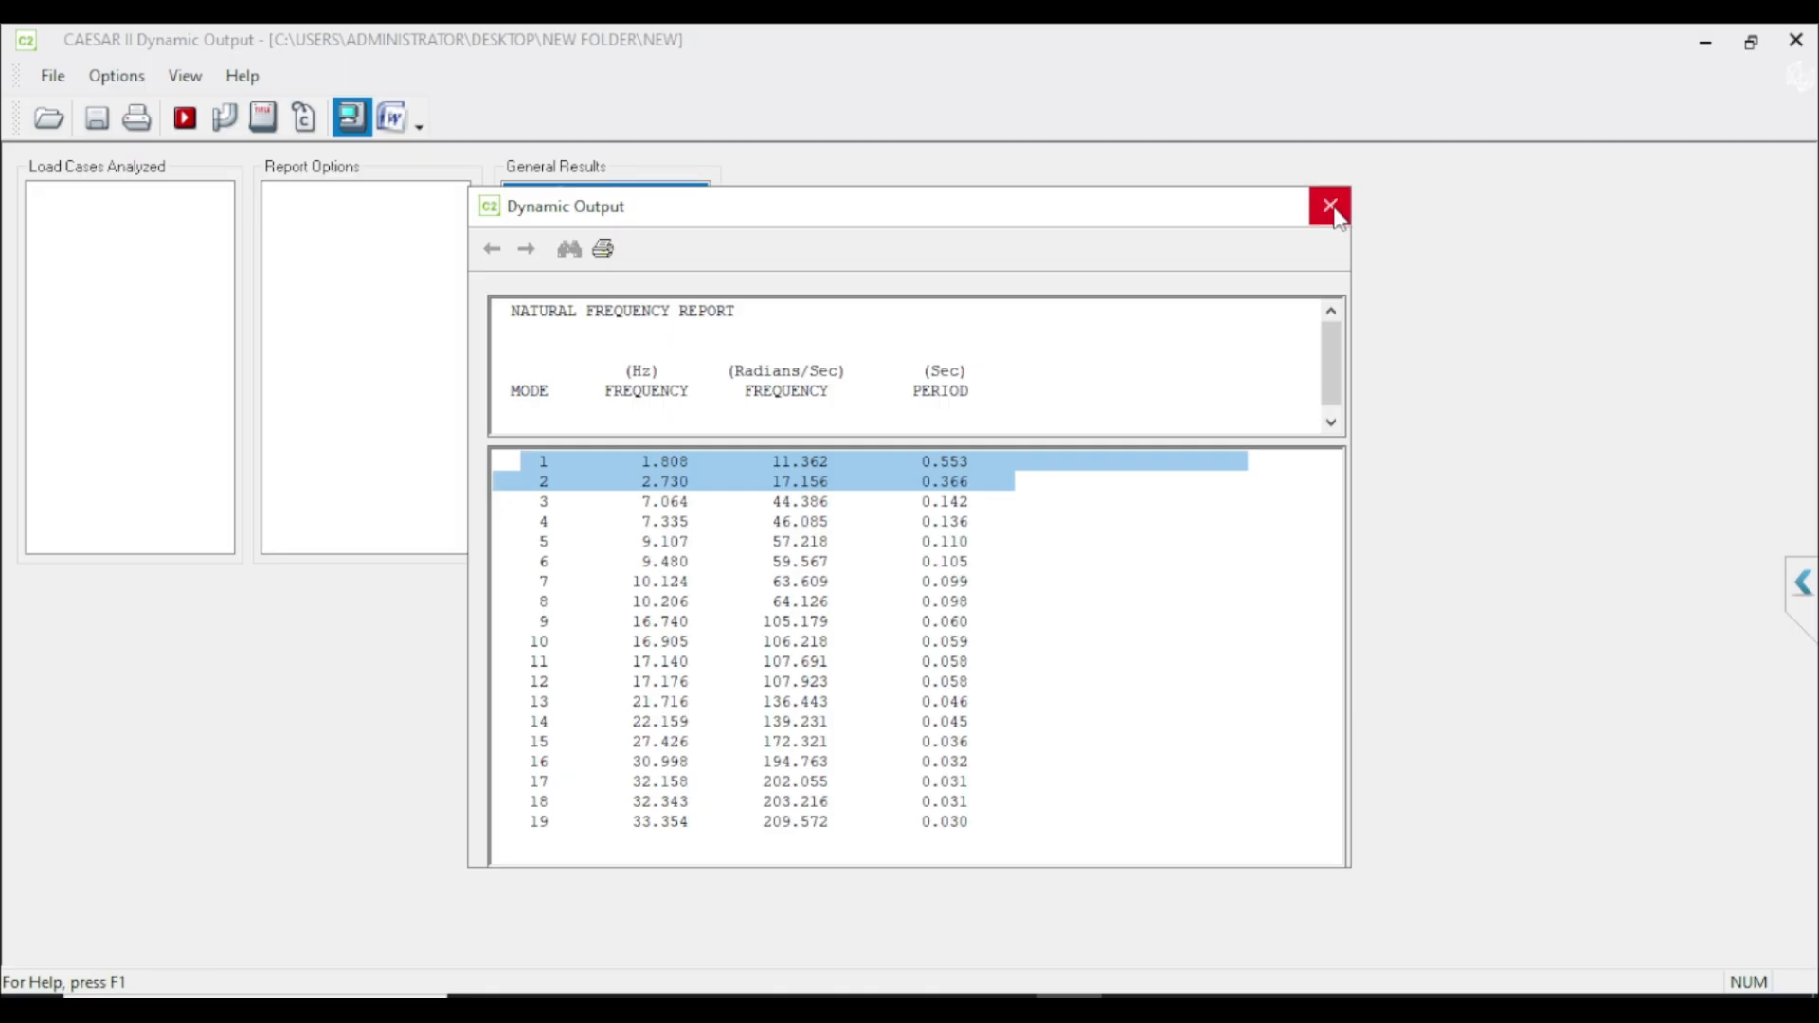
click(1328, 206)
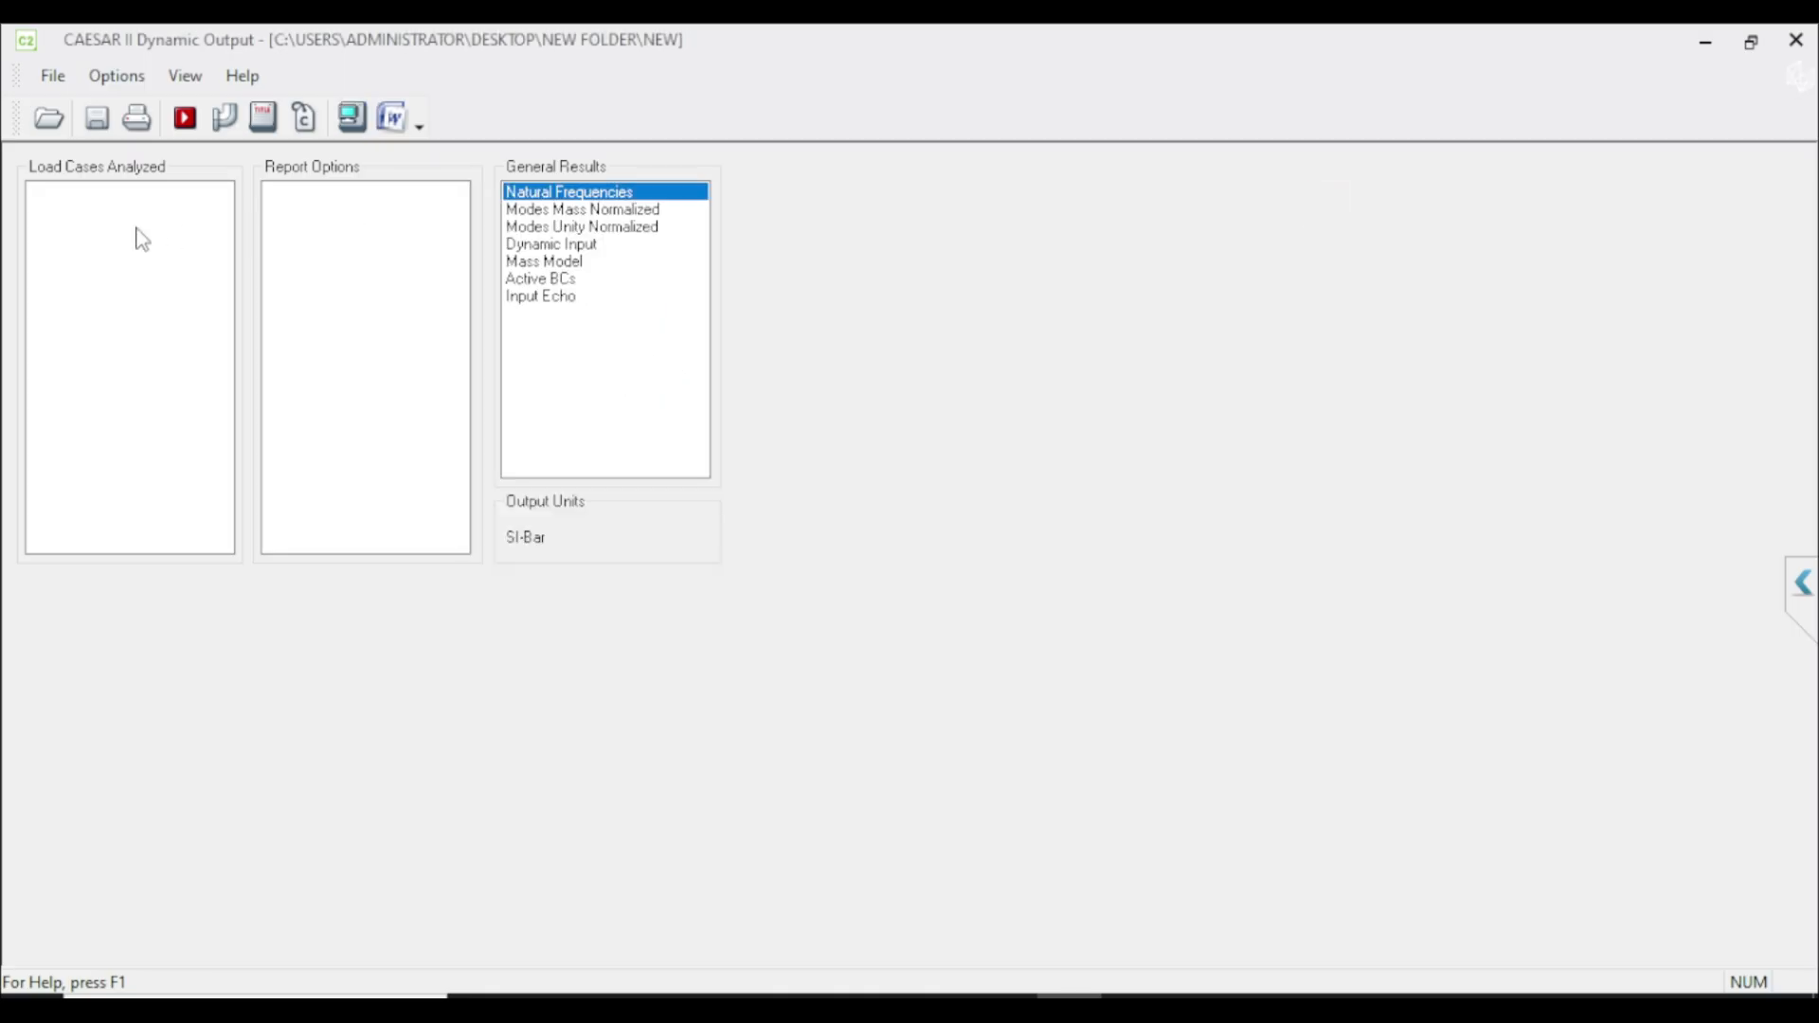
mouse_move(224, 117)
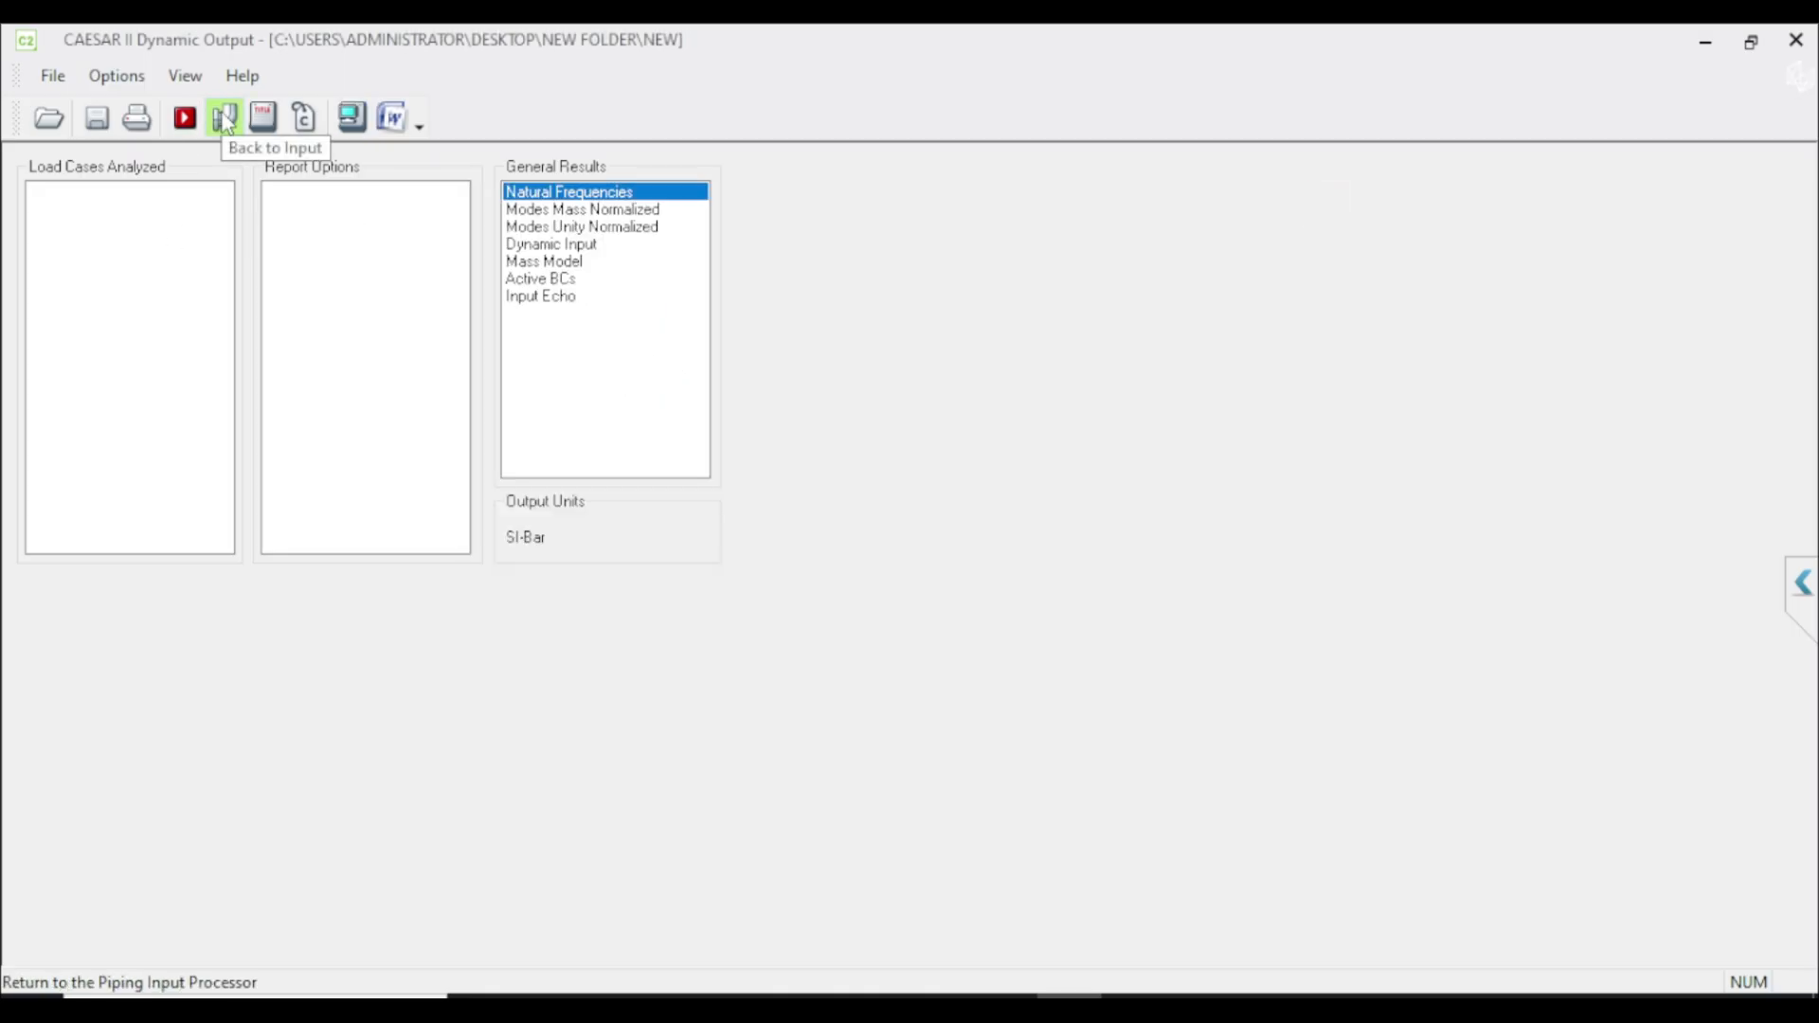
click(223, 118)
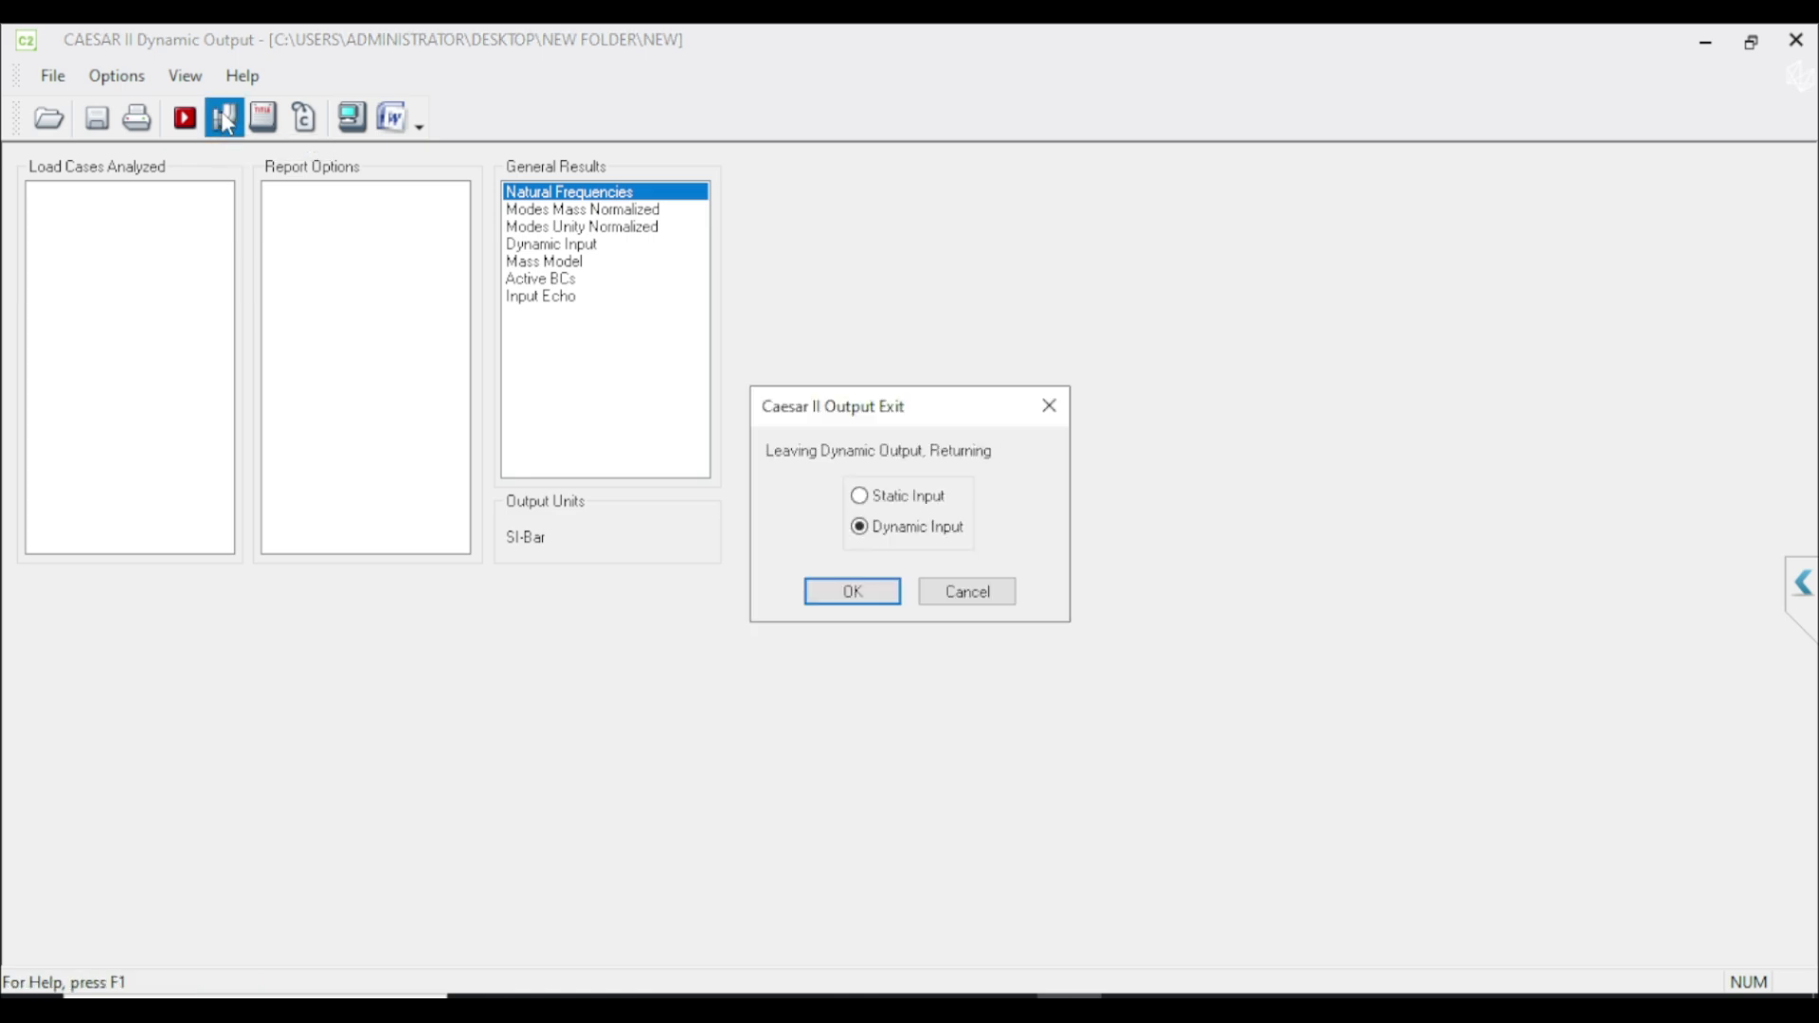
click(858, 496)
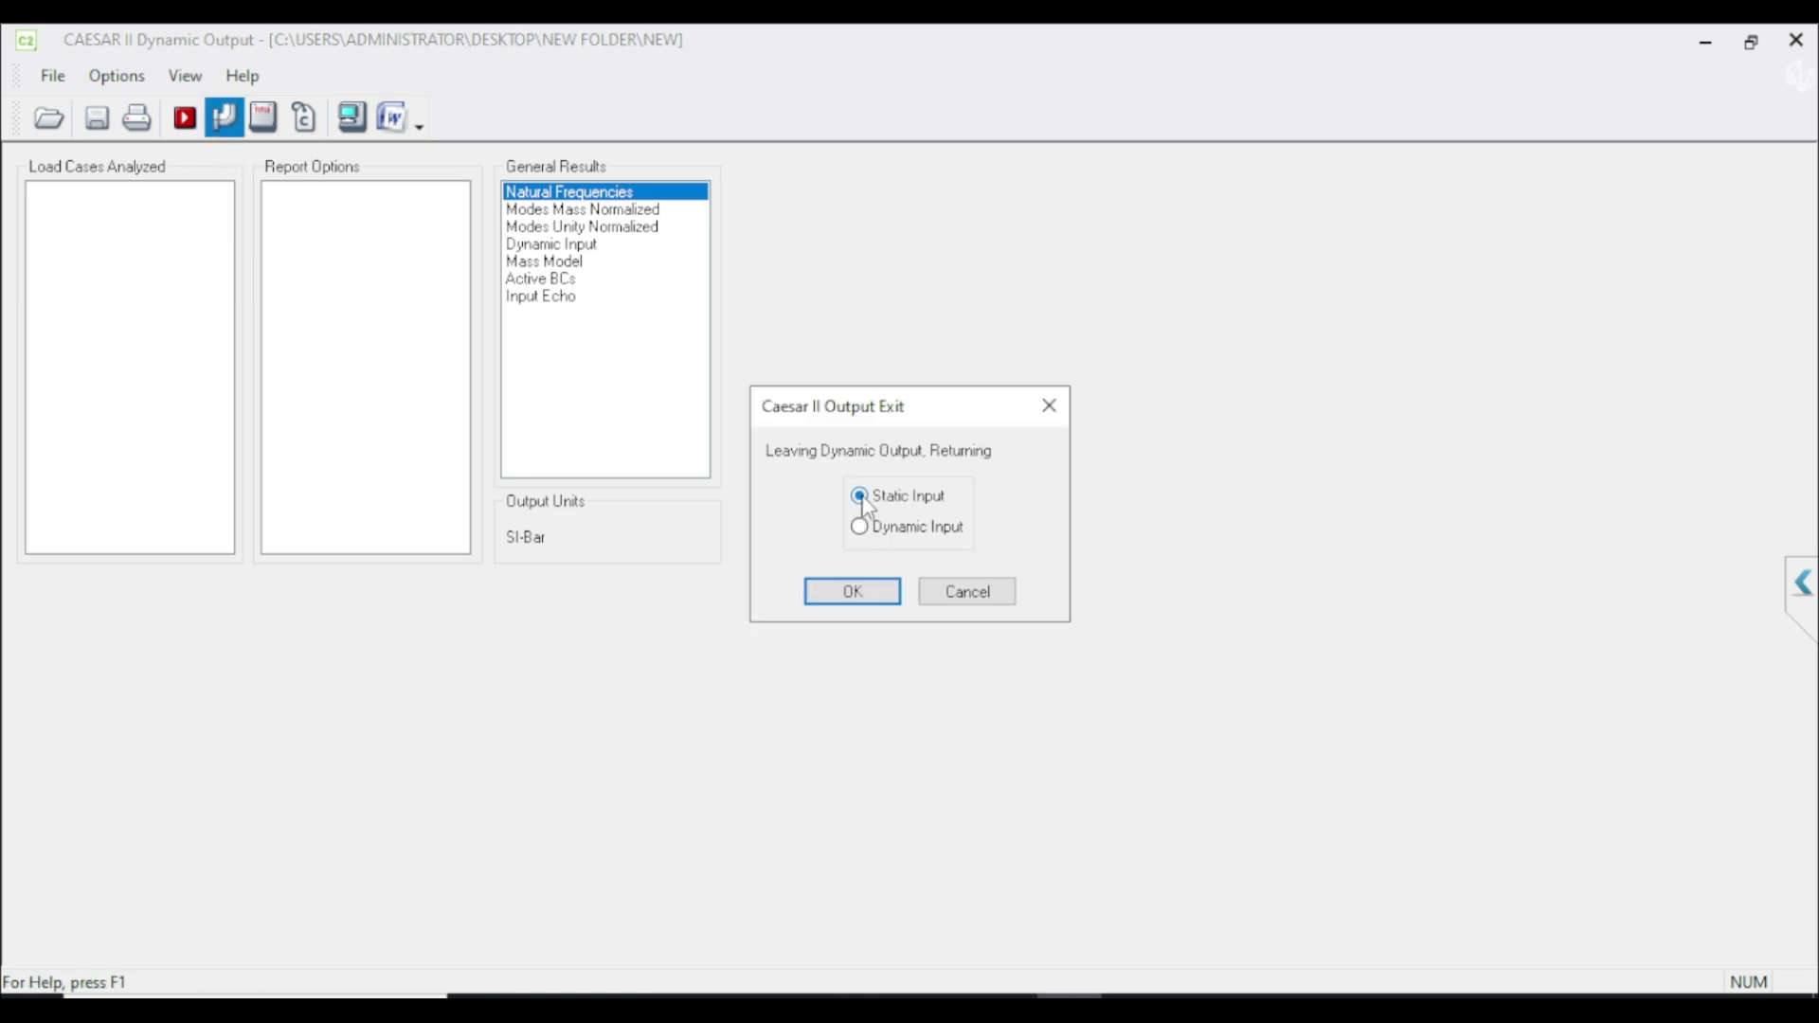
click(851, 590)
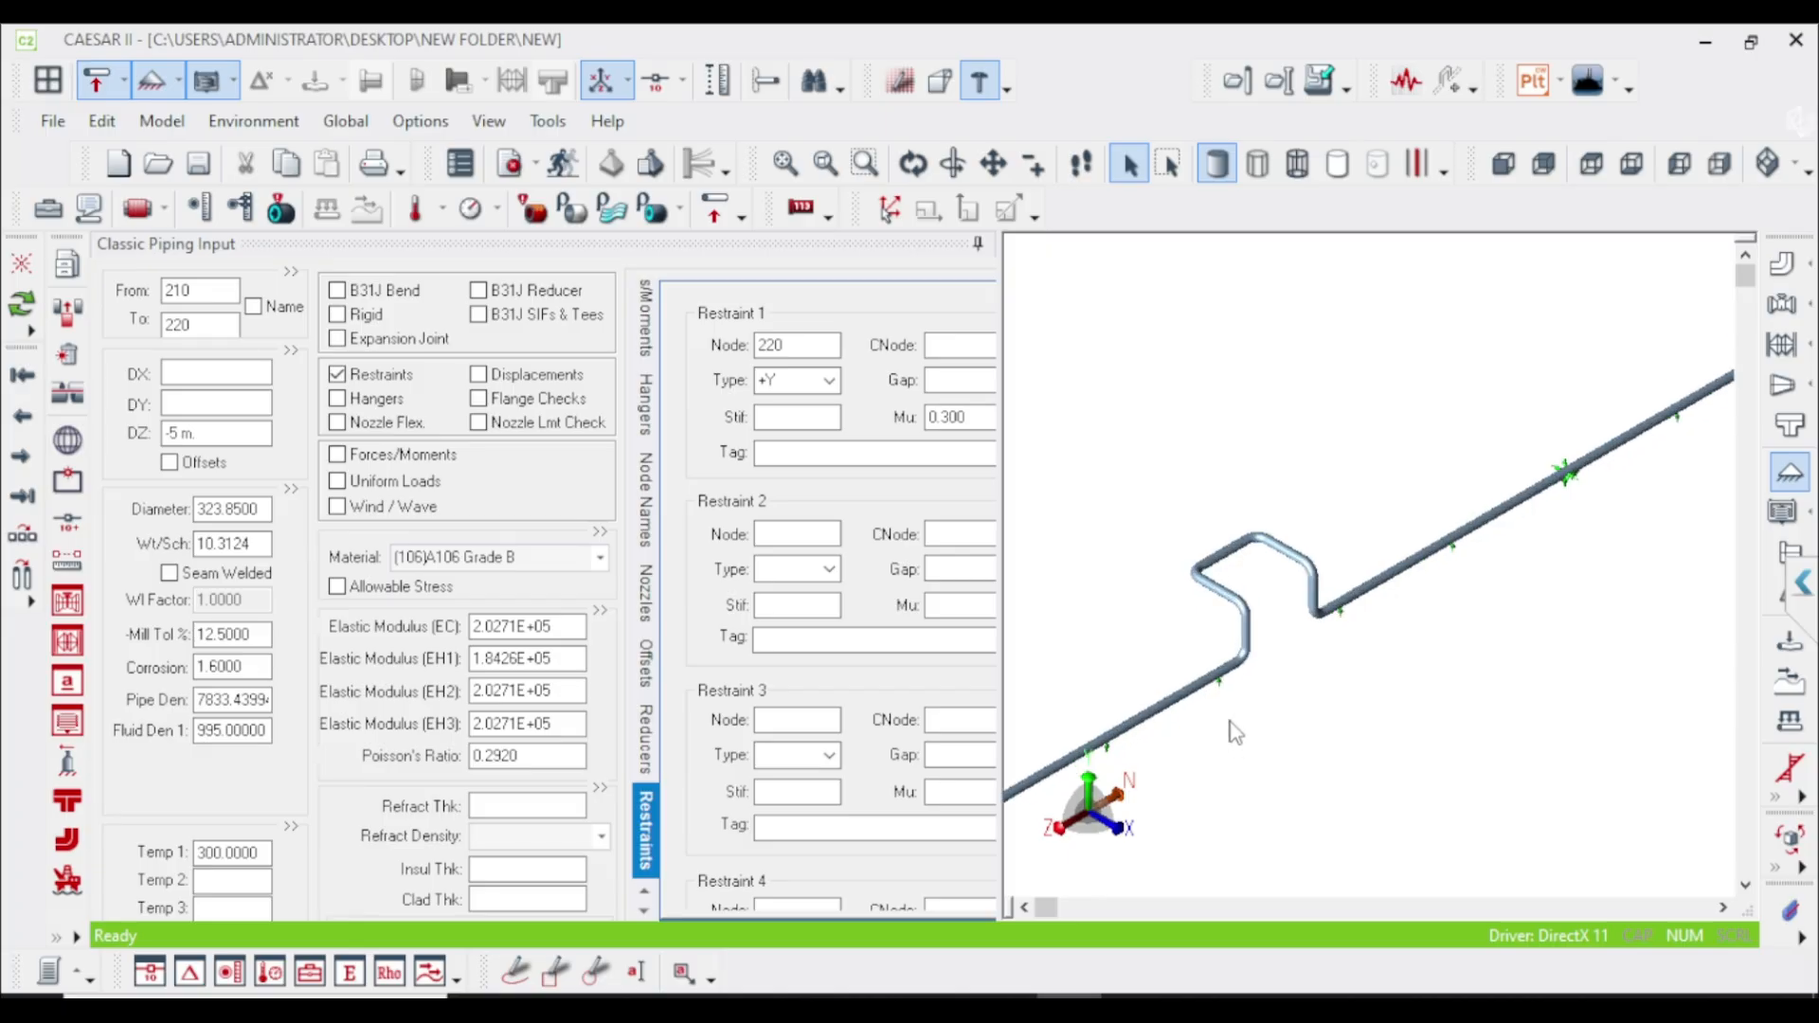
mouse_move(1229, 732)
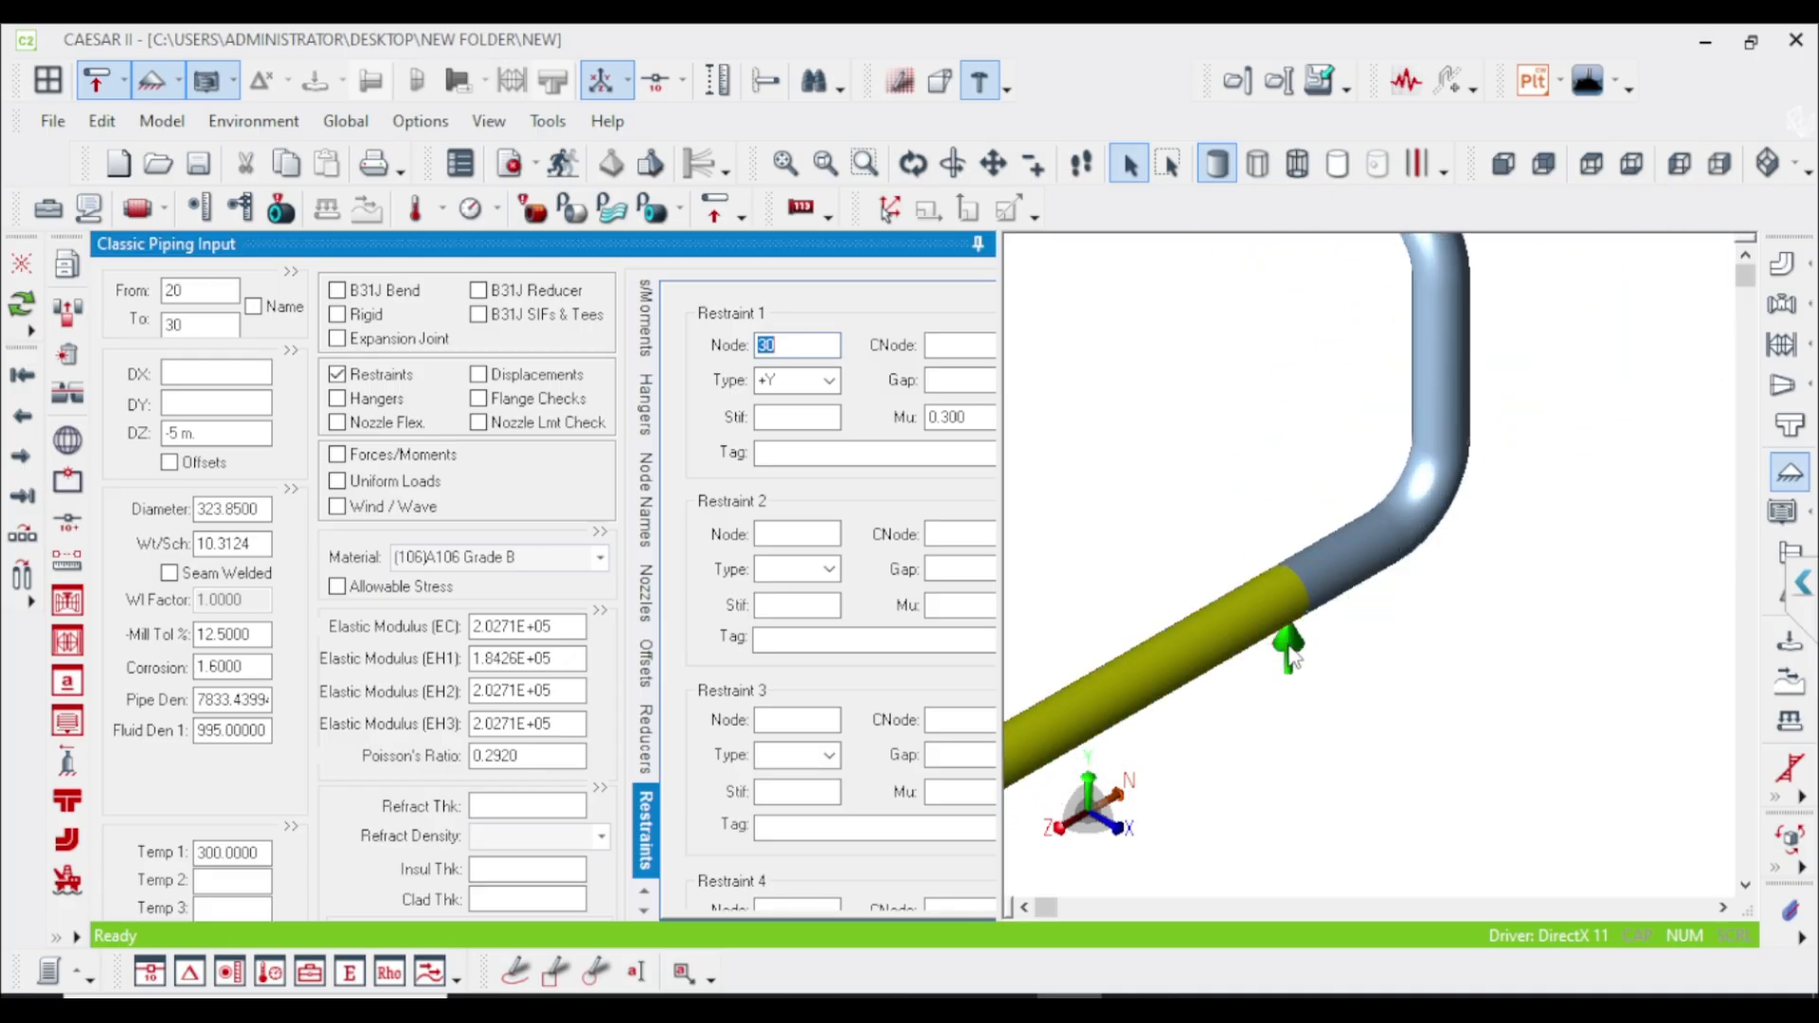
Step: Add second restraint entries at nodes 30 and 100, choosing their restraint types
click(797, 533)
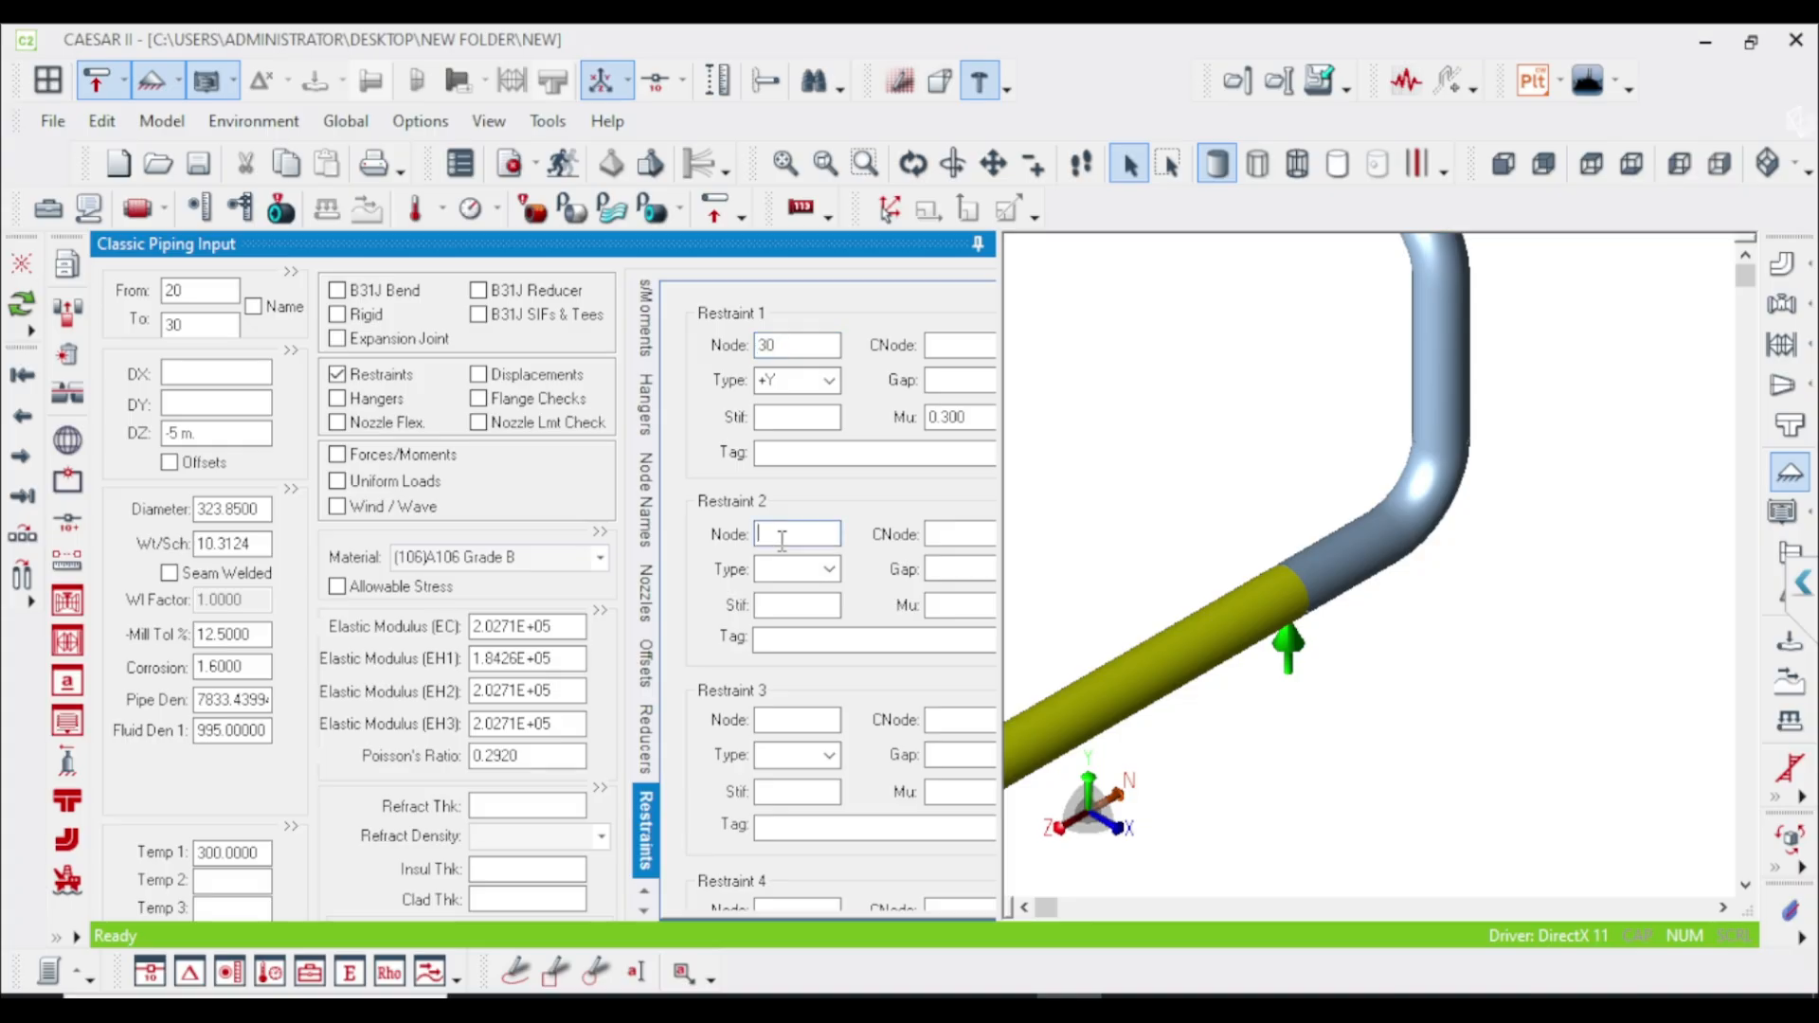
text(30)
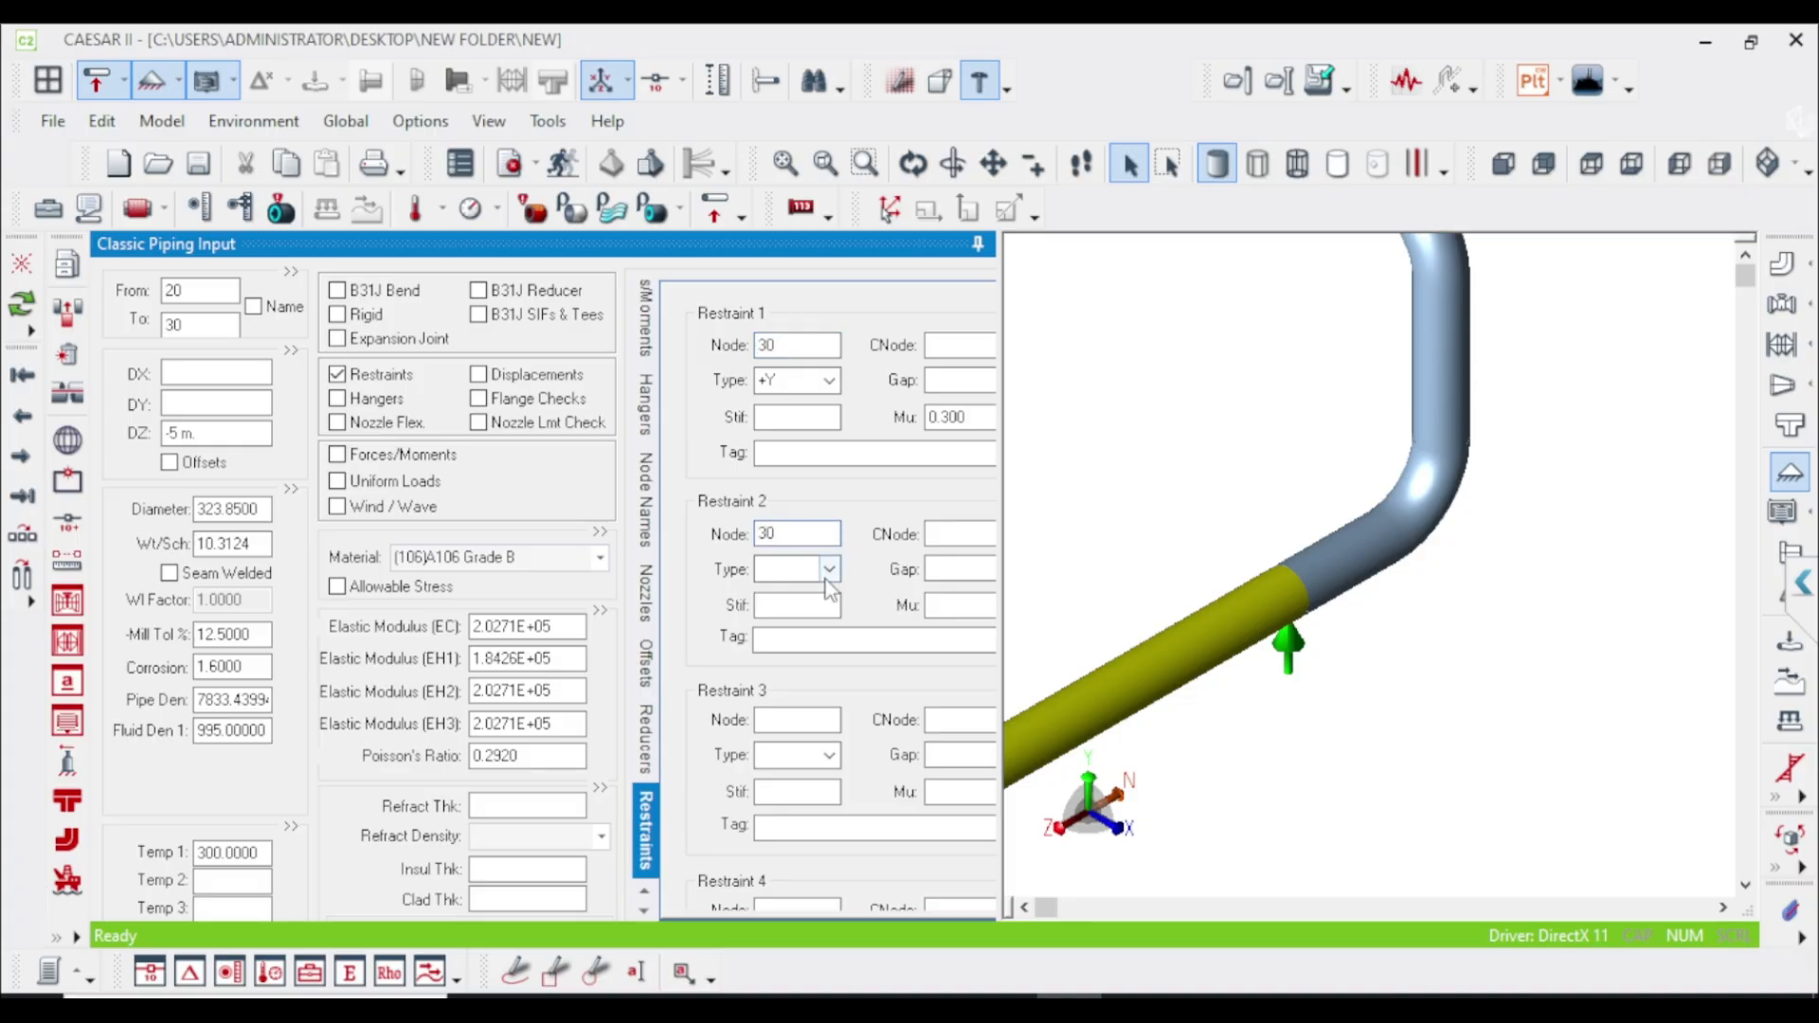
click(789, 568)
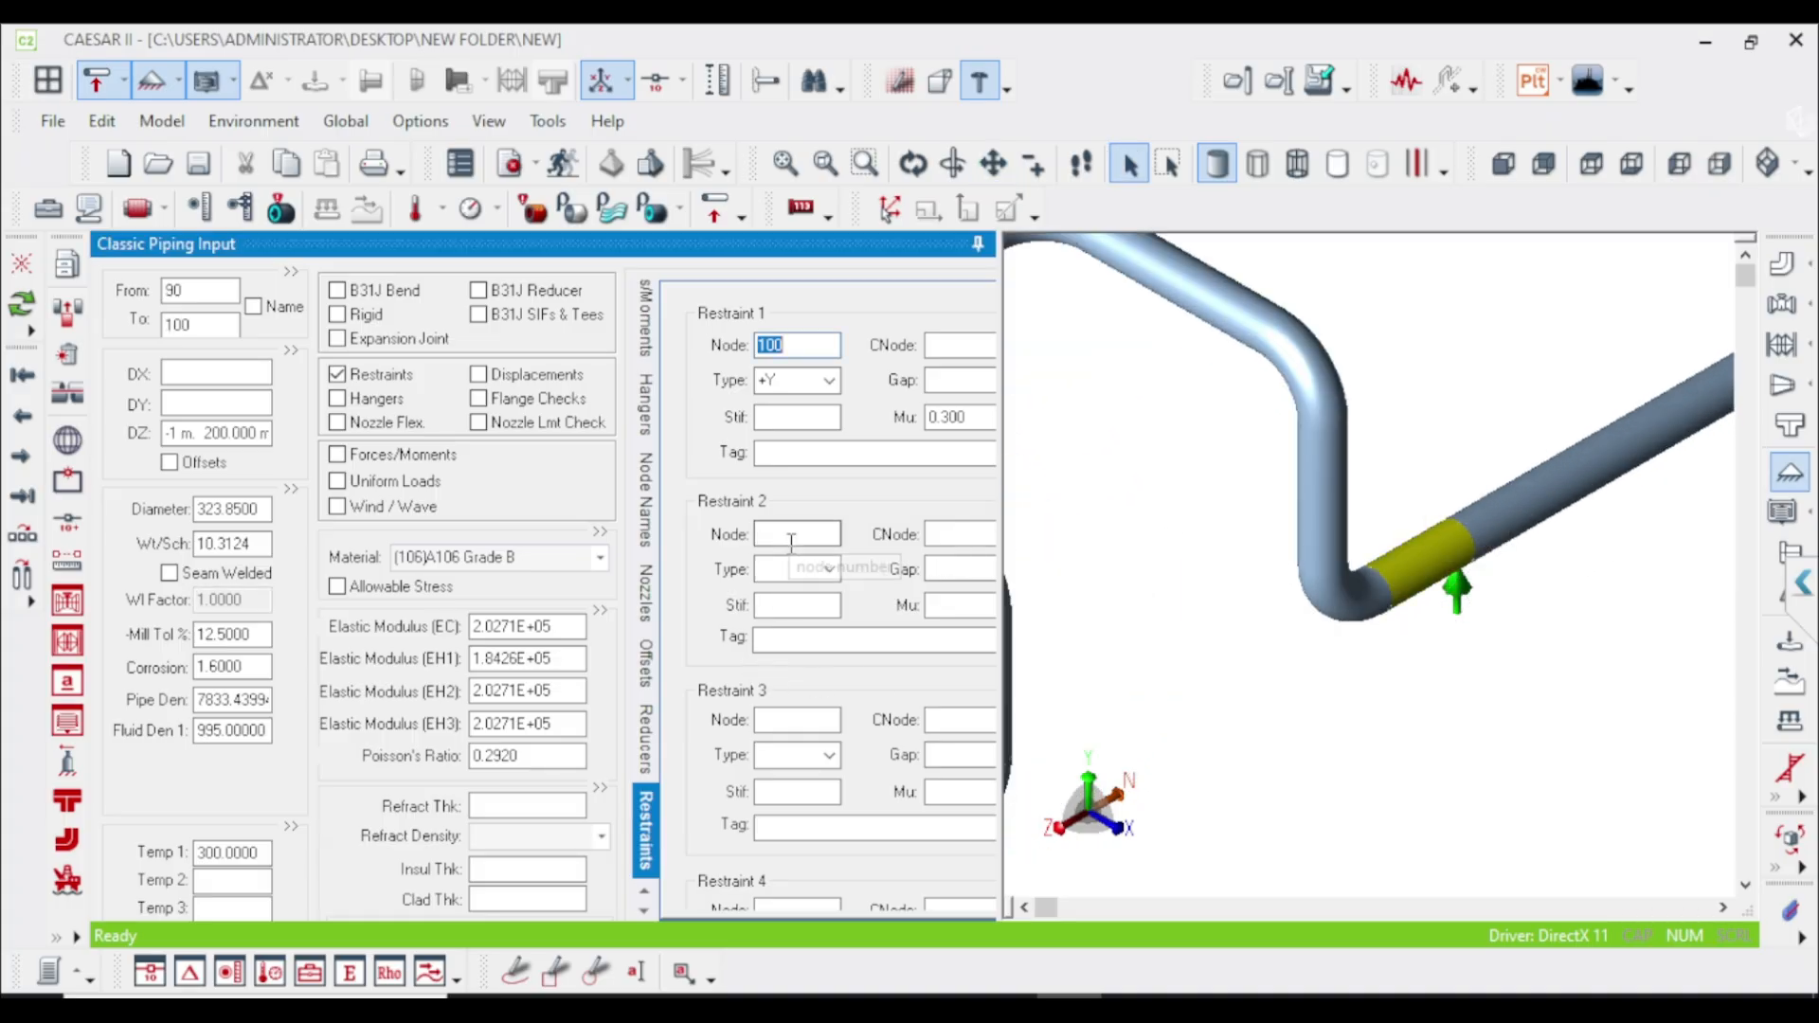
click(796, 534)
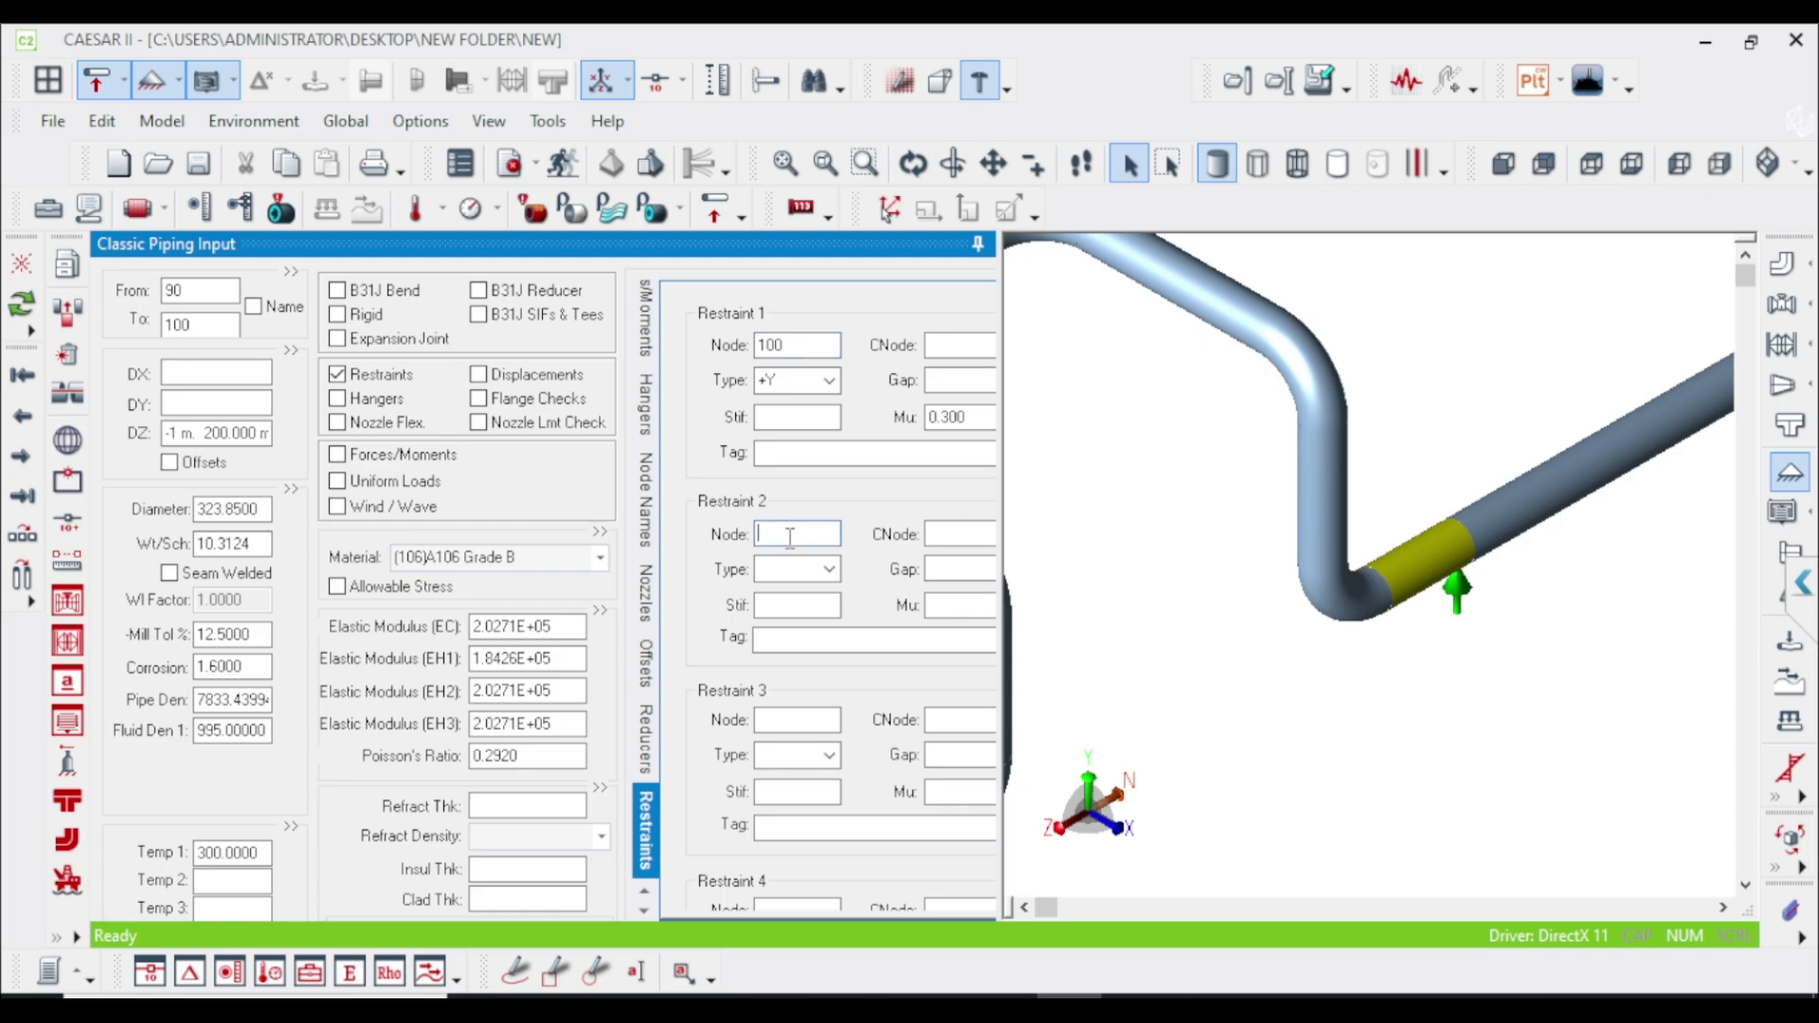
text(1)
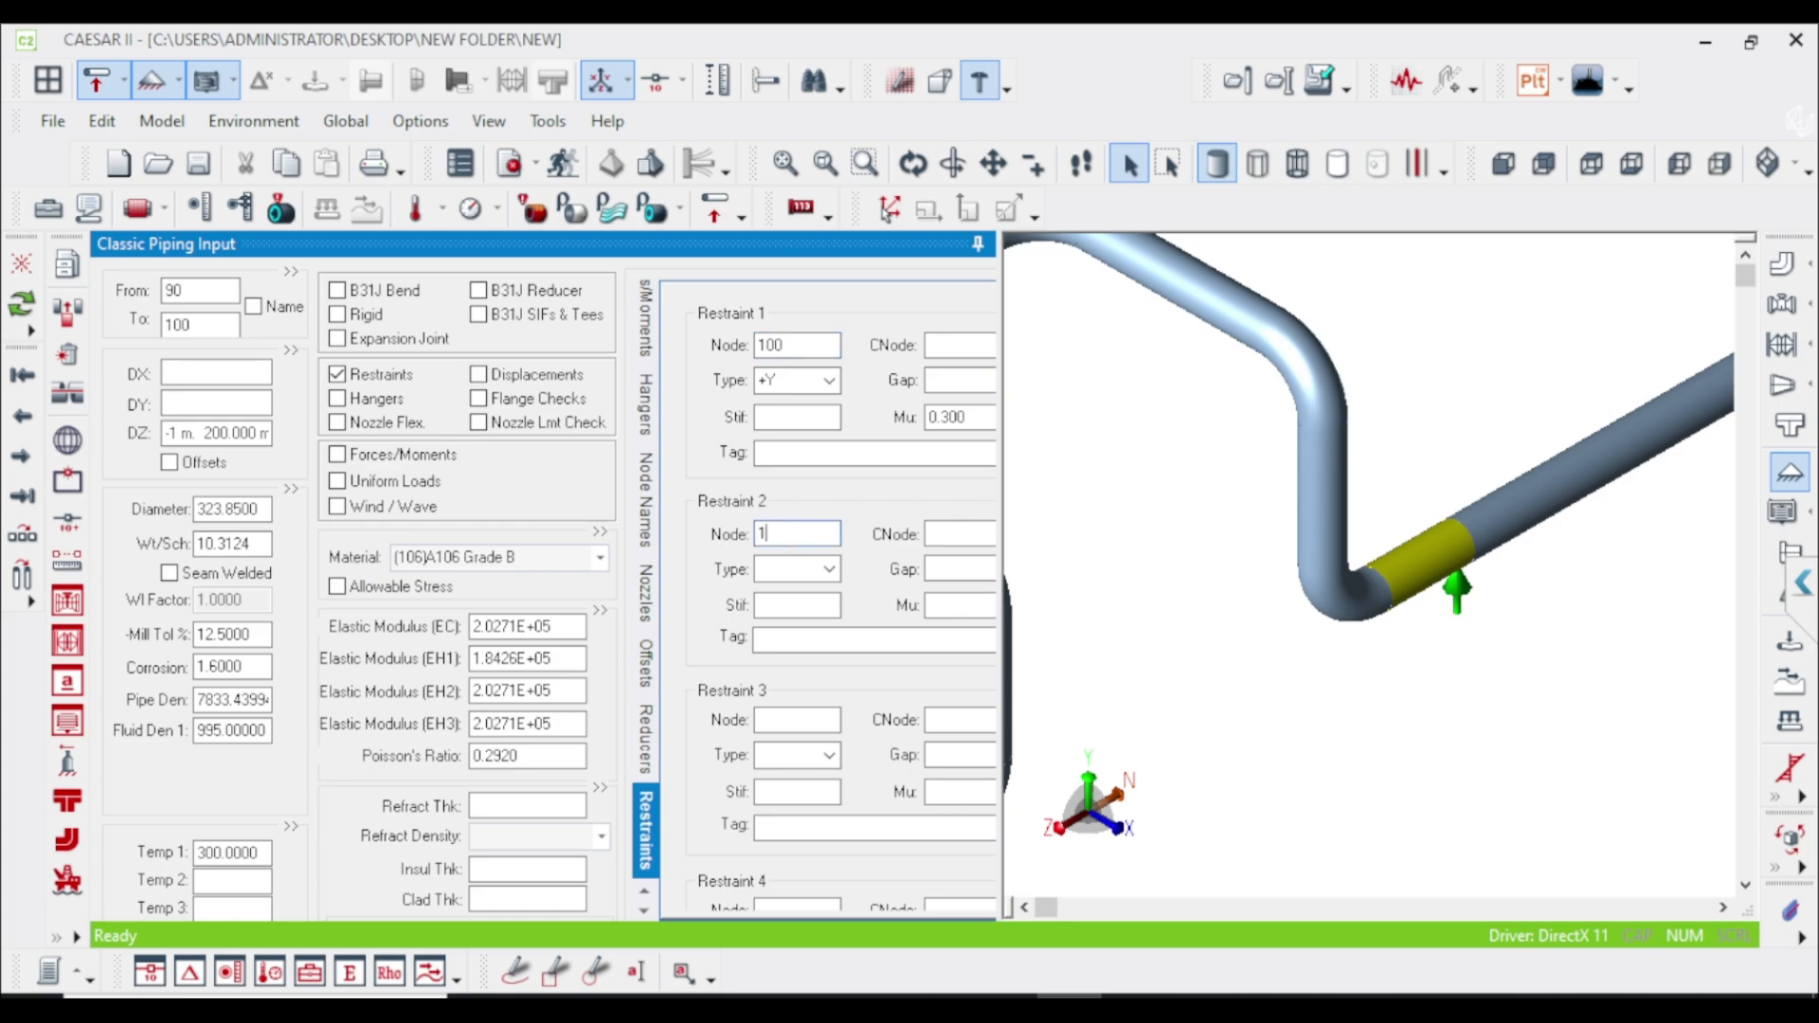
click(826, 568)
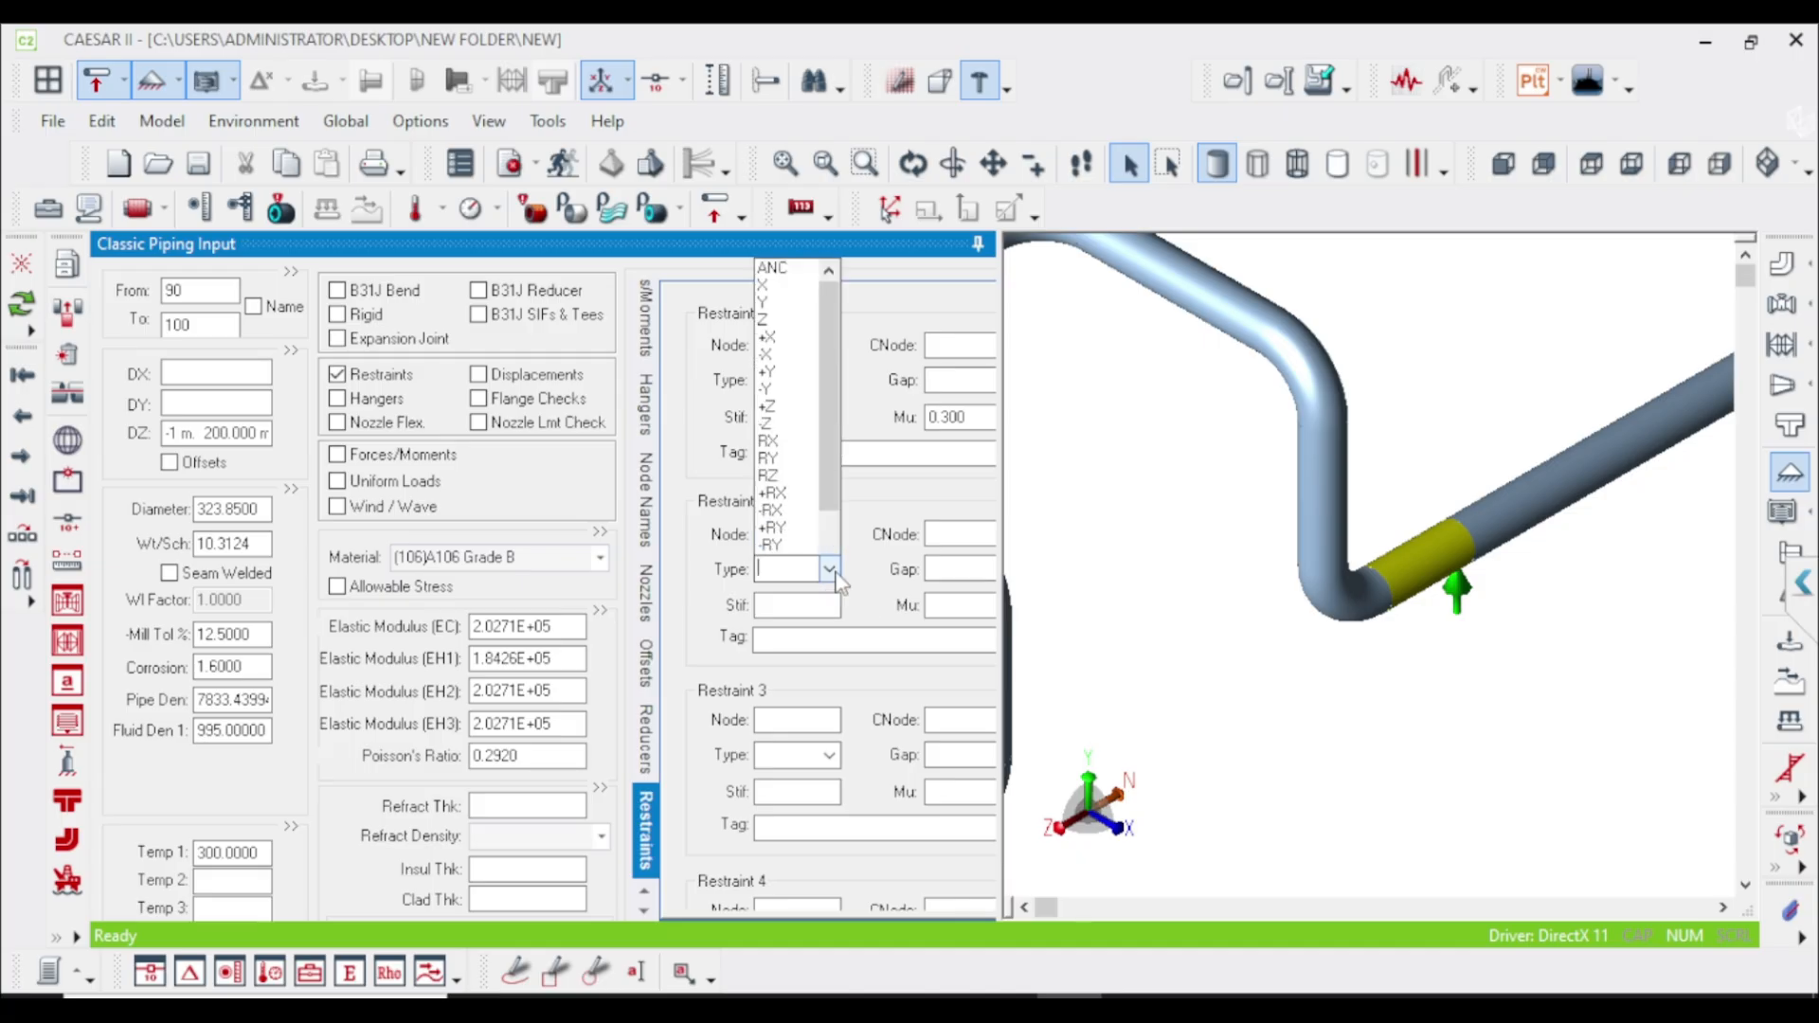
click(789, 569)
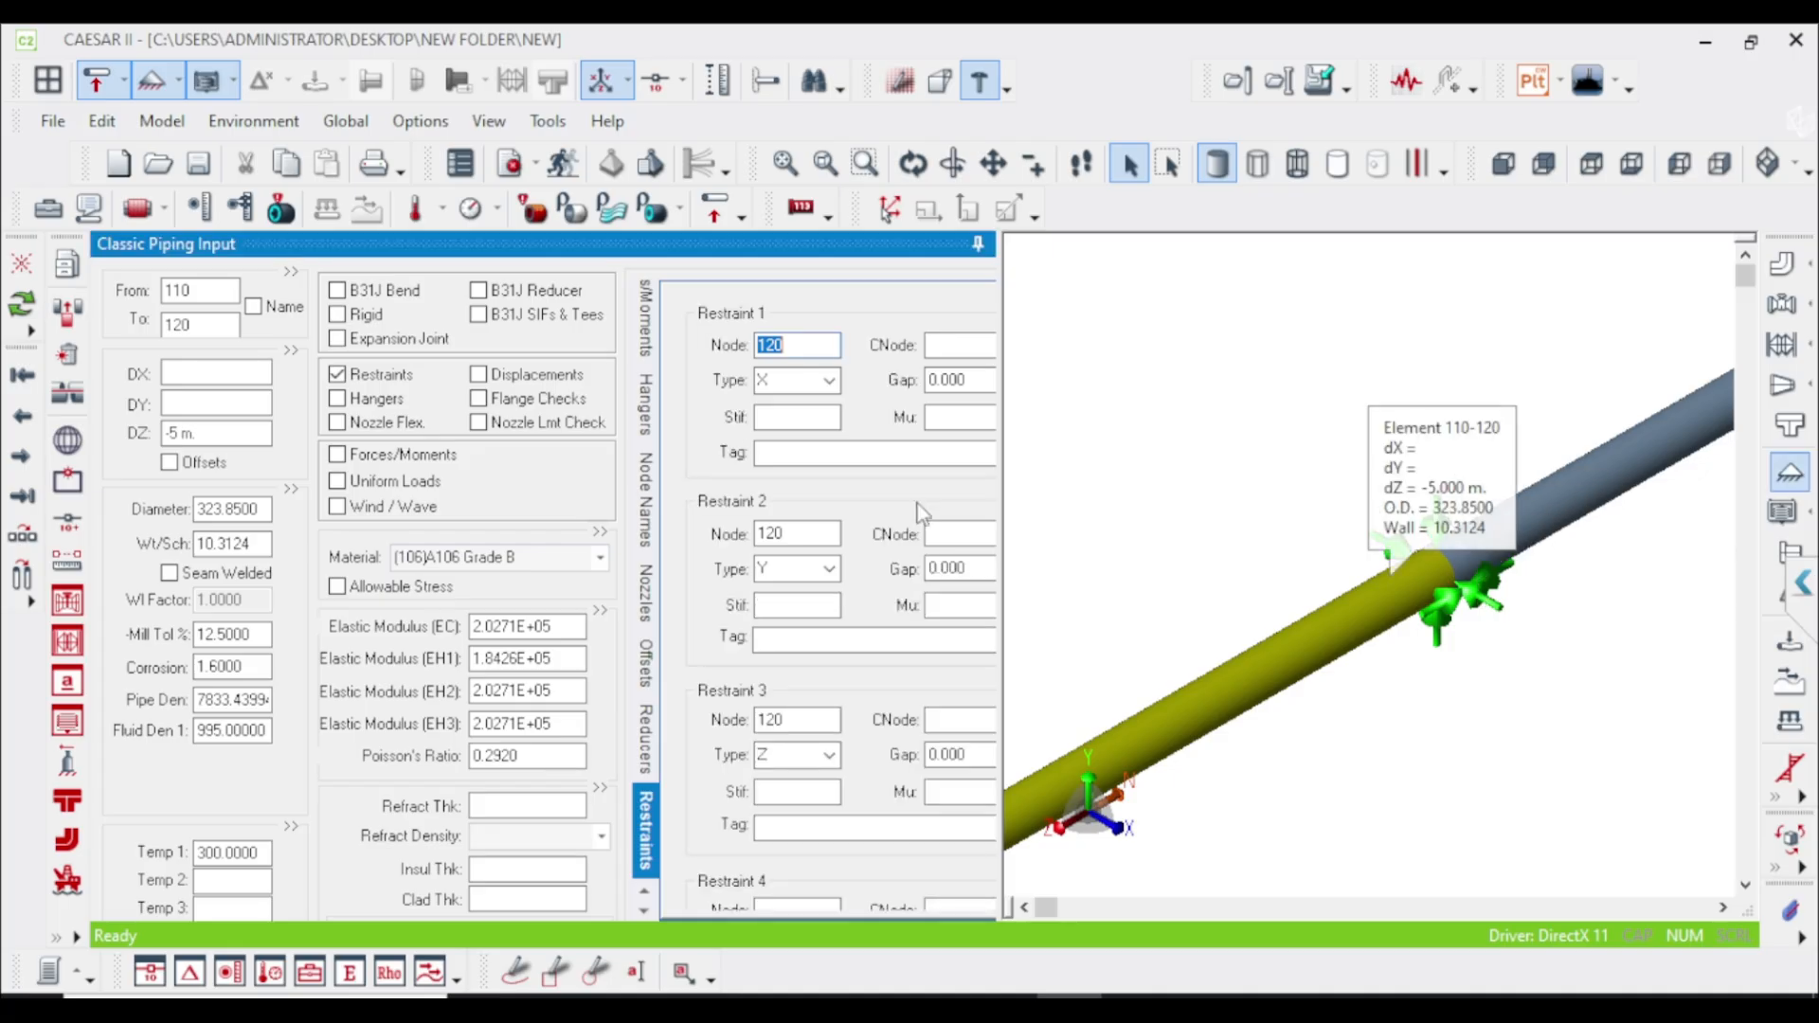
Step: Enter node 120 in a further restraint entry and choose its type
scroll(down, 3)
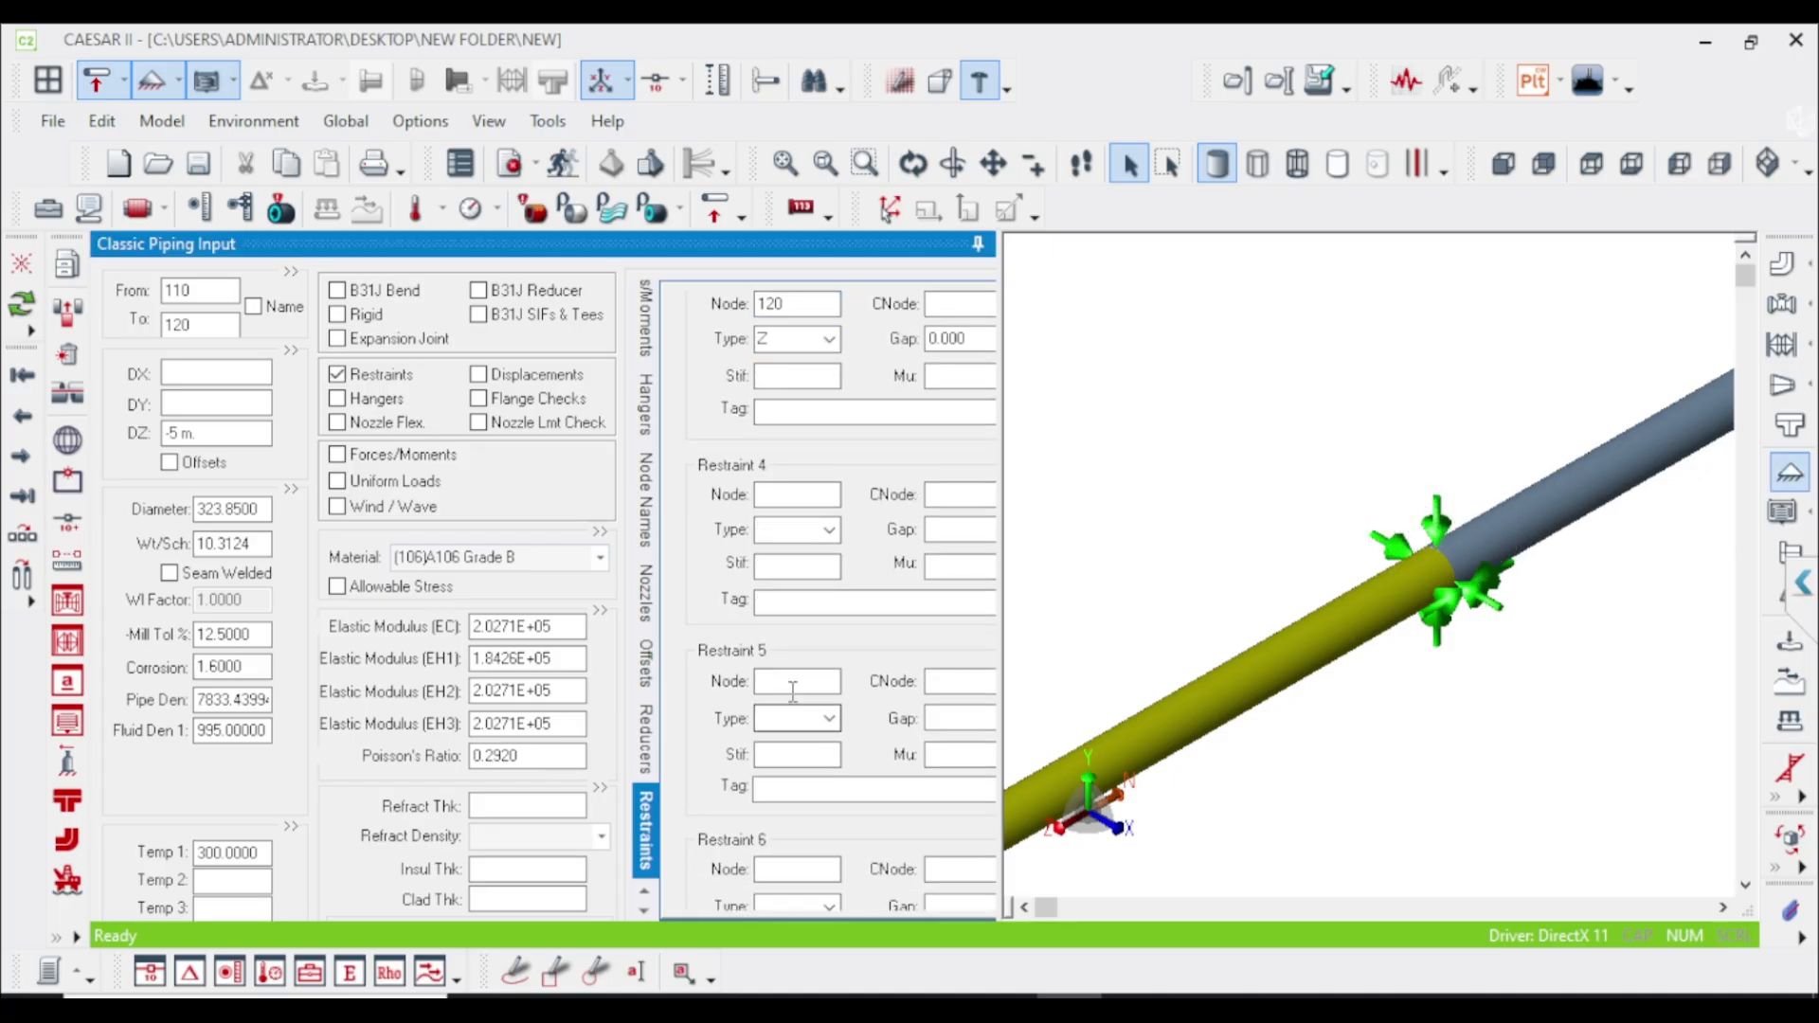
click(795, 494)
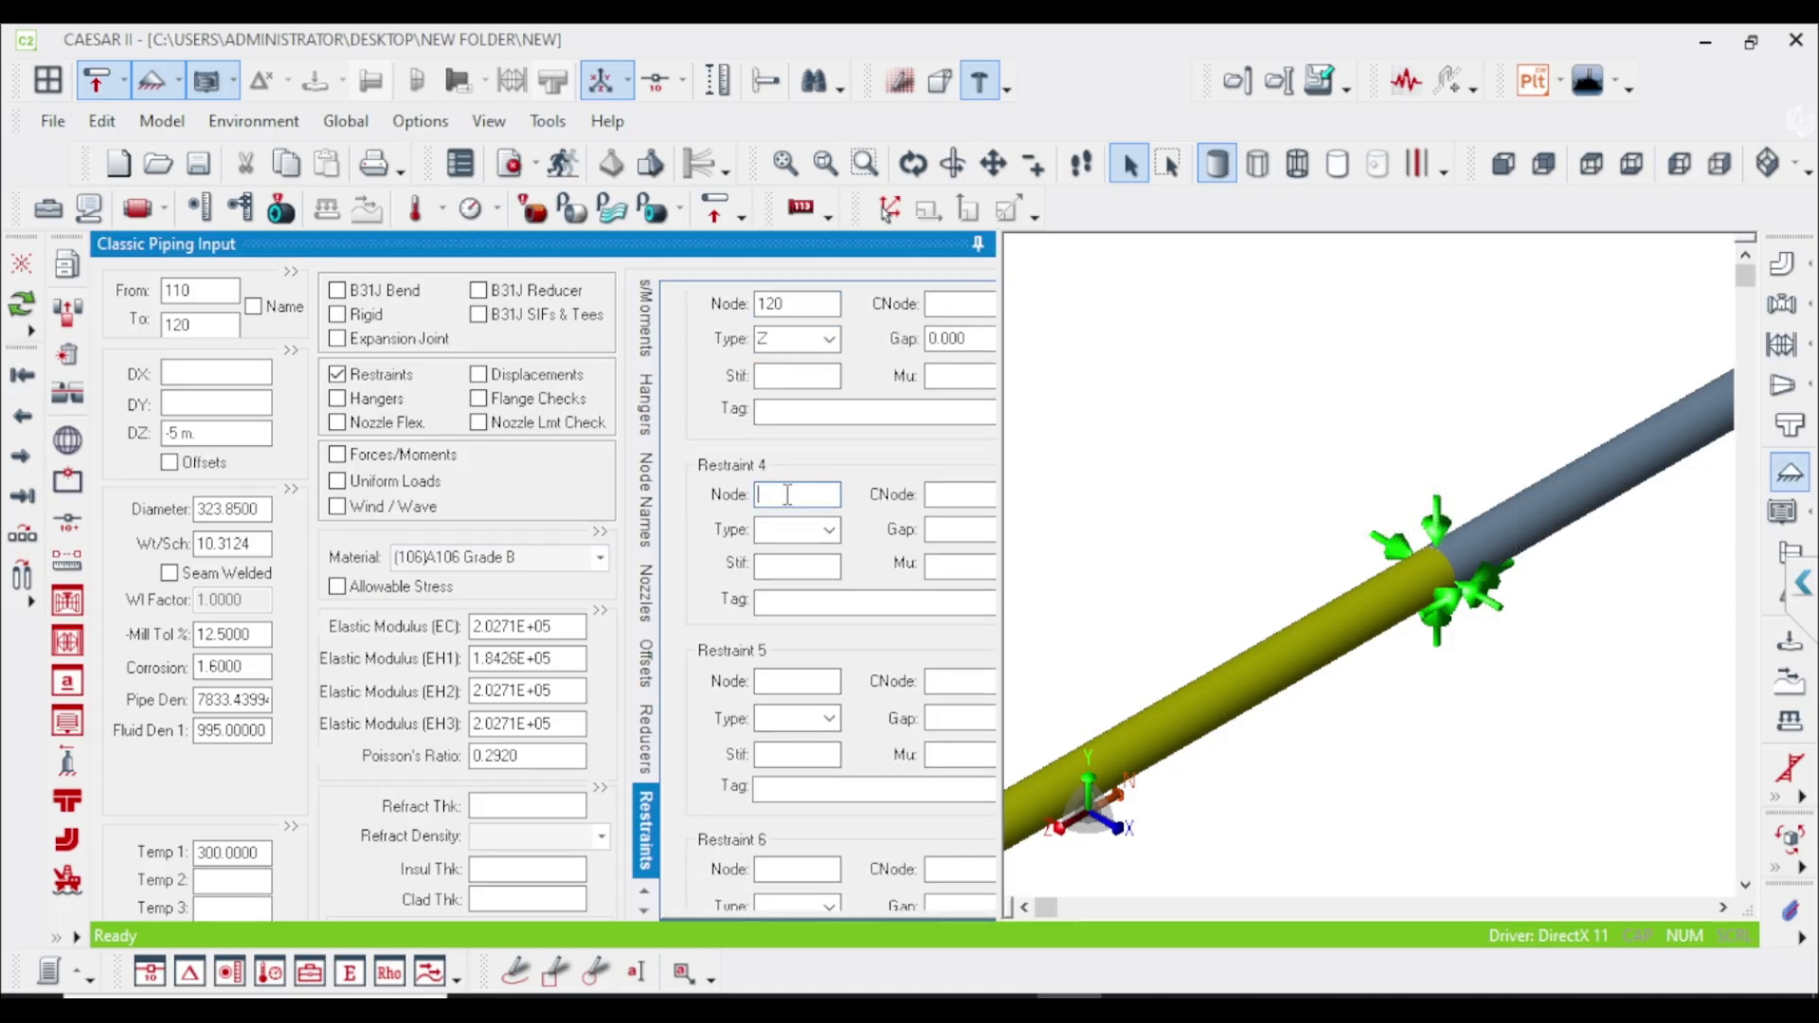
text(120)
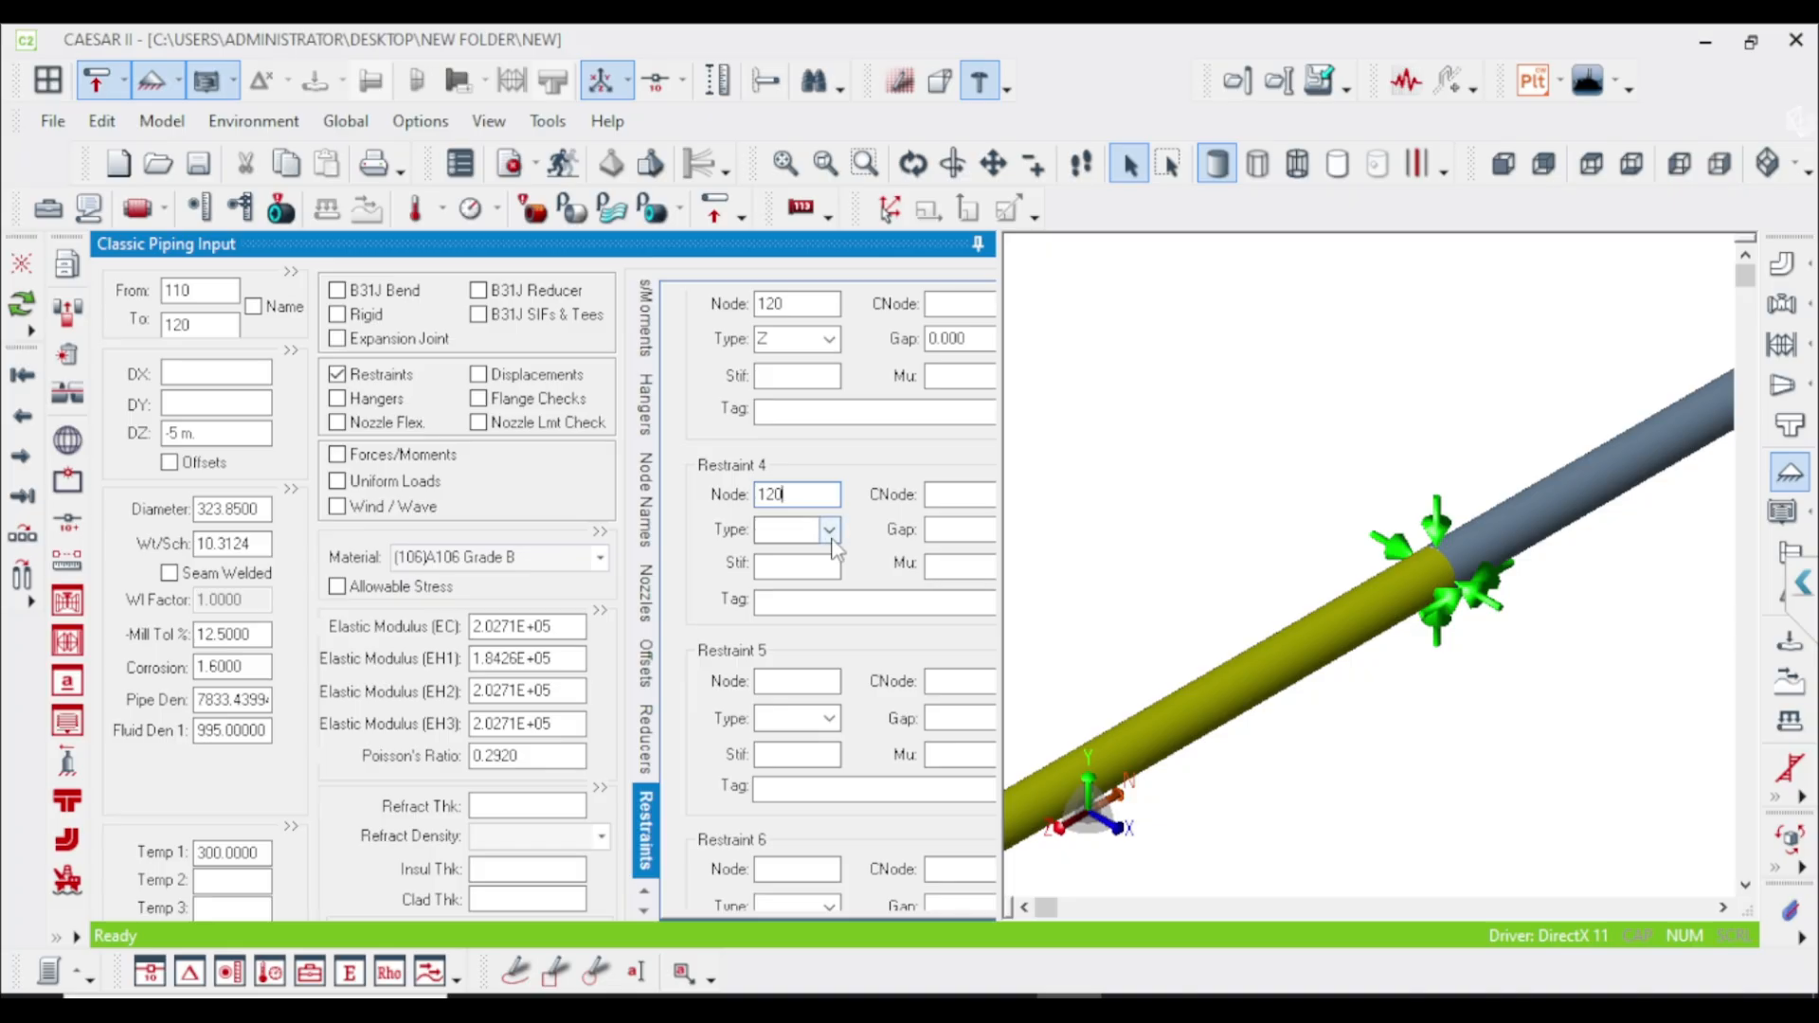
click(828, 529)
text(1)
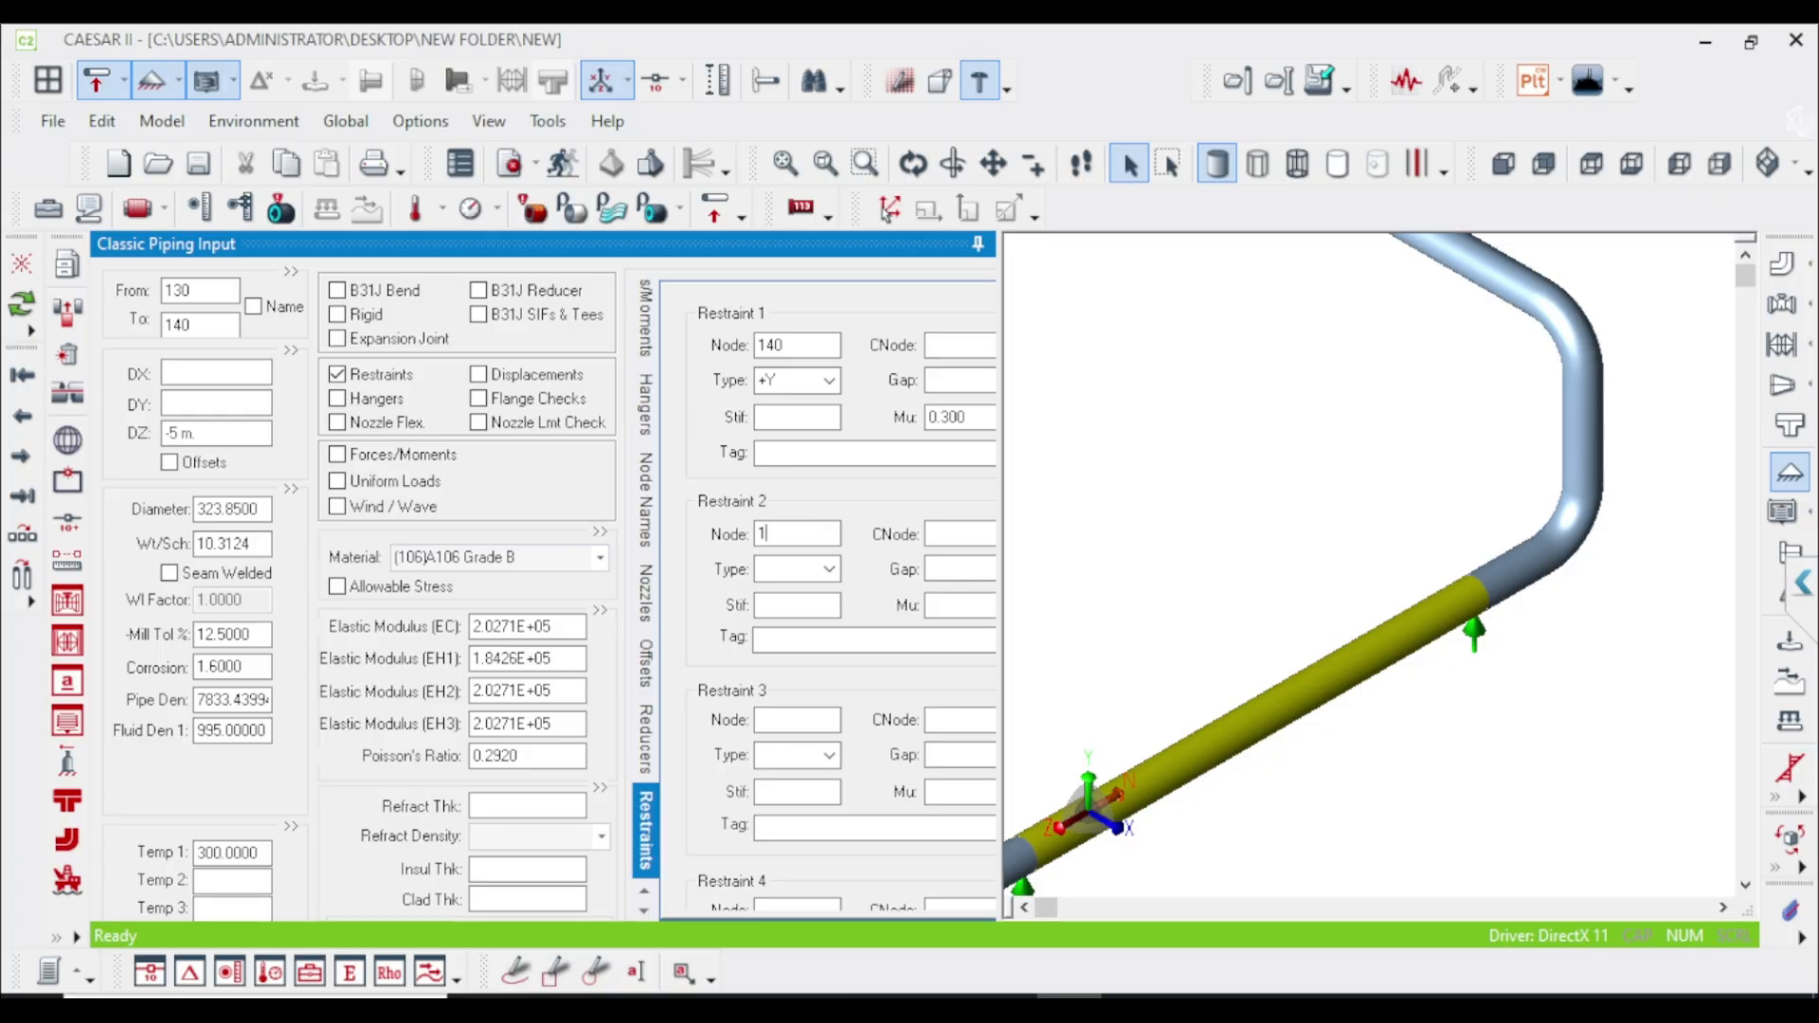
Step: Make the second restraints at nodes 140 and 210 Guides
click(827, 568)
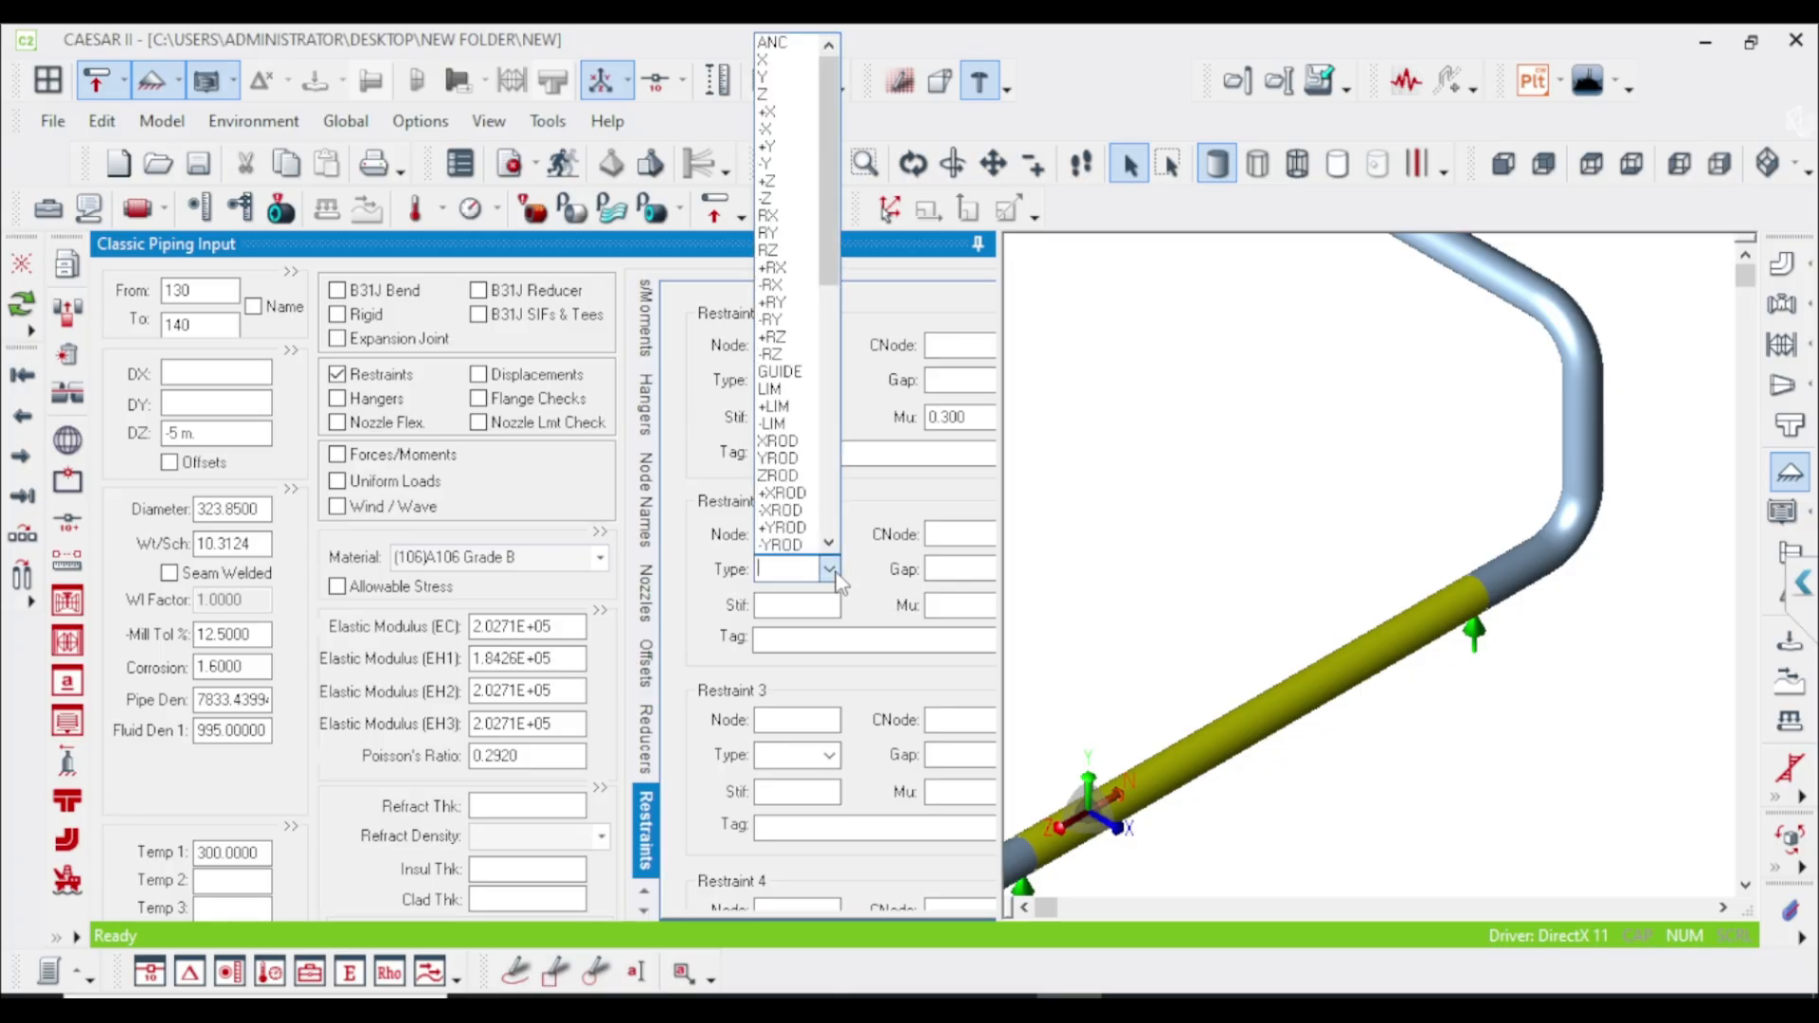
click(780, 371)
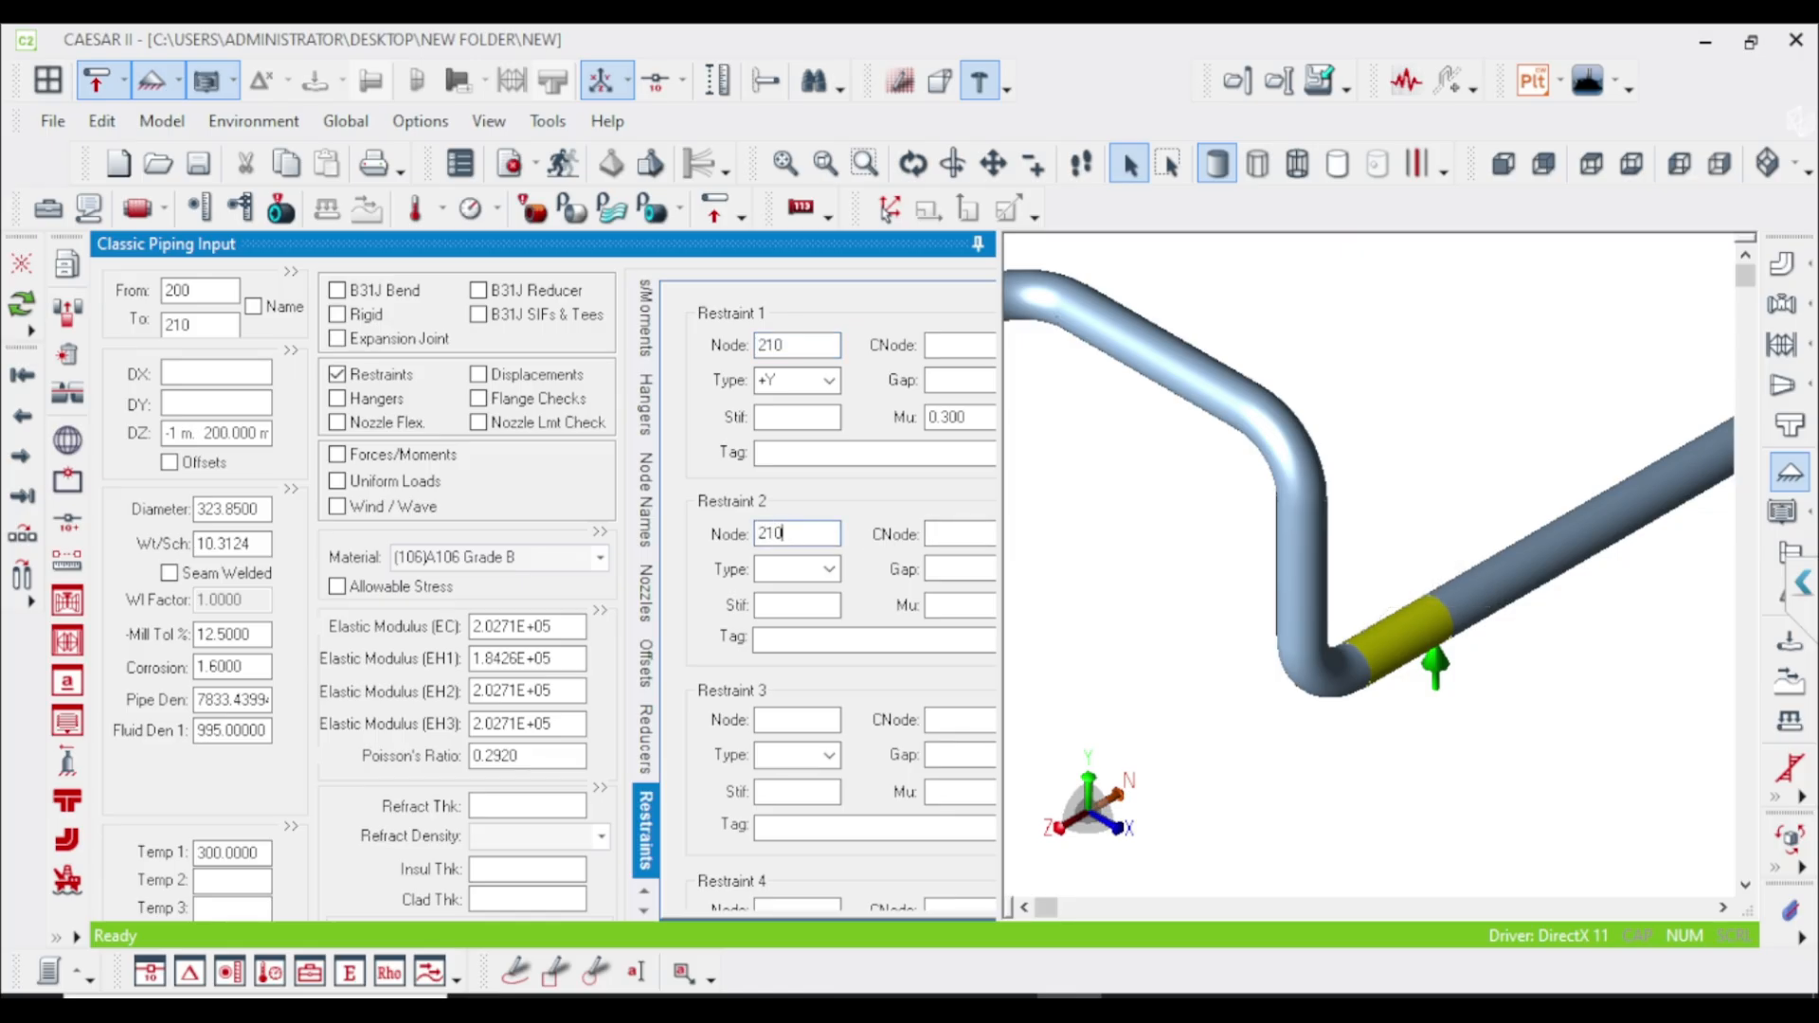
click(827, 568)
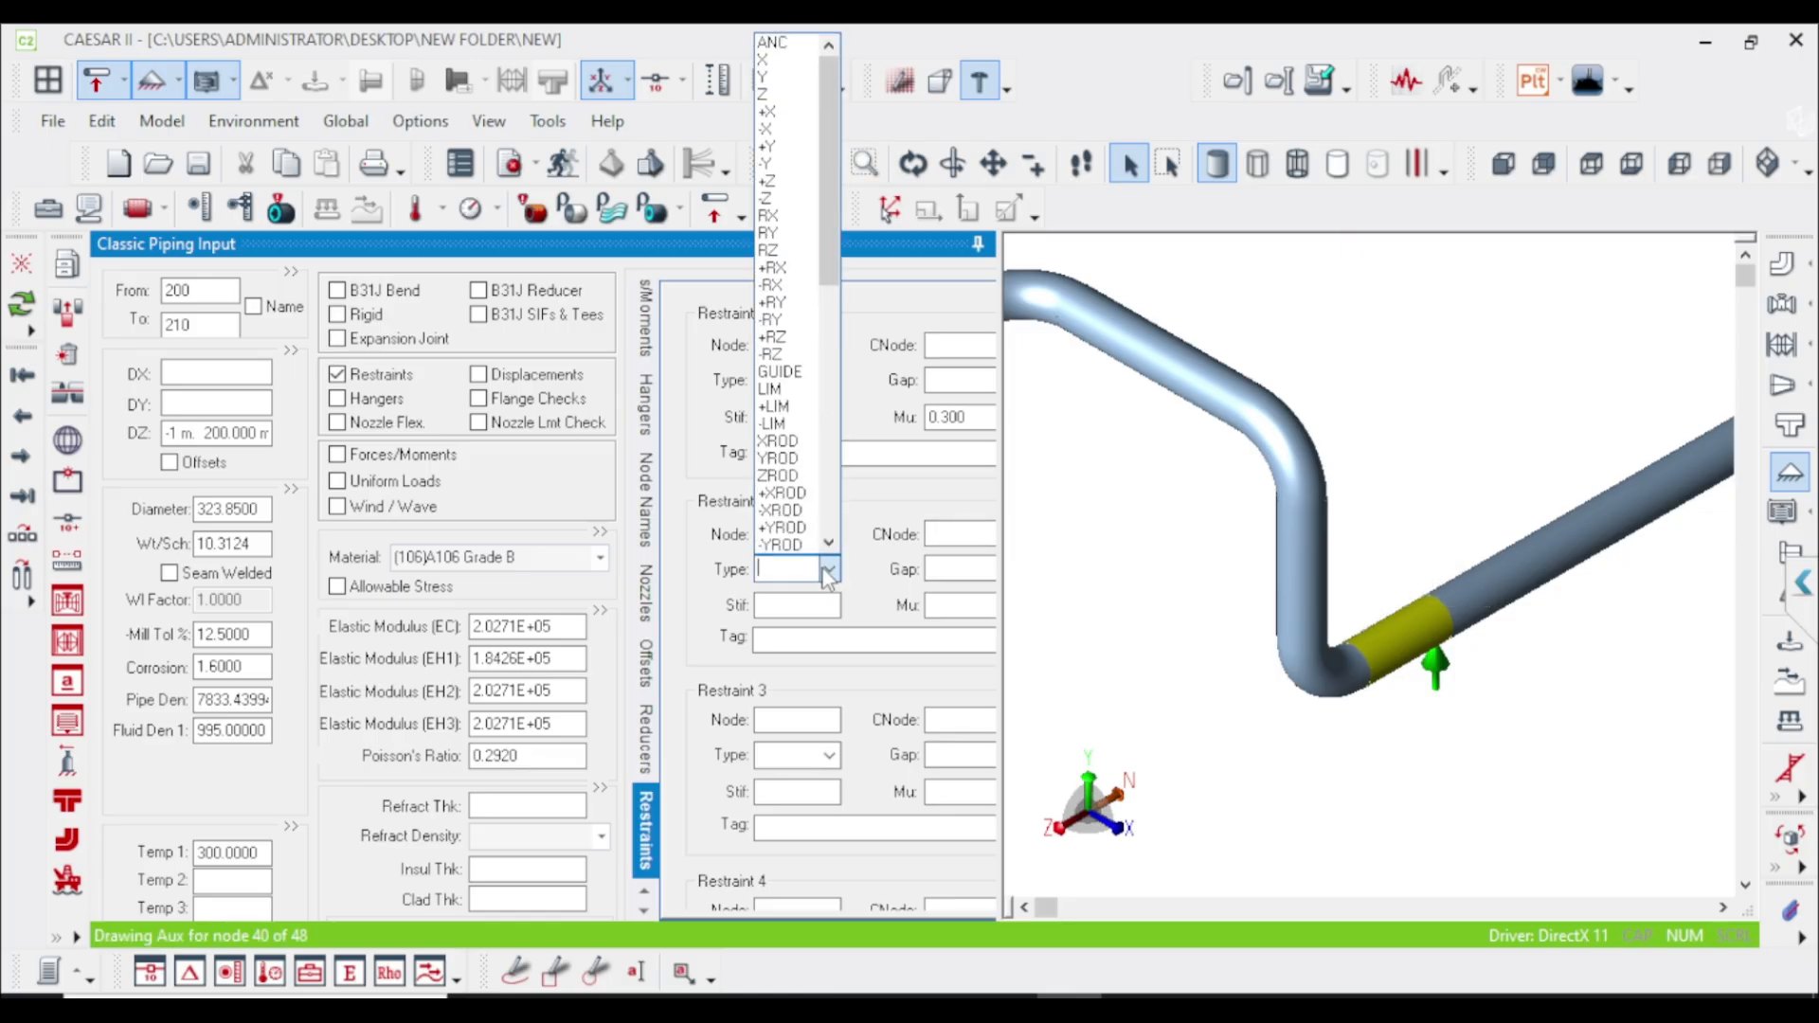
click(780, 372)
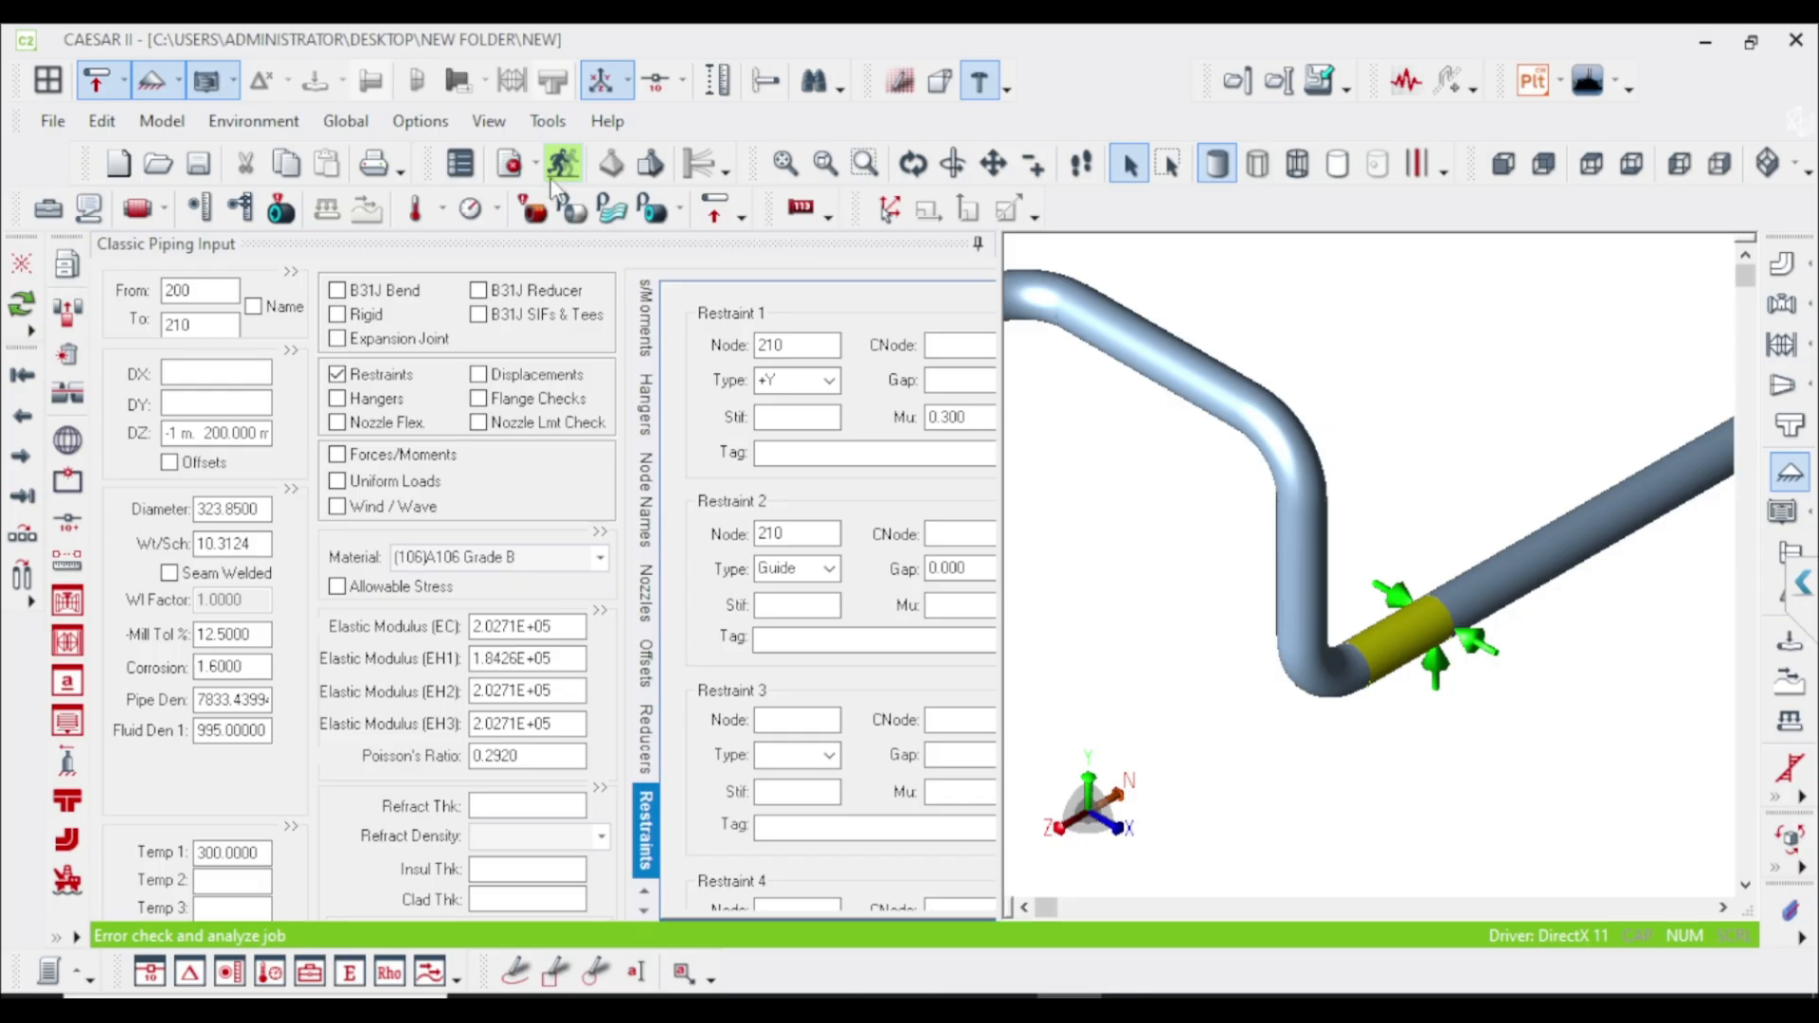
Step: Error-check the re-restrained model, run the static analysis, and close the static output
click(562, 162)
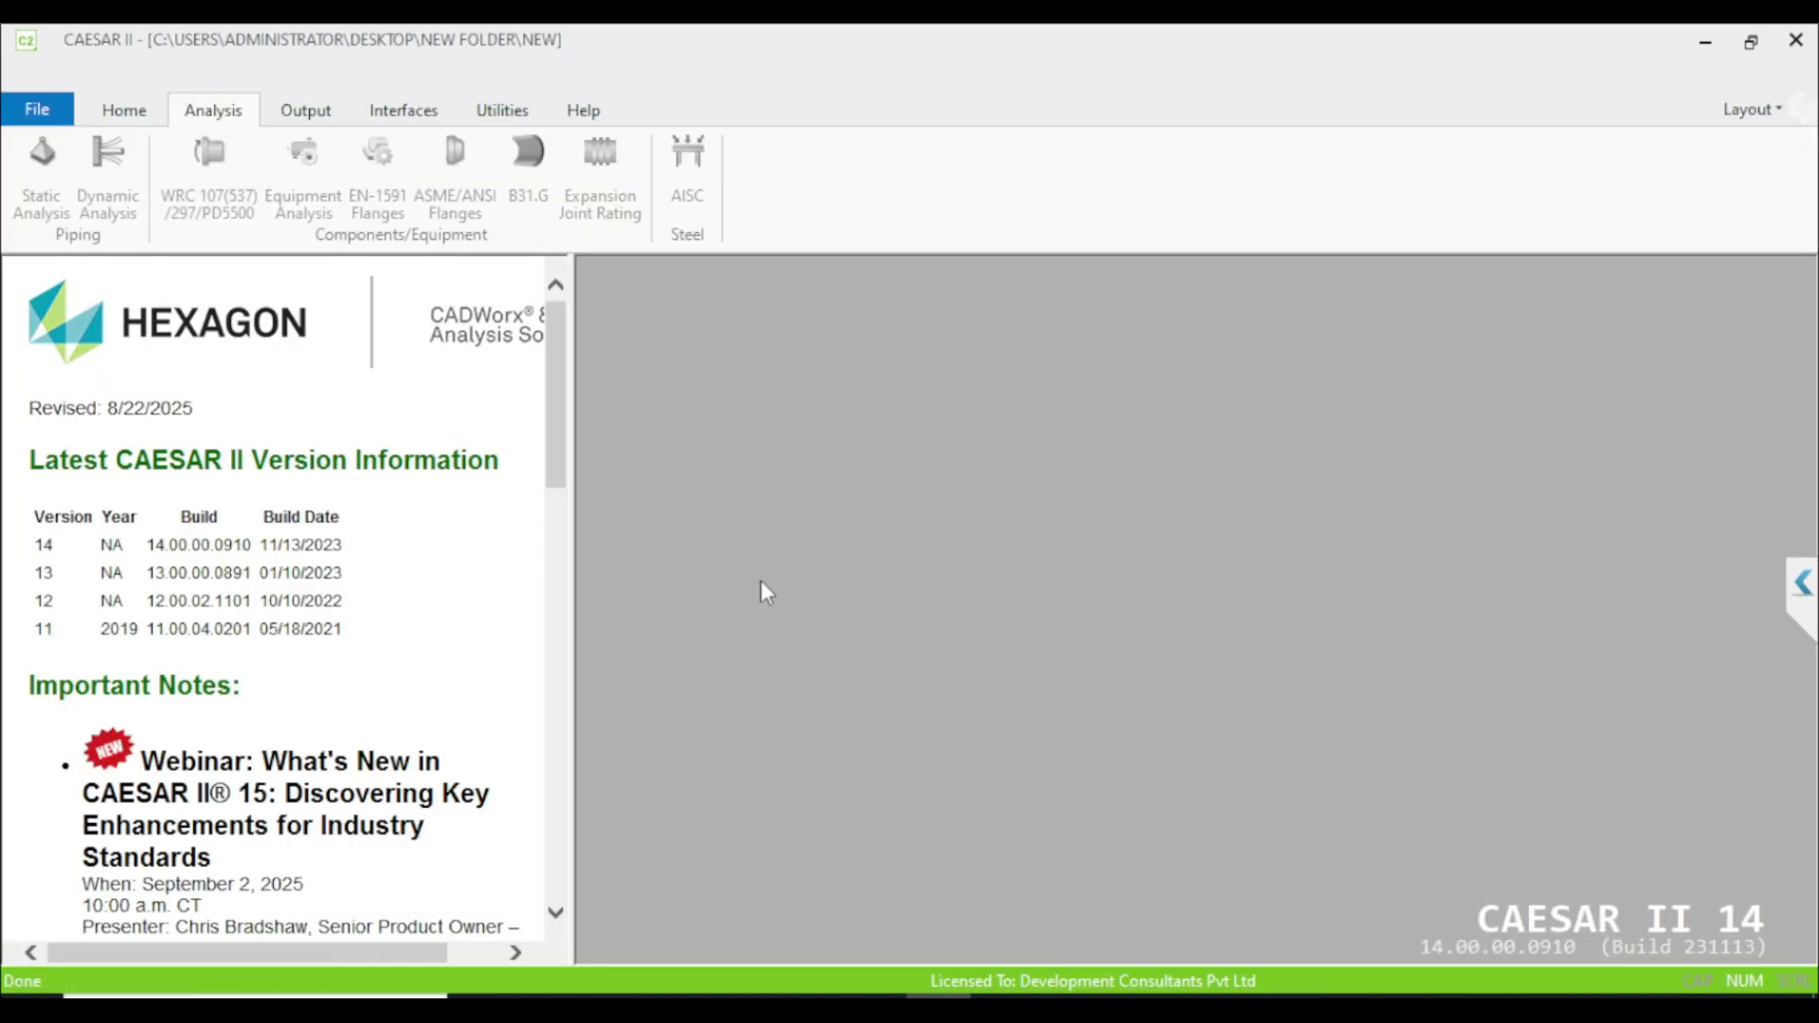
mouse_move(910, 501)
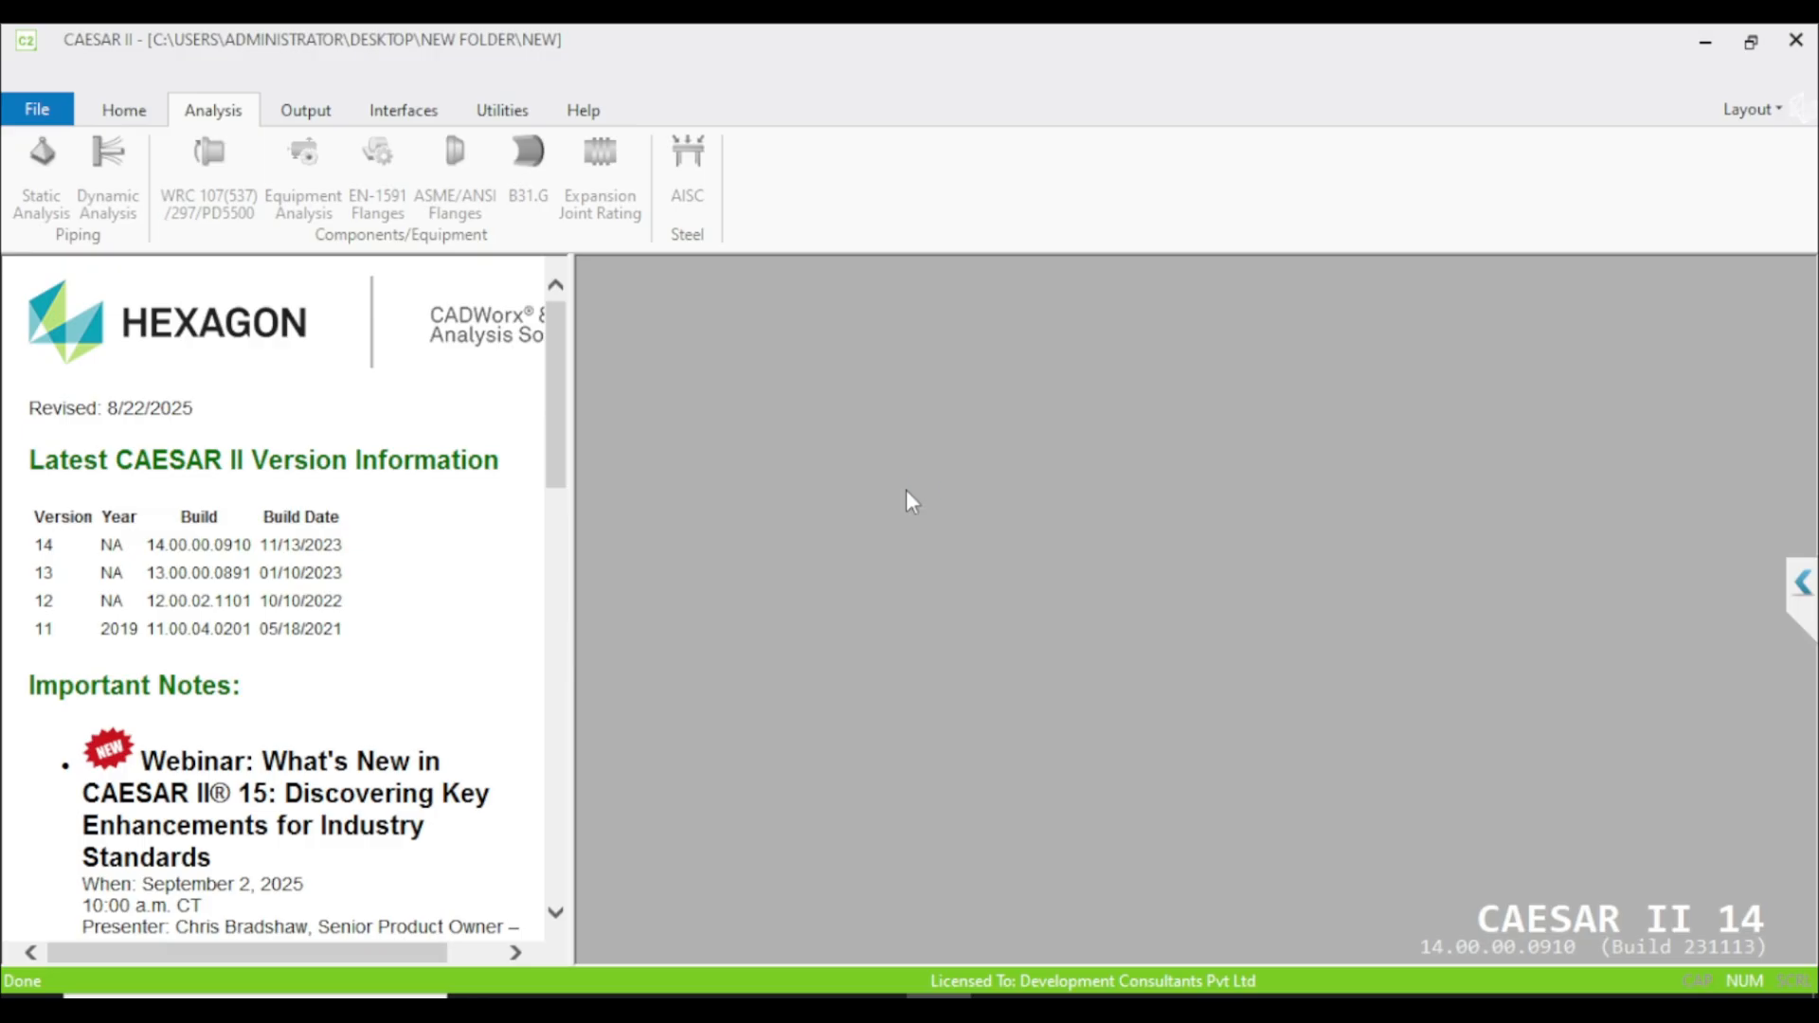
click(41, 162)
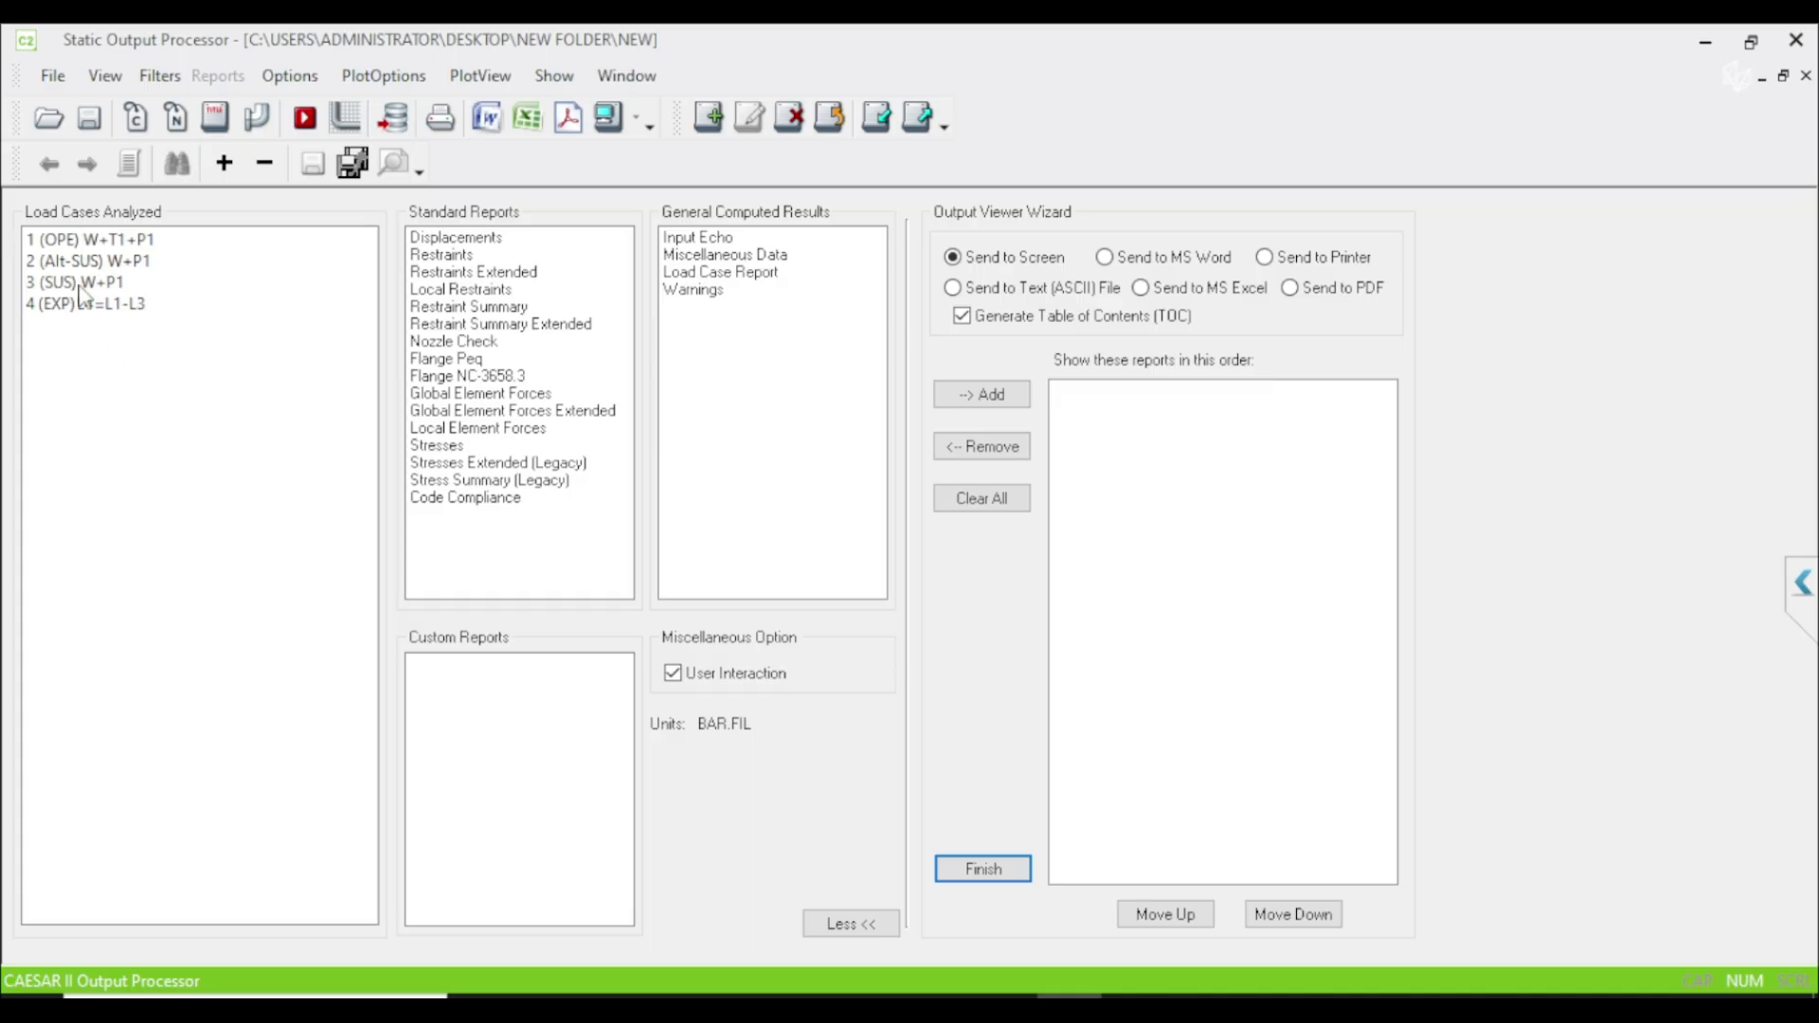
click(981, 868)
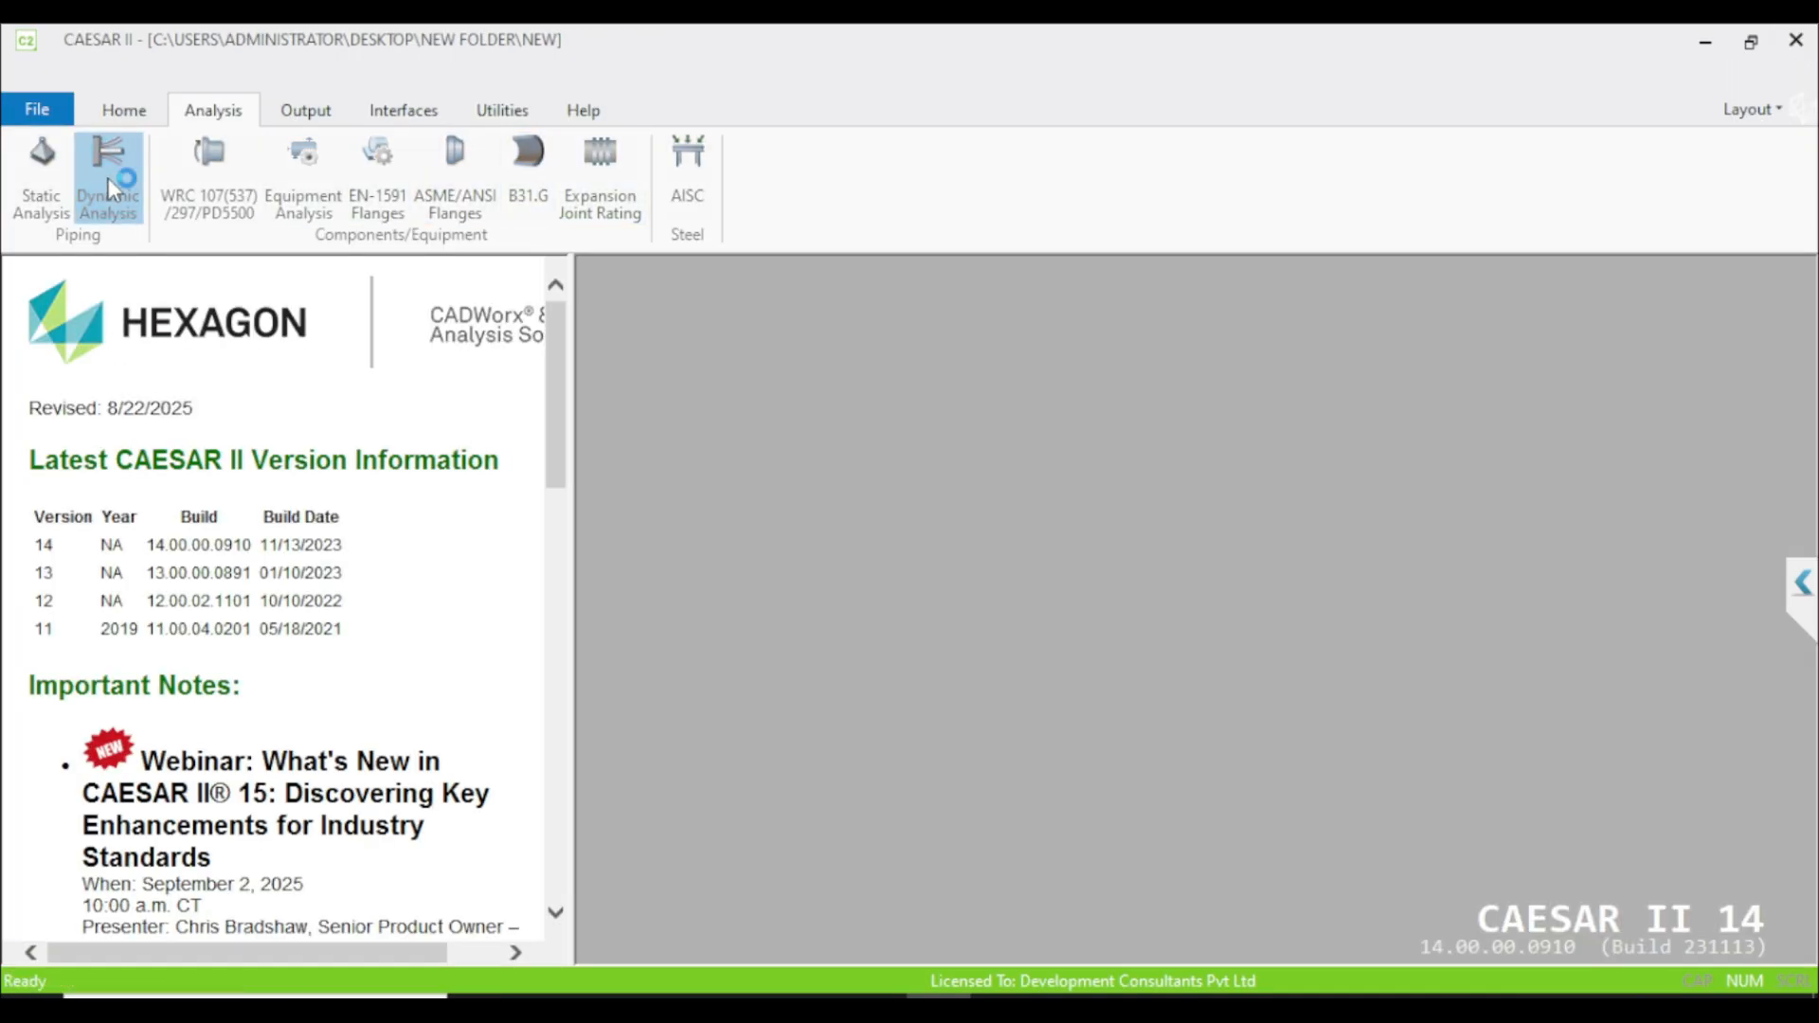
Step: Rerun the modal eigensolver, yielding 17 frequencies with a passing Sturm check
click(105, 174)
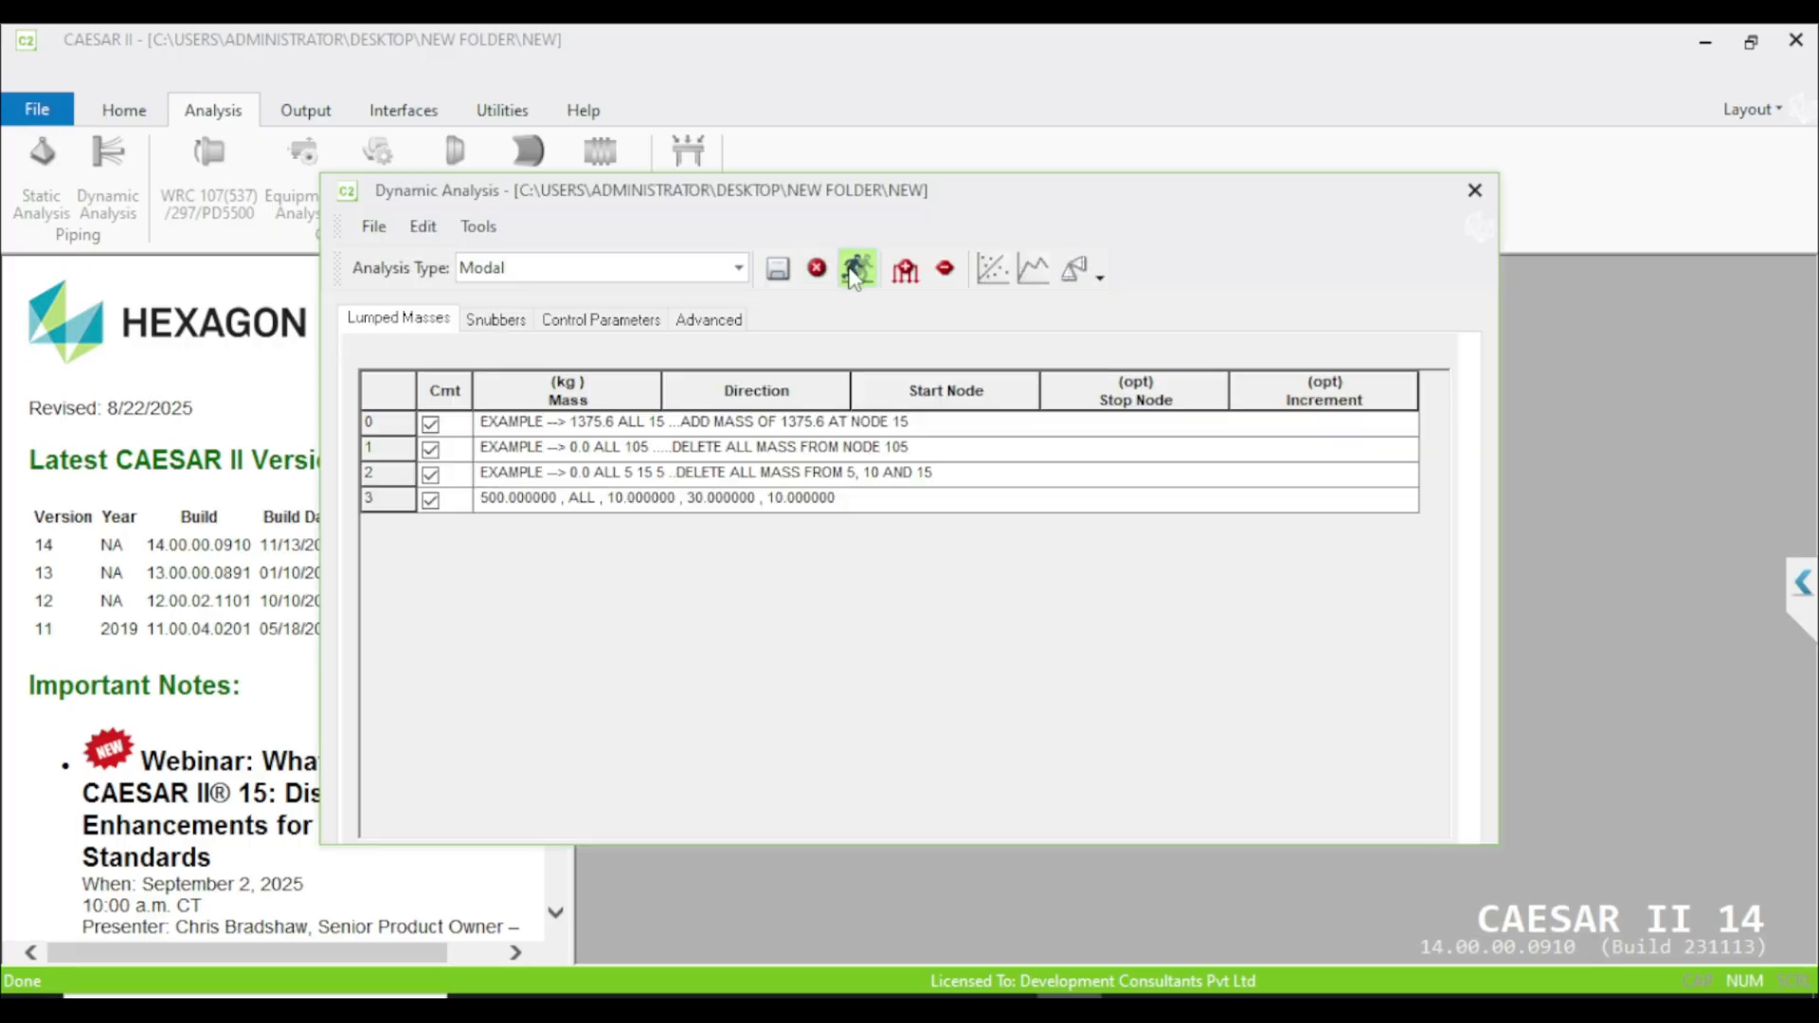
click(857, 269)
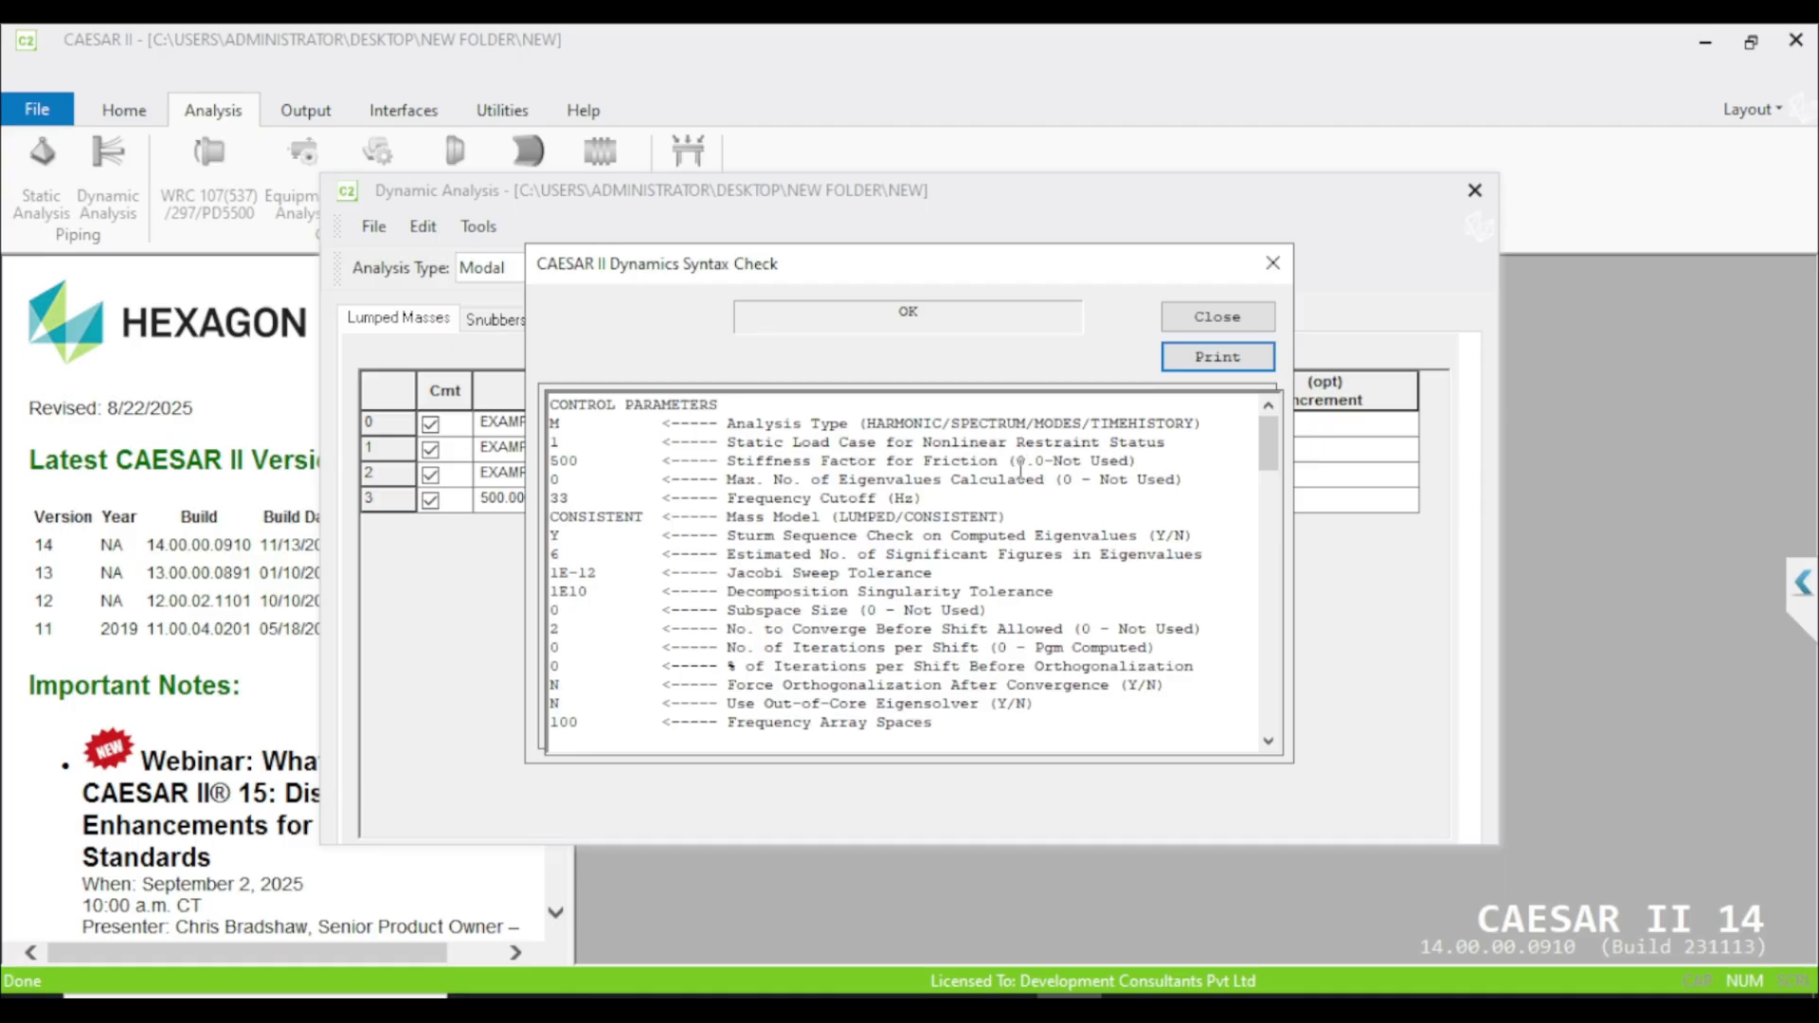
click(1215, 316)
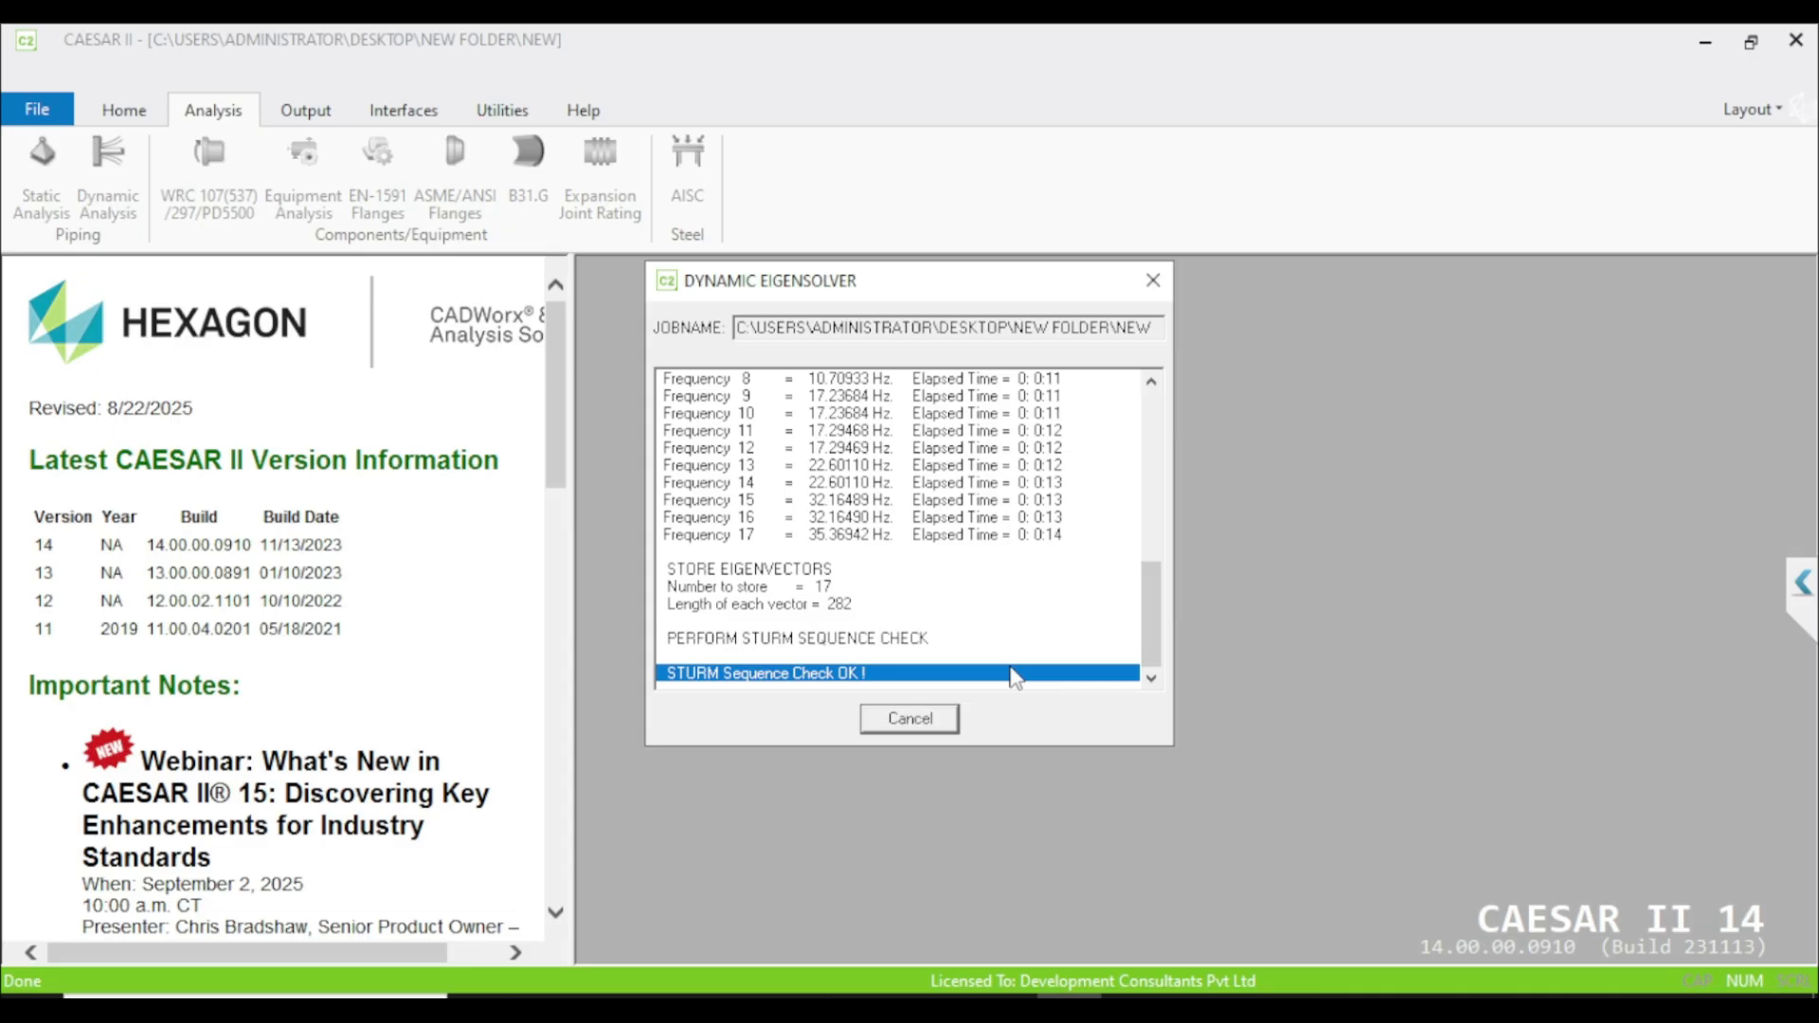
click(909, 718)
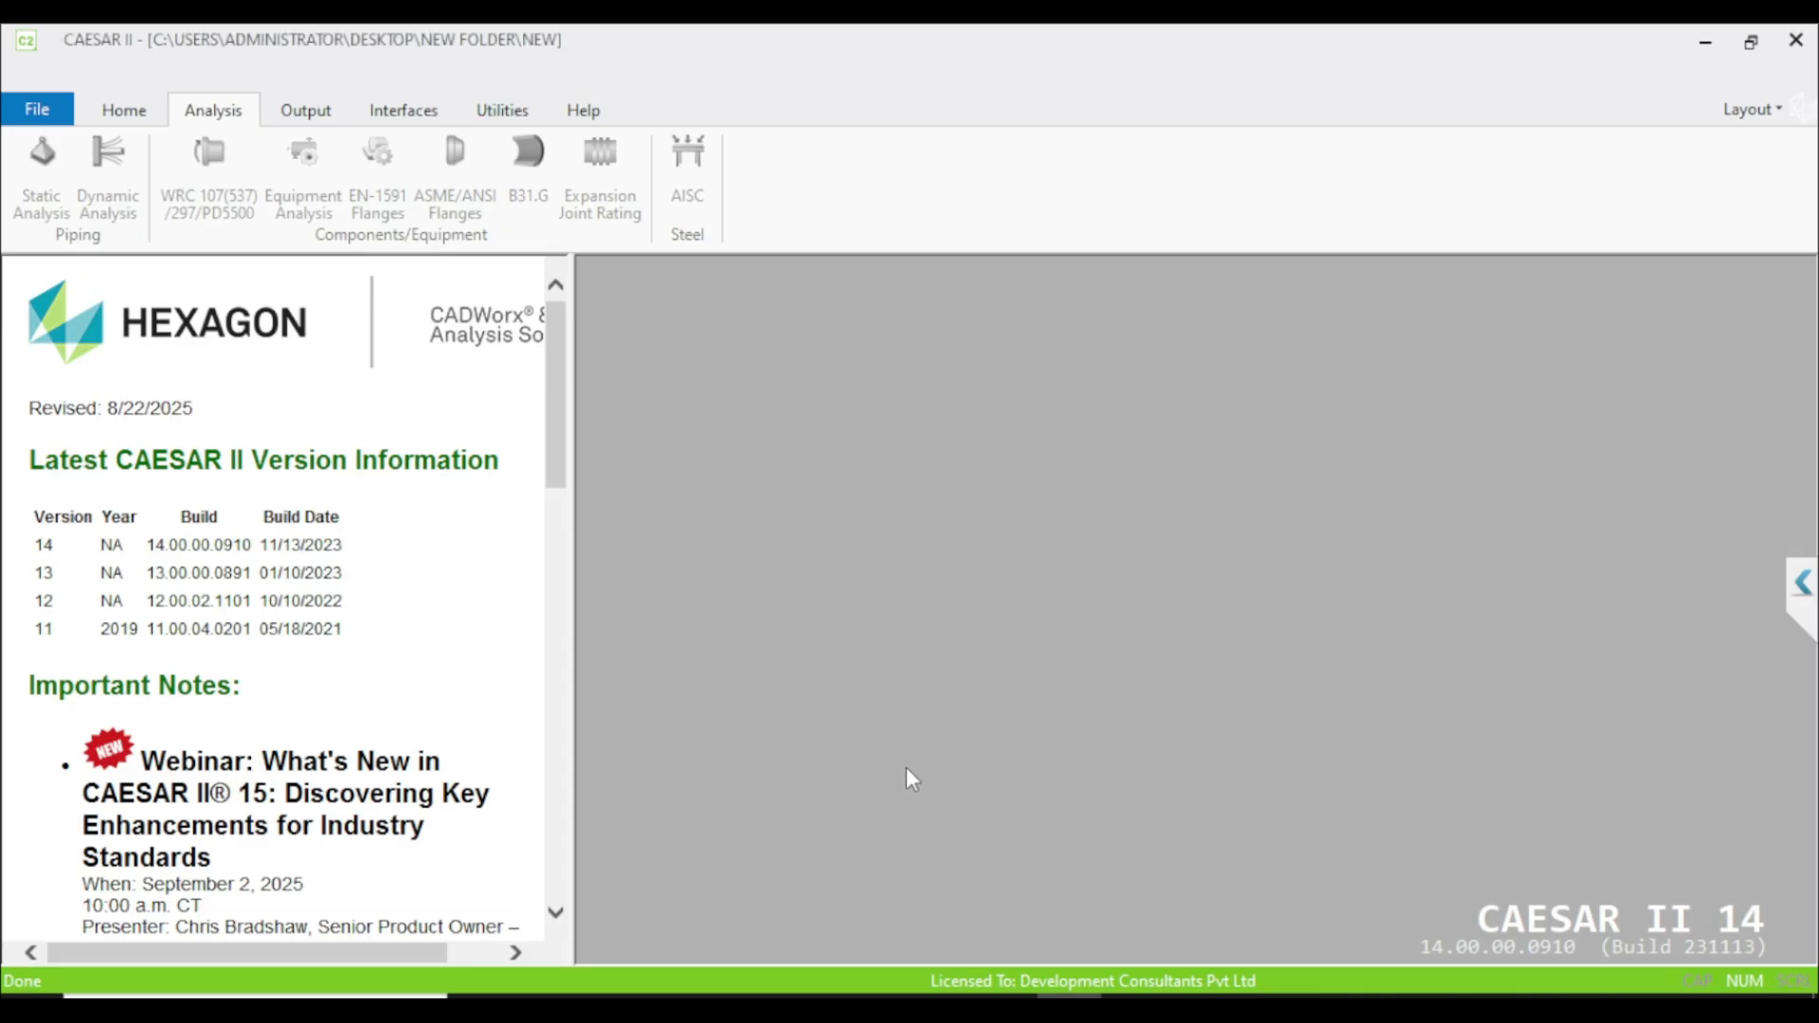
Step: Show the Natural Frequencies report (2.737–35.369 Hz) and highlight modes 1 and 2
click(107, 175)
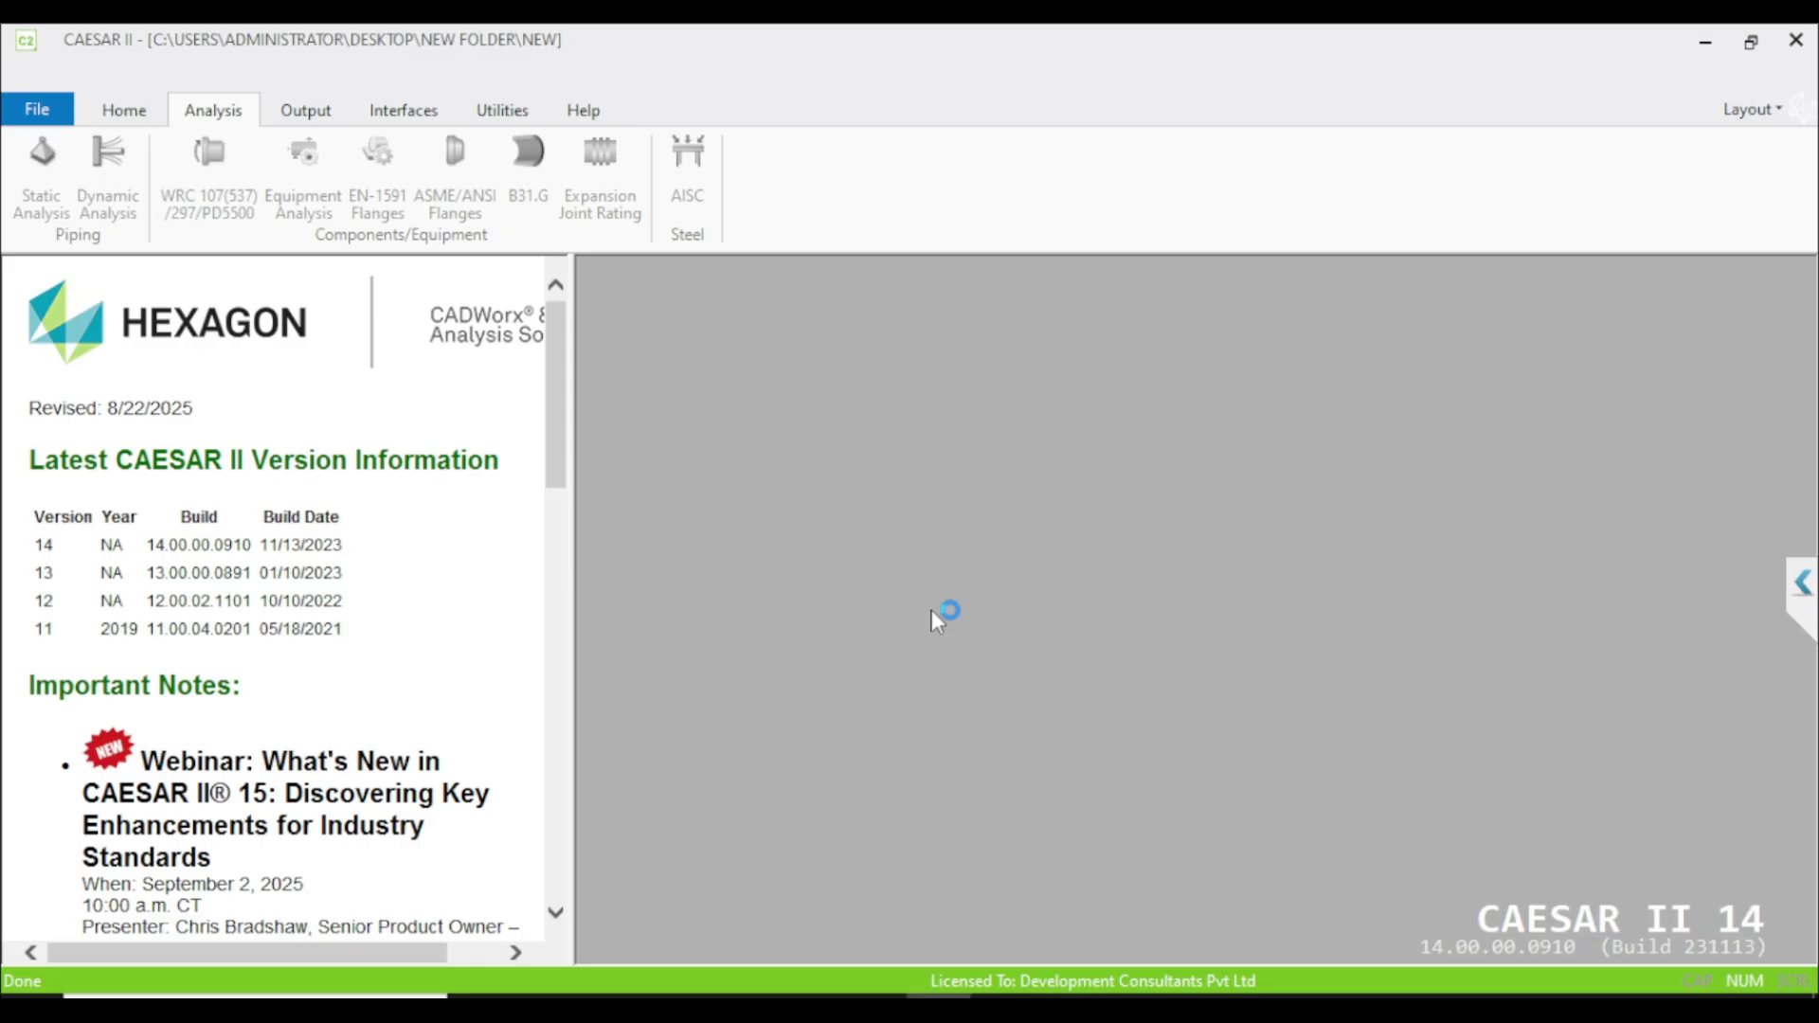
click(107, 162)
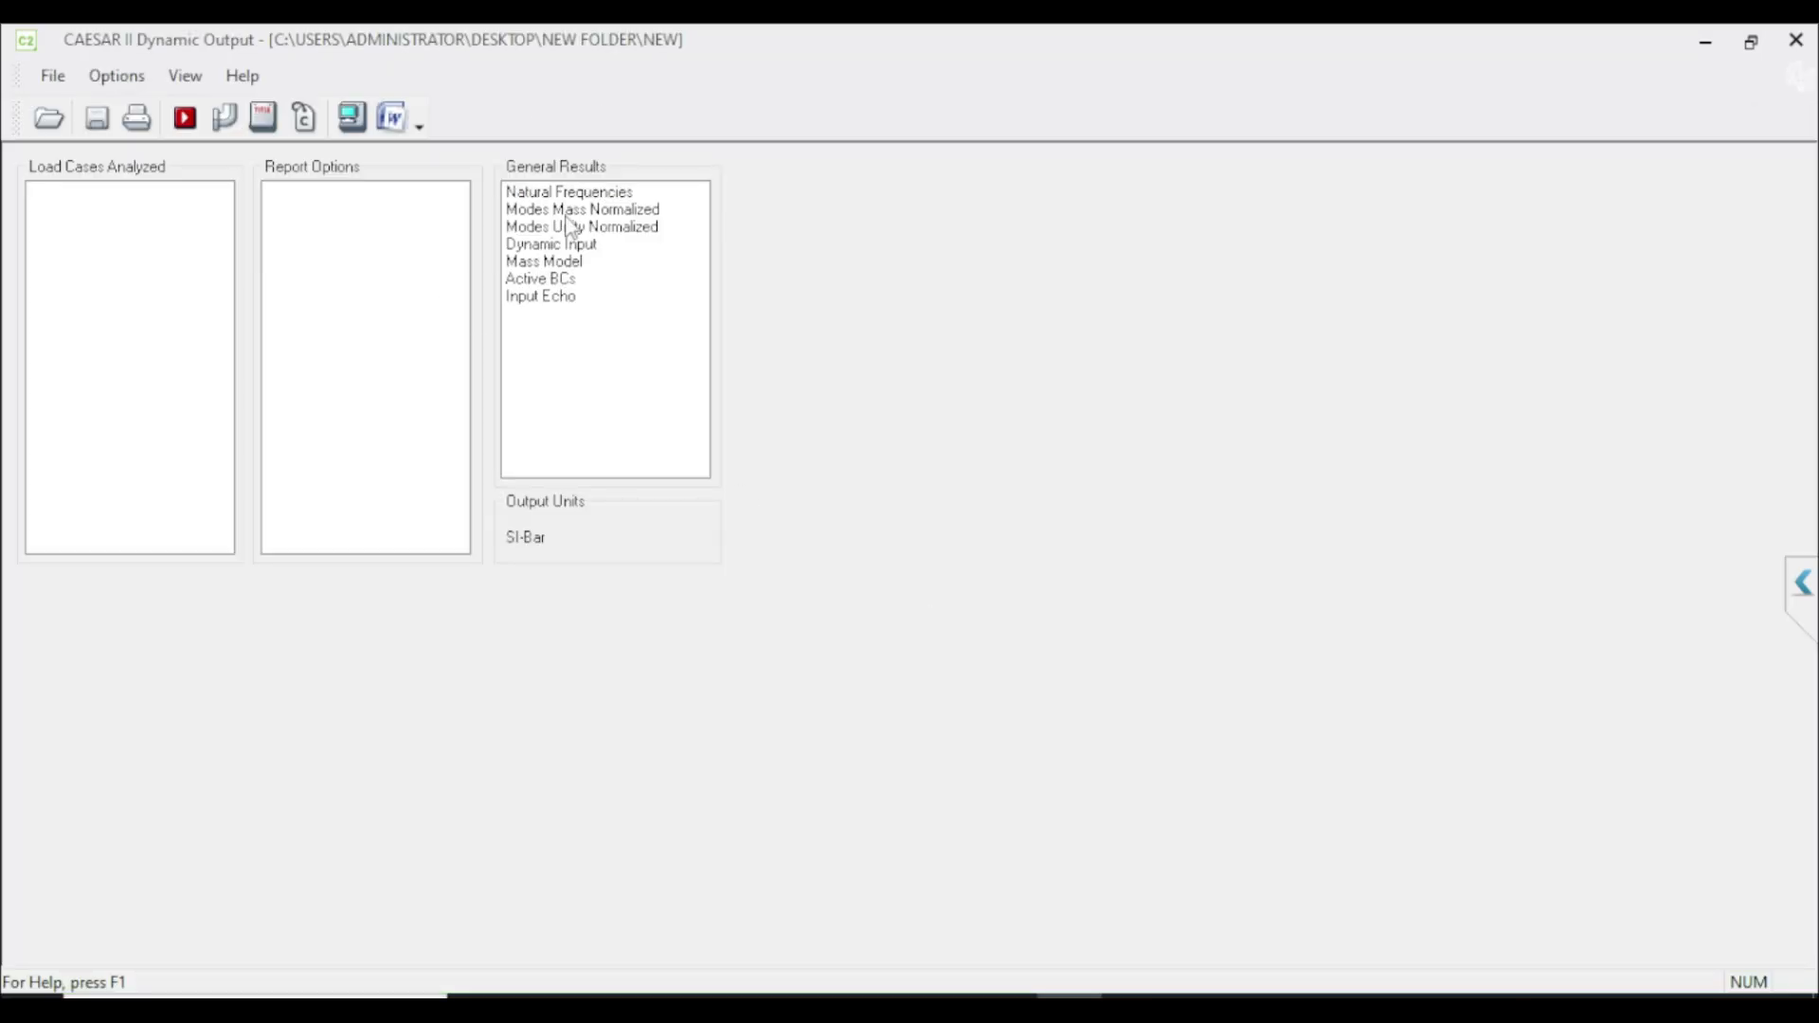
click(568, 192)
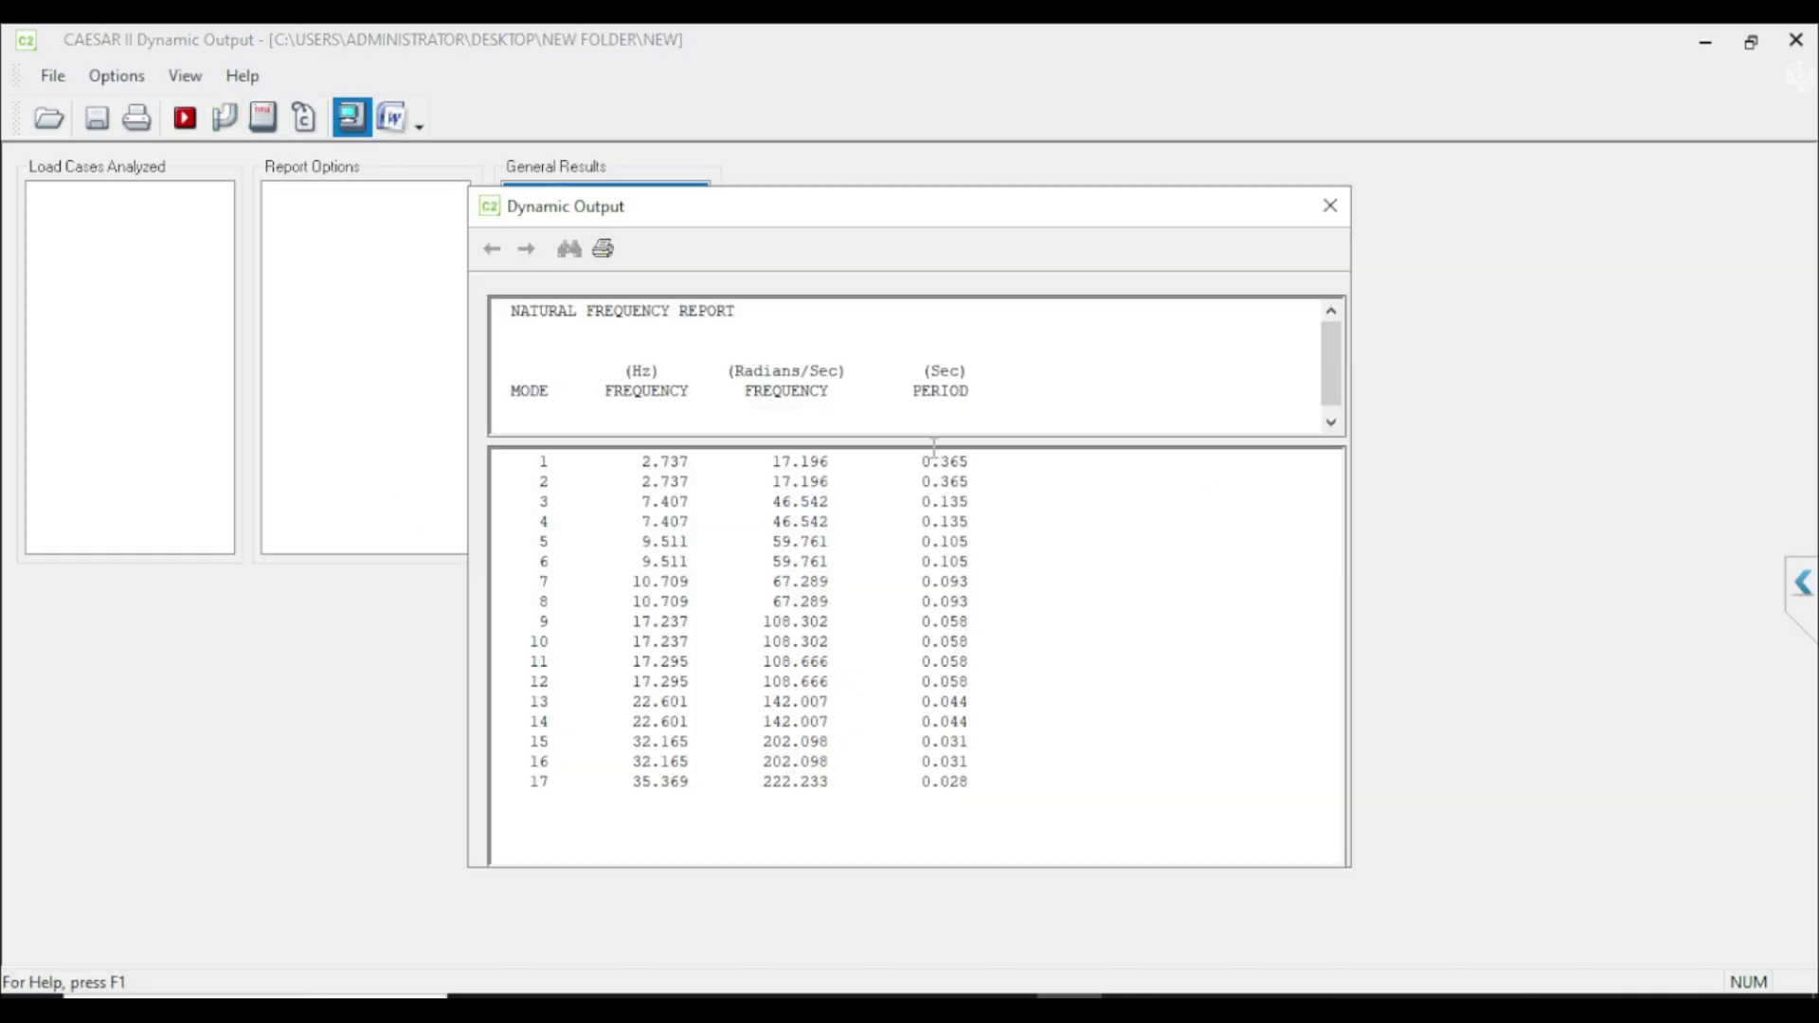
mouse_move(610, 522)
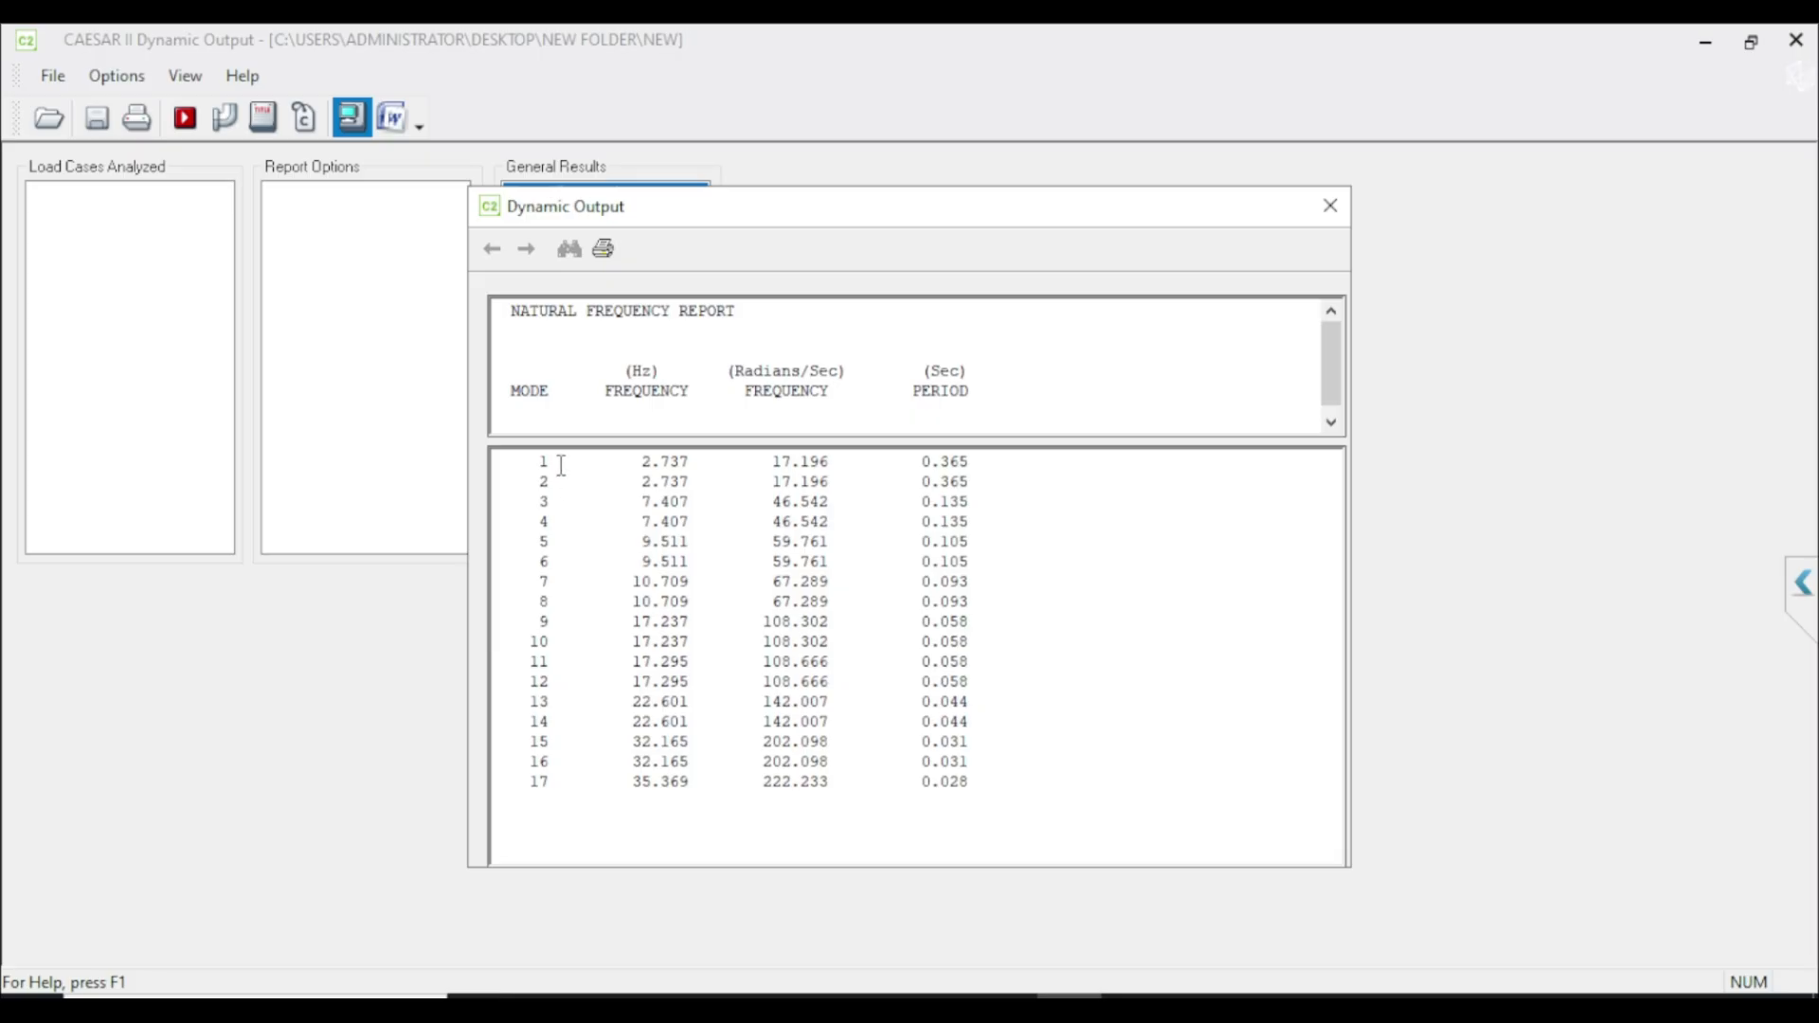
drag(560, 460, 846, 501)
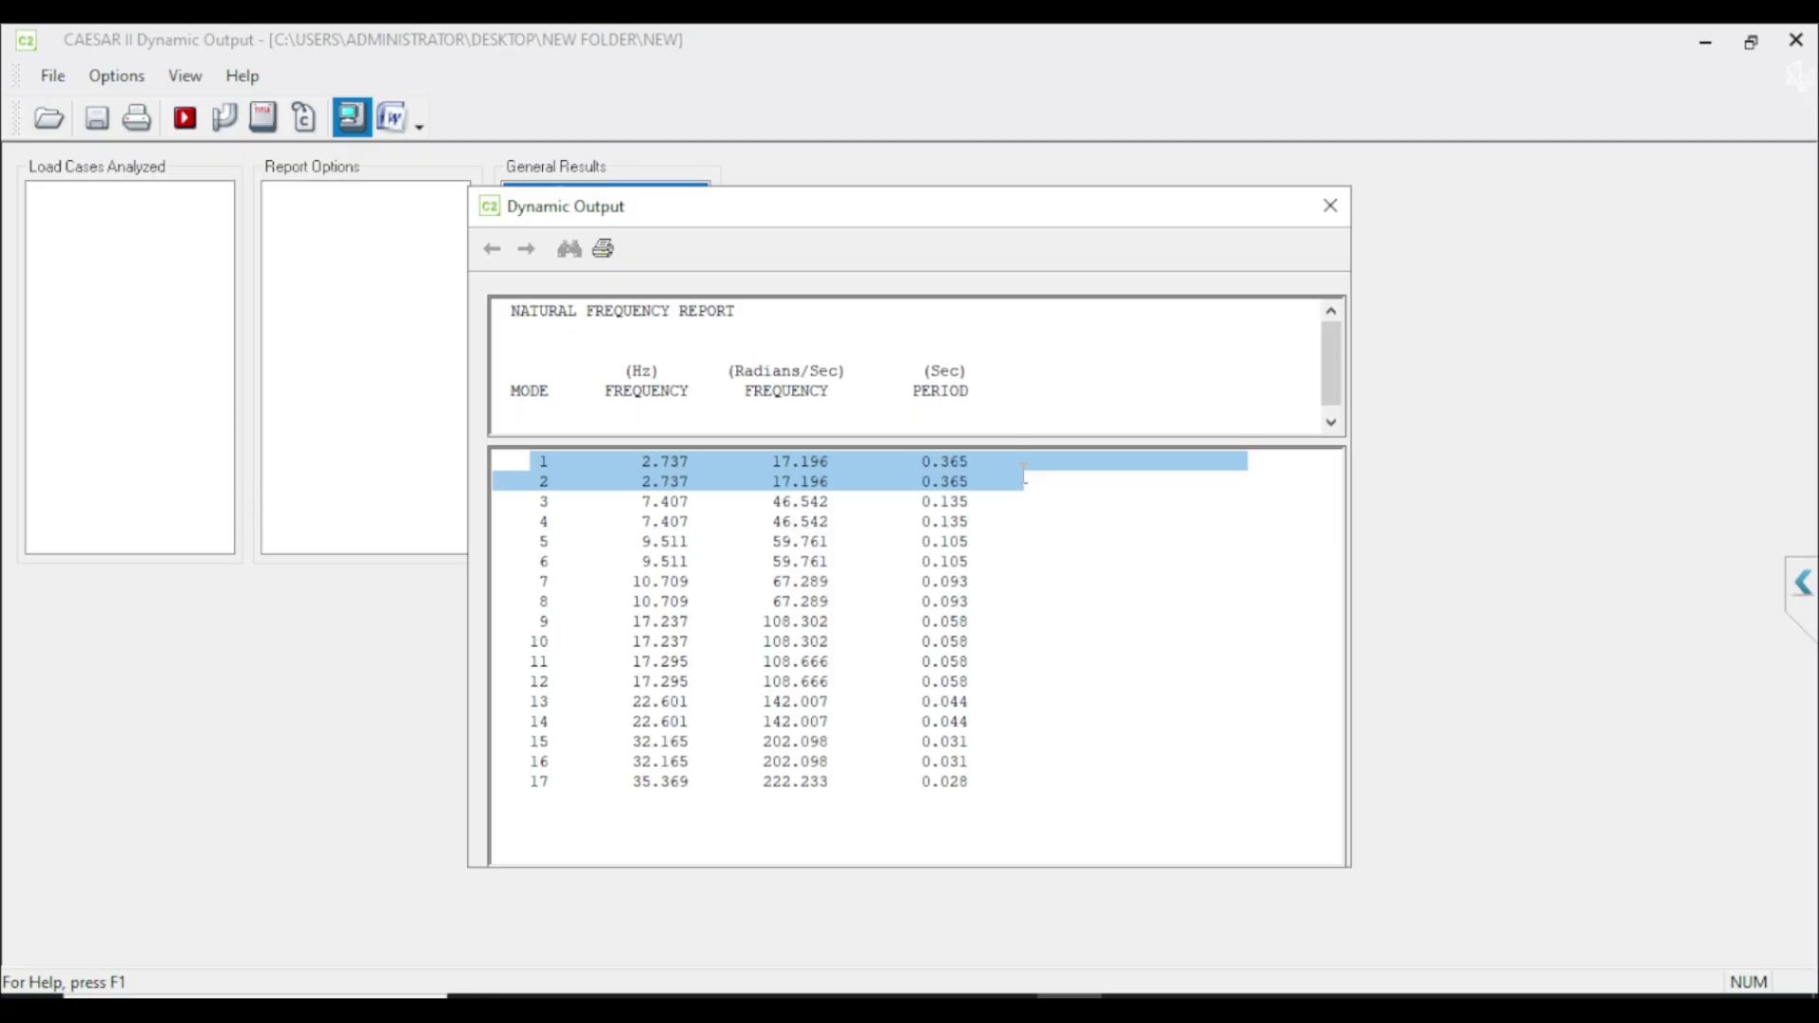
mouse_move(528, 636)
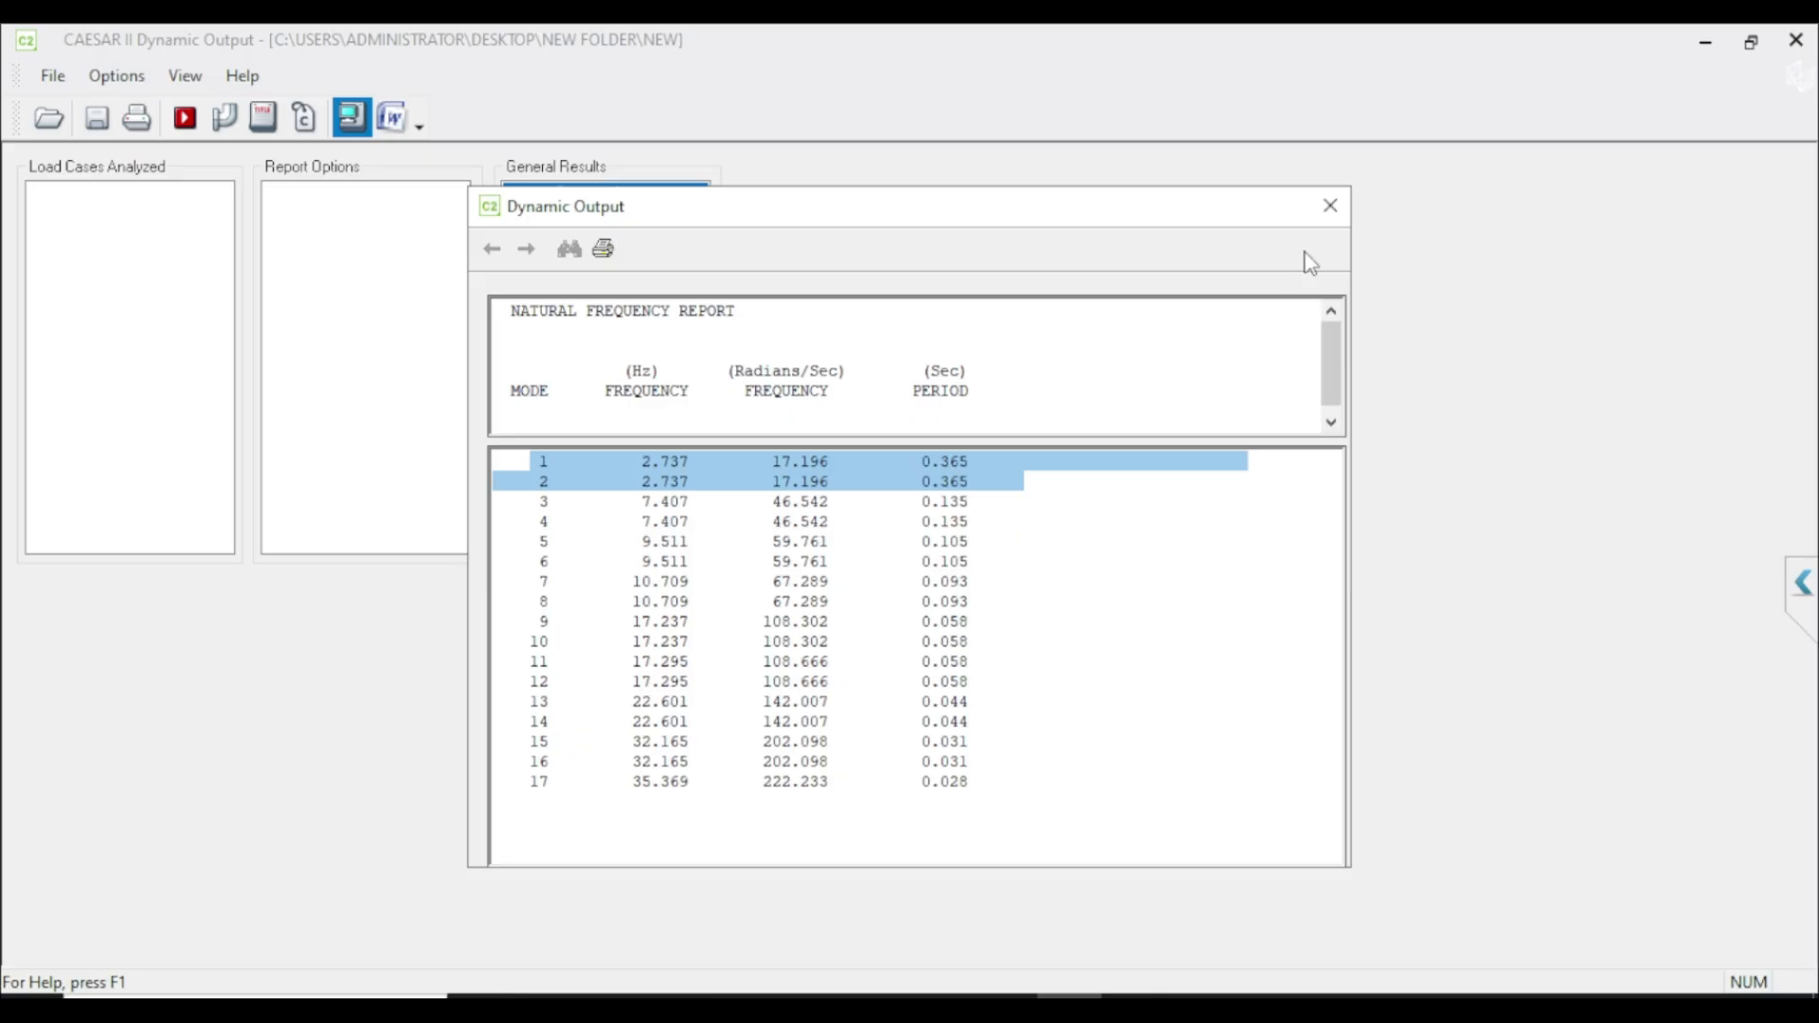
Step: Close the natural frequency report and animate the mode shape for mode 2 (2.737 Hz)
click(1329, 206)
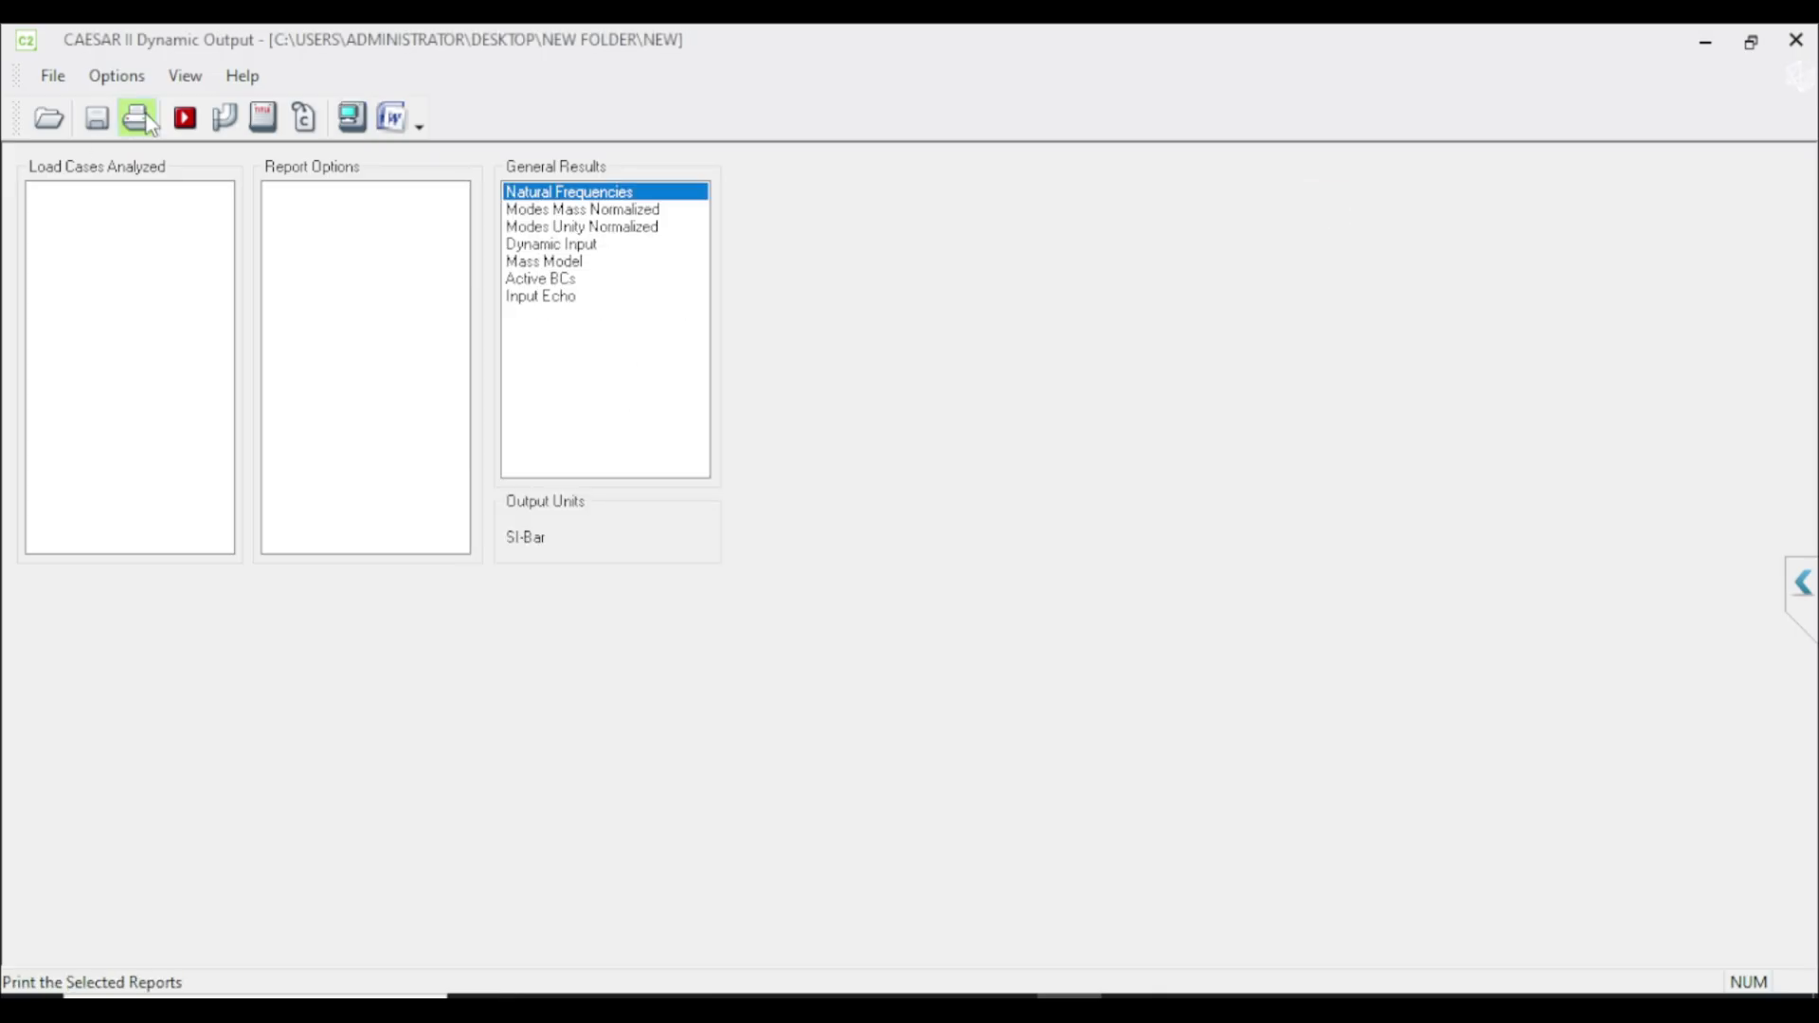
mouse_move(182, 117)
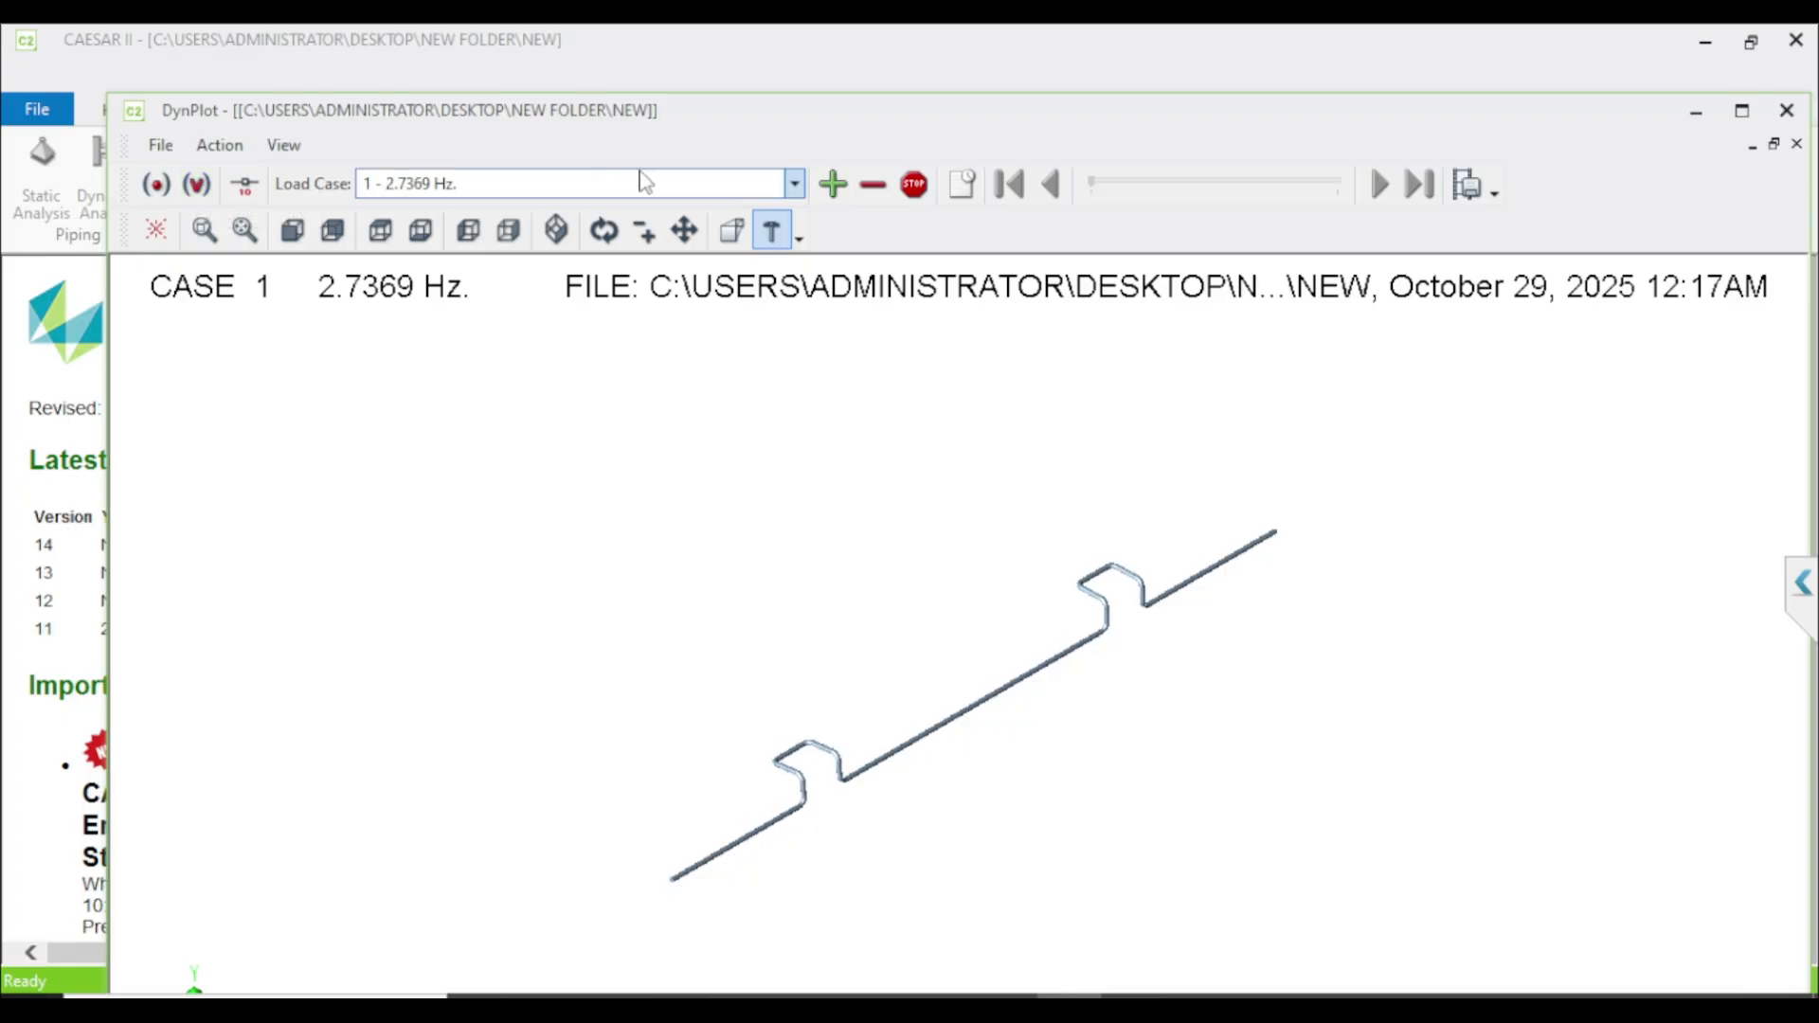
mouse_move(371, 186)
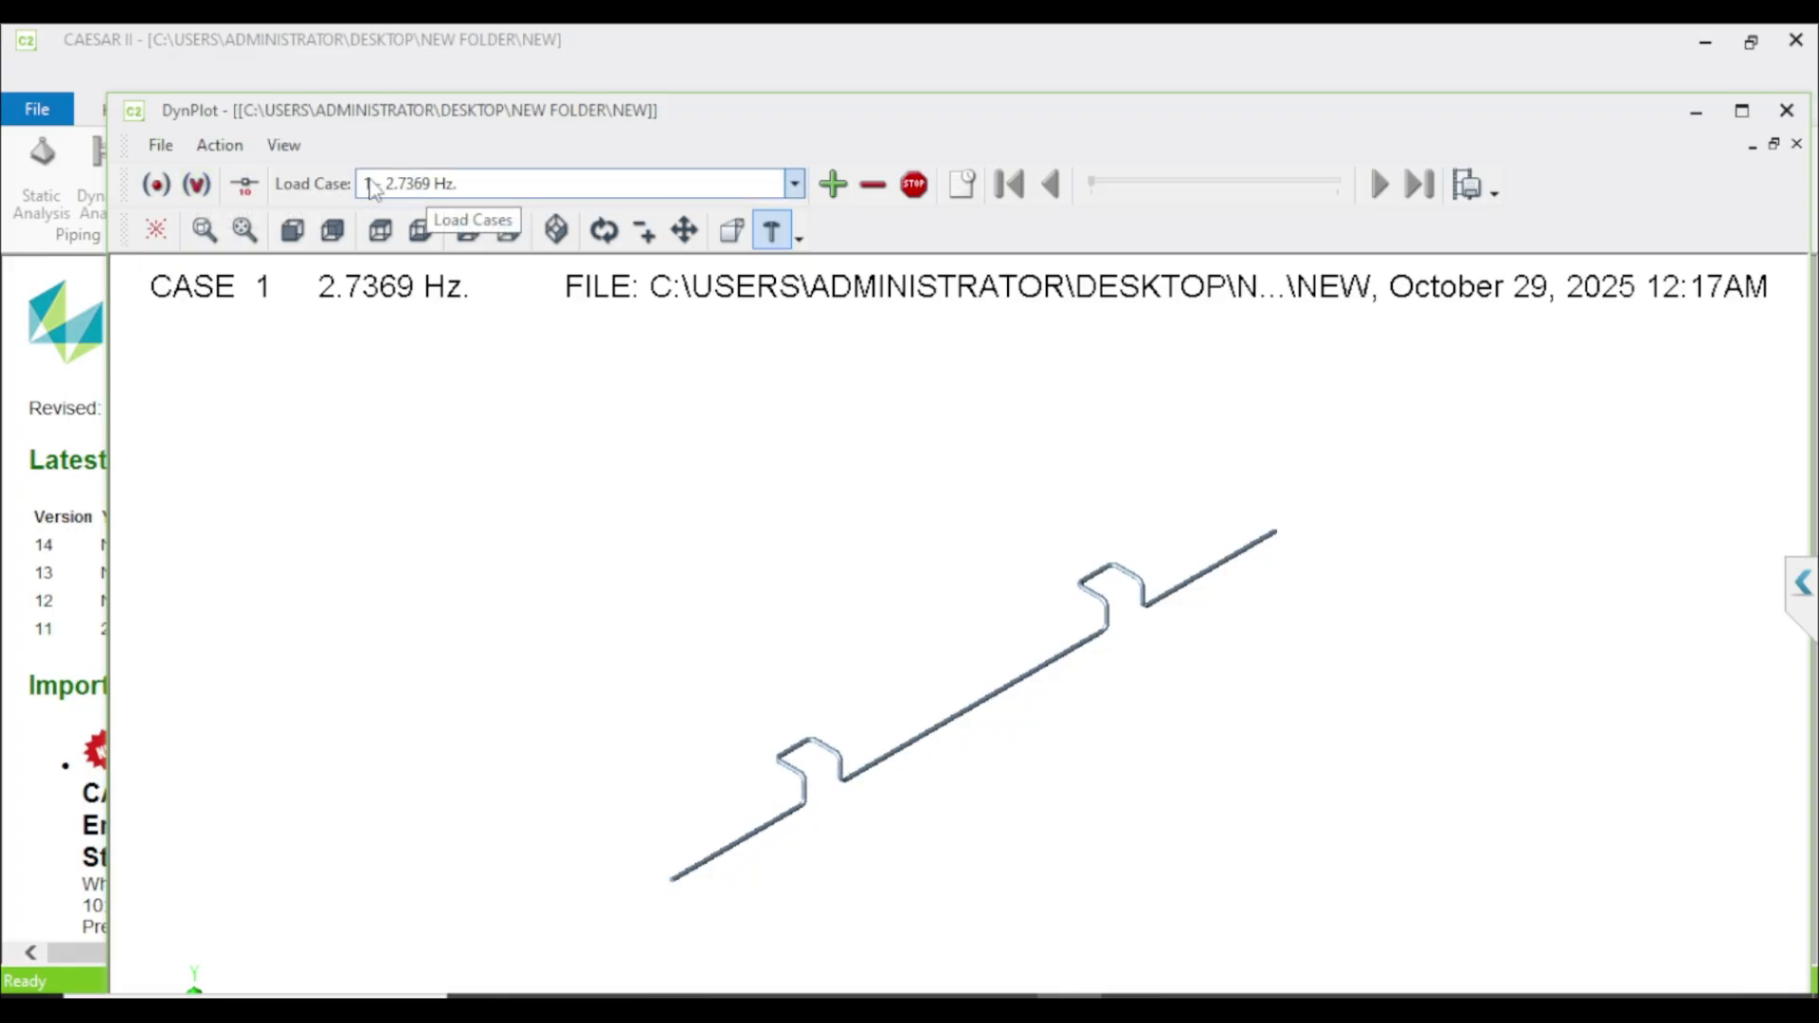
click(197, 183)
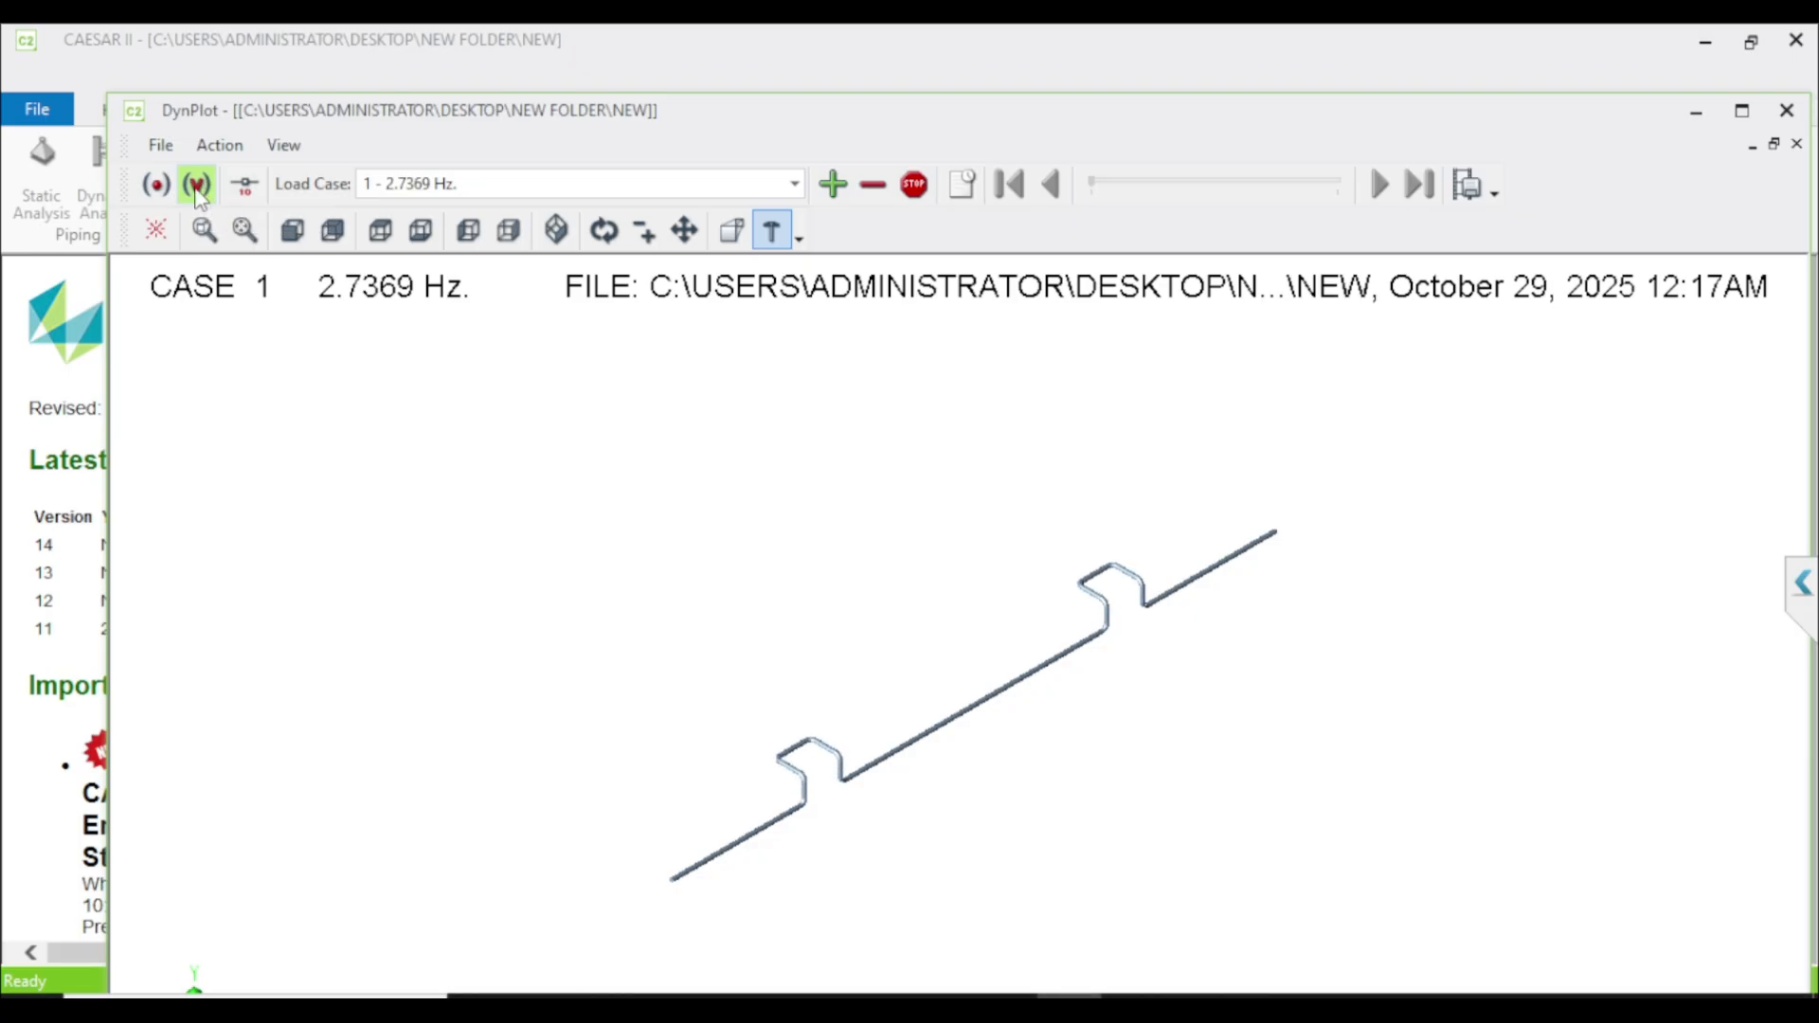
click(196, 183)
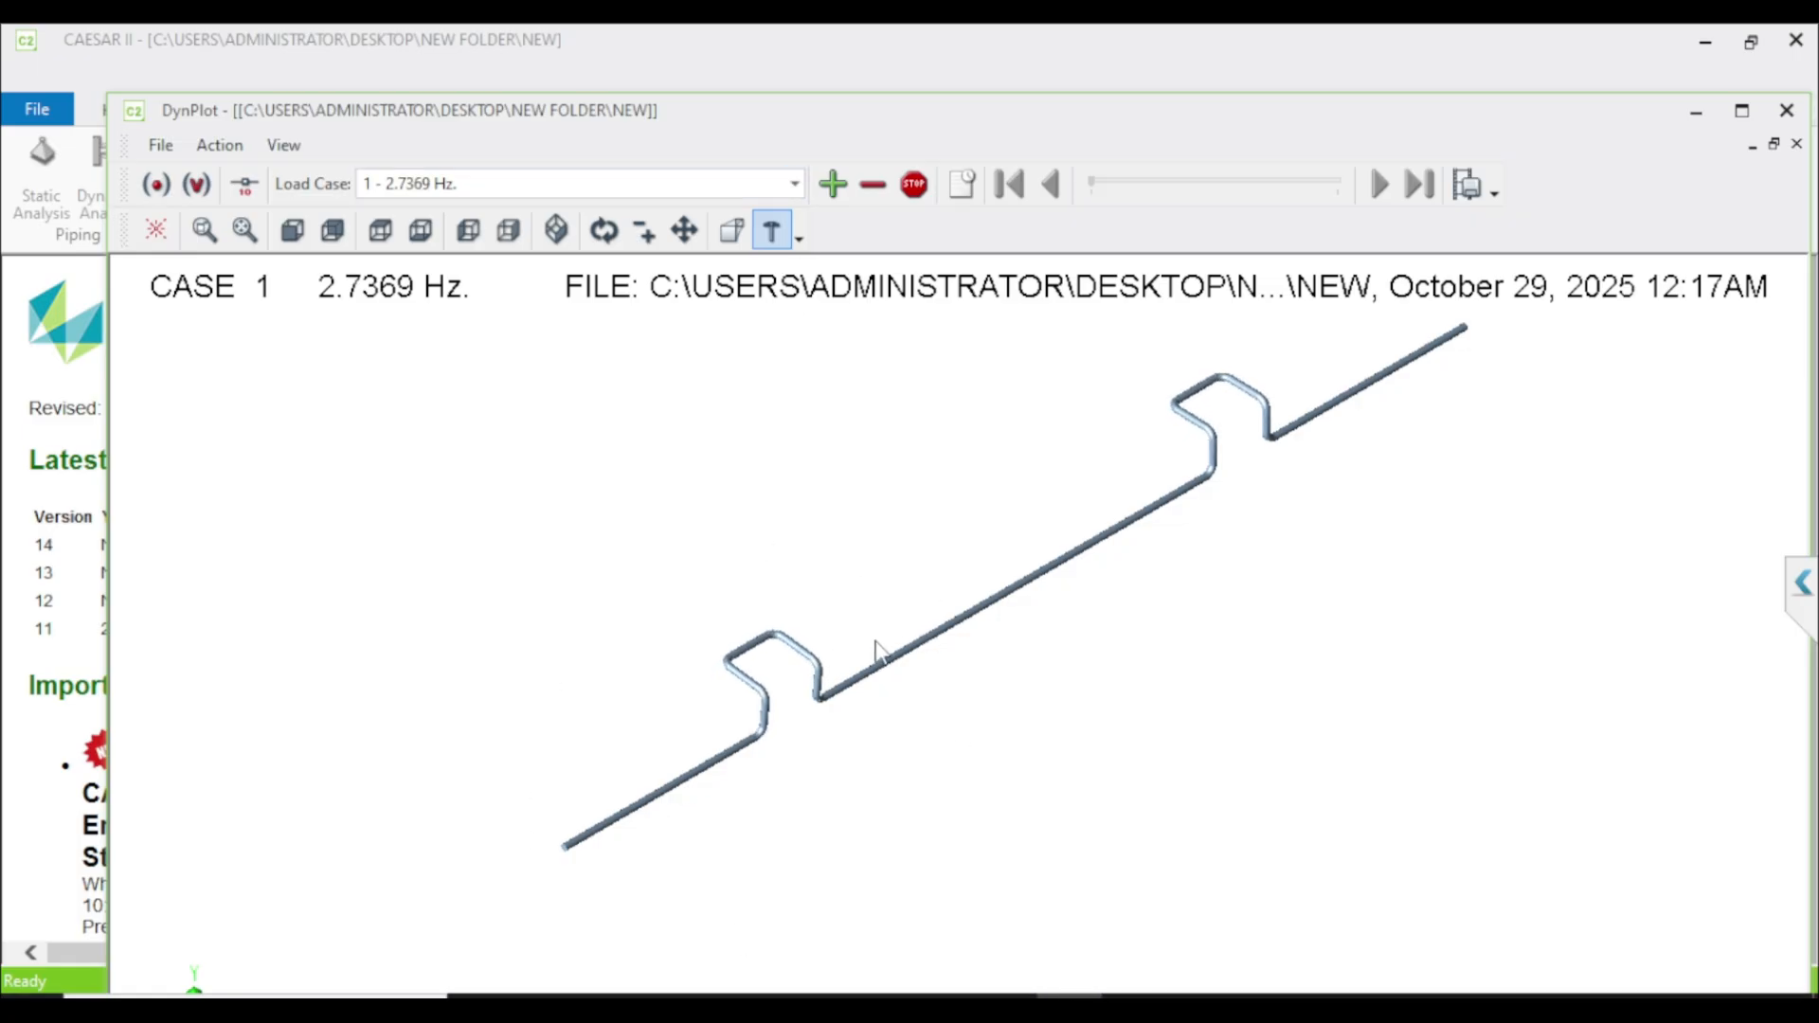
click(792, 183)
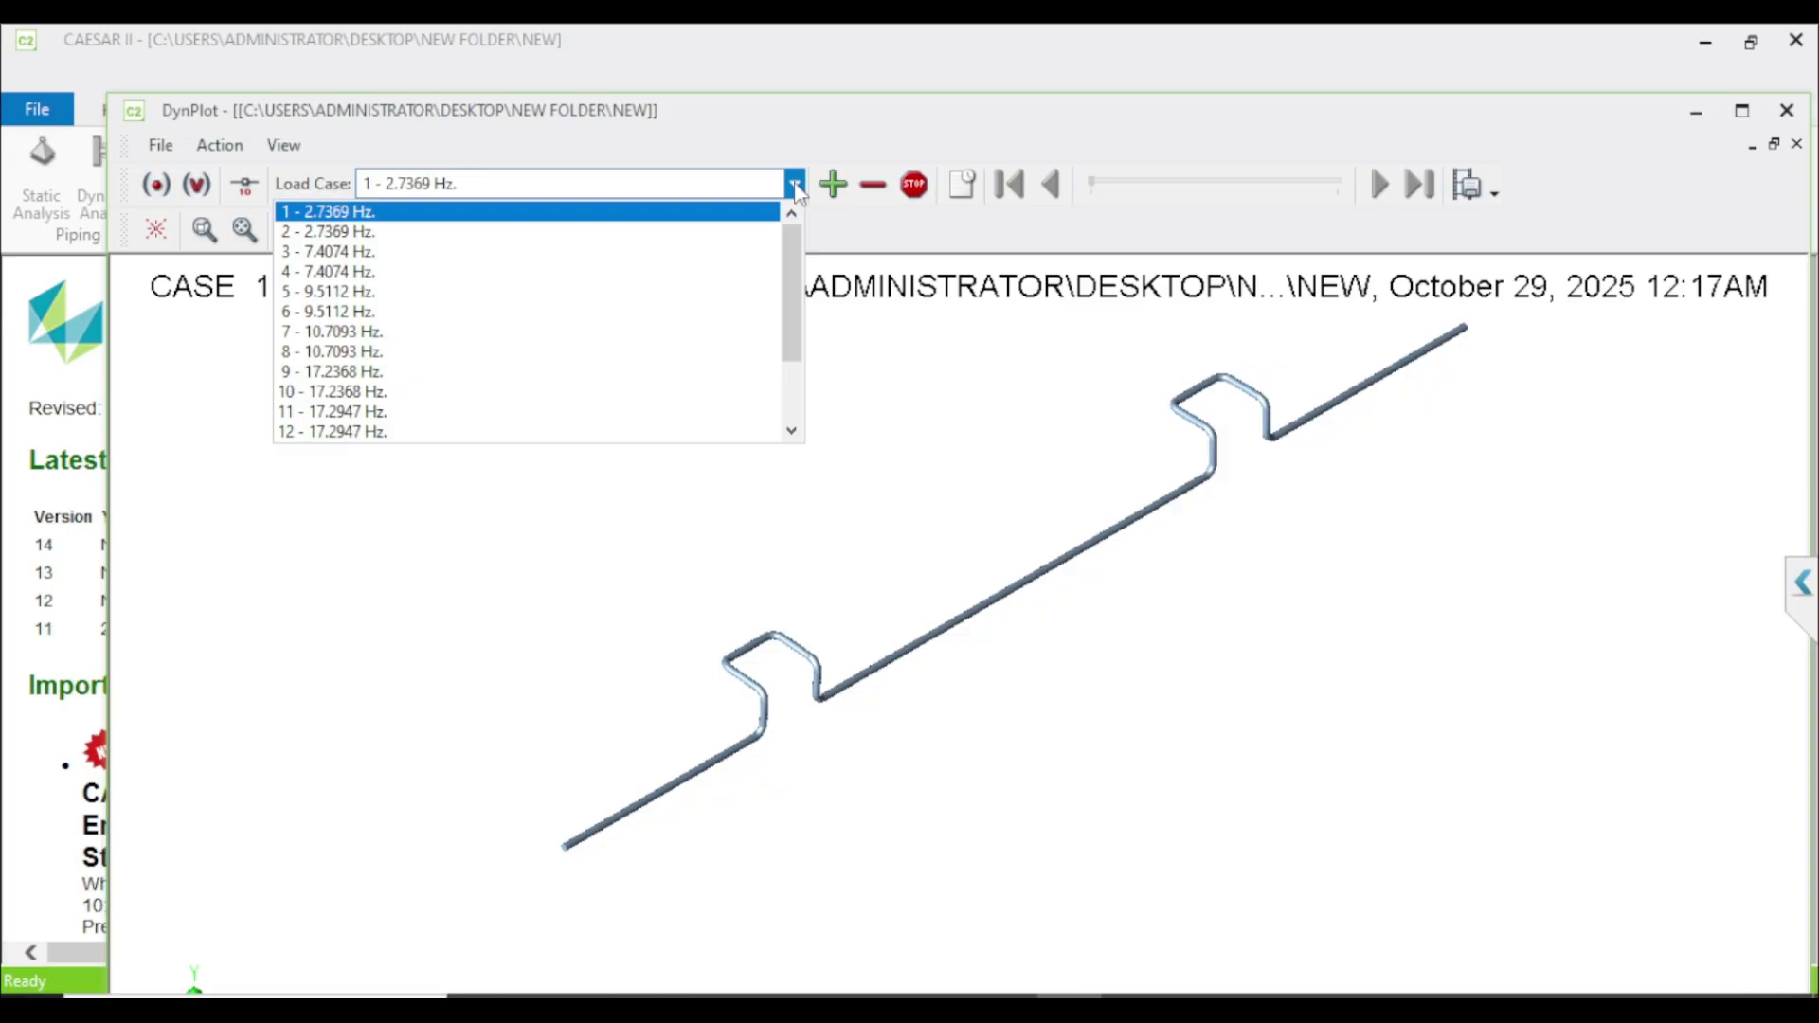
mouse_move(336, 231)
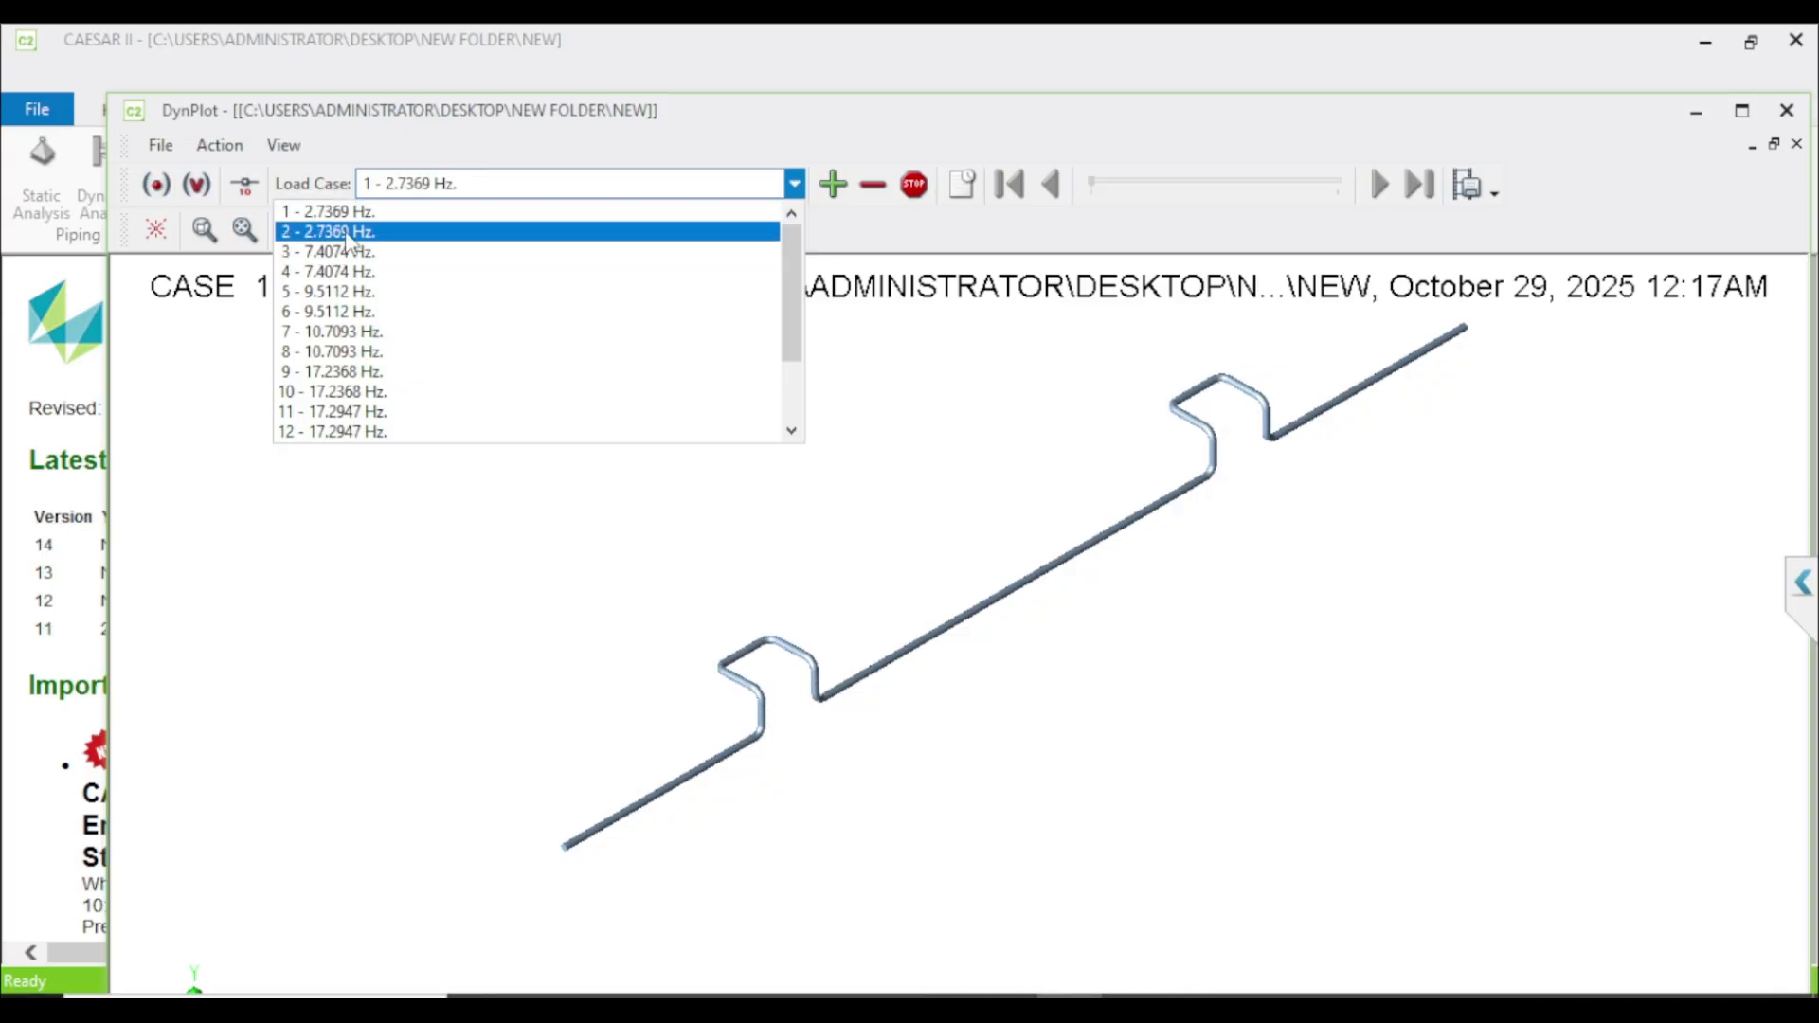
click(327, 231)
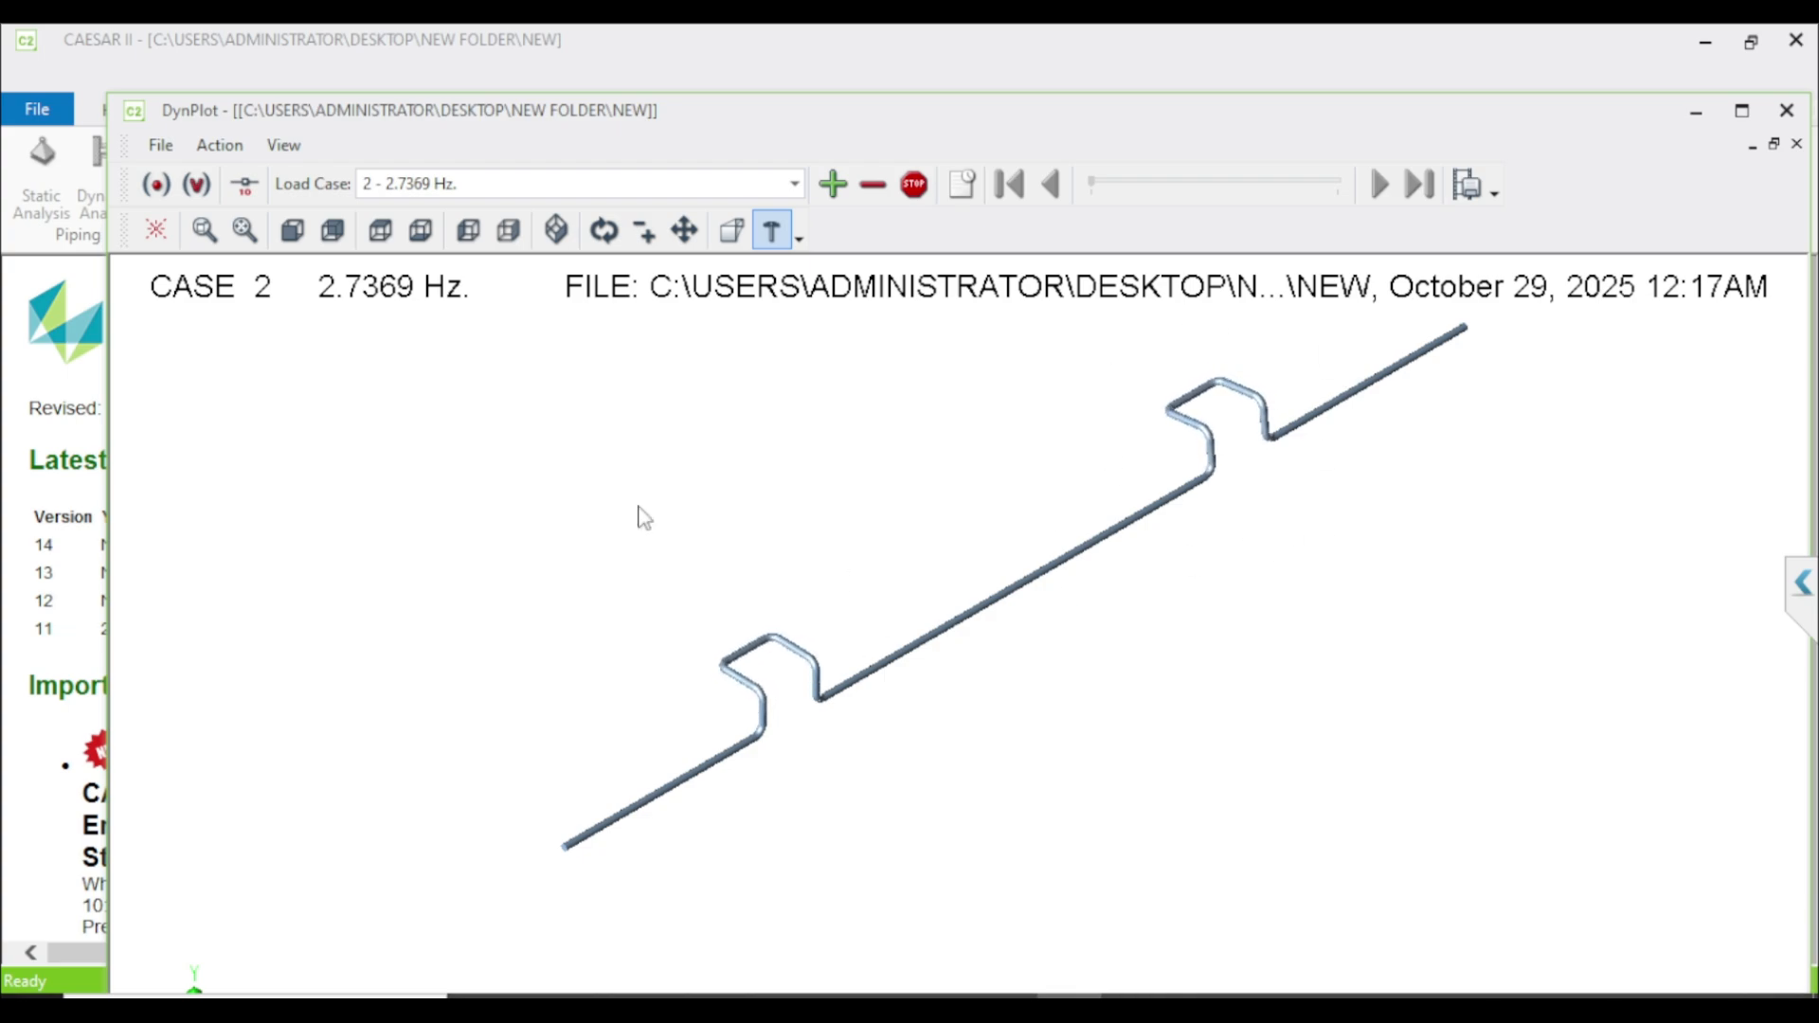
Step: Show mode 11 (17.295 Hz), stop the animation, and close the DynPlot window
click(794, 182)
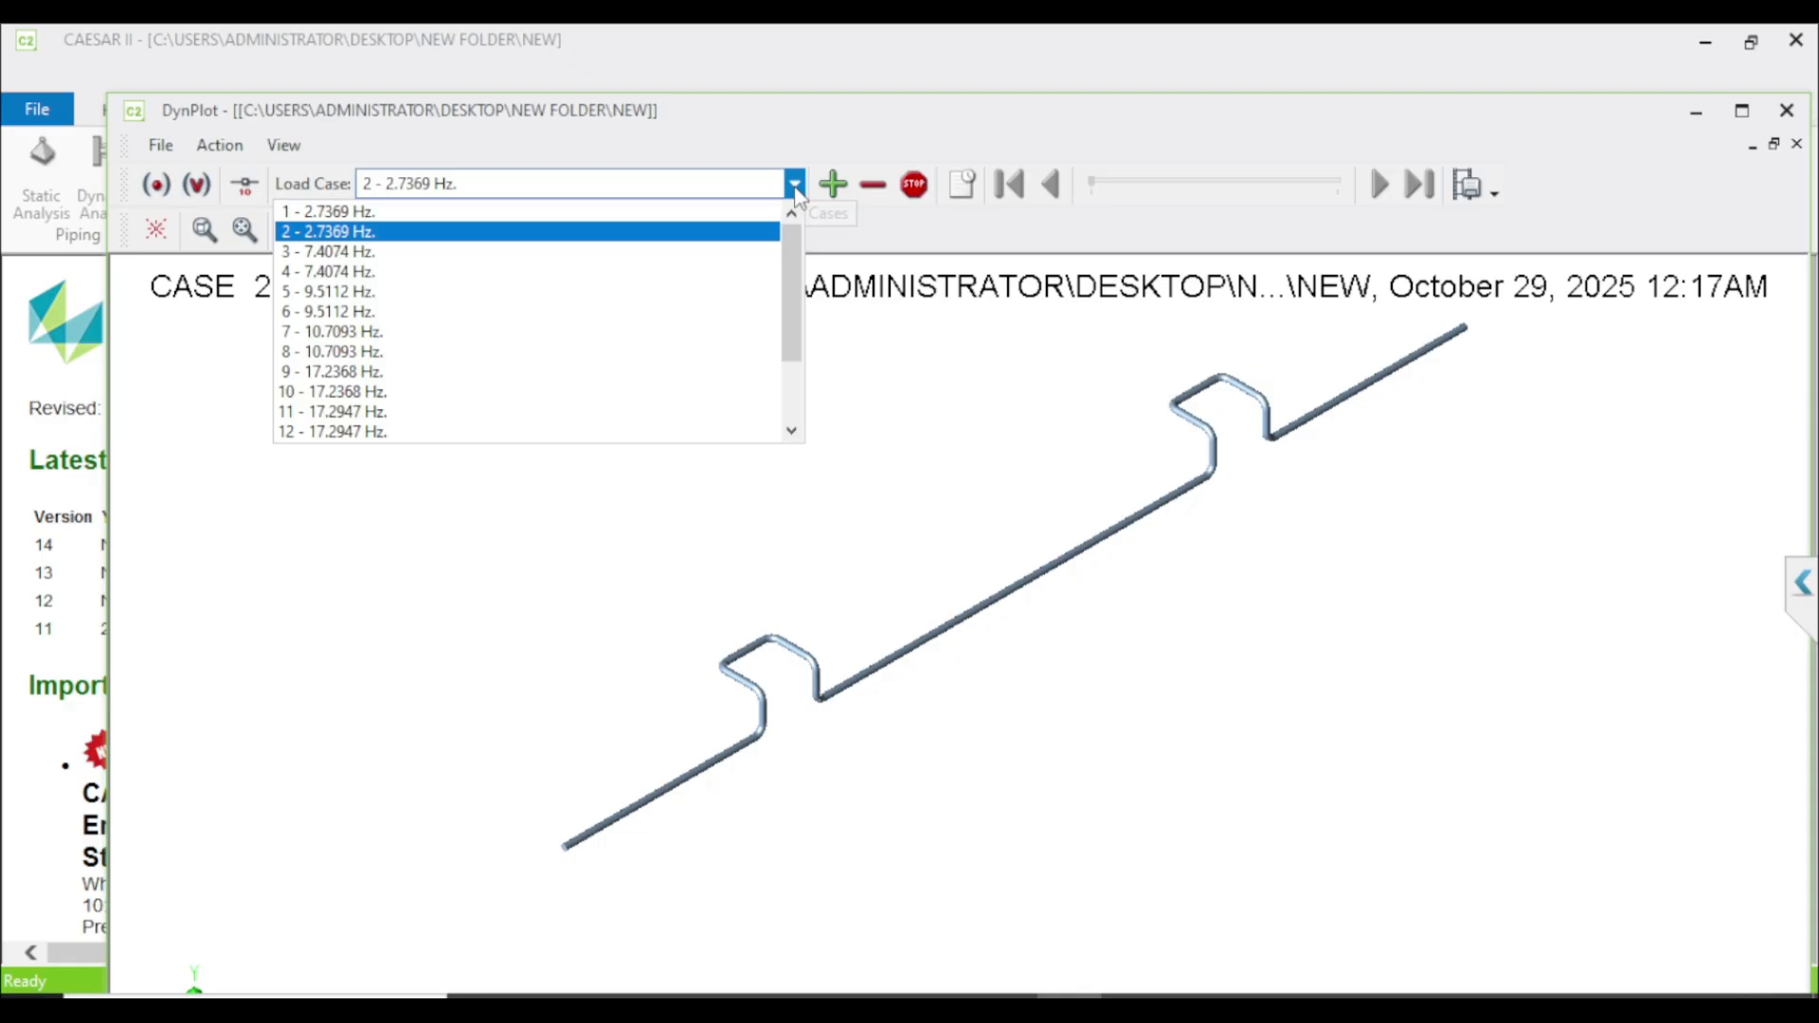
click(331, 410)
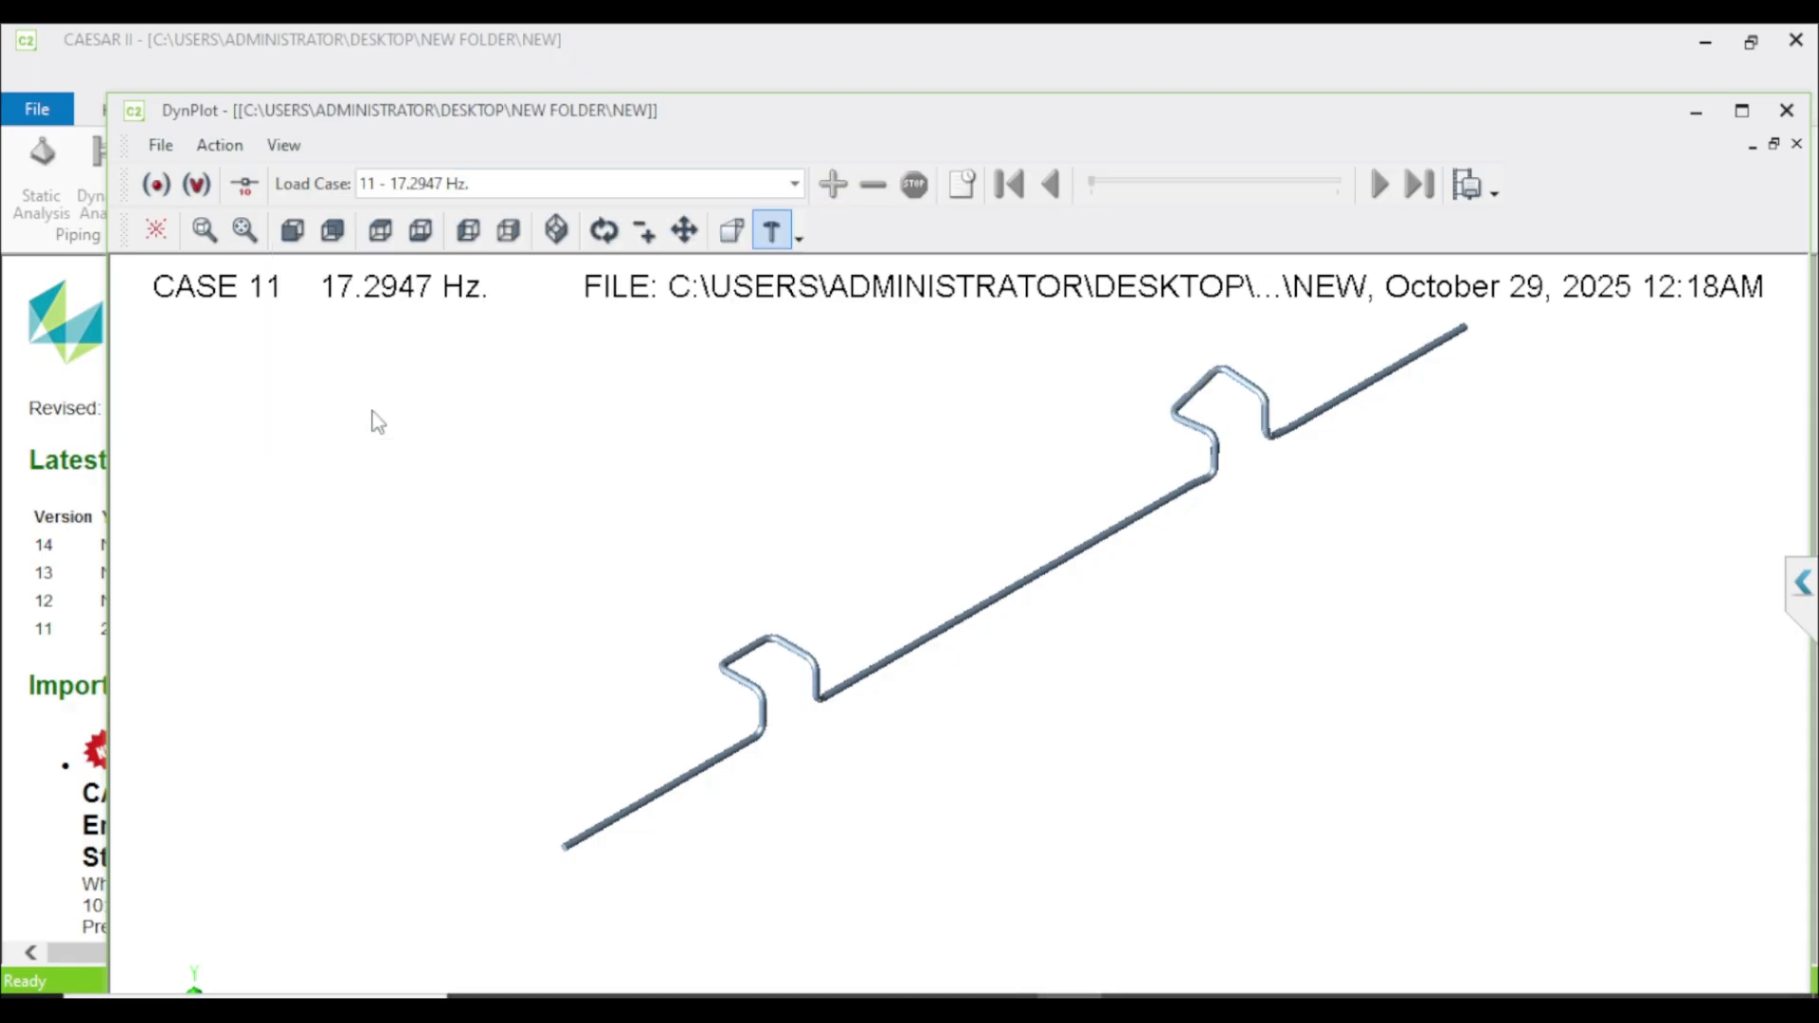
click(197, 182)
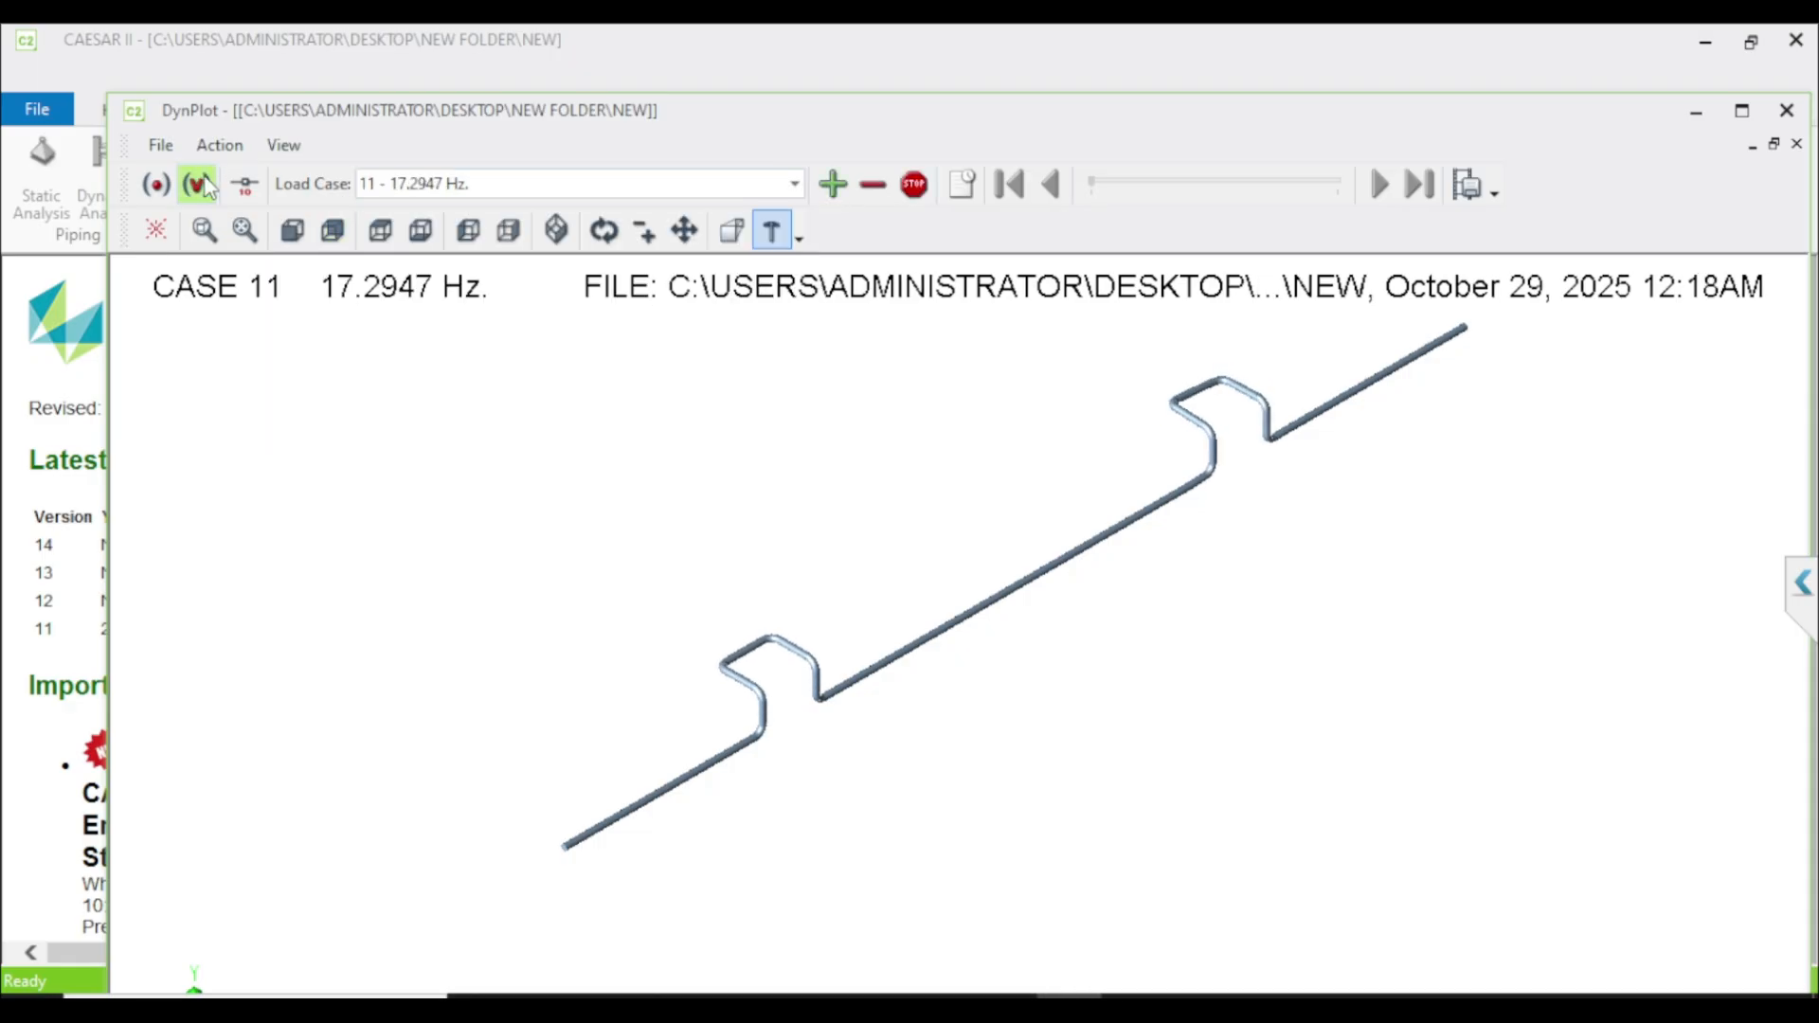
click(197, 183)
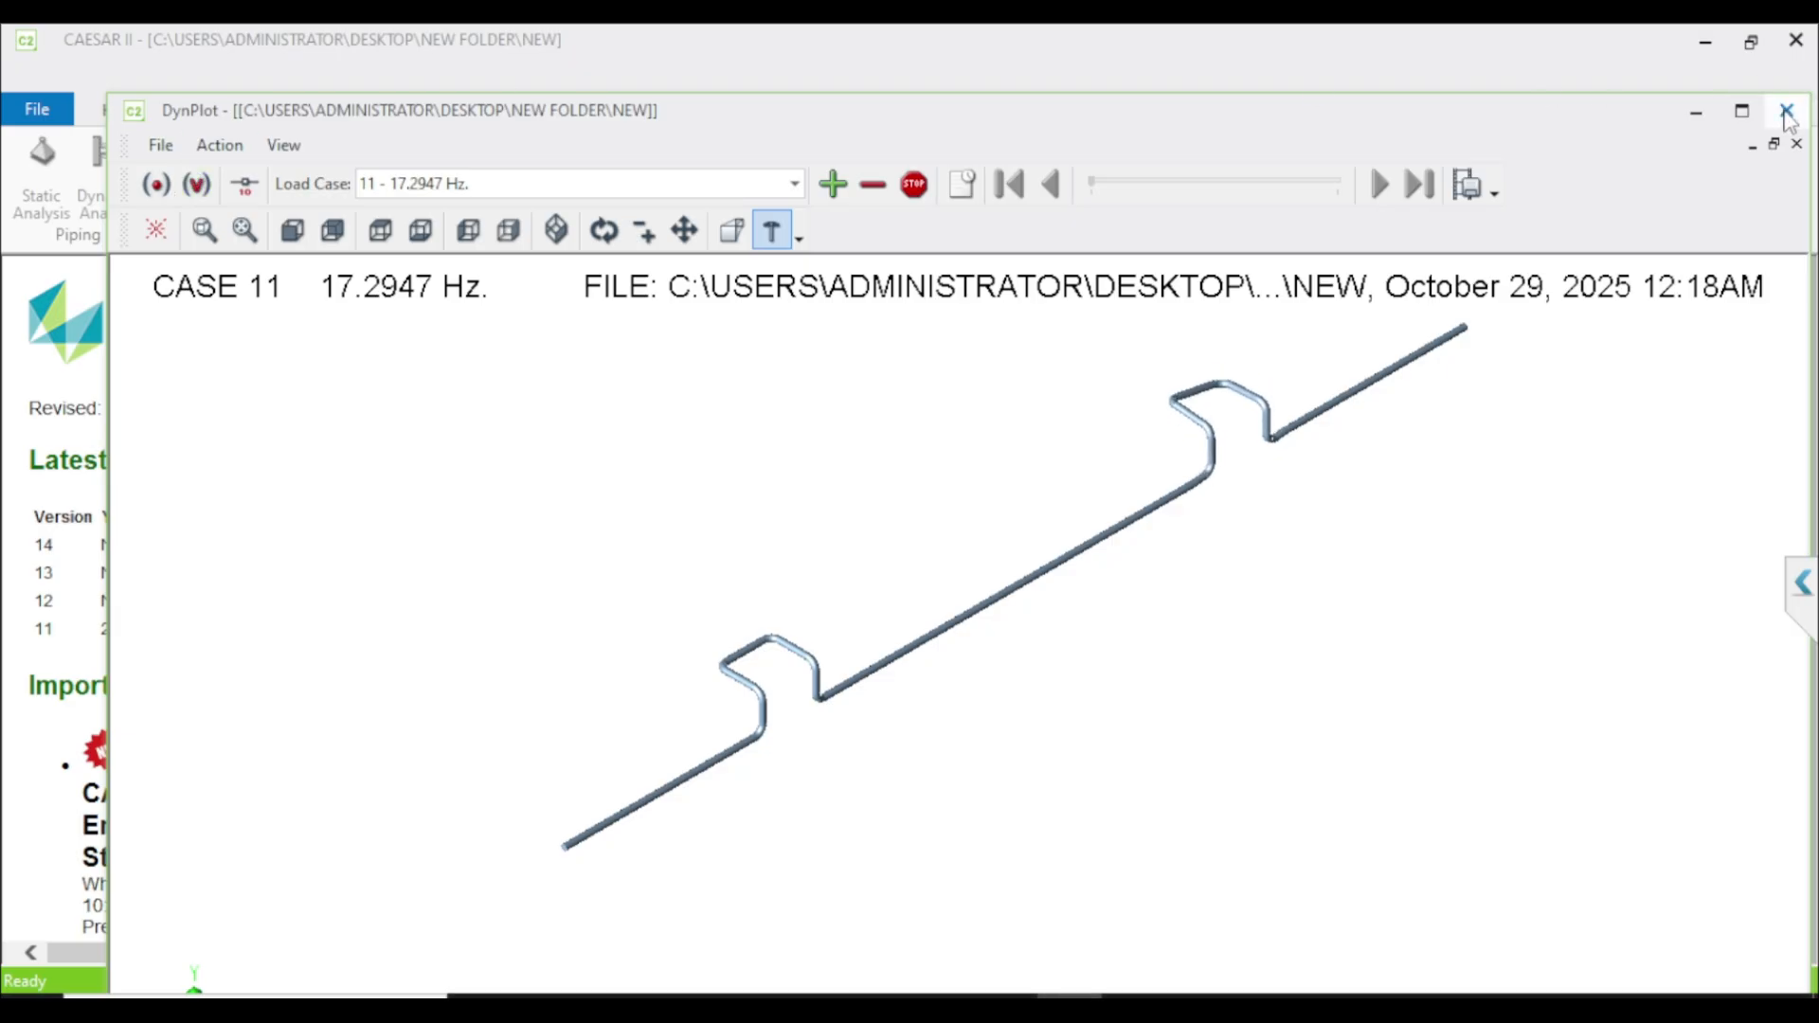
click(1784, 110)
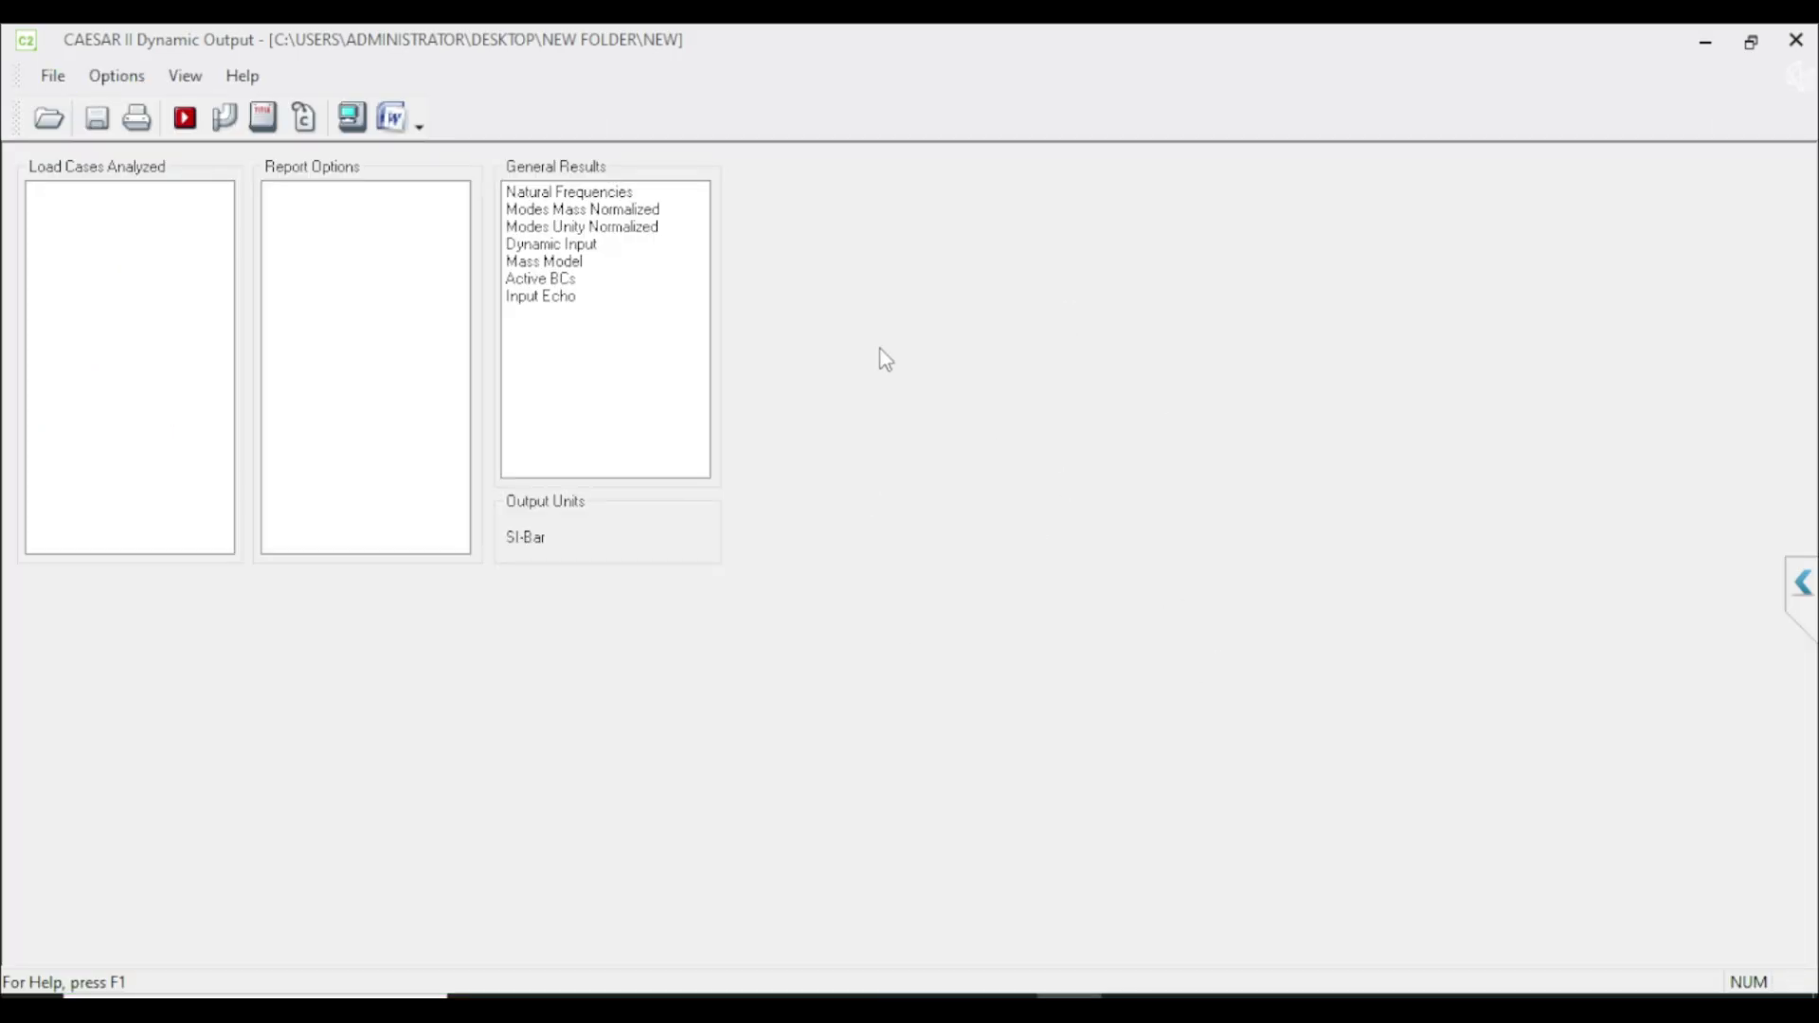
Step: View the Modes Mass Normalized report and scroll through mode 1 (2.737 Hz) node translations and rotations
click(582, 209)
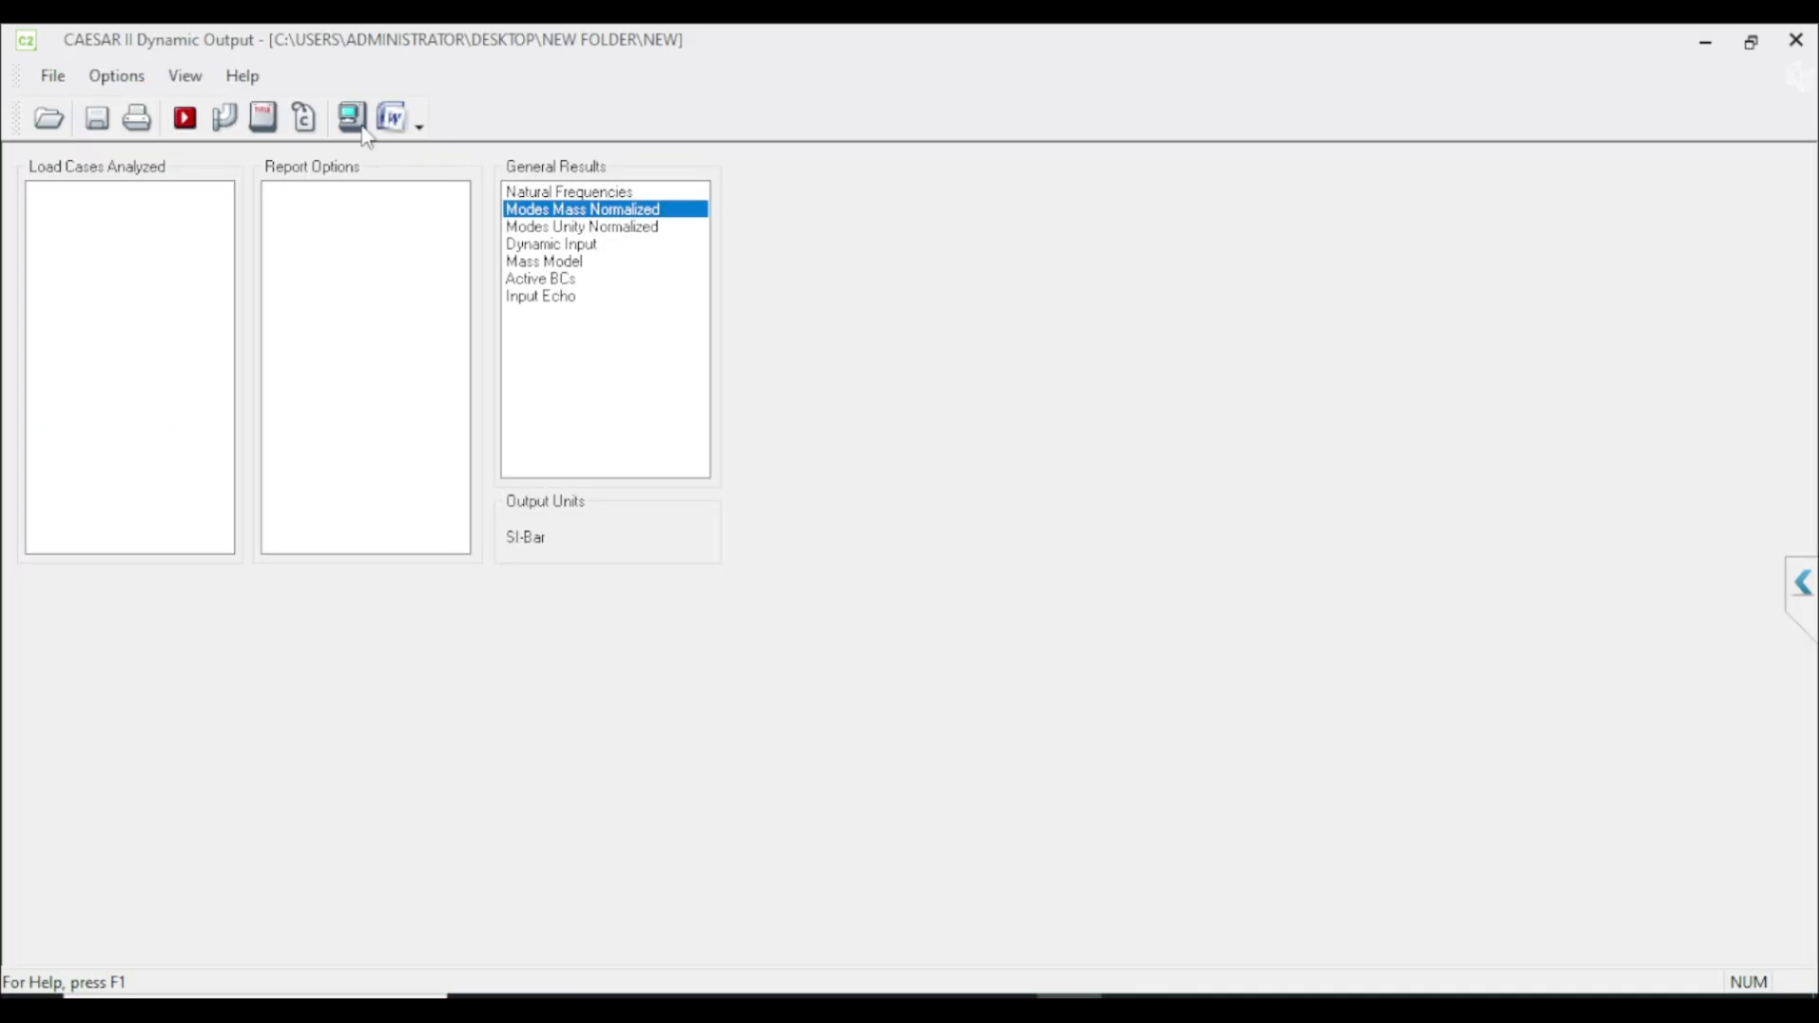
click(350, 115)
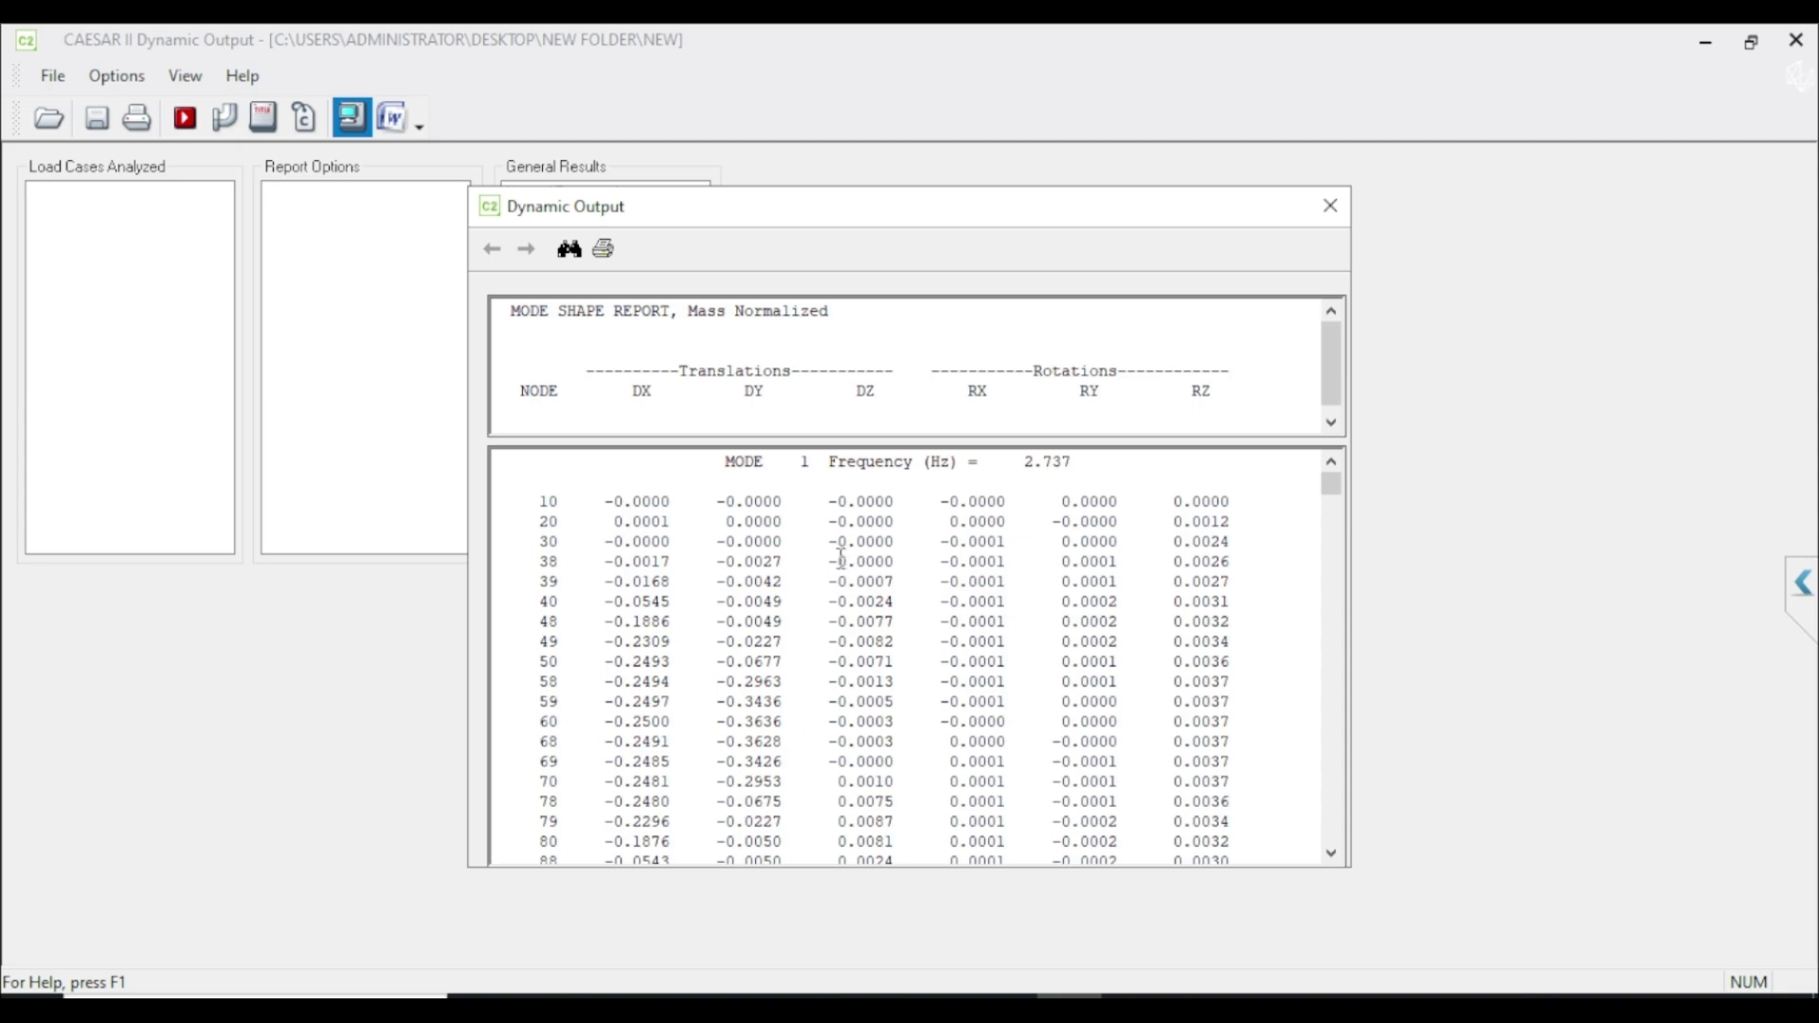
mouse_move(781, 577)
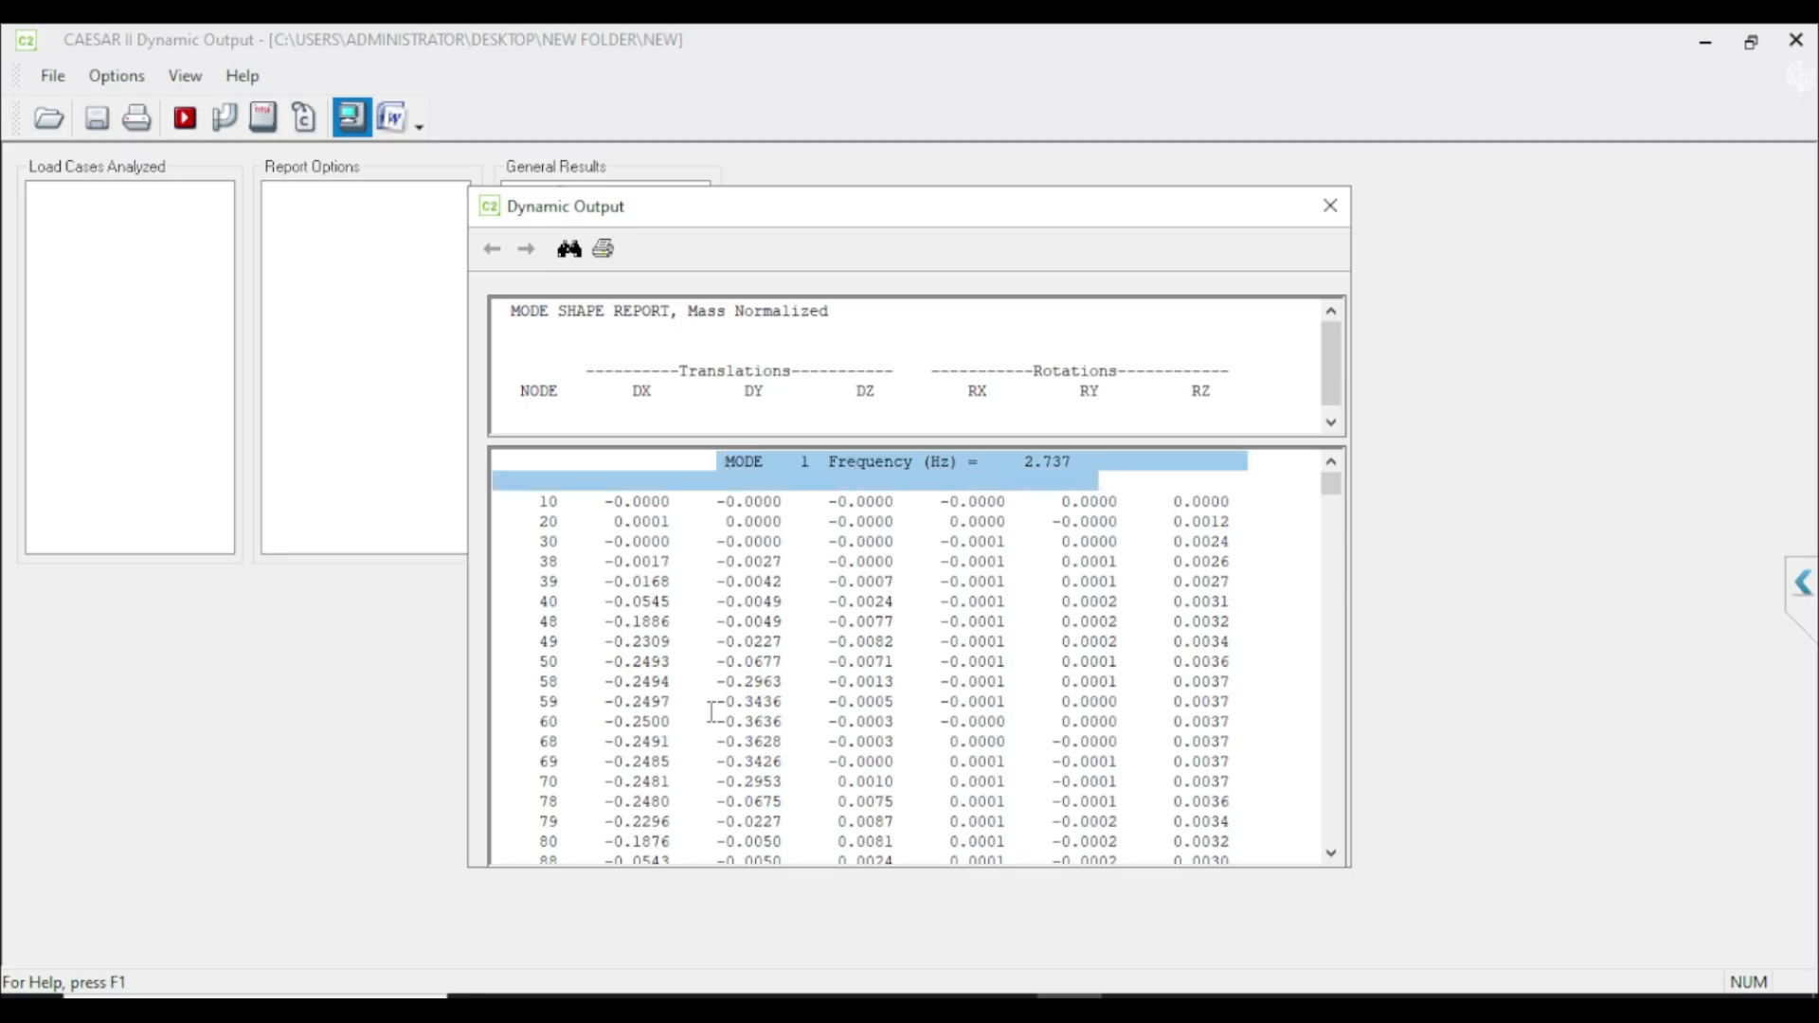
scroll(down, 3)
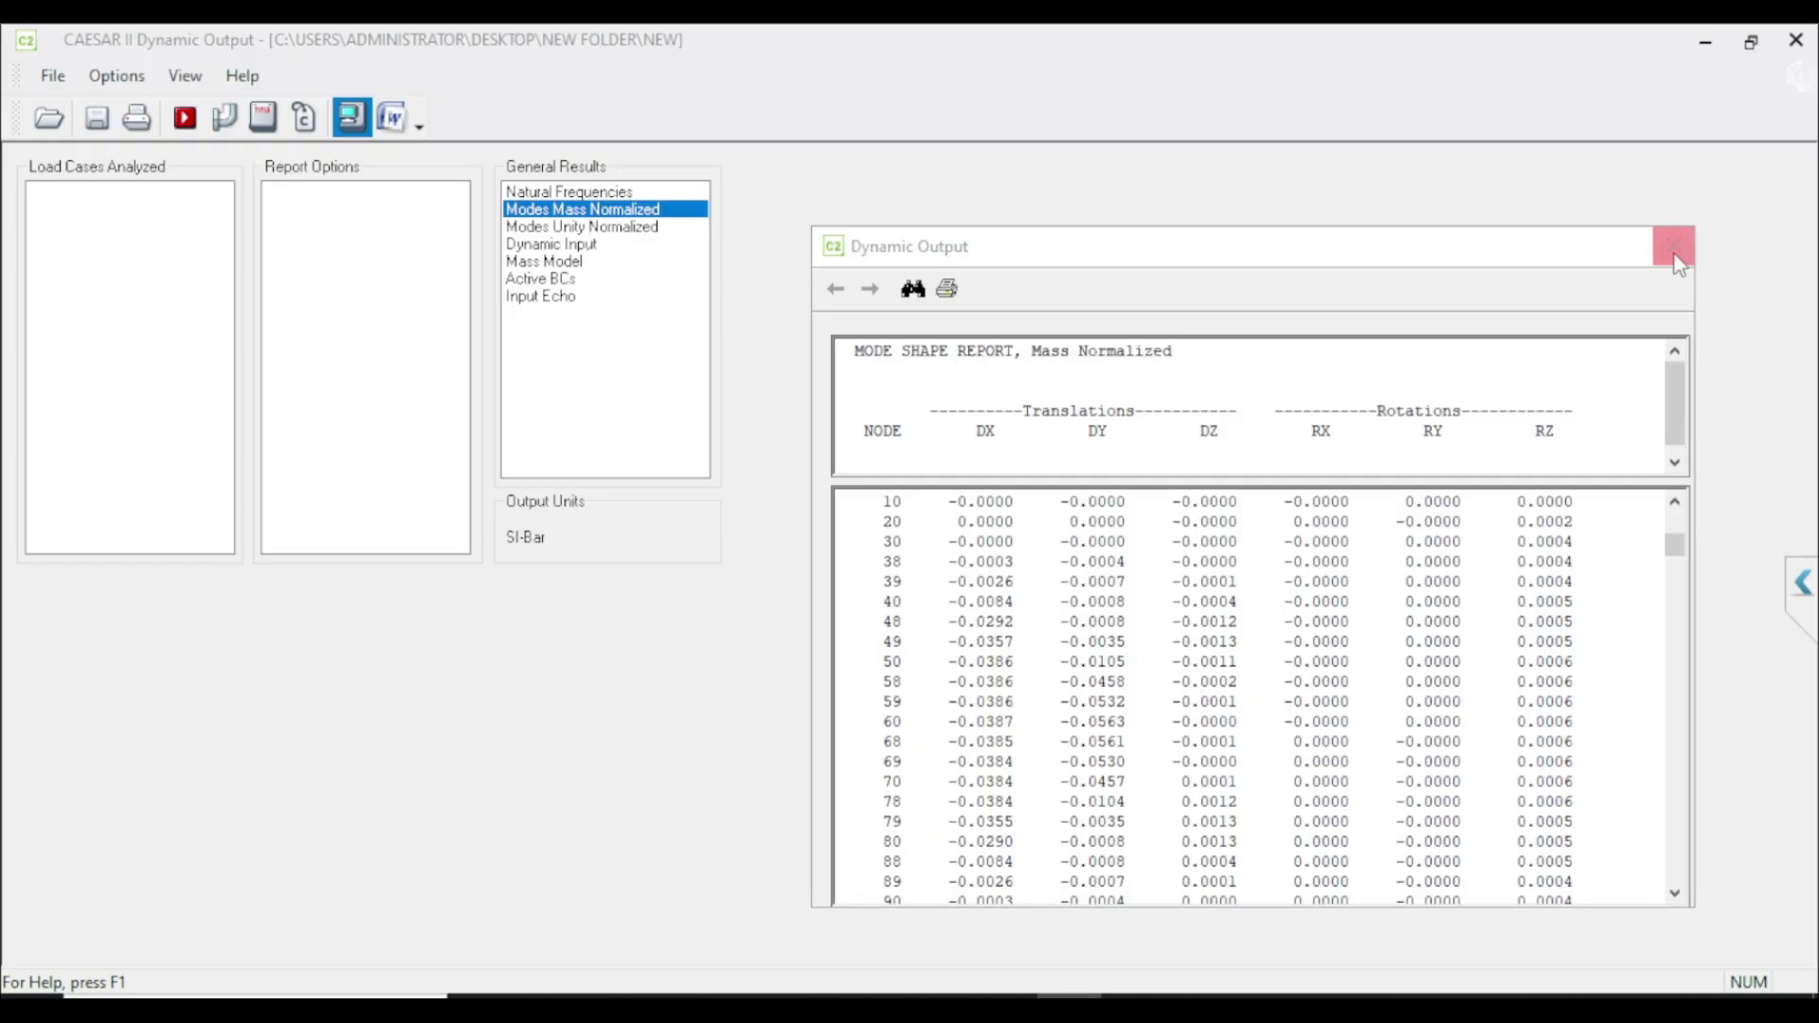
Step: Swap to the unity-normalized mode shape report, scroll to node 60 (DY -1.0000), and reposition the window
click(1671, 247)
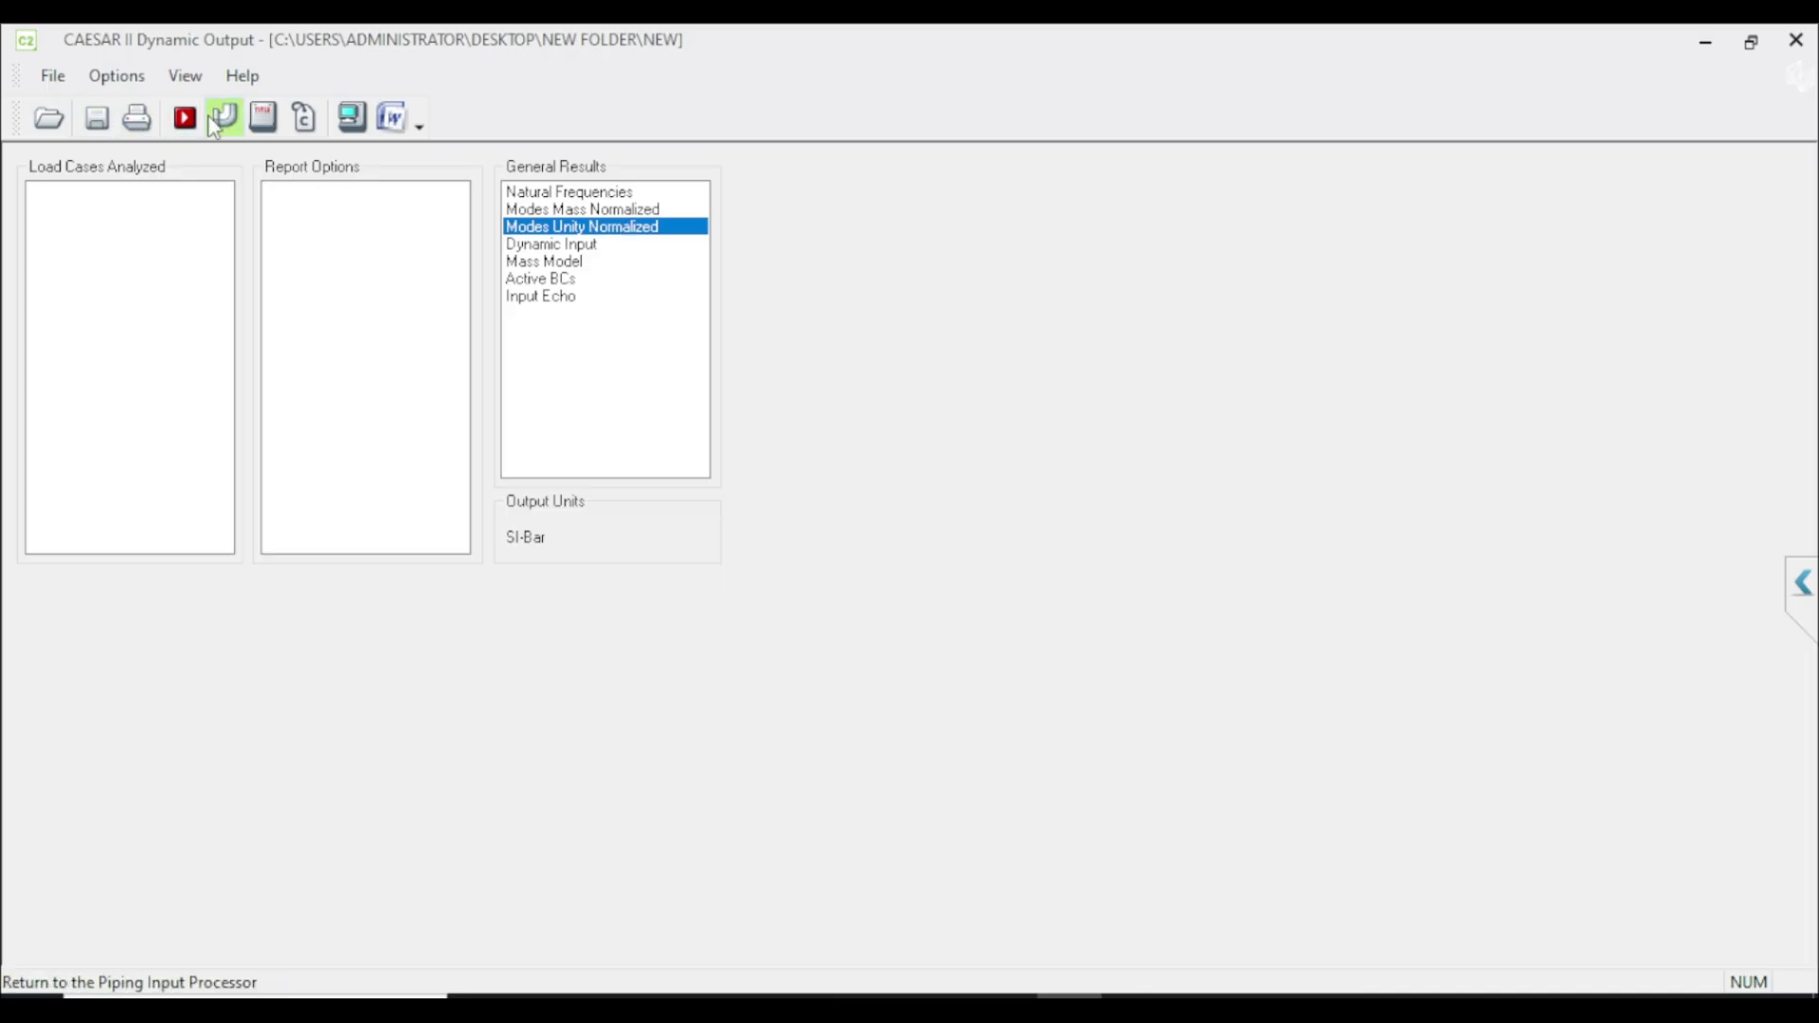
mouse_move(223, 117)
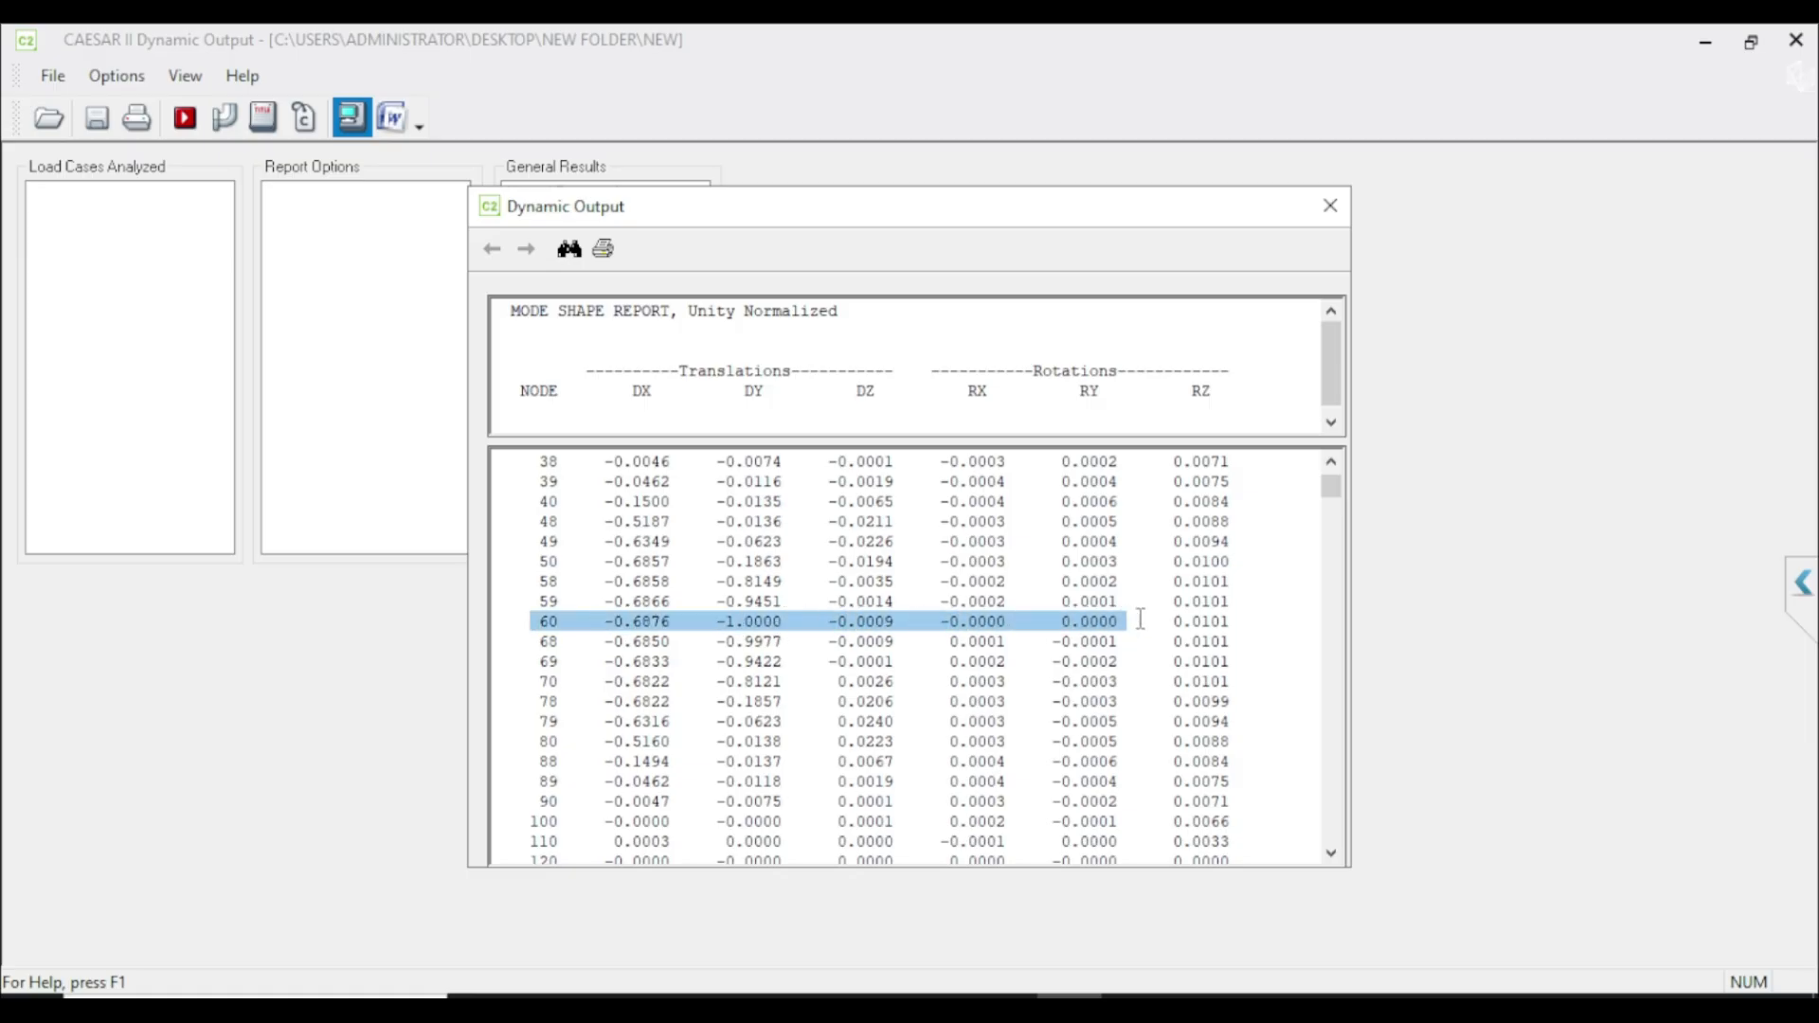
scroll(down, 3)
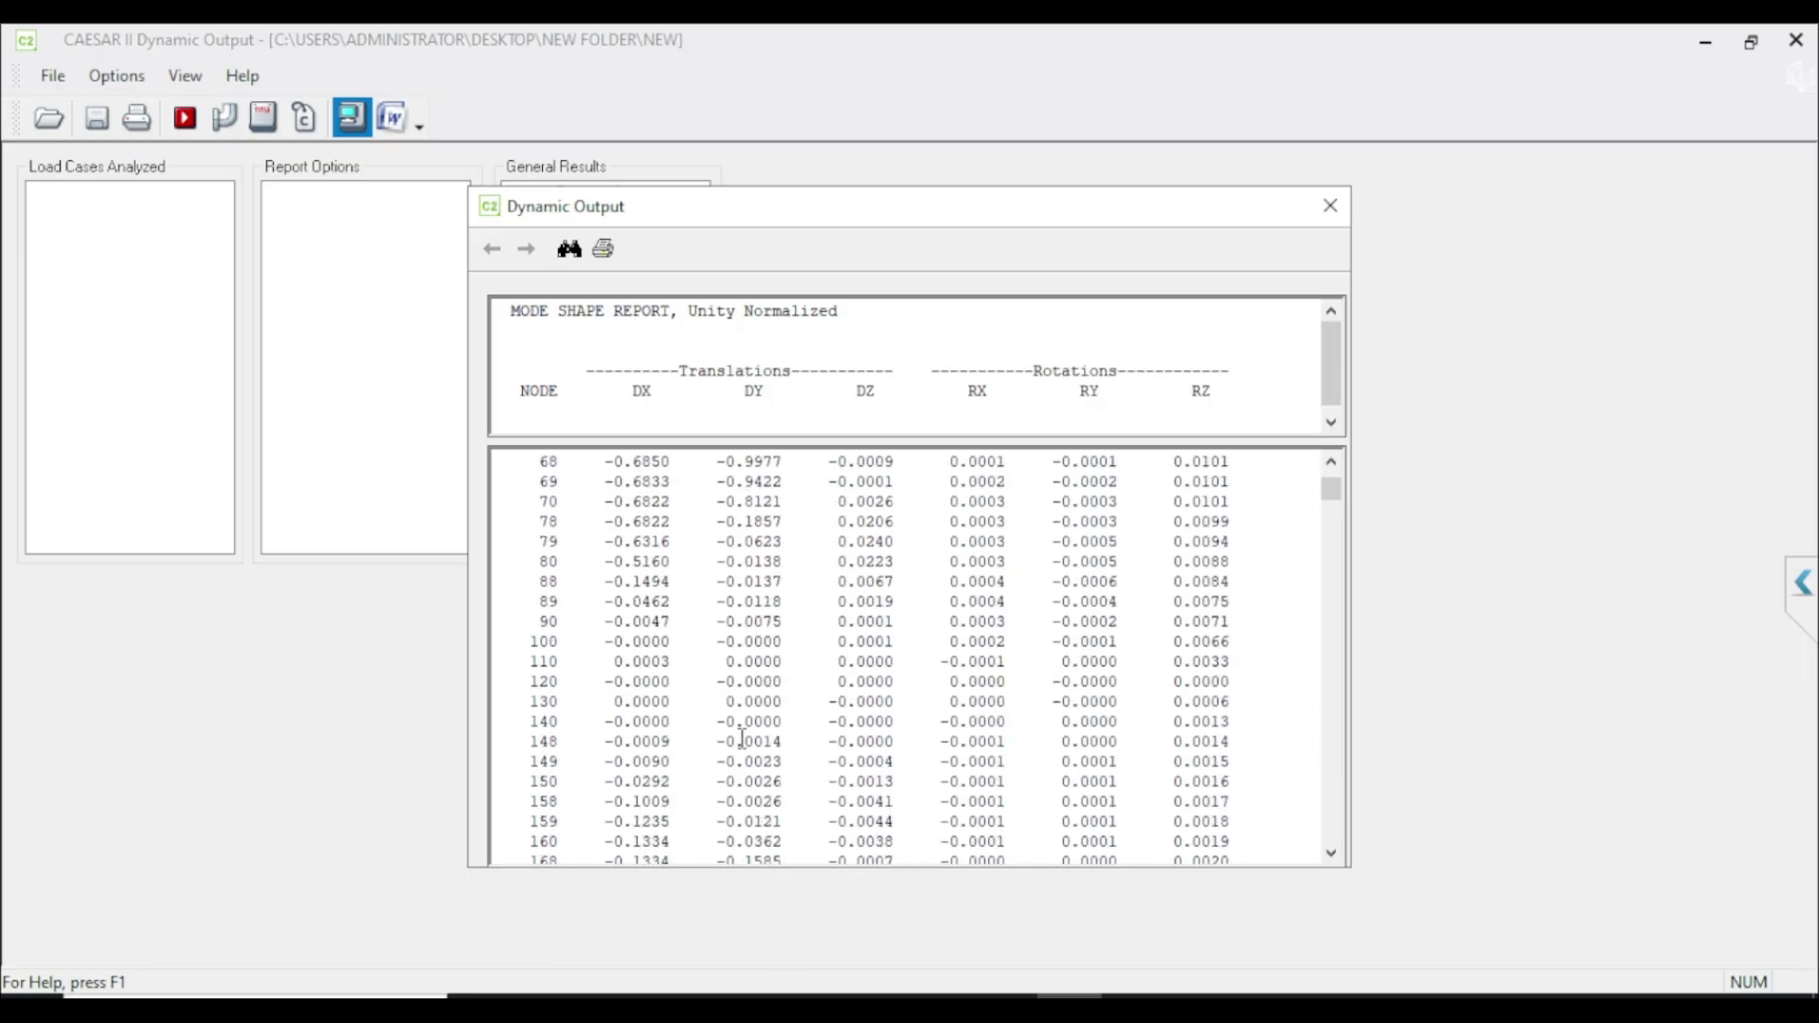
scroll(down, 3)
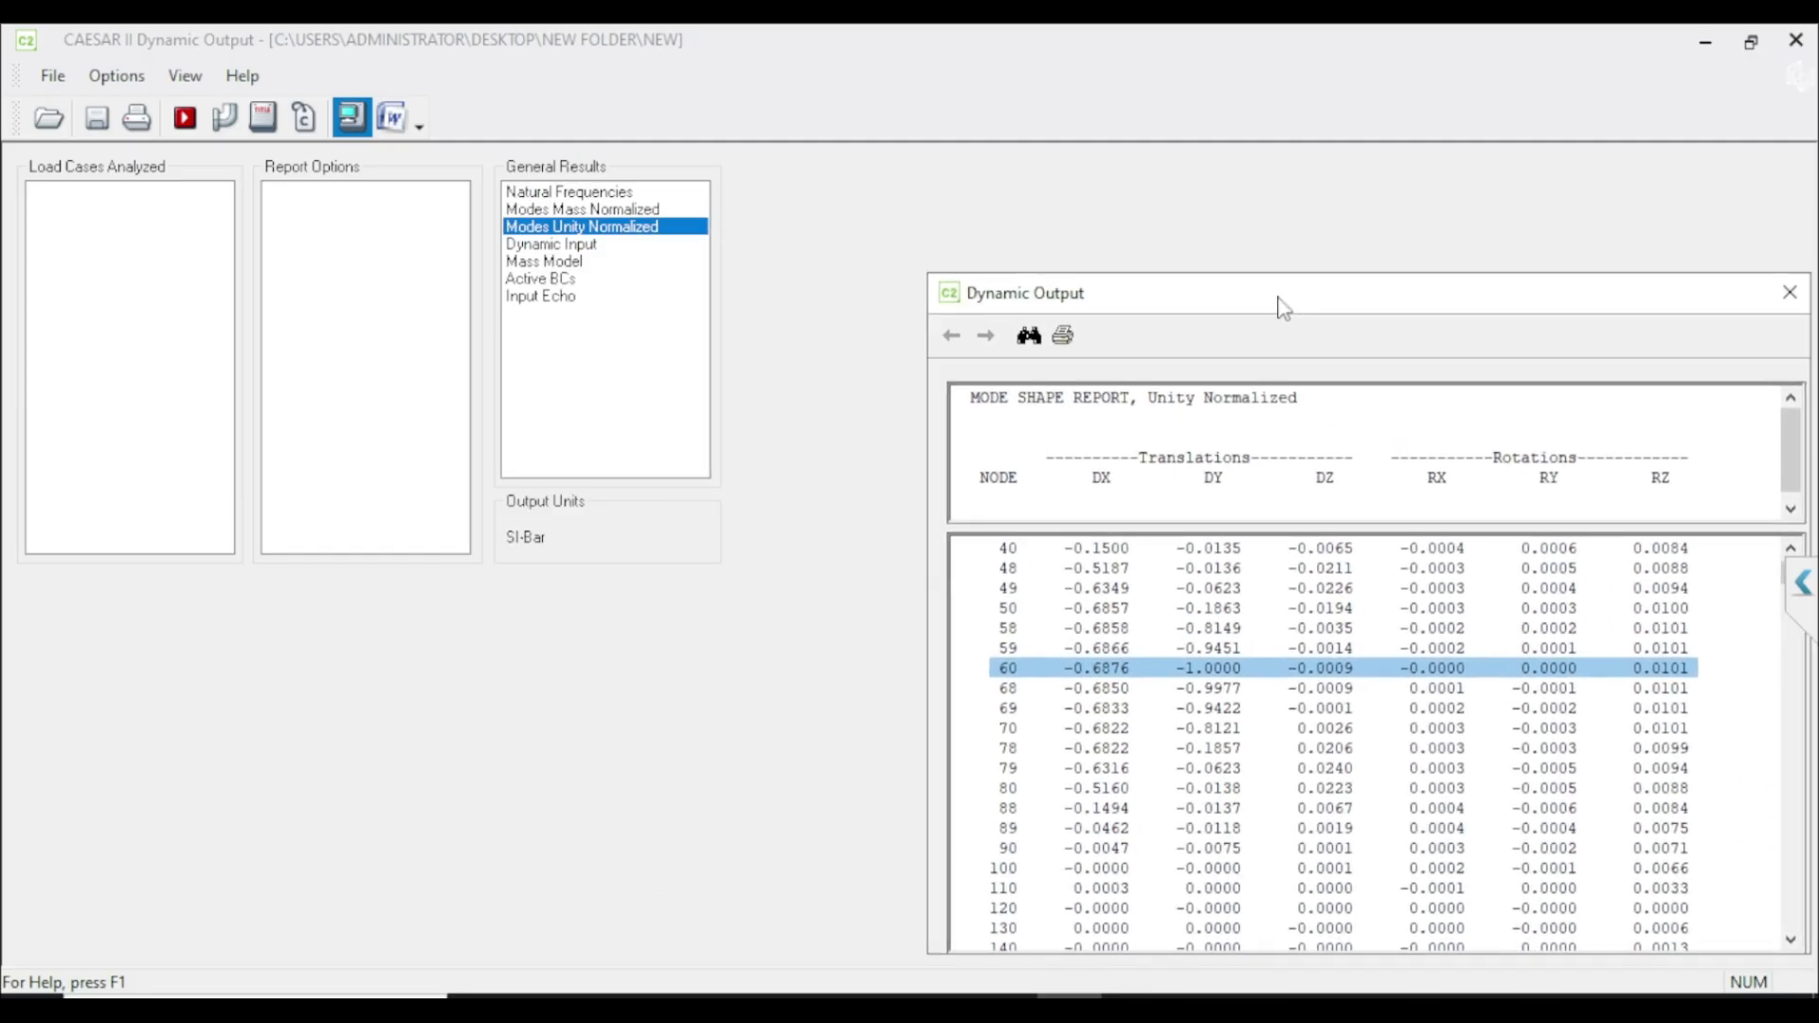
drag(1276, 293, 1021, 247)
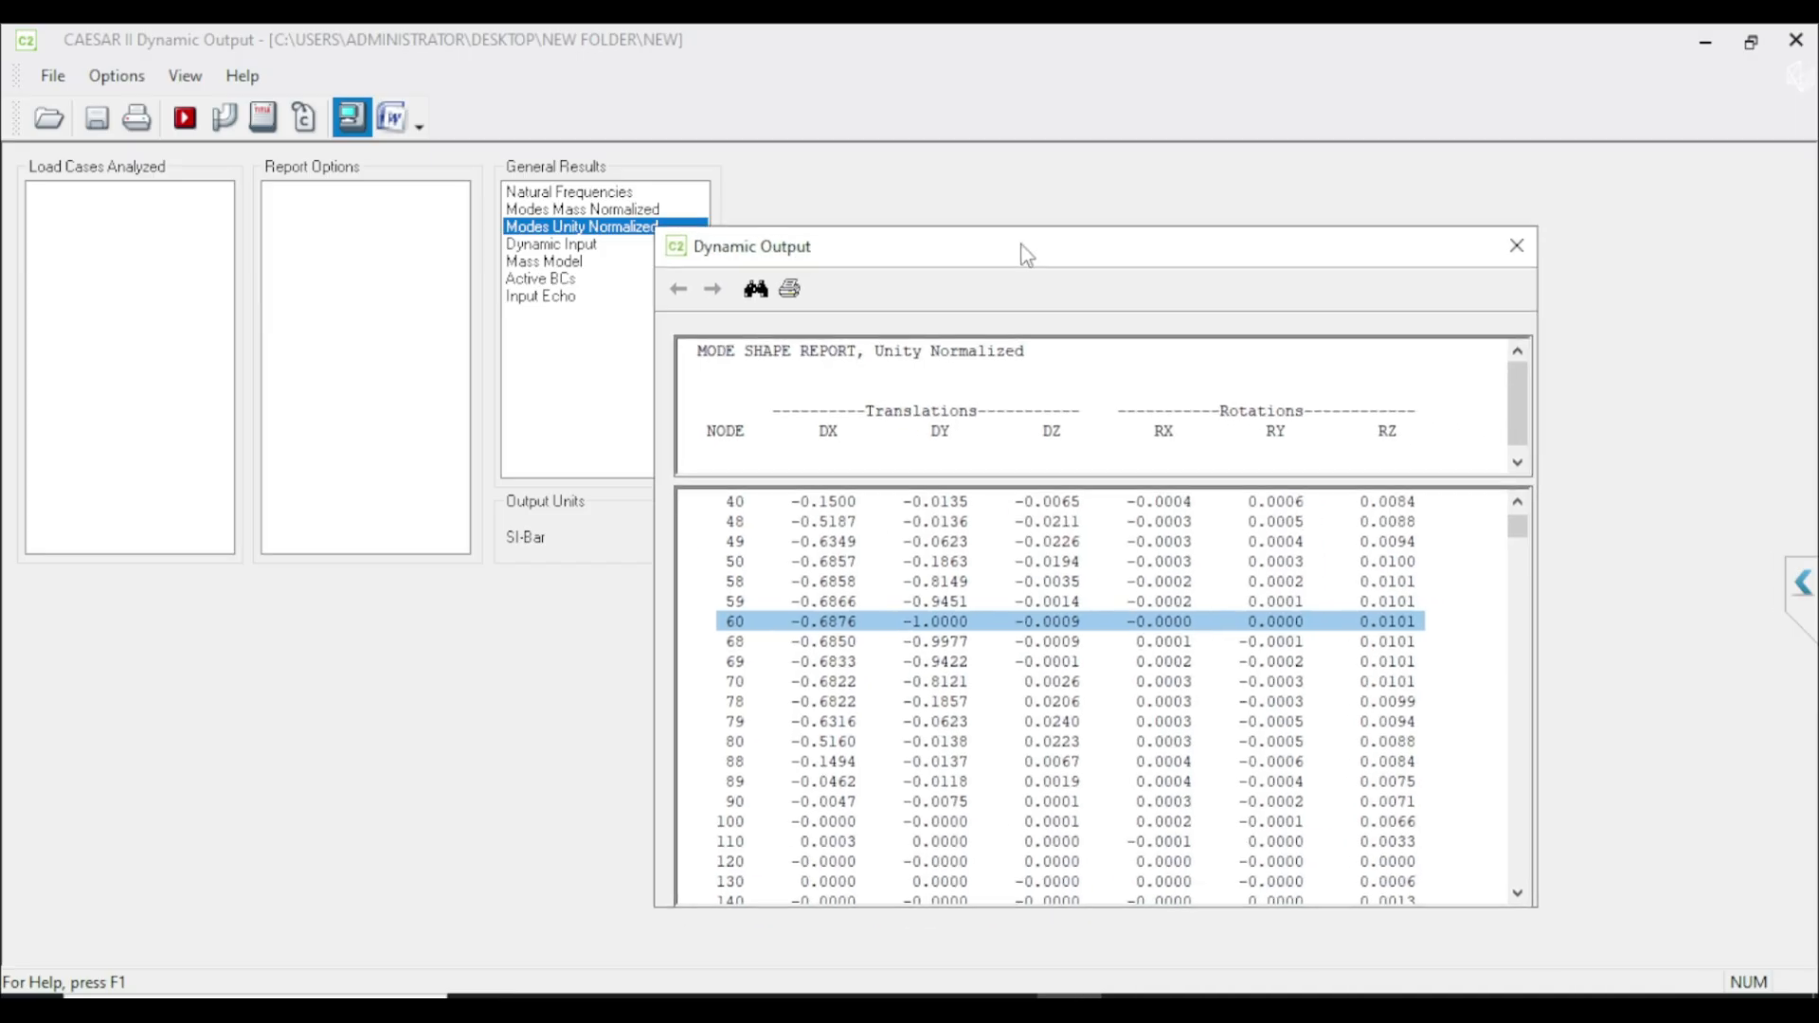
mouse_move(1068, 446)
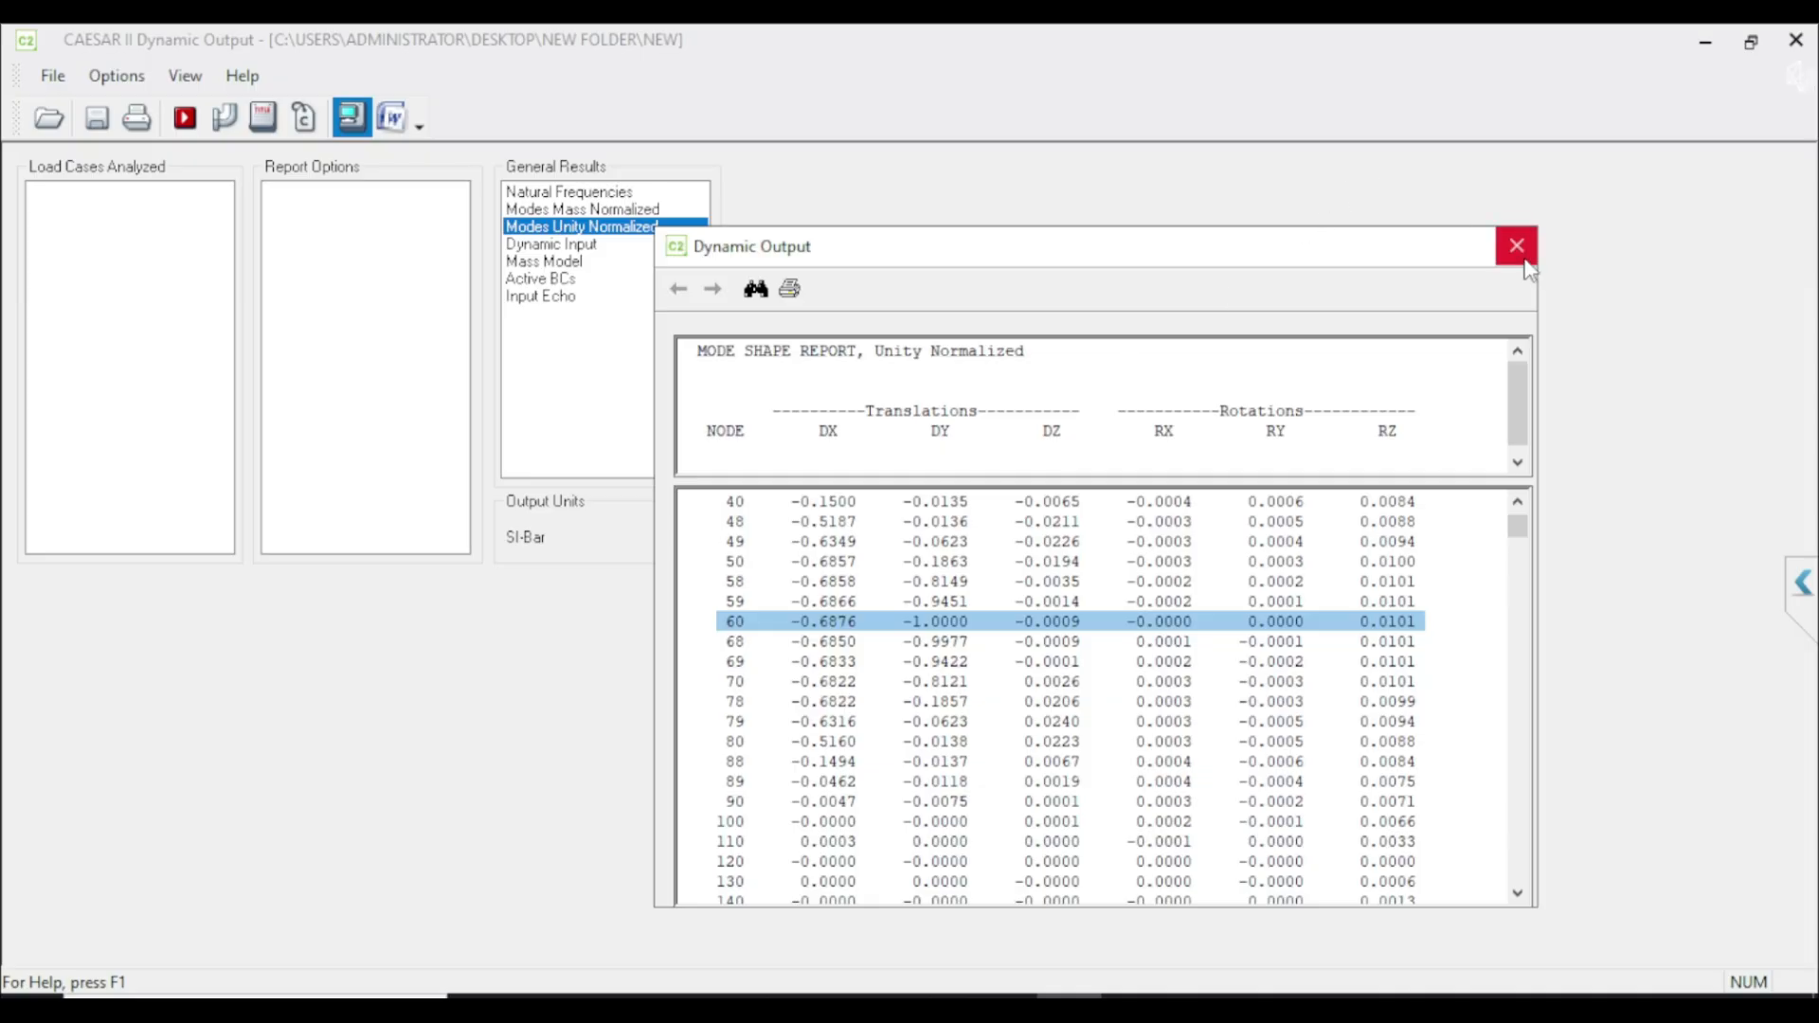
Step: Close the unity report and view the Active BCs report listing restraint stiffnesses for nodes 10–230
click(1515, 245)
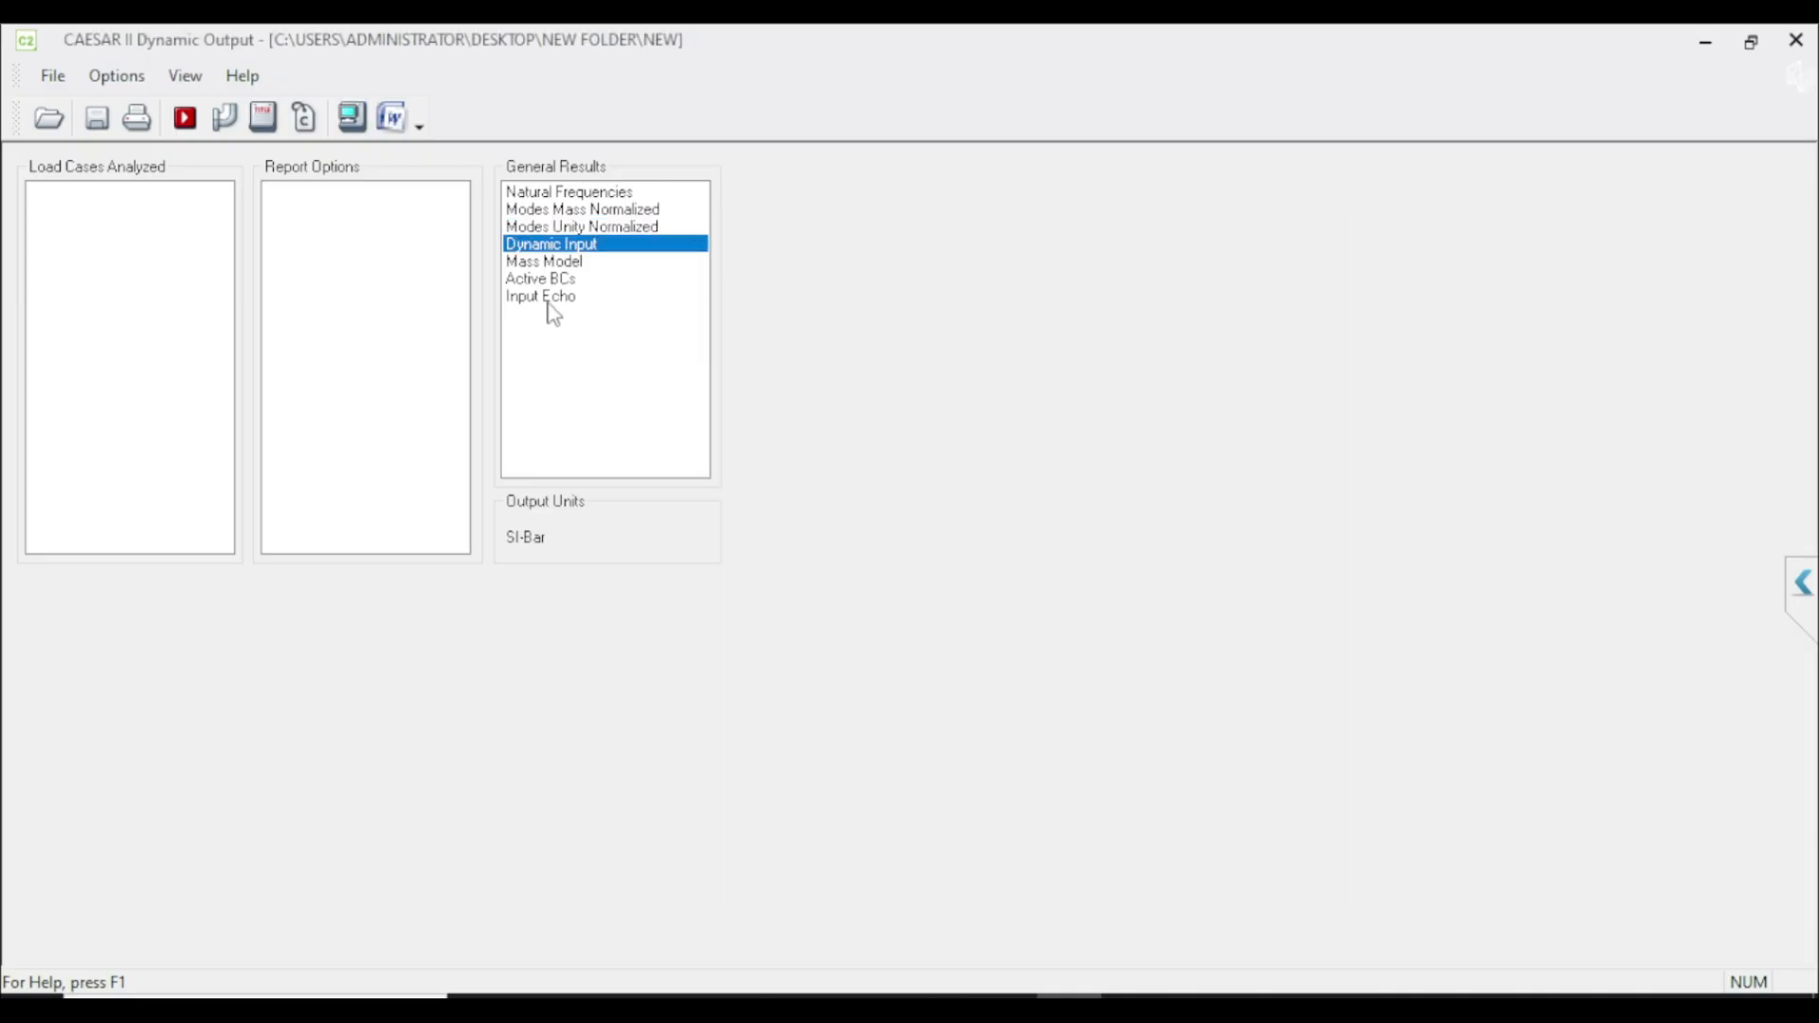
click(540, 295)
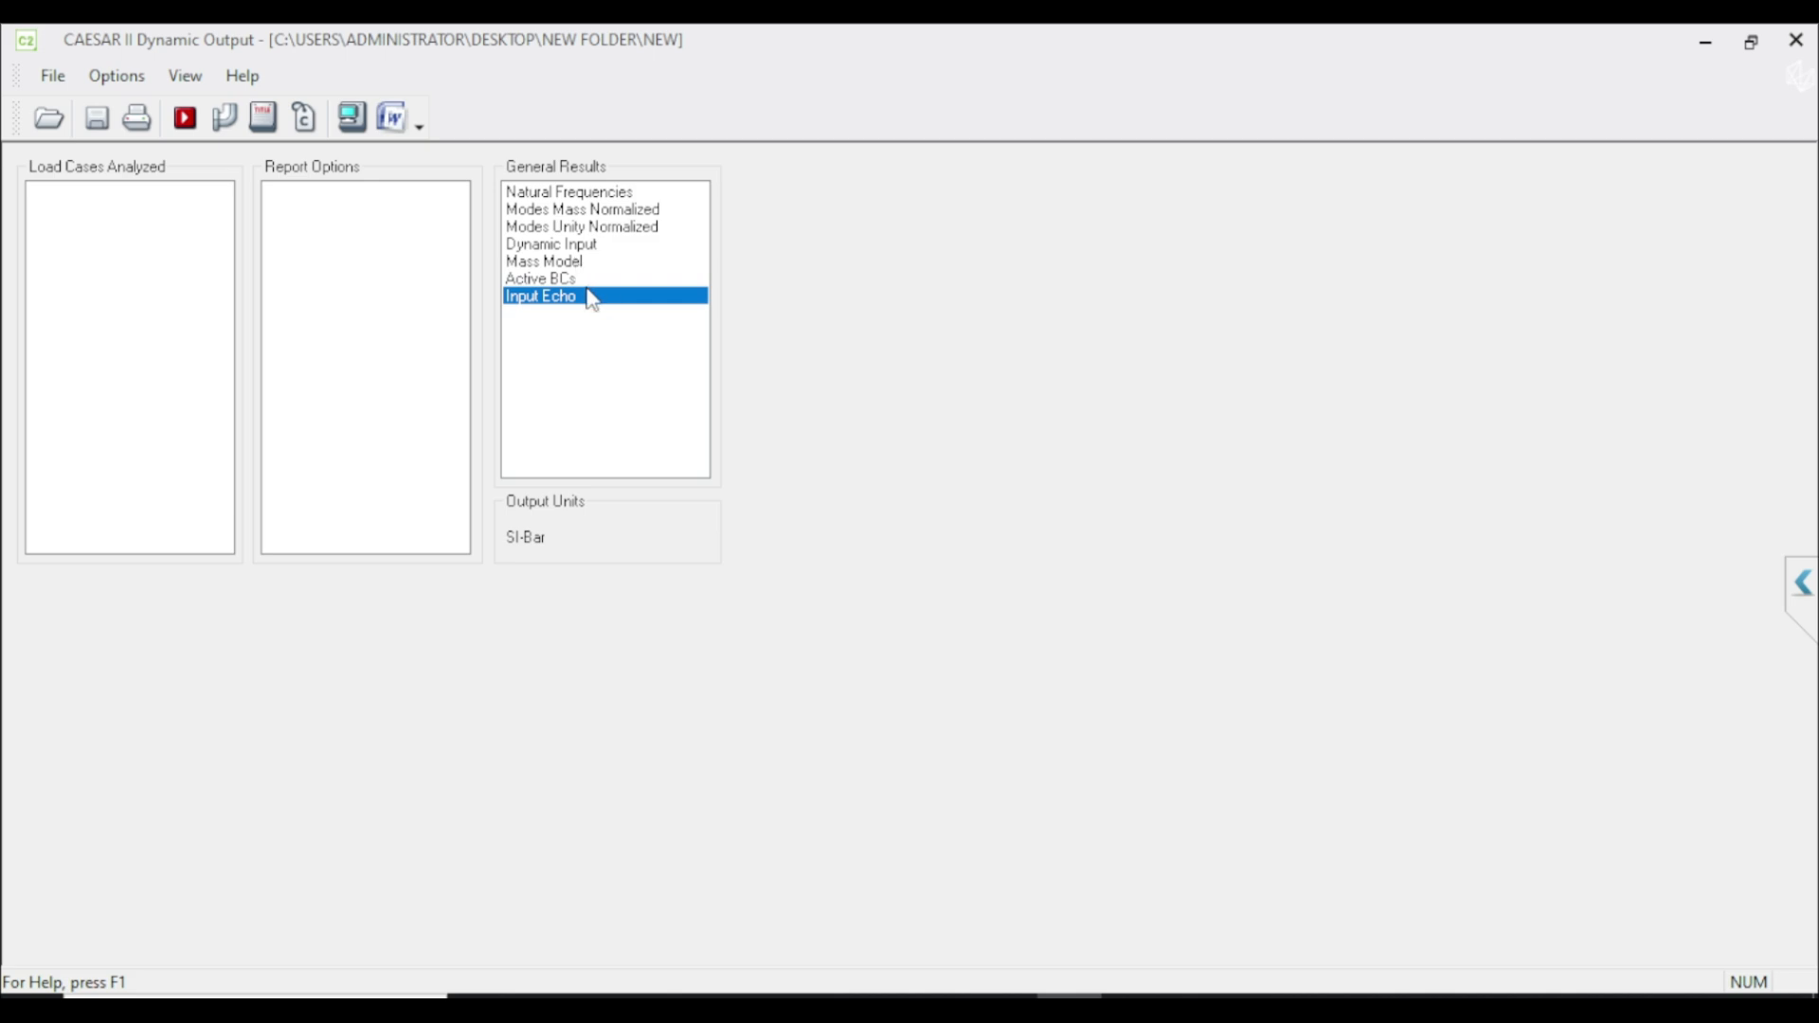
click(539, 279)
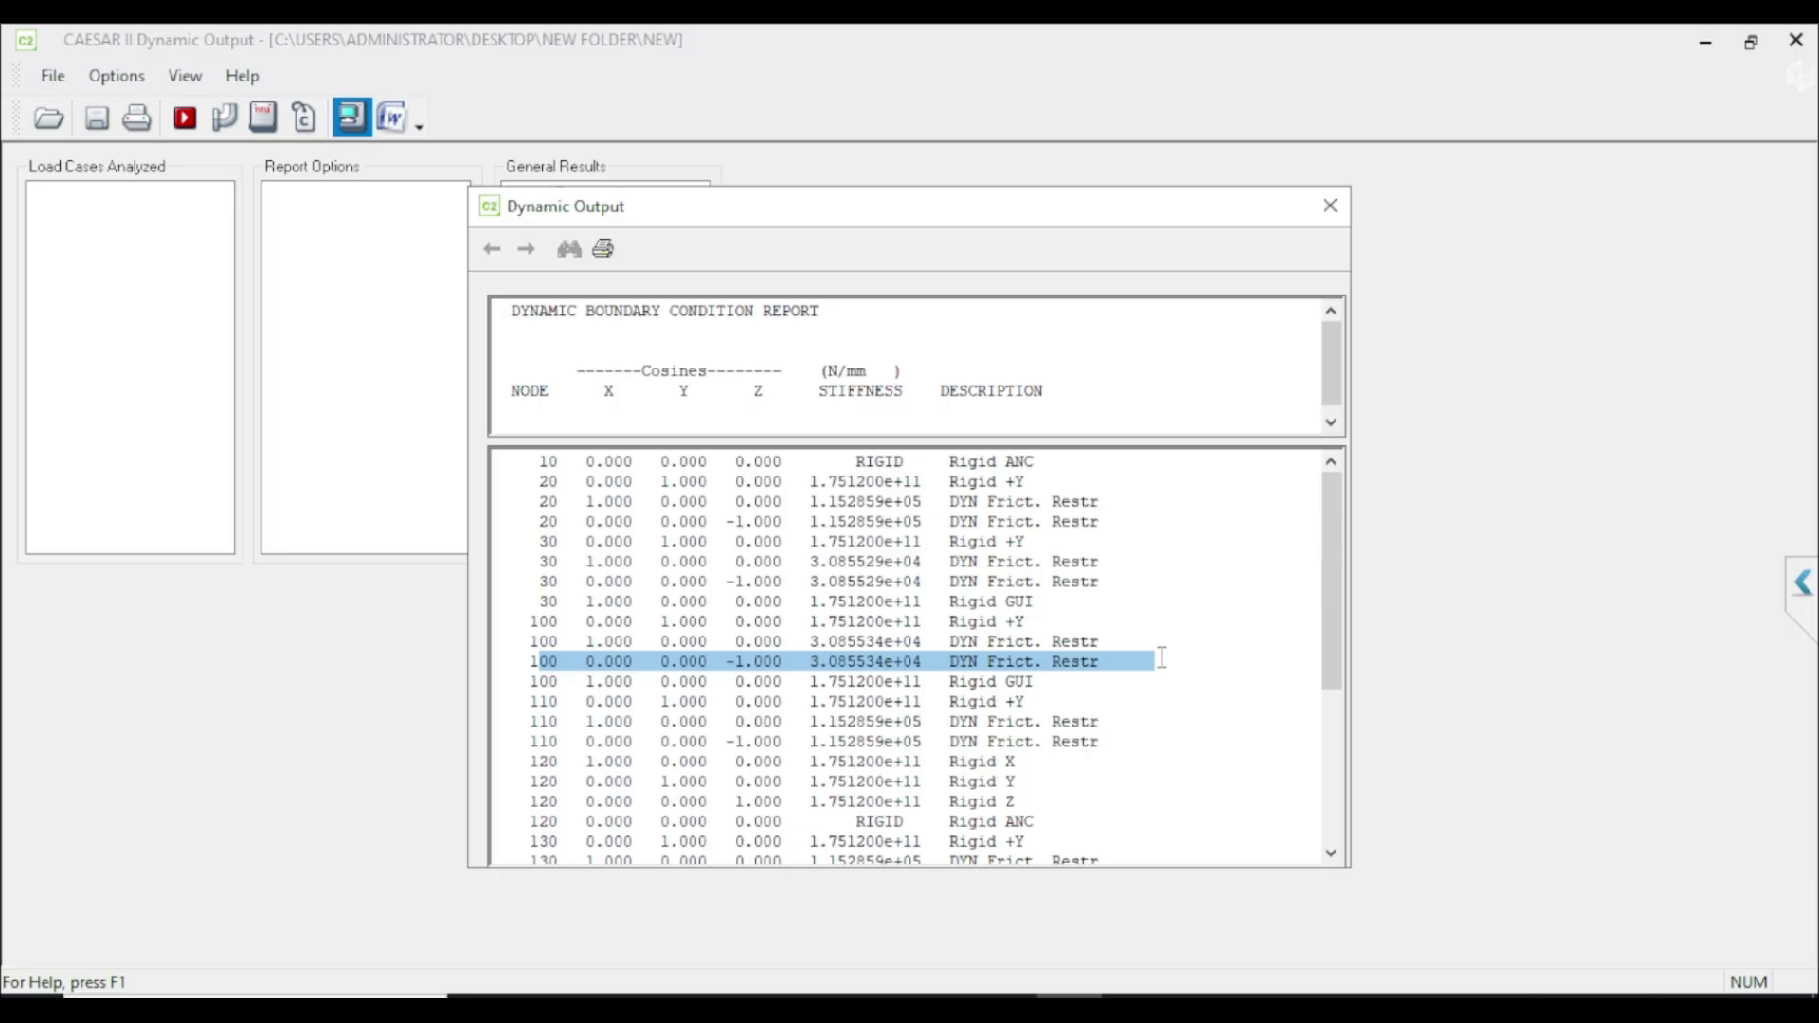
mouse_move(1013, 624)
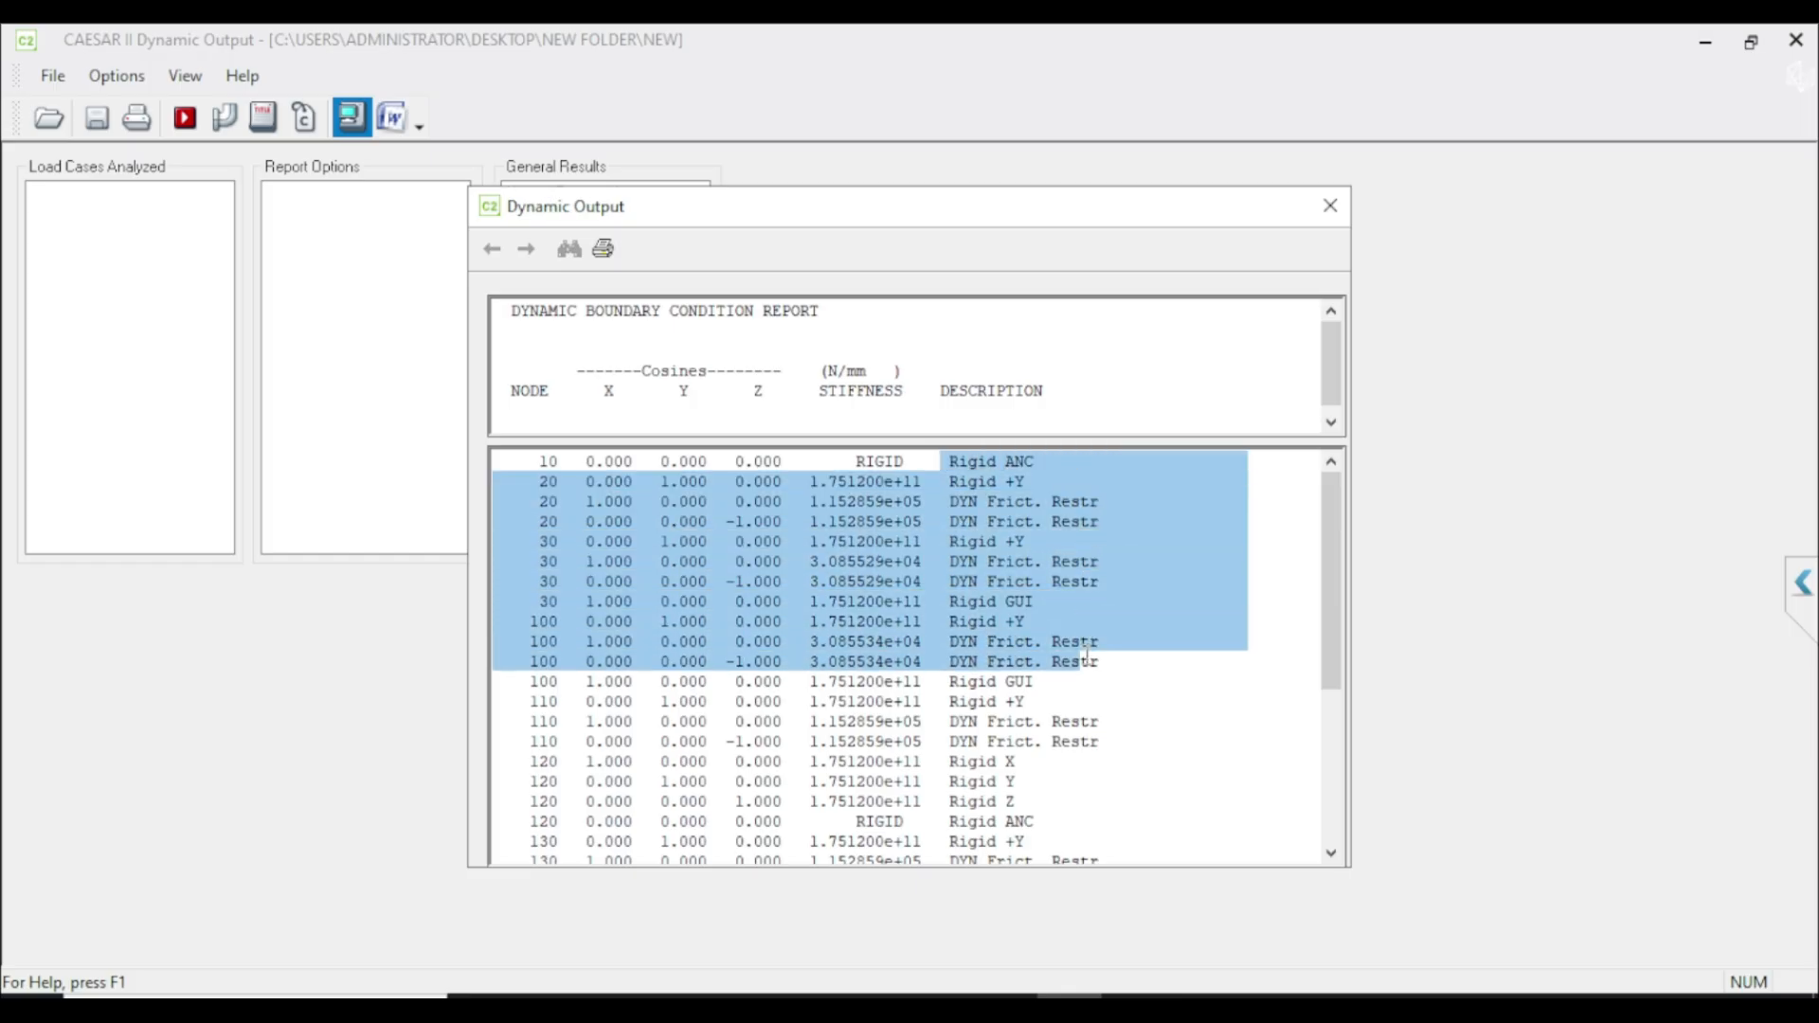
scroll(down, 3)
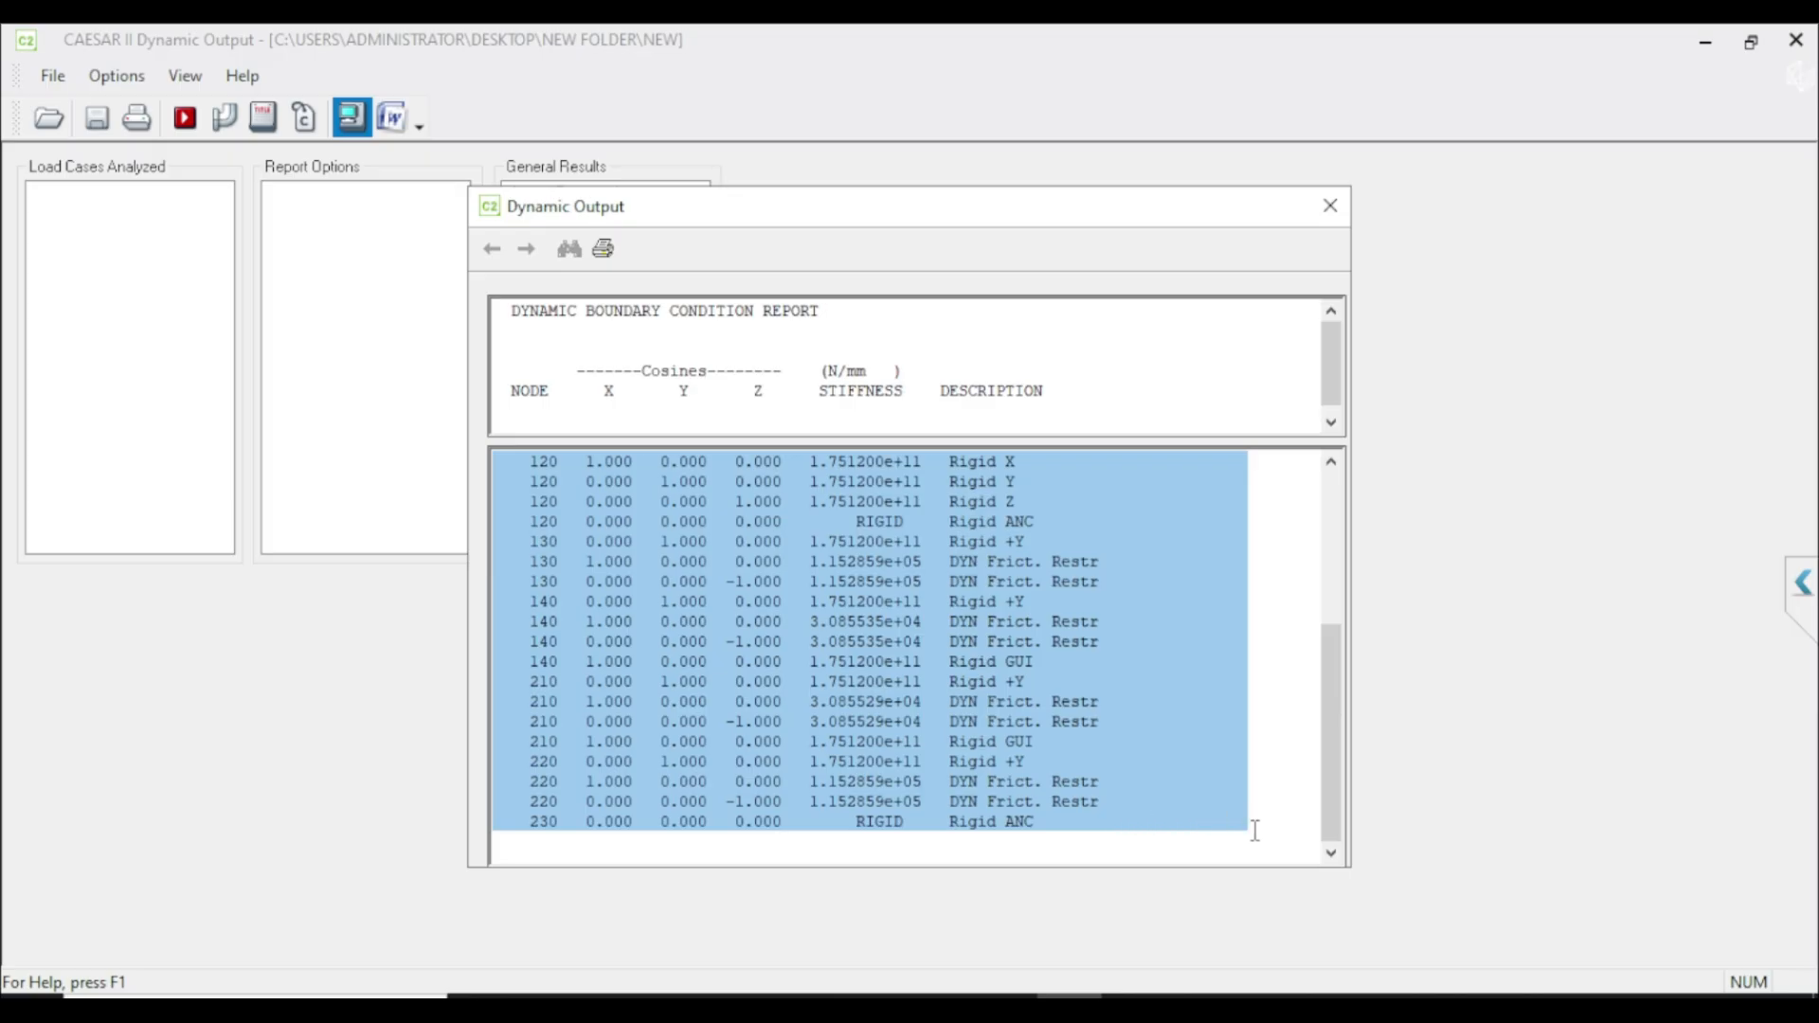
mouse_move(913, 702)
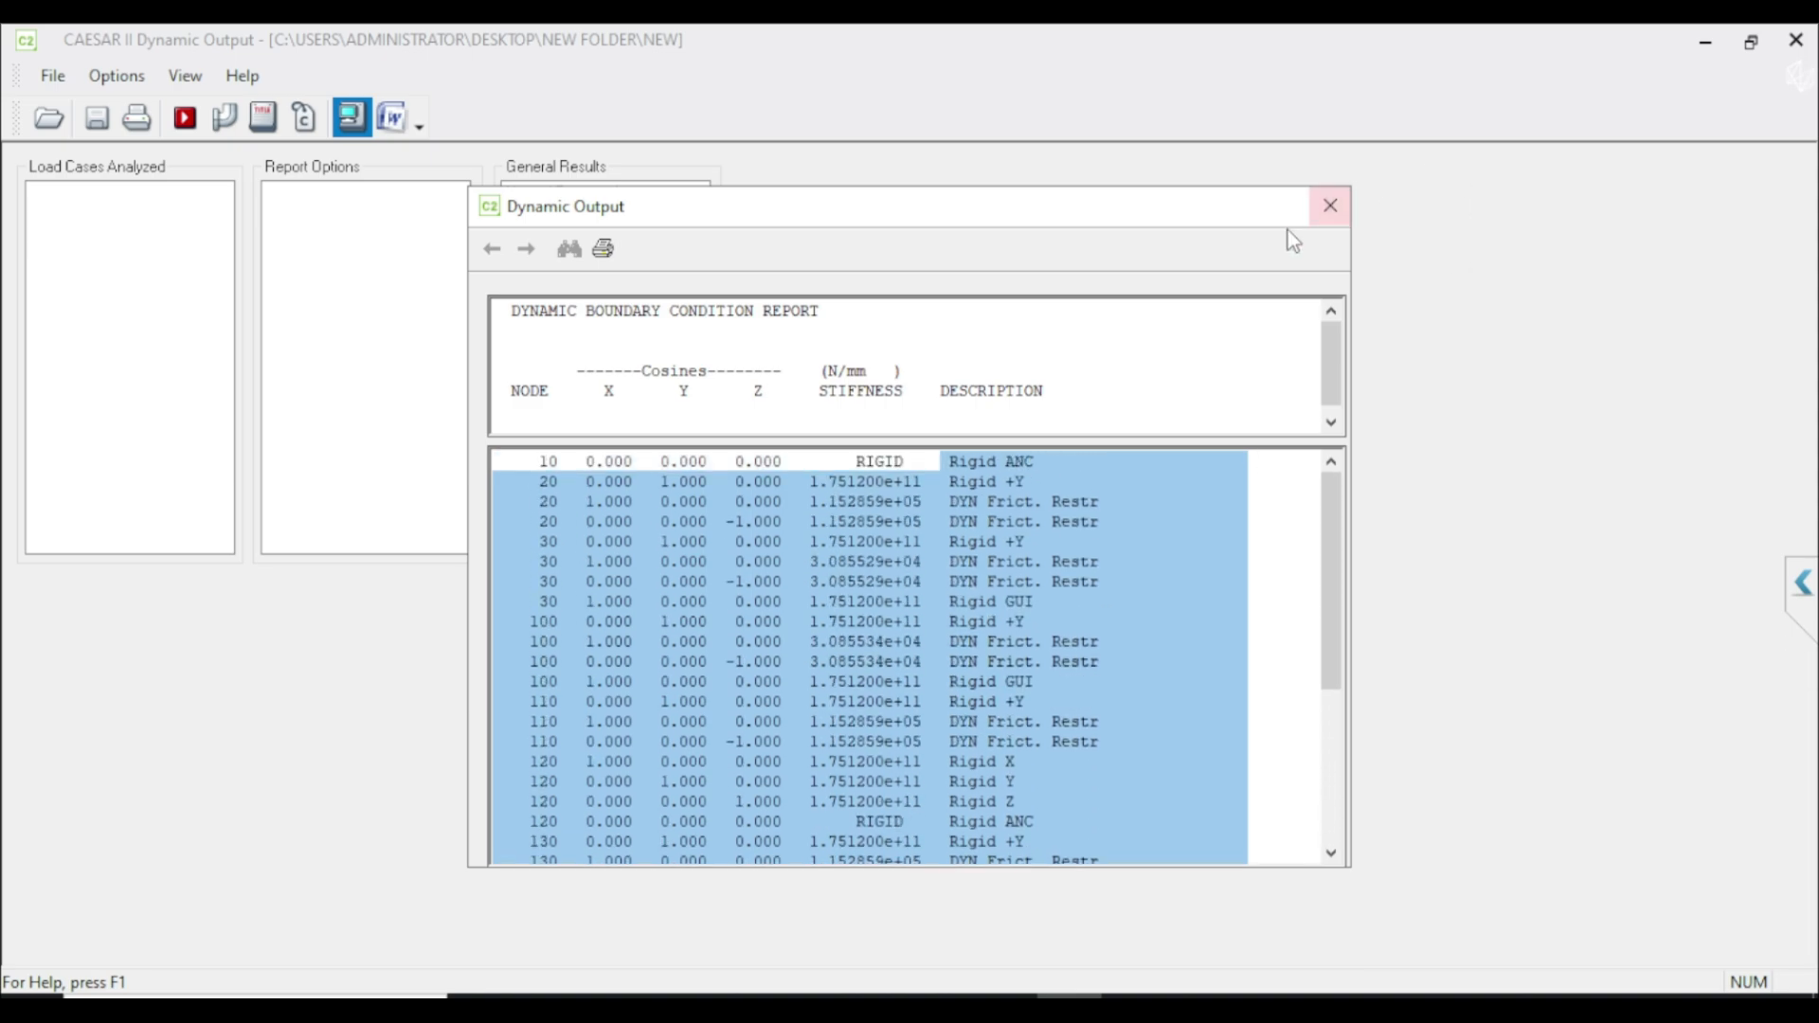
Step: Close the dynamic boundary condition report window
click(1328, 205)
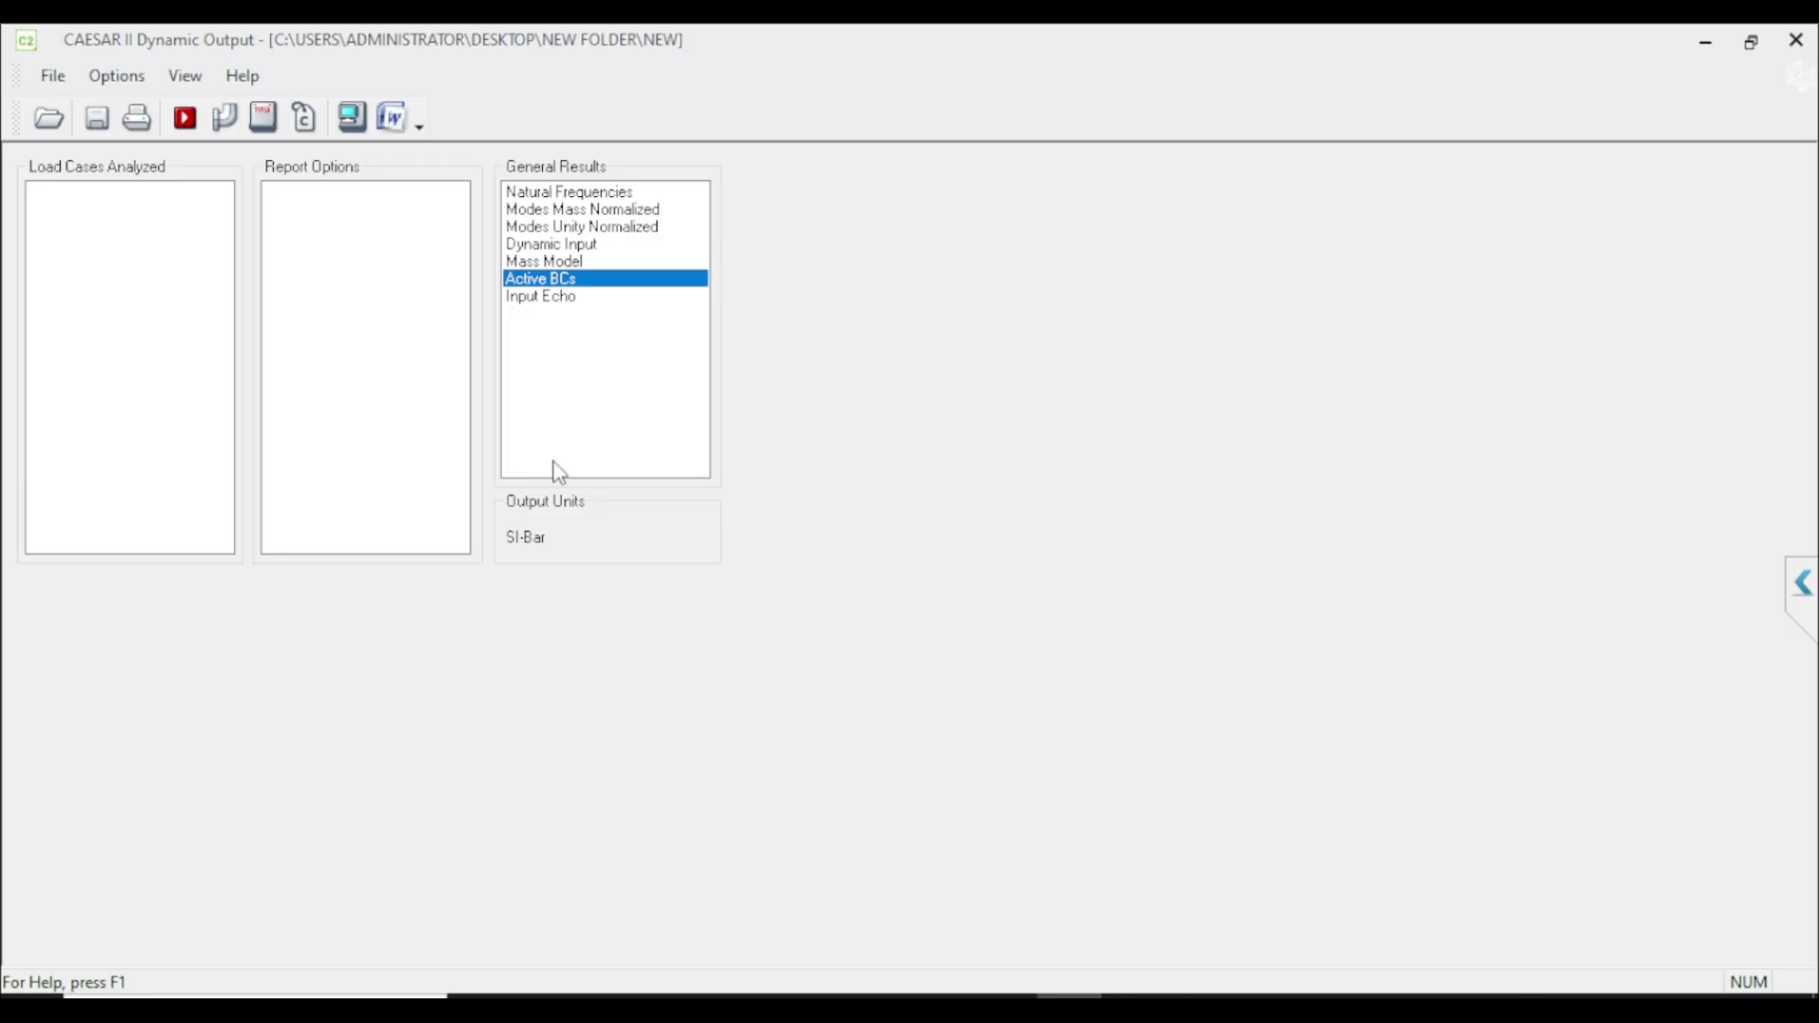
mouse_move(650, 449)
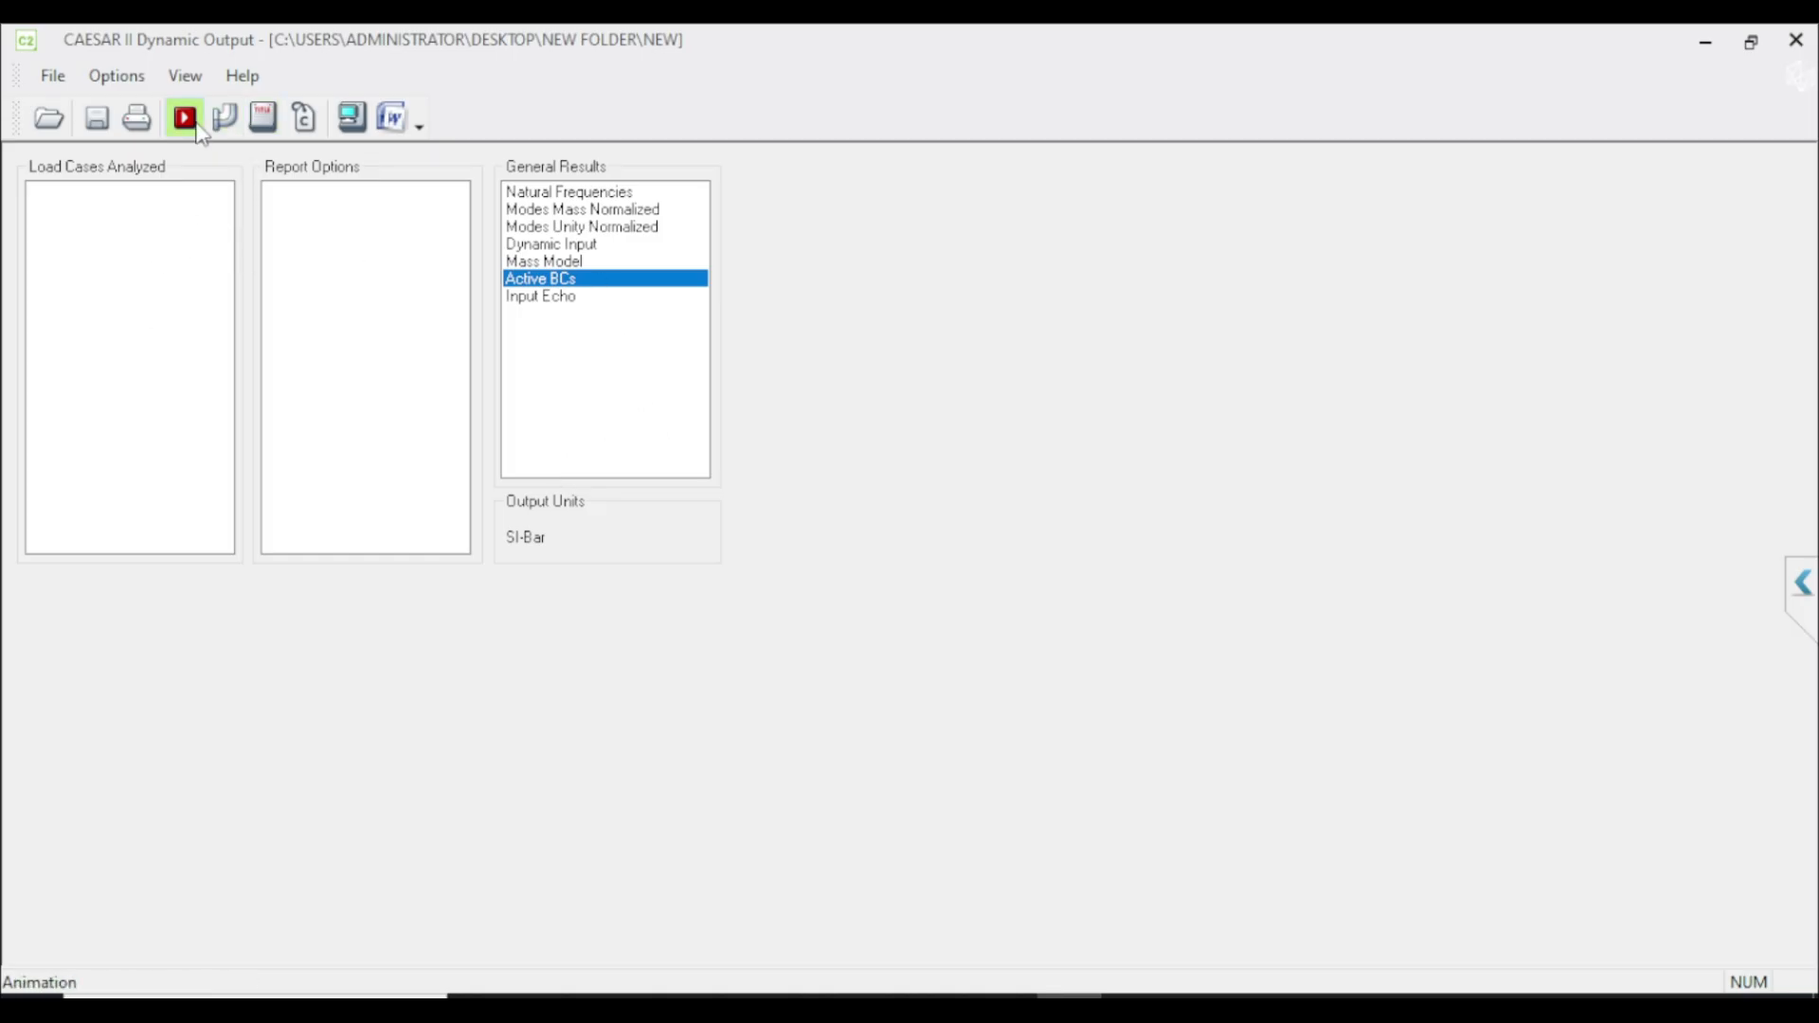
mouse_move(183, 118)
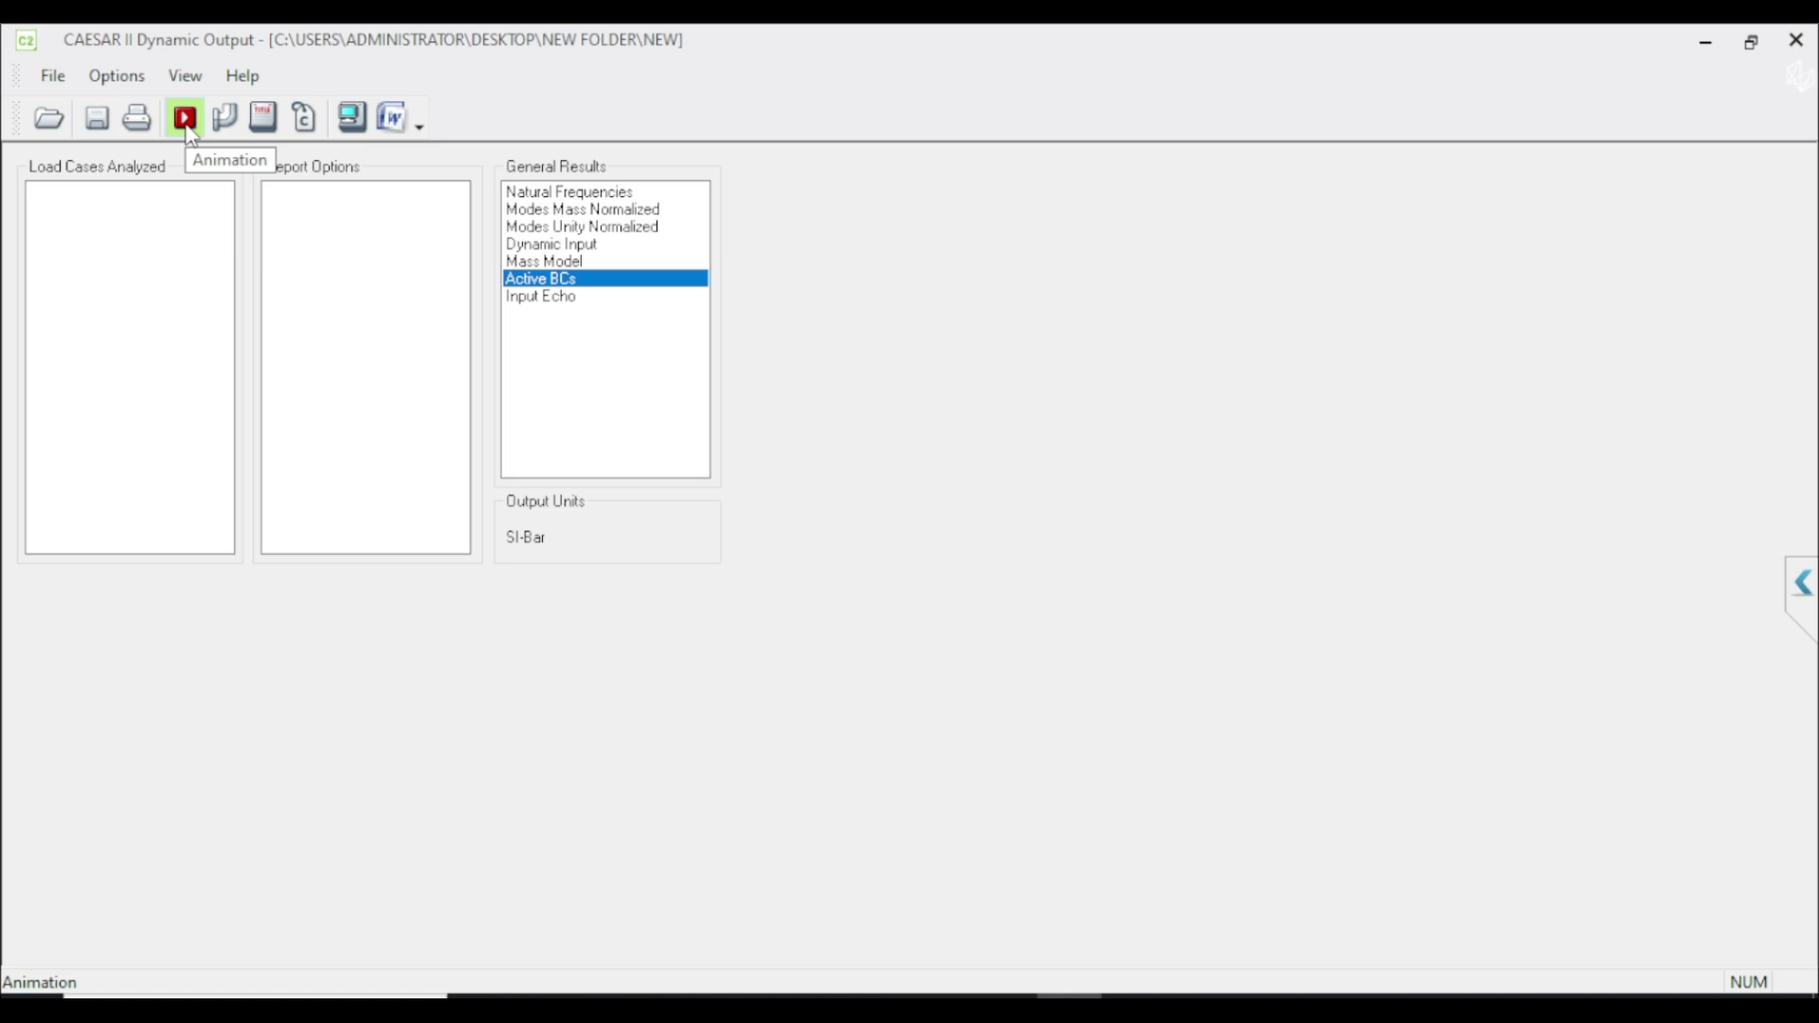
mouse_move(513, 367)
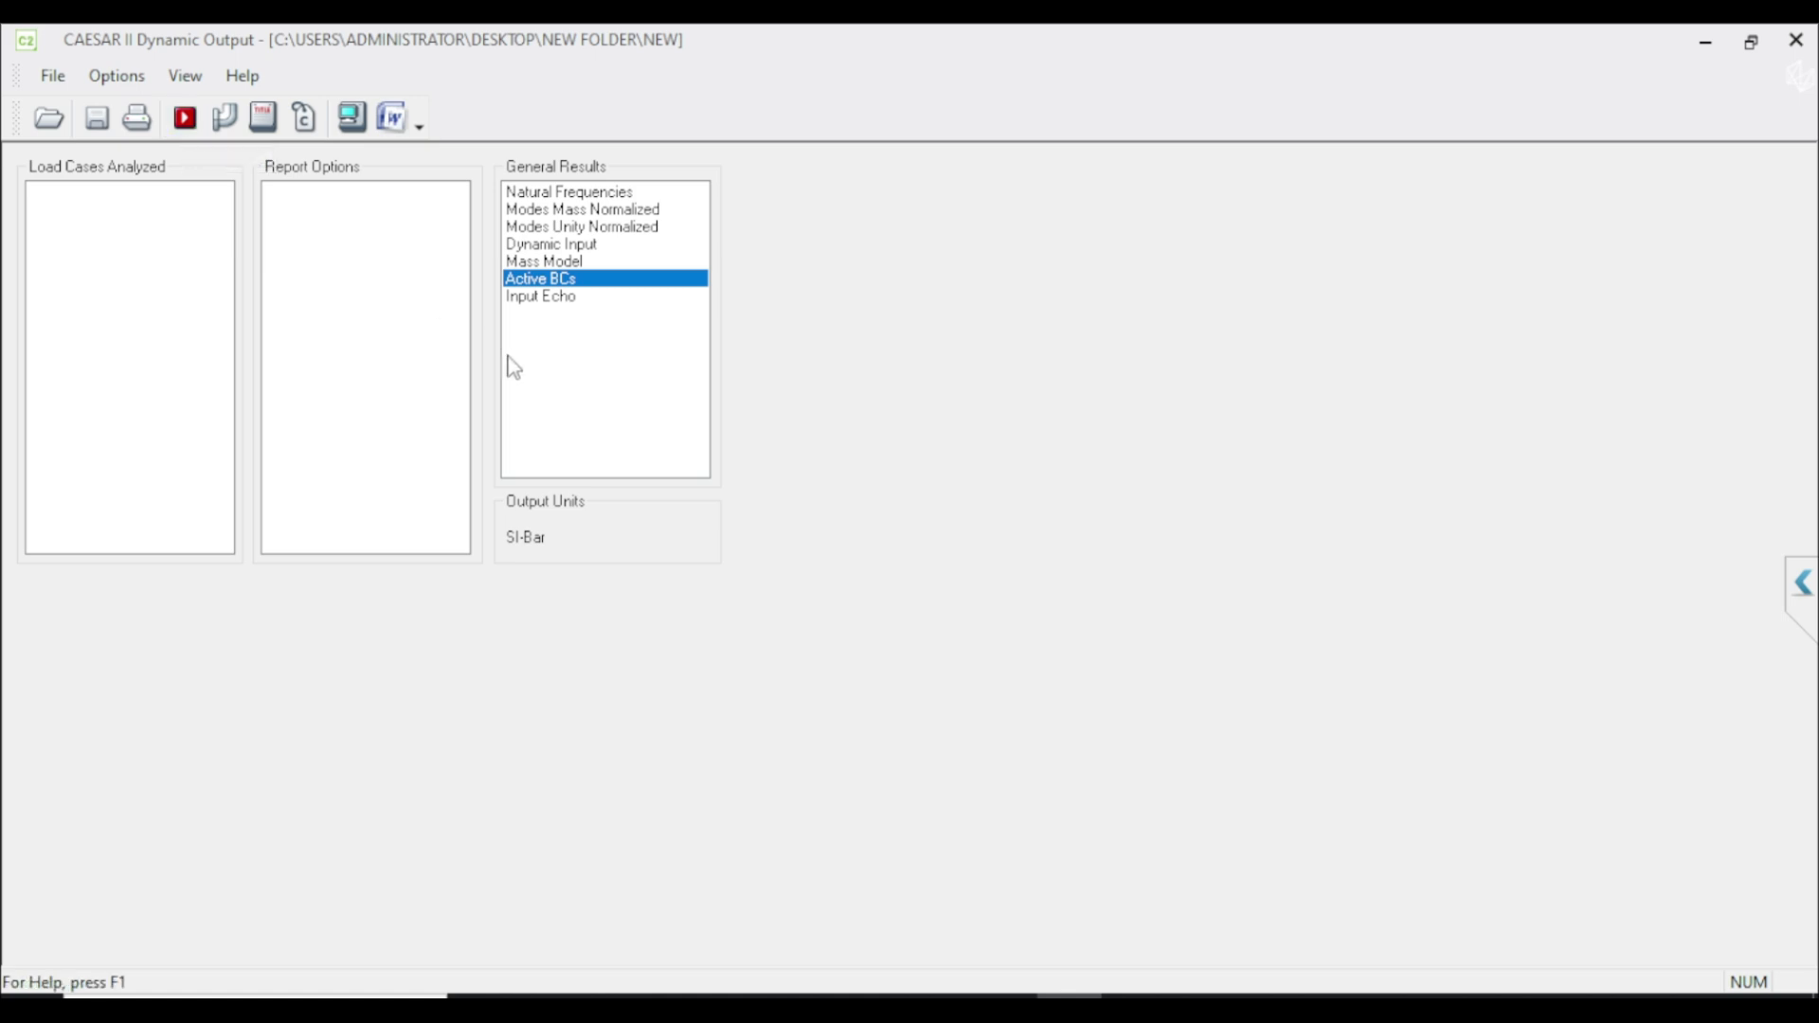
mouse_move(453, 311)
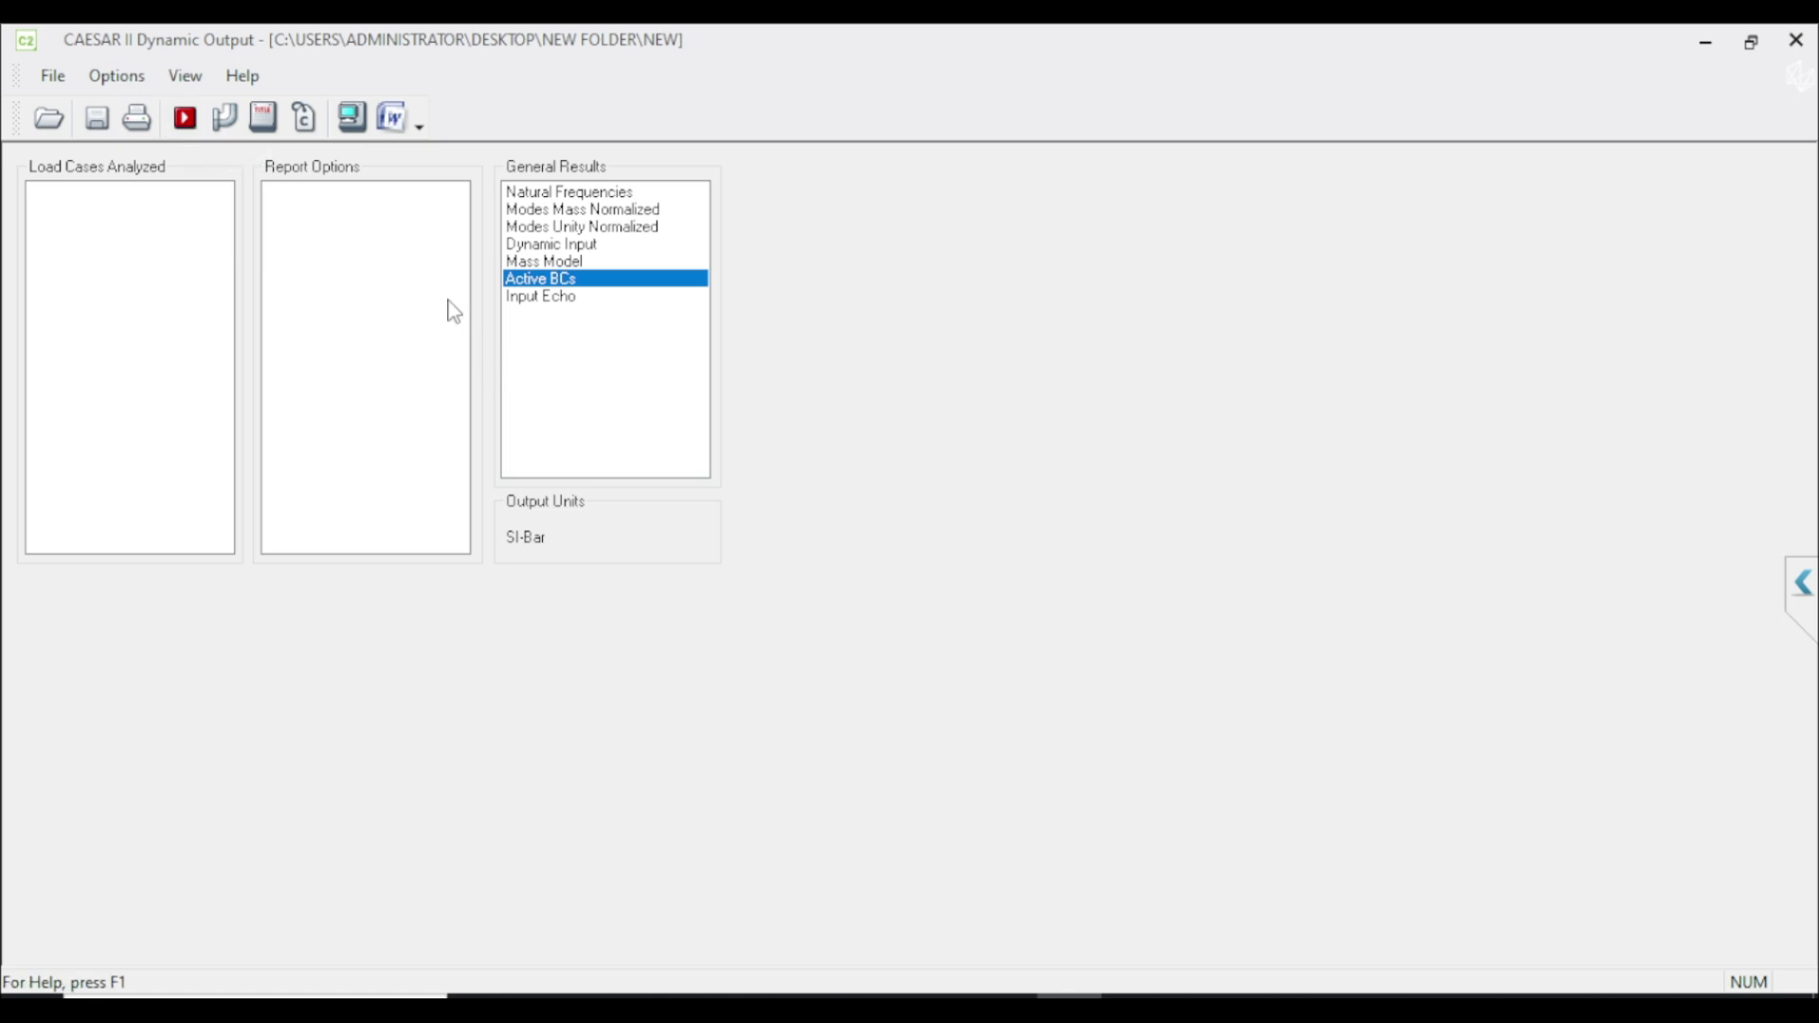